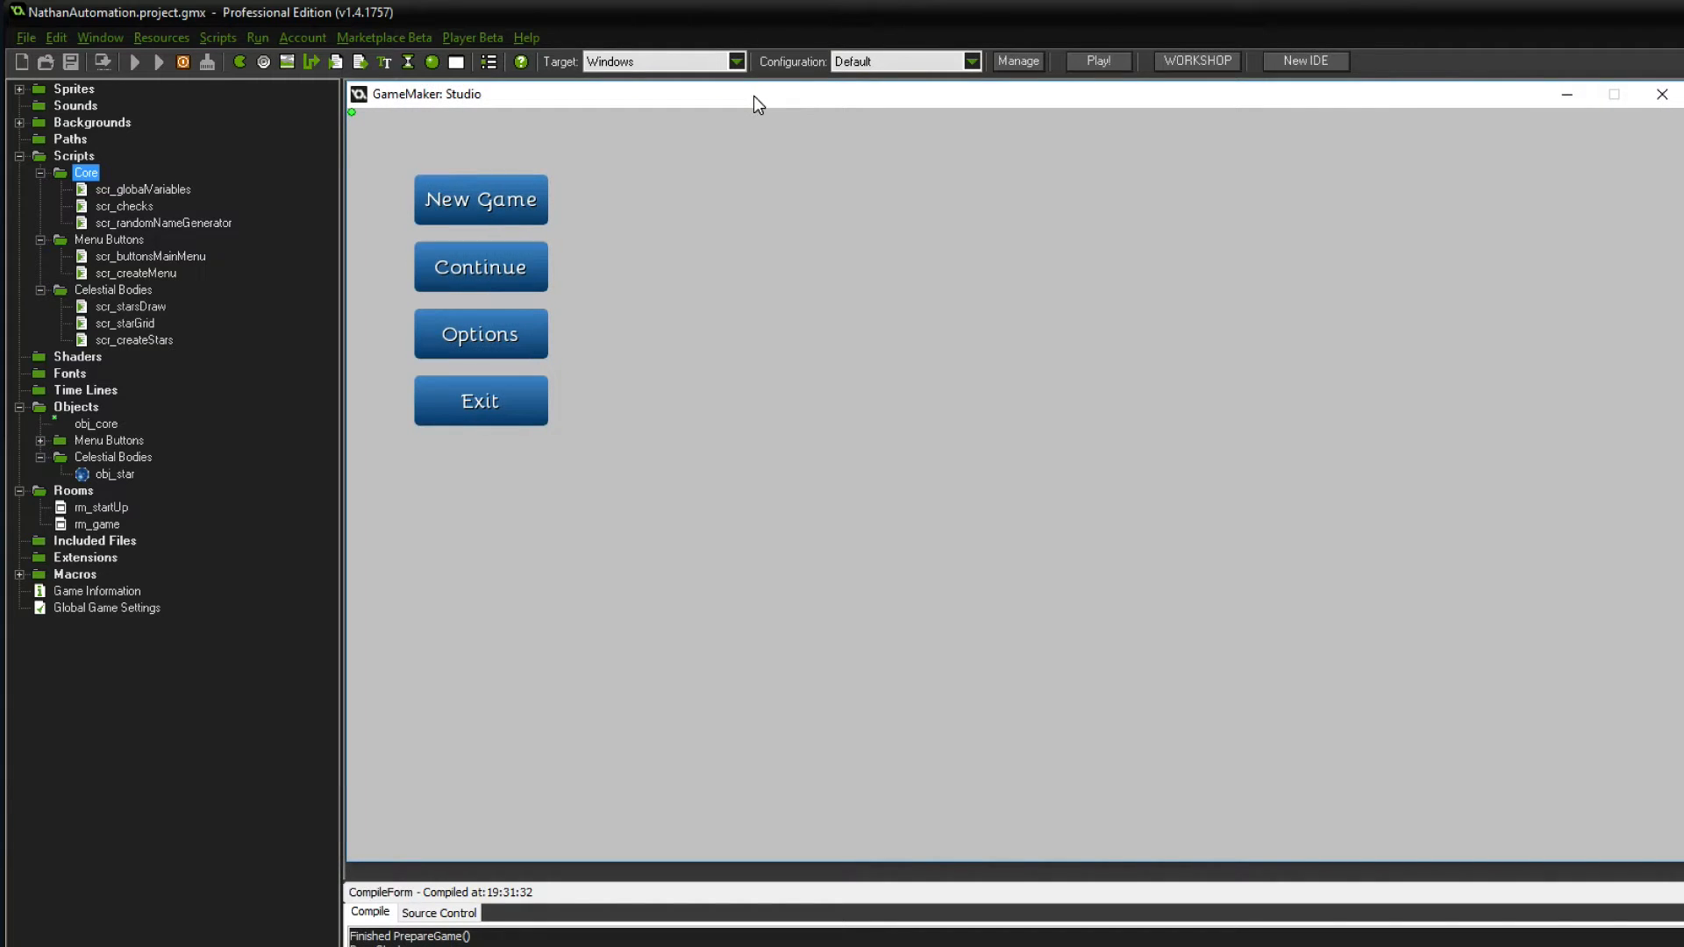
pyautogui.moveTo(633, 173)
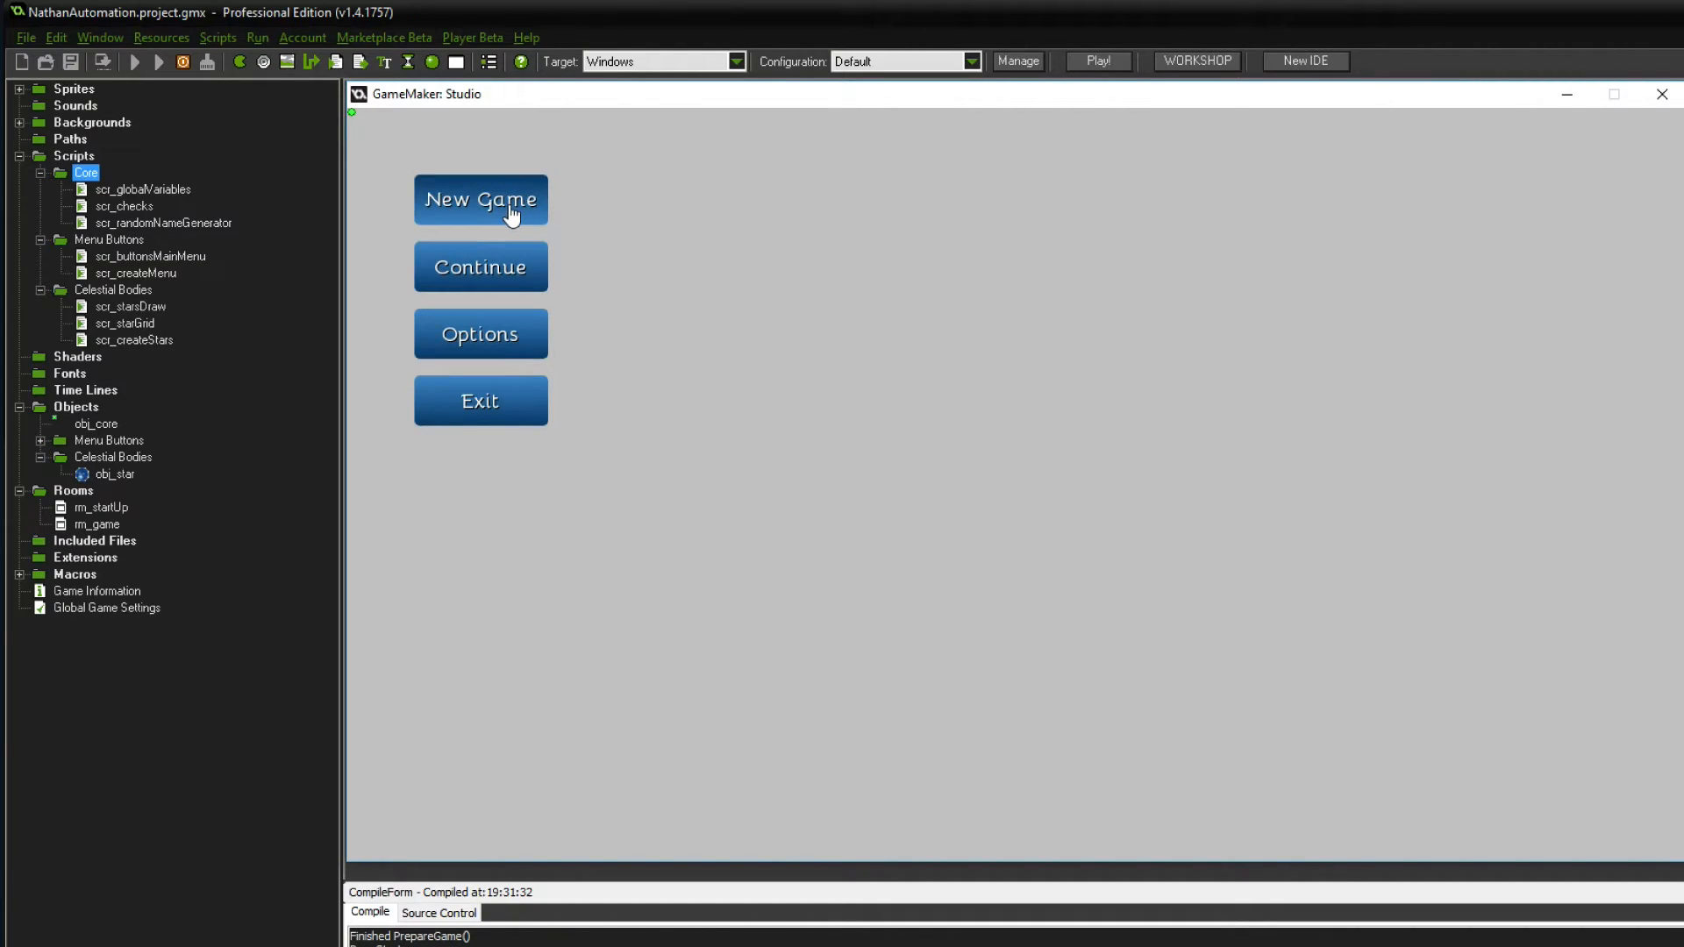
# - Start a new game in the running test build to view the star map
pyautogui.click(480, 200)
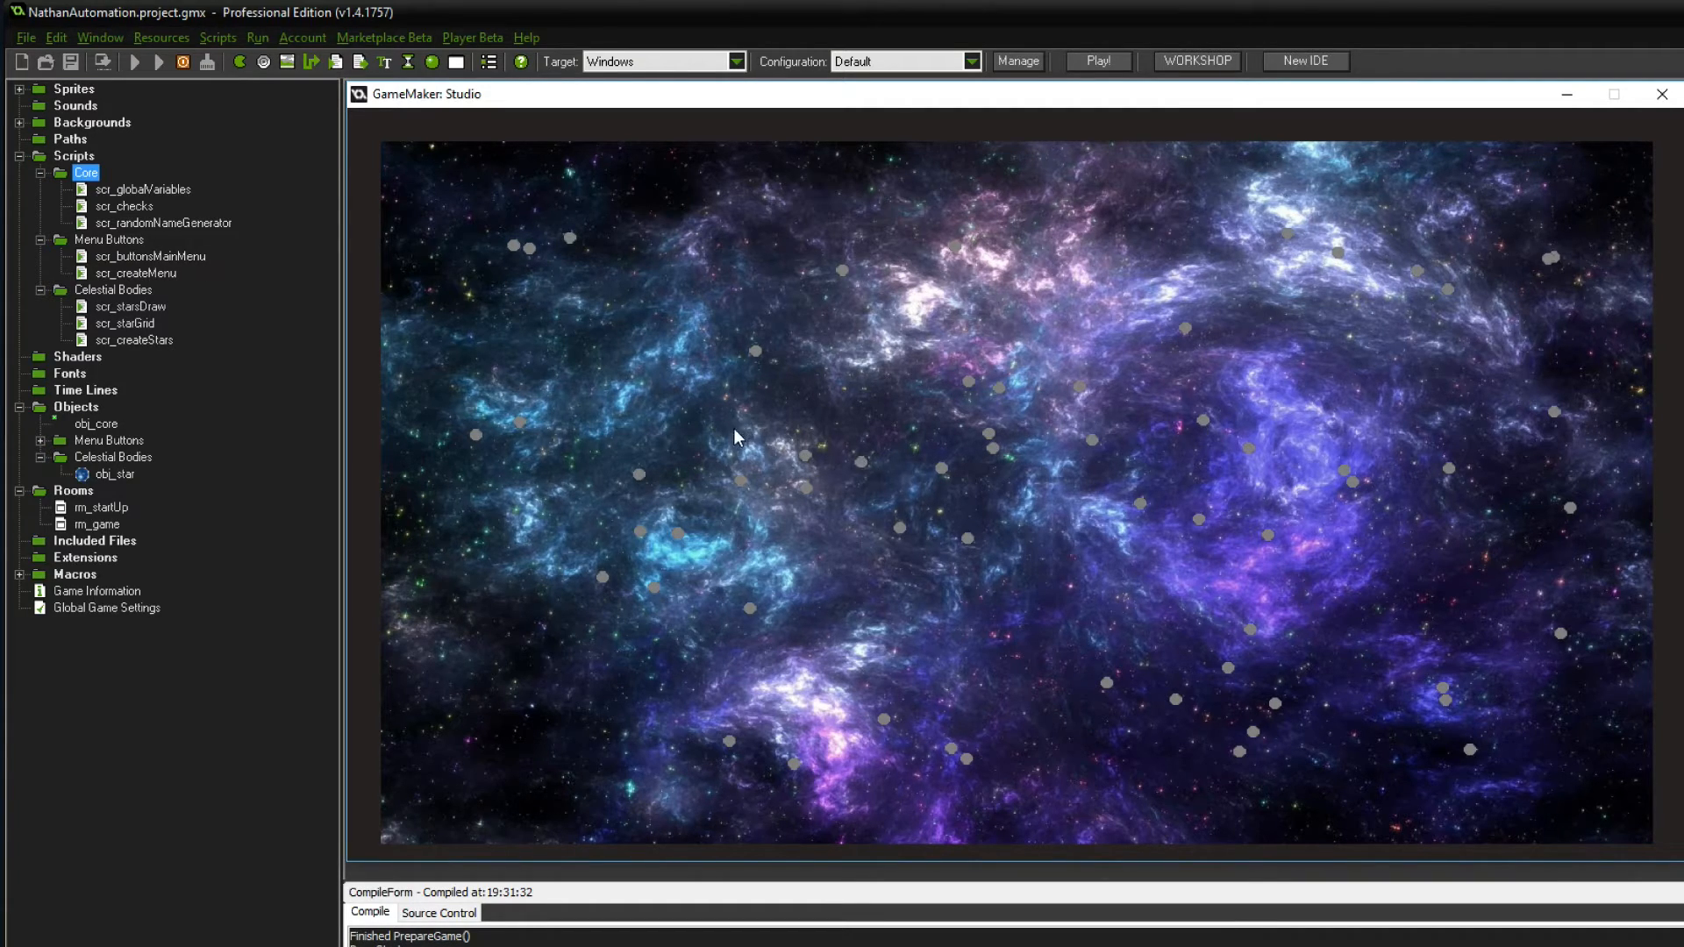
pyautogui.moveTo(640, 475)
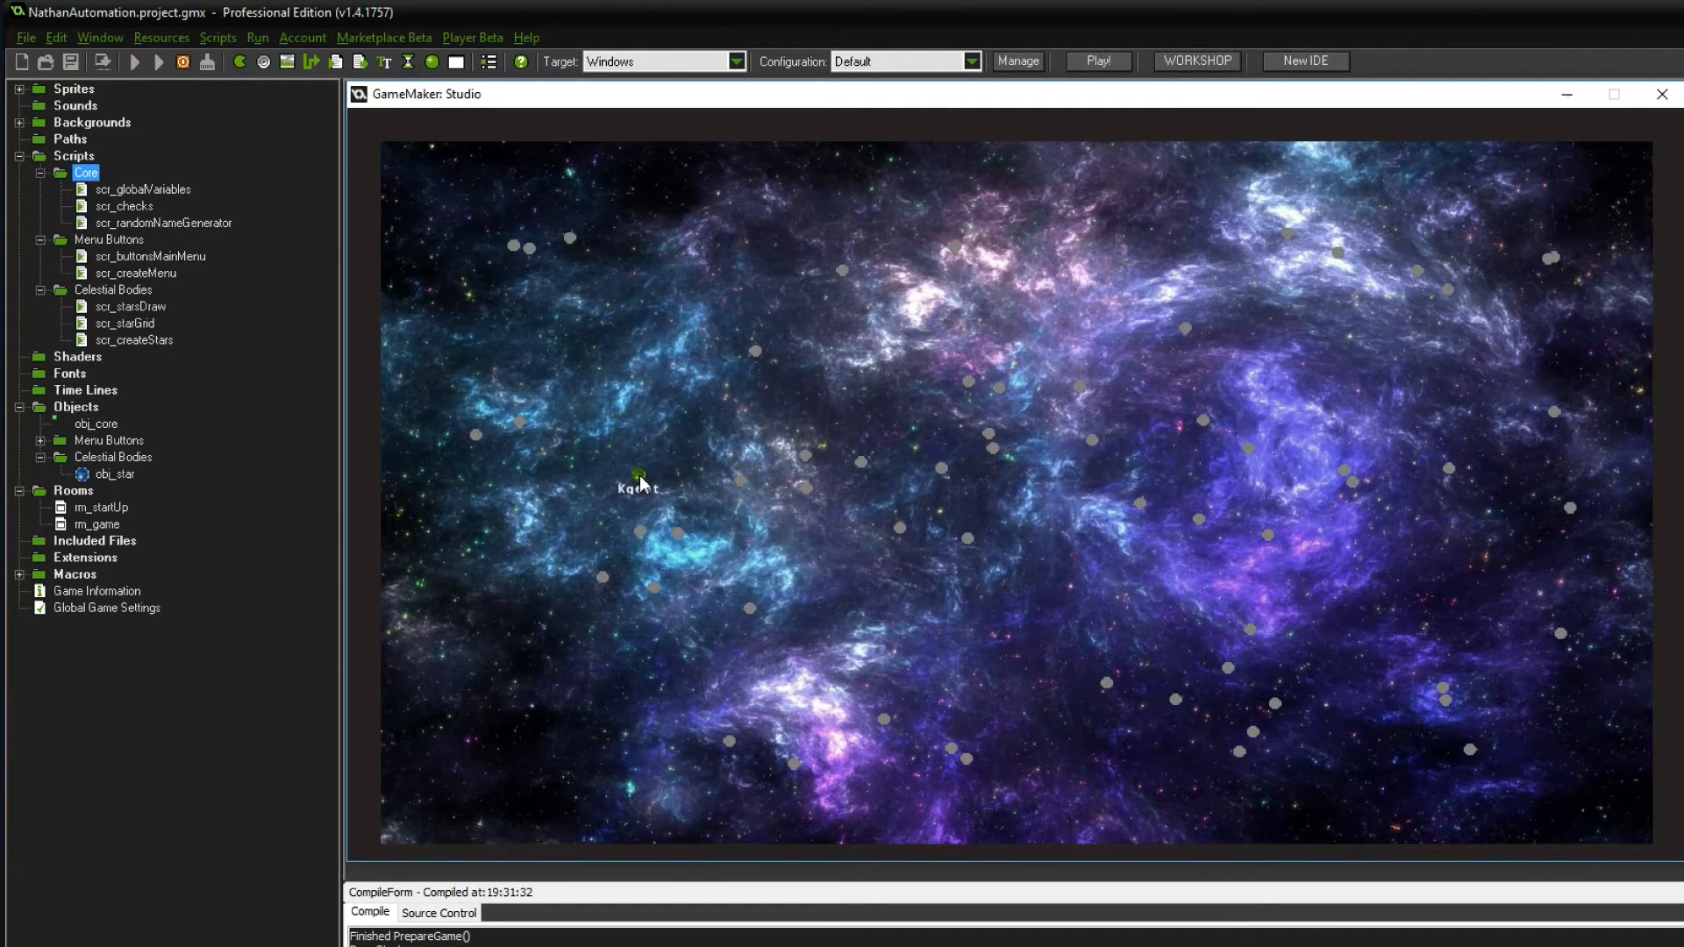
pyautogui.moveTo(731, 483)
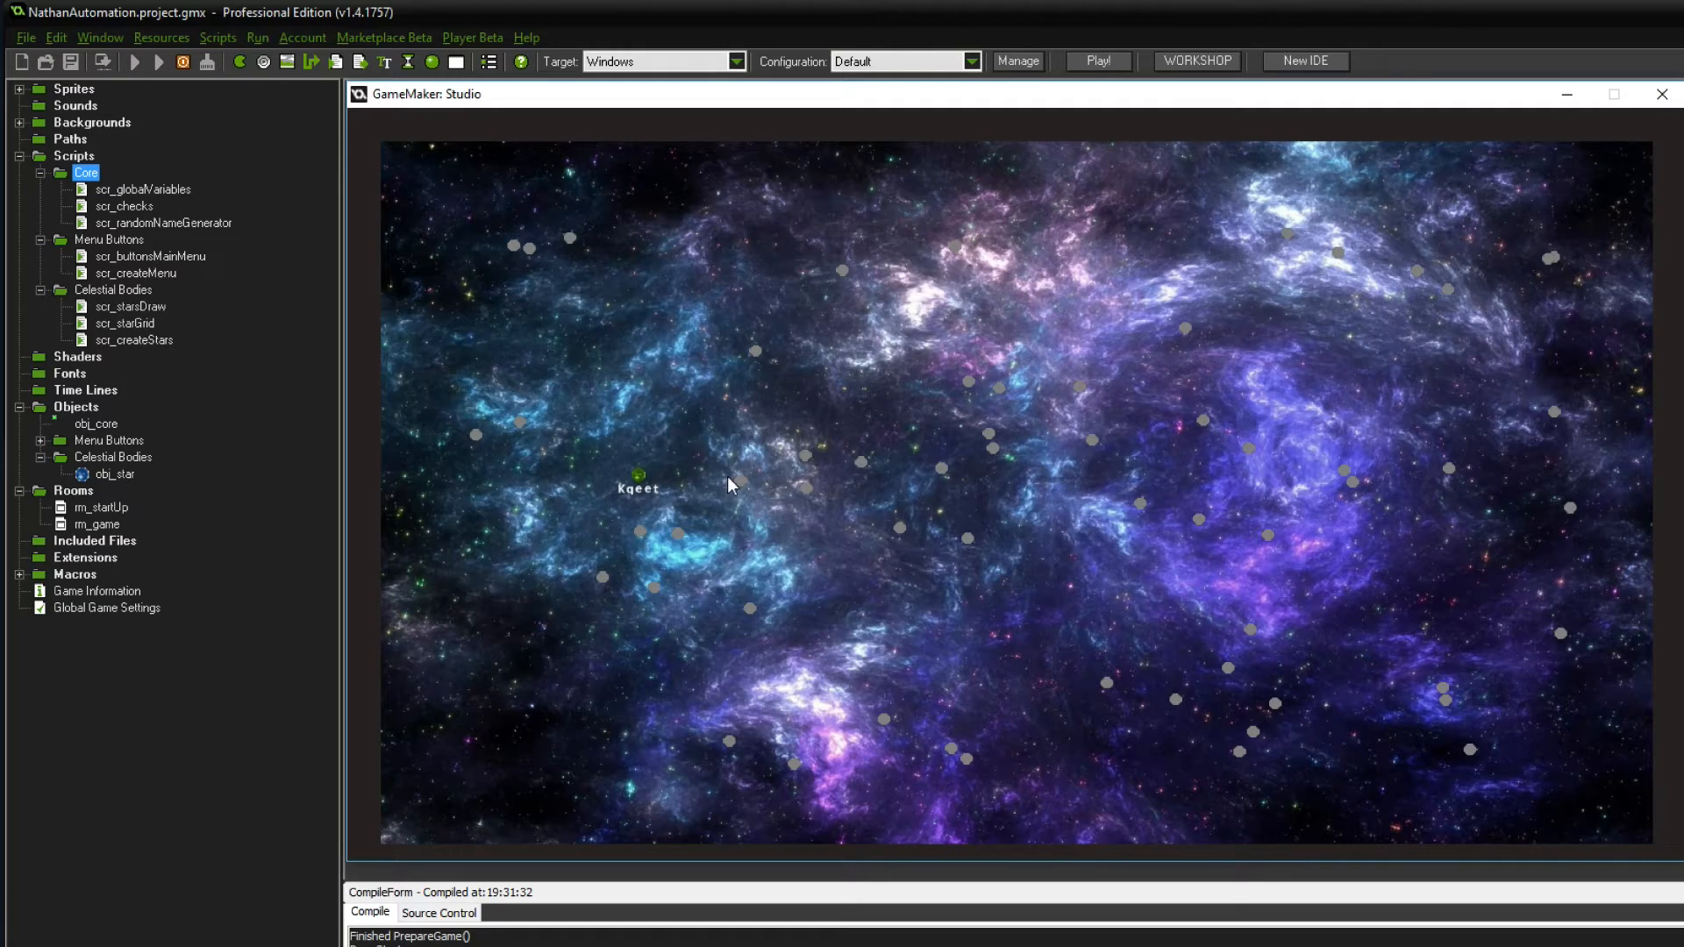
pyautogui.moveTo(767, 430)
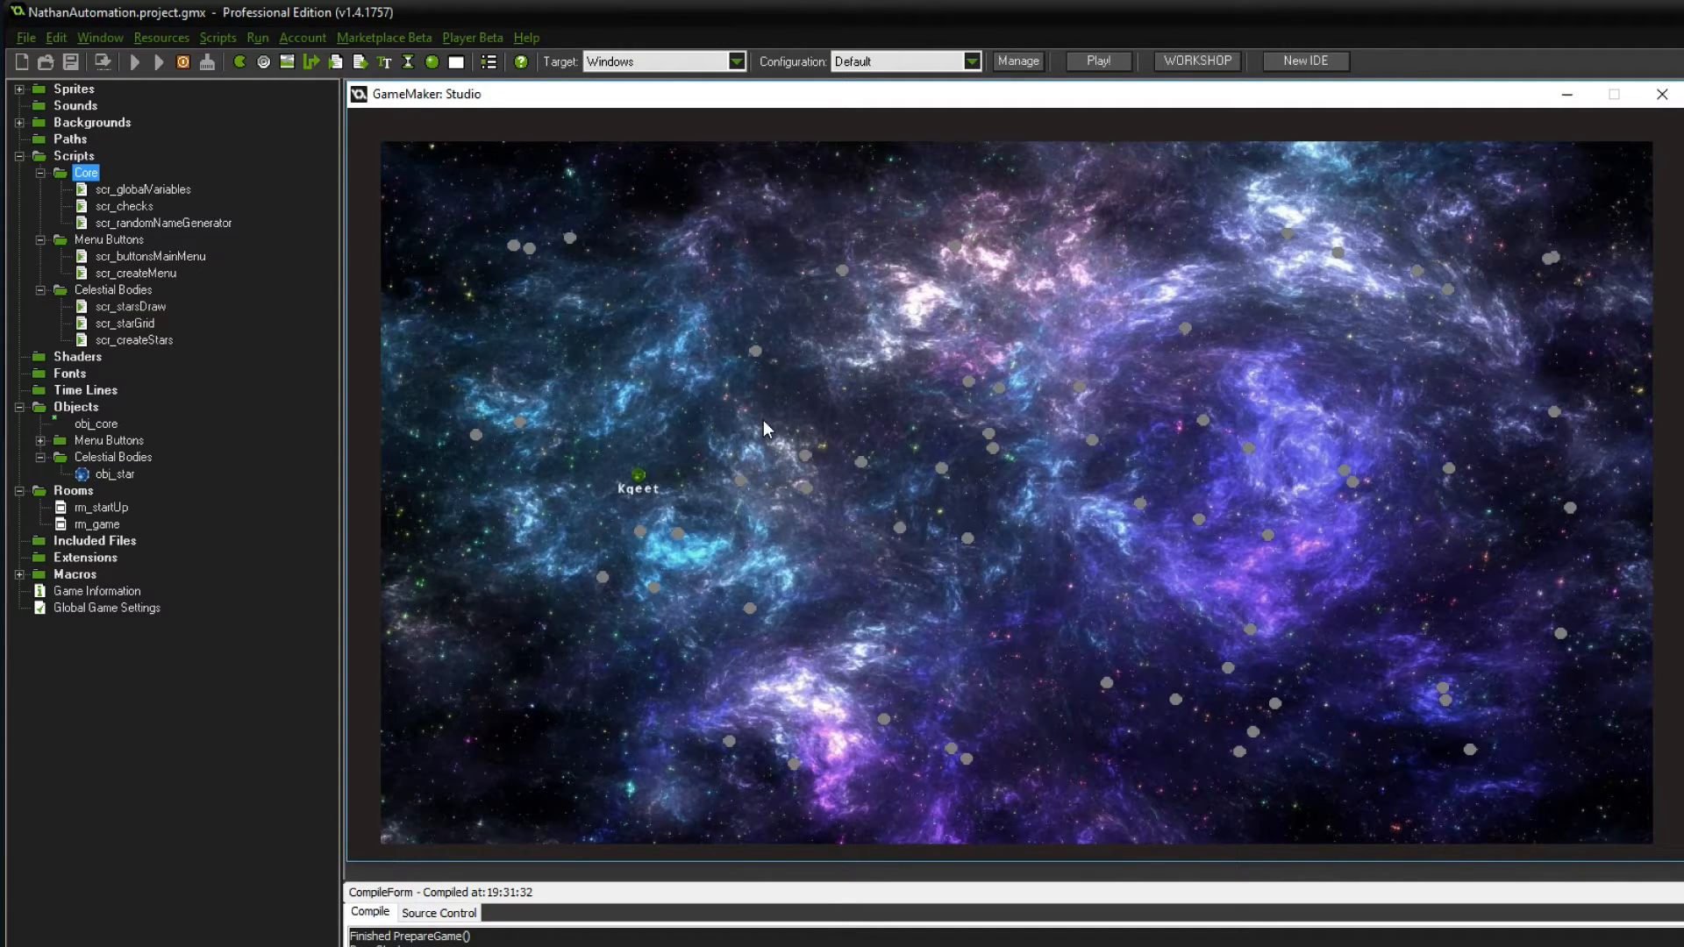
pyautogui.moveTo(637, 481)
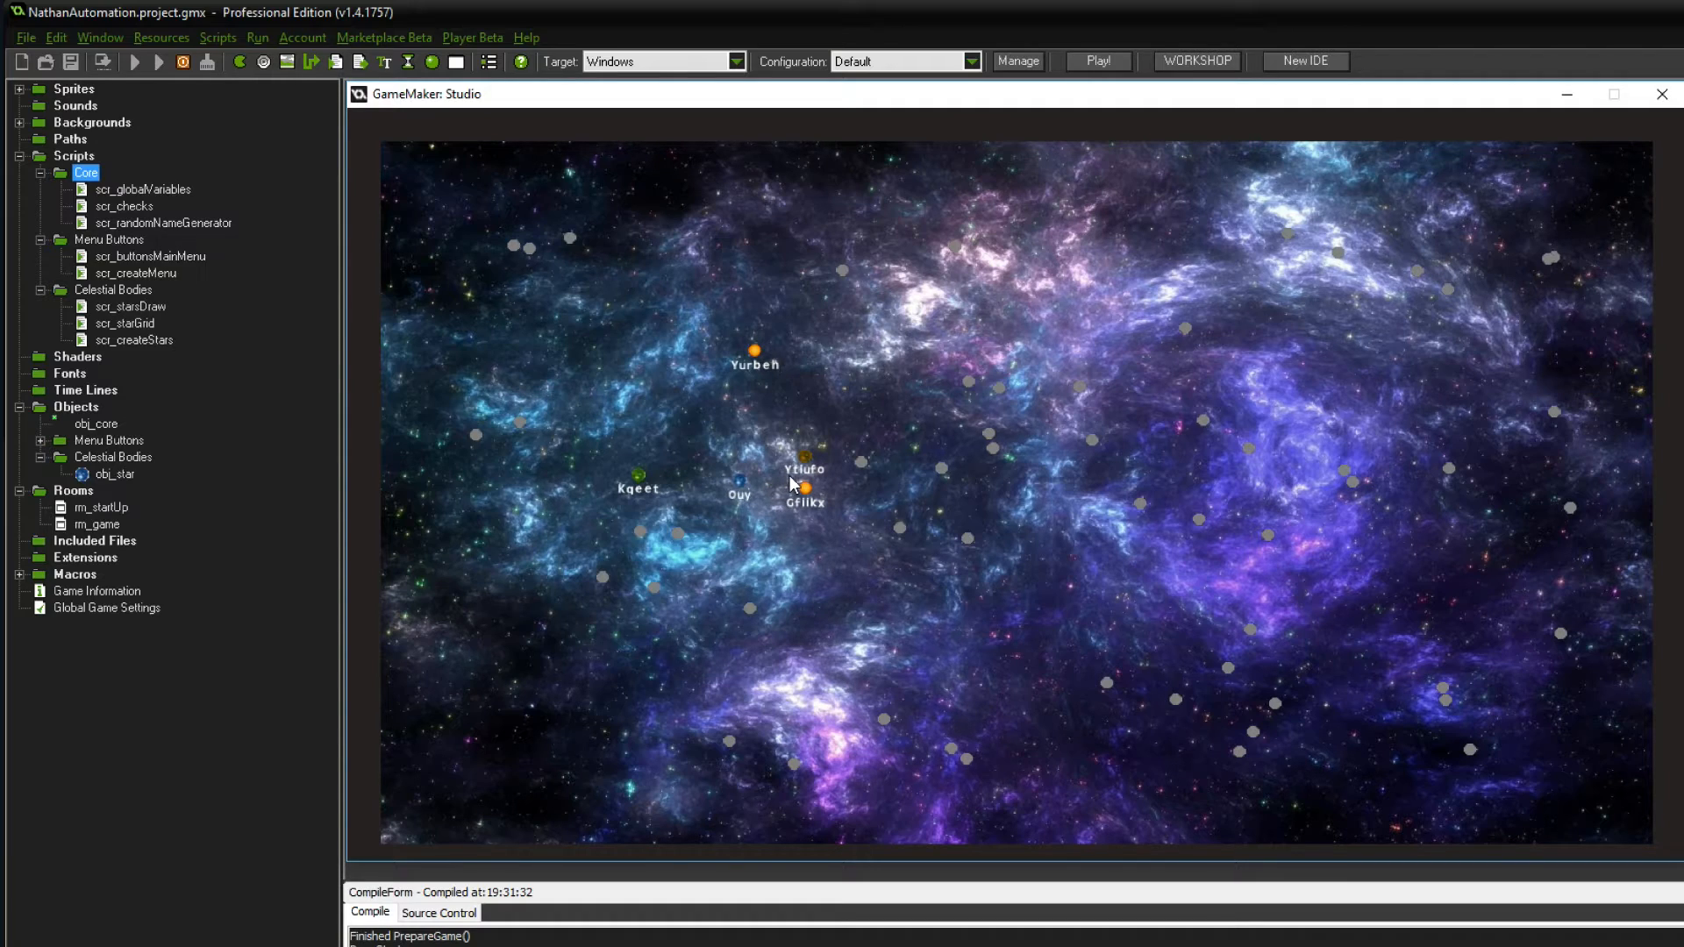
pyautogui.moveTo(865, 366)
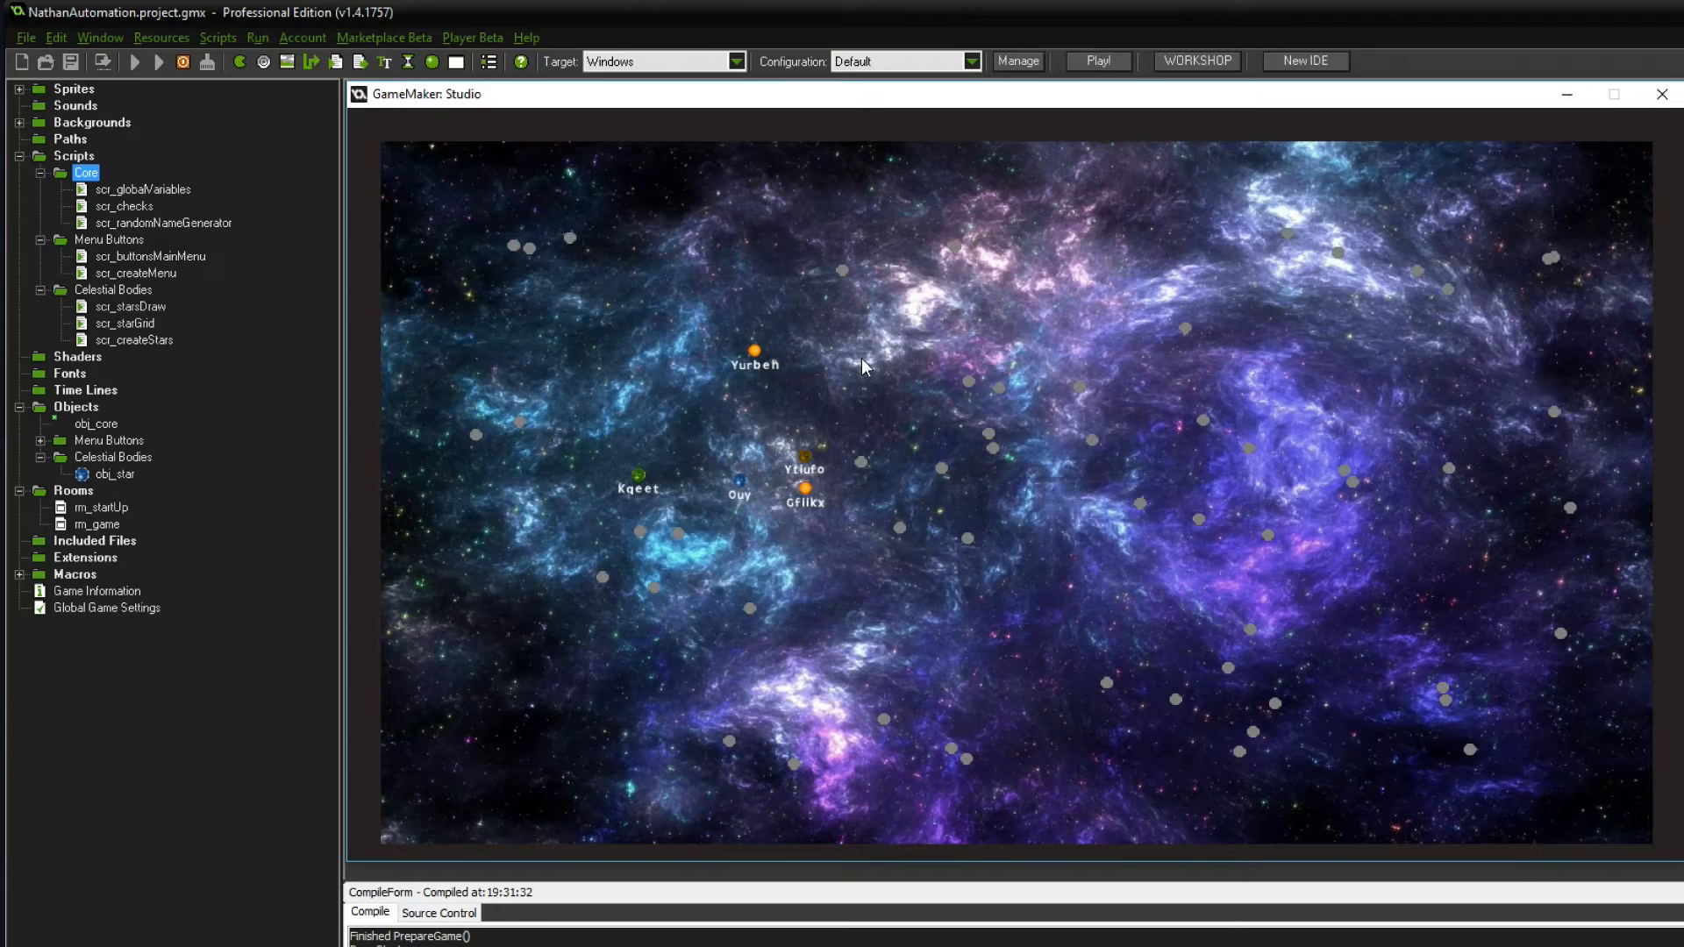
pyautogui.moveTo(1662, 94)
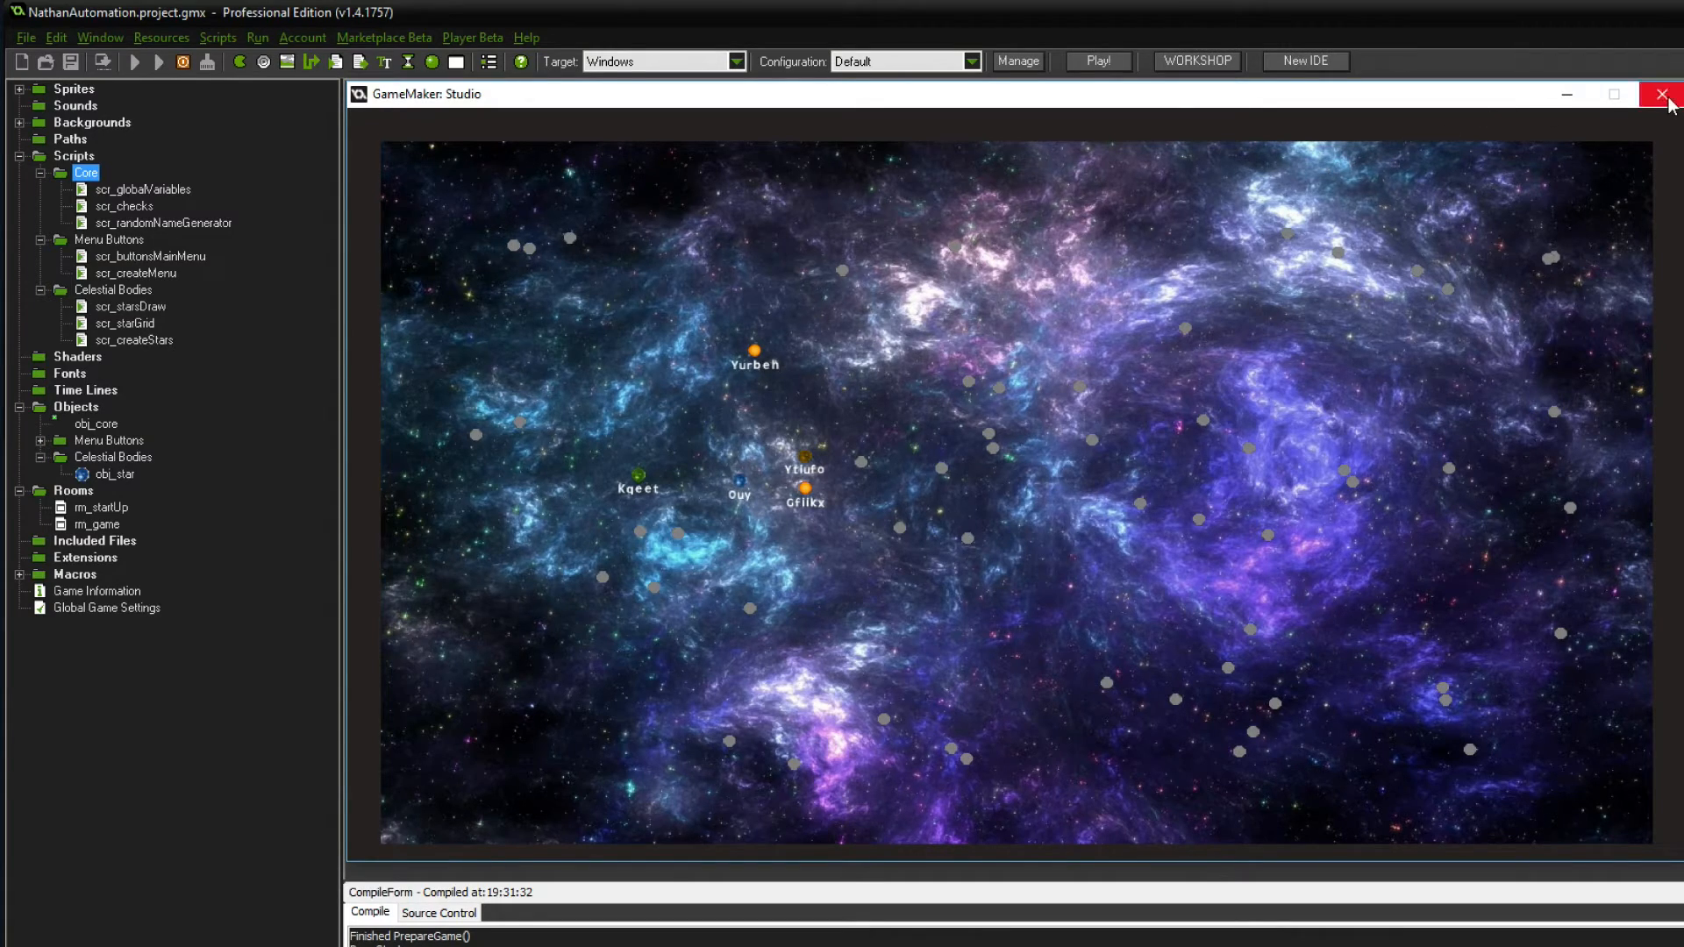
# - Close the test game and review scr_starGrid's load-game loop and scr_createStars call
pyautogui.click(1660, 95)
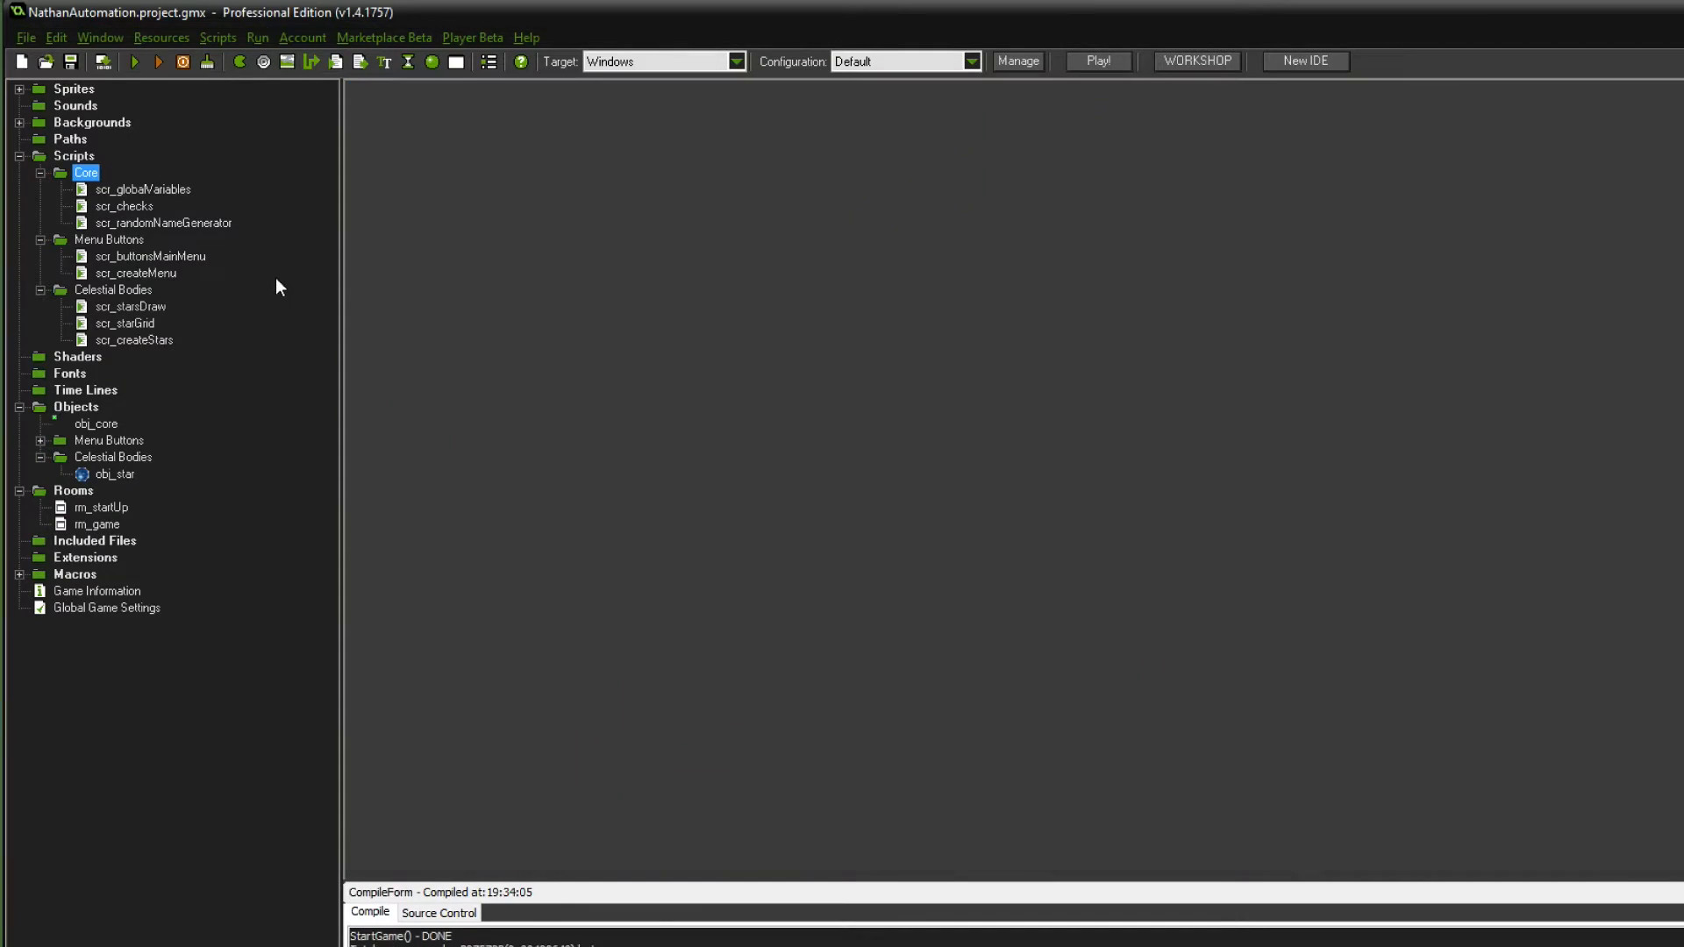
pyautogui.doubleClick(124, 324)
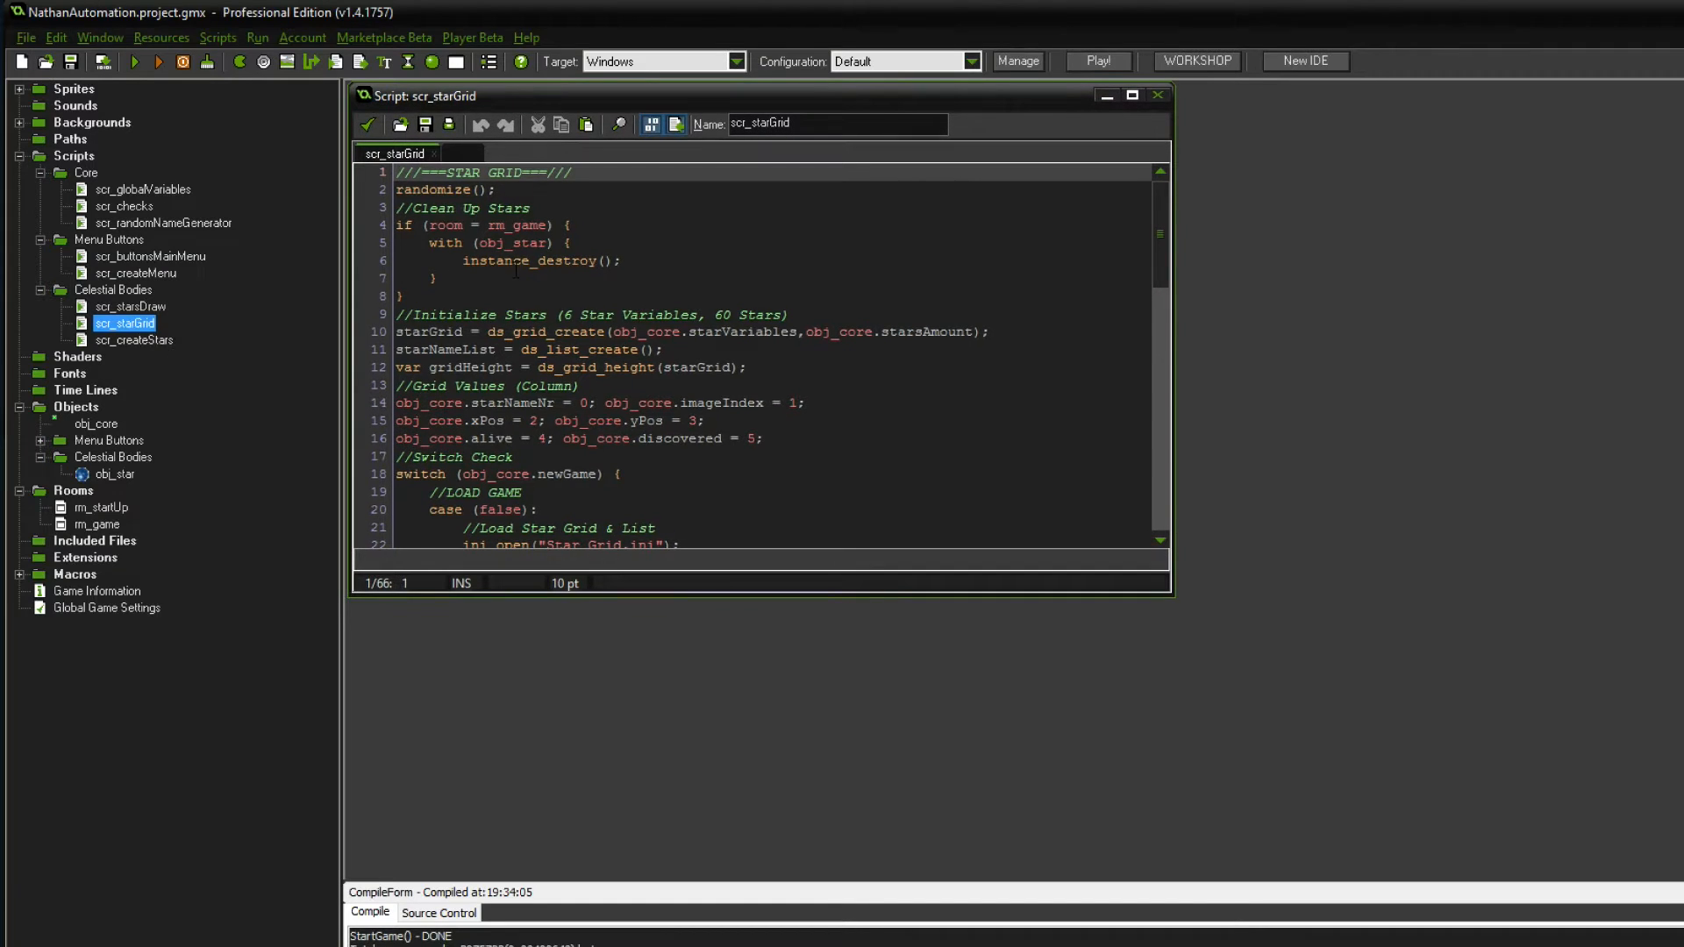
pyautogui.scroll(-3)
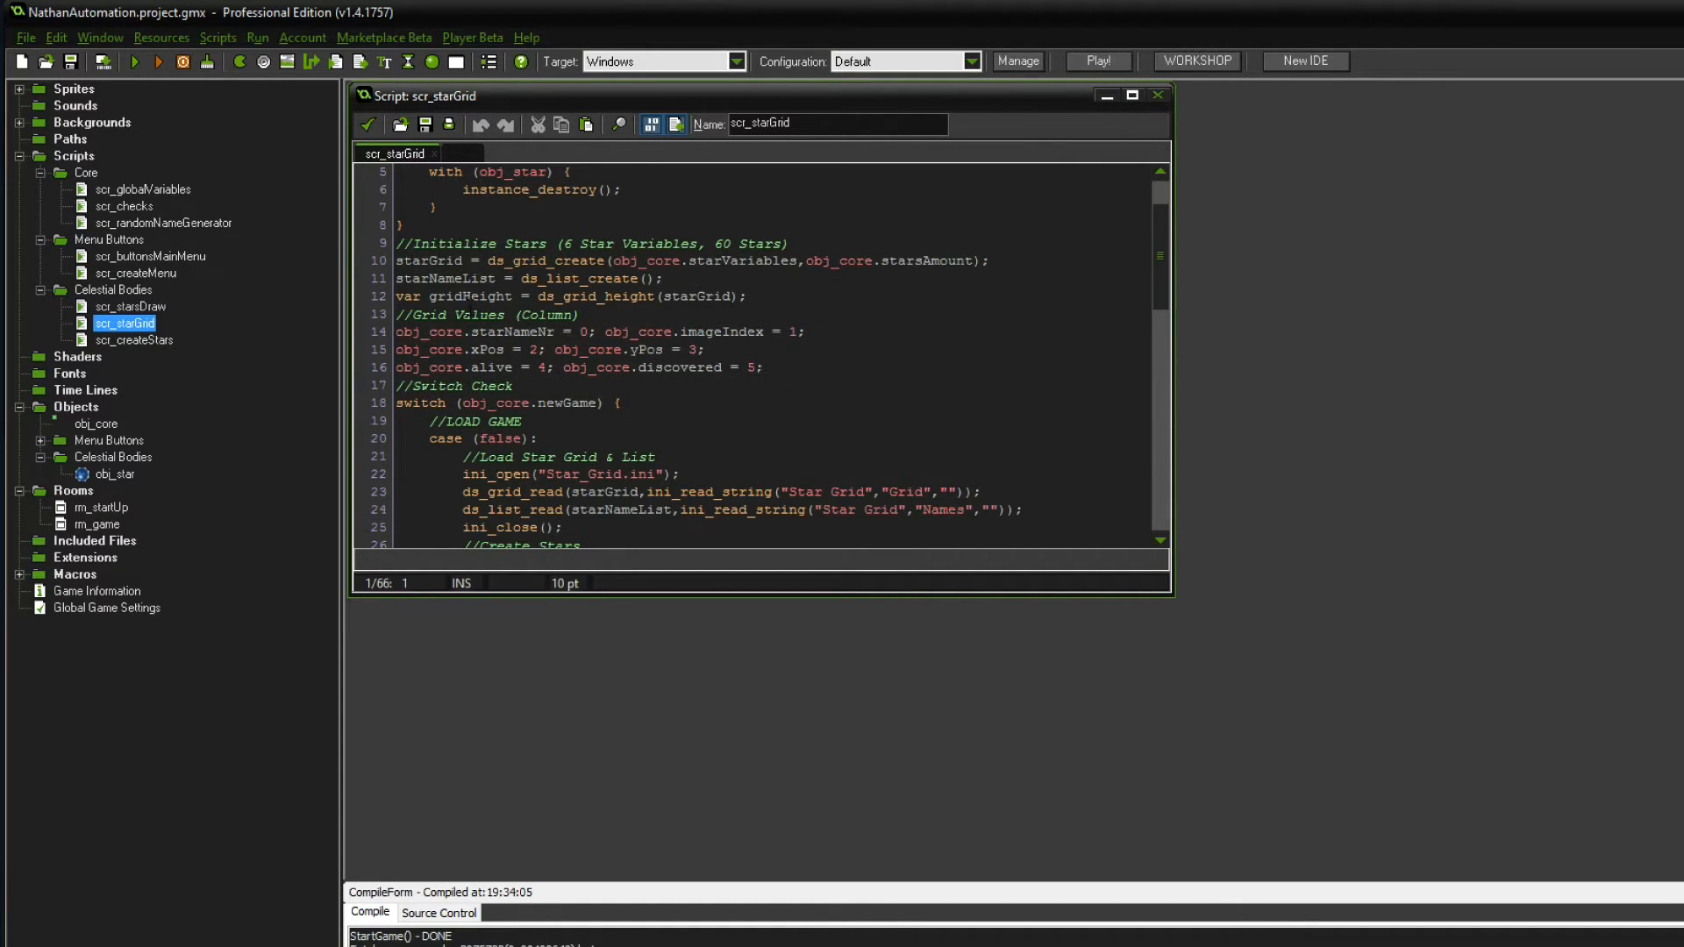
pyautogui.scroll(-3)
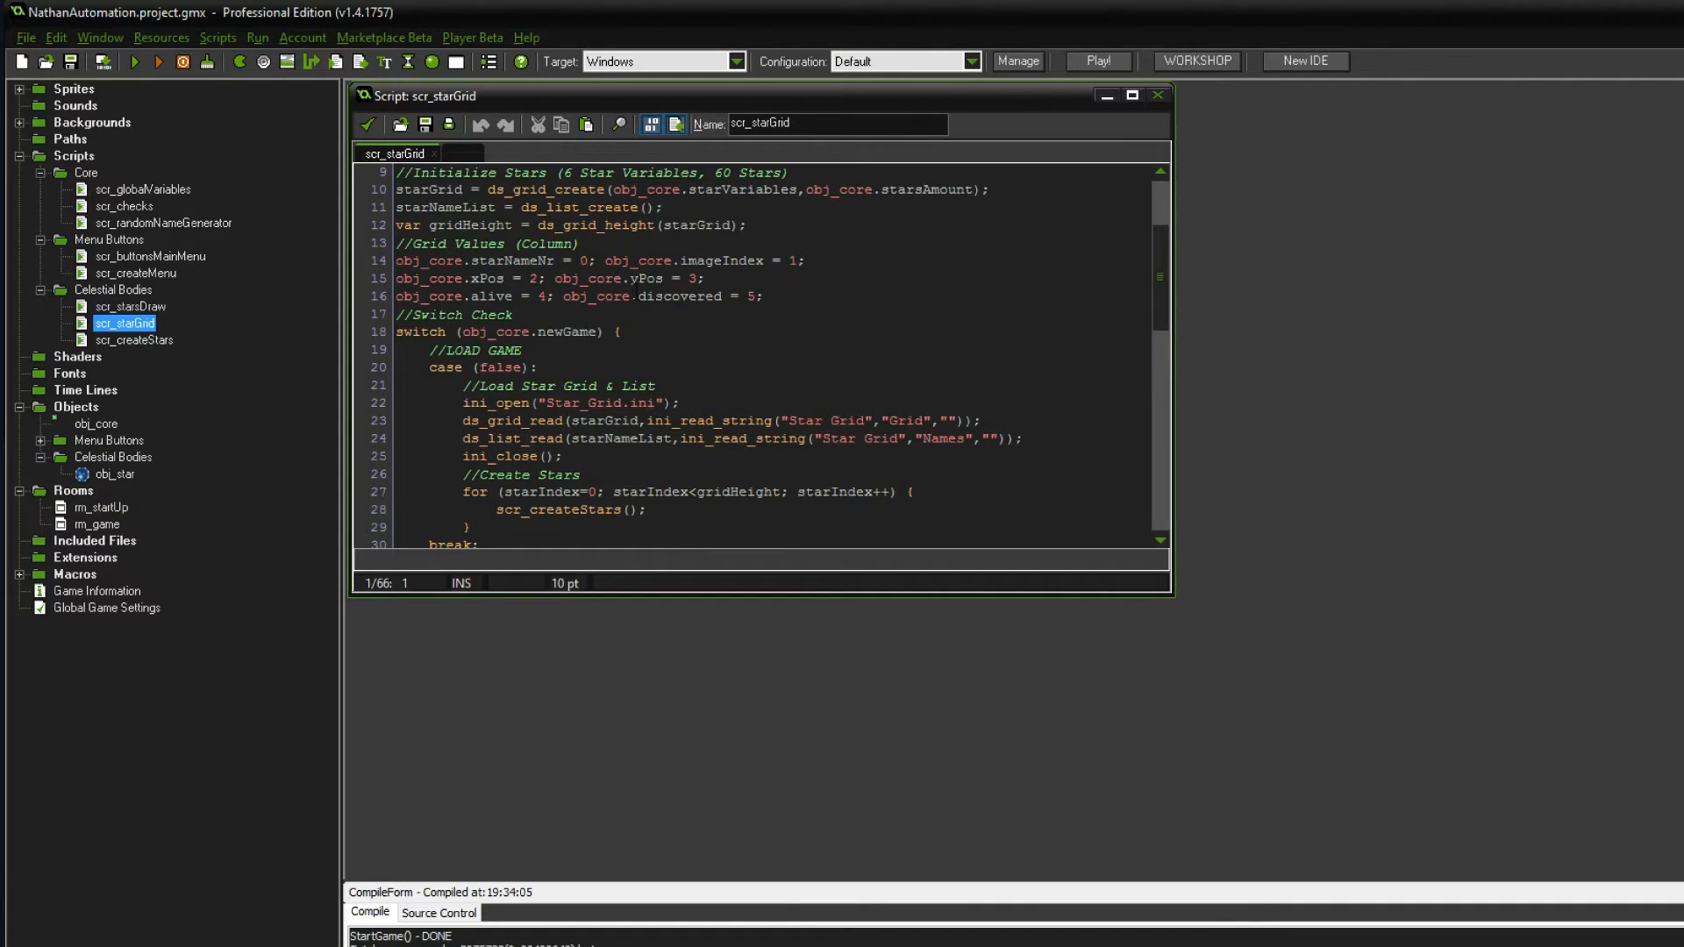
pyautogui.doubleClick(631, 296)
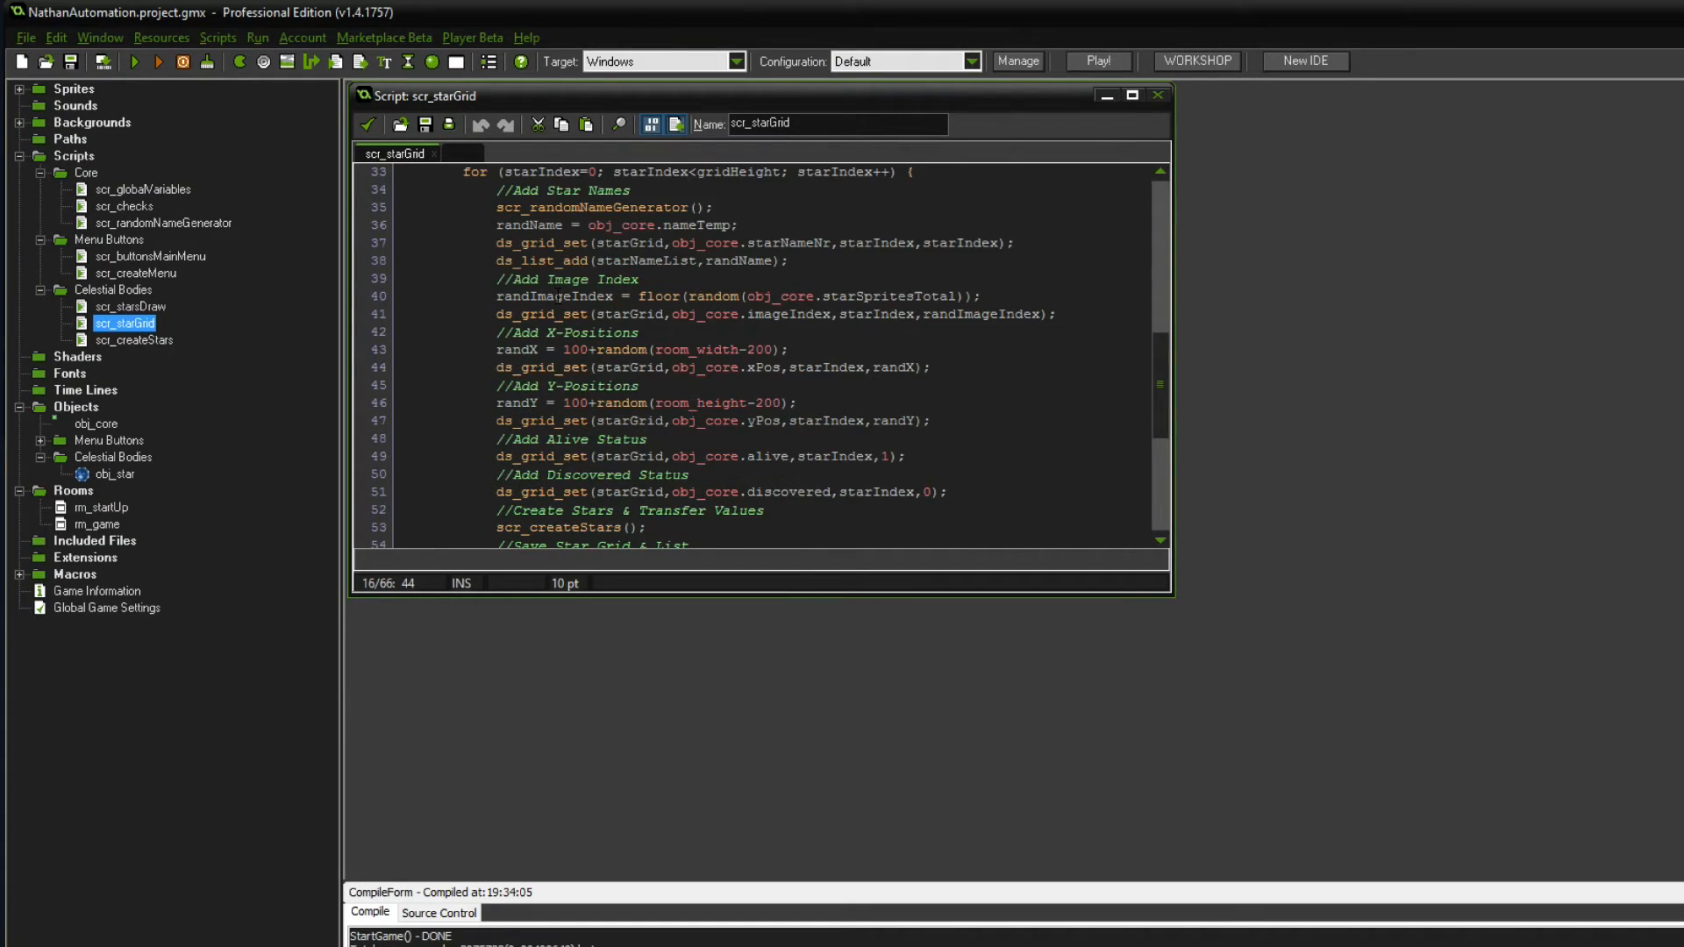
pyautogui.scroll(-3)
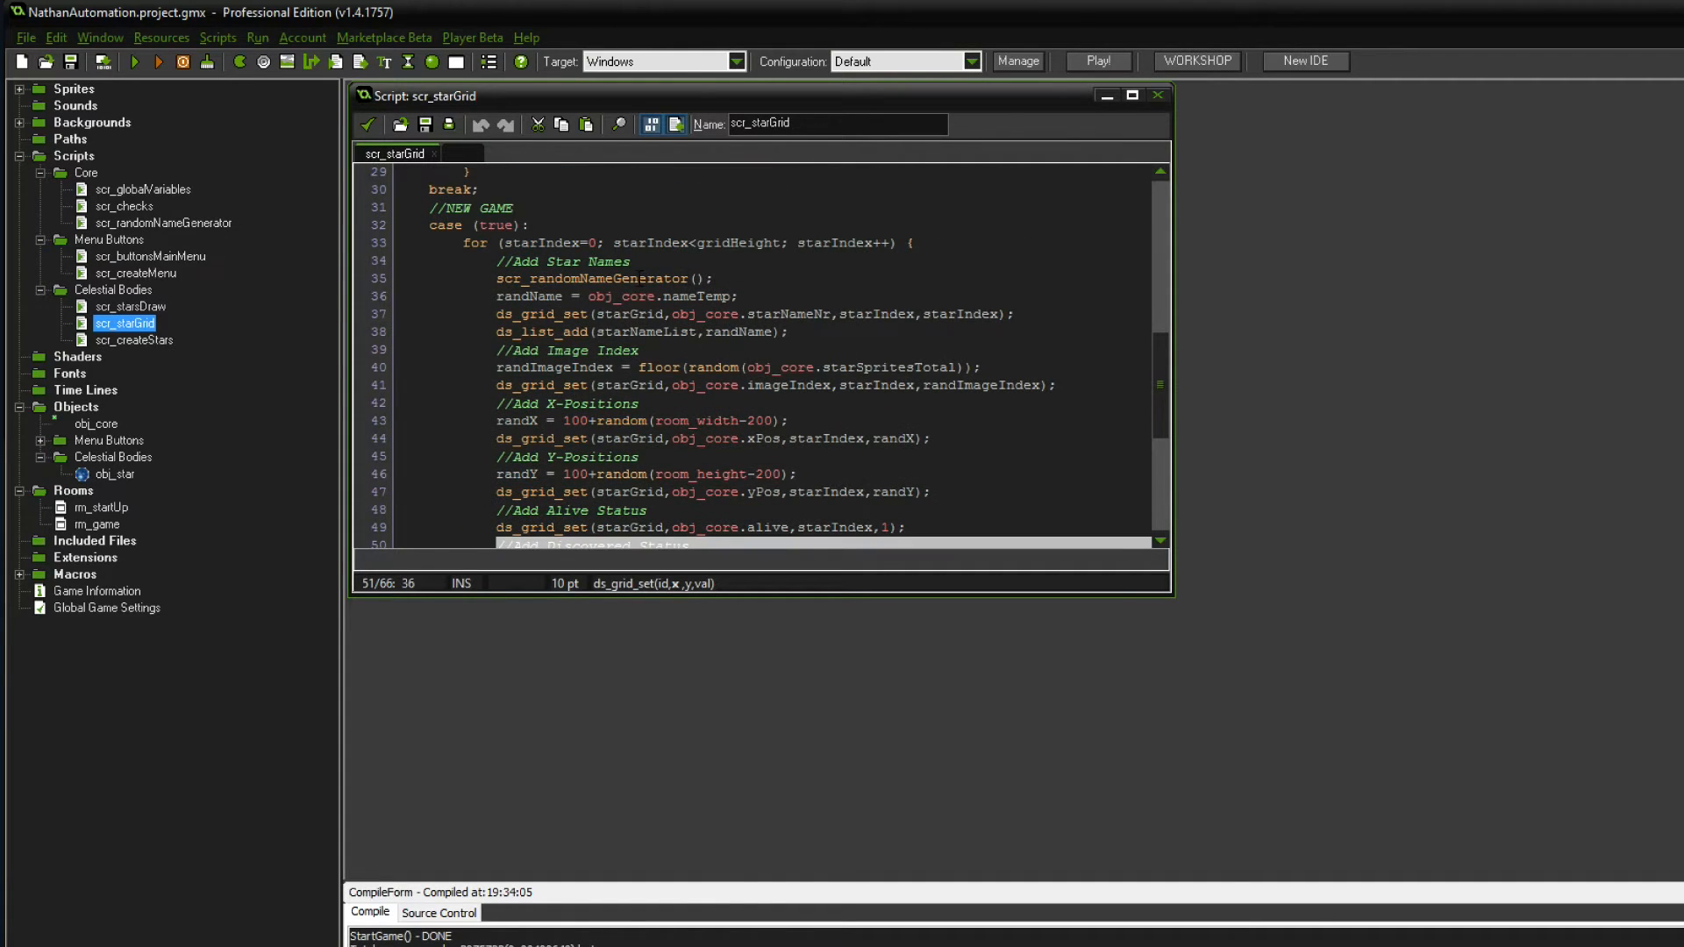
pyautogui.scroll(-3)
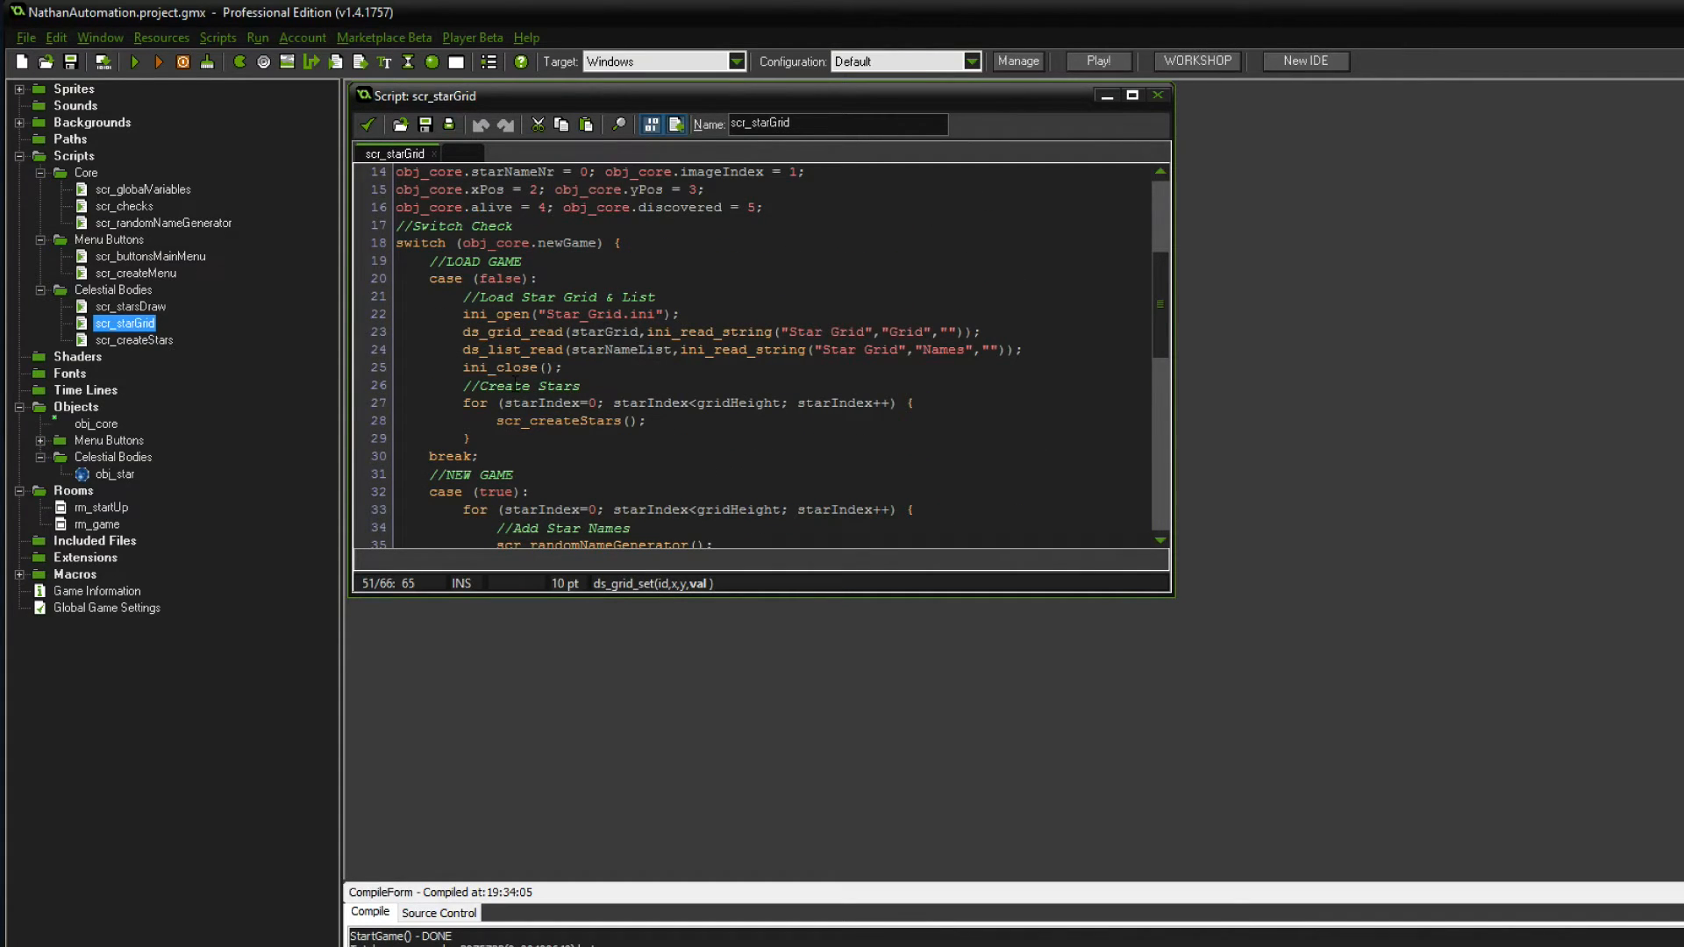
pyautogui.doubleClick(559, 420)
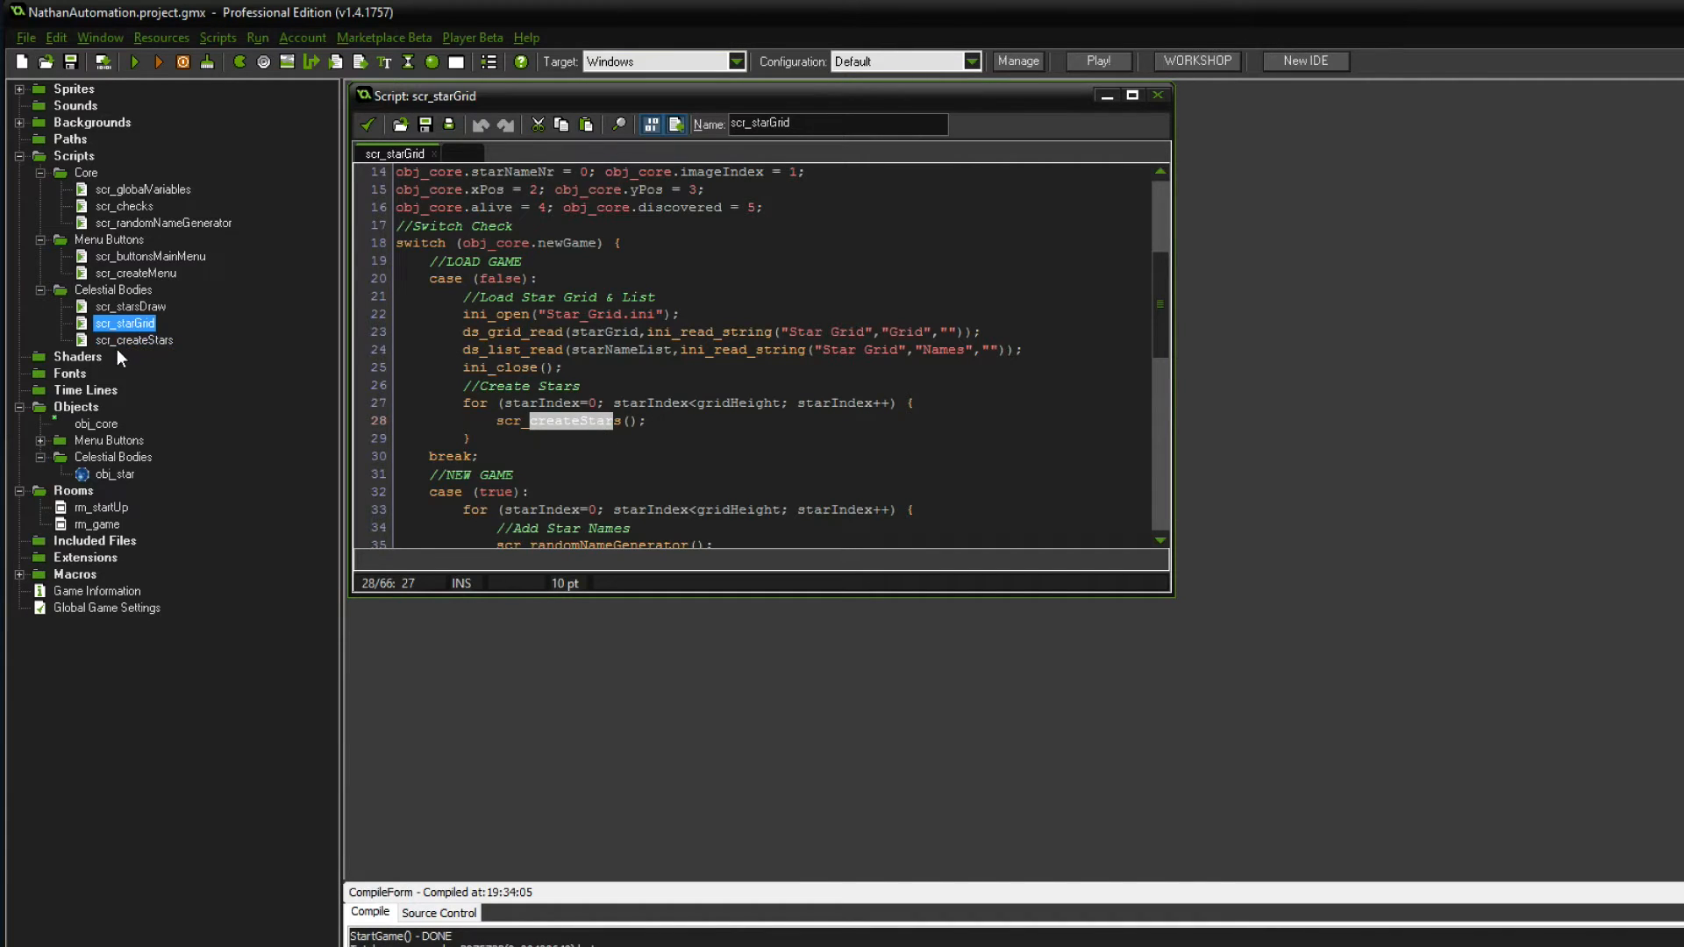
# - Open scr_createStars and scroll through how each star's values are transferred
pyautogui.doubleClick(134, 340)
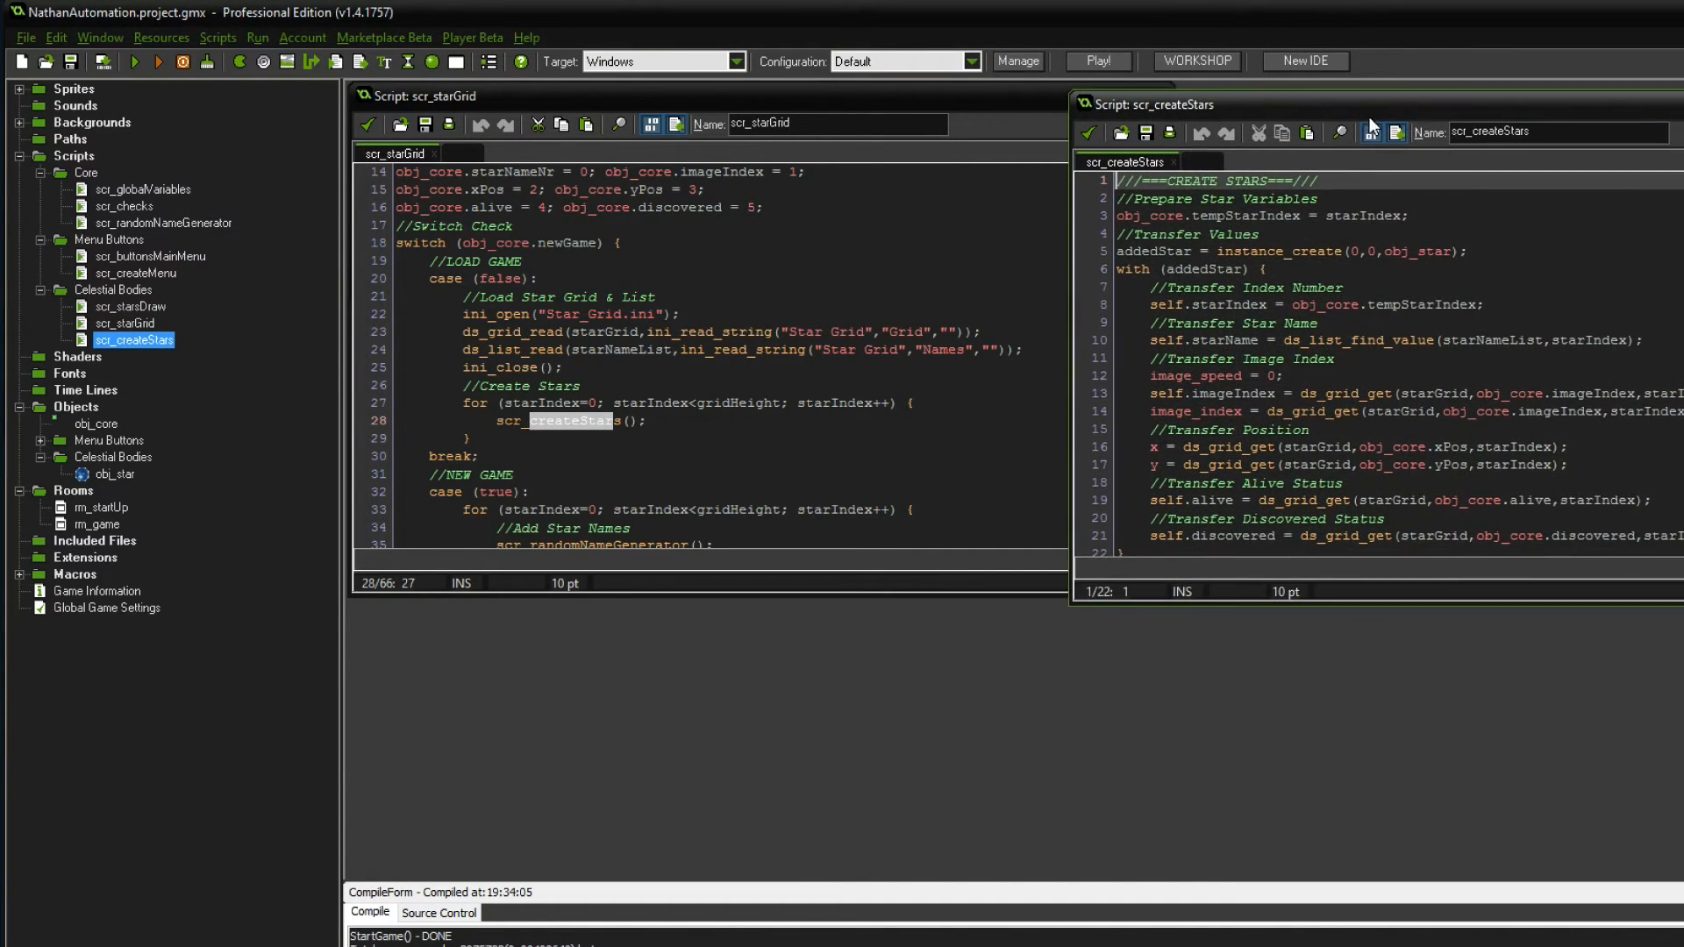
pyautogui.scroll(-3)
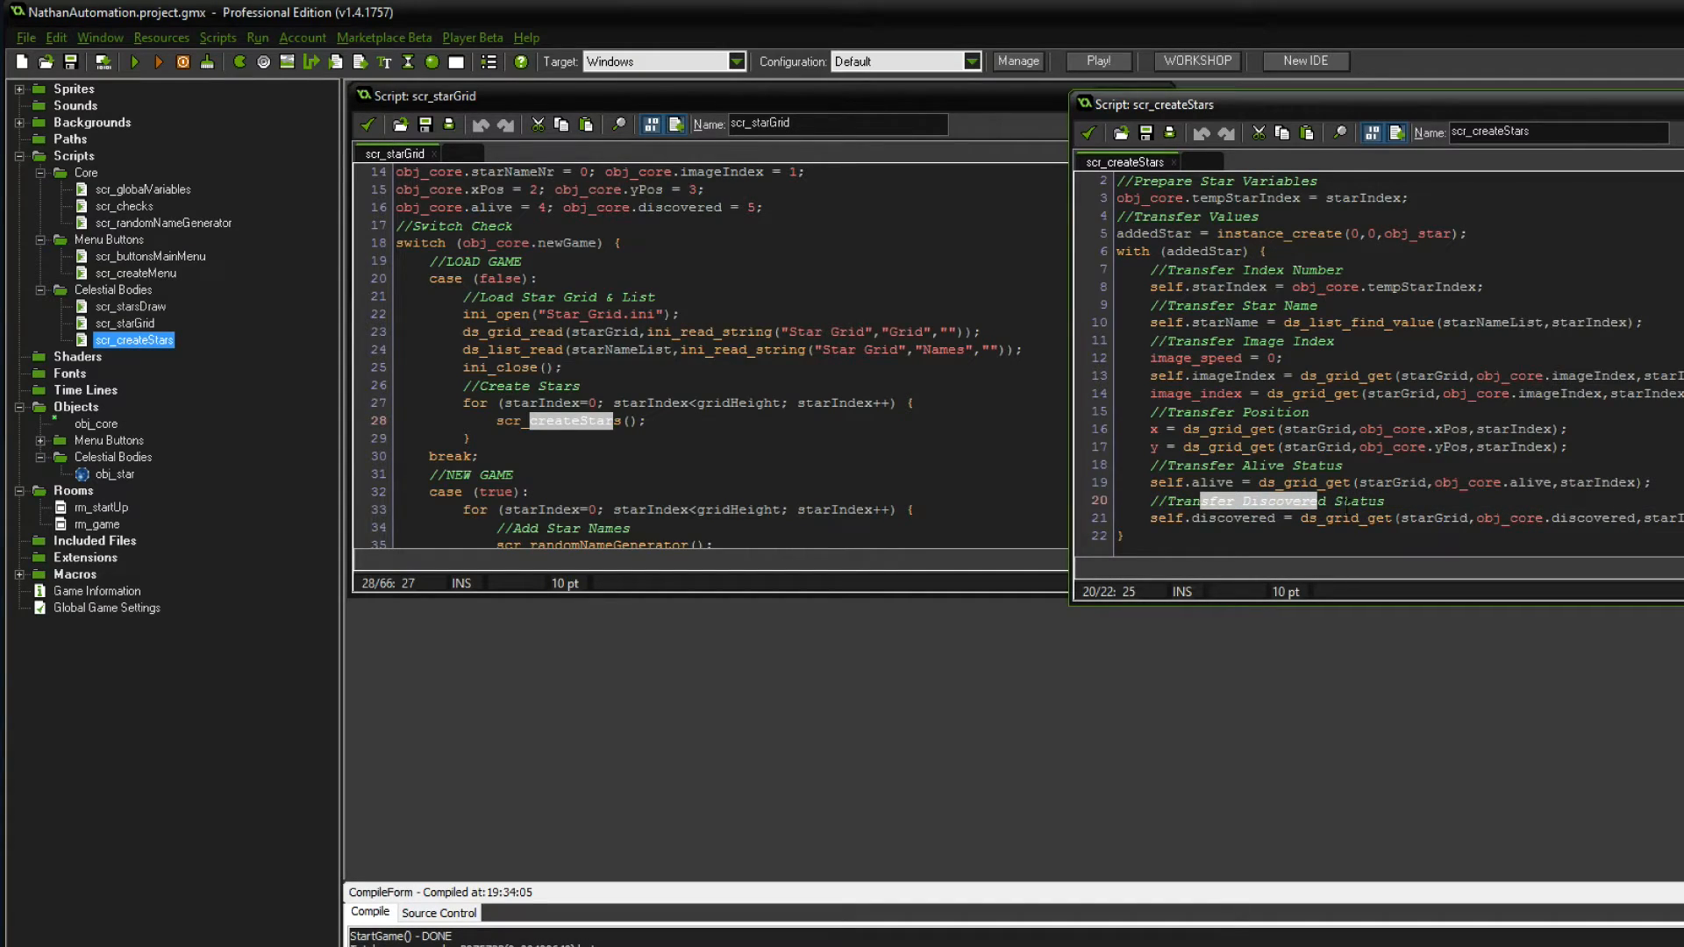
pyautogui.moveTo(1258, 513)
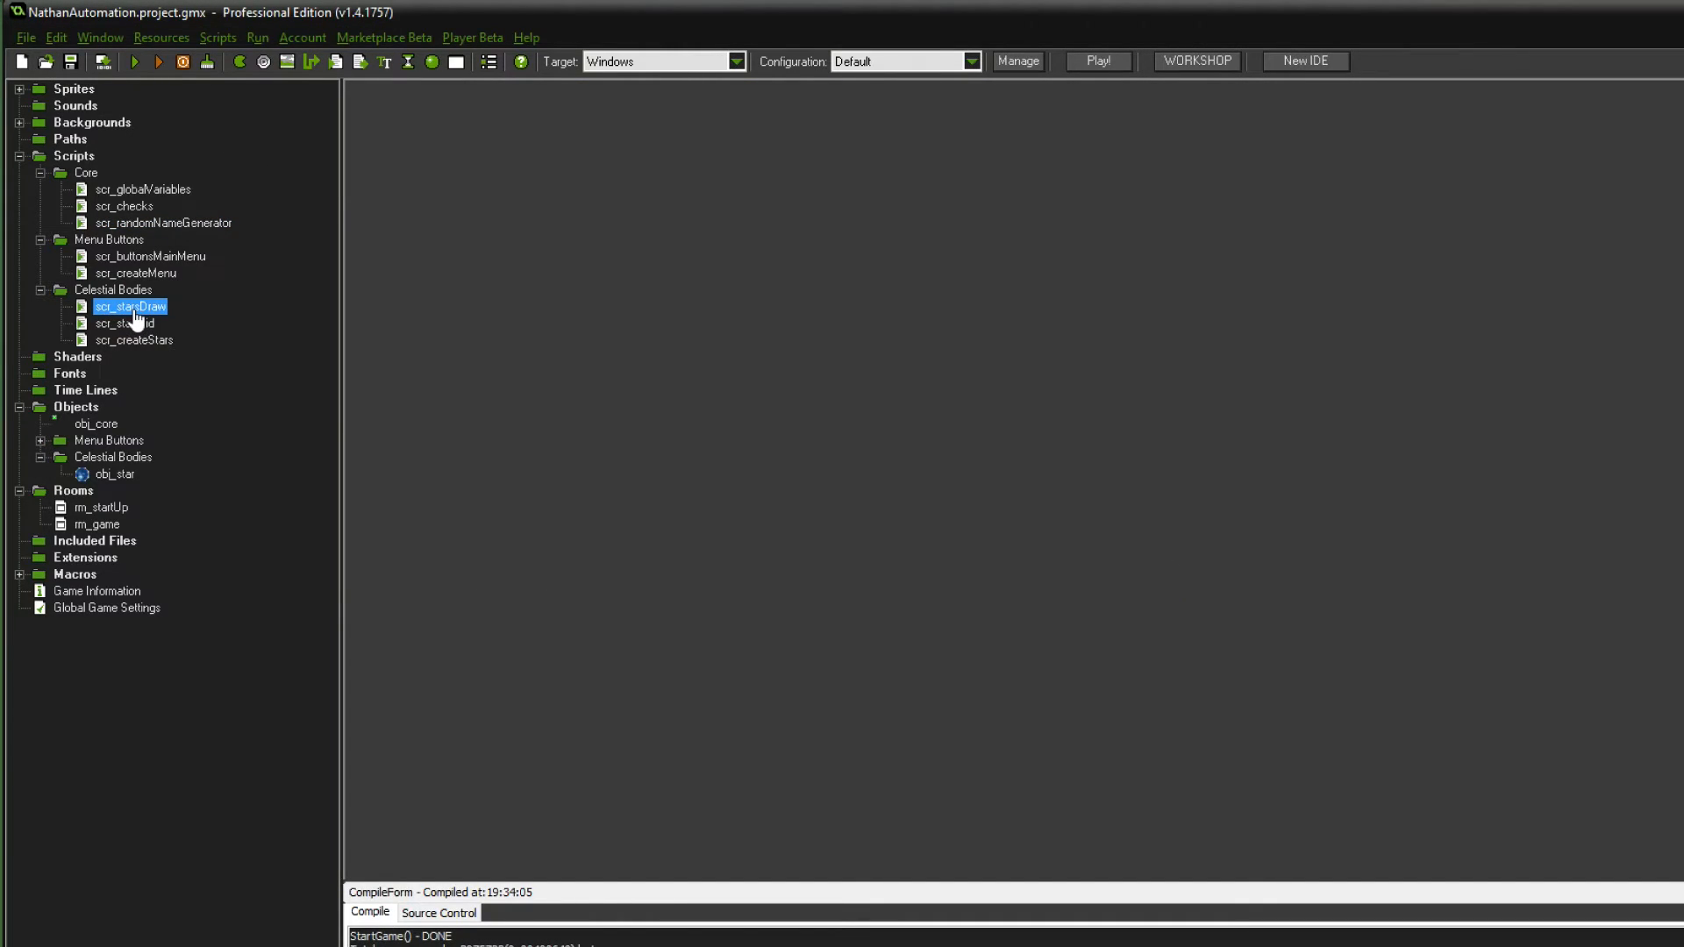
# - Open scr_starsDraw and add a //User Interaction comment
pyautogui.doubleClick(129, 306)
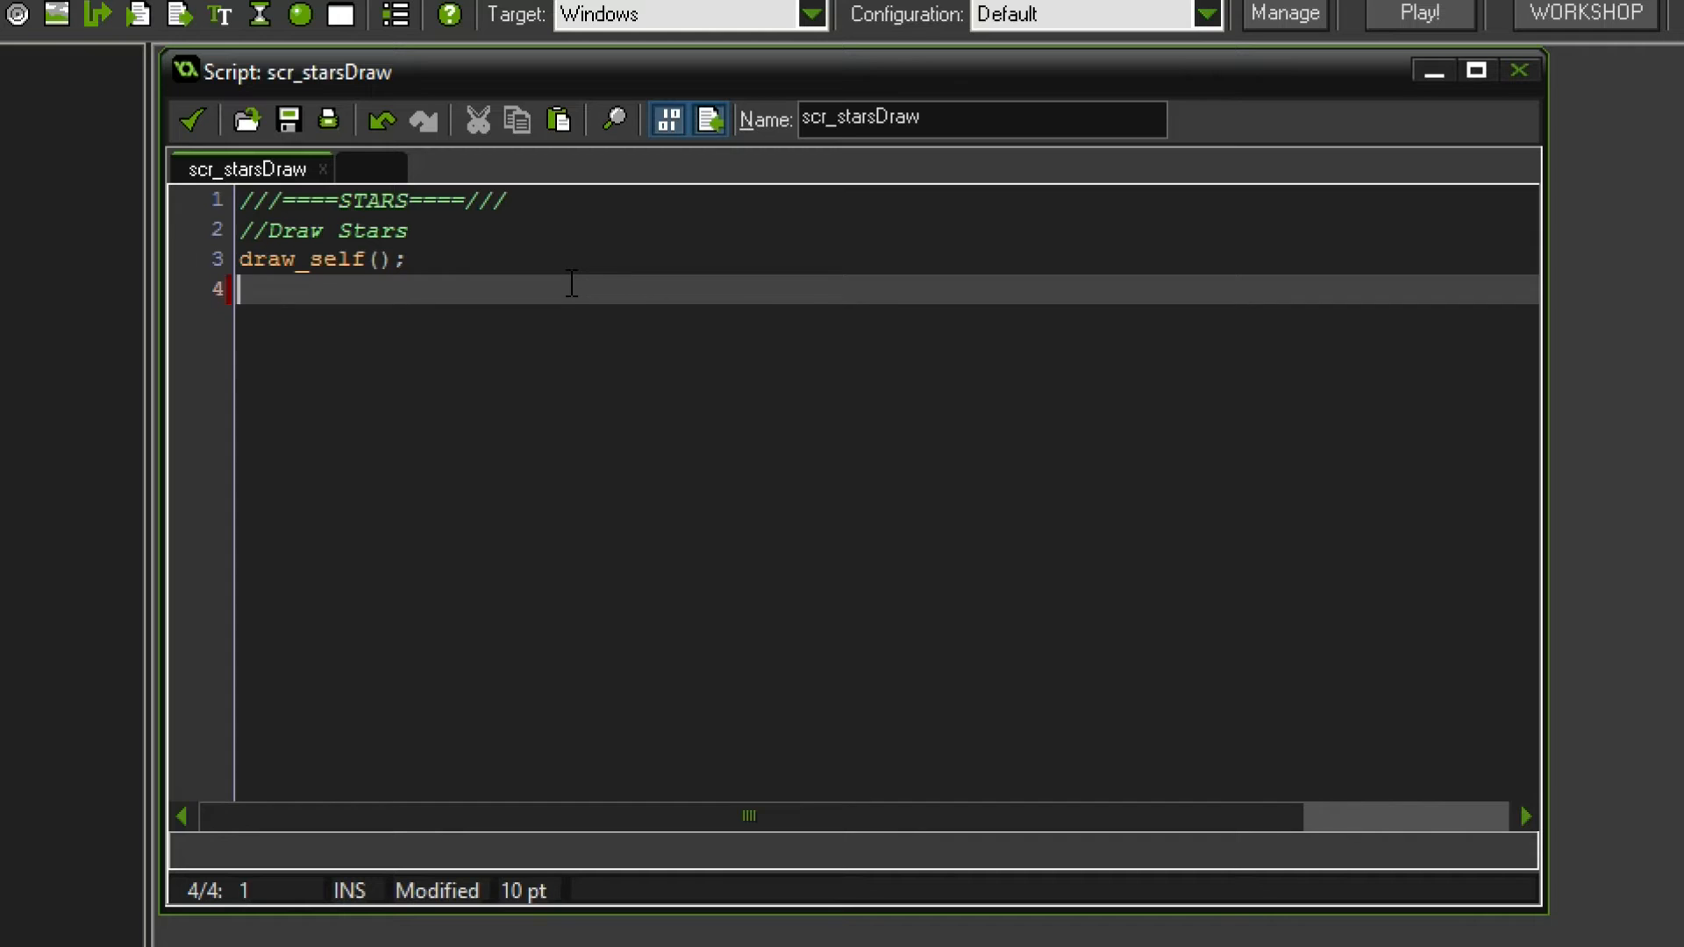
pyautogui.write('/')
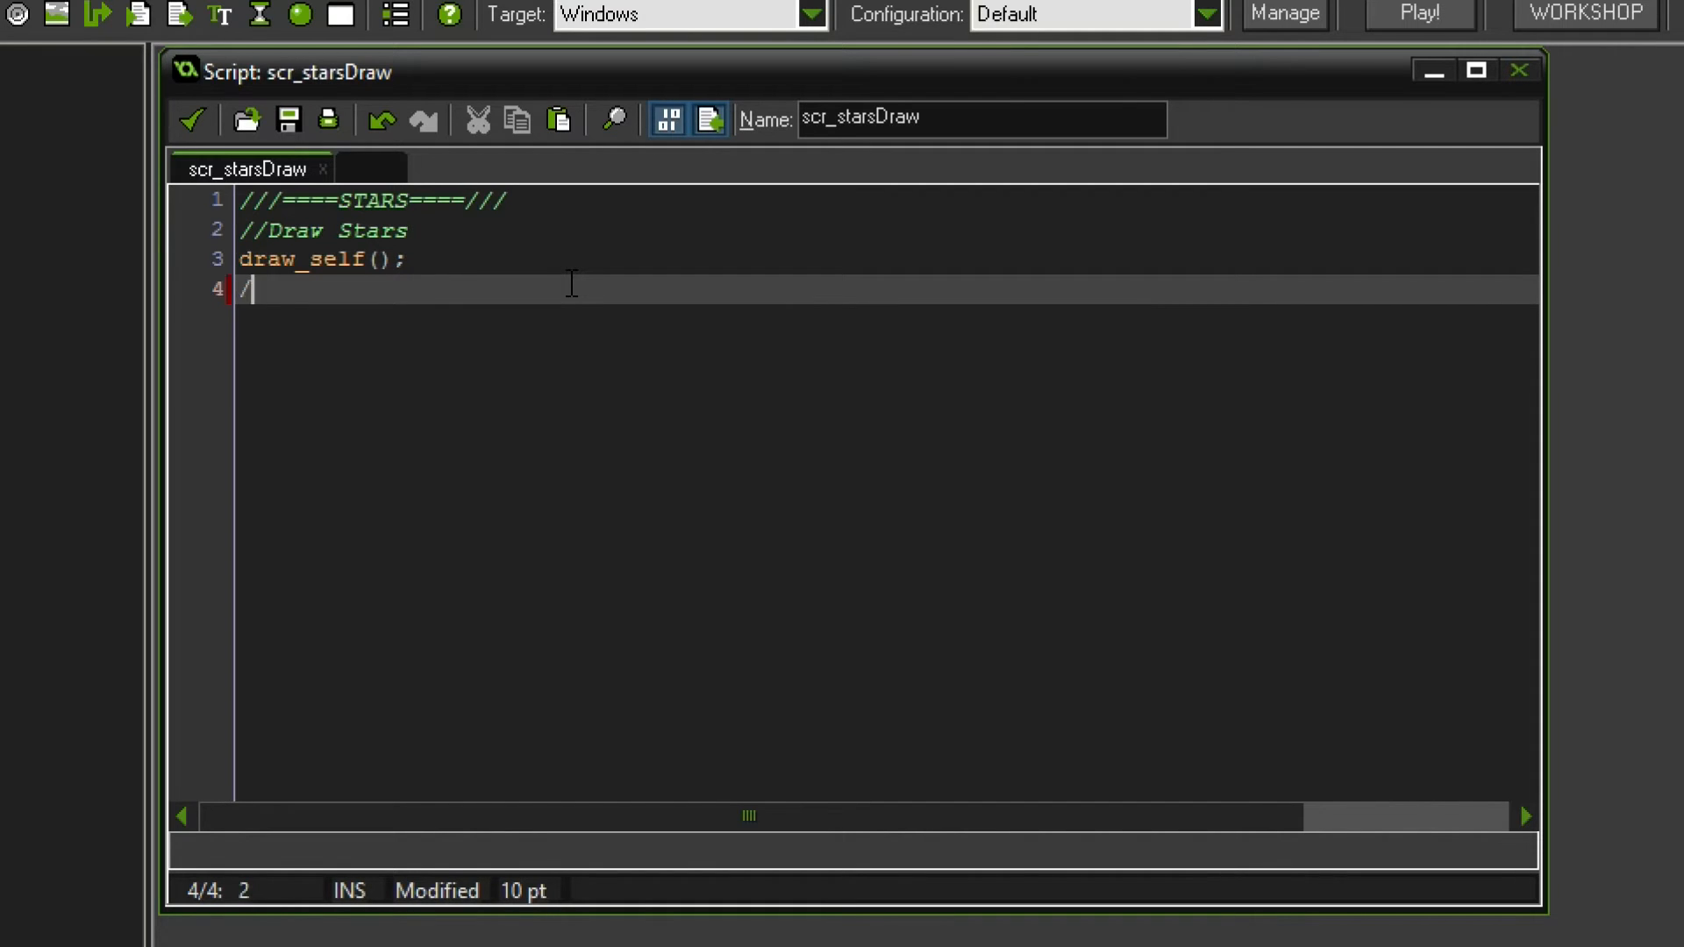
pyautogui.write('/')
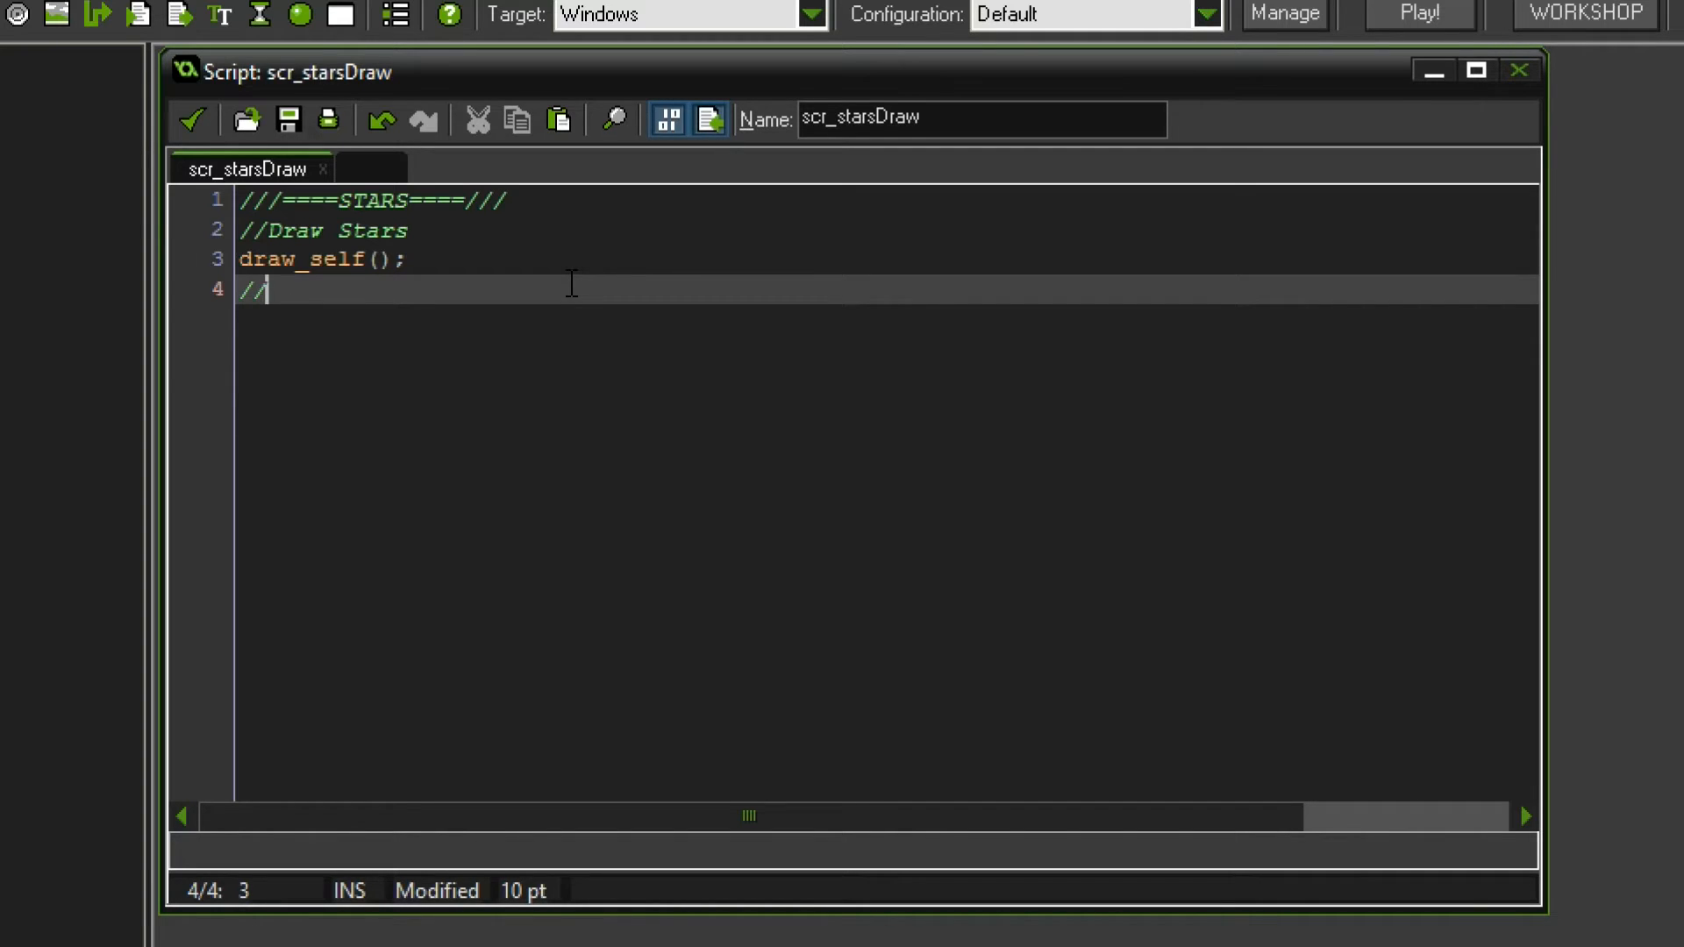
pyautogui.write('User Interac')
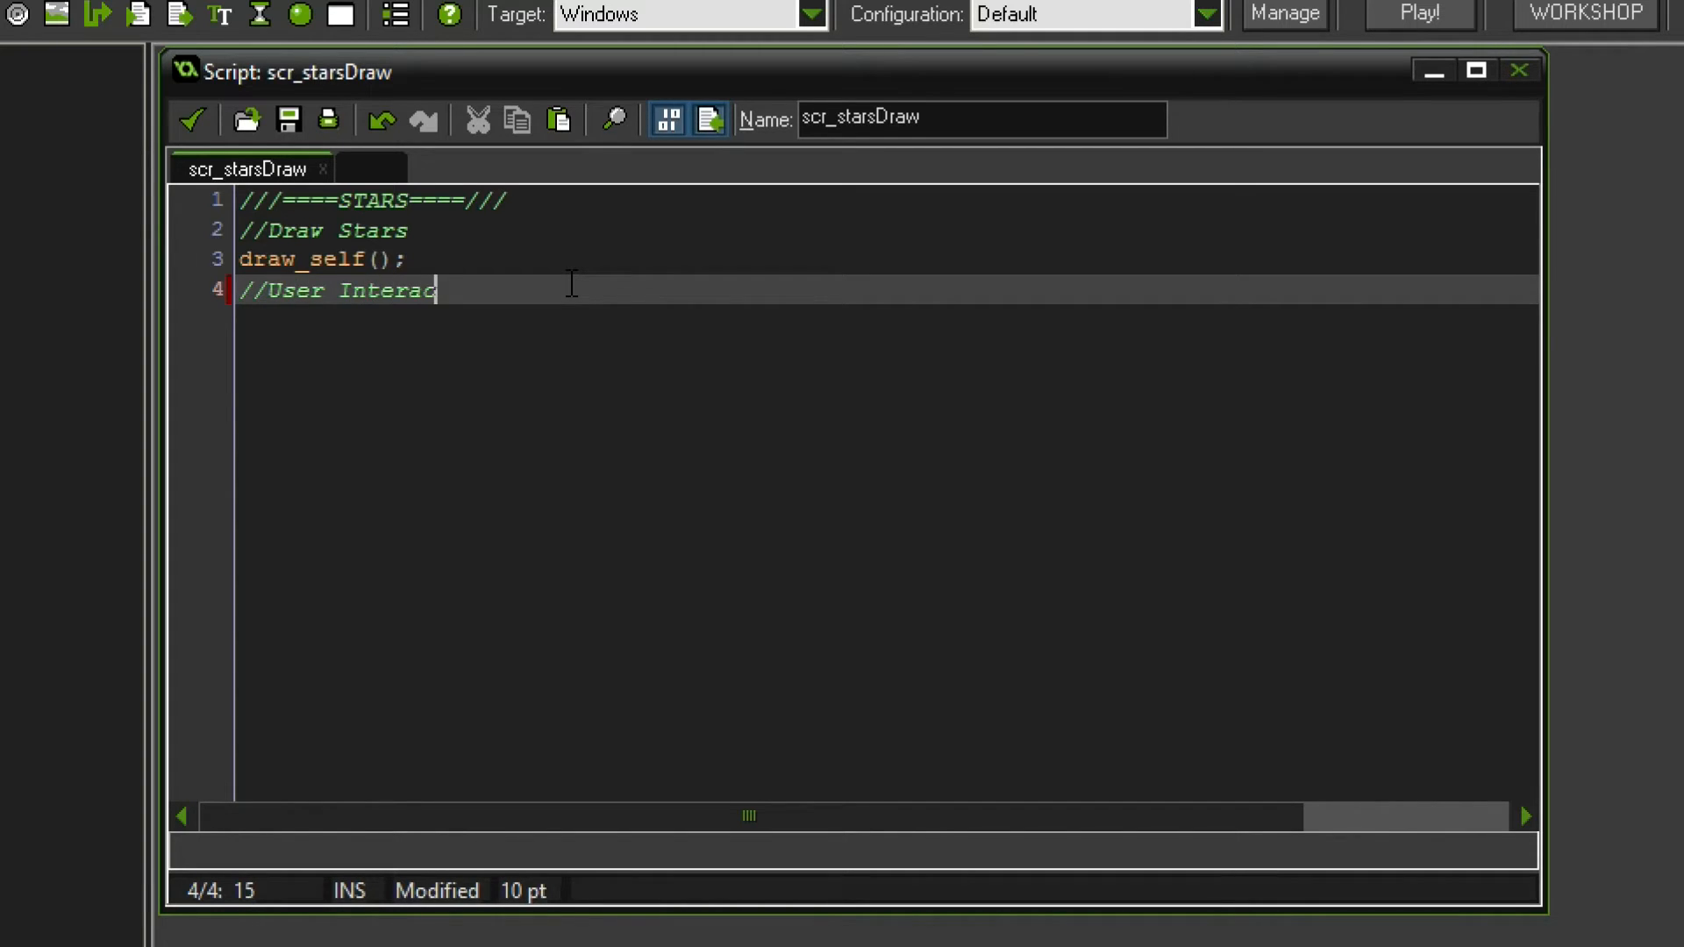
pyautogui.write('tion')
pyautogui.write('if')
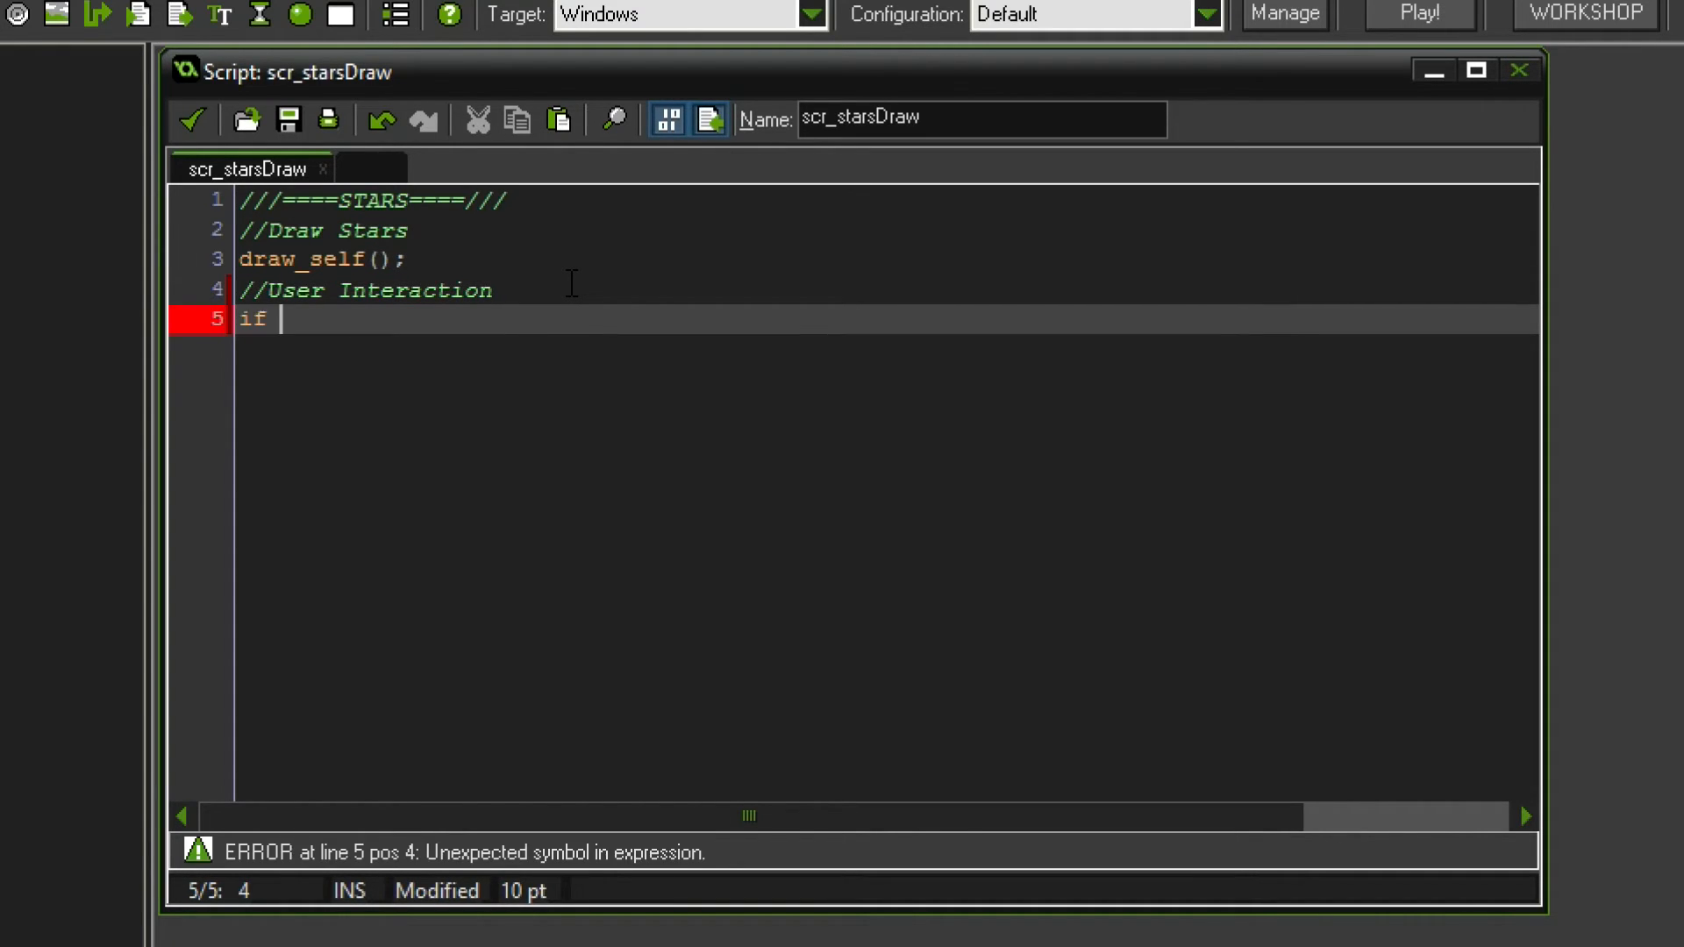
# - Add an if testing mouse_x/mouse_y within x+sprite_width and y+sprite_height
pyautogui.write('(mouse_')
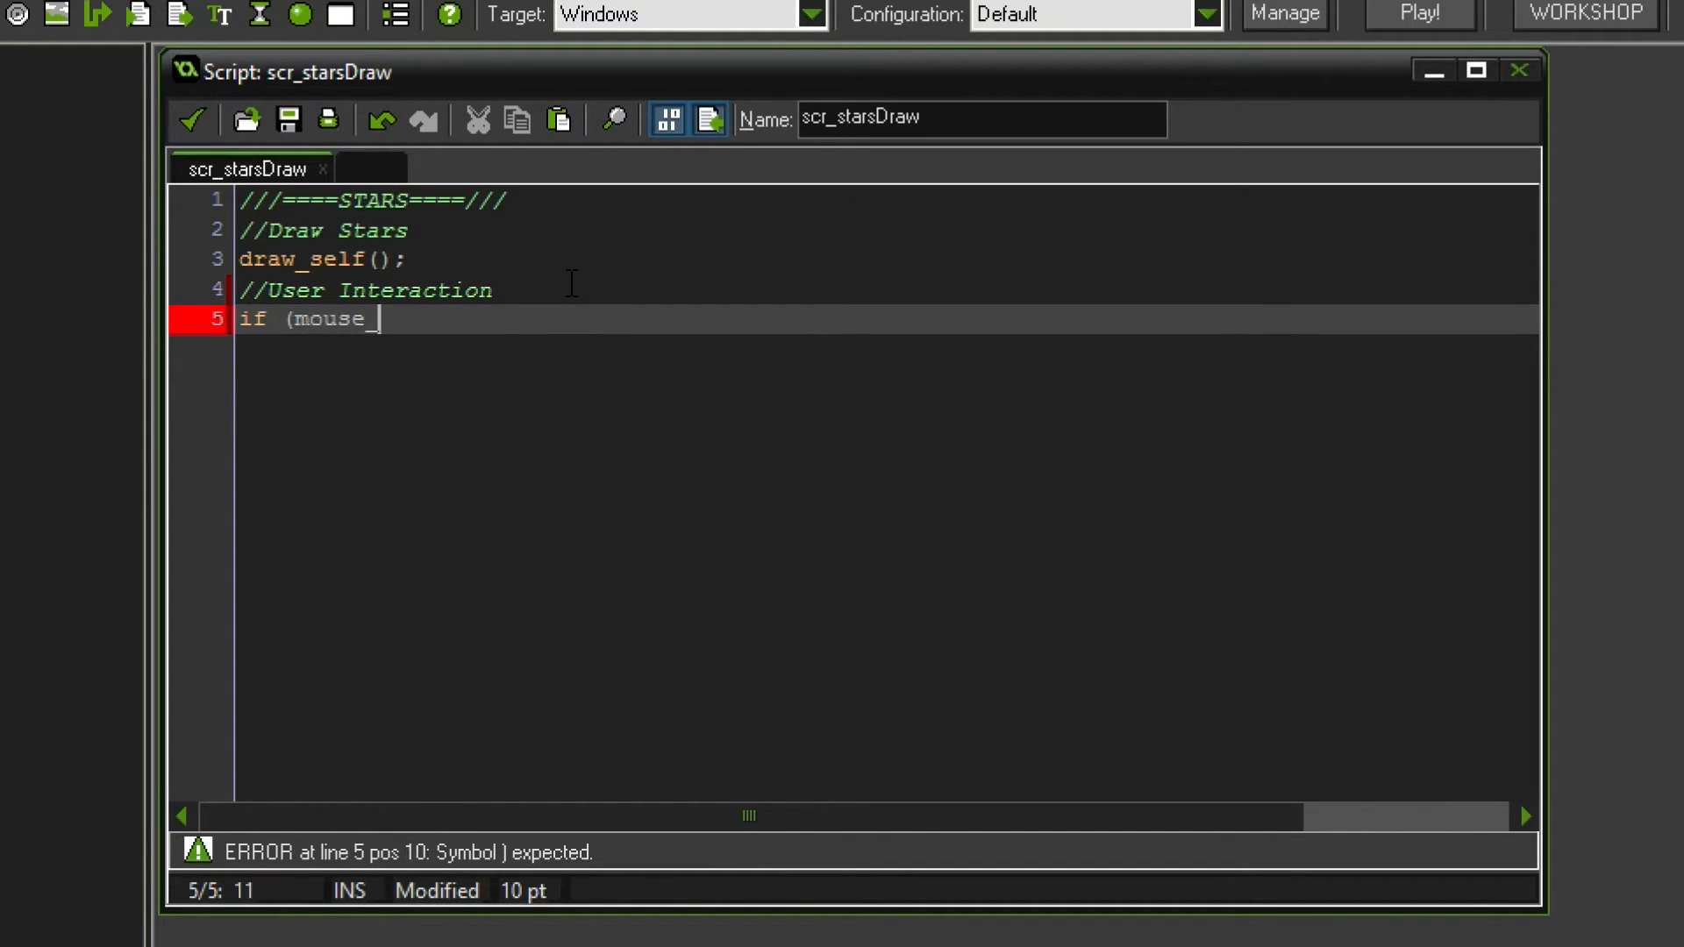
pyautogui.write('x >')
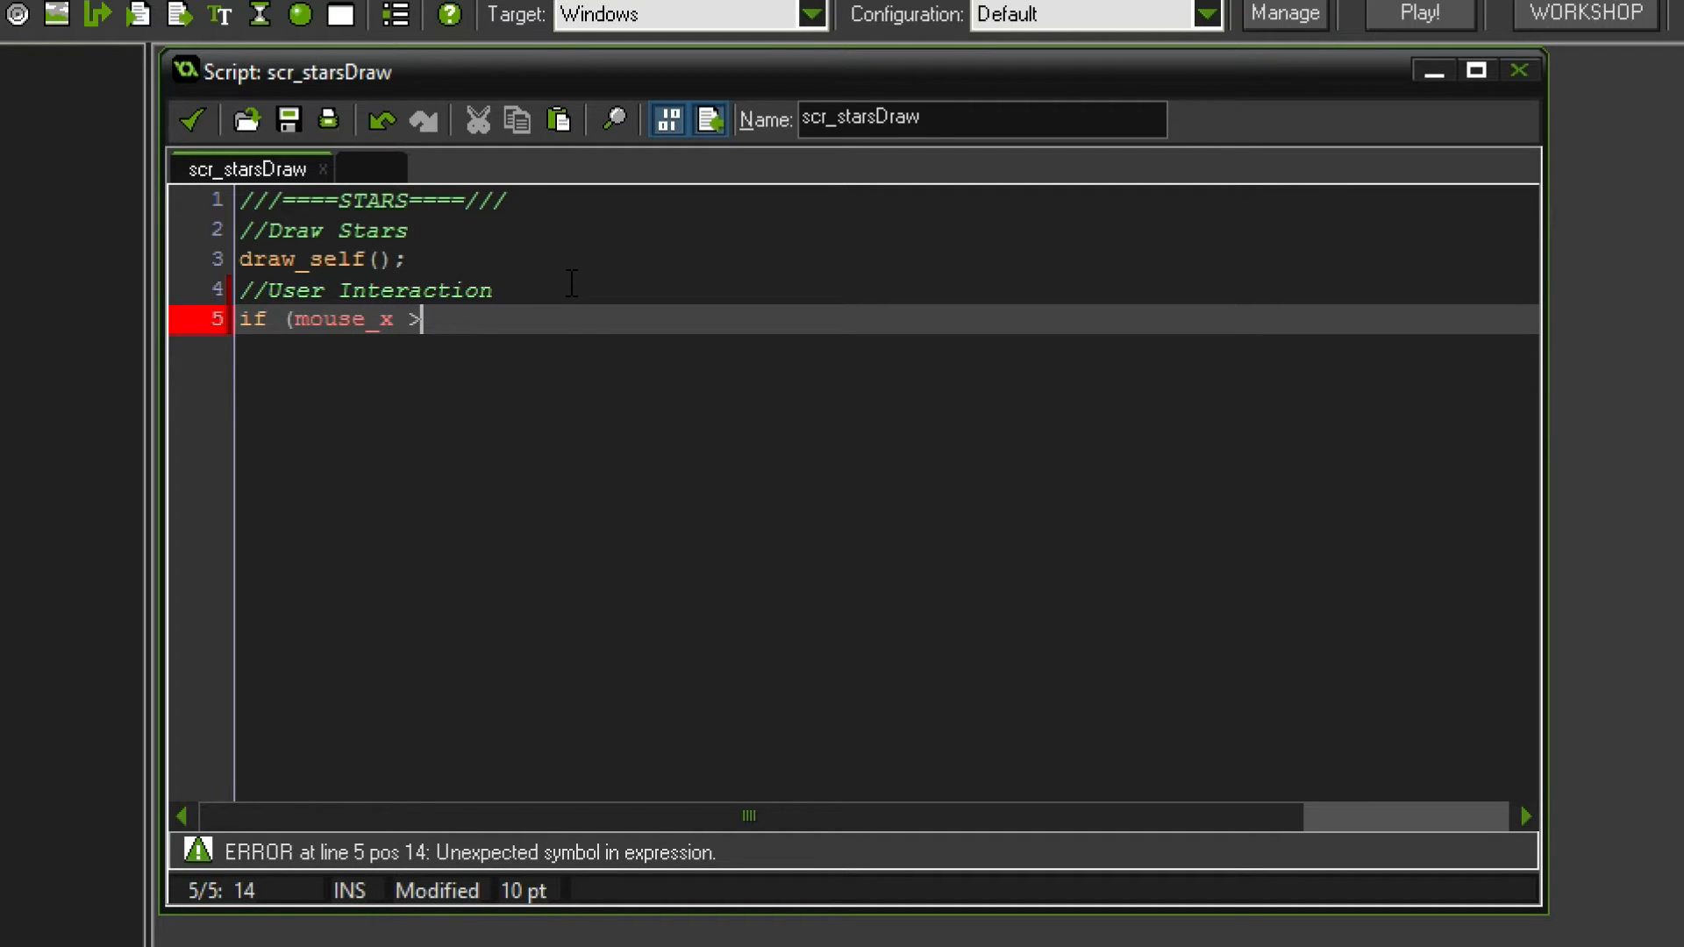
pyautogui.write('x and mo')
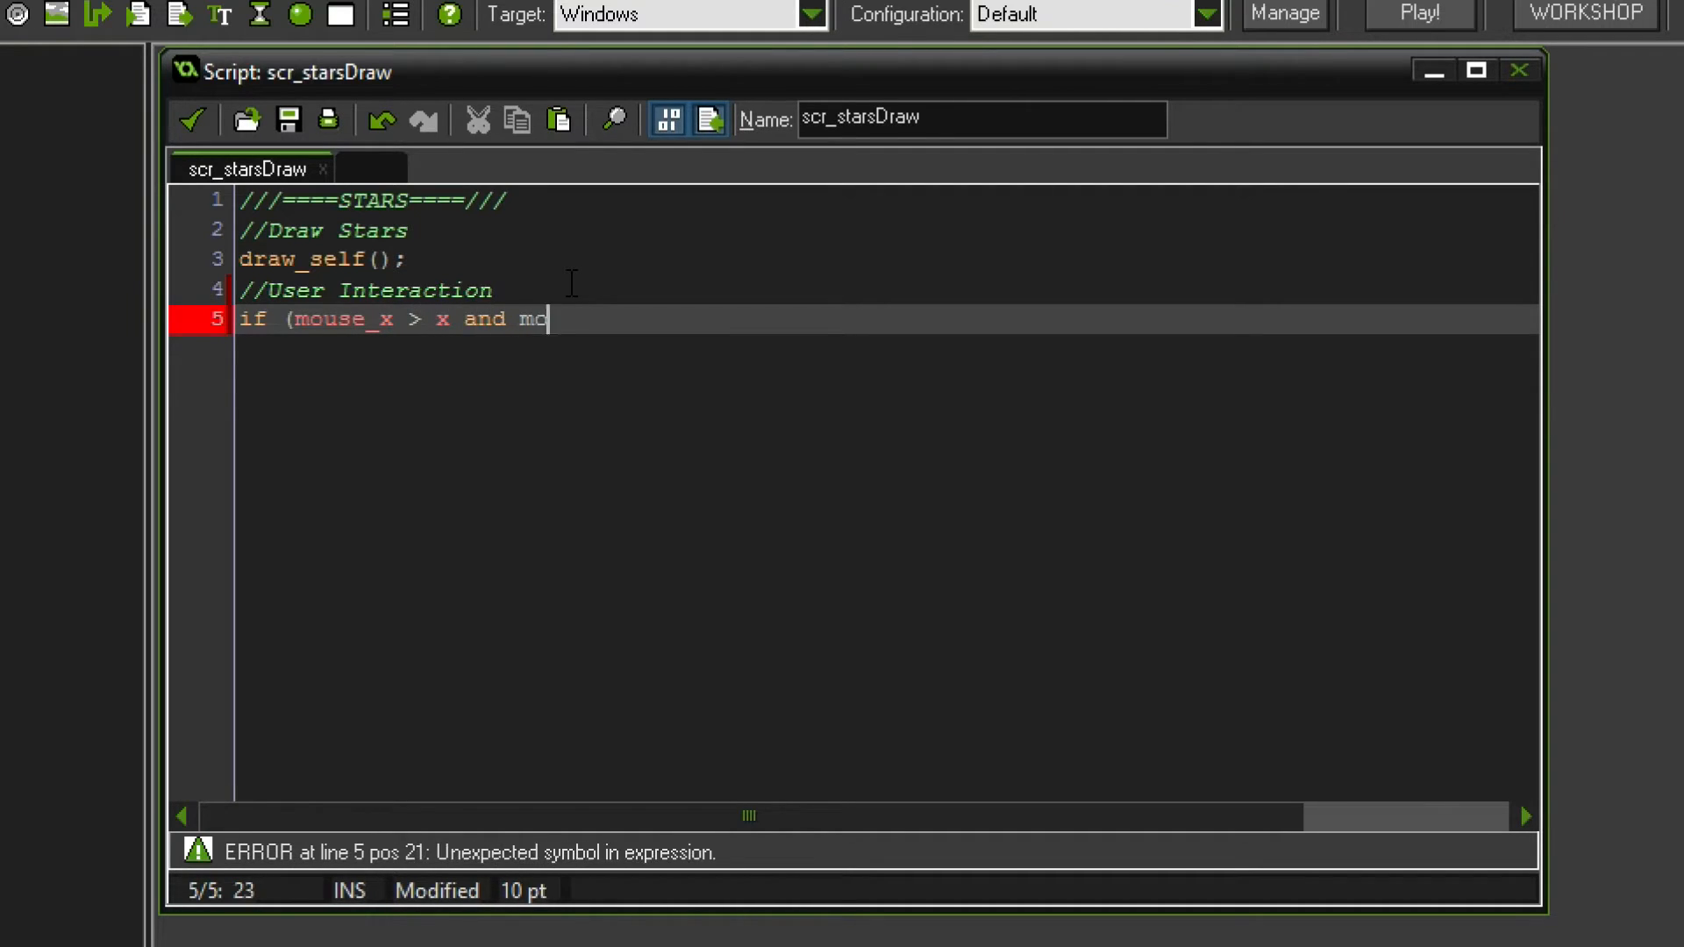
pyautogui.write('use_x y')
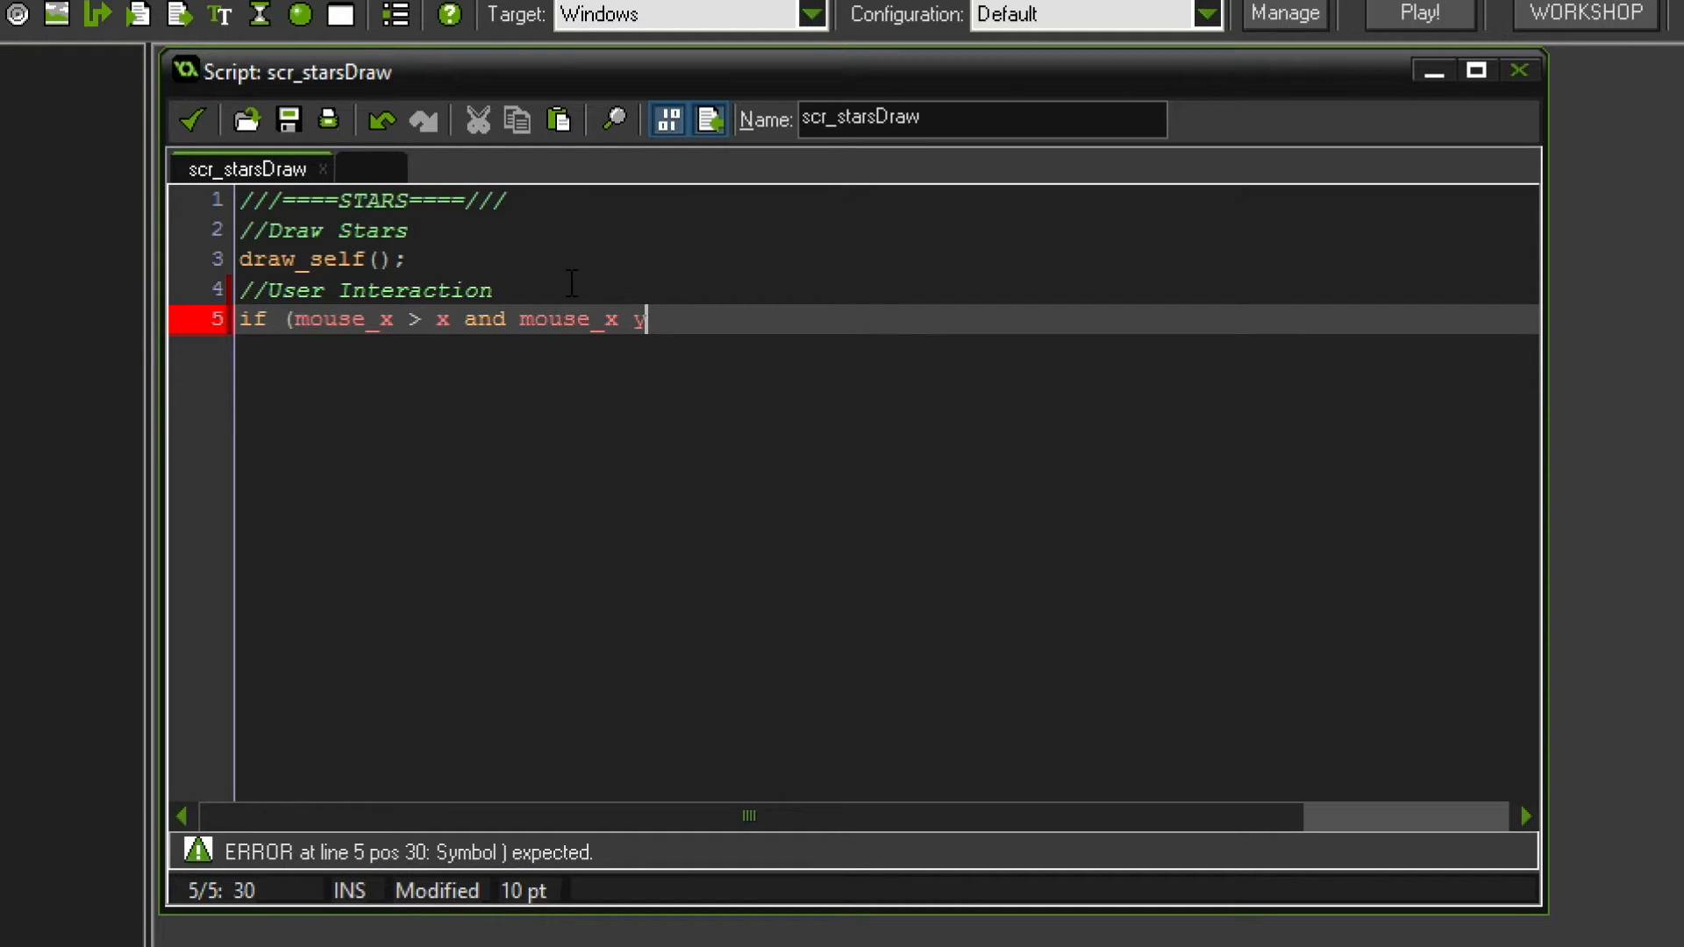
pyautogui.write('<')
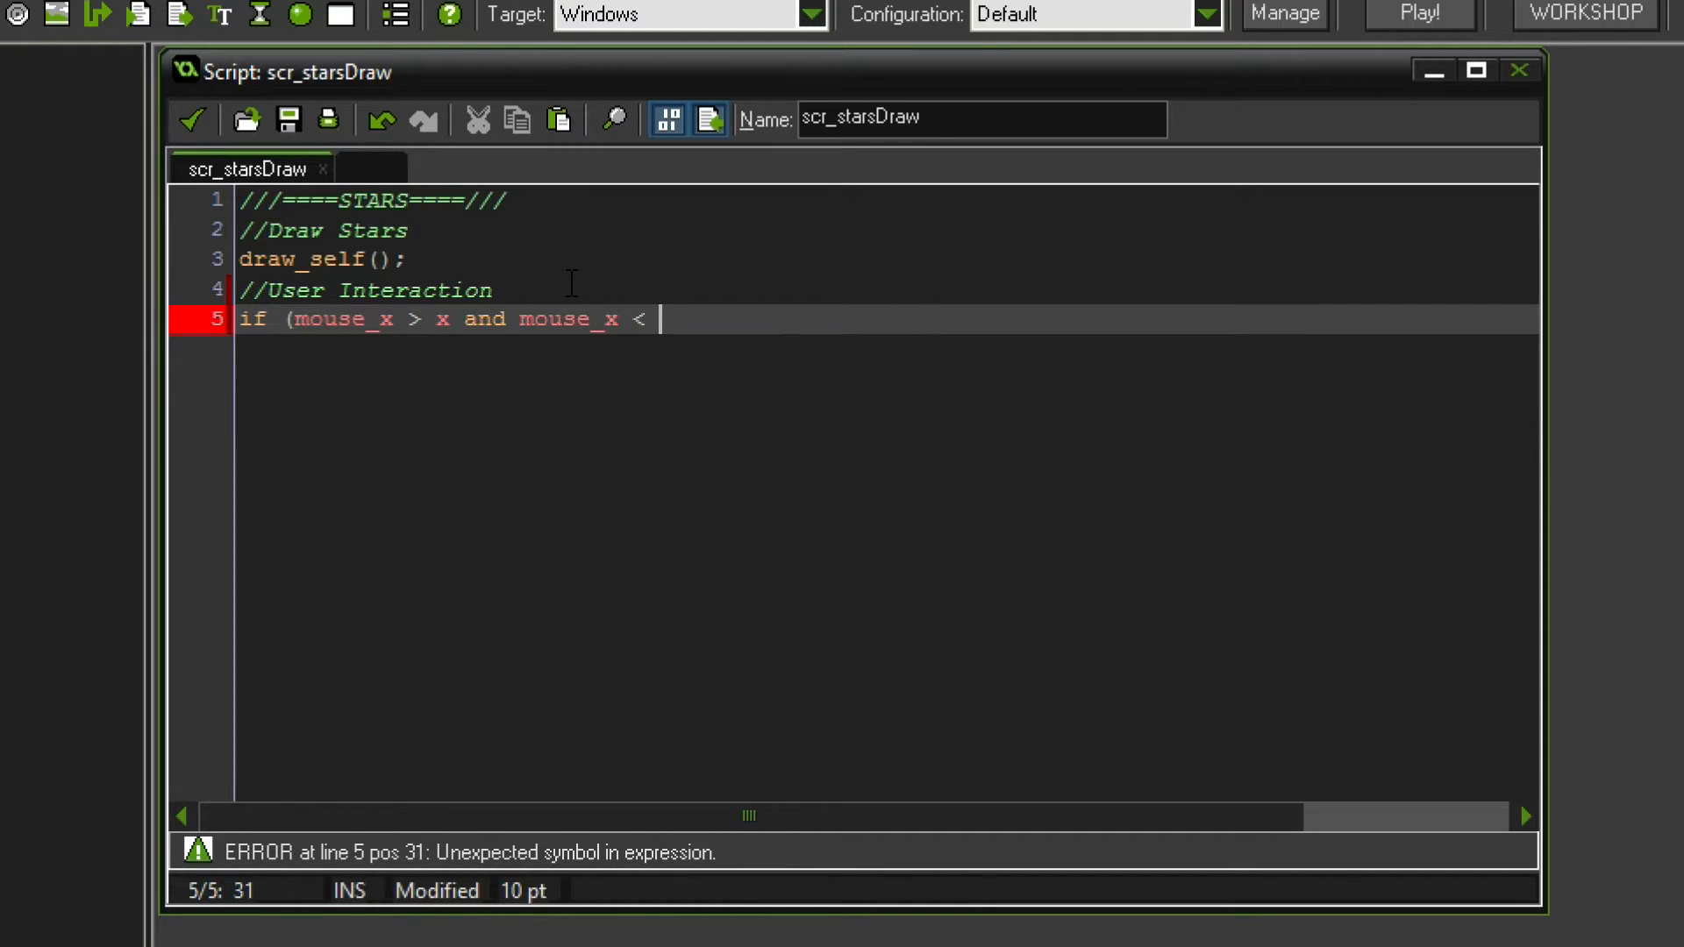
pyautogui.write('x+spriteE_width and mouse_y')
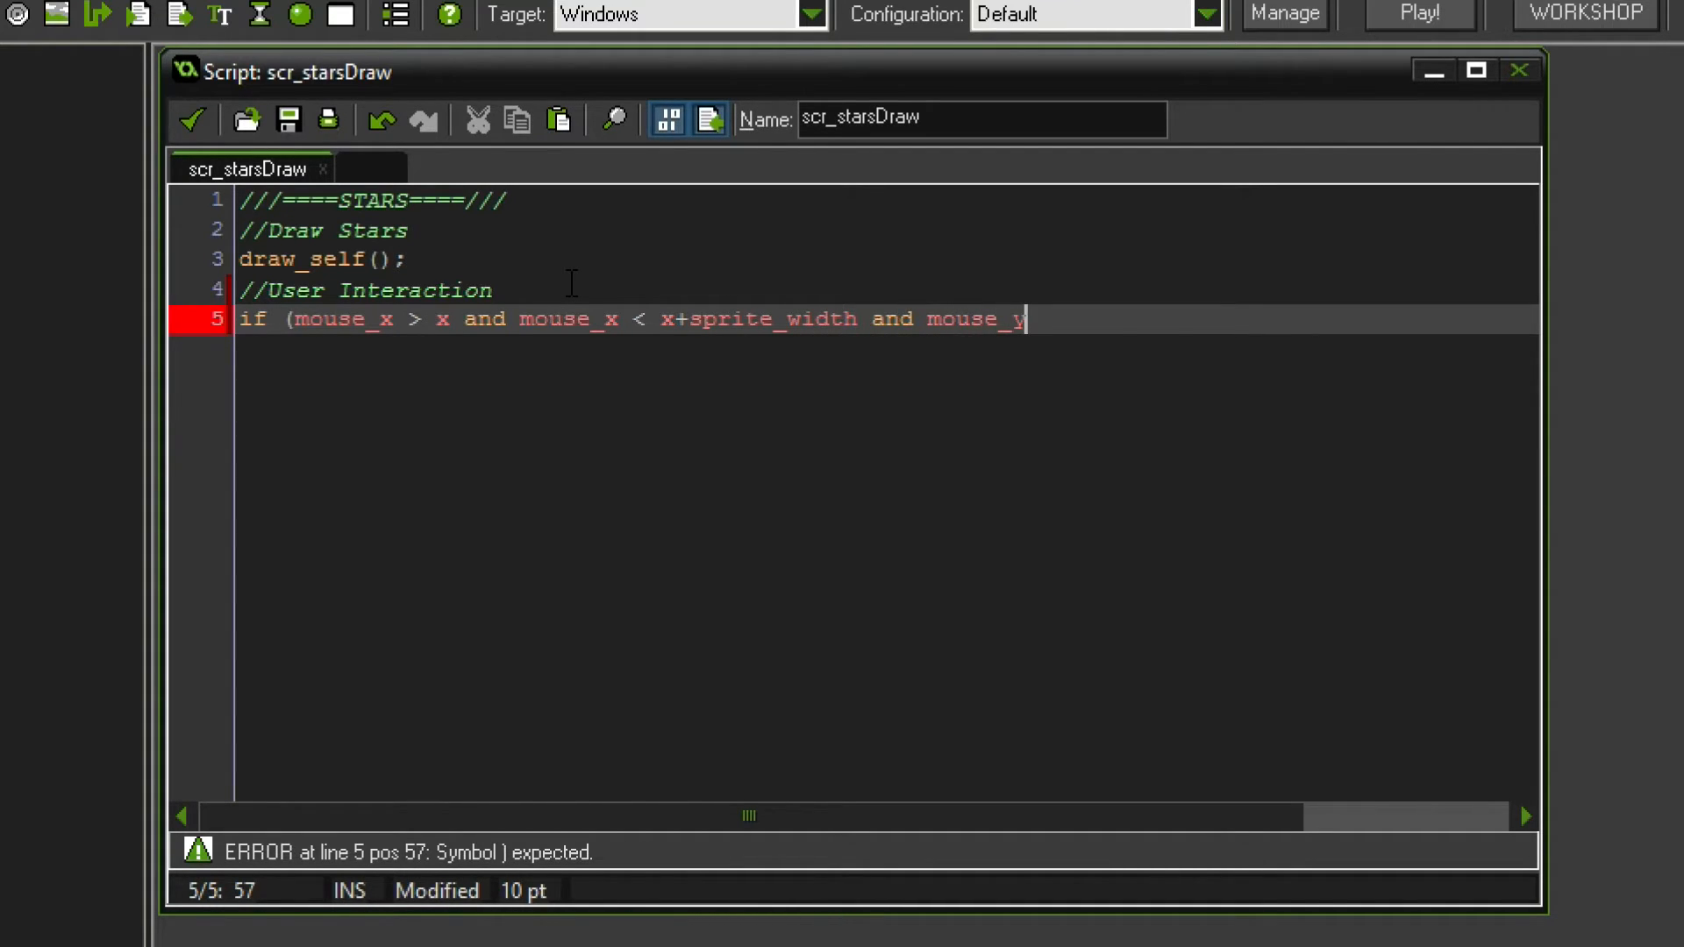
pyautogui.write('> y')
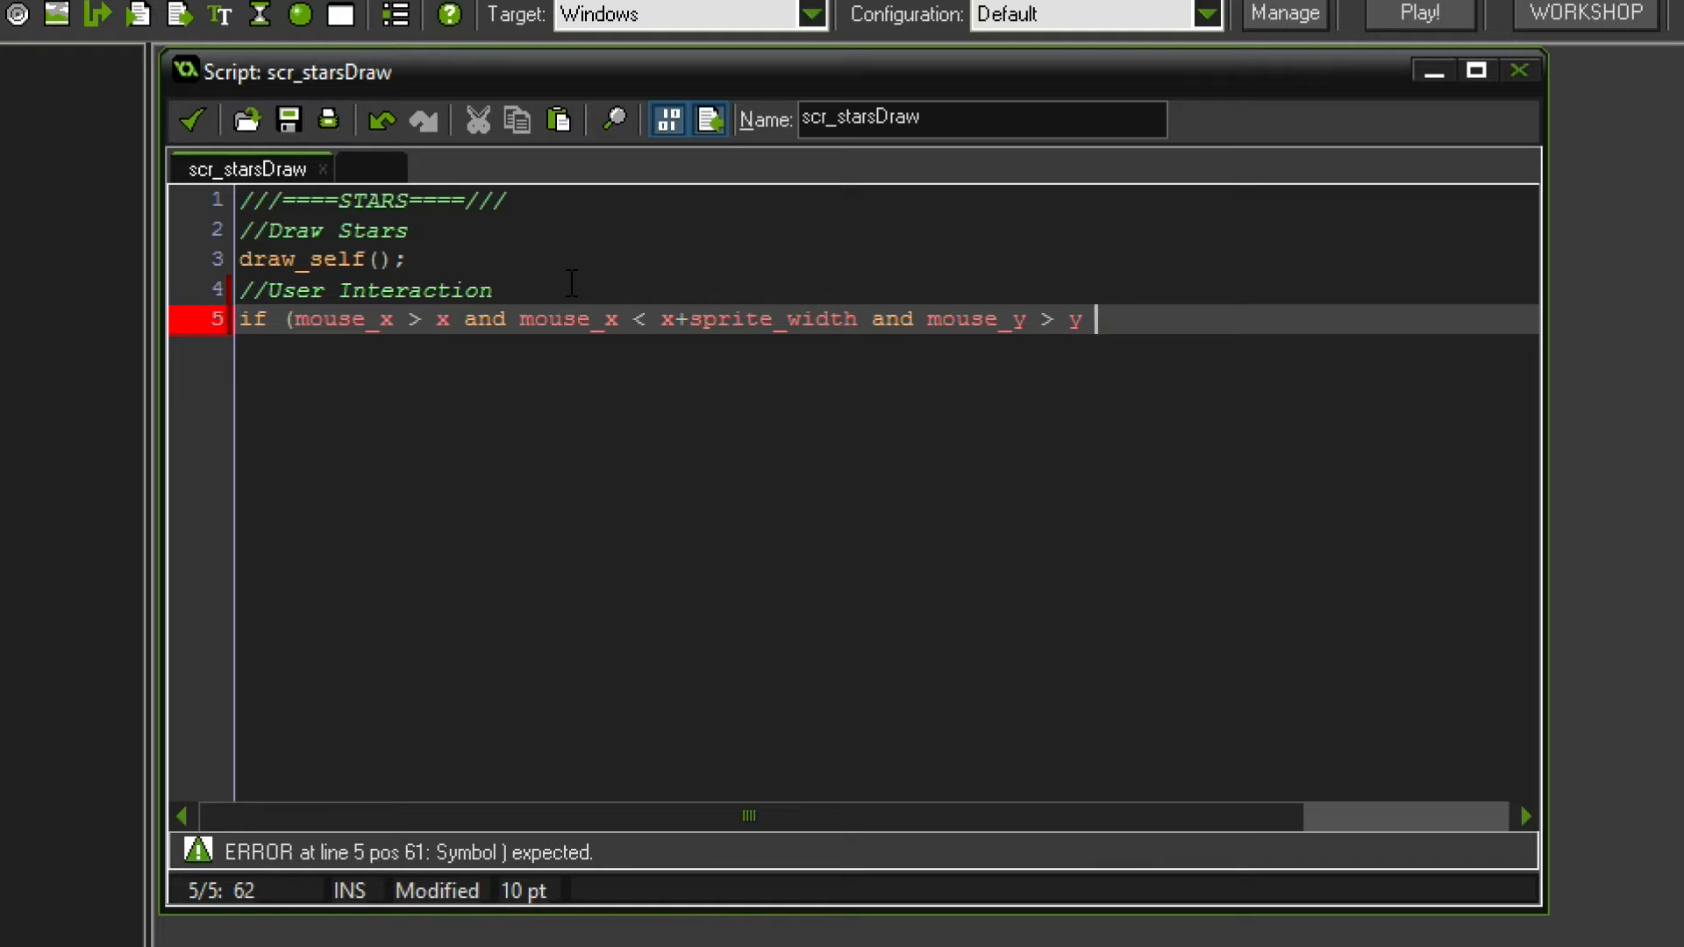
pyautogui.write('mouse_y < m')
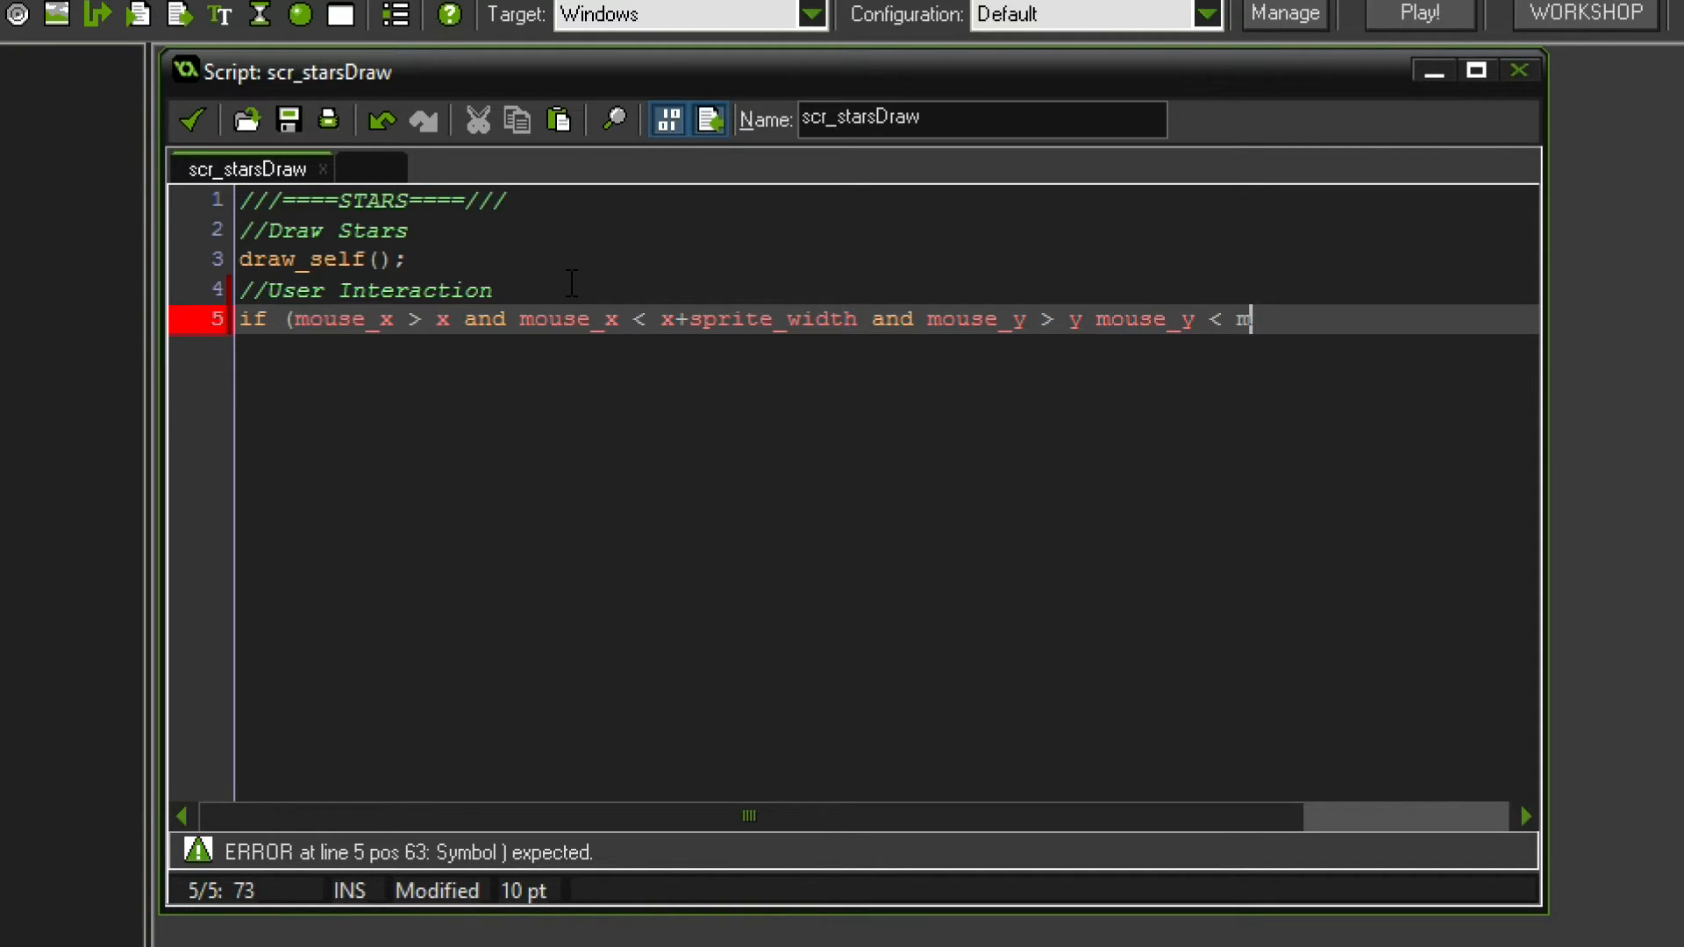
pyautogui.write('+sprite_h')
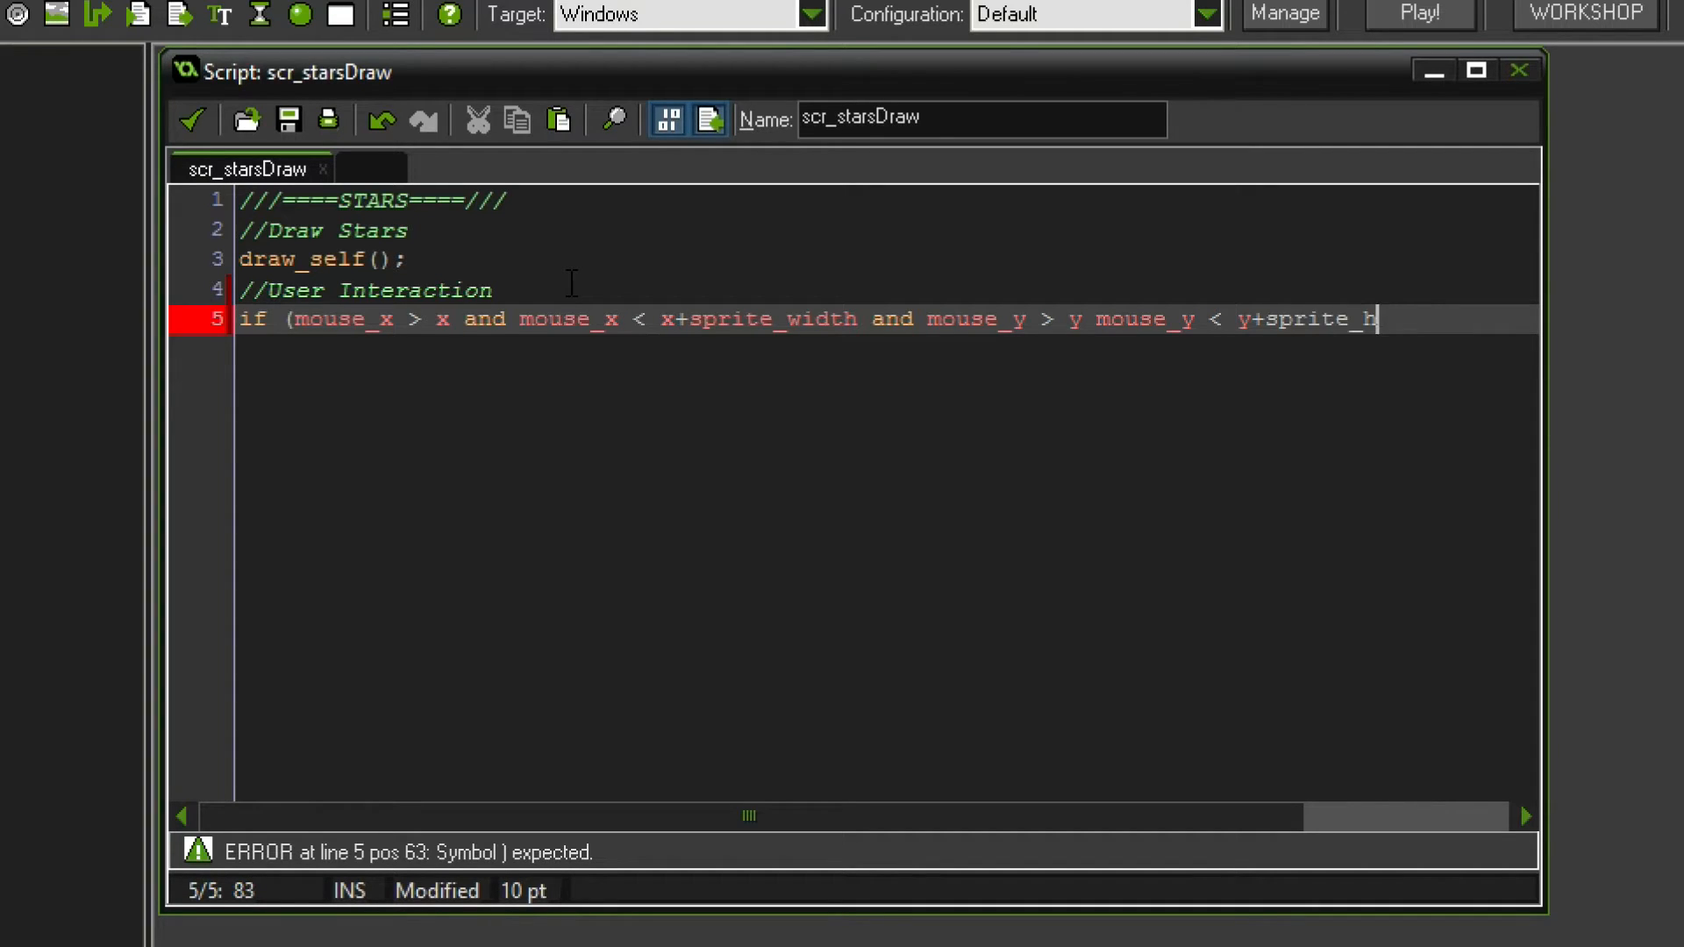
pyautogui.write('eight) {')
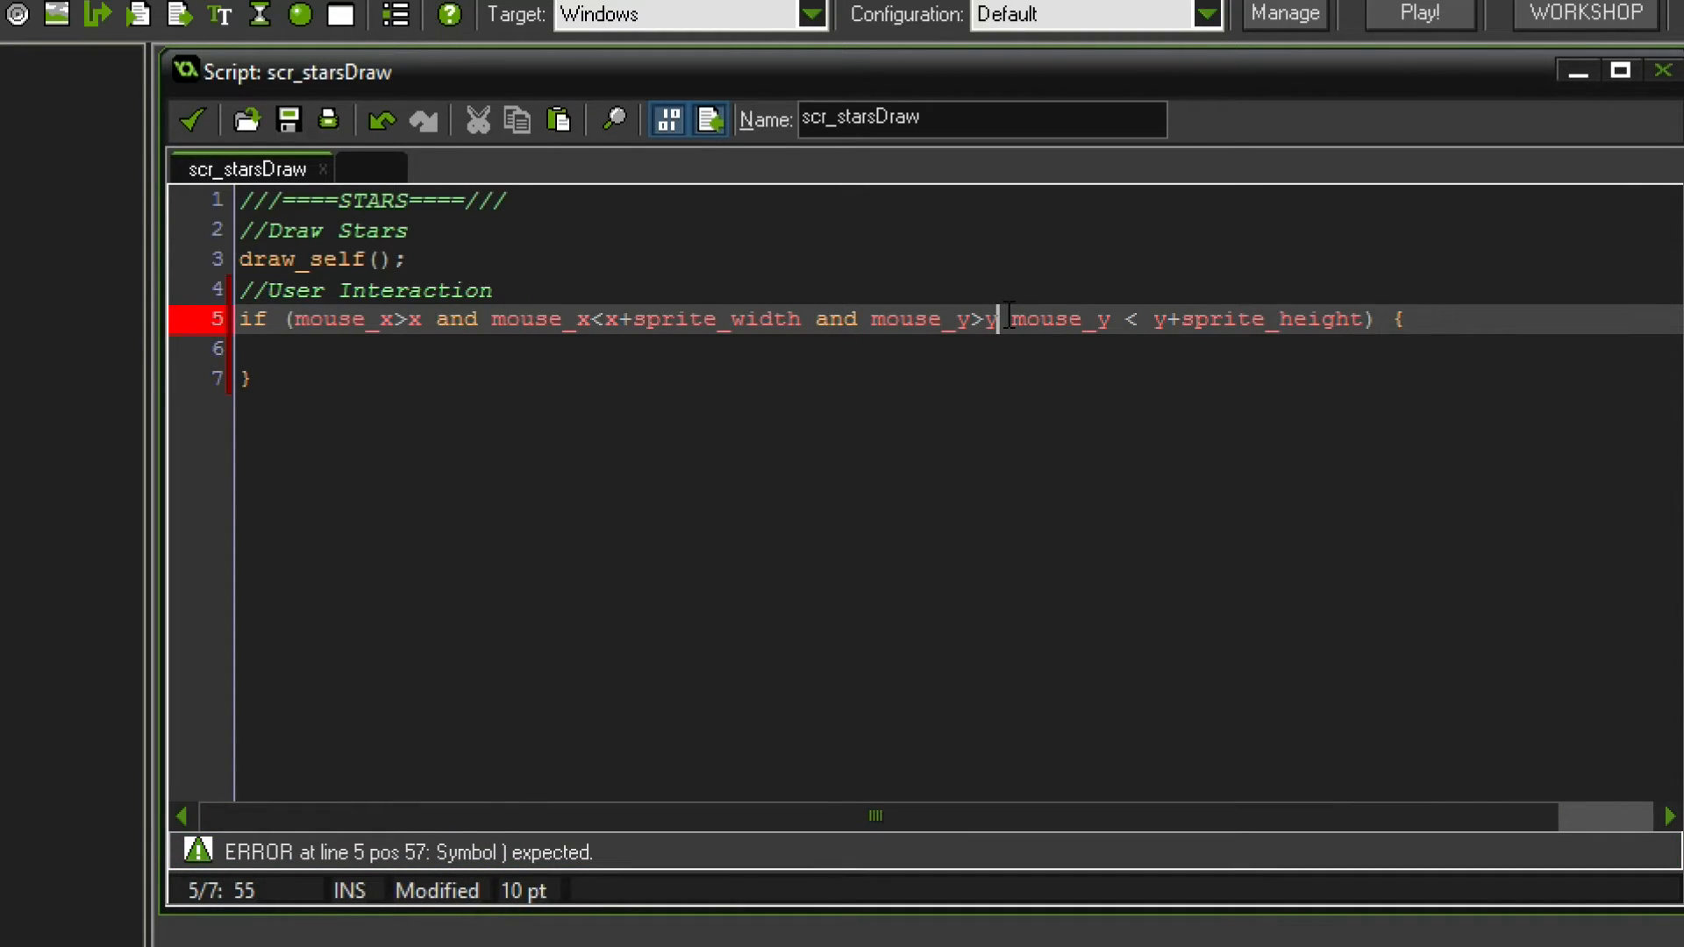
pyautogui.write('and')
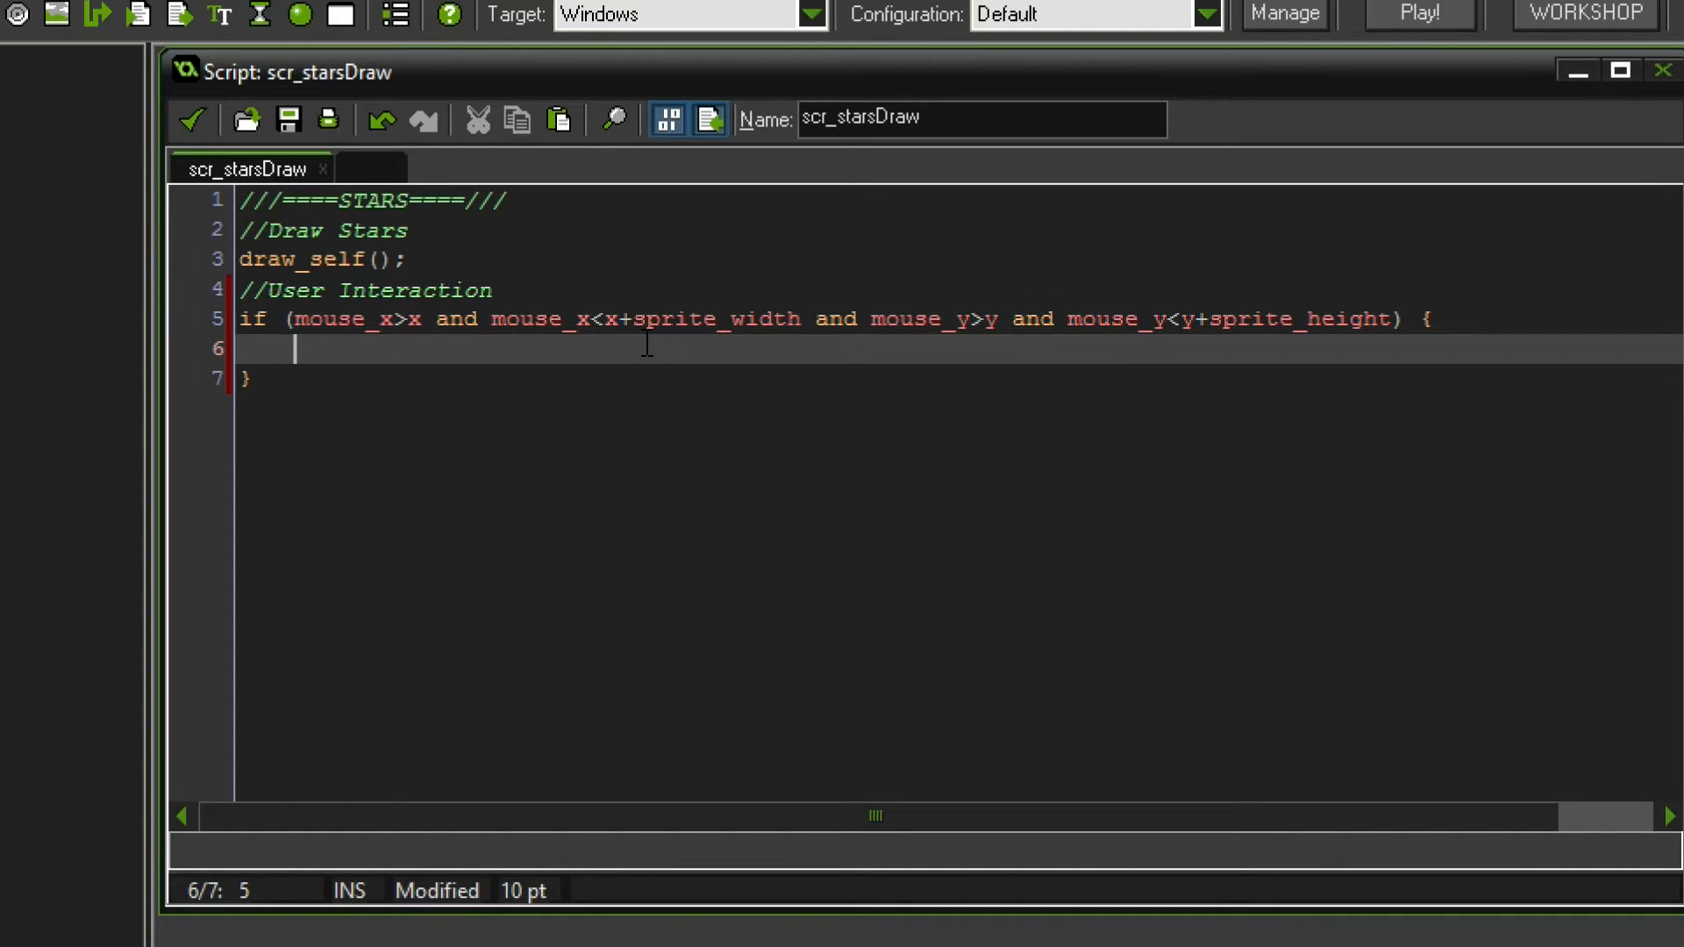
# - Add a //Discovered Pop Up comment and an if (self.discovered = true) block
pyautogui.write('//L')
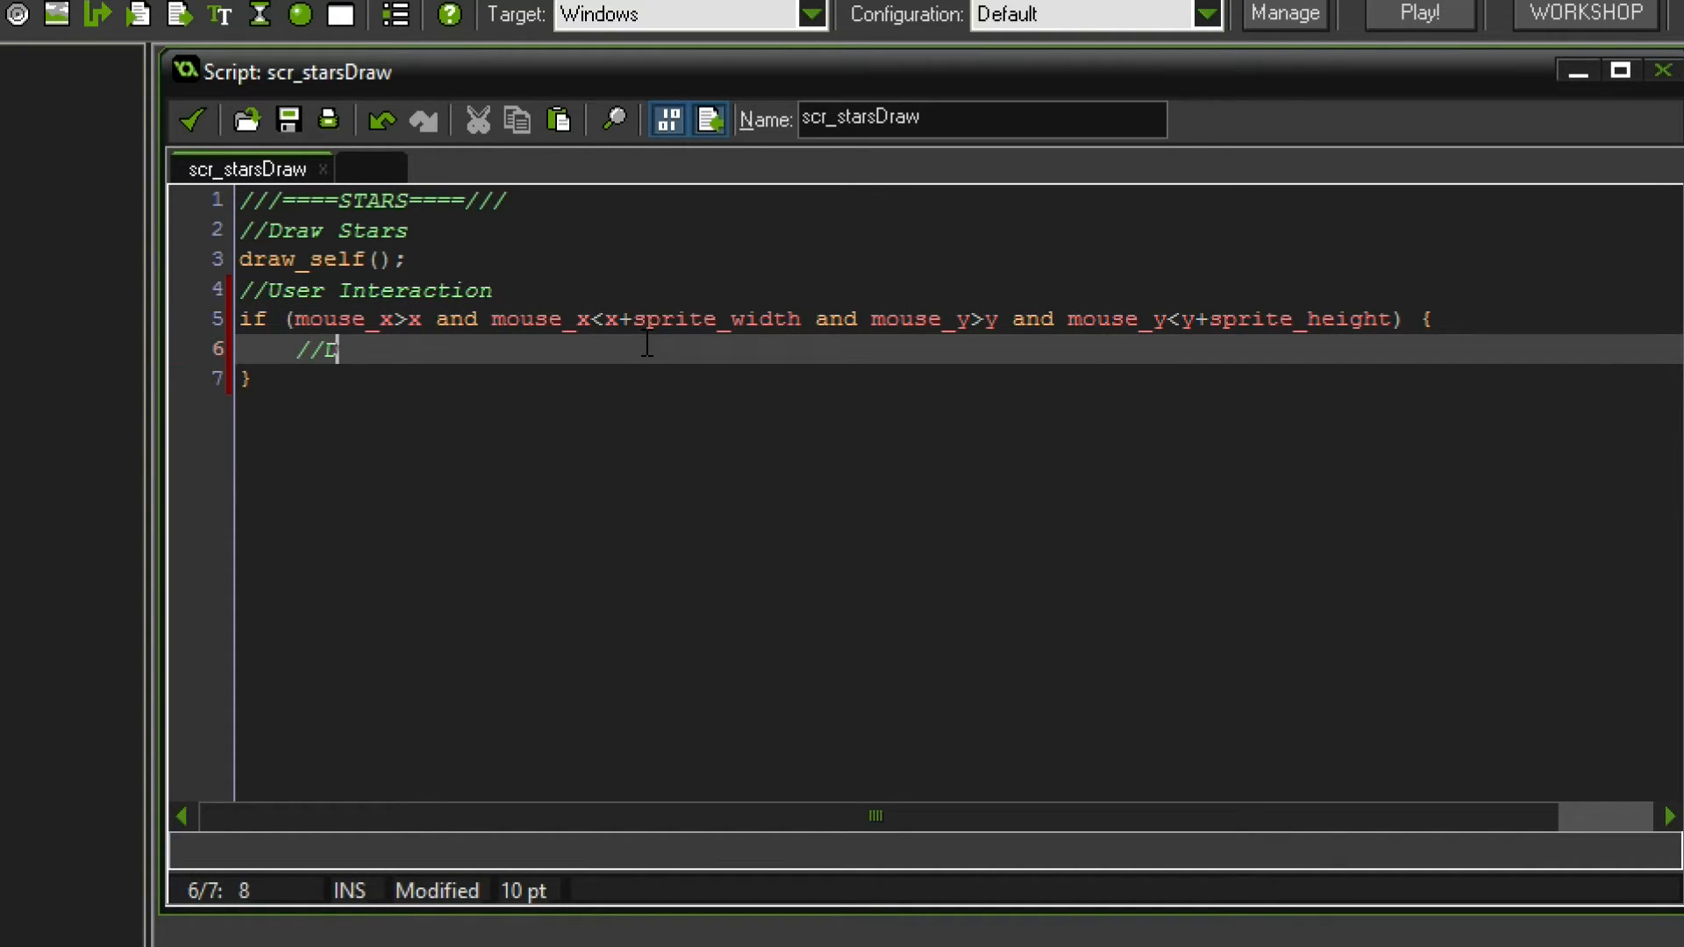
pyautogui.write('iscovered Pop Up')
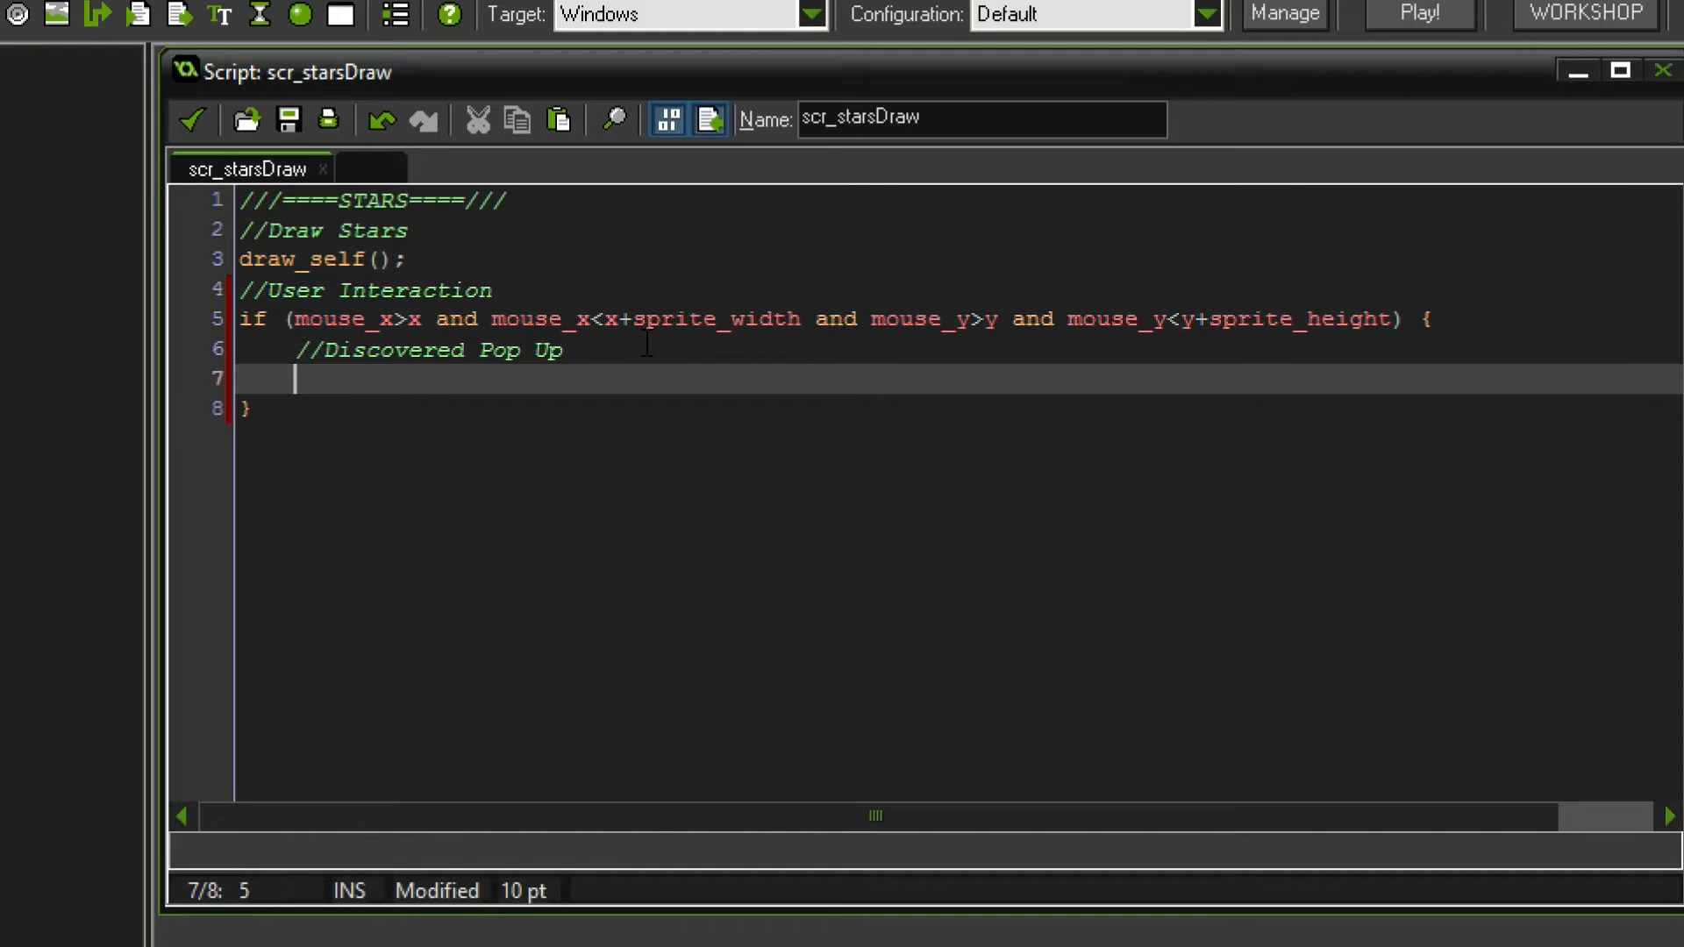
pyautogui.write('if (self.')
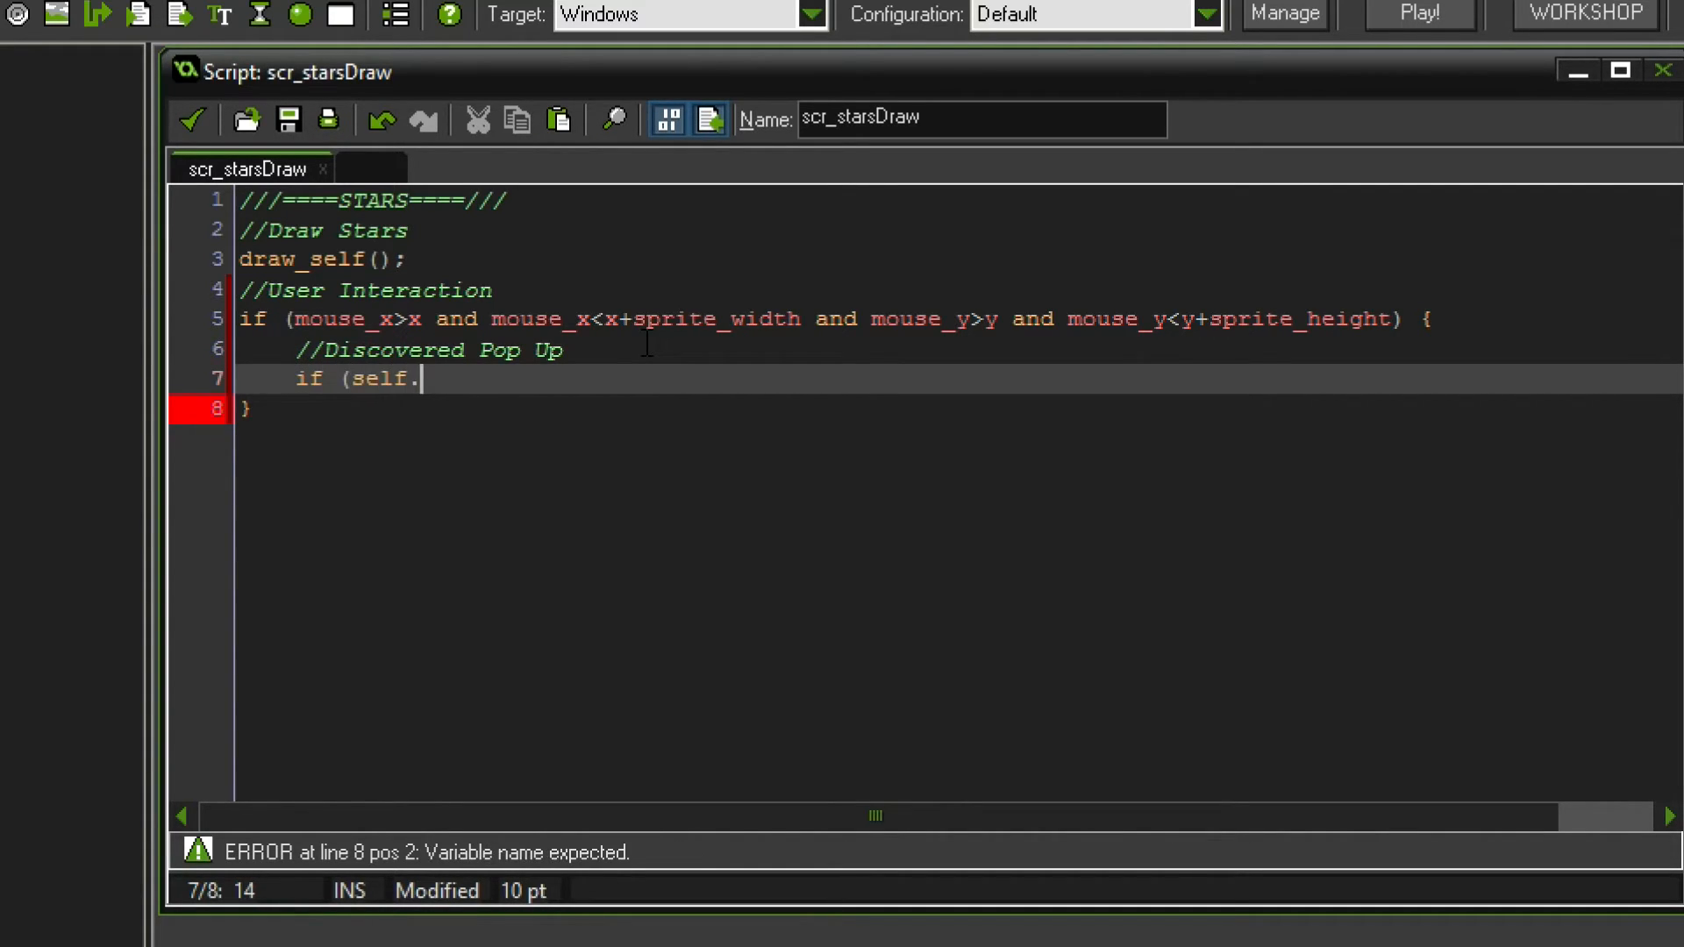
pyautogui.write('discove')
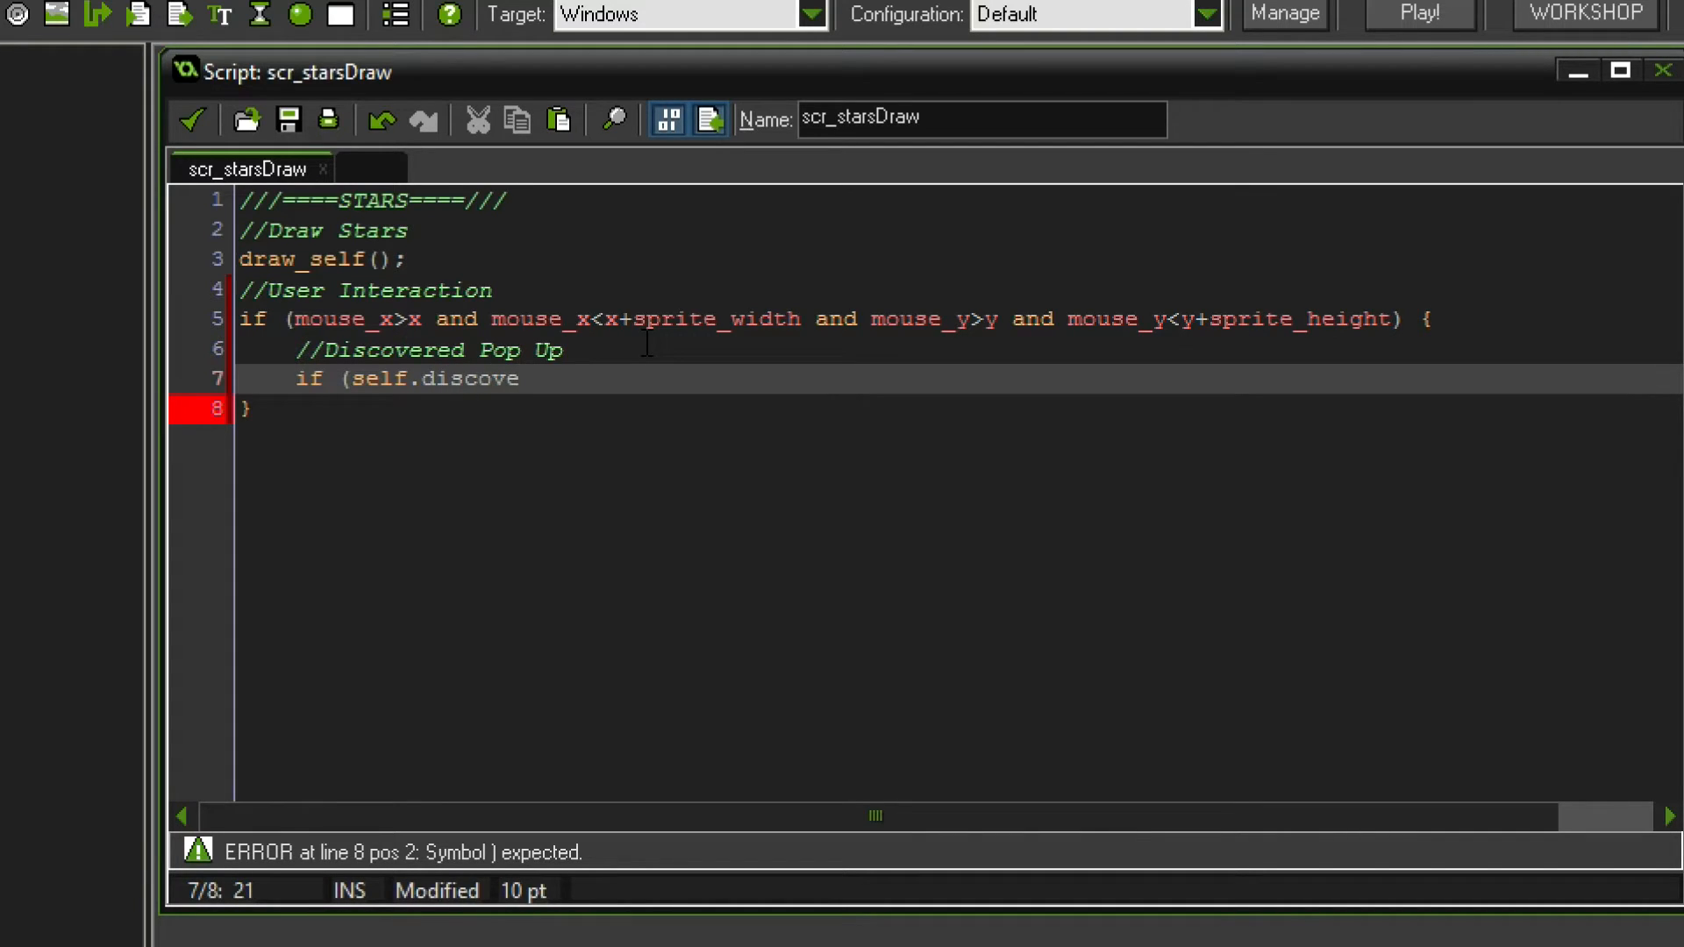
pyautogui.write('red =')
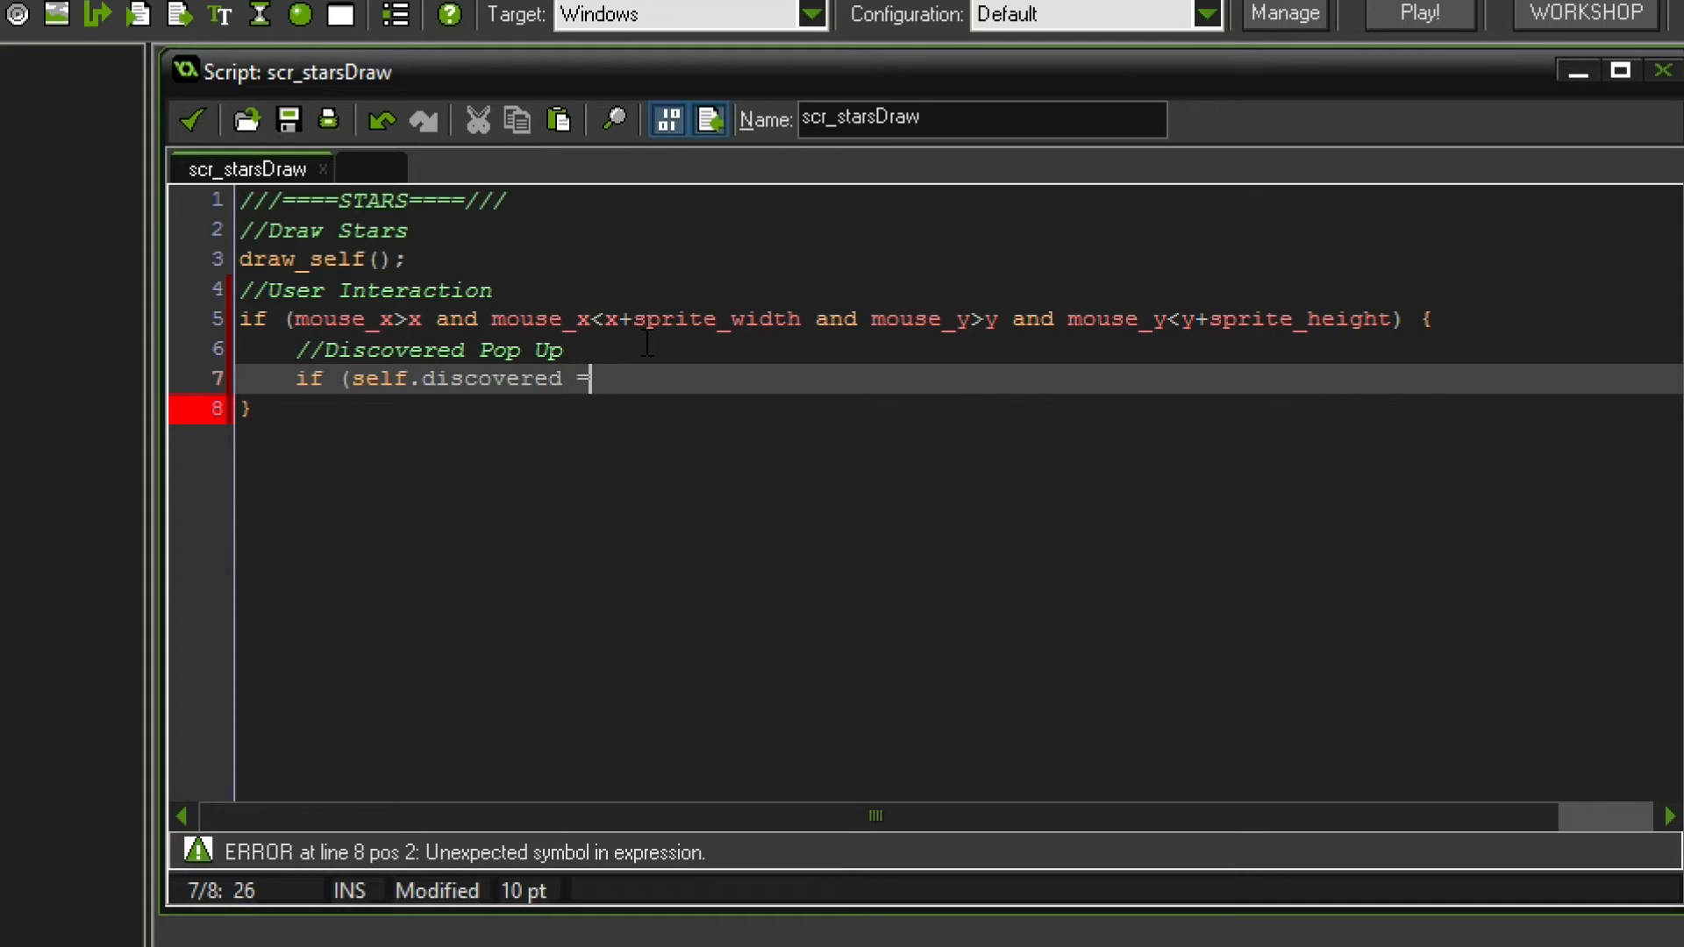
pyautogui.write('true) {')
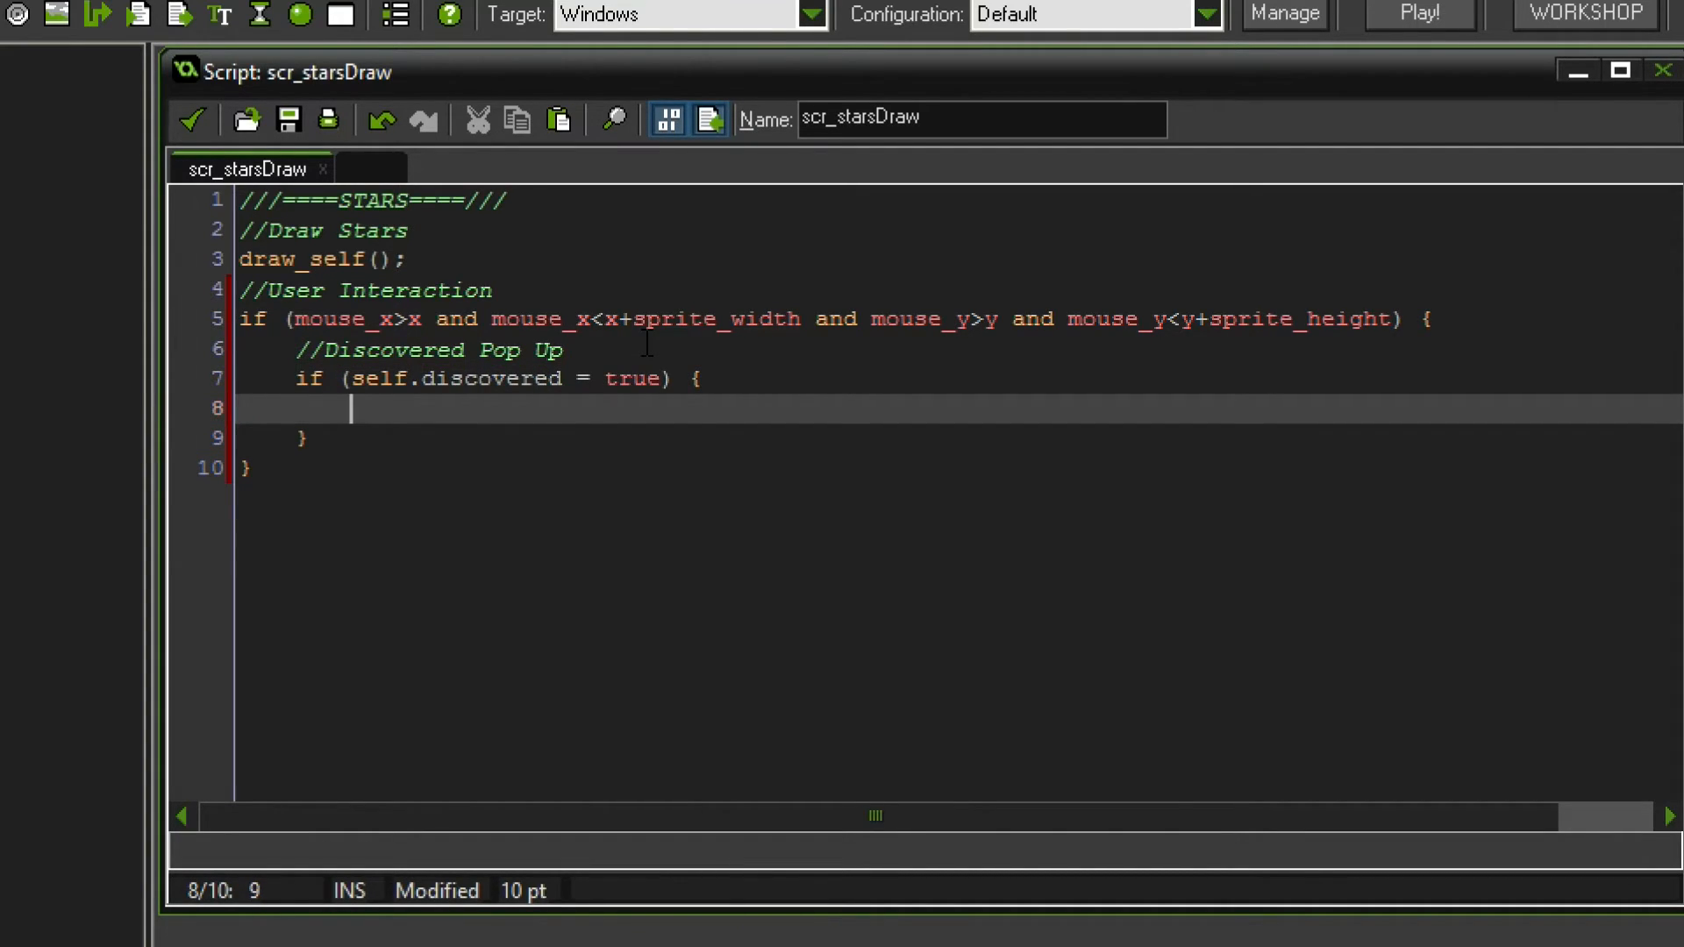
# - Add a //Display Star Properties comment and an empty else branch
pyautogui.write('//')
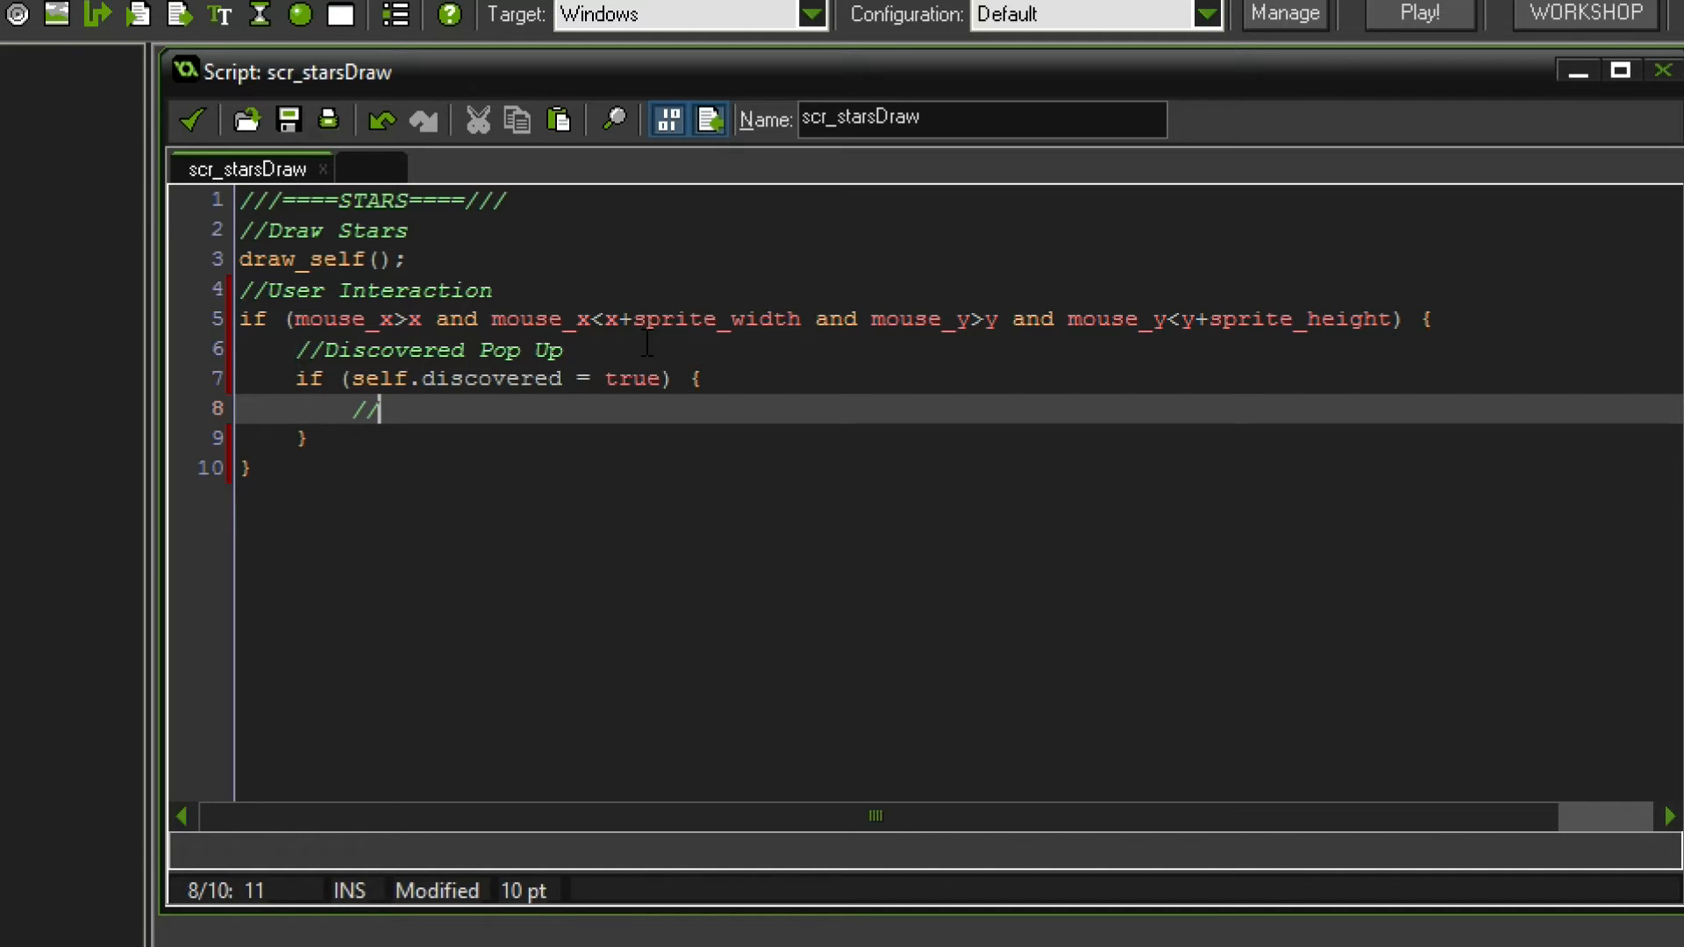
pyautogui.write('Display Star P')
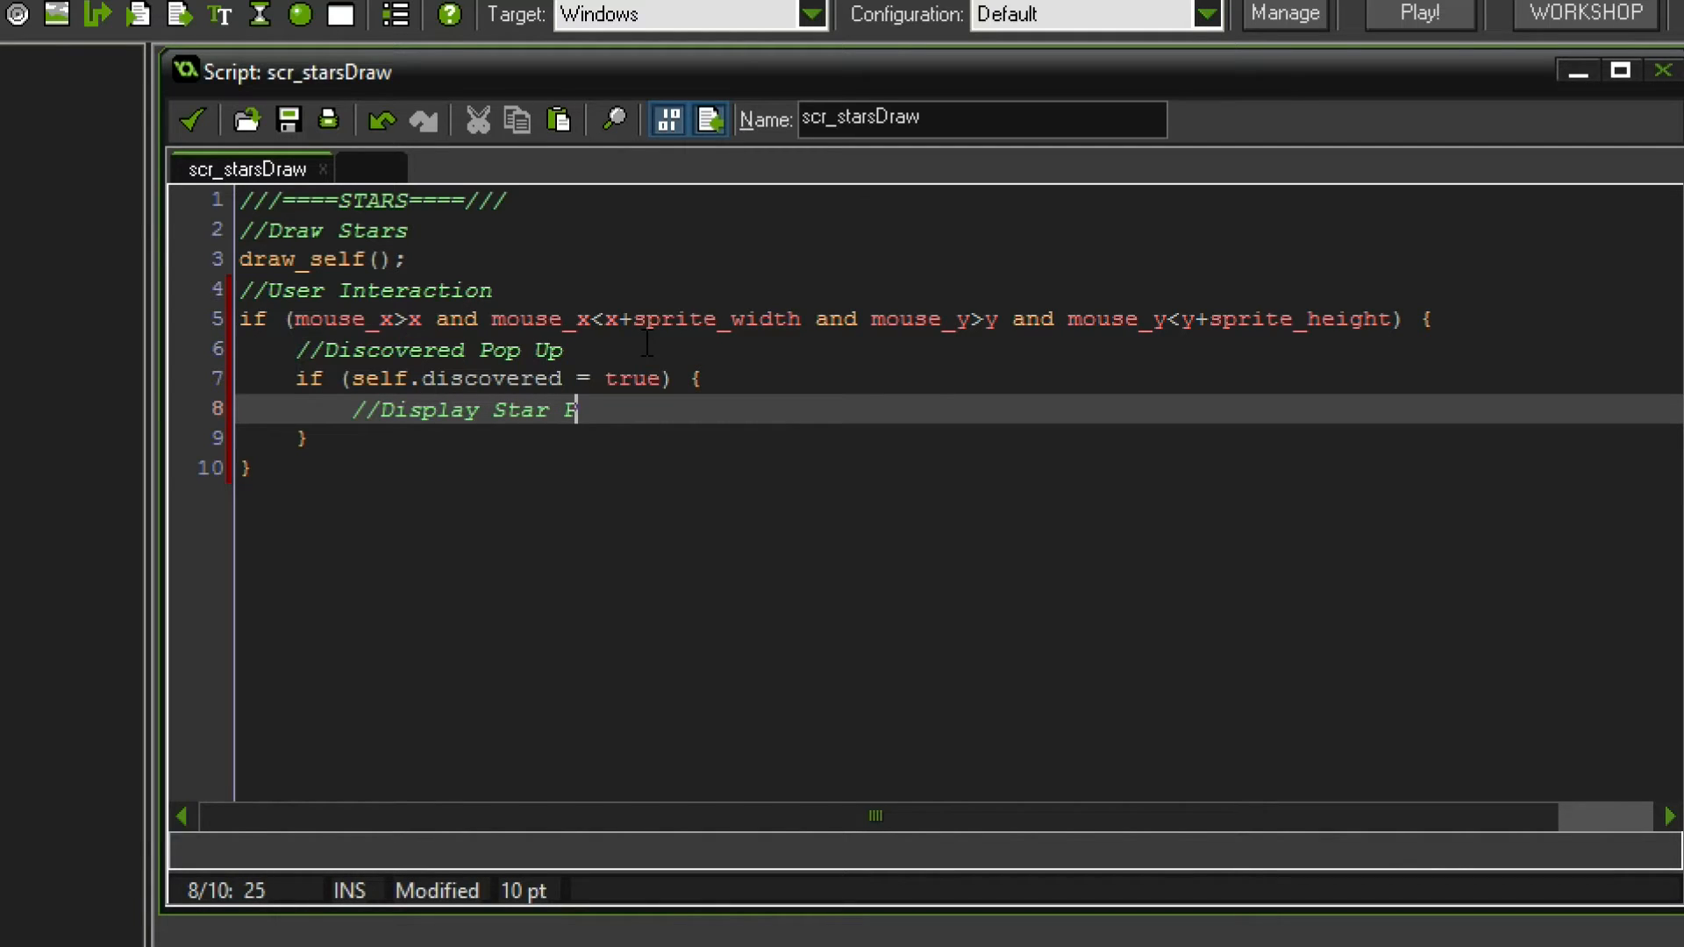
pyautogui.write('roperties')
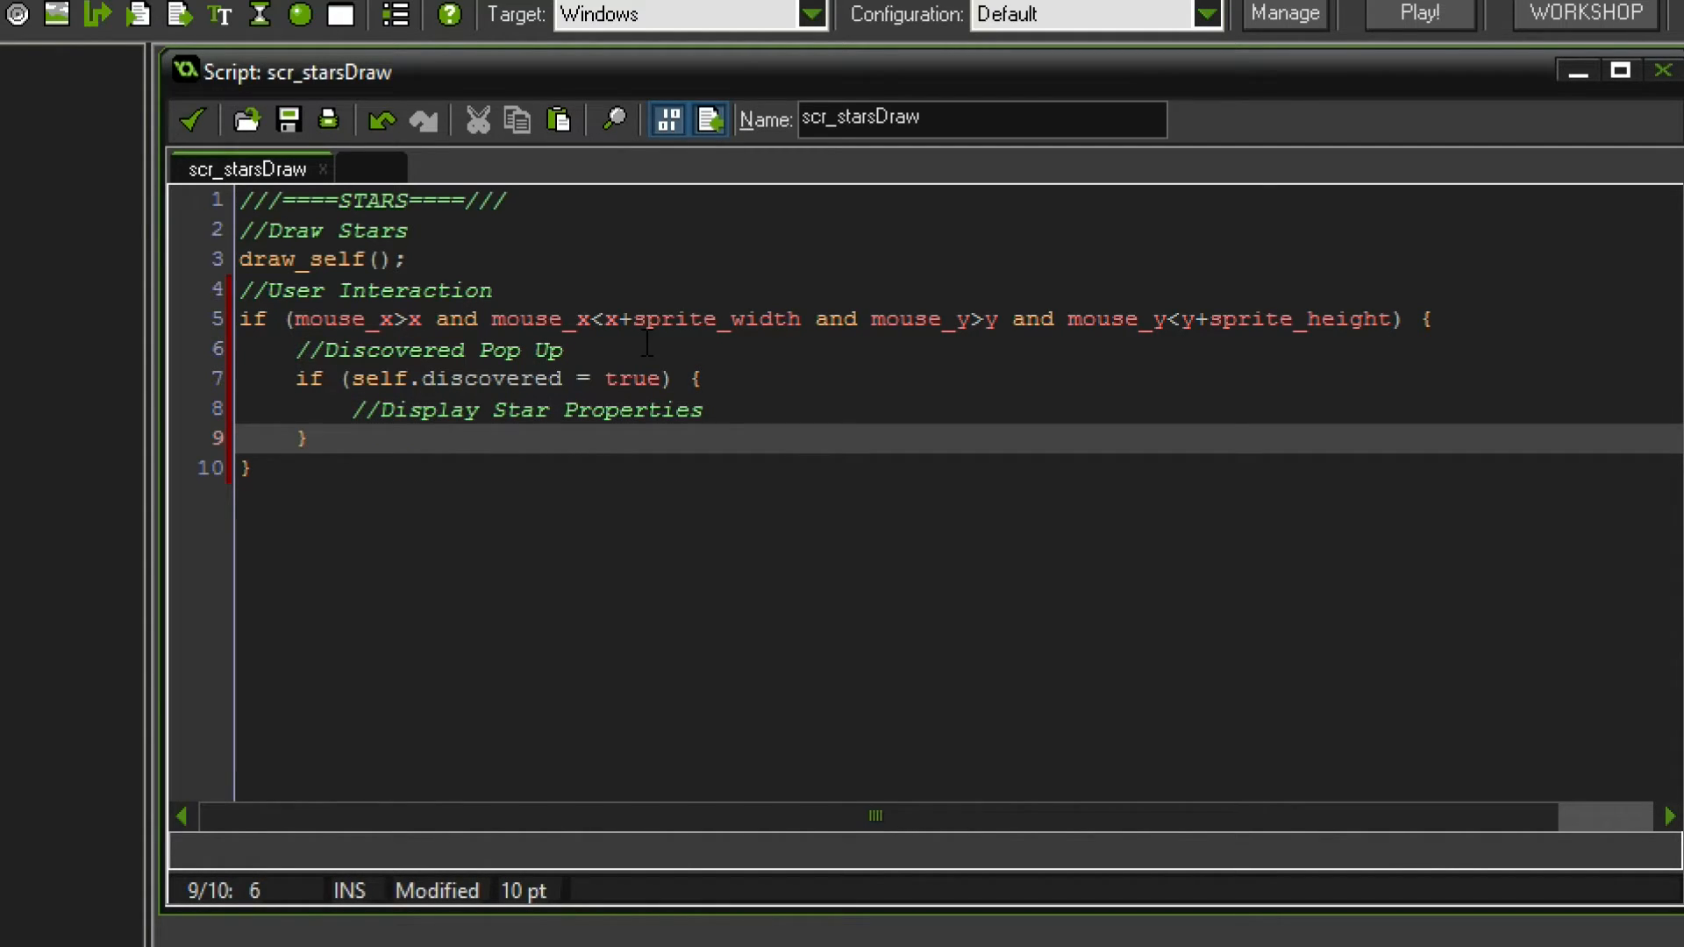
pyautogui.write('else {')
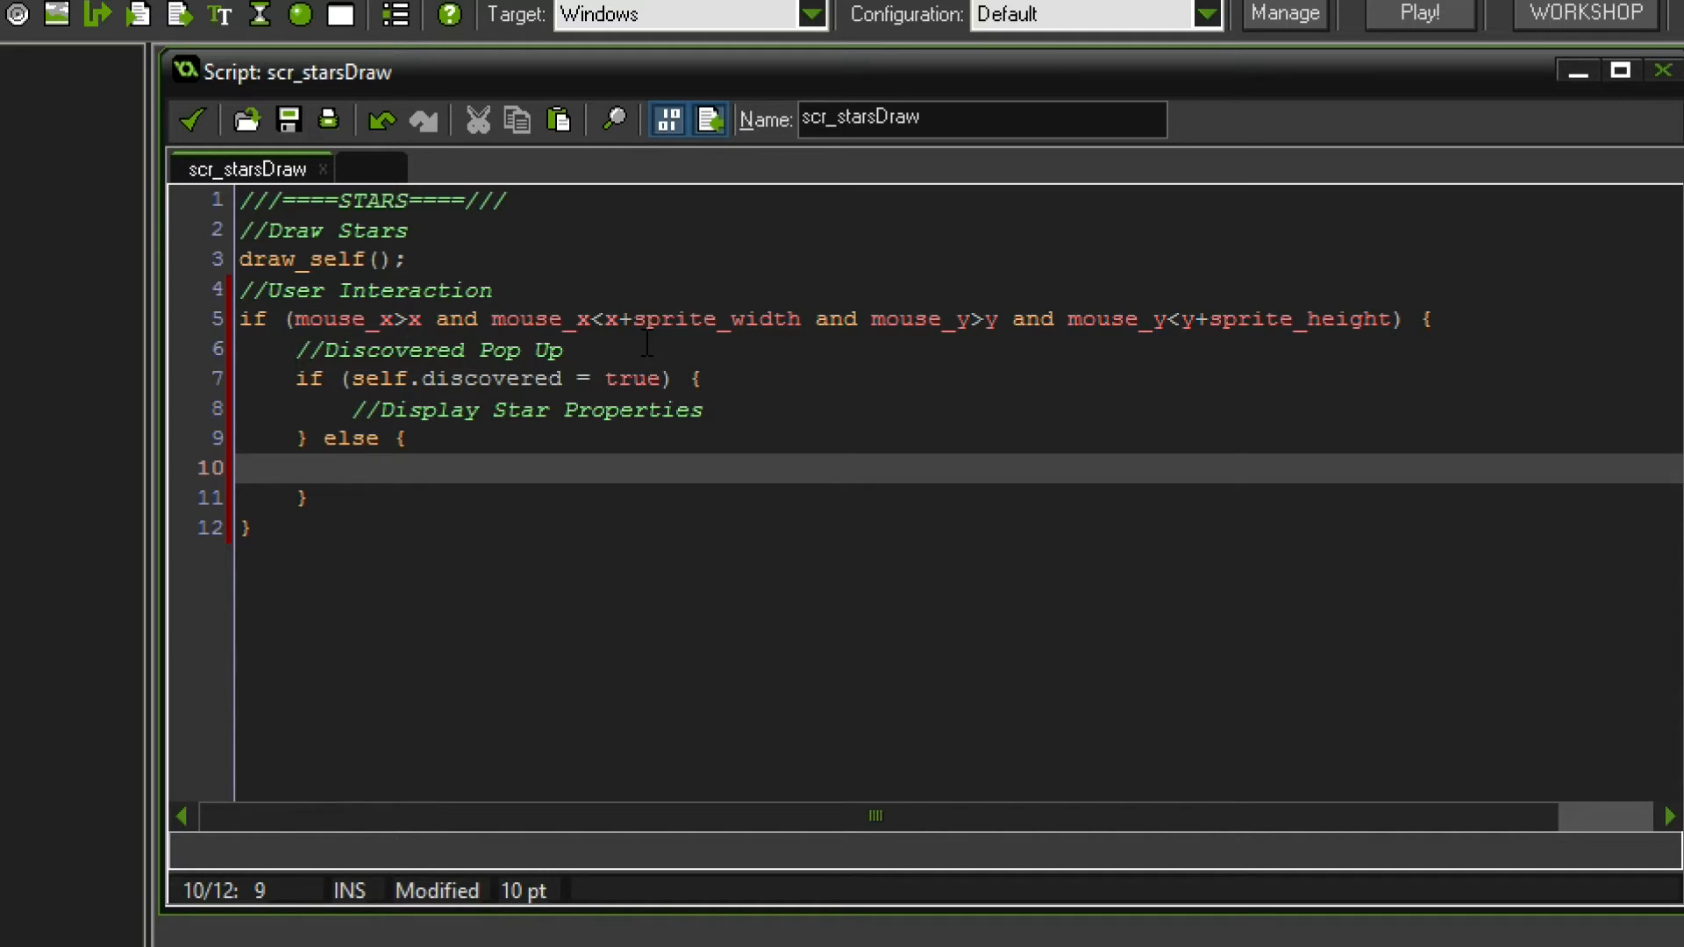
# - In the else branch, add draw_set_colour(c_white) and draw_set_halign(fa_center)
pyautogui.write('draw_')
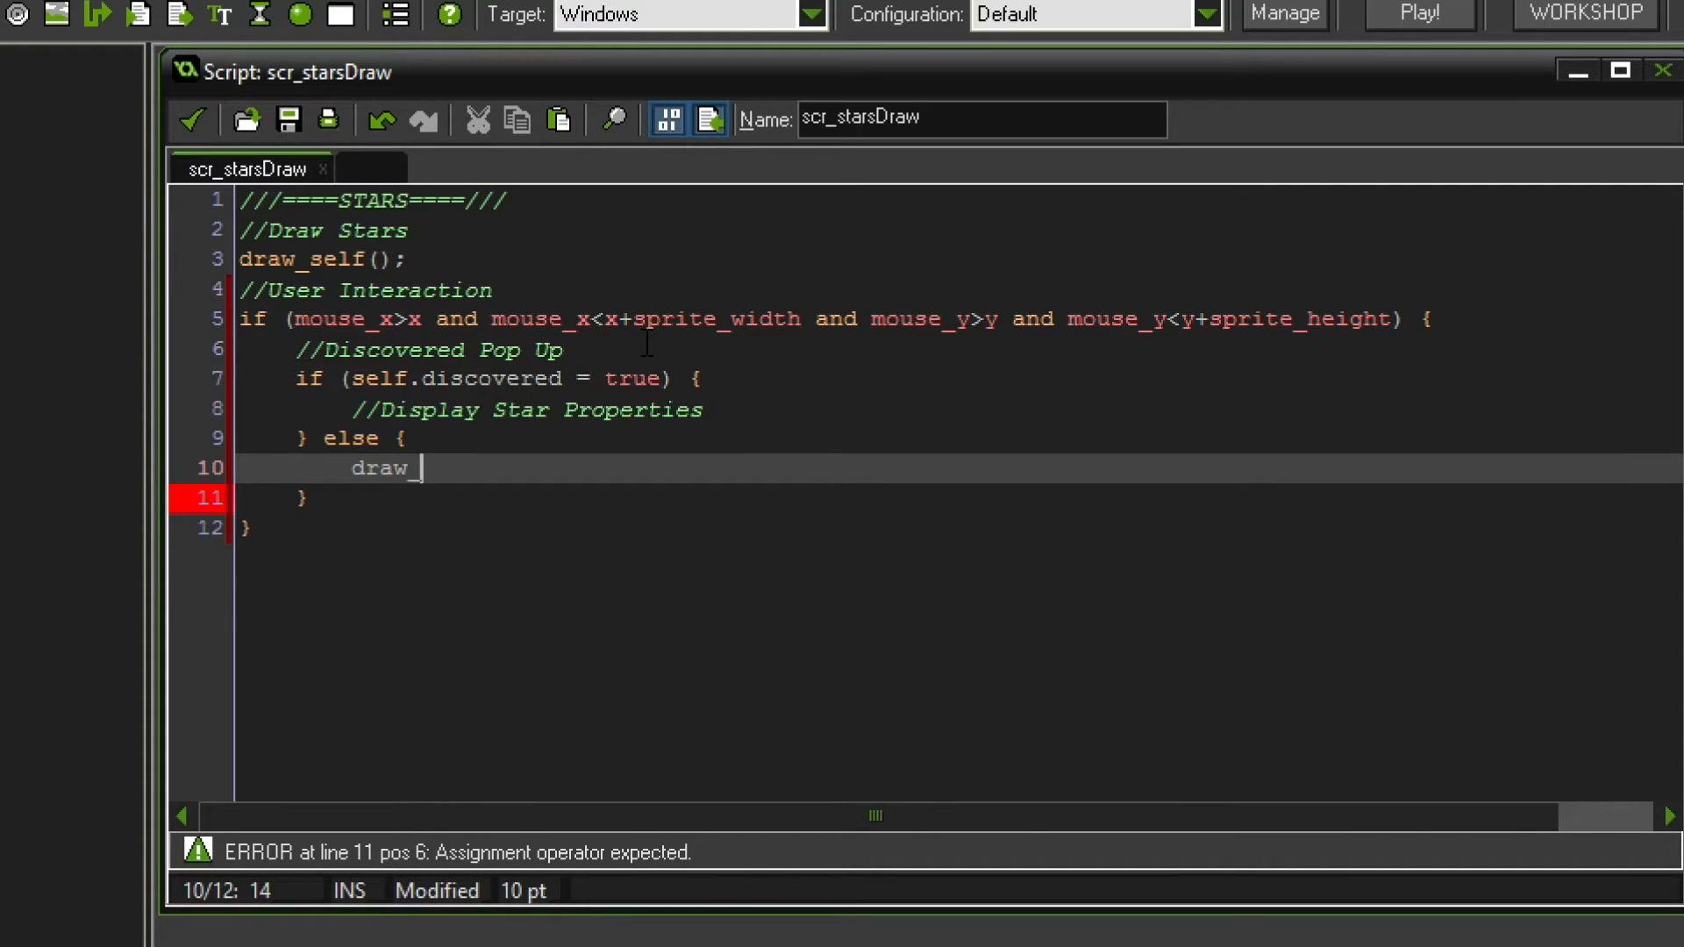
pyautogui.write('set_colour(')
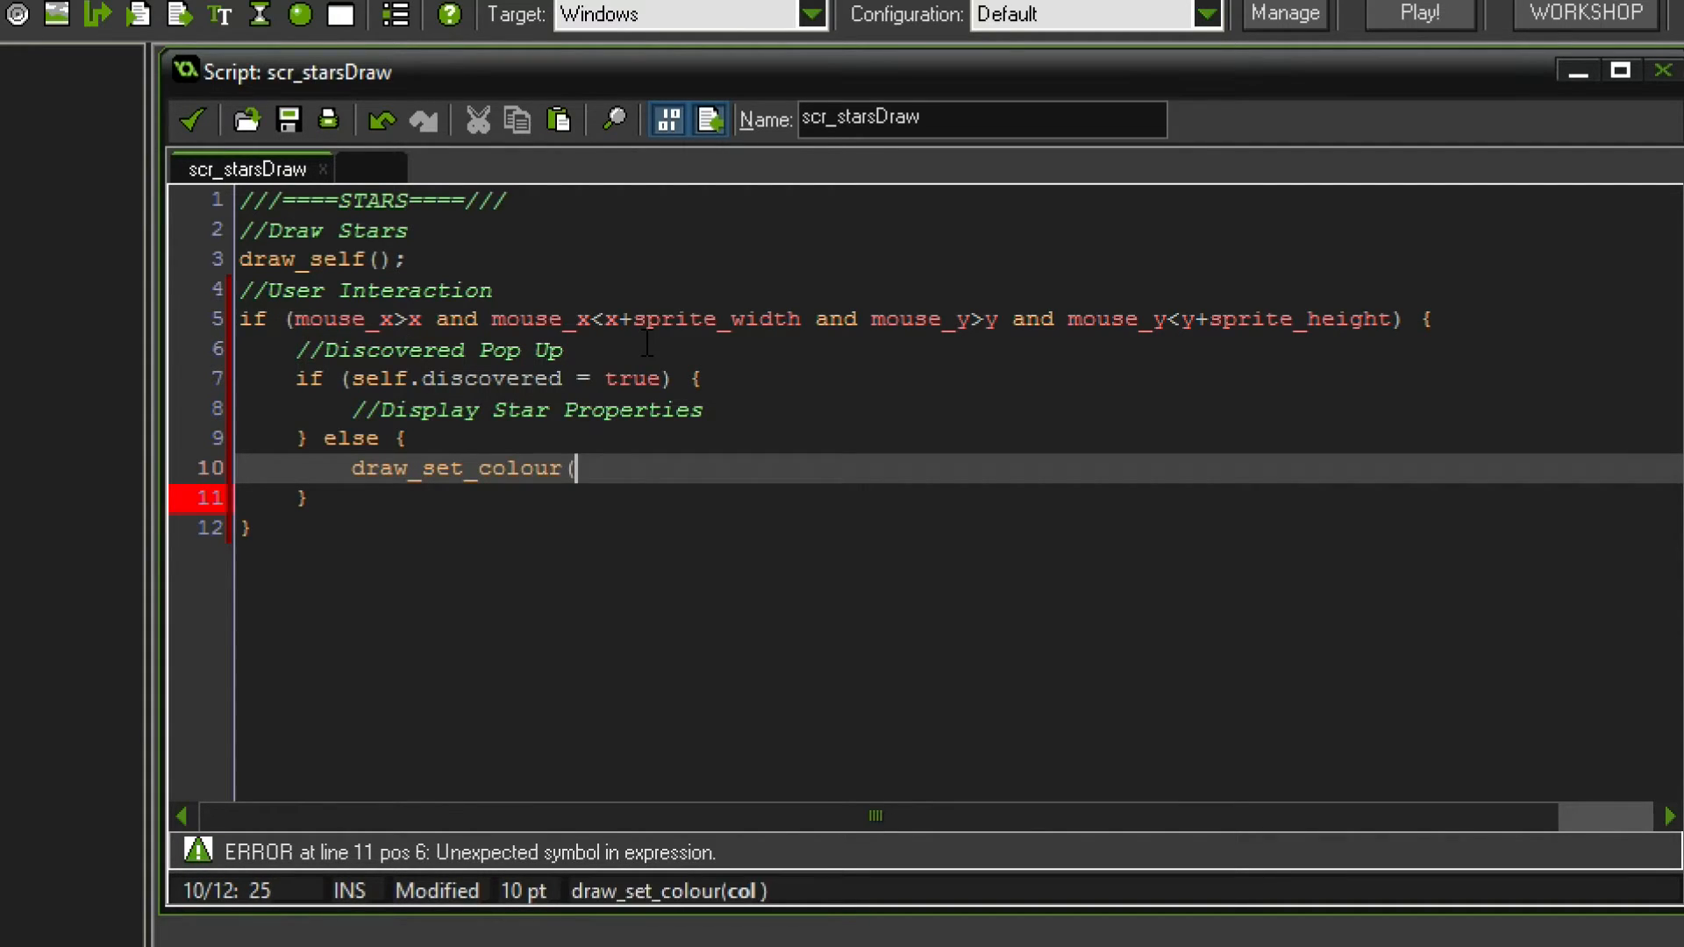
pyautogui.write('c_white);')
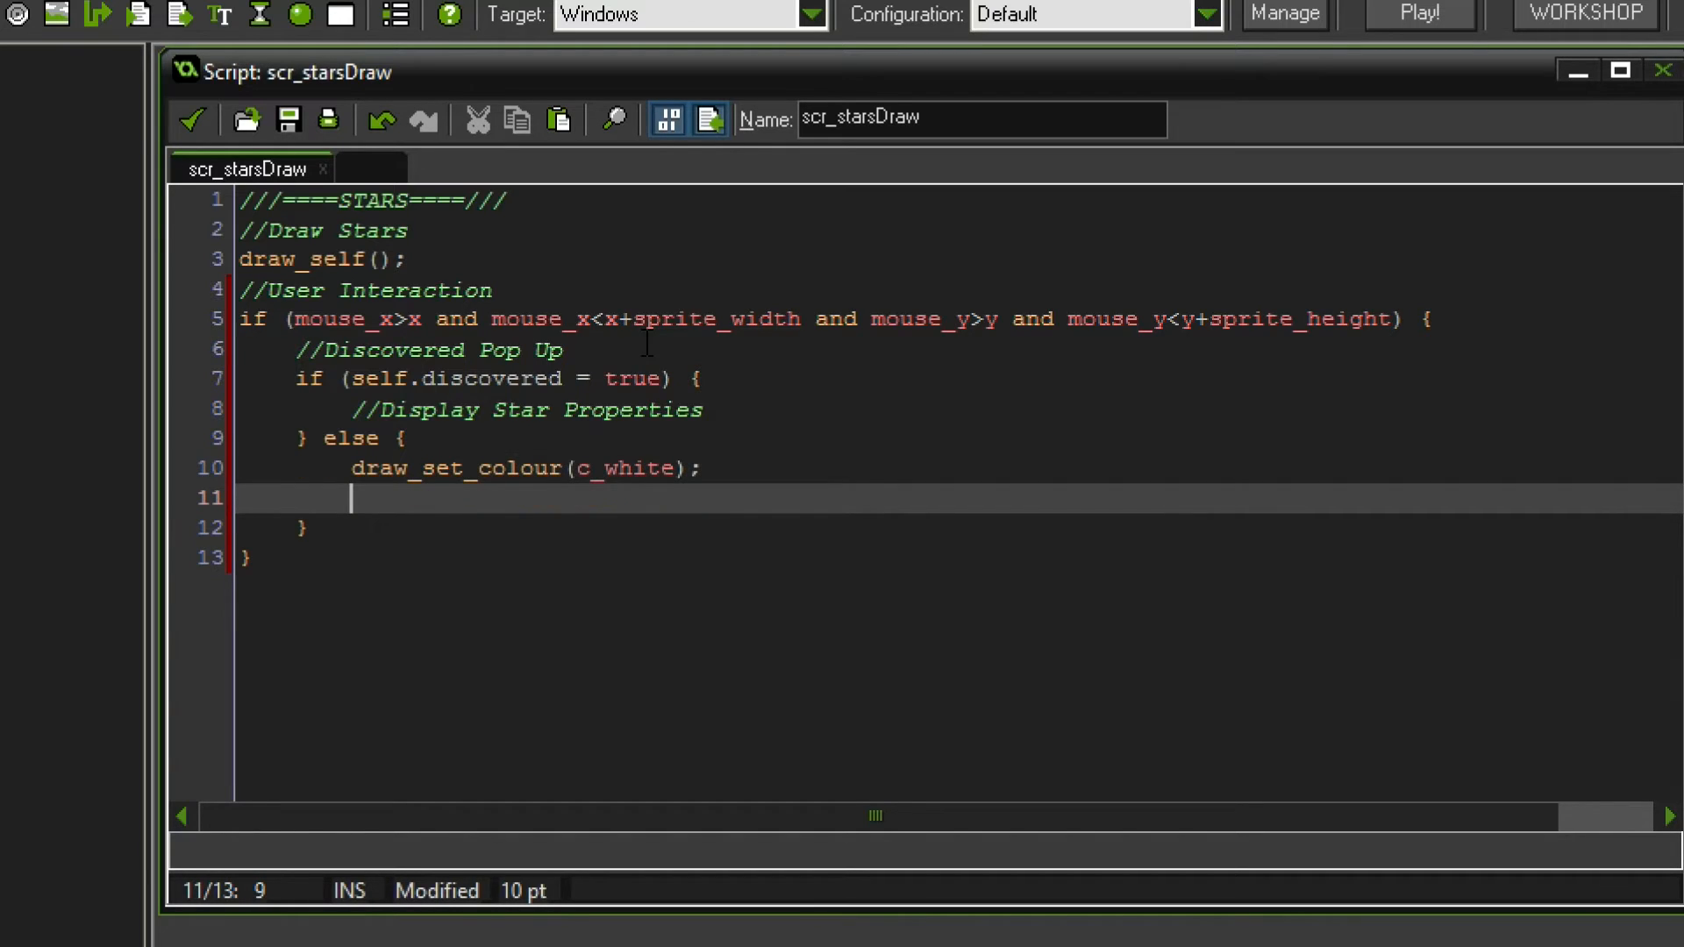
pyautogui.write('draw_set')
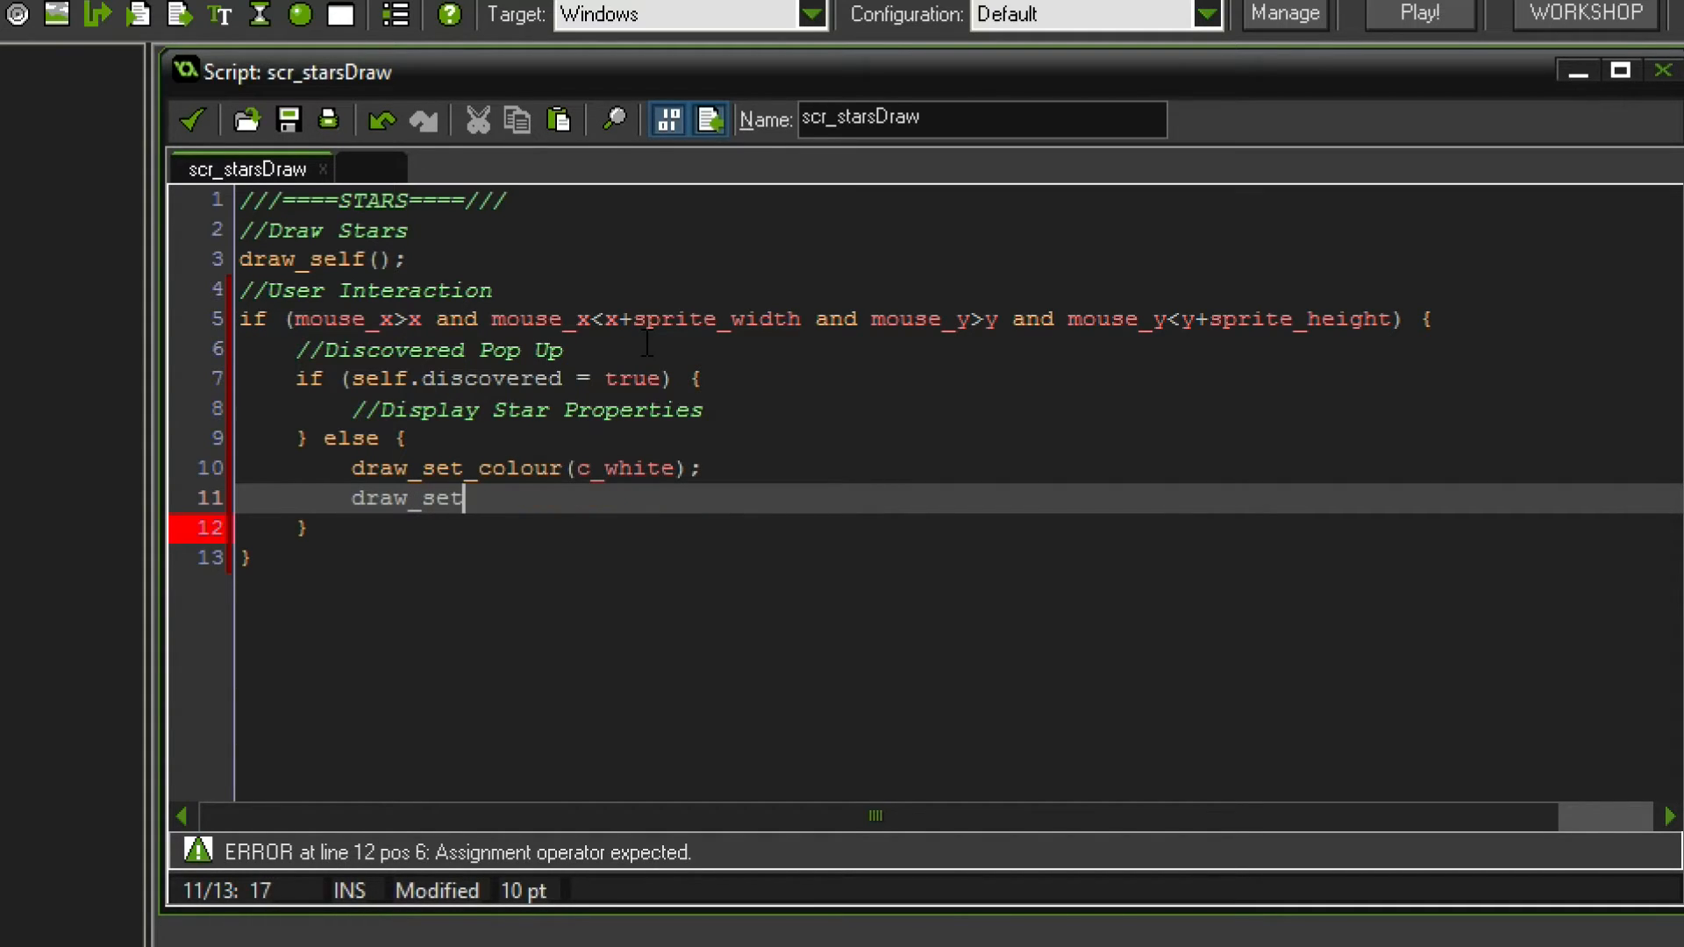
pyautogui.write('_haliign')
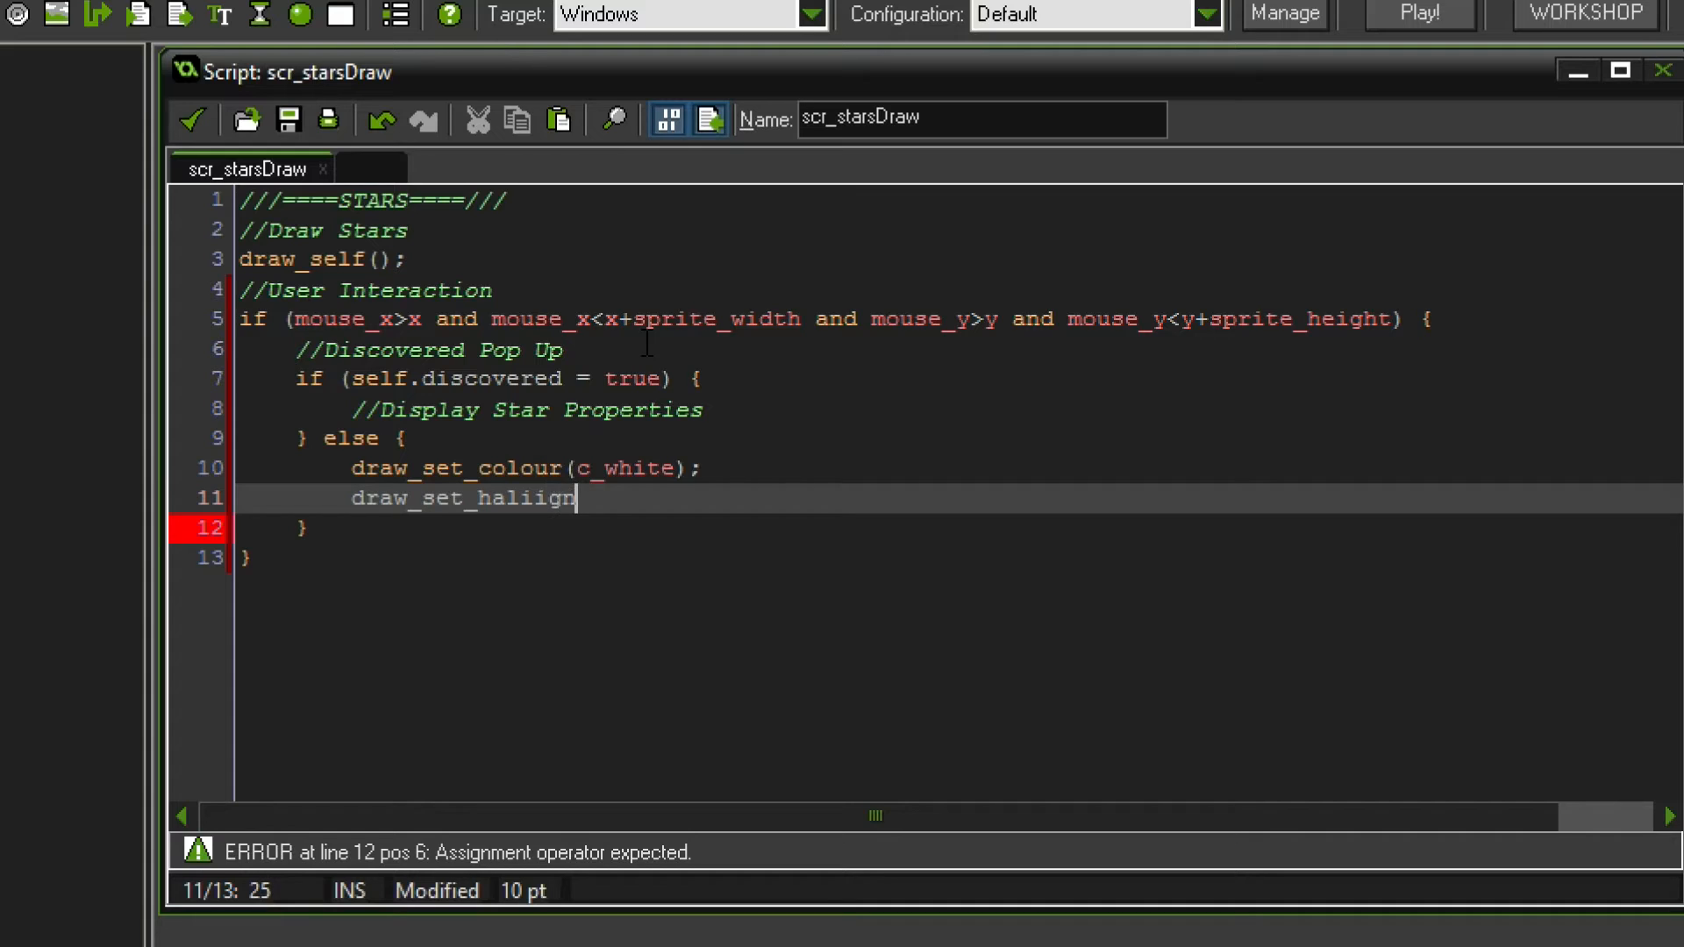
pyautogui.press('Backspace')
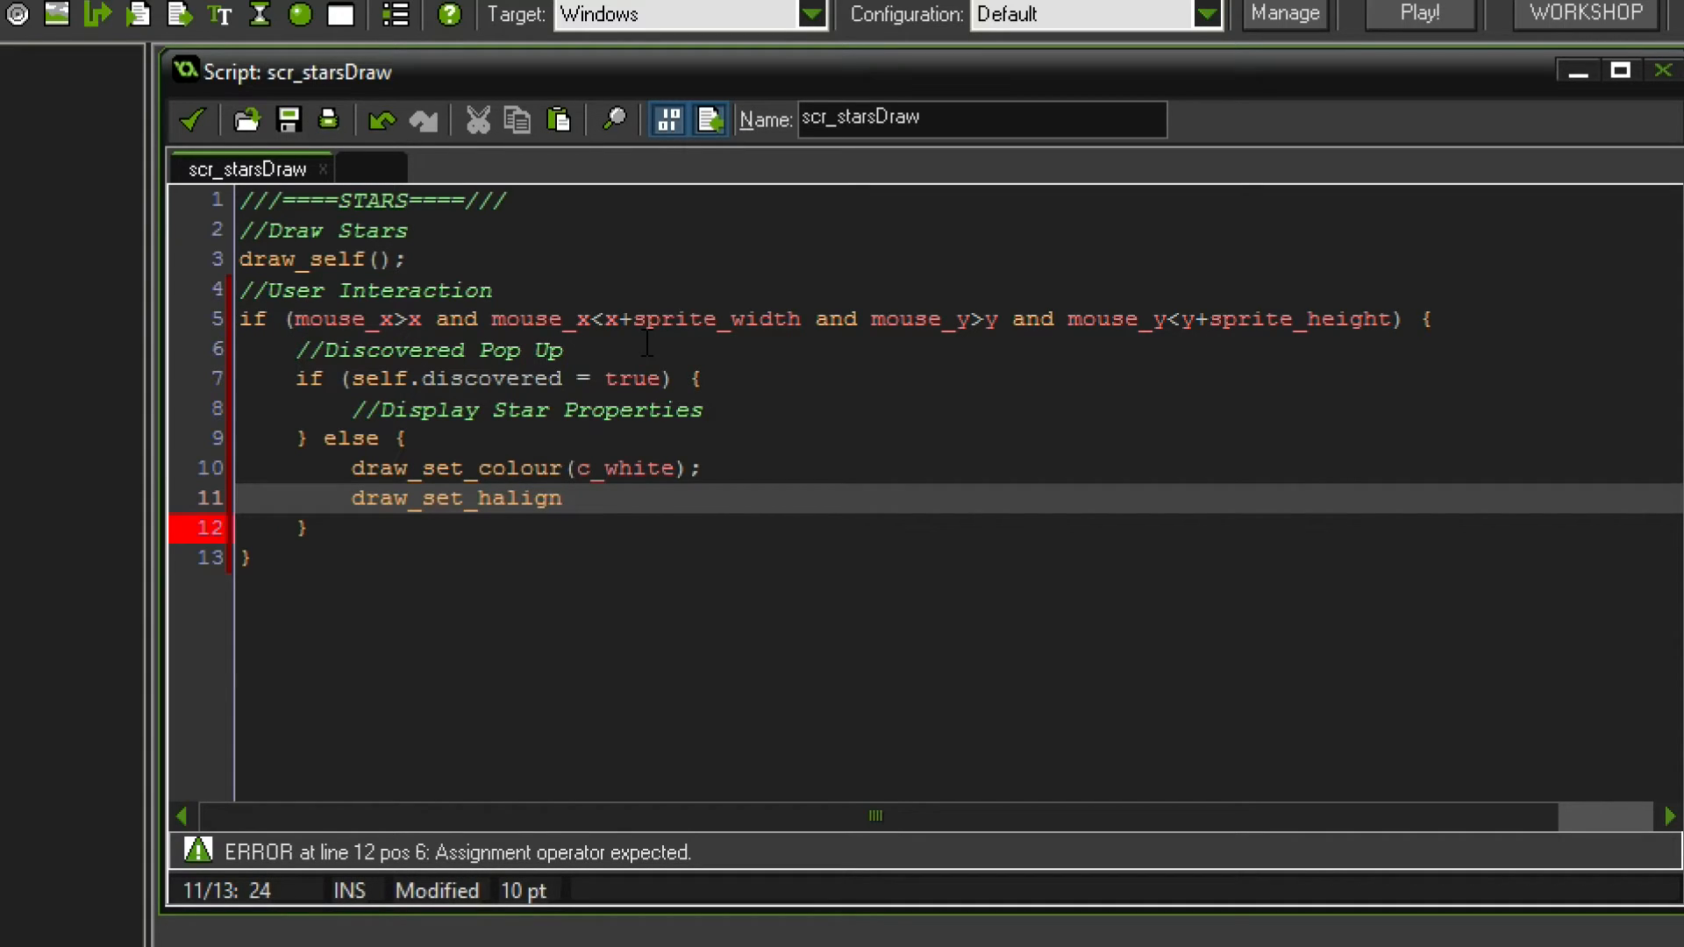
pyautogui.write('(fa_center);')
pyautogui.write('draw_')
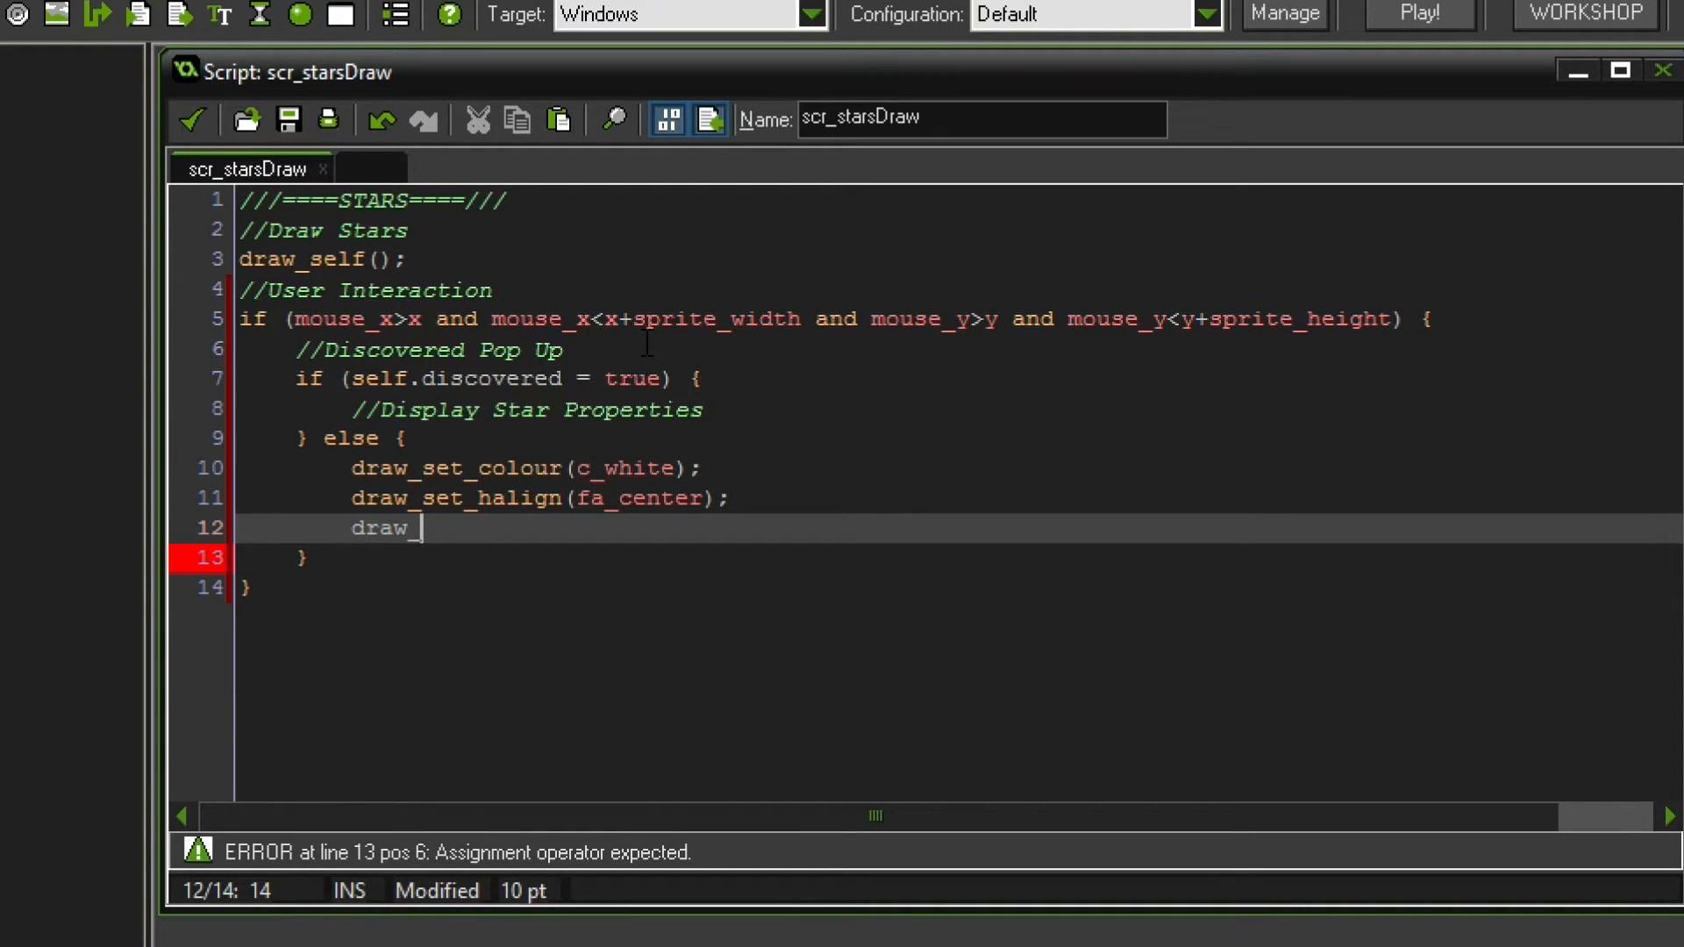
# - Begin the text_transformed call at x+sprite_width/2, y+sprite_height+1
pyautogui.write('text_tranfo')
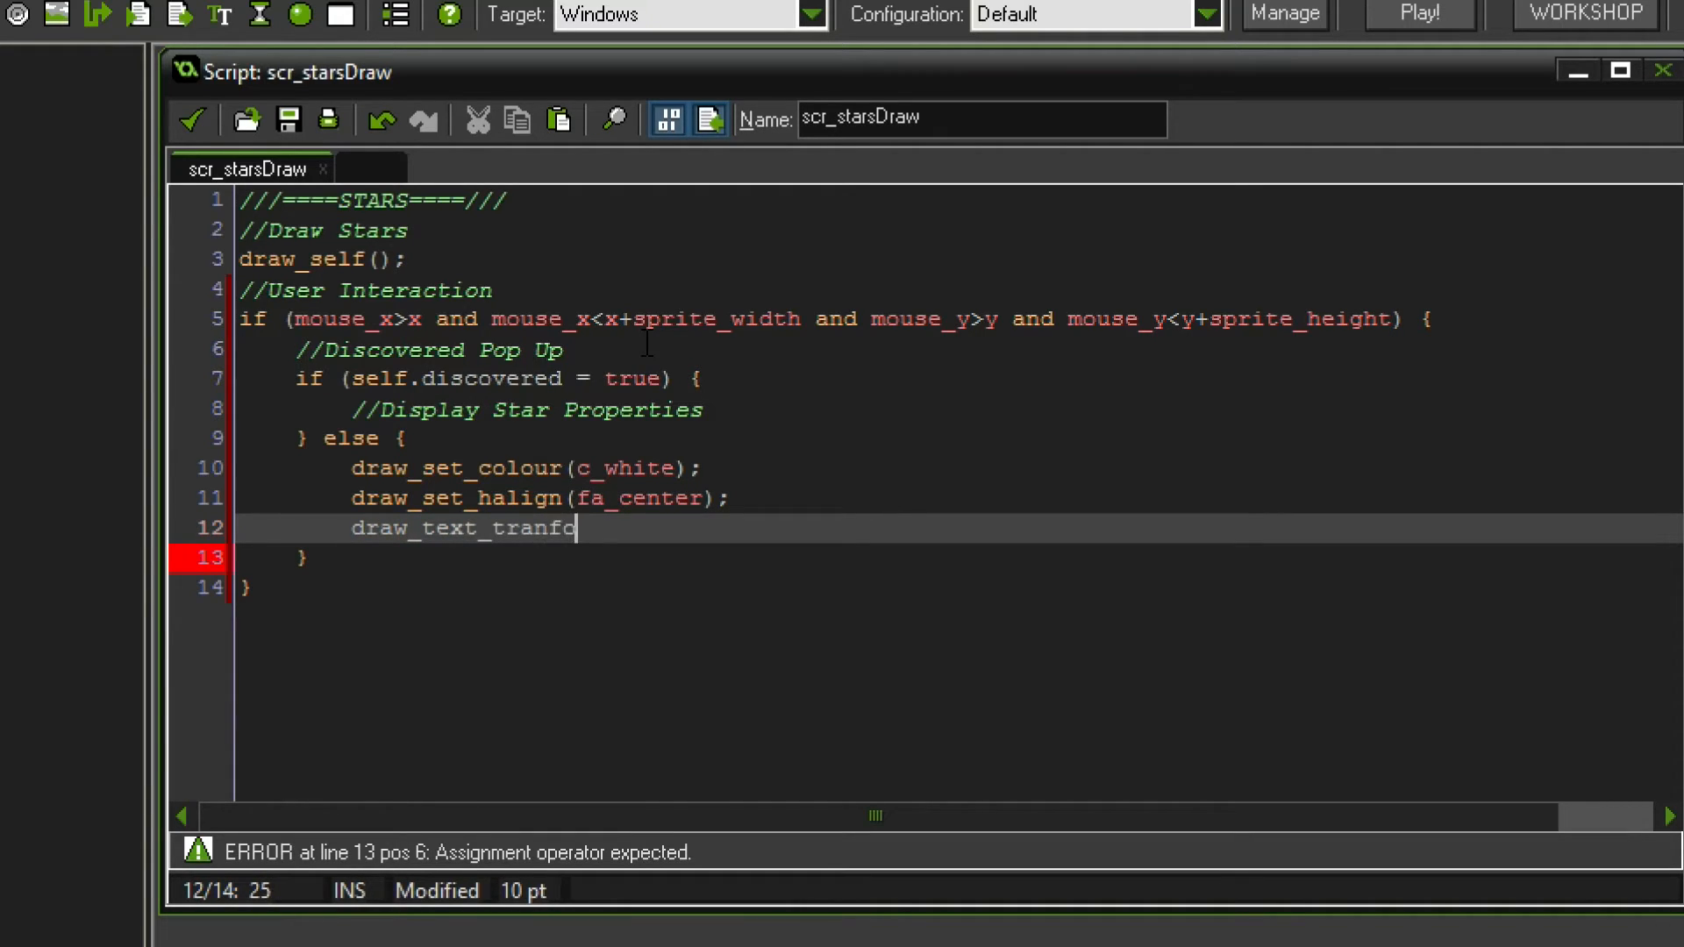
pyautogui.write('rmed(x+')
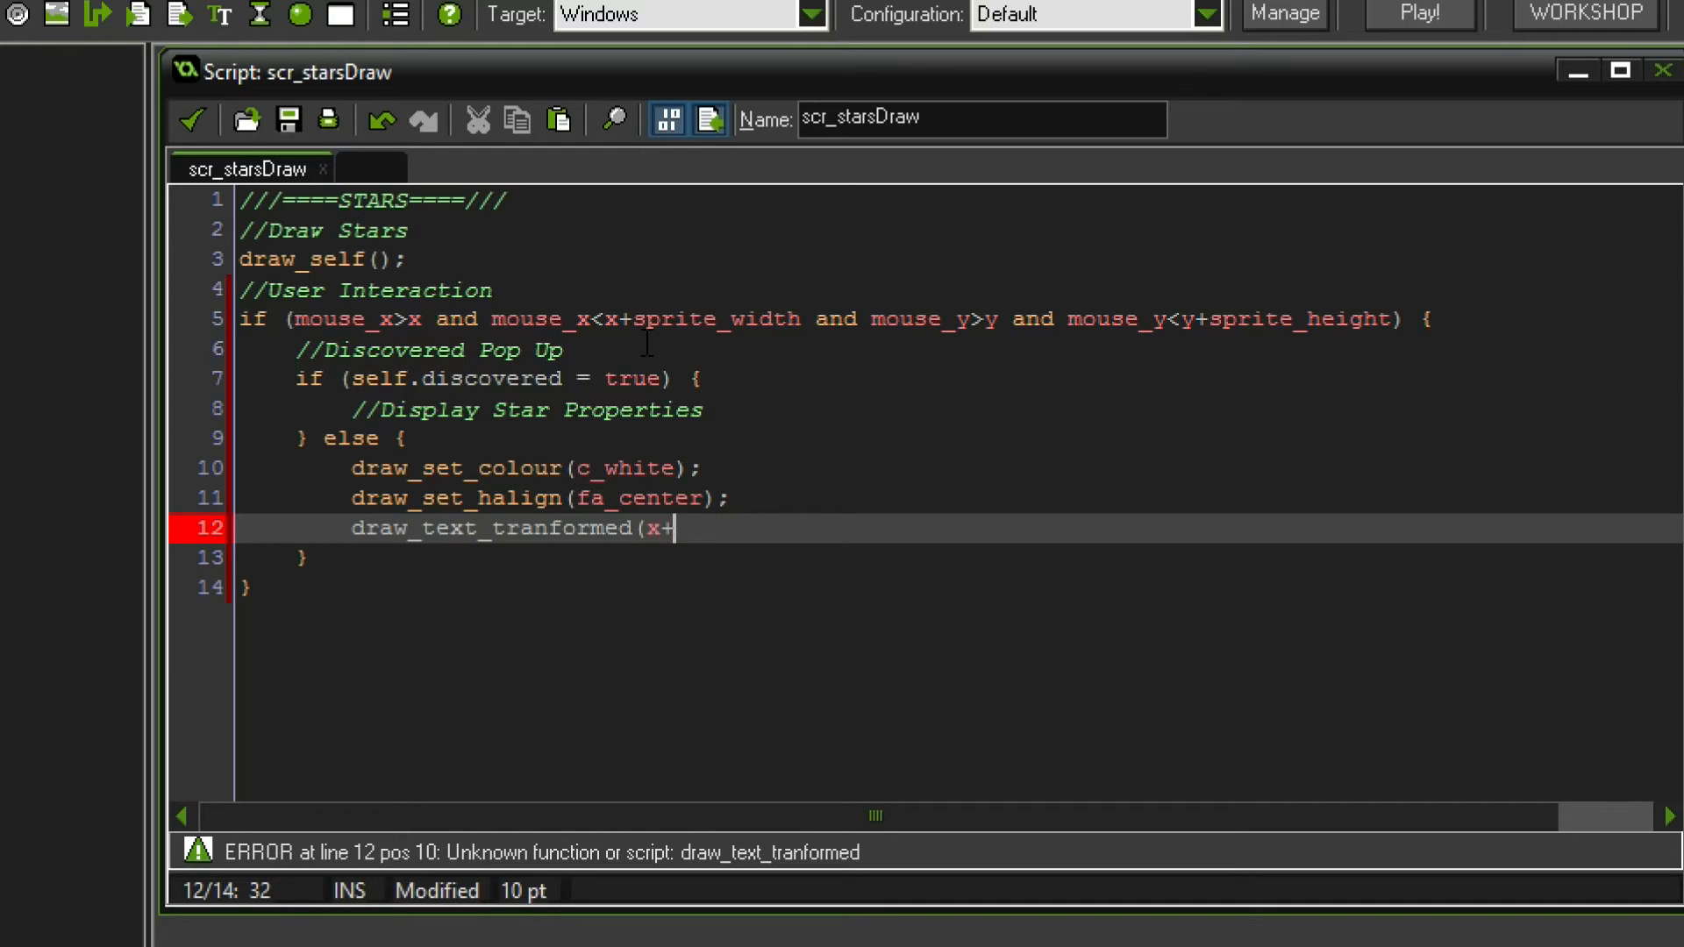
pyautogui.write('sprite_')
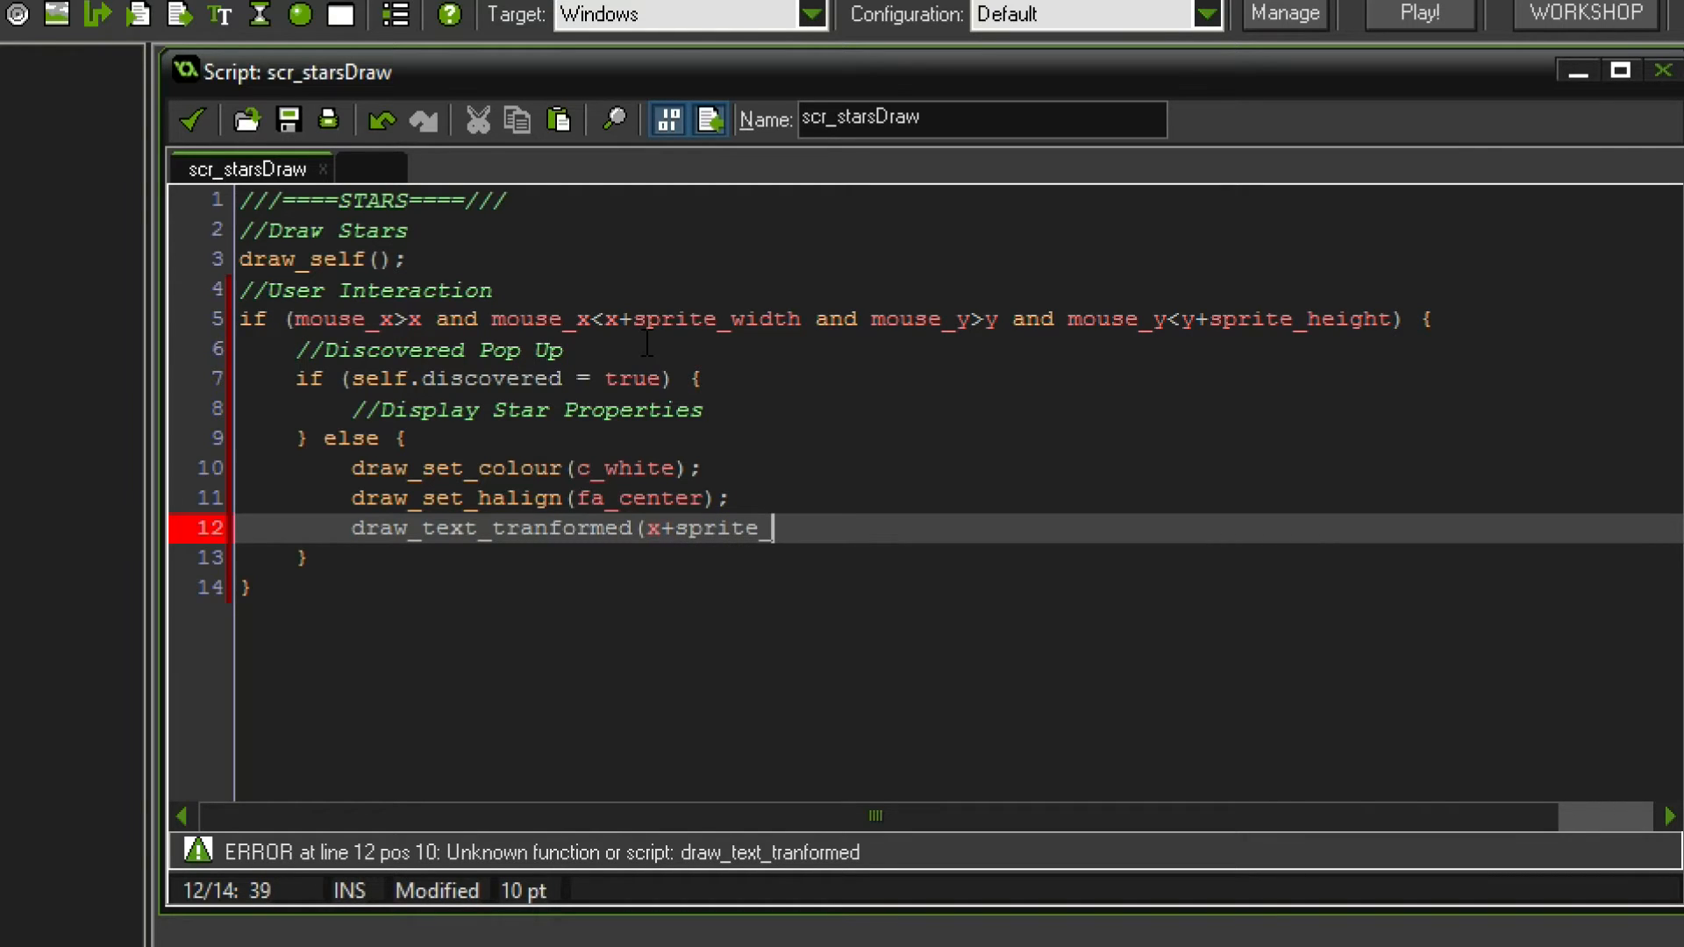
pyautogui.write('width/2')
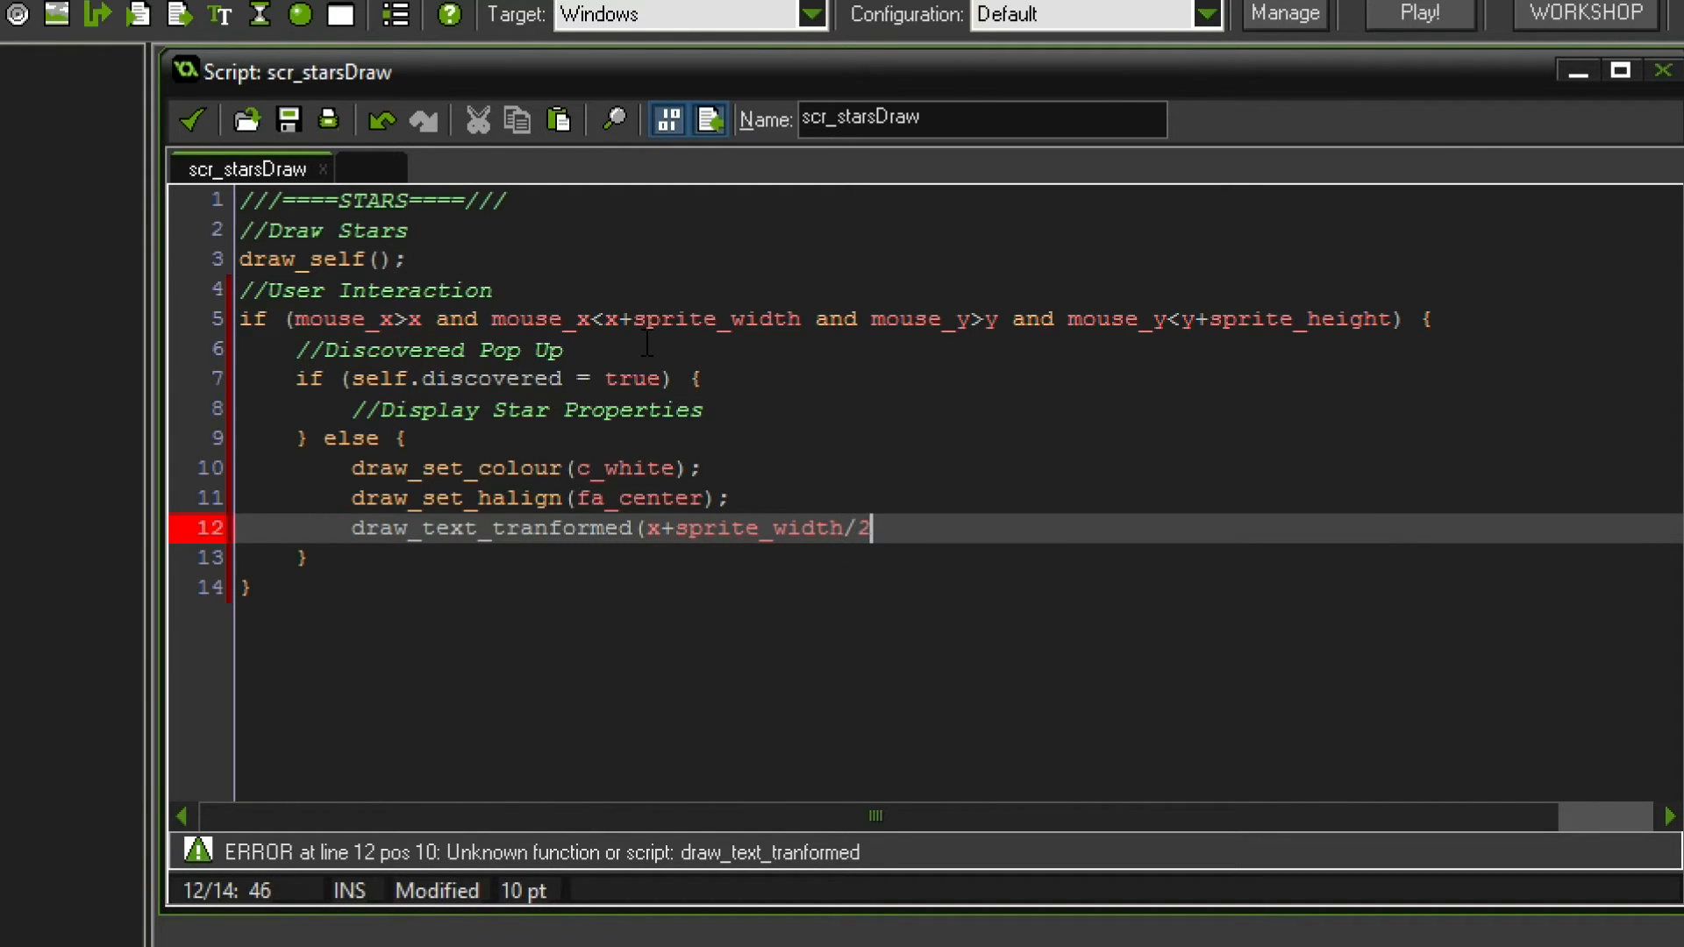
pyautogui.write(',')
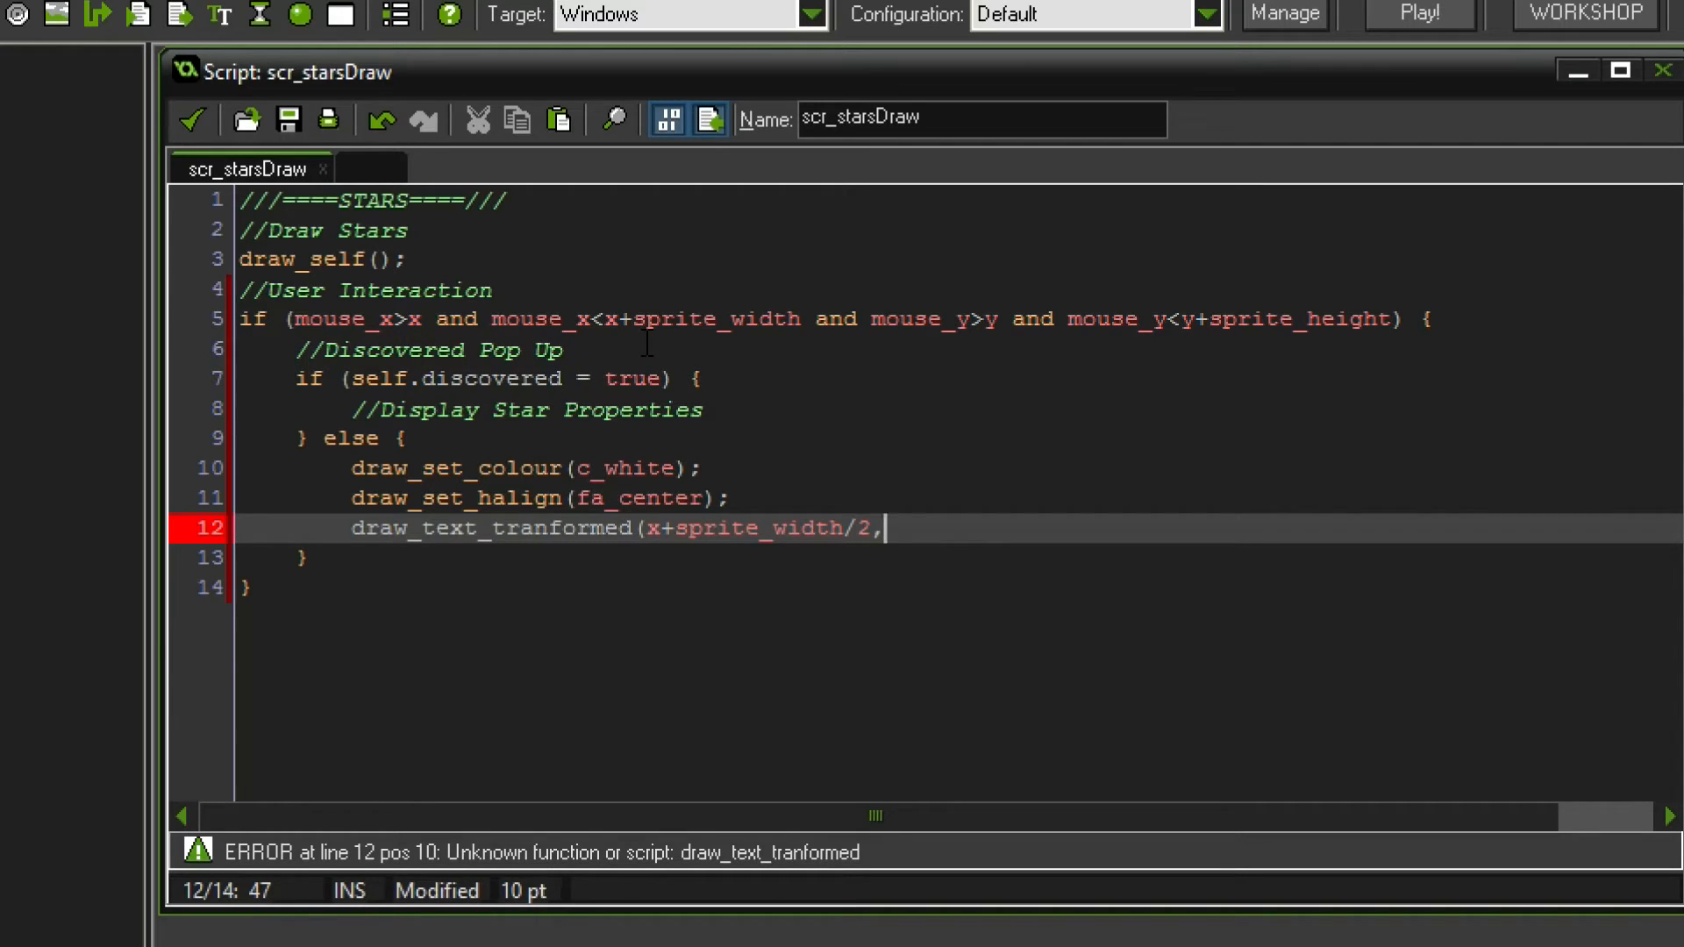
pyautogui.write('y+')
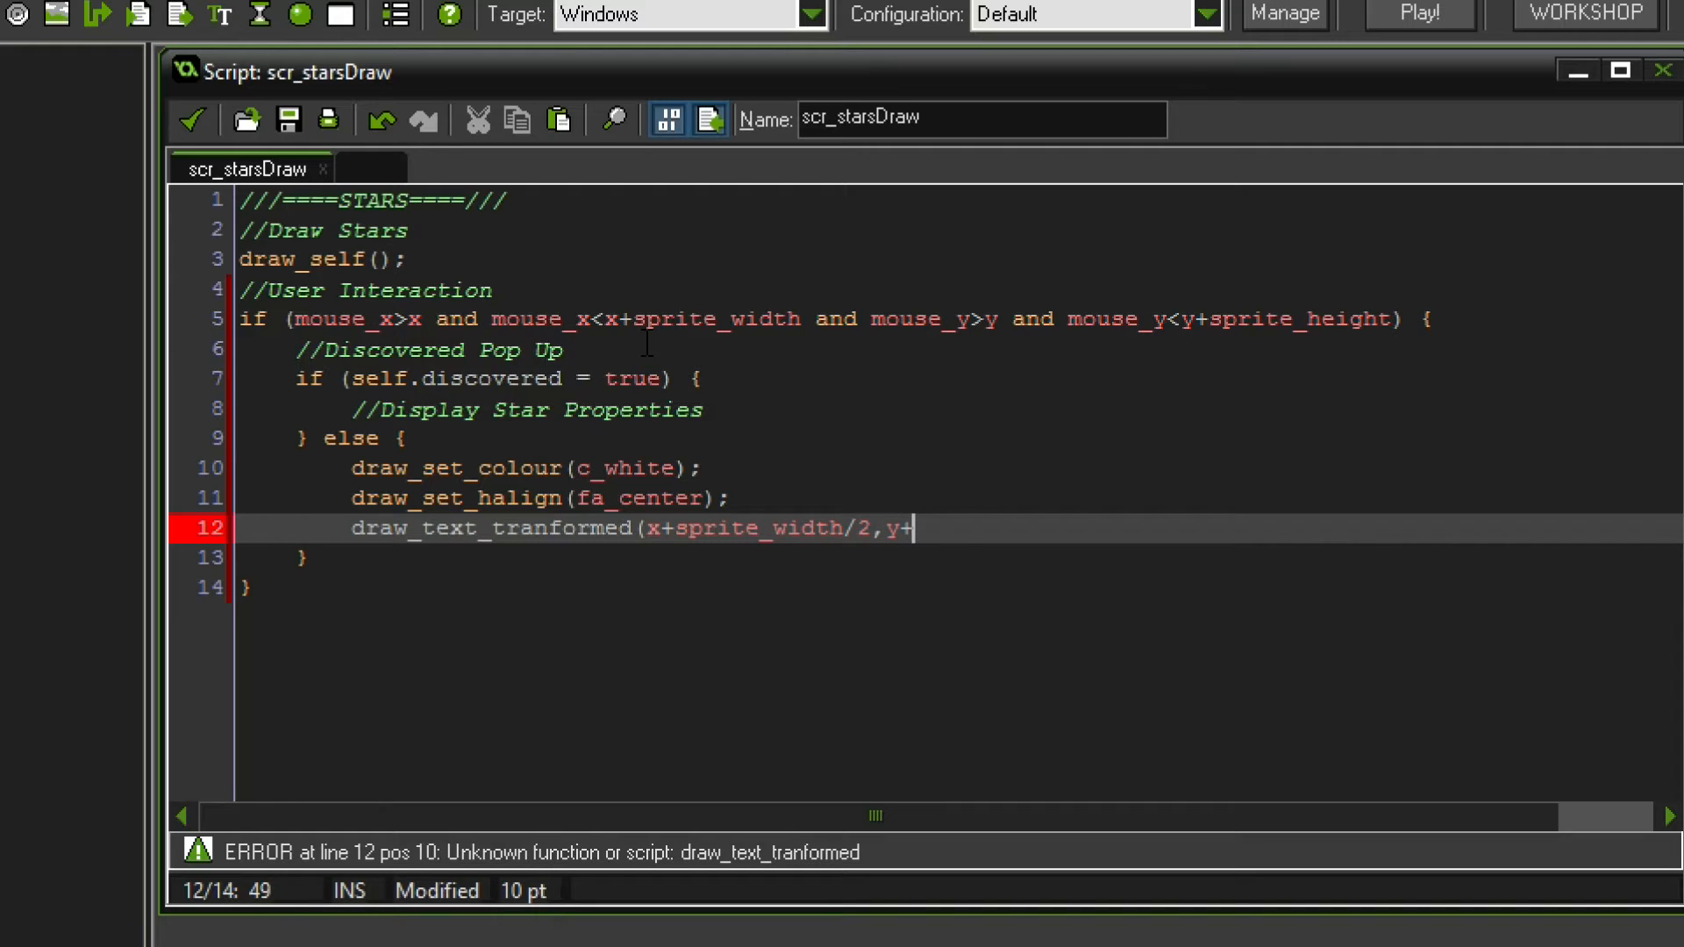
pyautogui.write('sprite_height')
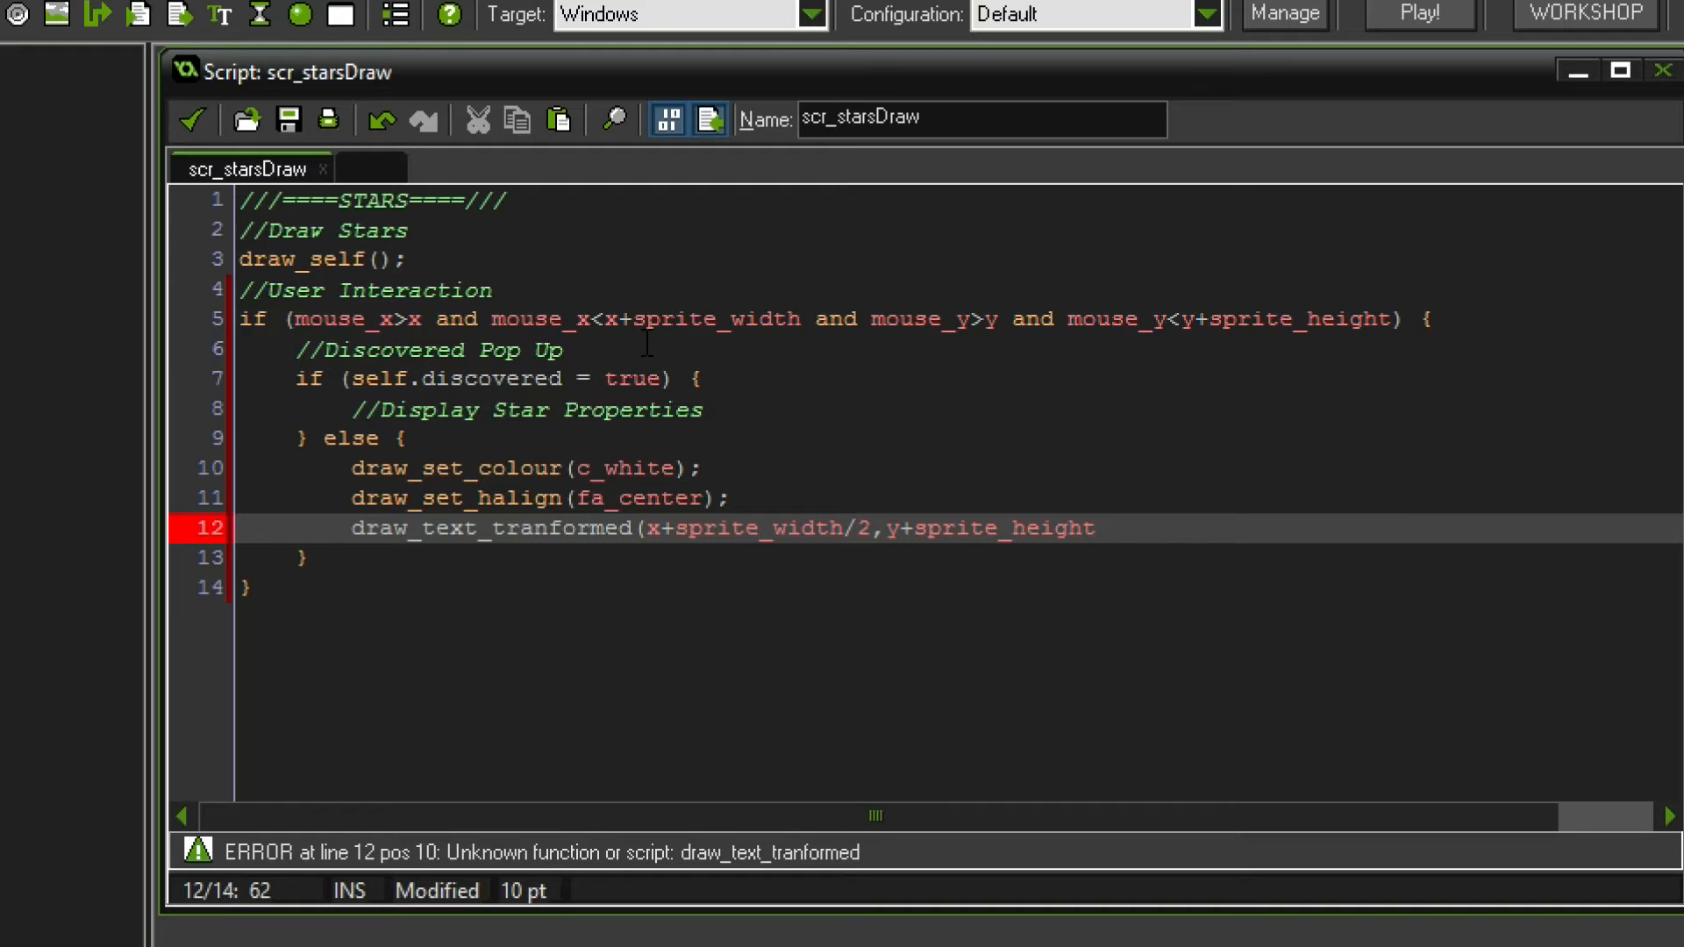
pyautogui.write('+1')
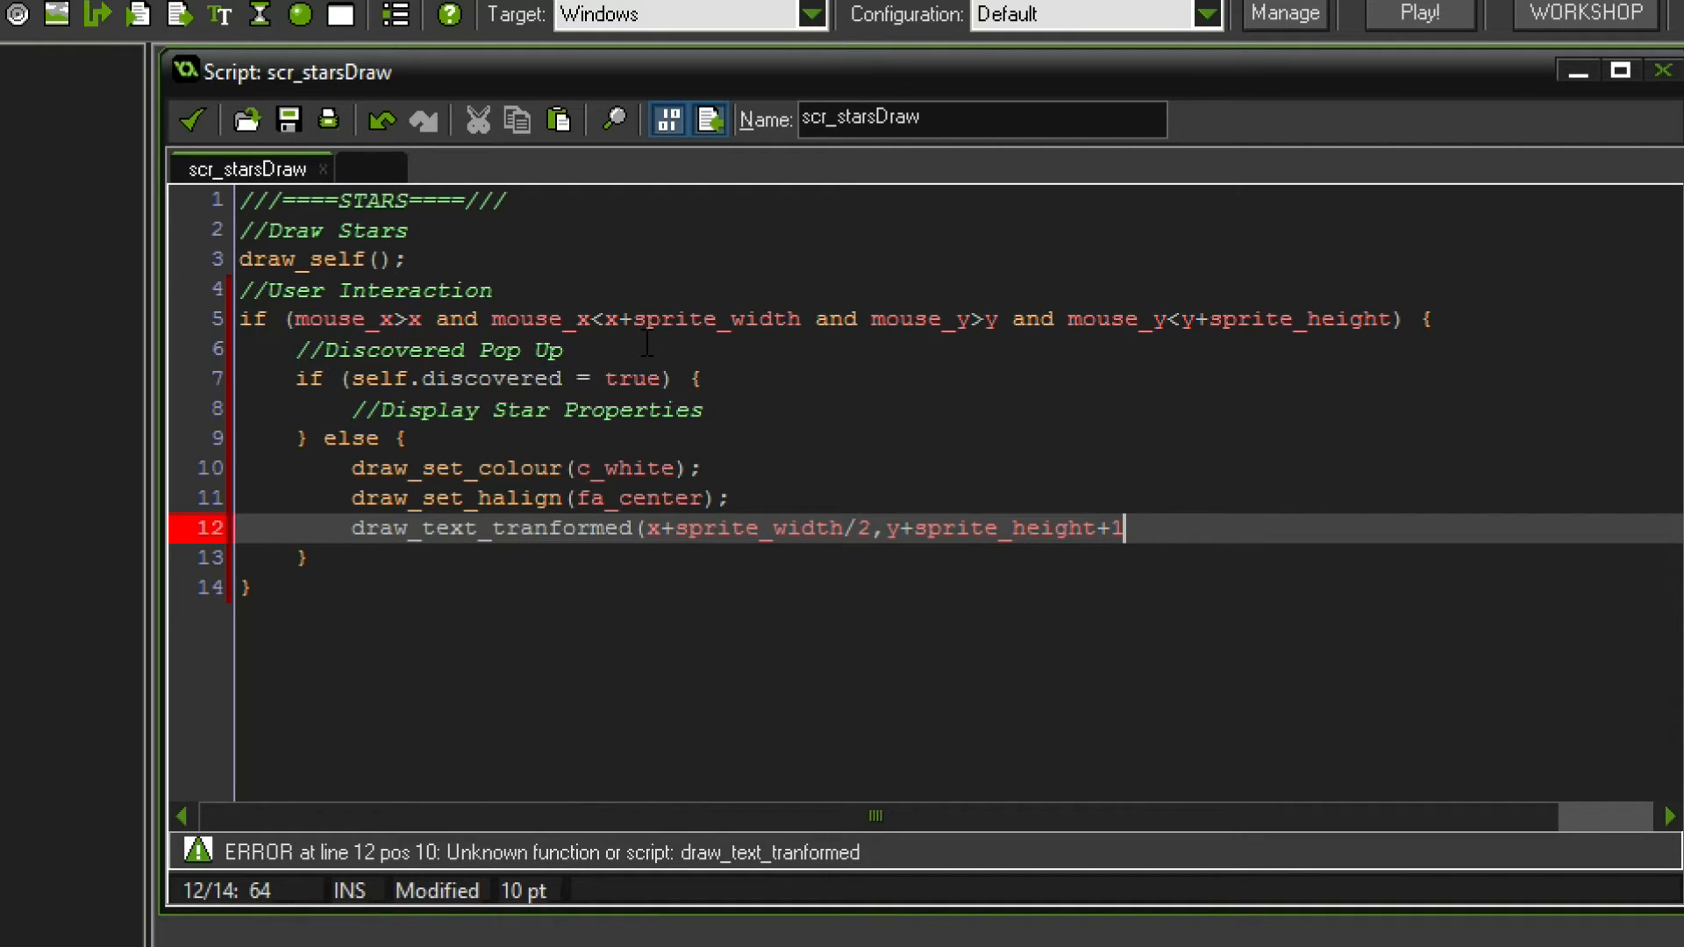
pyautogui.write(',')
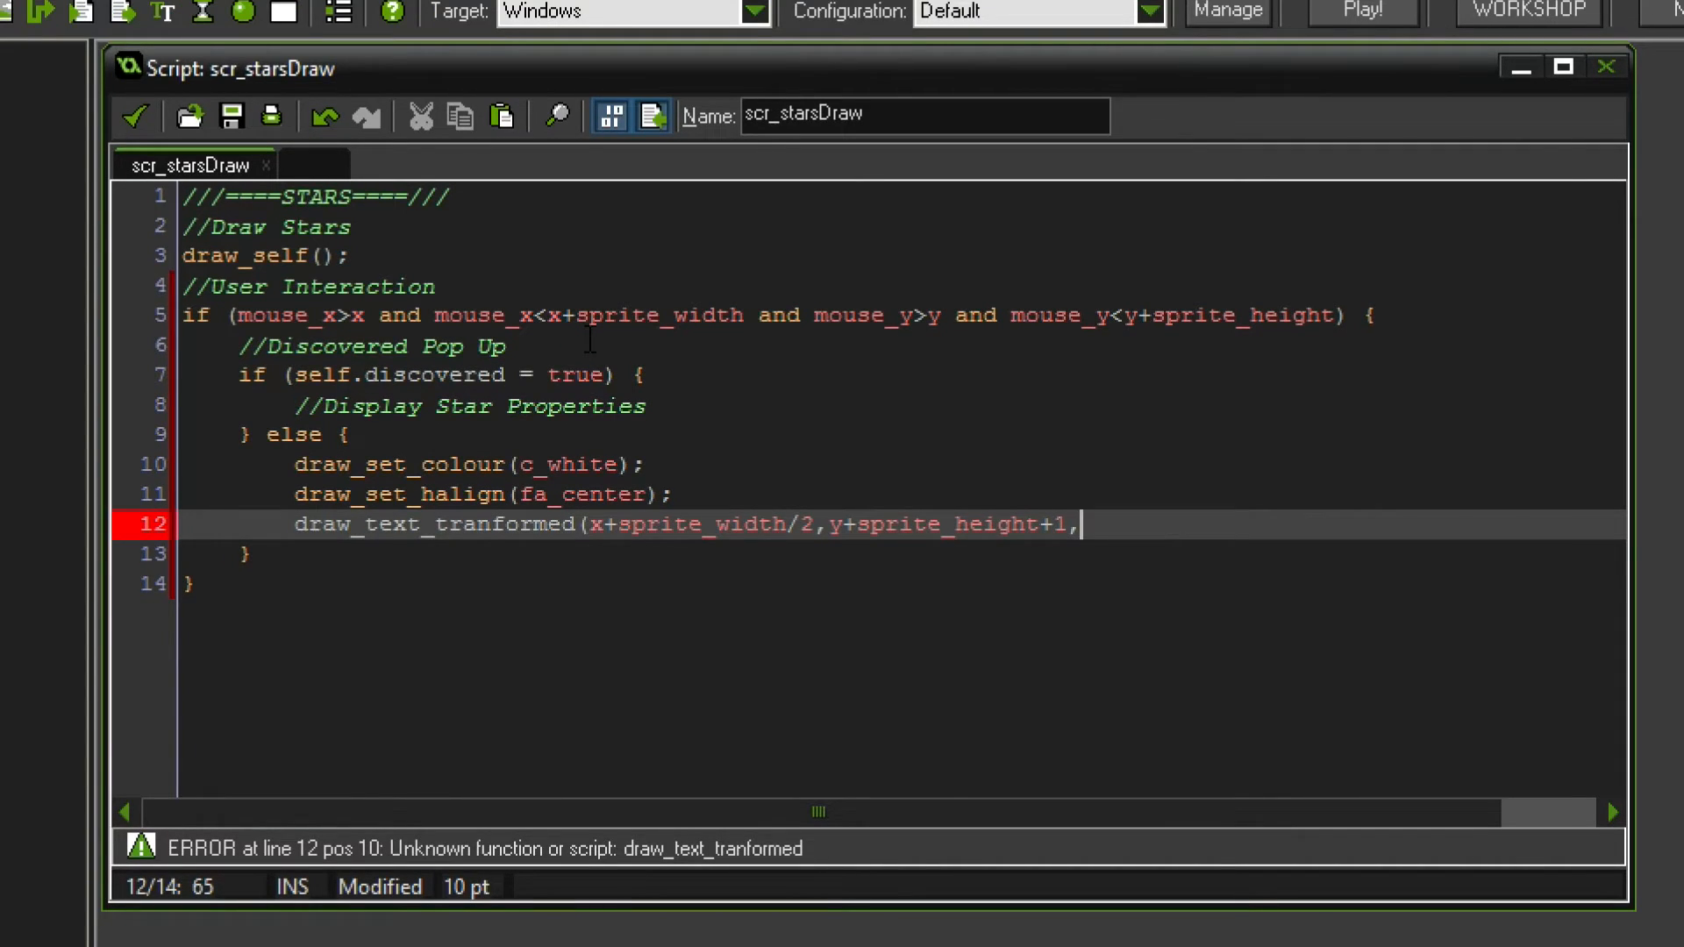
# - Finish the call with "Unknown: " plus the star name at 0.8, 0.8 scale
pyautogui.write('"')
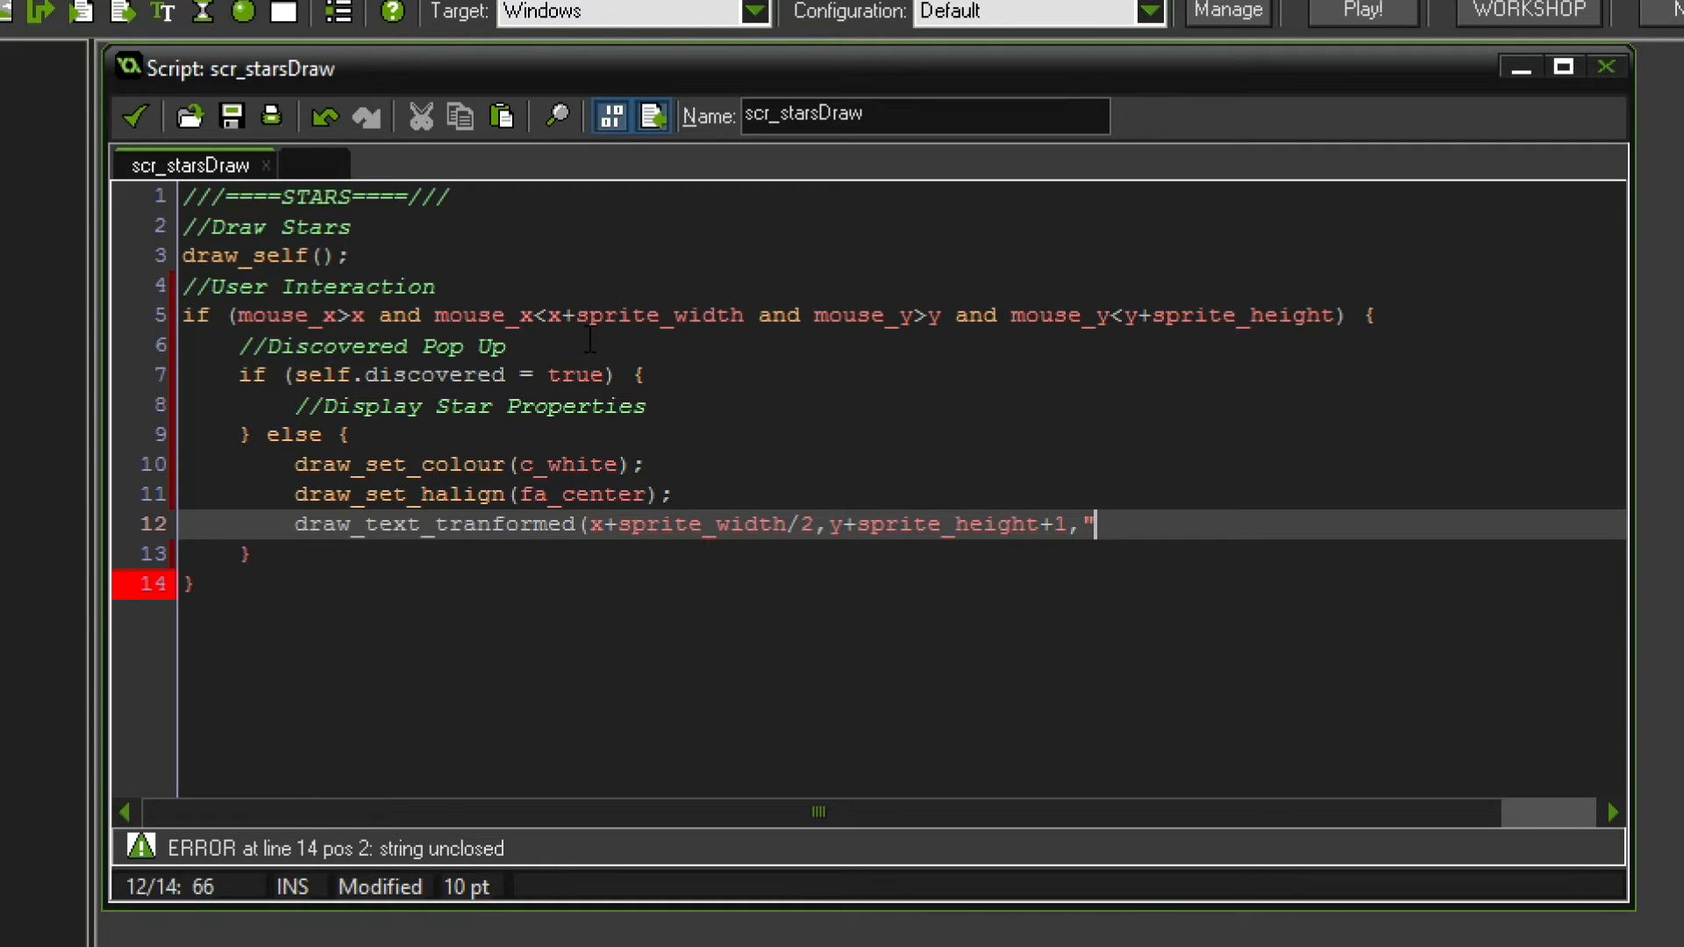
pyautogui.write('D')
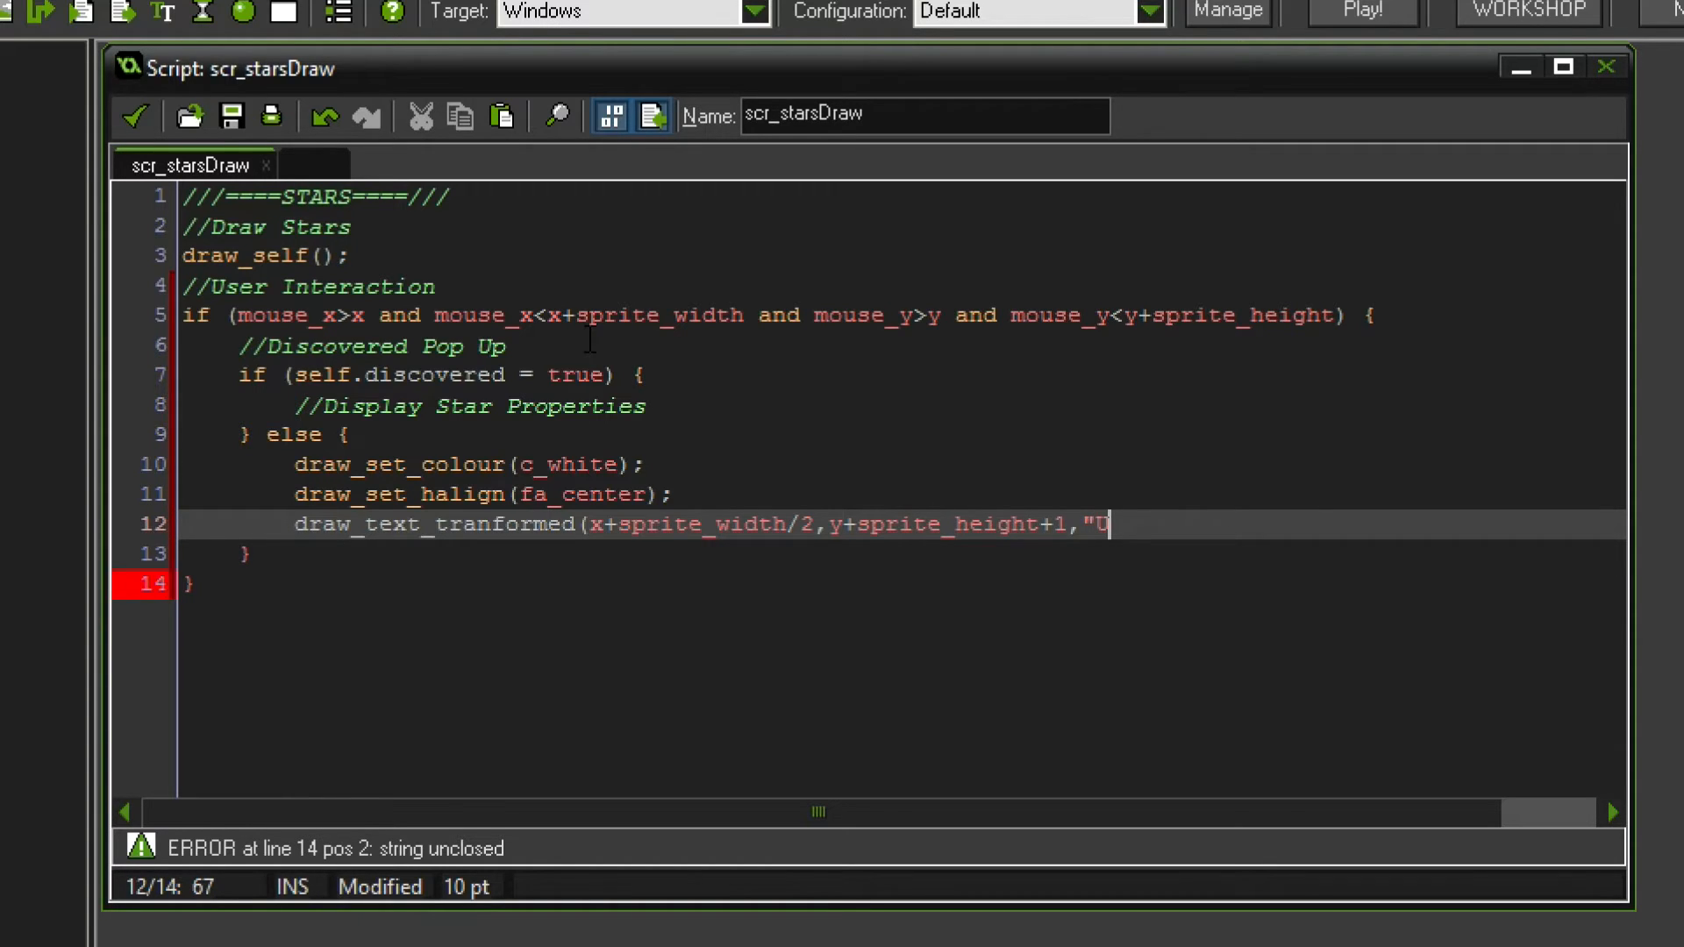
pyautogui.write('nknown:')
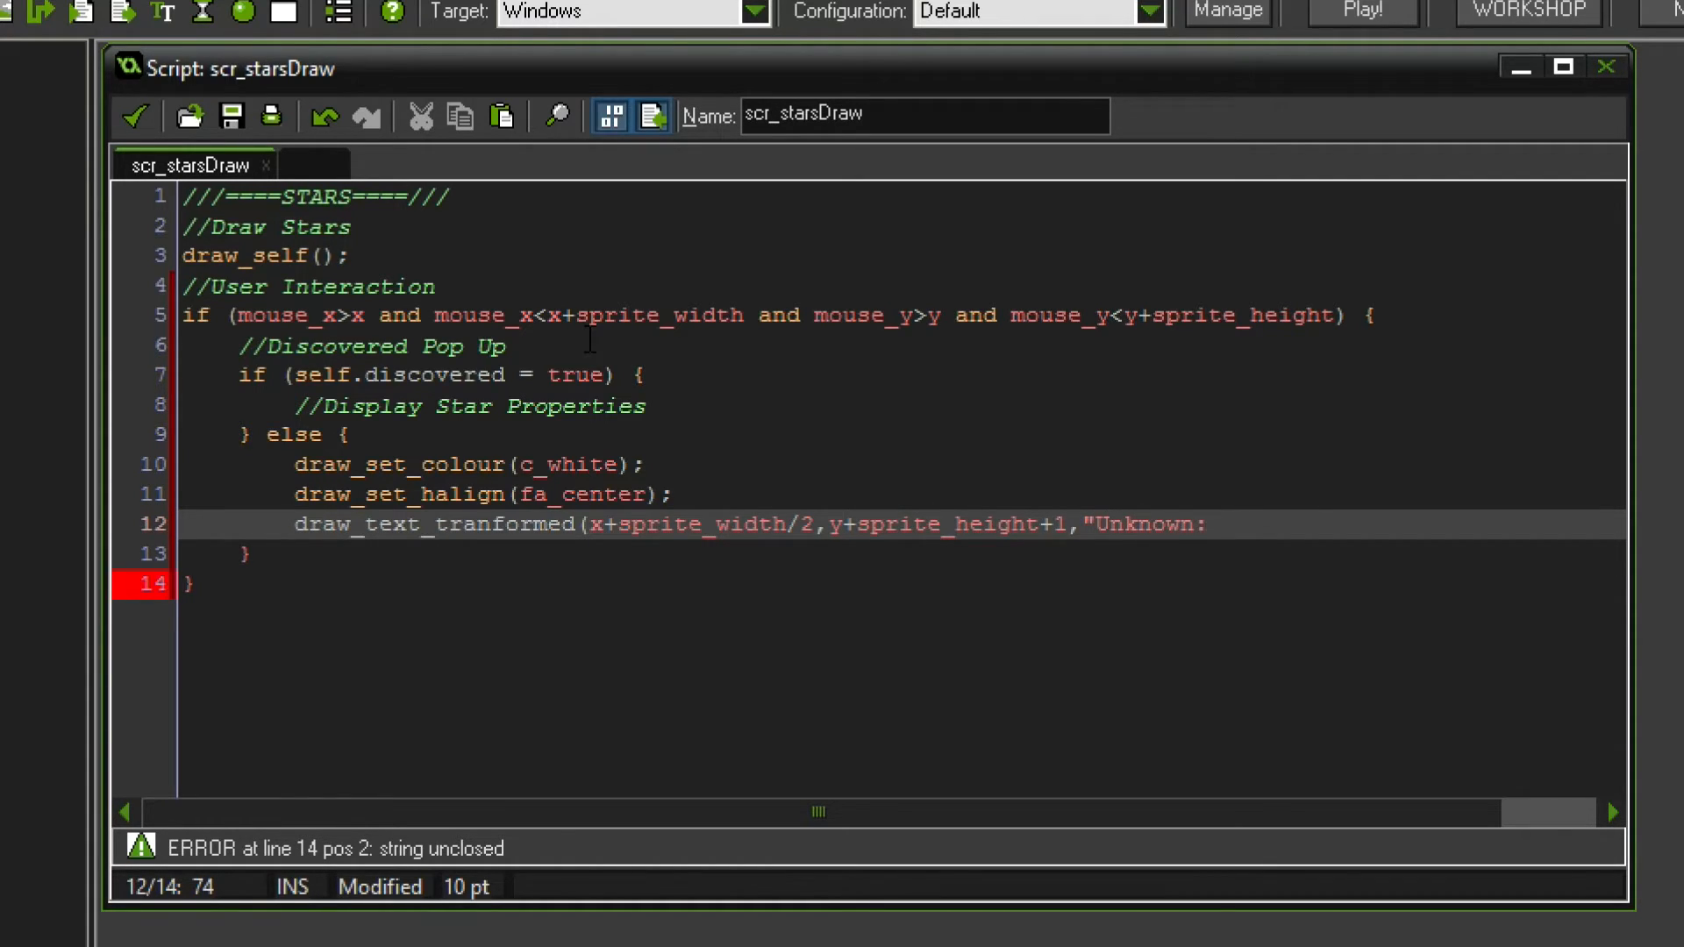
pyautogui.write('"')
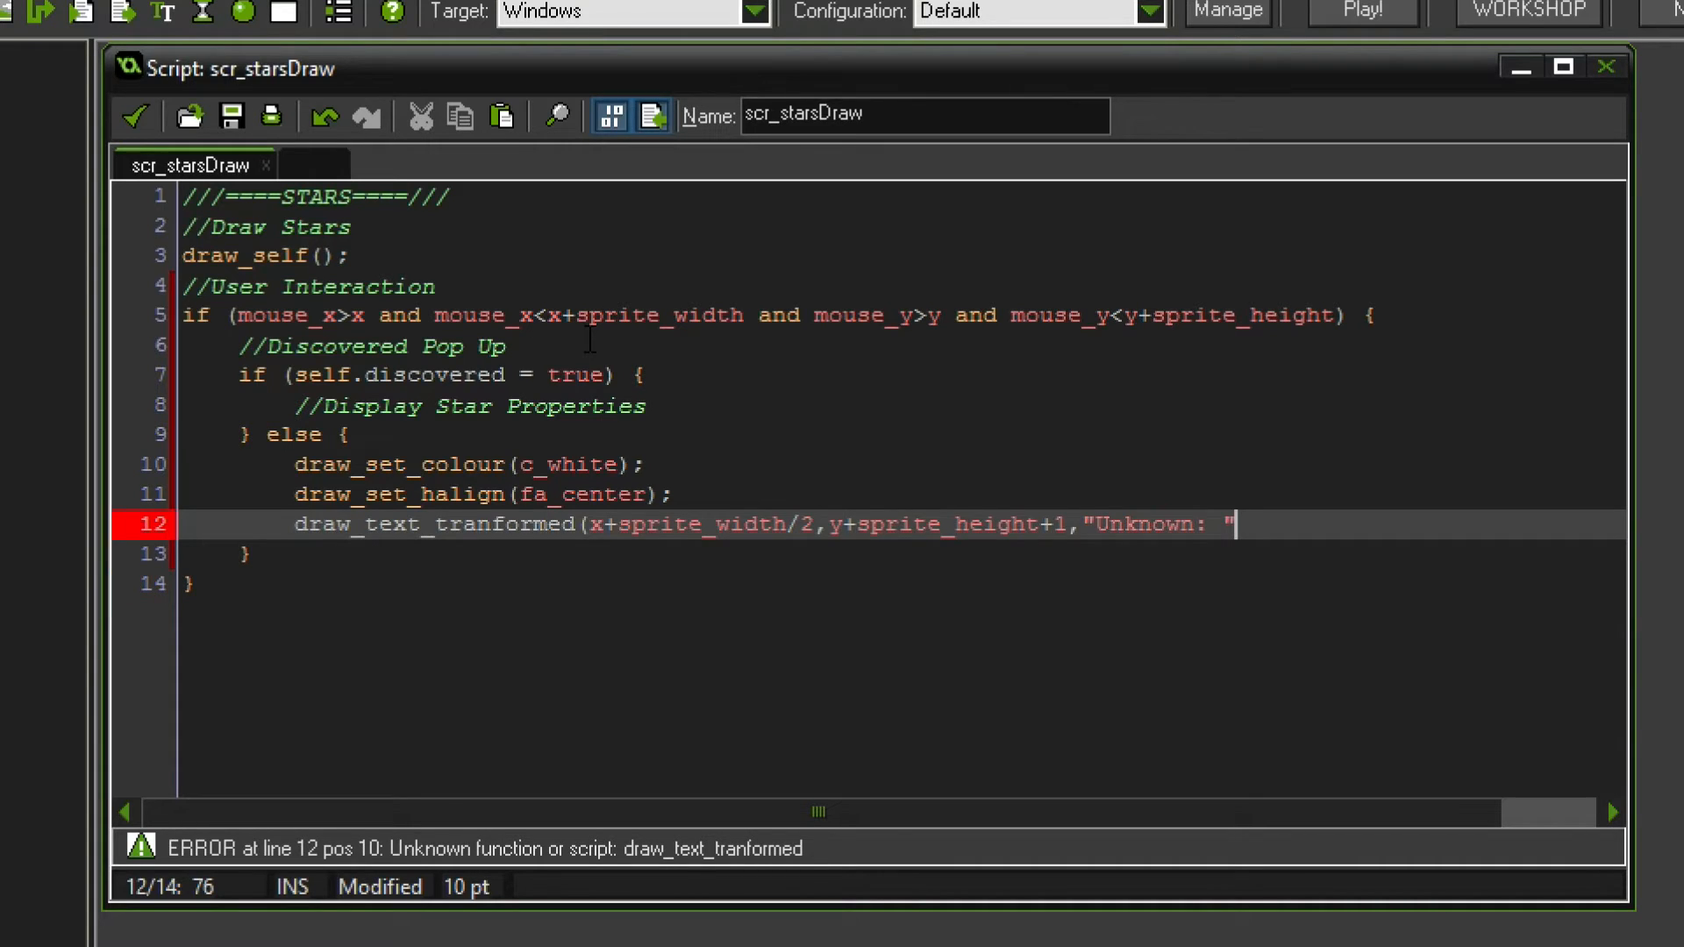
pyautogui.write('+string(self.starN')
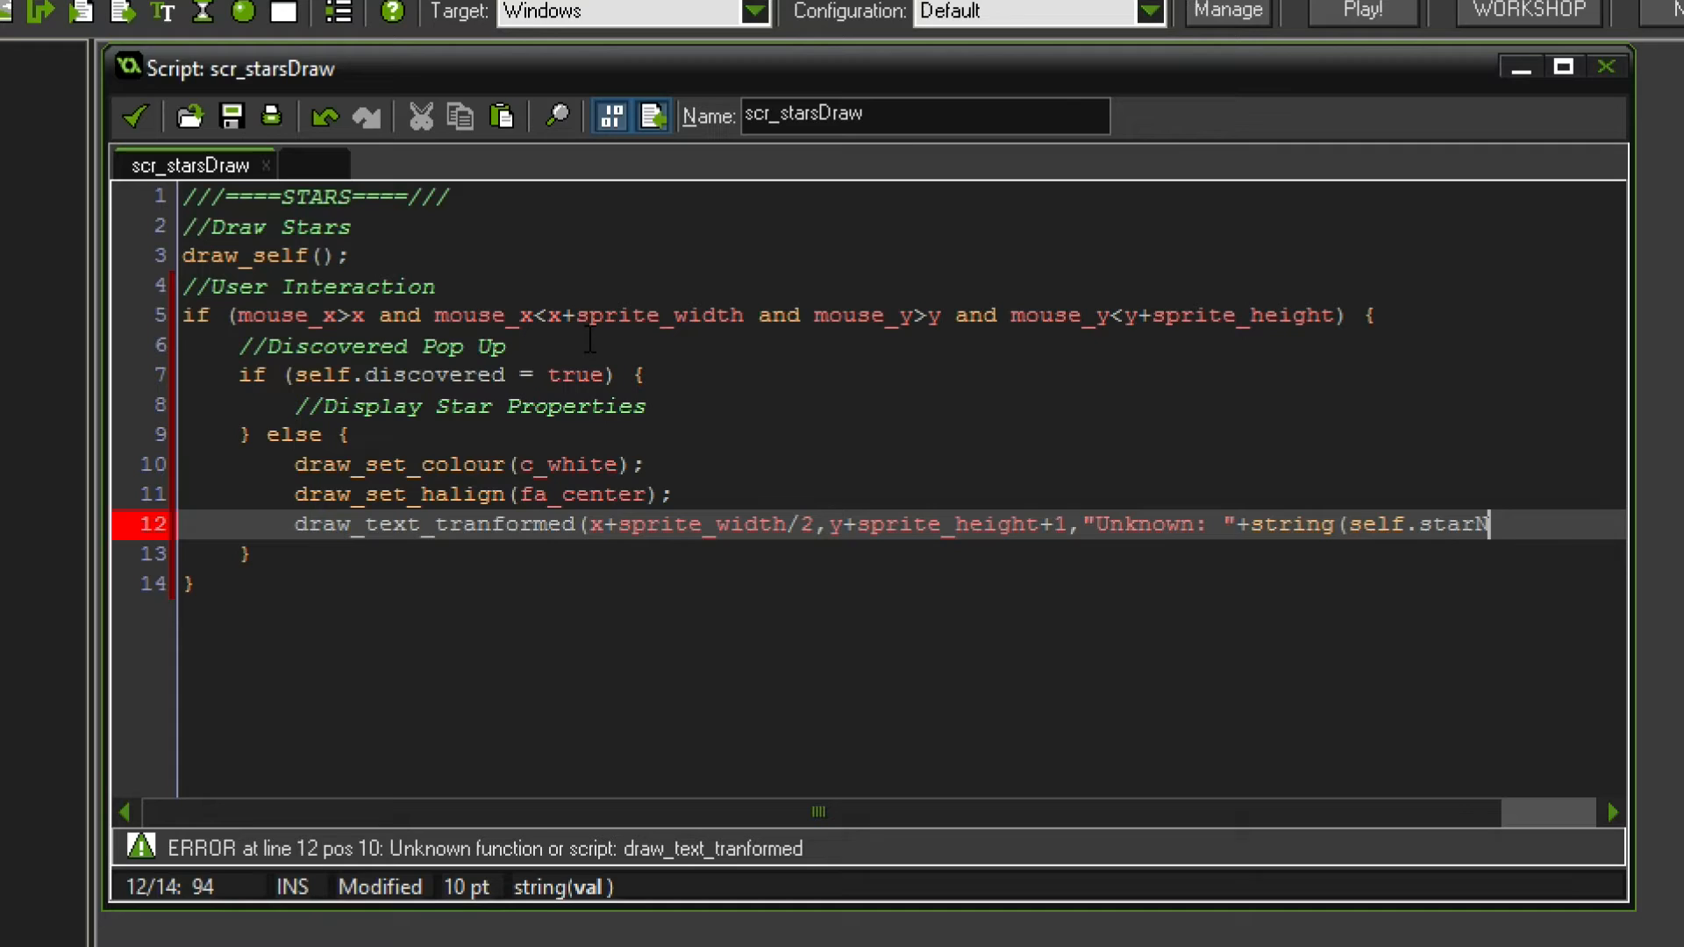
pyautogui.write('ame)')
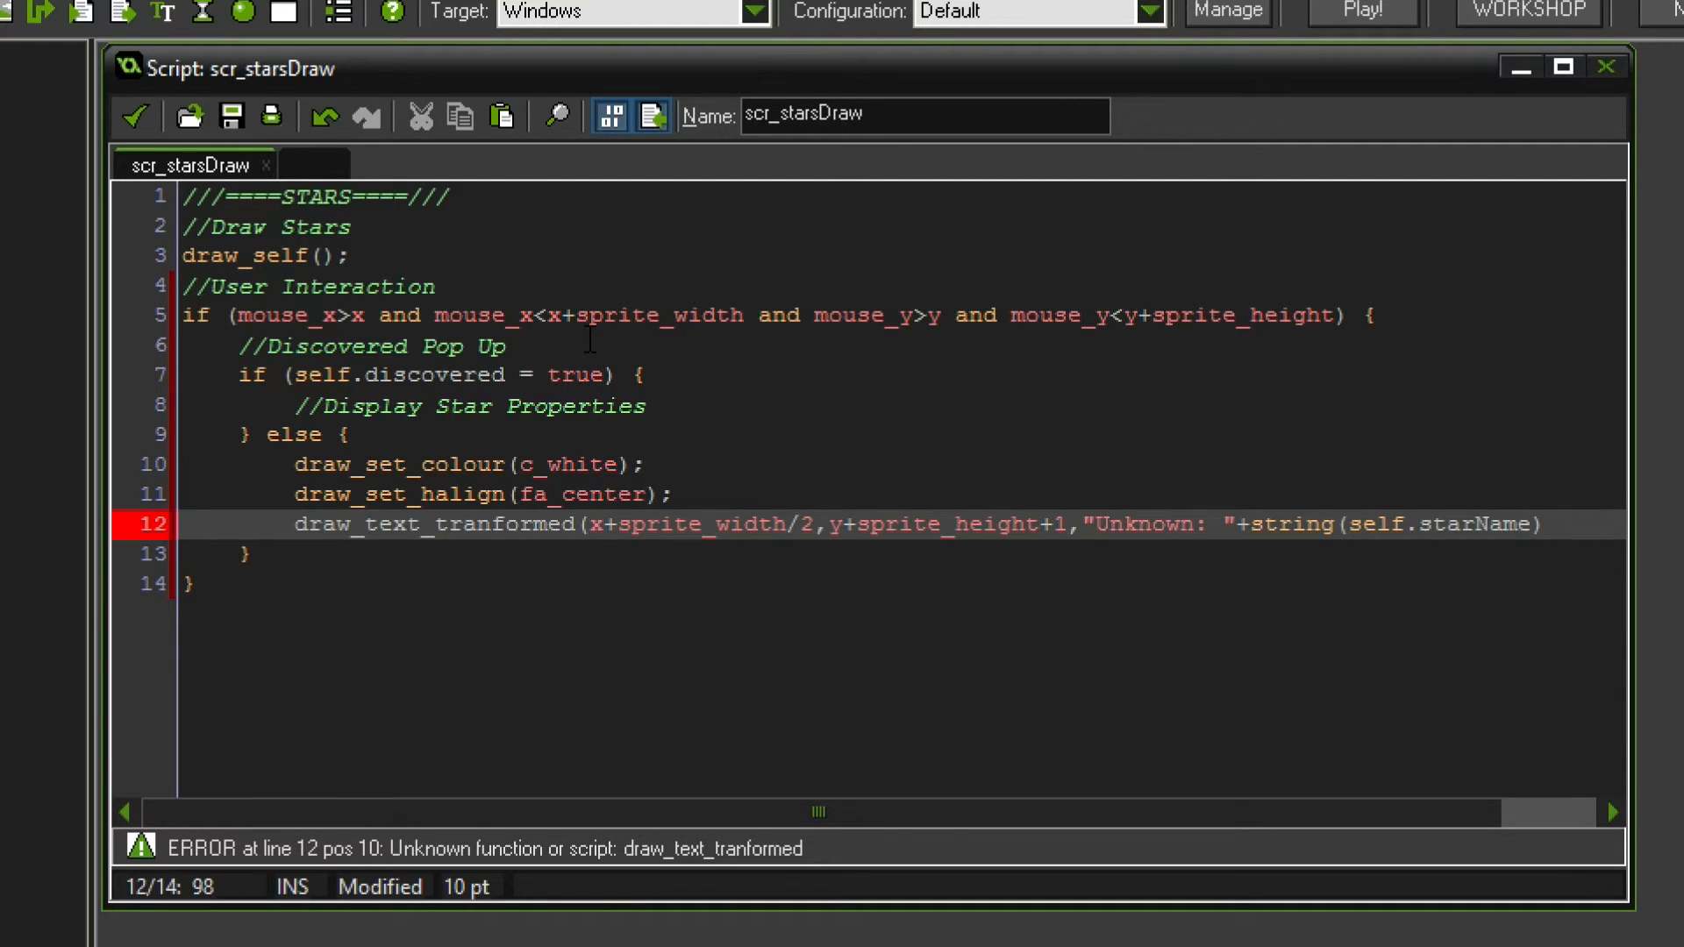
pyautogui.write(',')
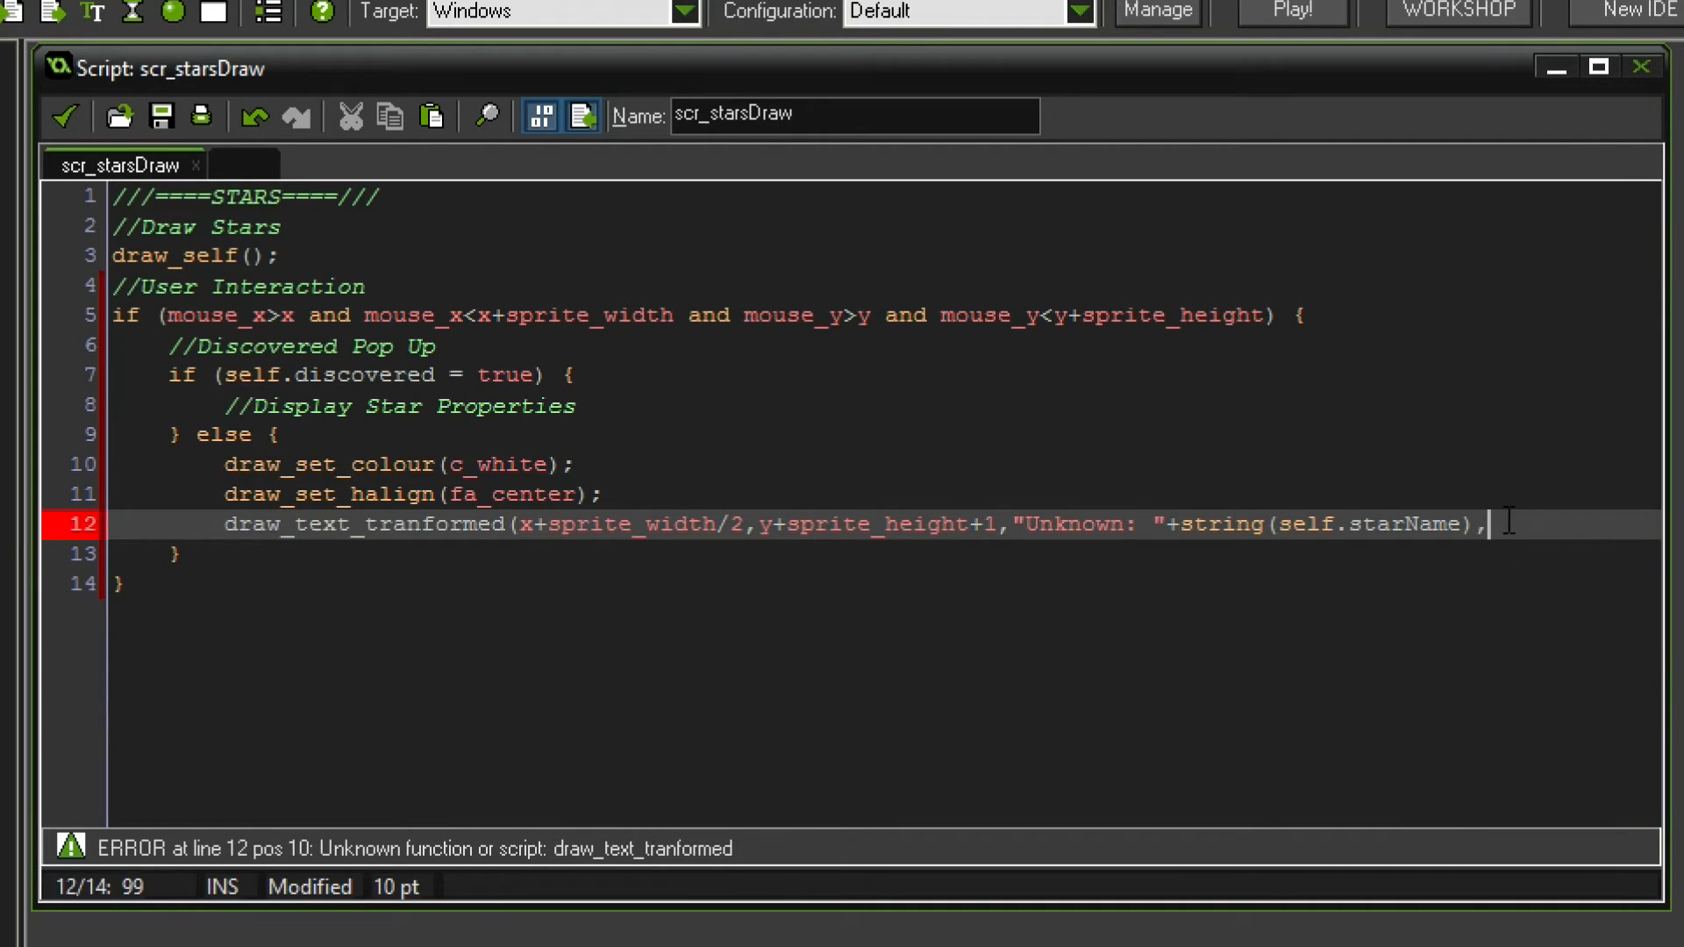
pyautogui.write('0')
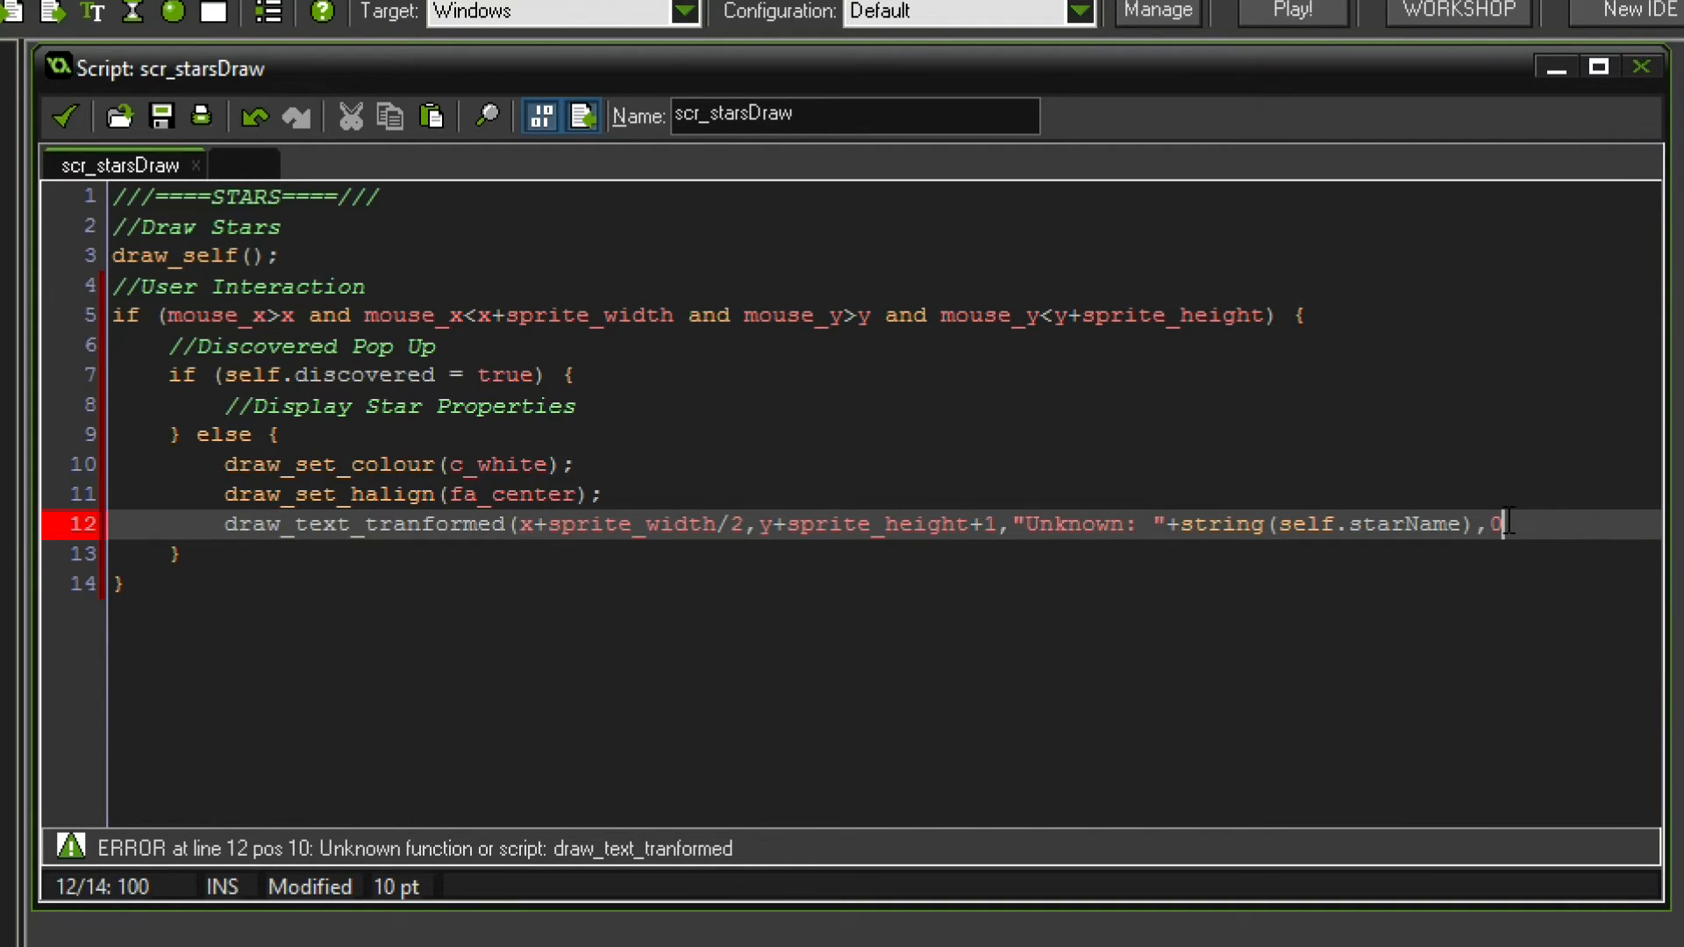
pyautogui.write('.8,')
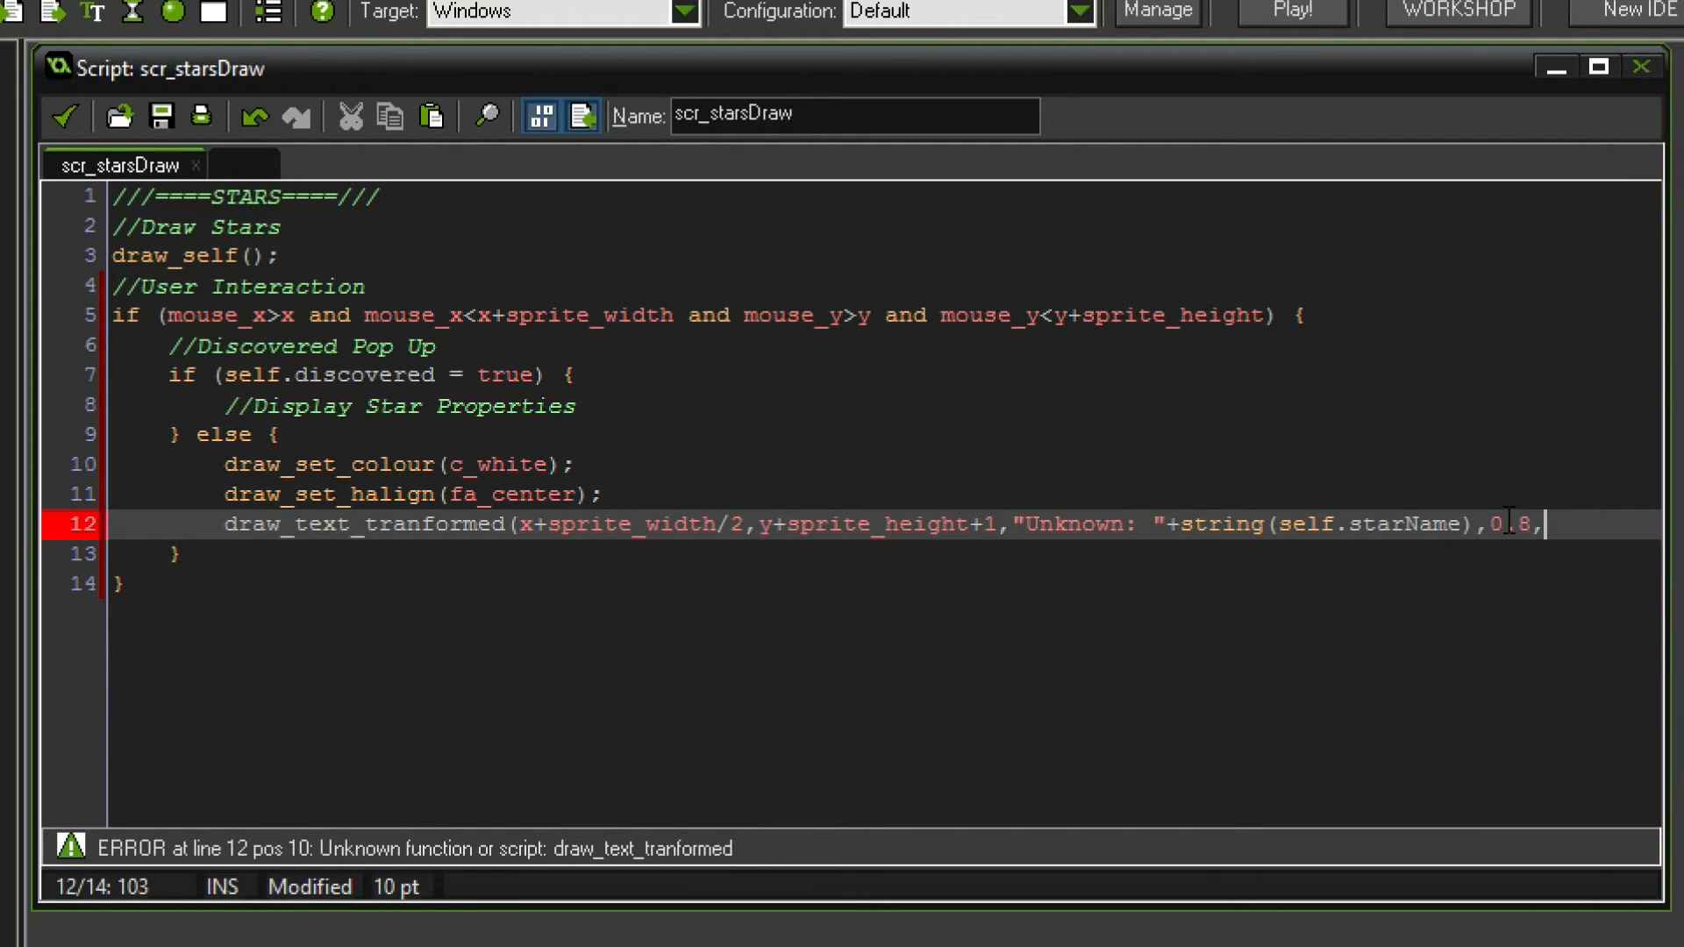
pyautogui.write('0.8)')
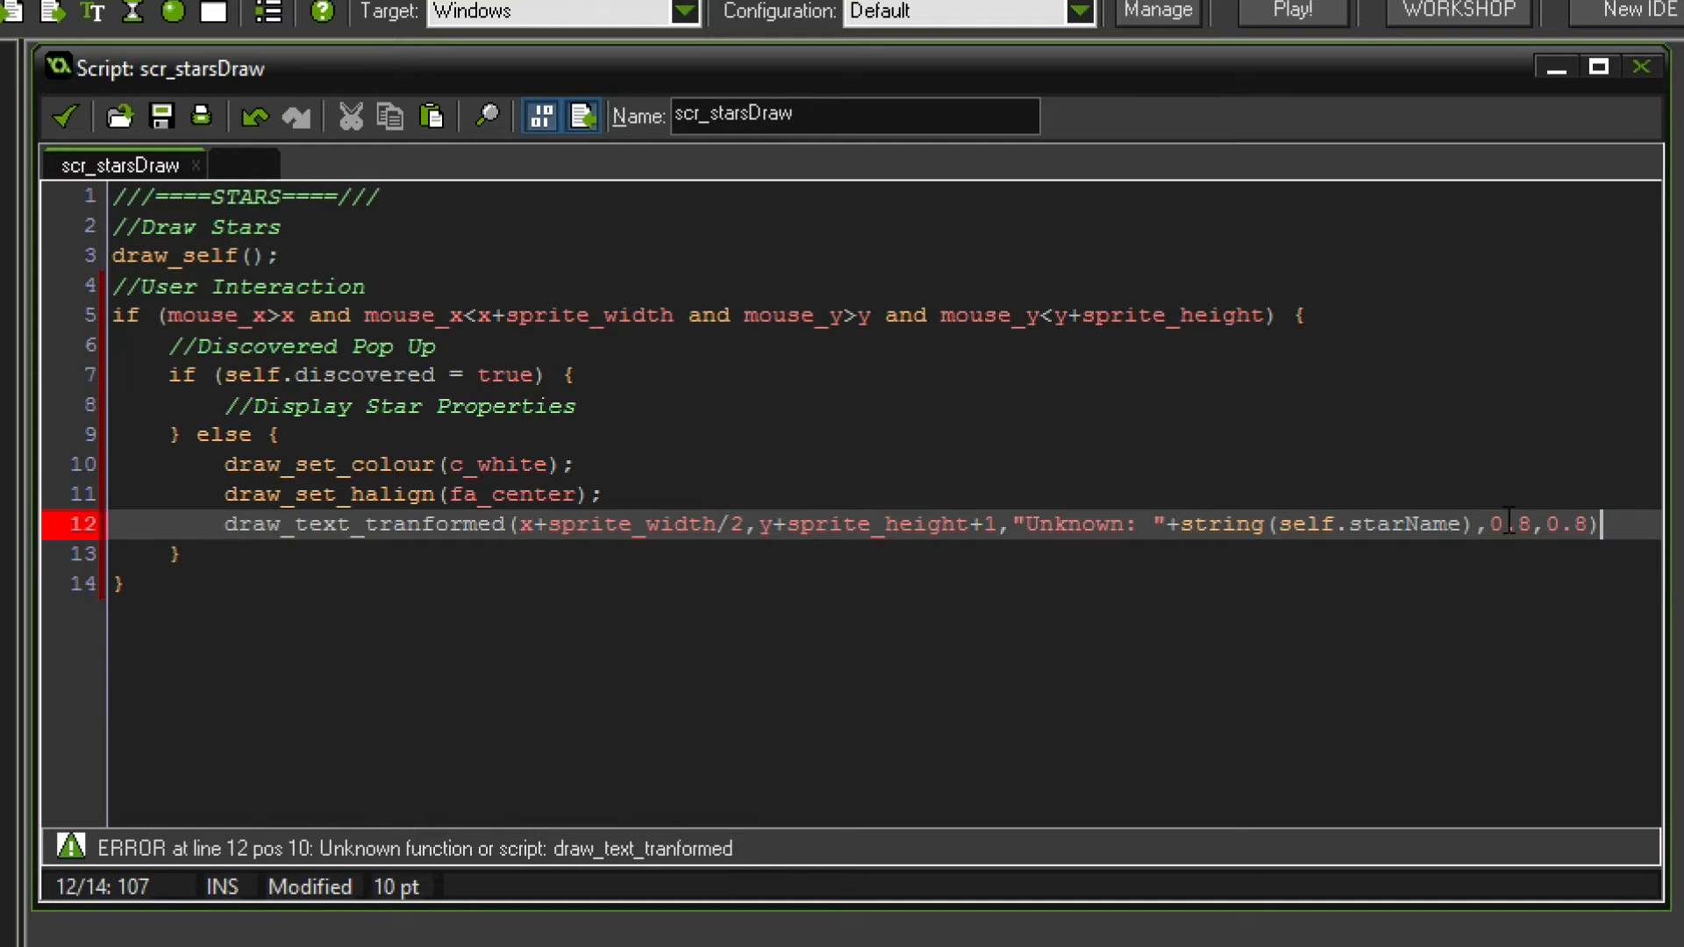
pyautogui.write(';')
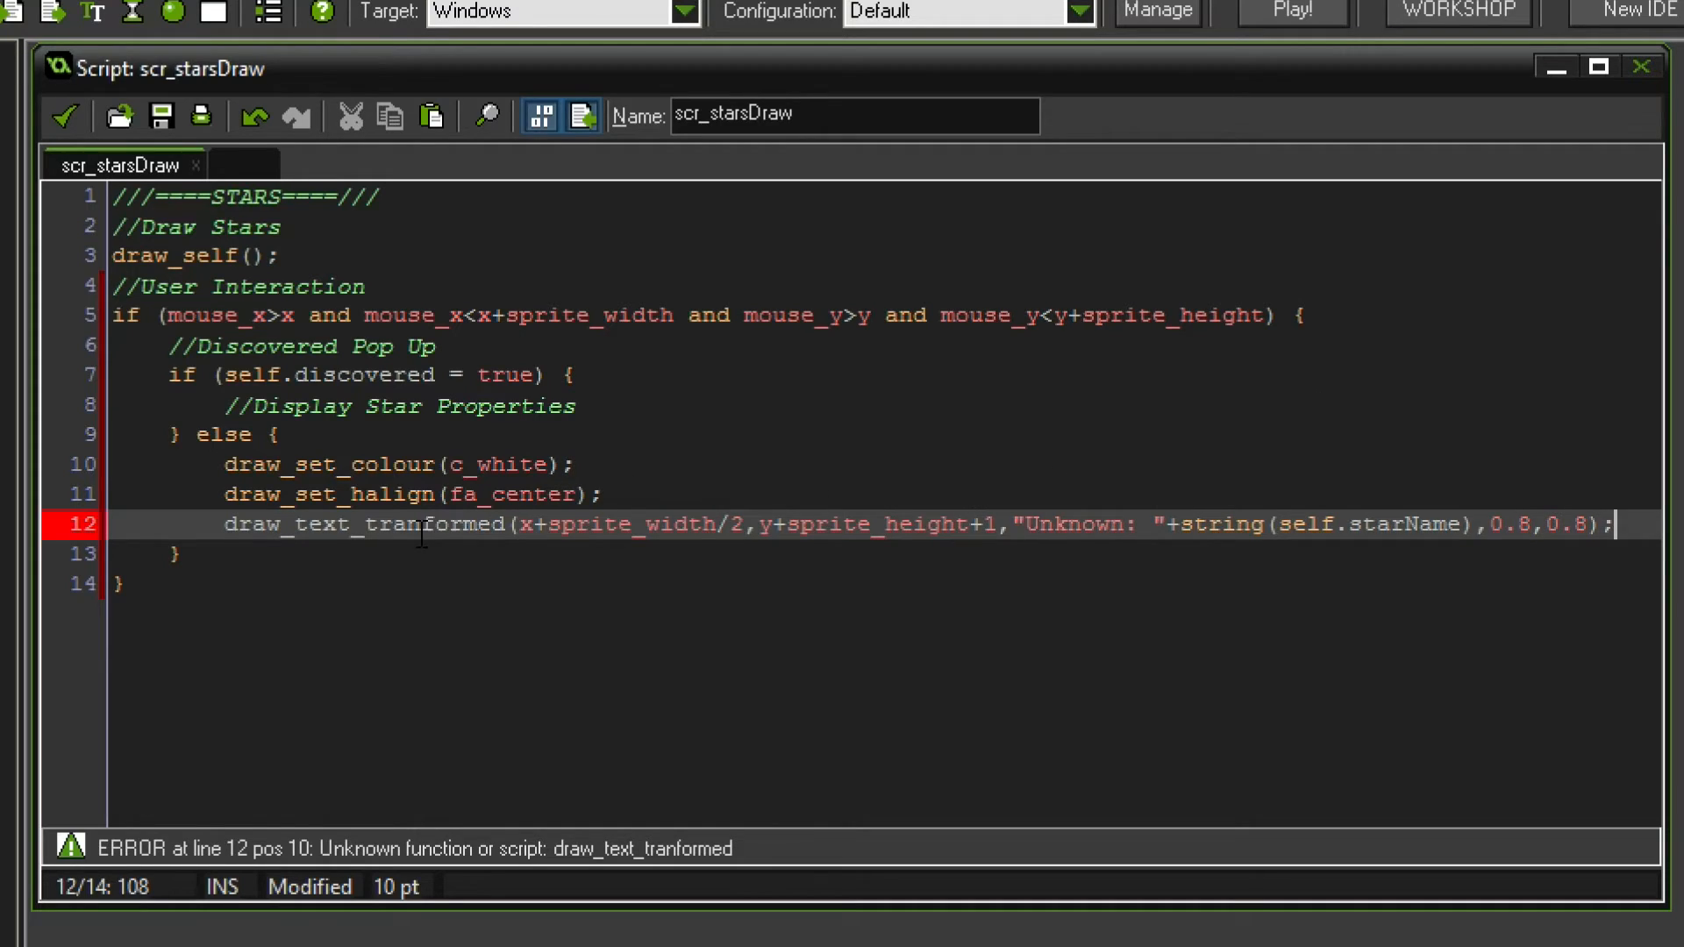
# - Correct the call to draw_text_transformed with a 0 angle argument
pyautogui.write('s')
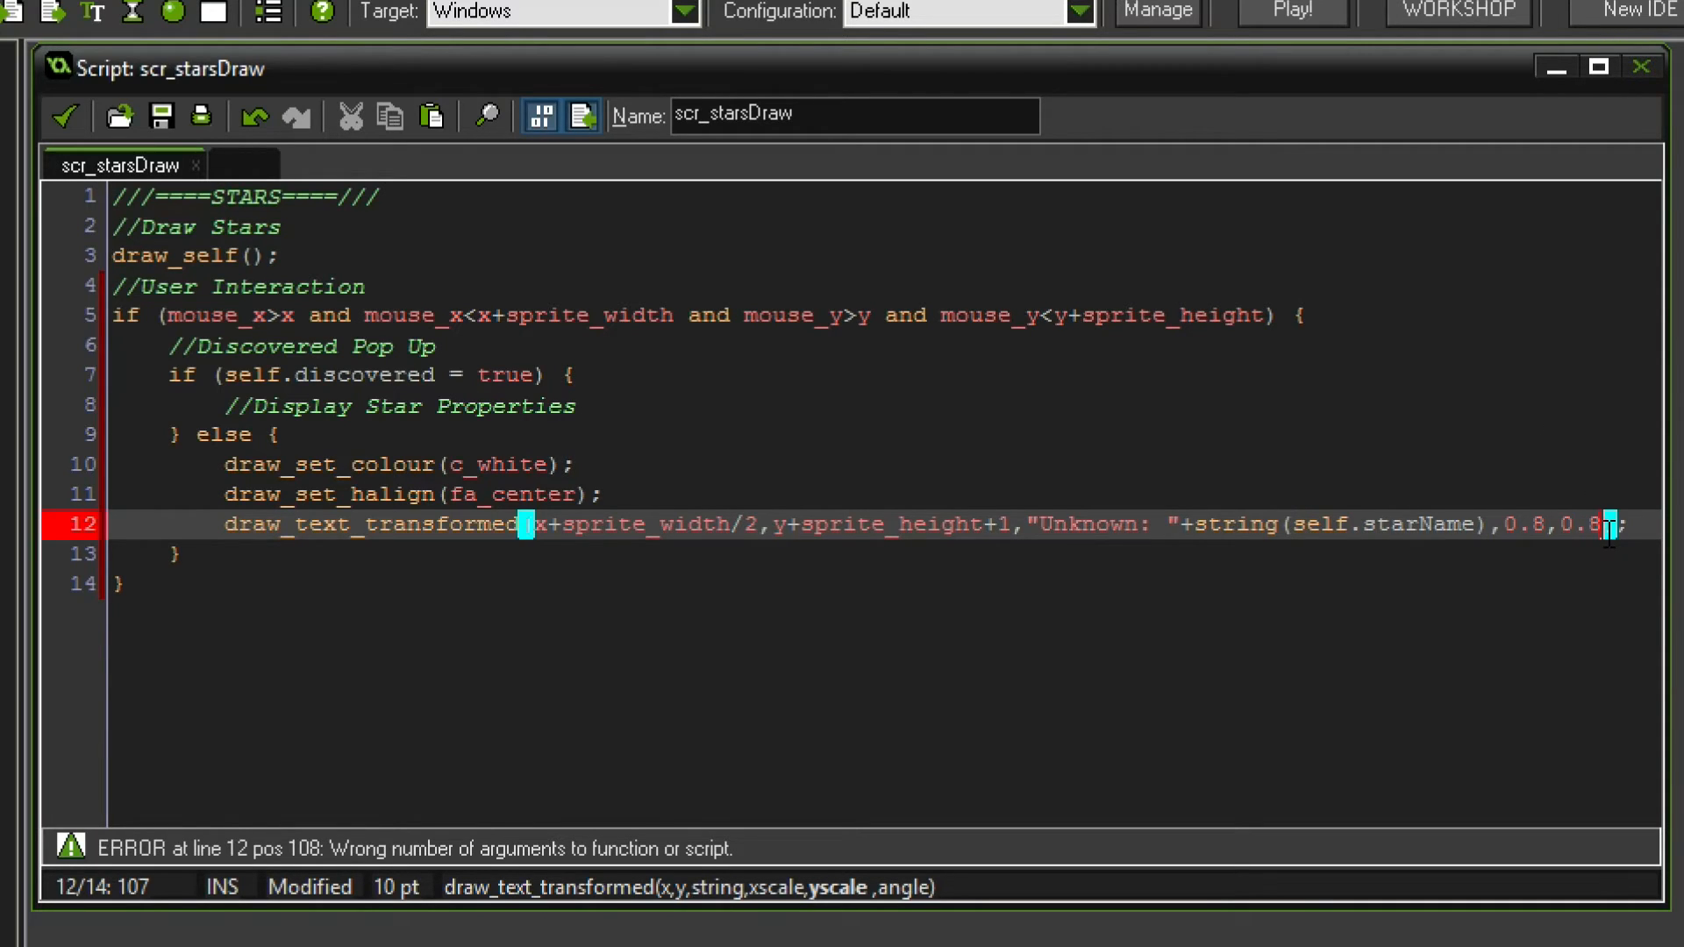
pyautogui.write(',0')
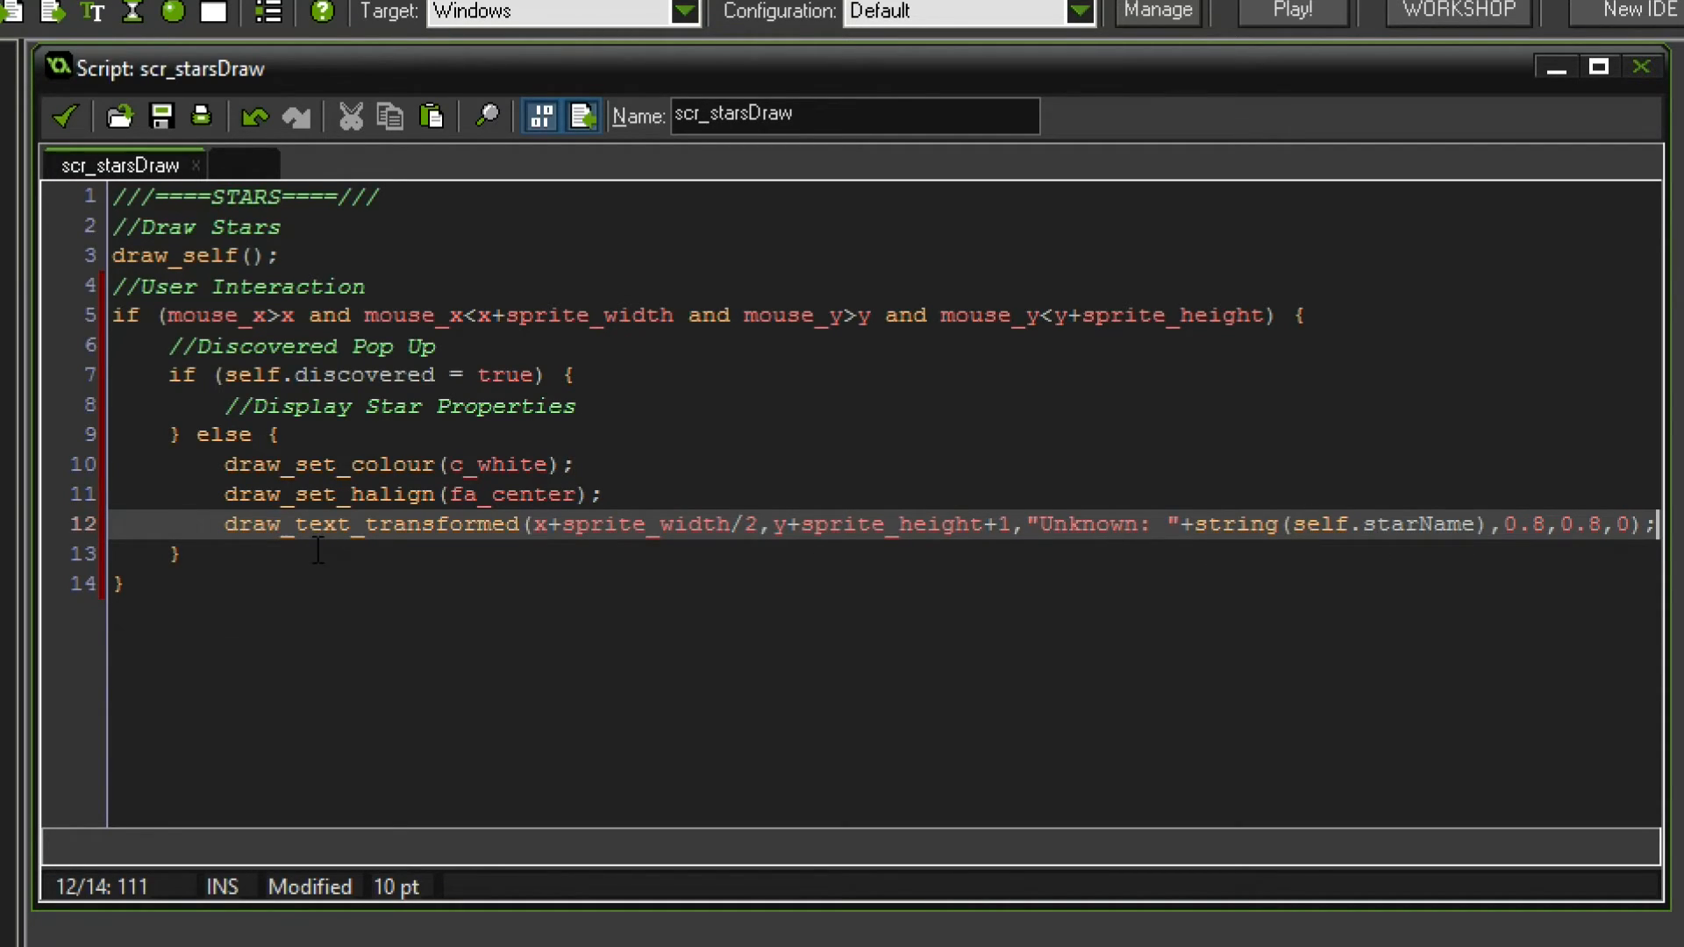
pyautogui.click(179, 553)
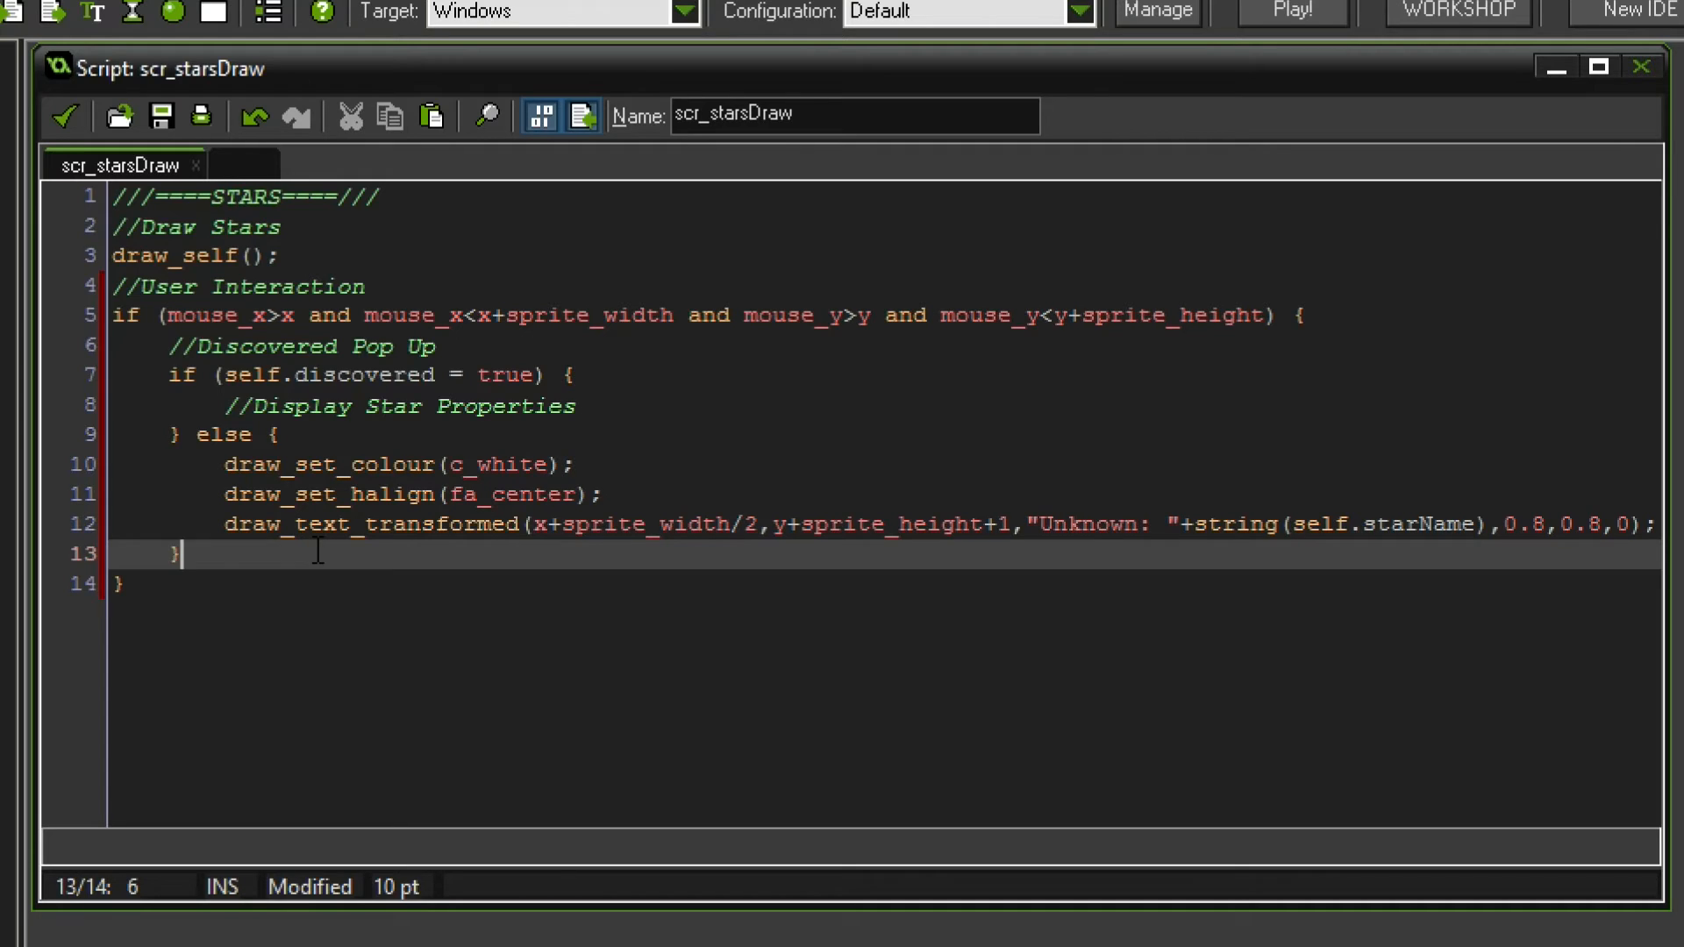
# - Add a //Click Action block: on mb_left release, set self.discovered = true
pyautogui.write('//')
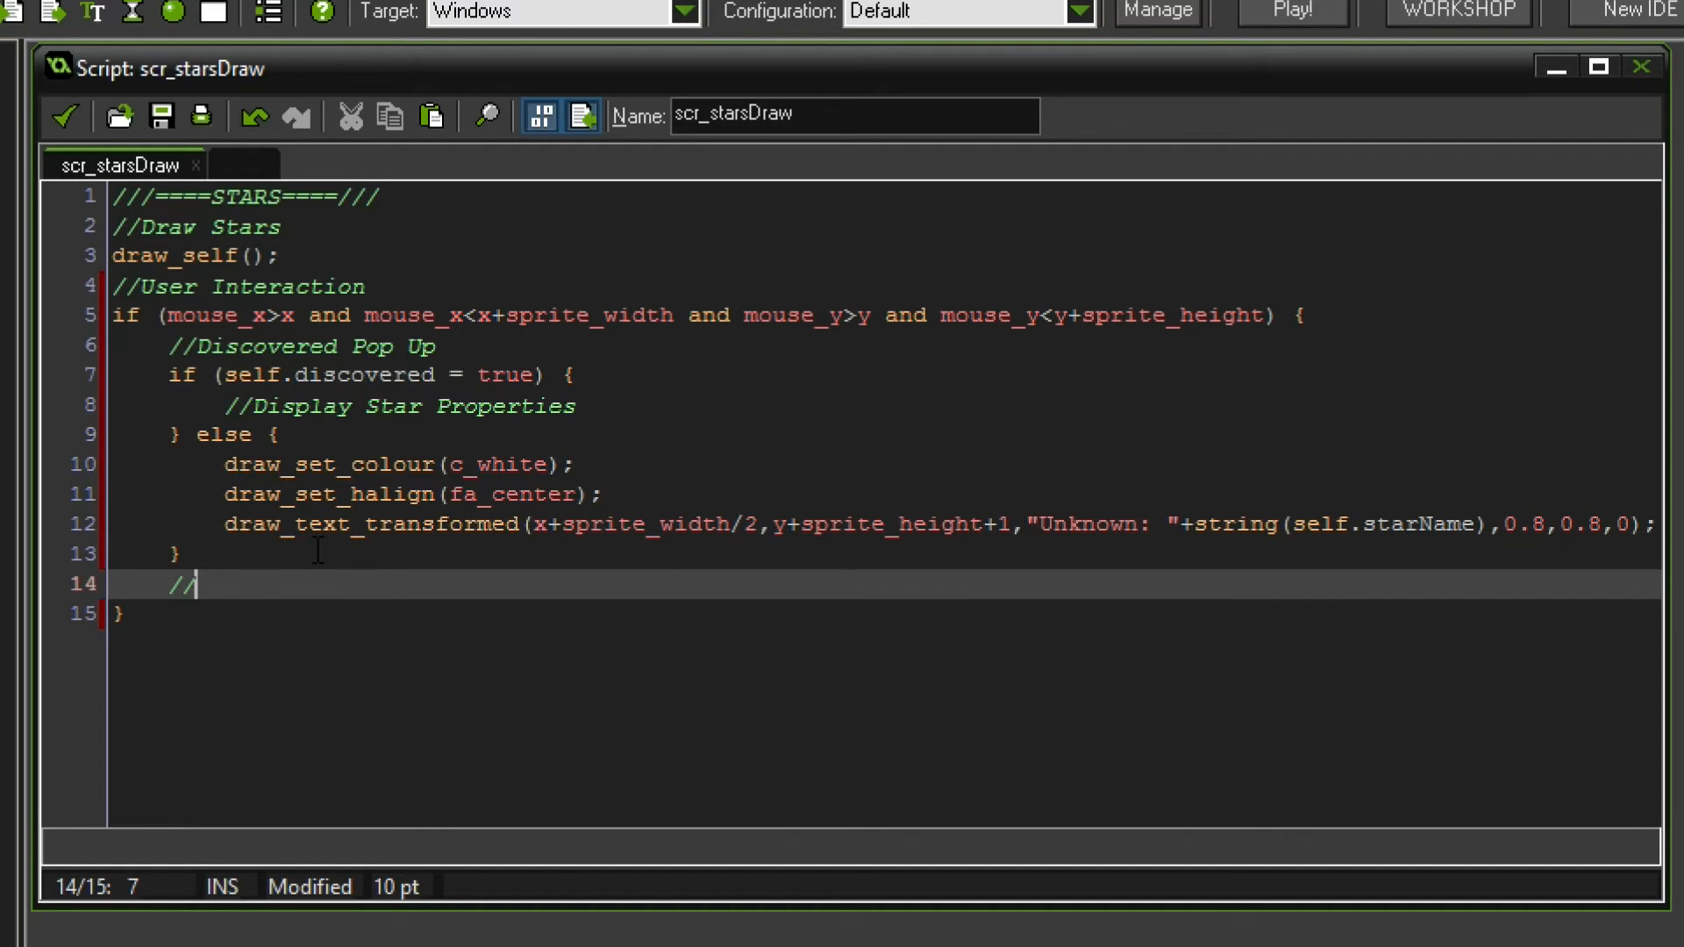
pyautogui.write('Click Action')
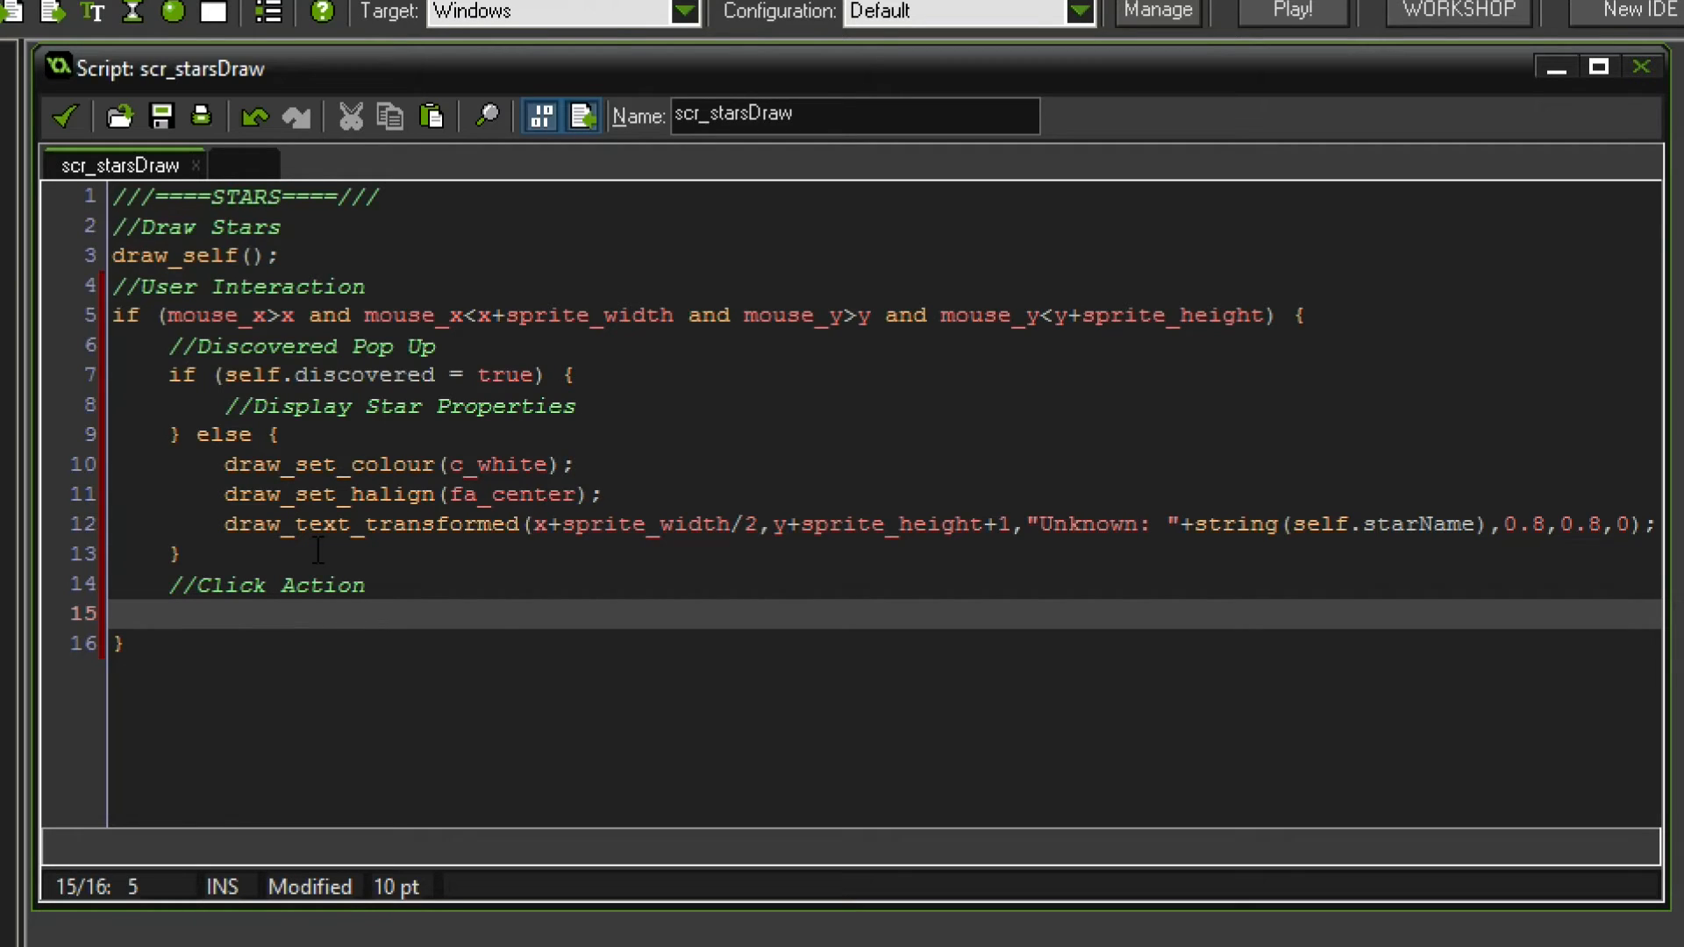
pyautogui.write('if (m')
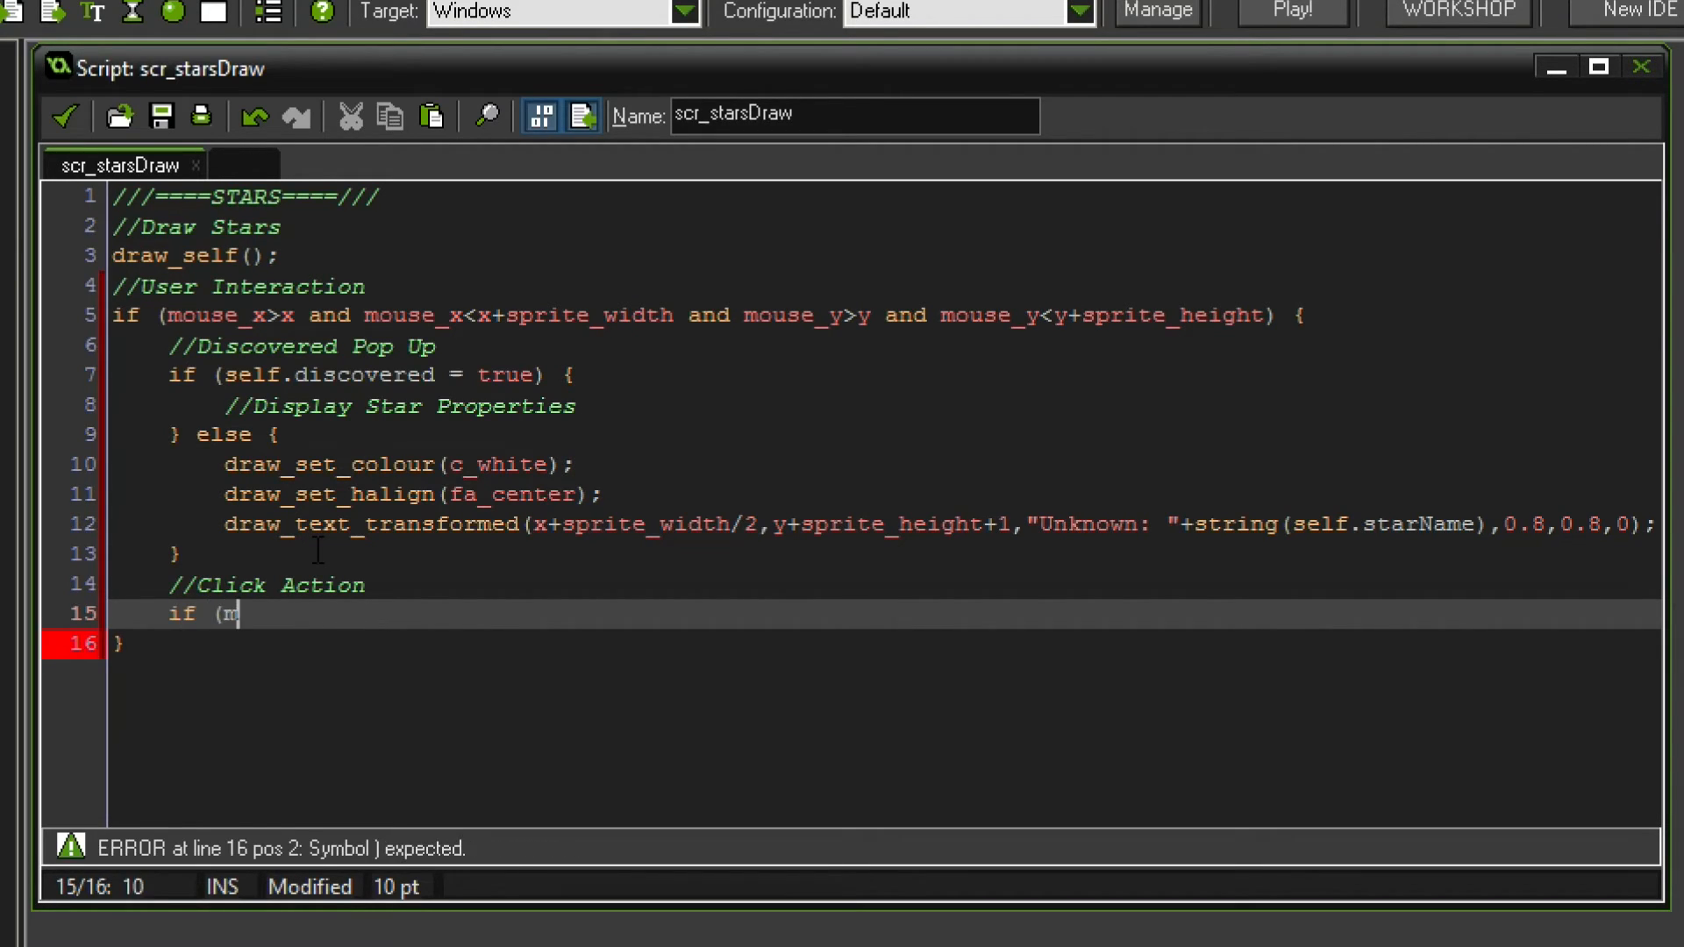
pyautogui.write('ouse_check_')
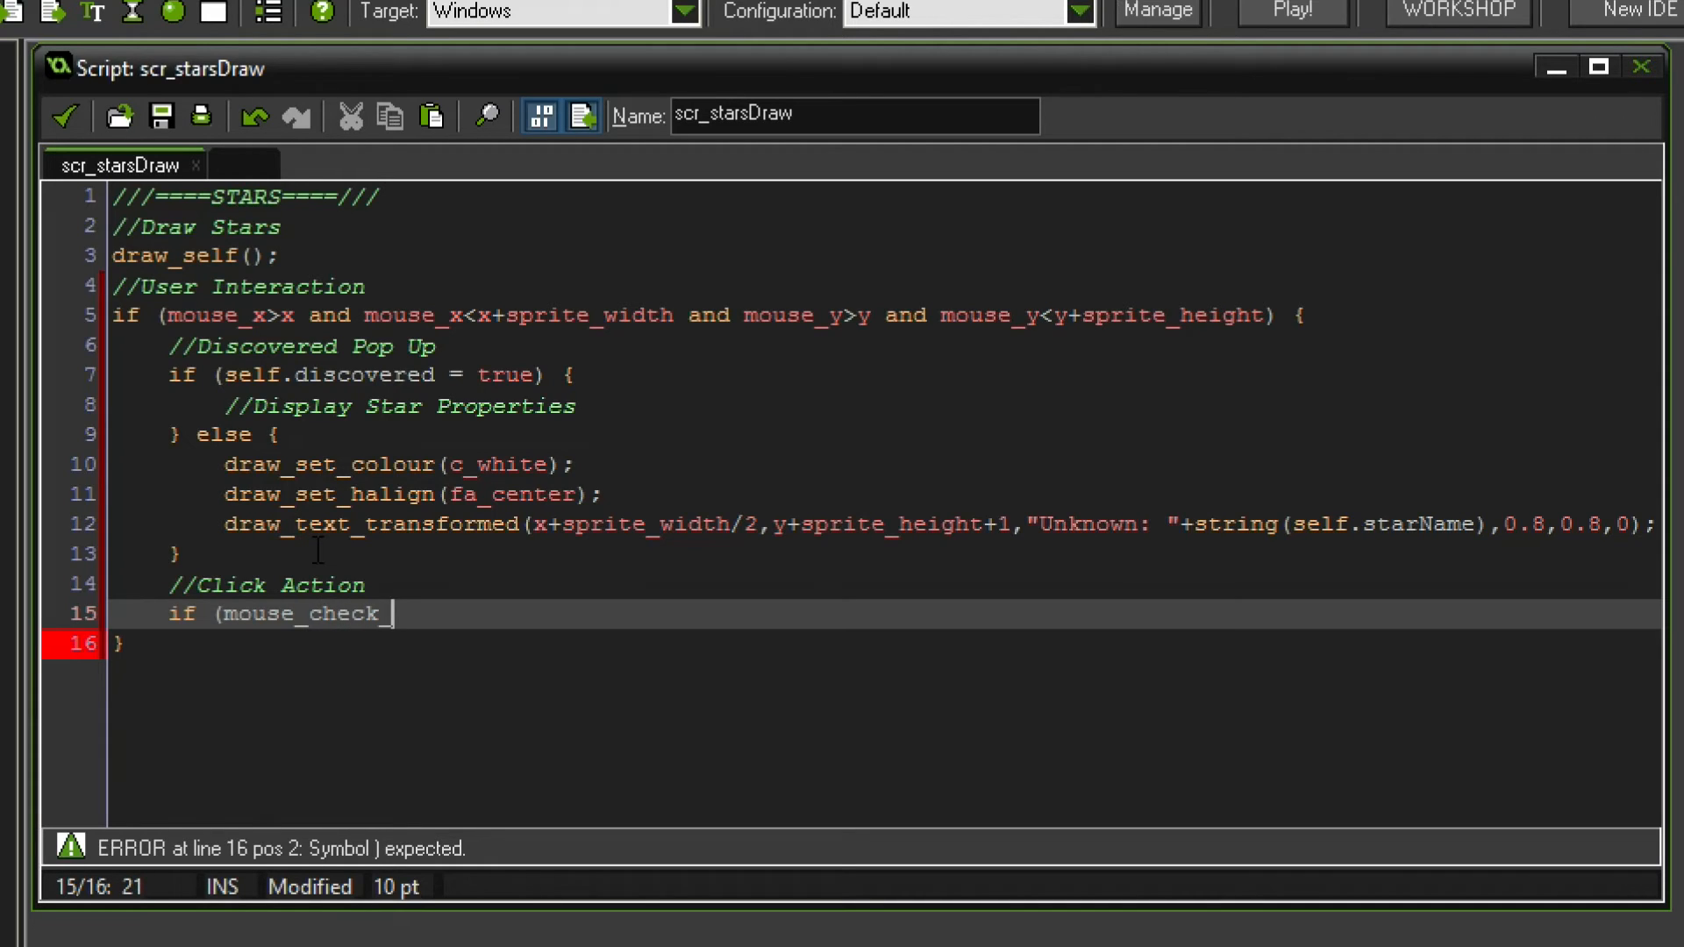
pyautogui.write('button_released(mb')
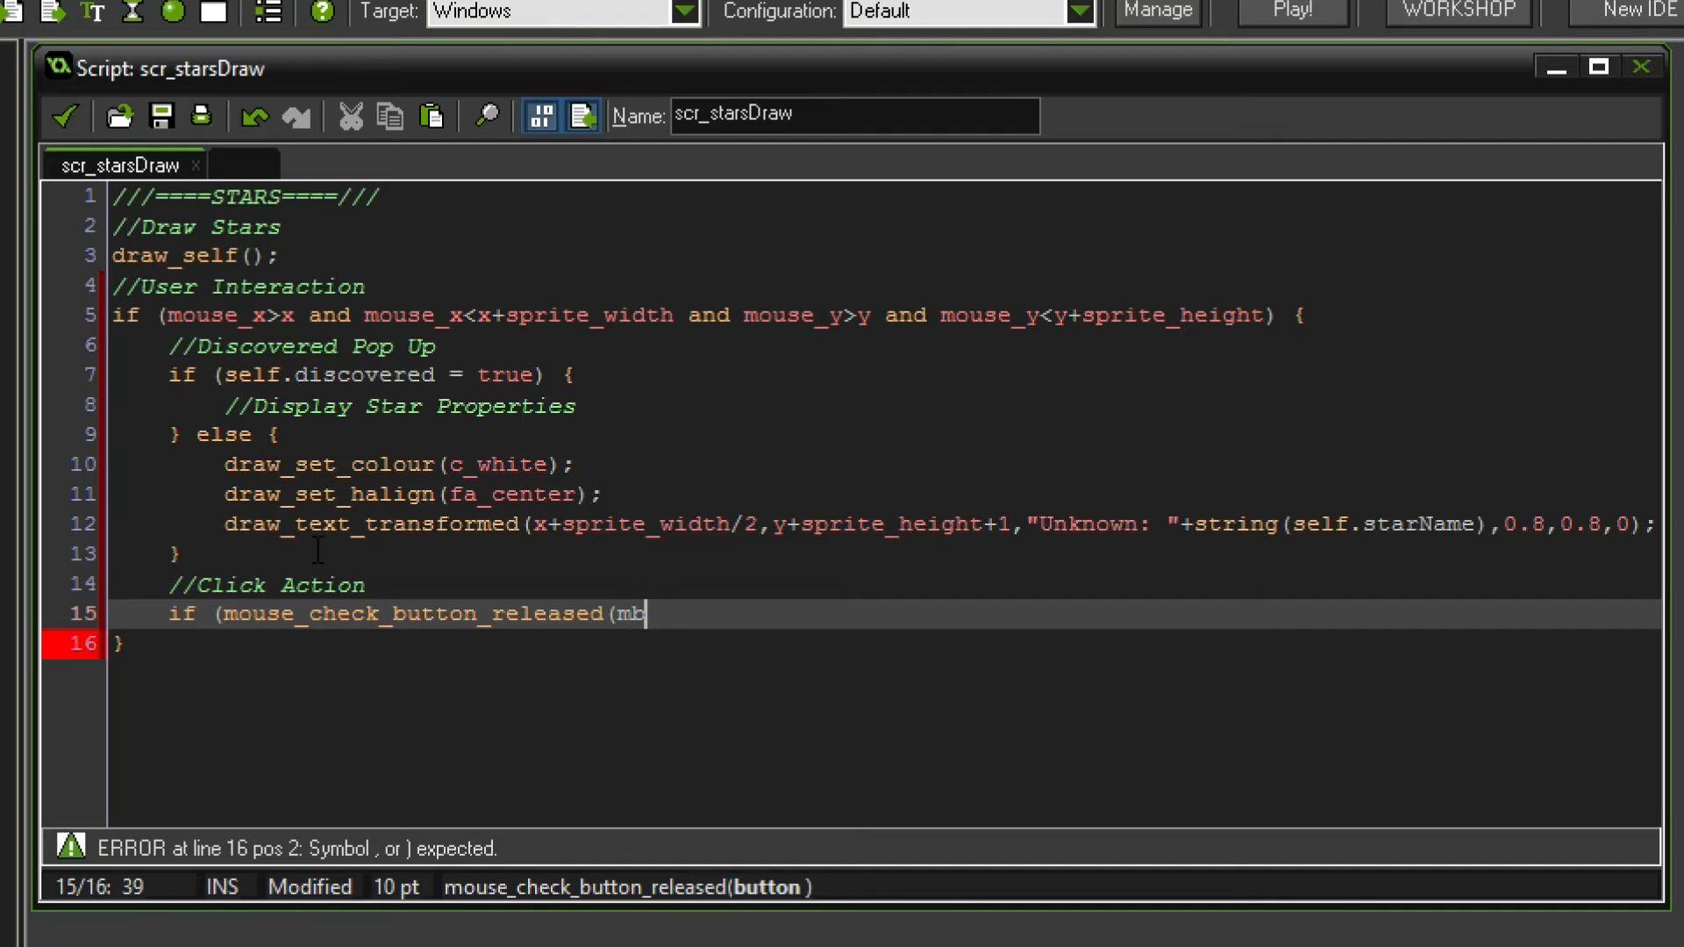
pyautogui.write('_left))')
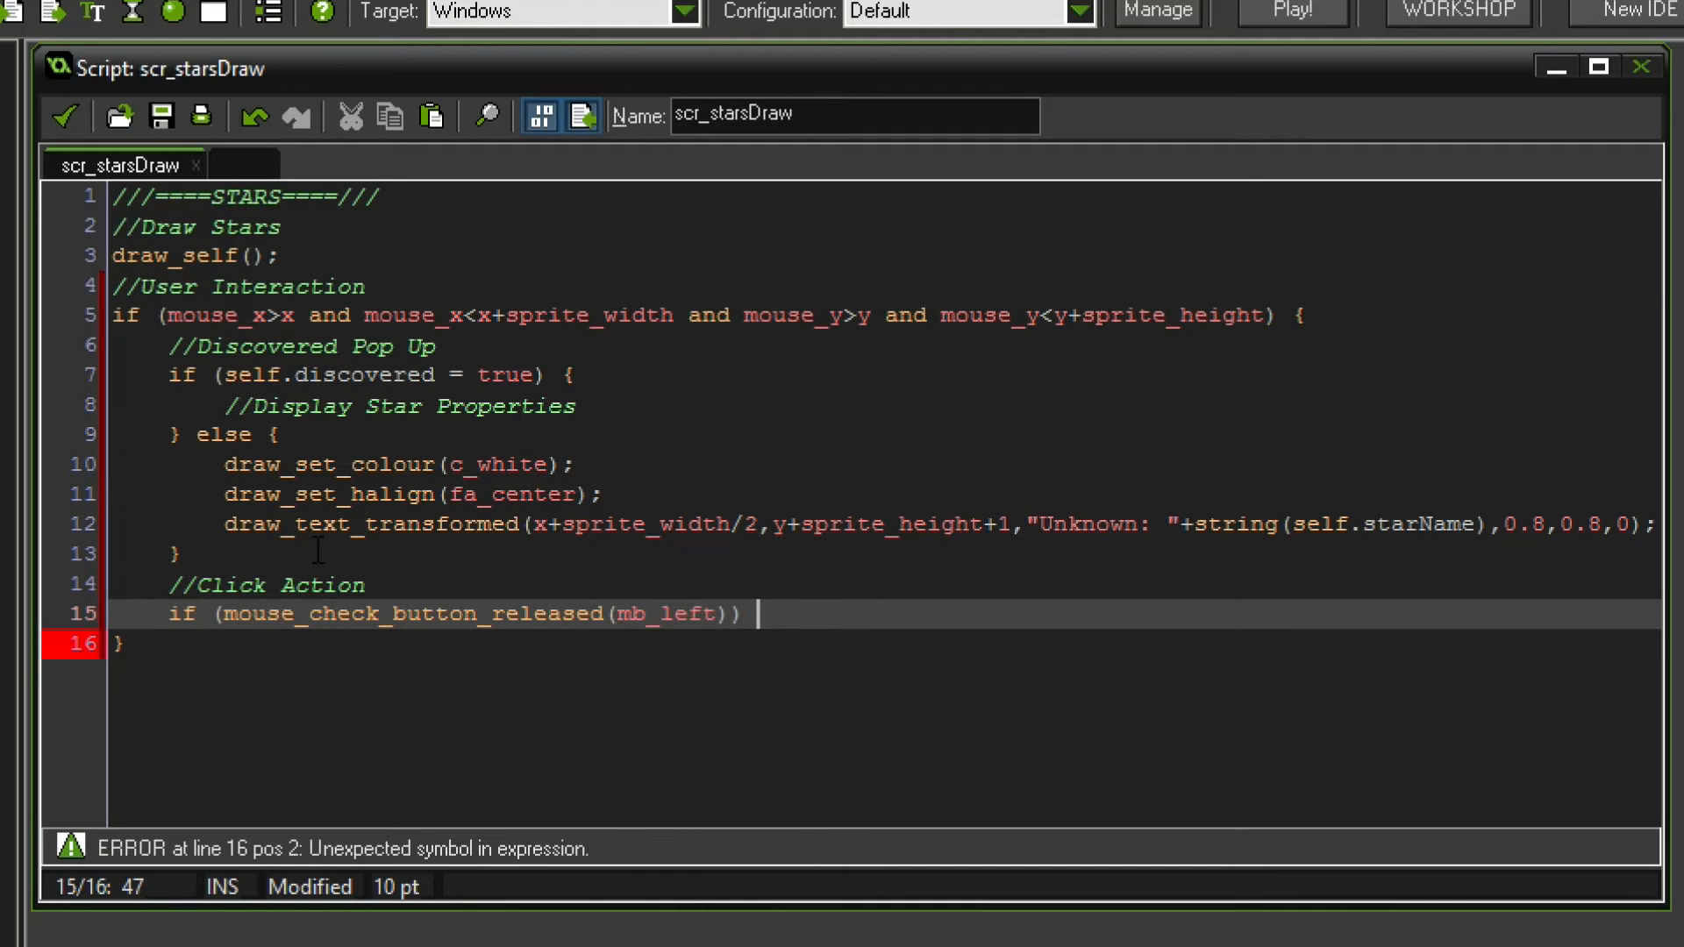
pyautogui.write('{')
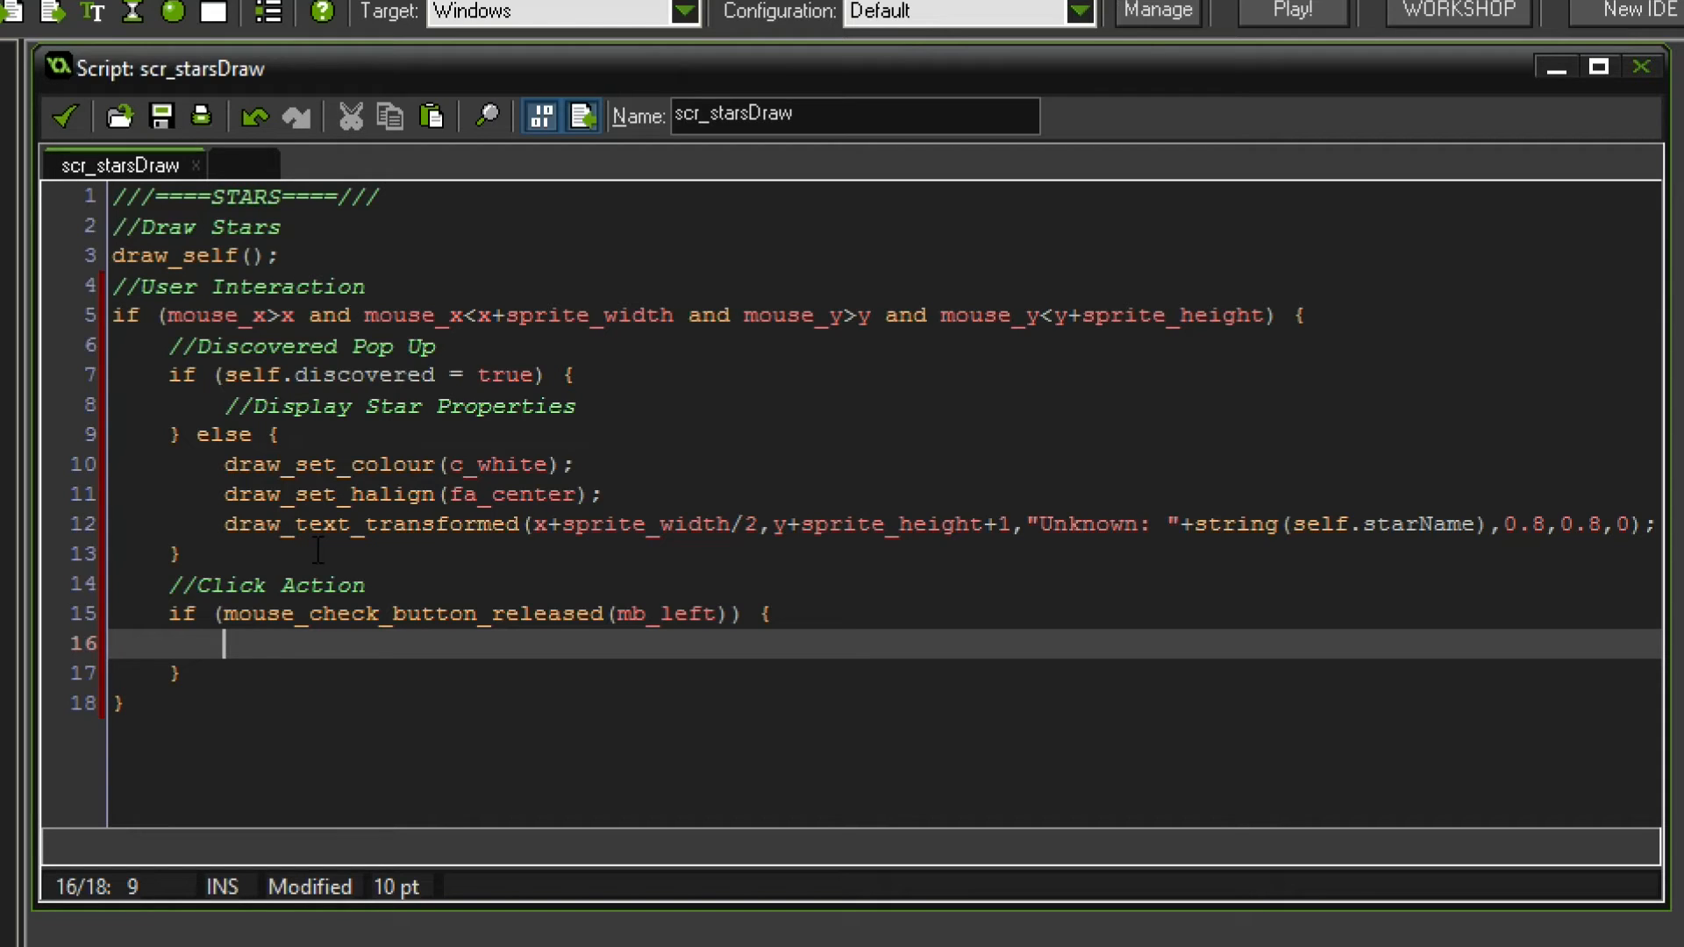
pyautogui.write('//Temp Dev Tool')
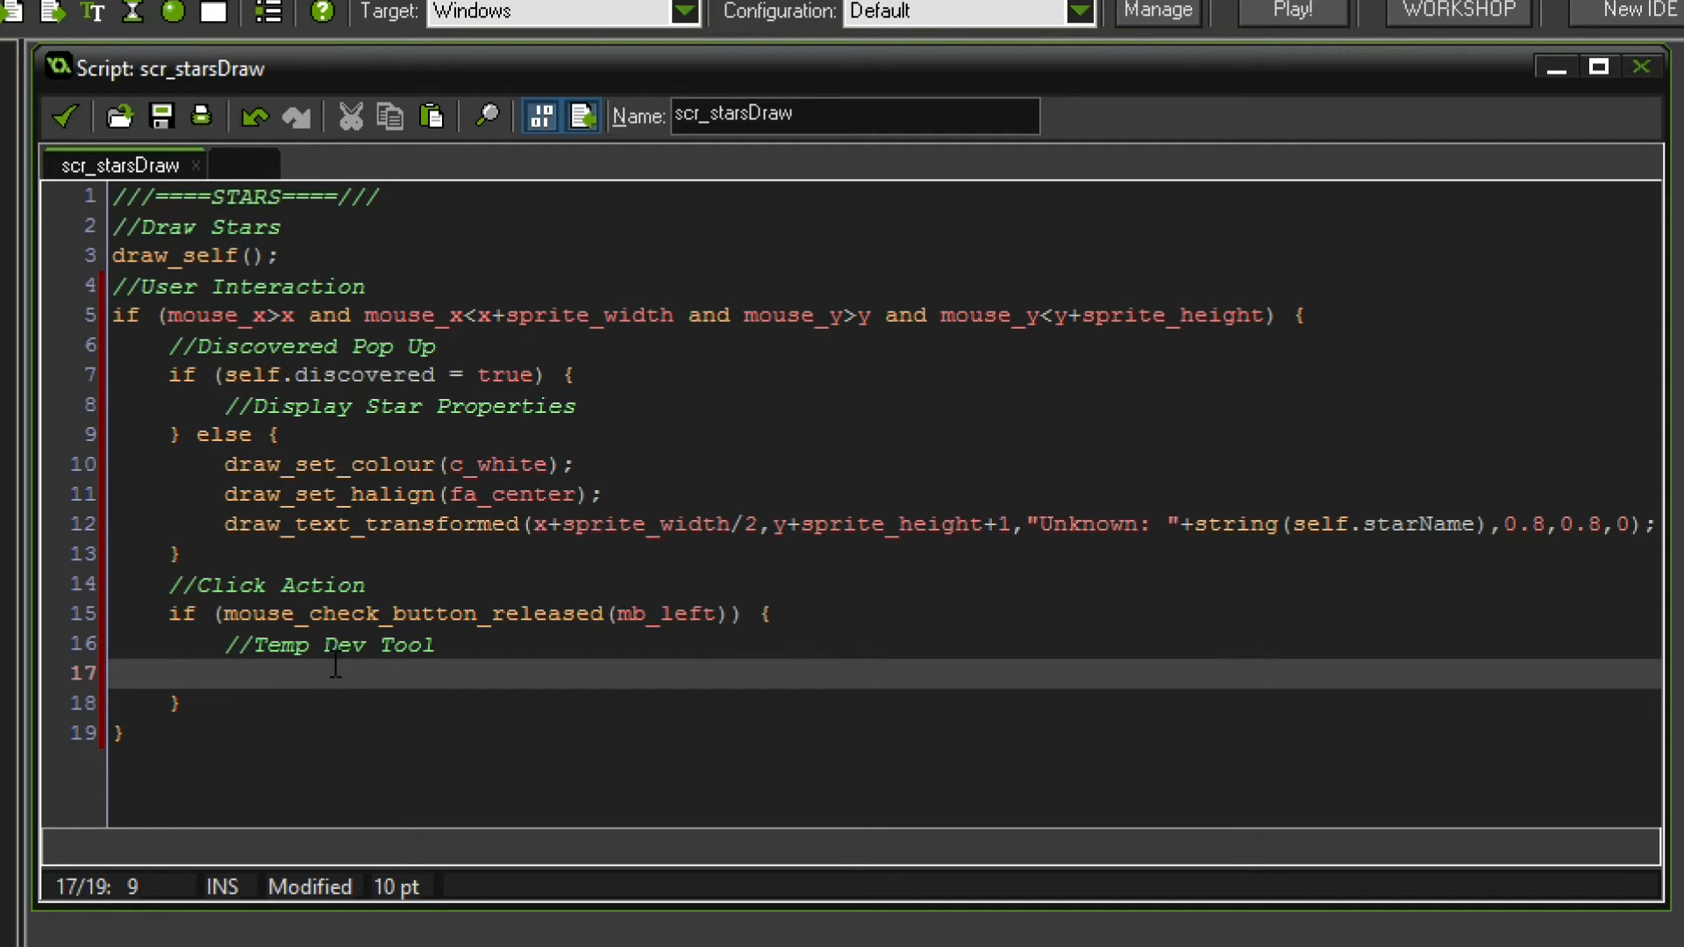
pyautogui.write('self.discovered = true;')
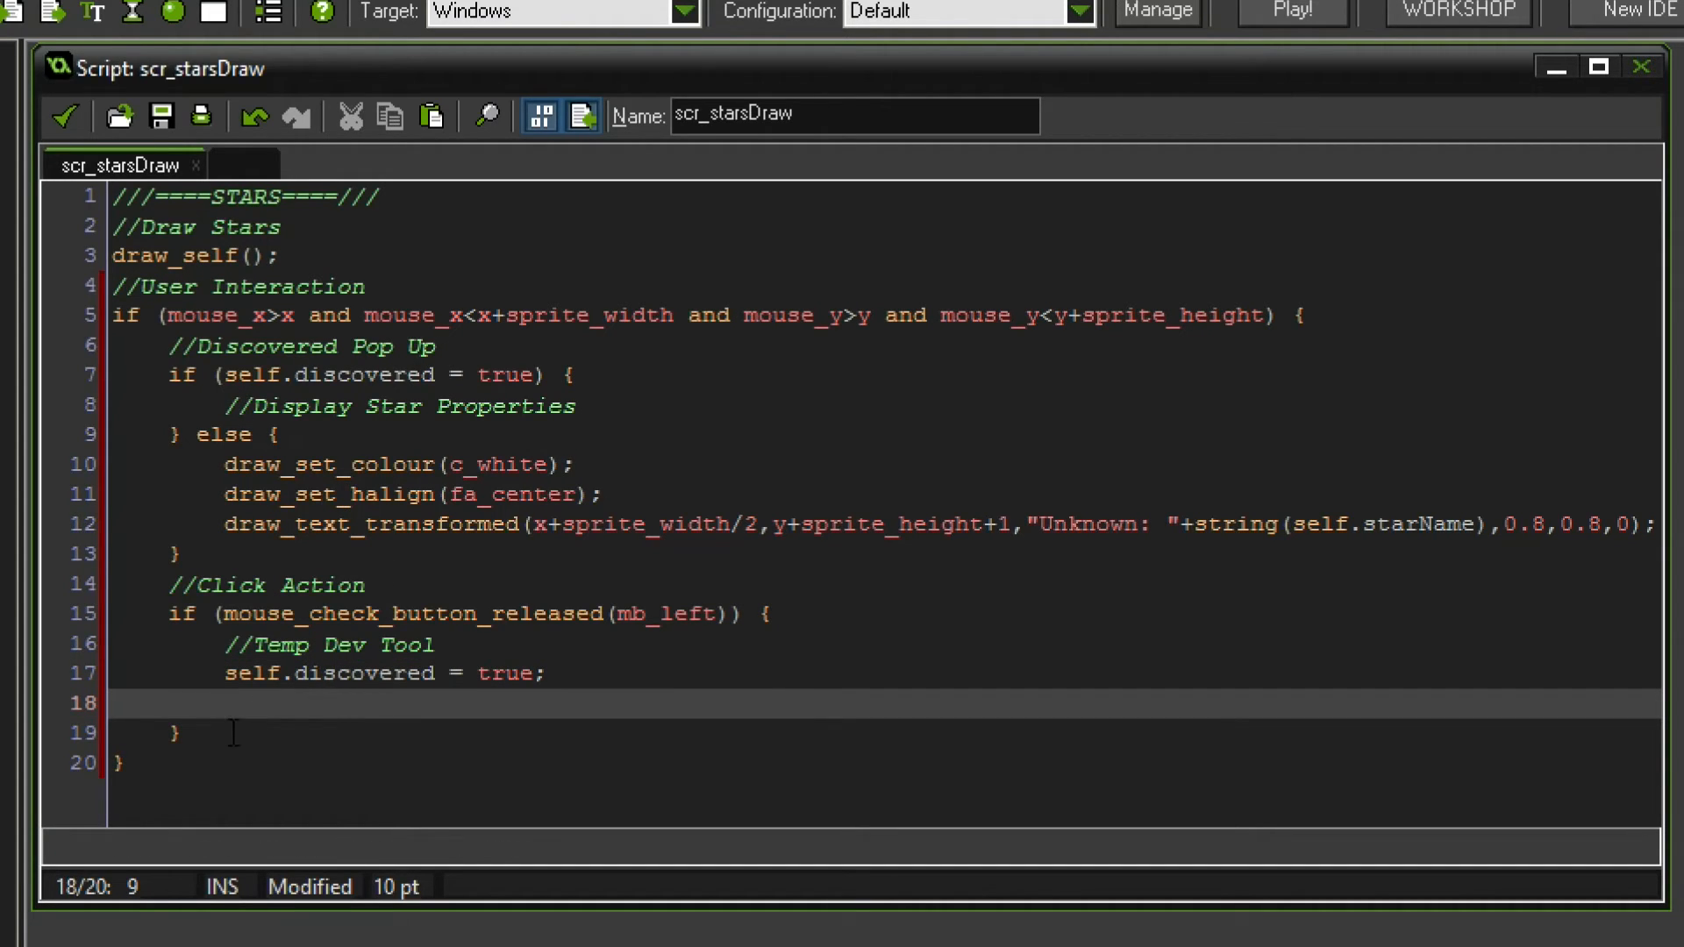
pyautogui.click(225, 703)
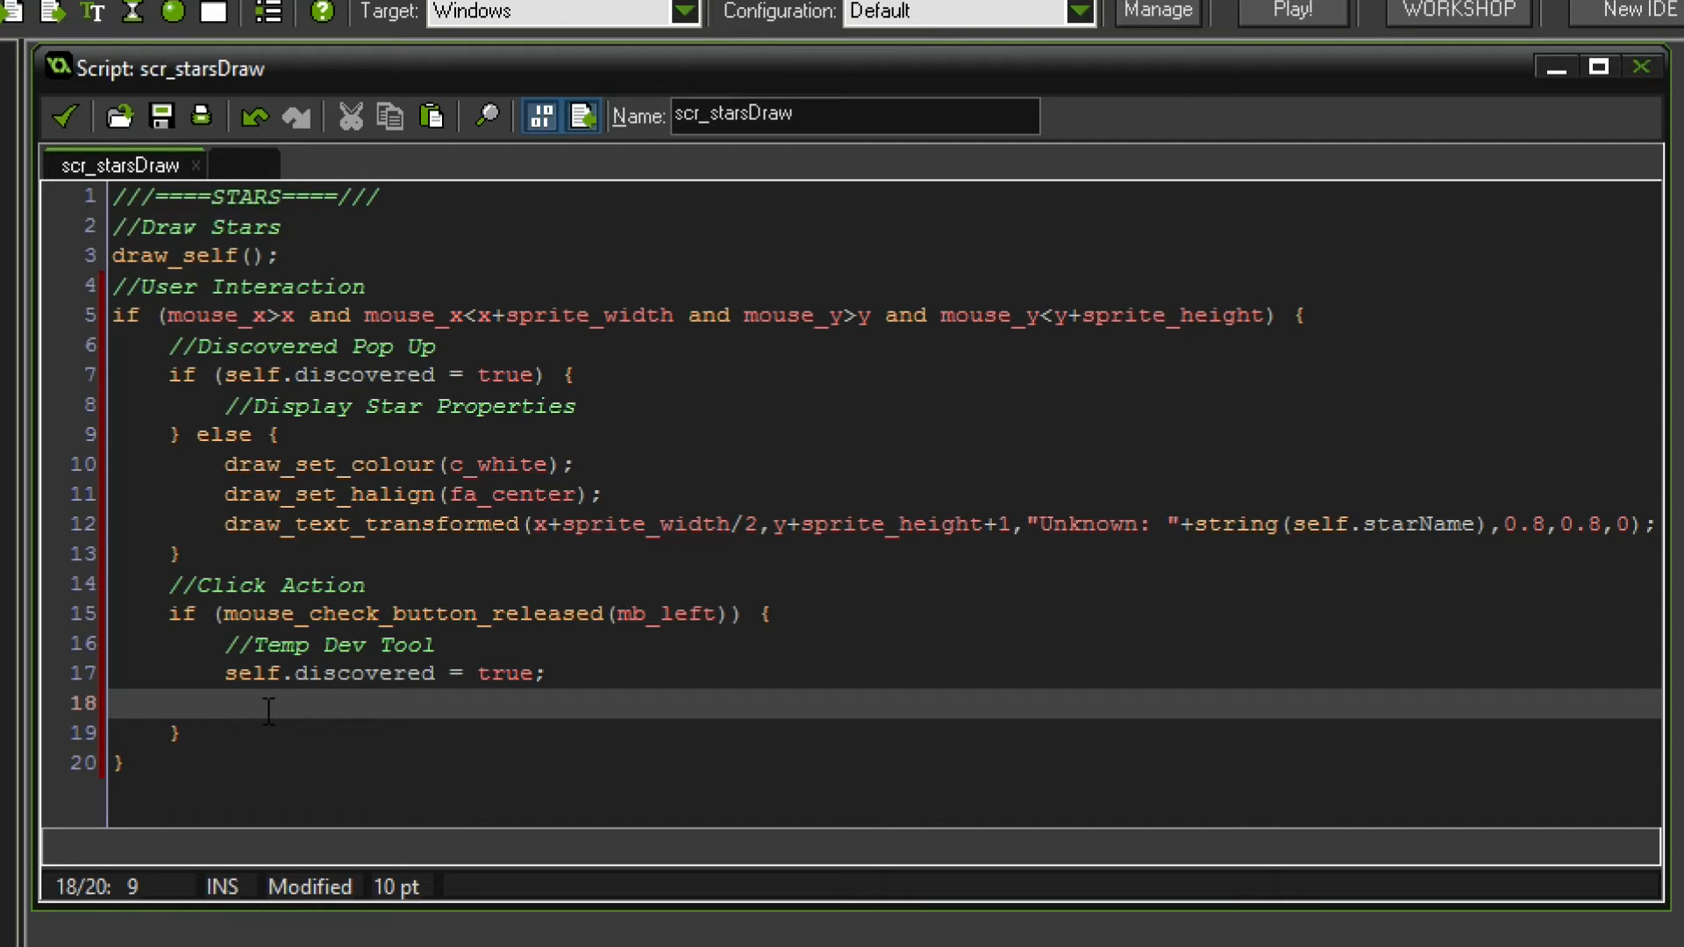
# - Add //Load Grid and starGrid = ds_grid_create(obj_core.starVariables, obj_core.starsAmount);
pyautogui.write('//Loadd')
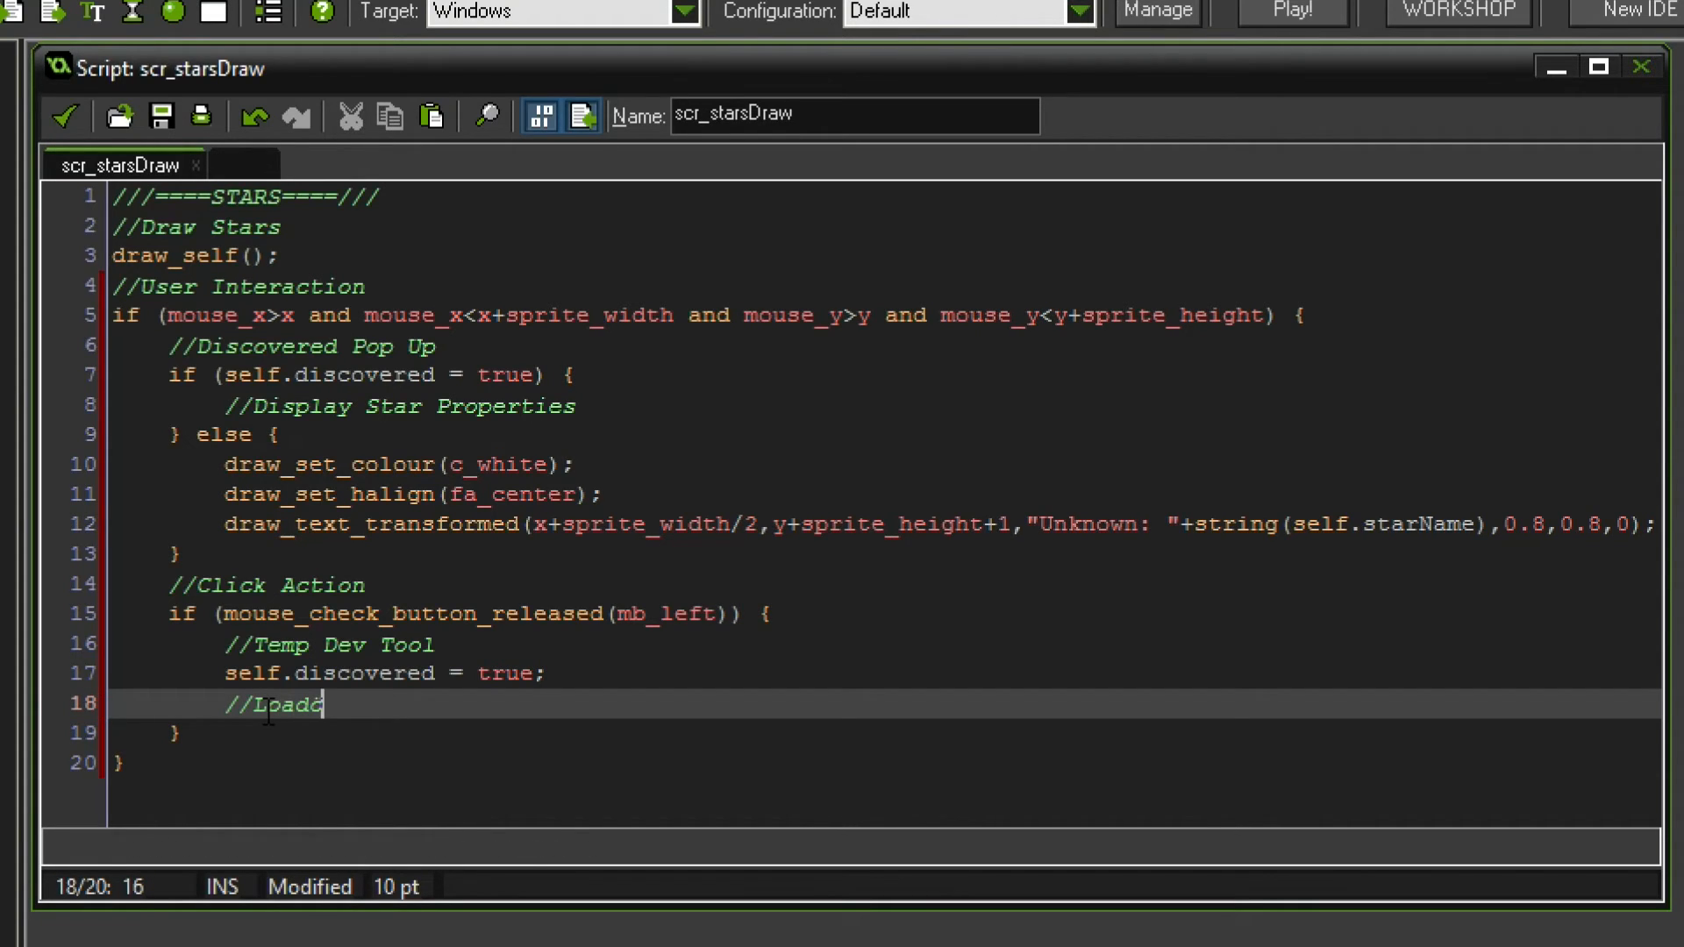
pyautogui.write('Grid')
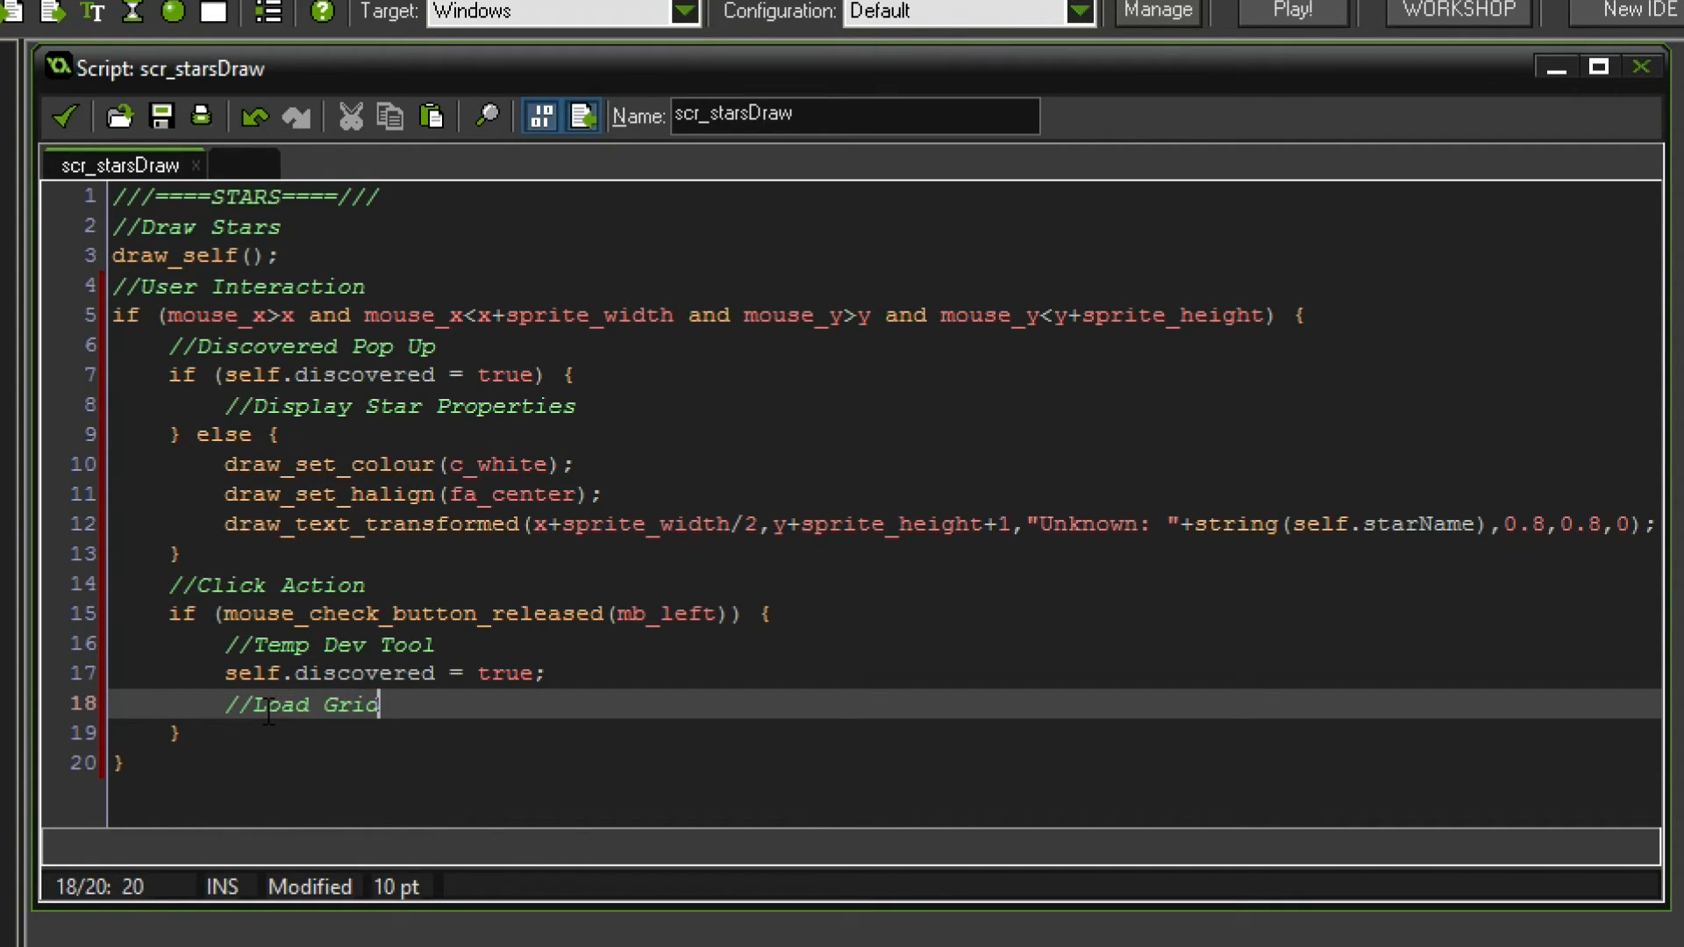
pyautogui.write('star')
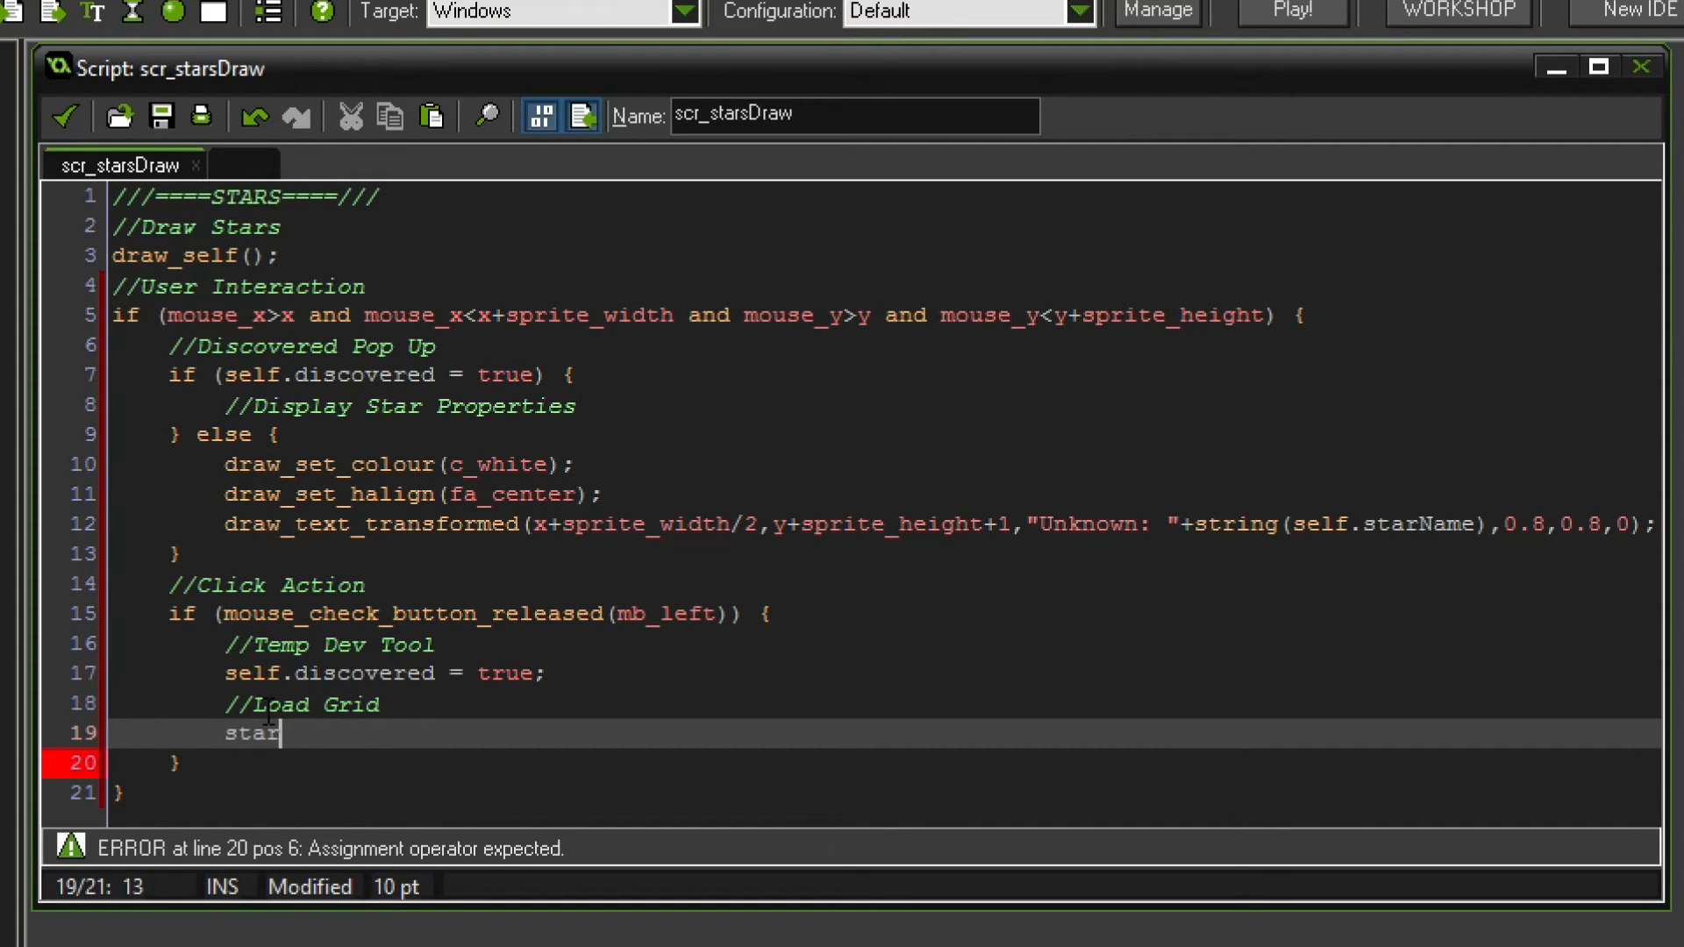
pyautogui.write('Grid = d')
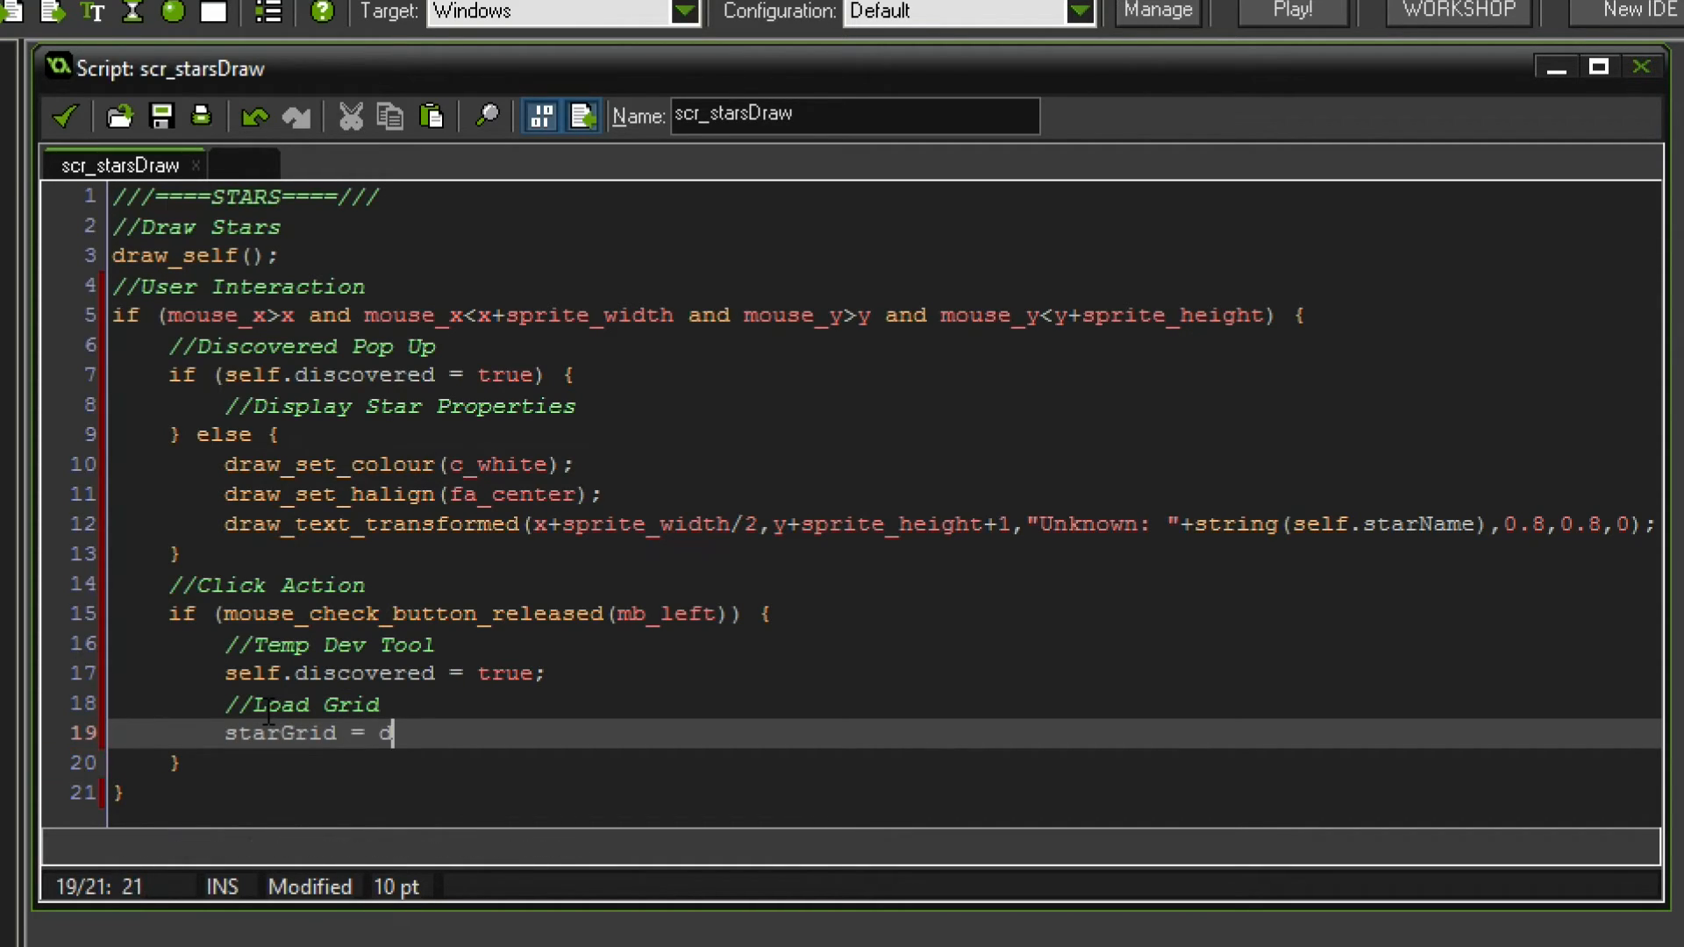
pyautogui.write('s_grid_crea')
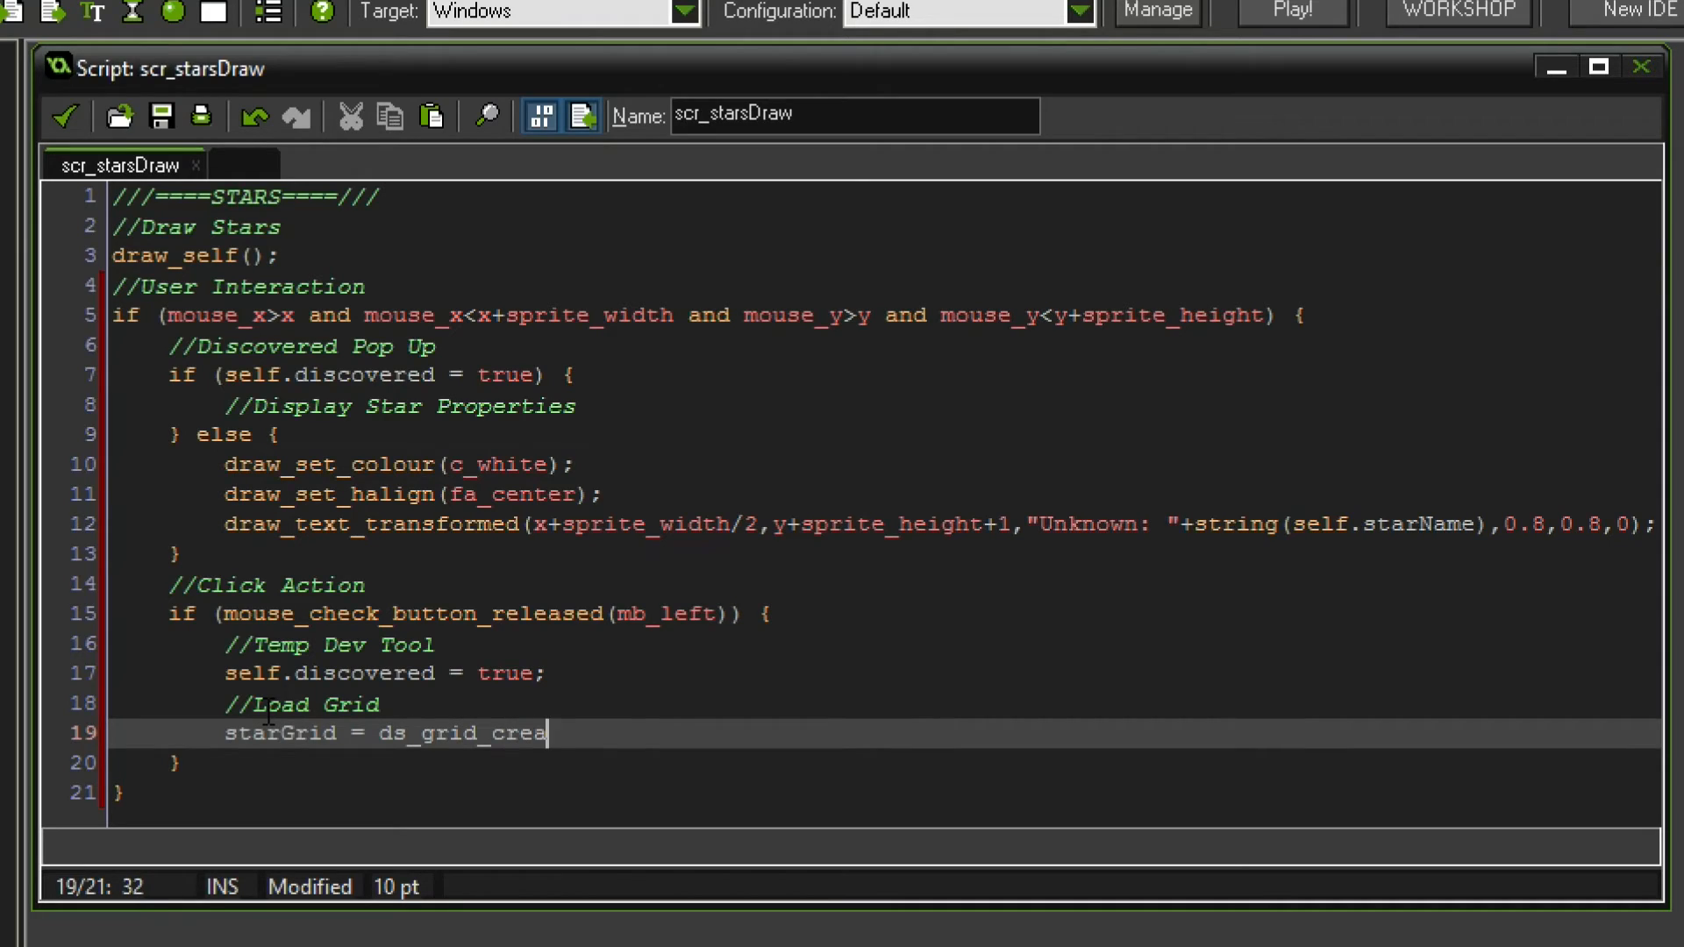
pyautogui.write('t(obj_core')
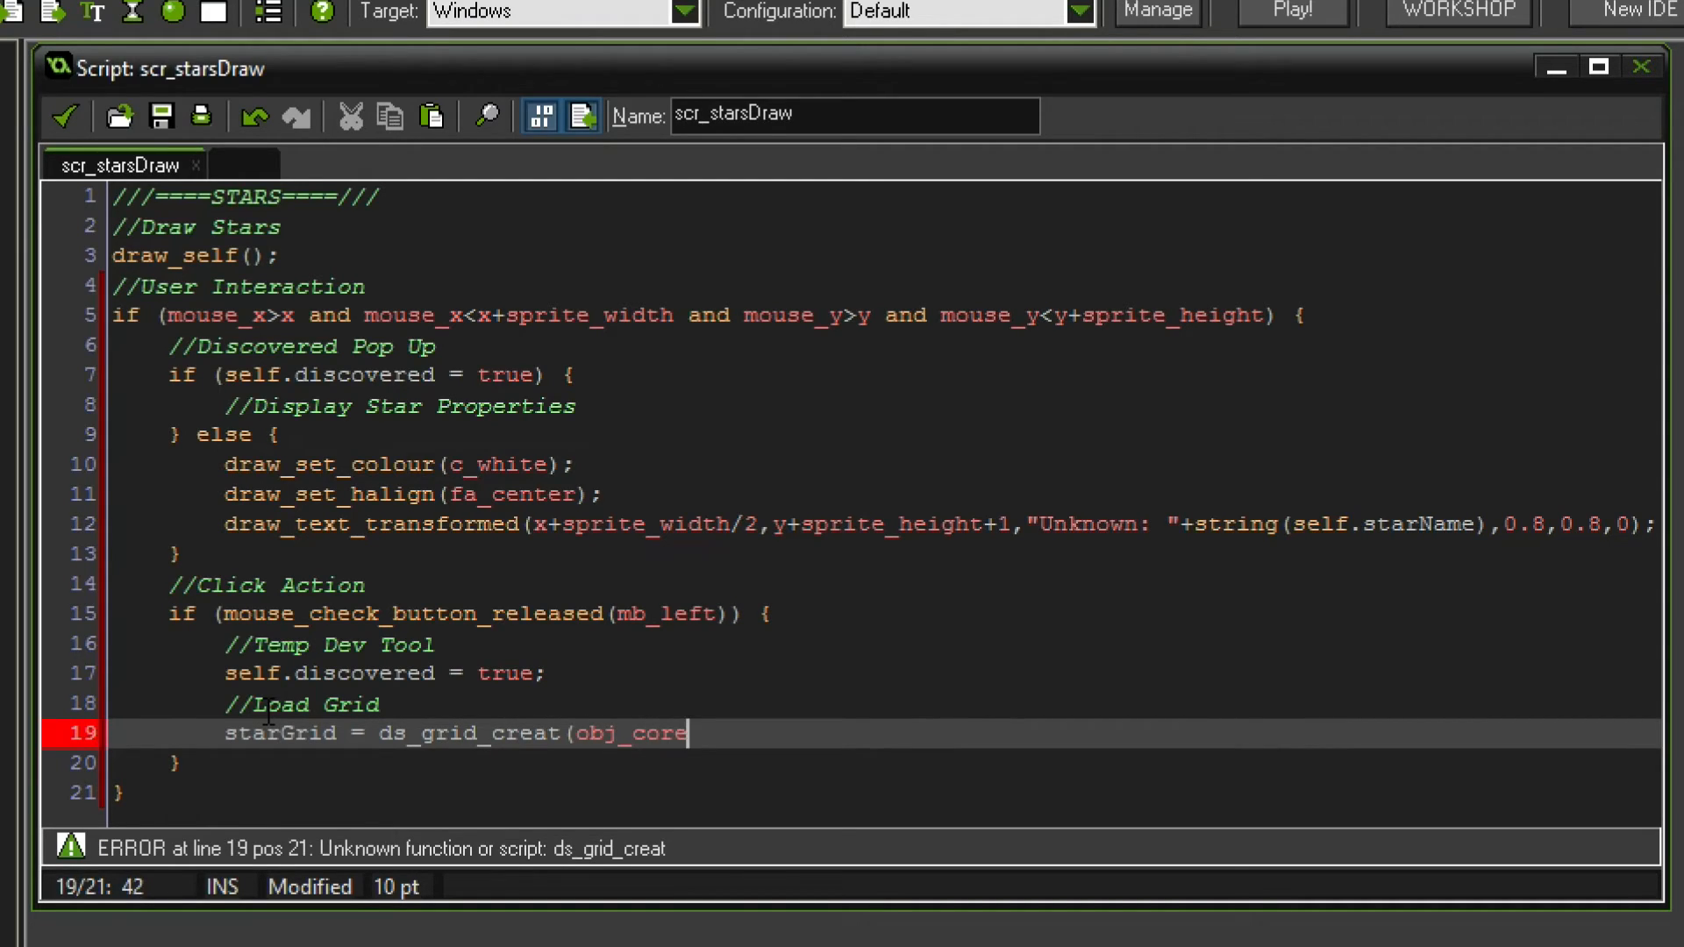
pyautogui.write('.starVariable')
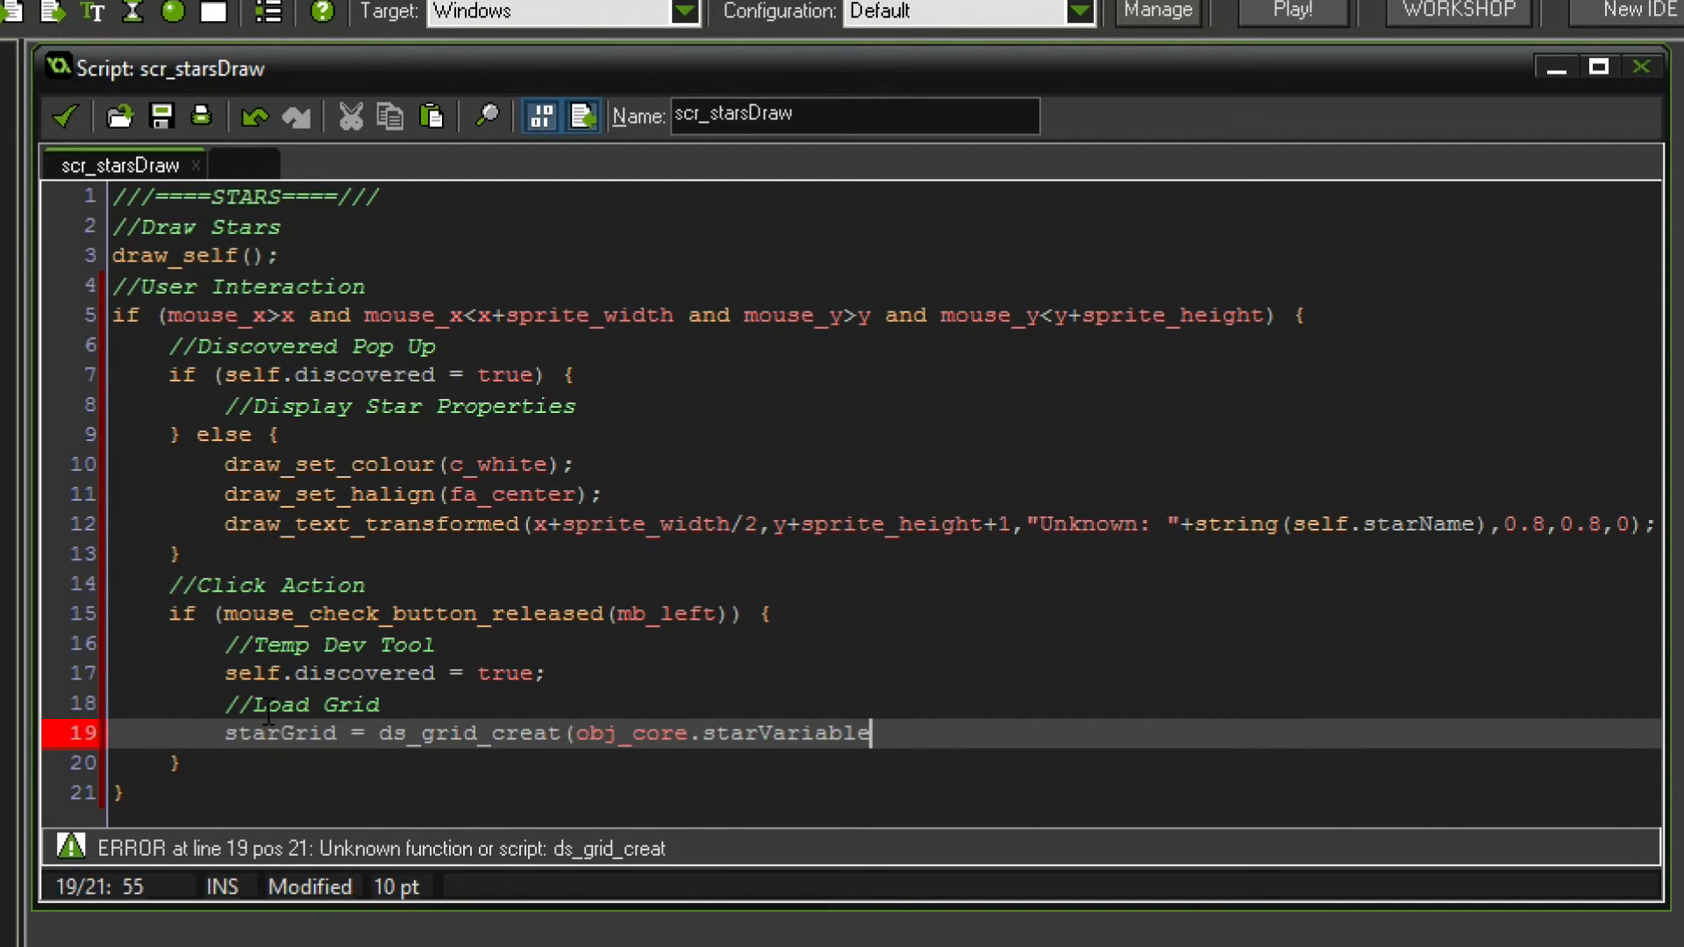
pyautogui.write('s,')
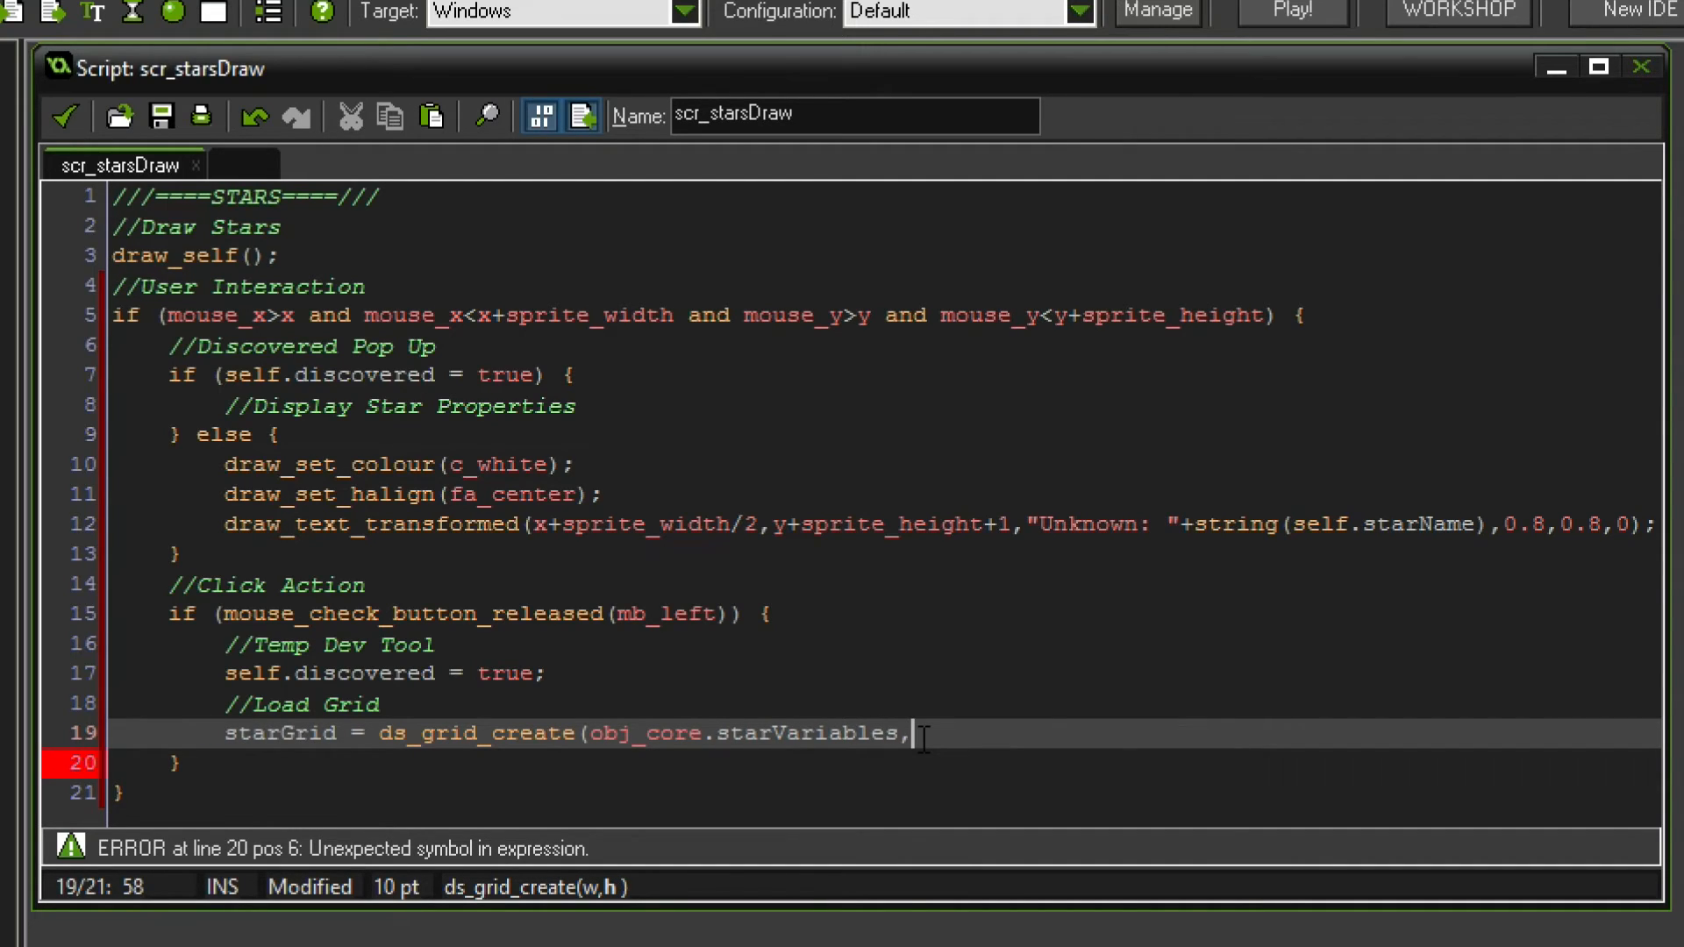
pyautogui.write('obj')
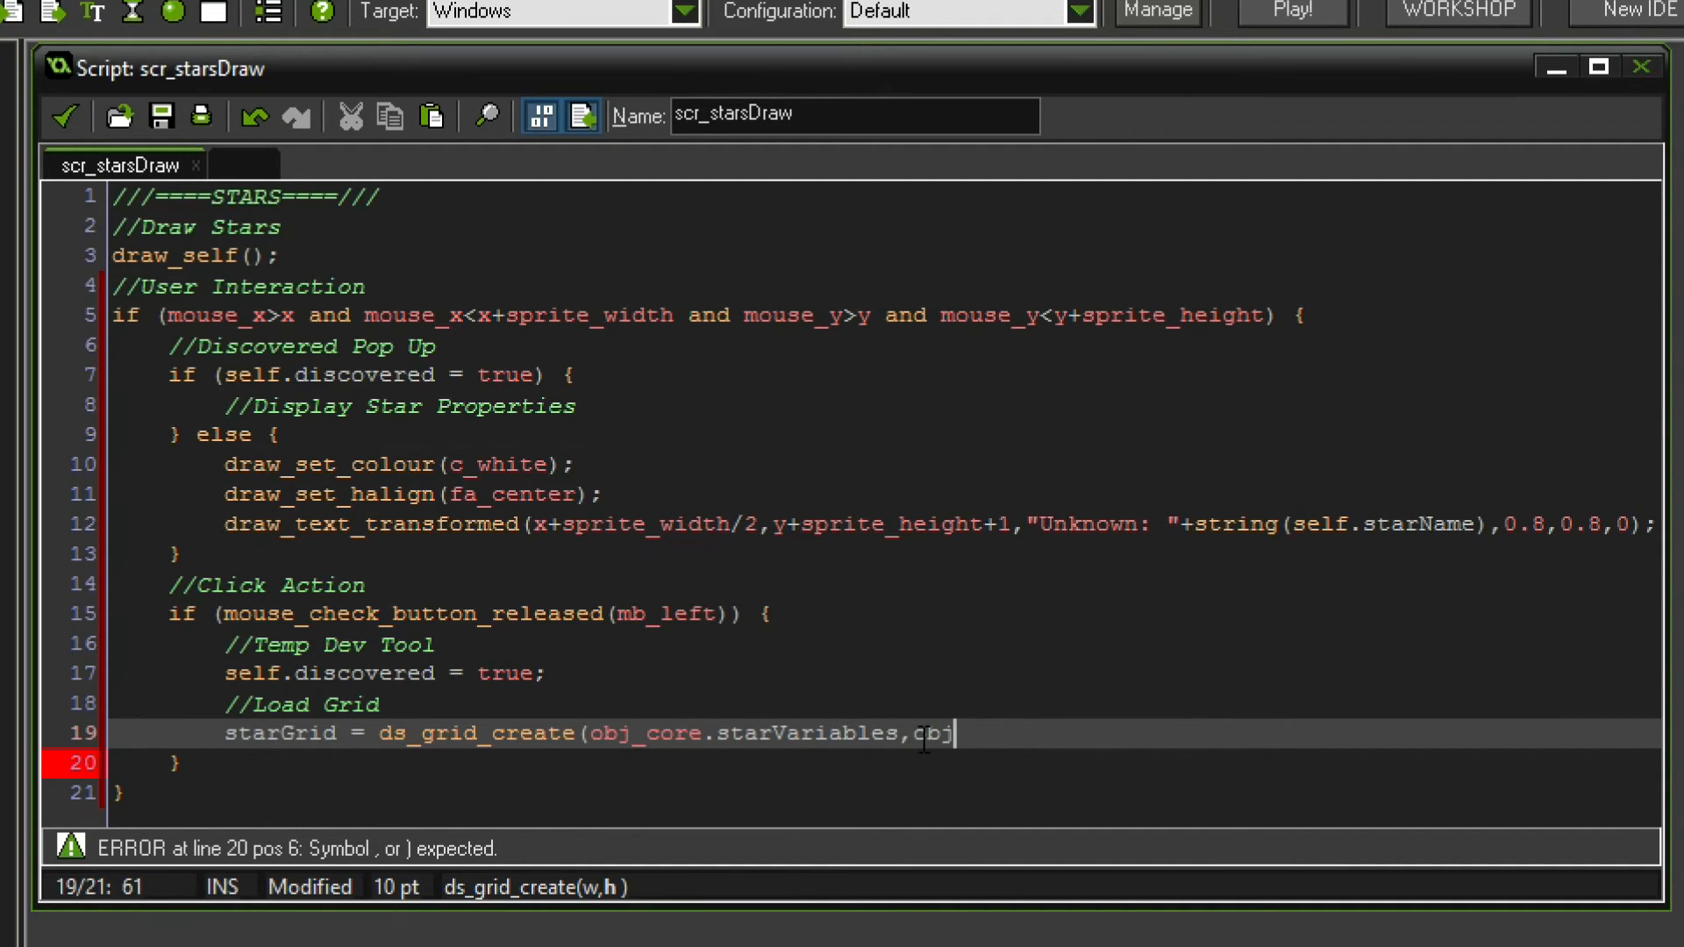
pyautogui.write('_core')
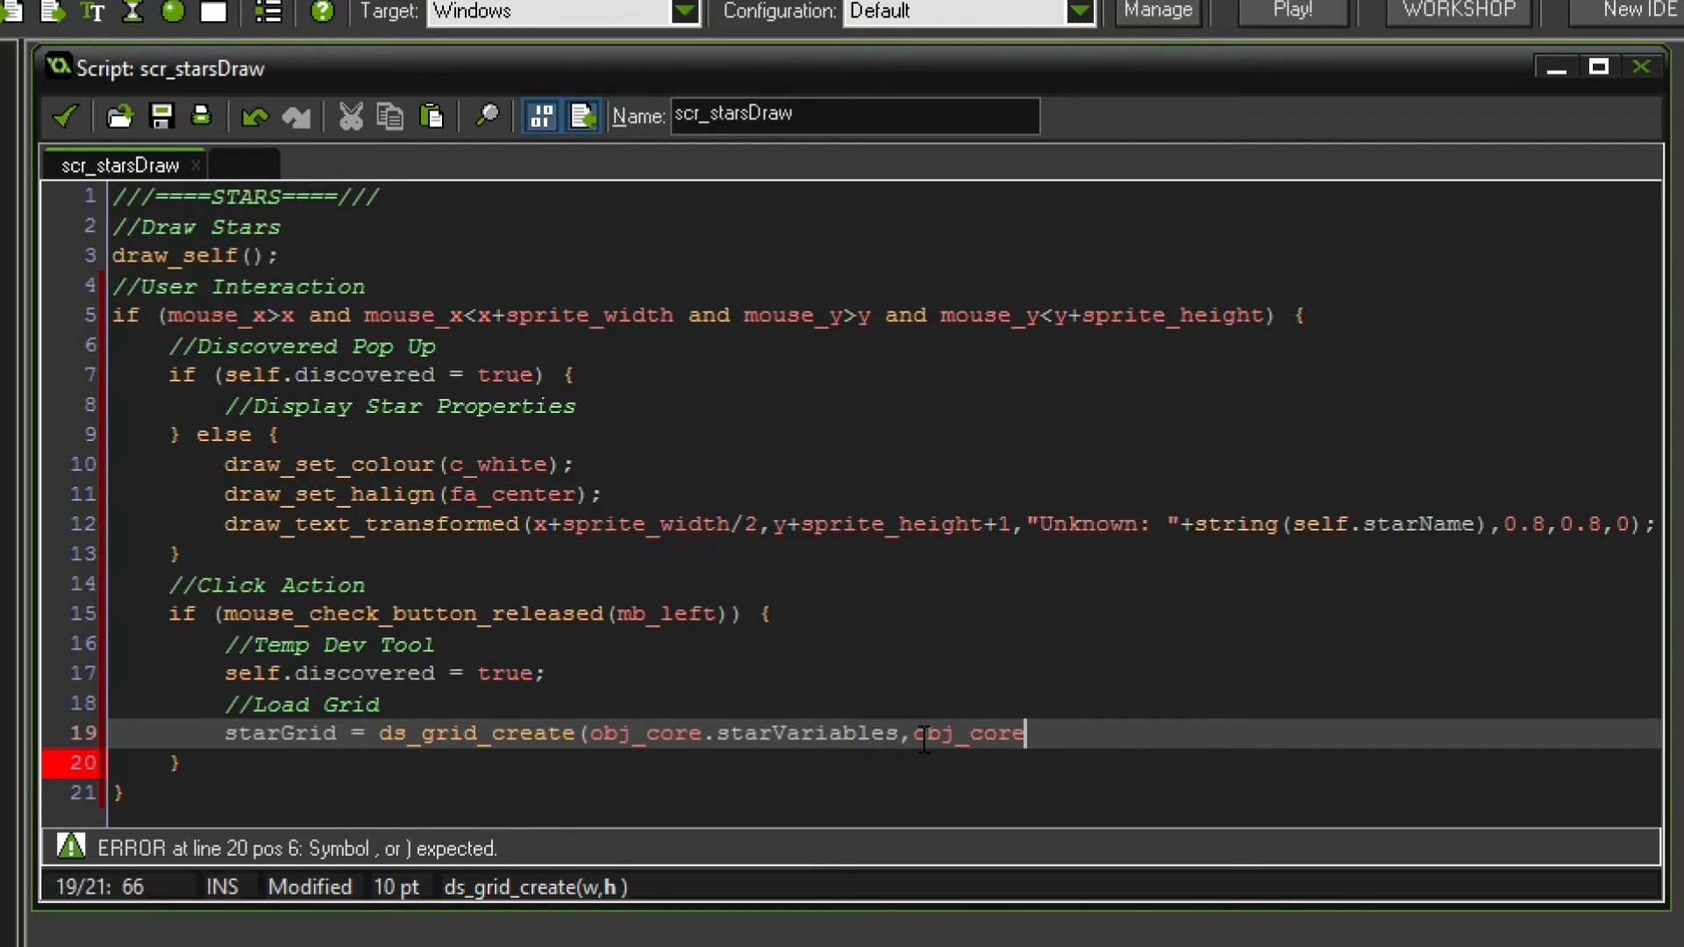
pyautogui.write('.starsAmou')
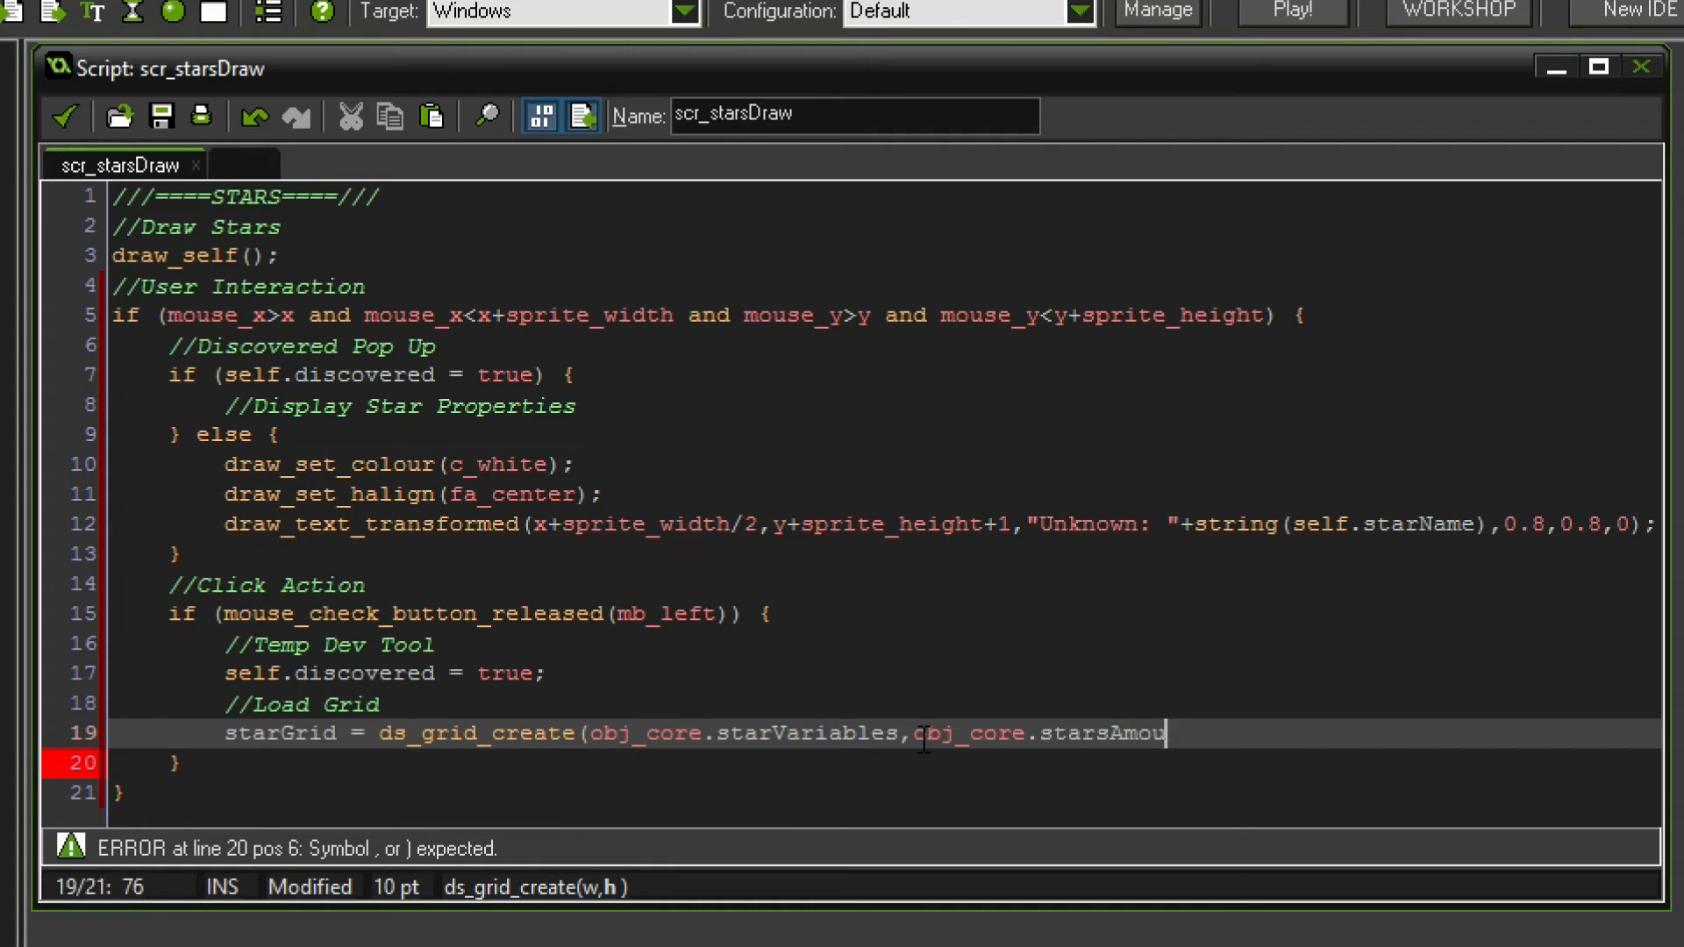
pyautogui.write('nt);')
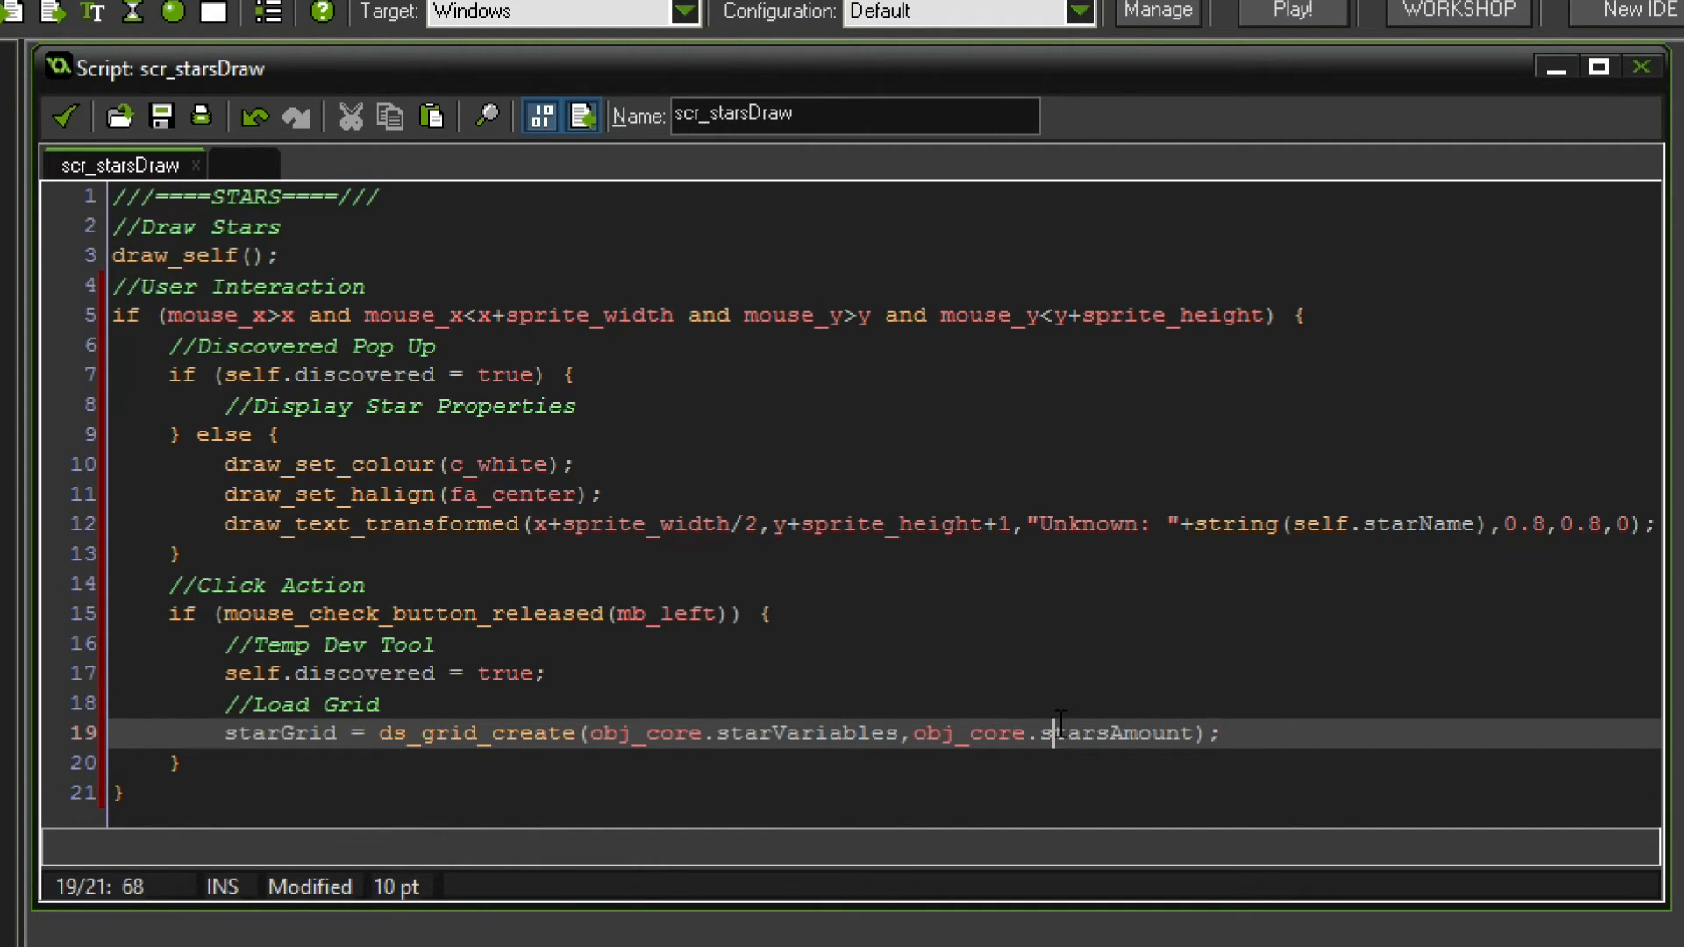
# - Select the starsAmount and starVariables arguments to inspect them
pyautogui.doubleClick(1112, 733)
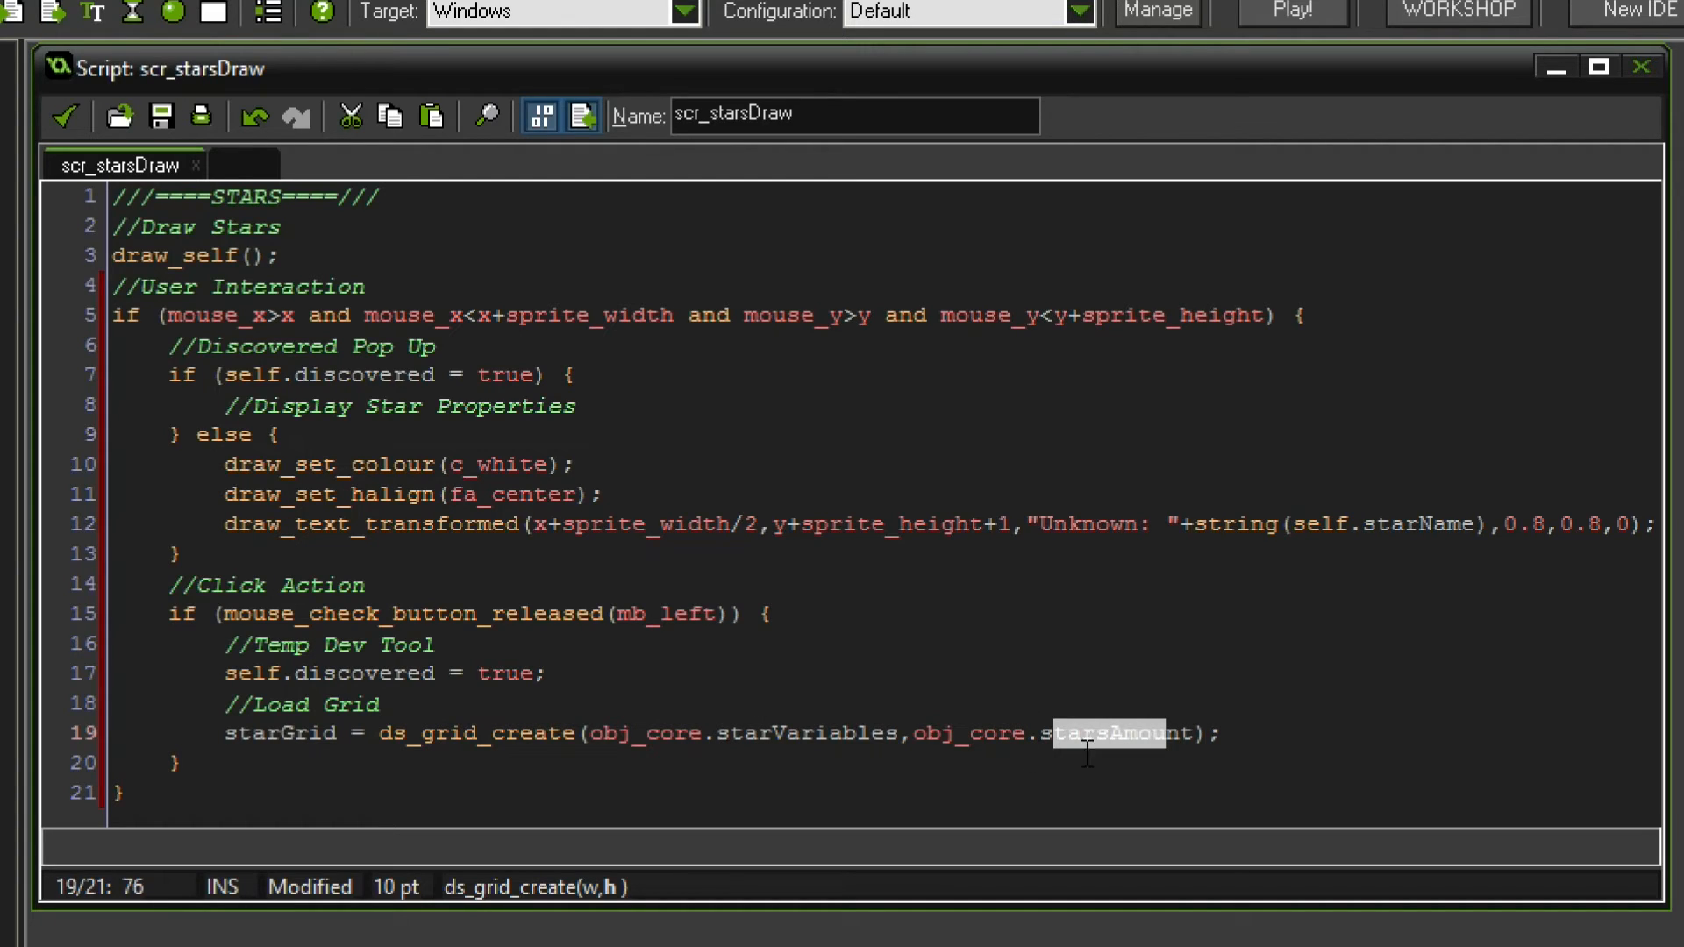
pyautogui.doubleClick(805, 733)
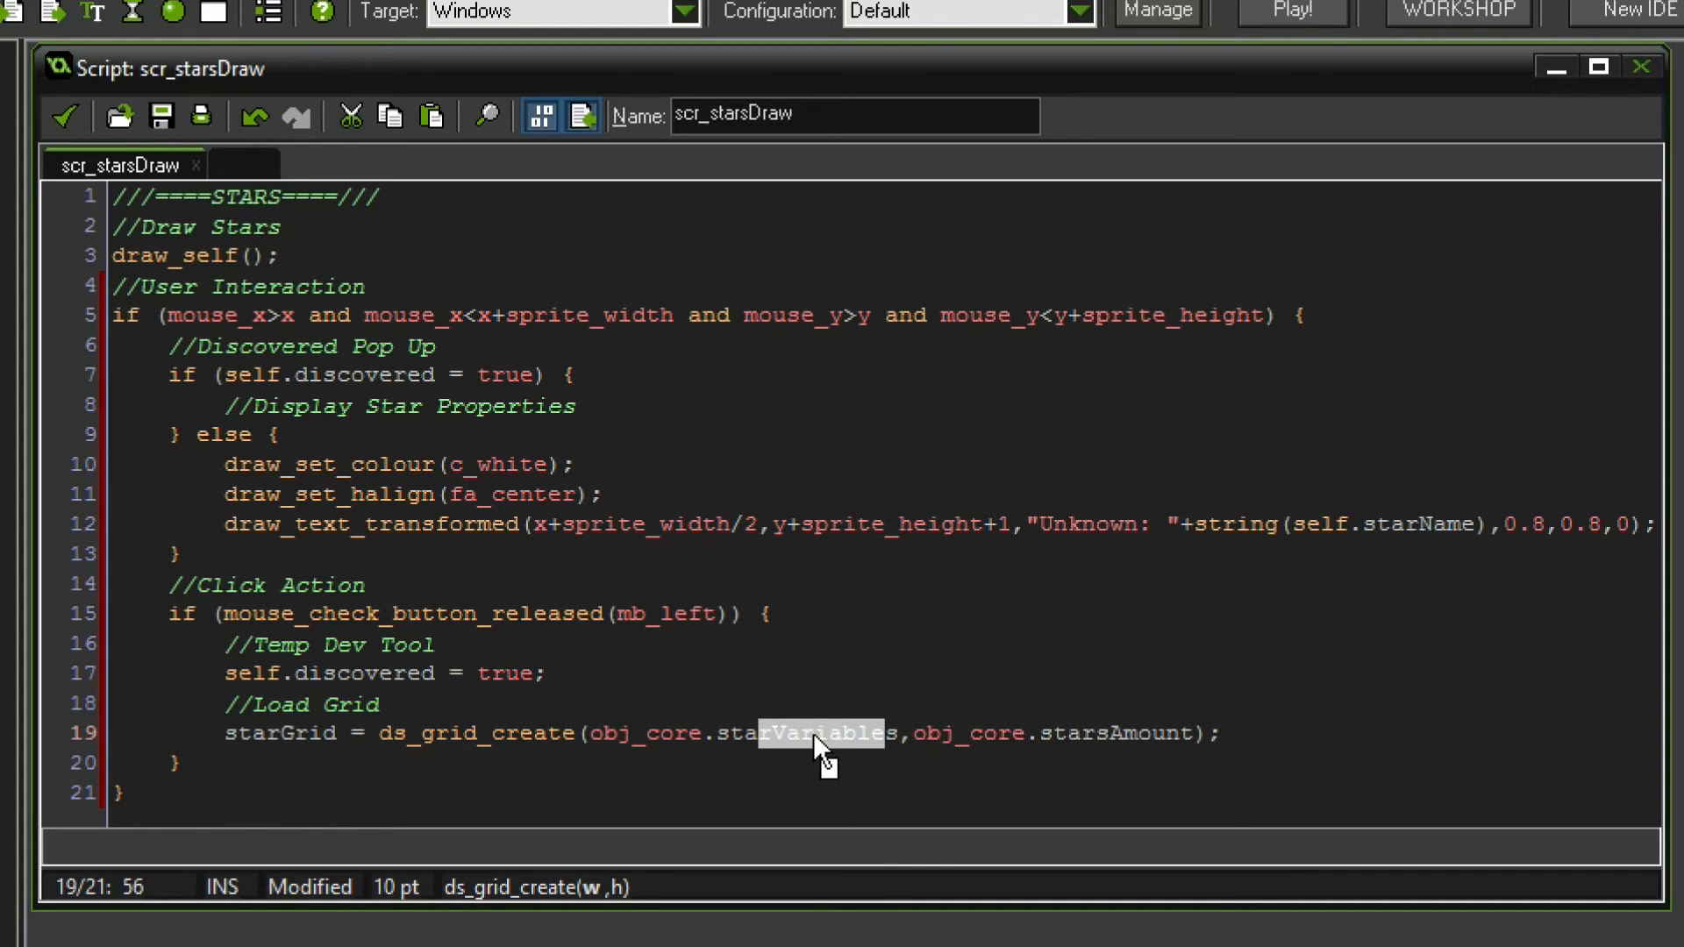
pyautogui.click(827, 734)
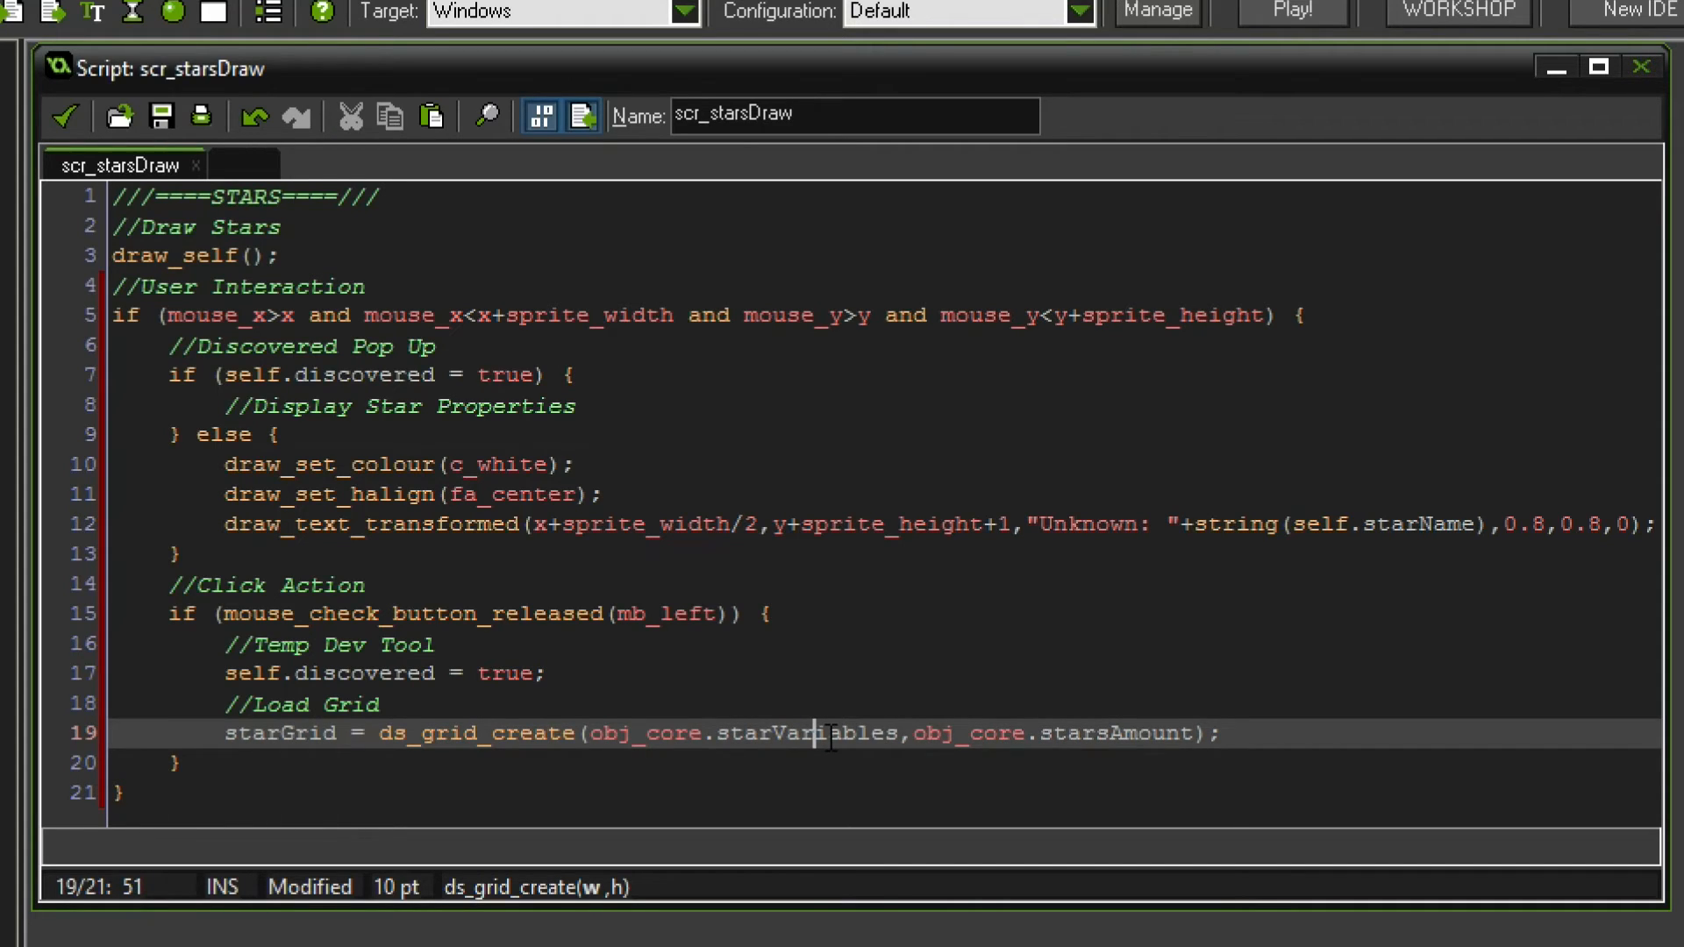
pyautogui.click(1081, 733)
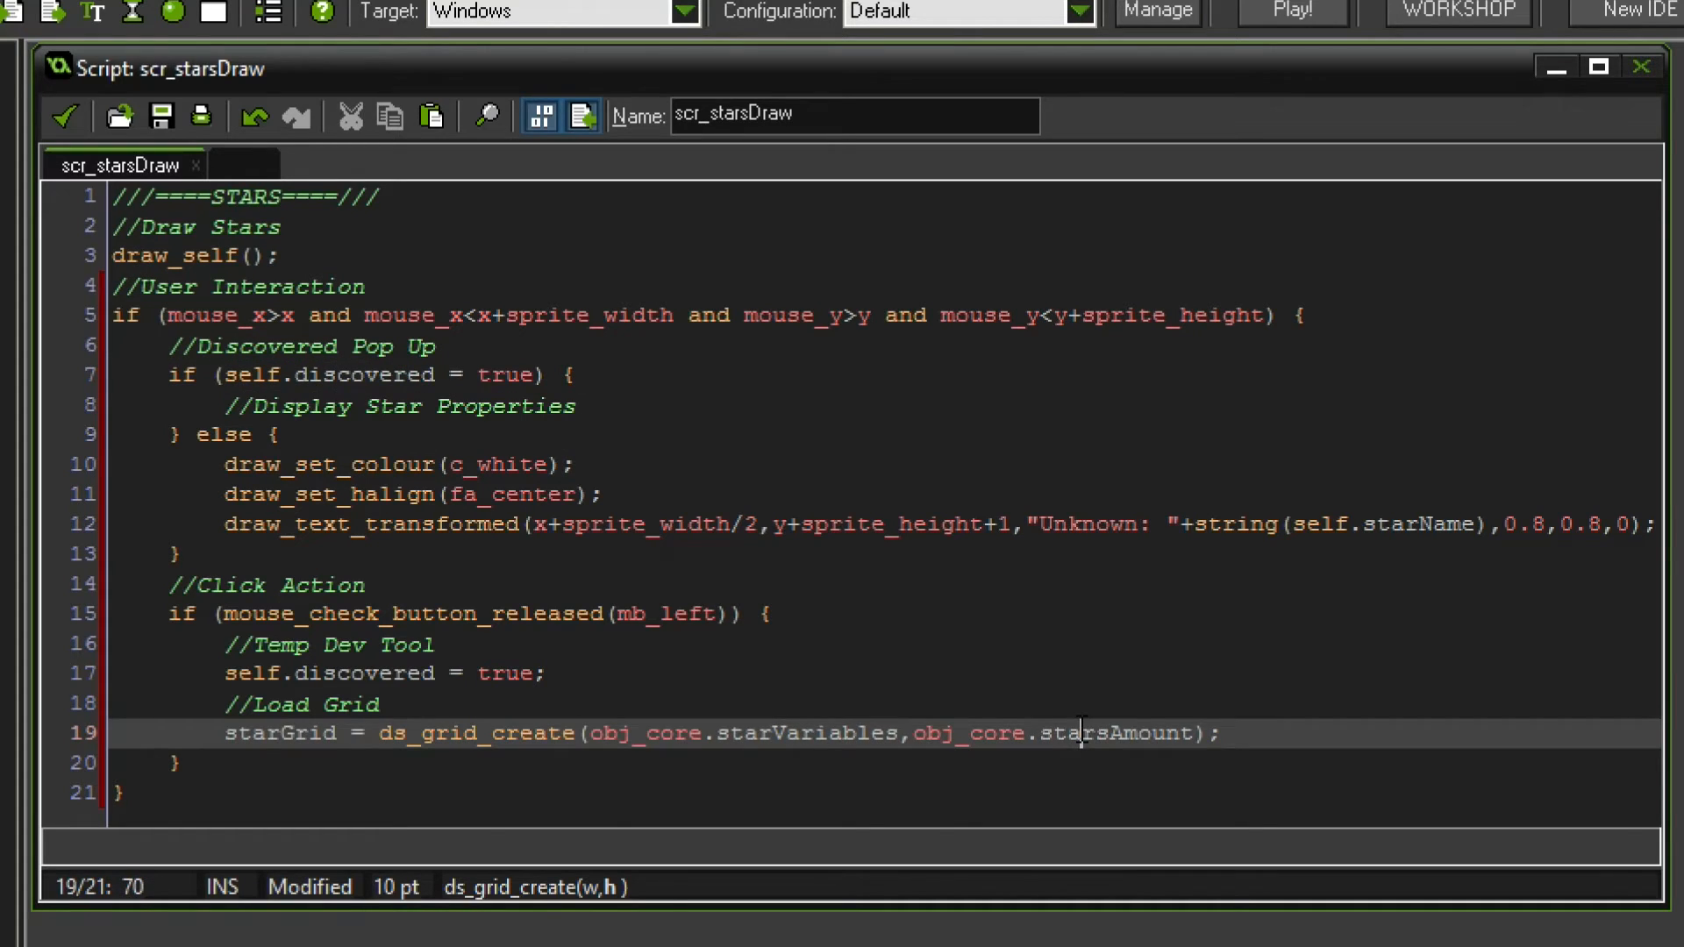
pyautogui.doubleClick(1114, 733)
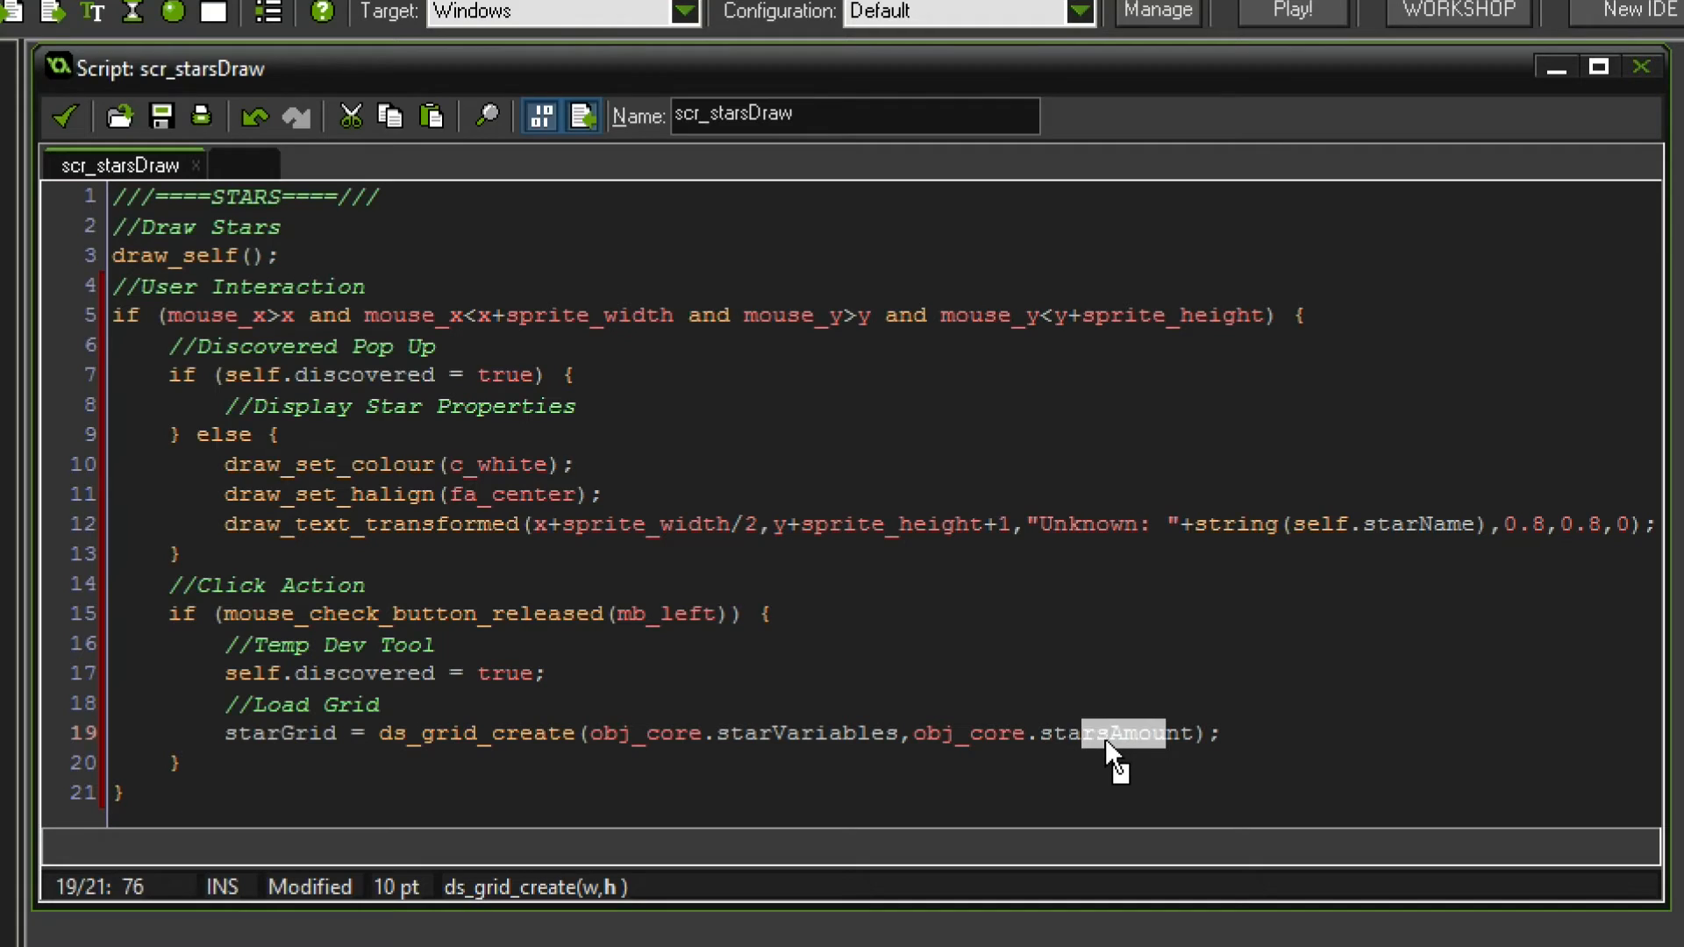
pyautogui.moveTo(1129, 752)
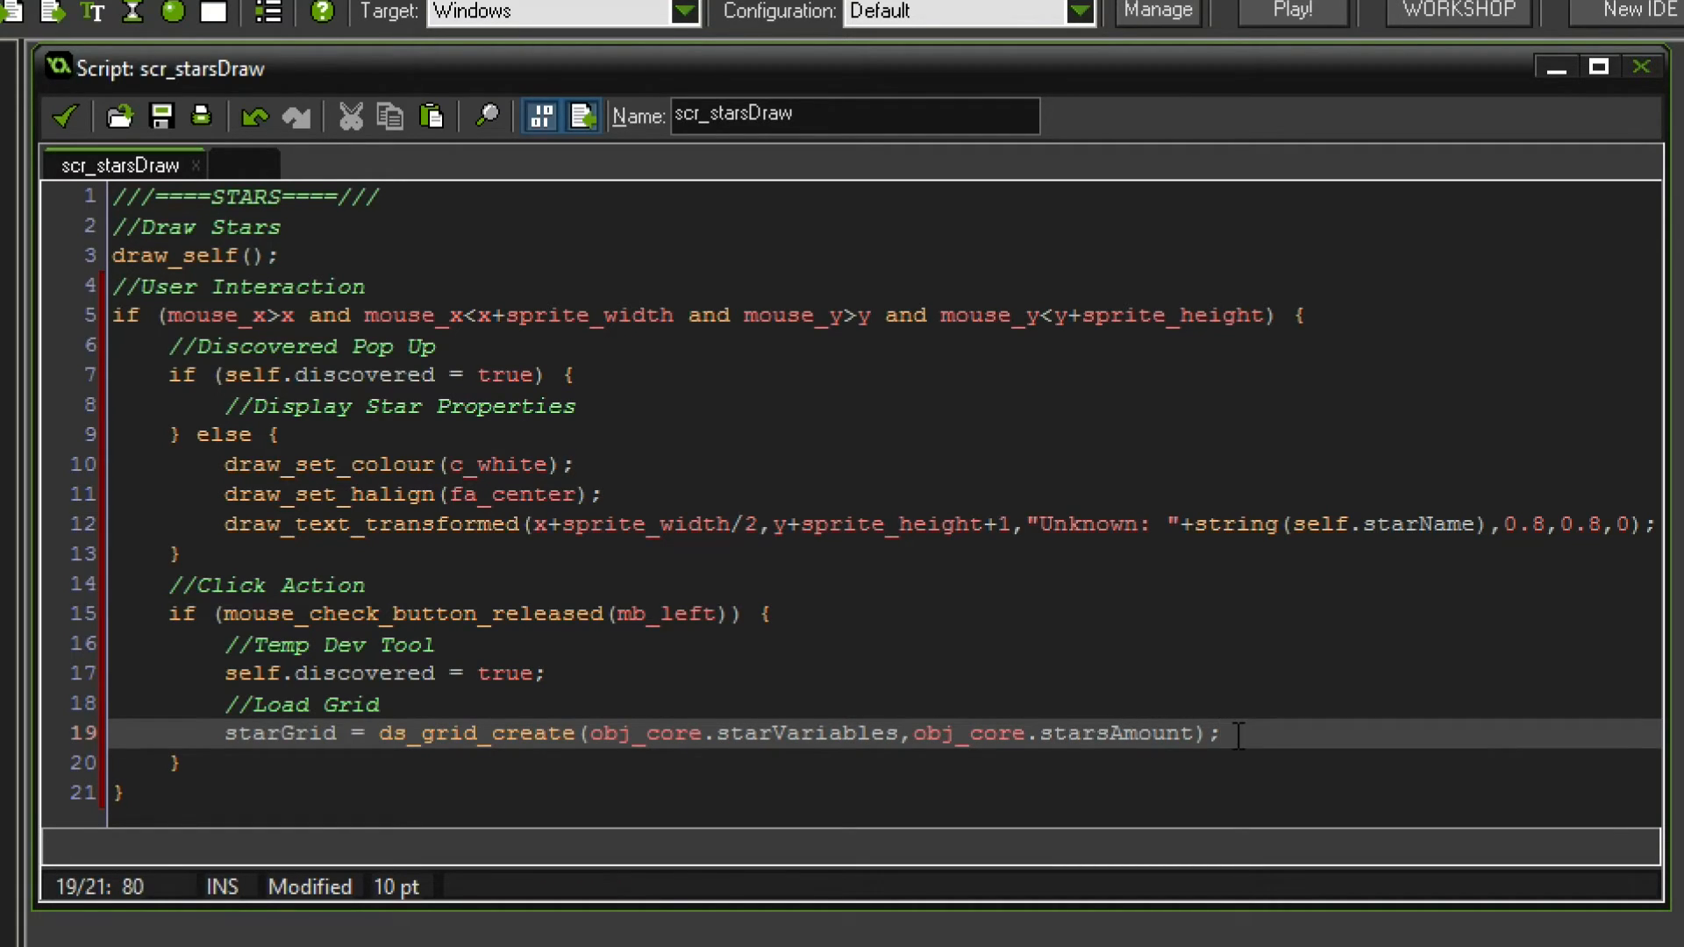
# - Add ini_open("Star_Grid.ini"); to open the star grid file
pyautogui.write('i')
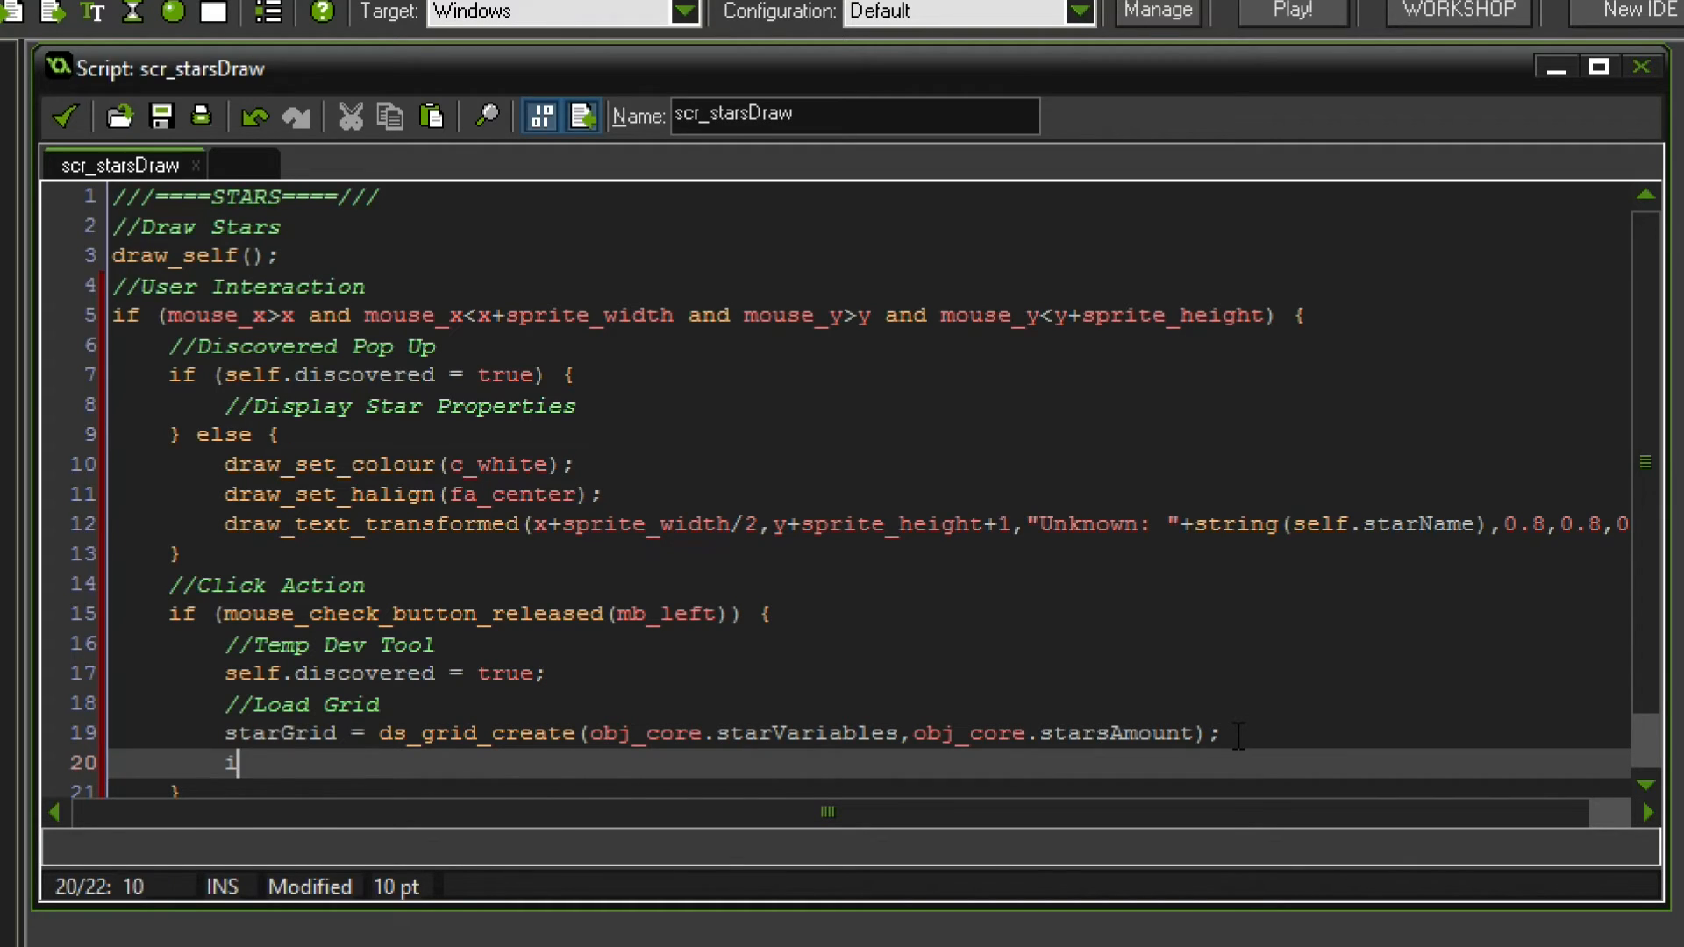
pyautogui.write('ni_open')
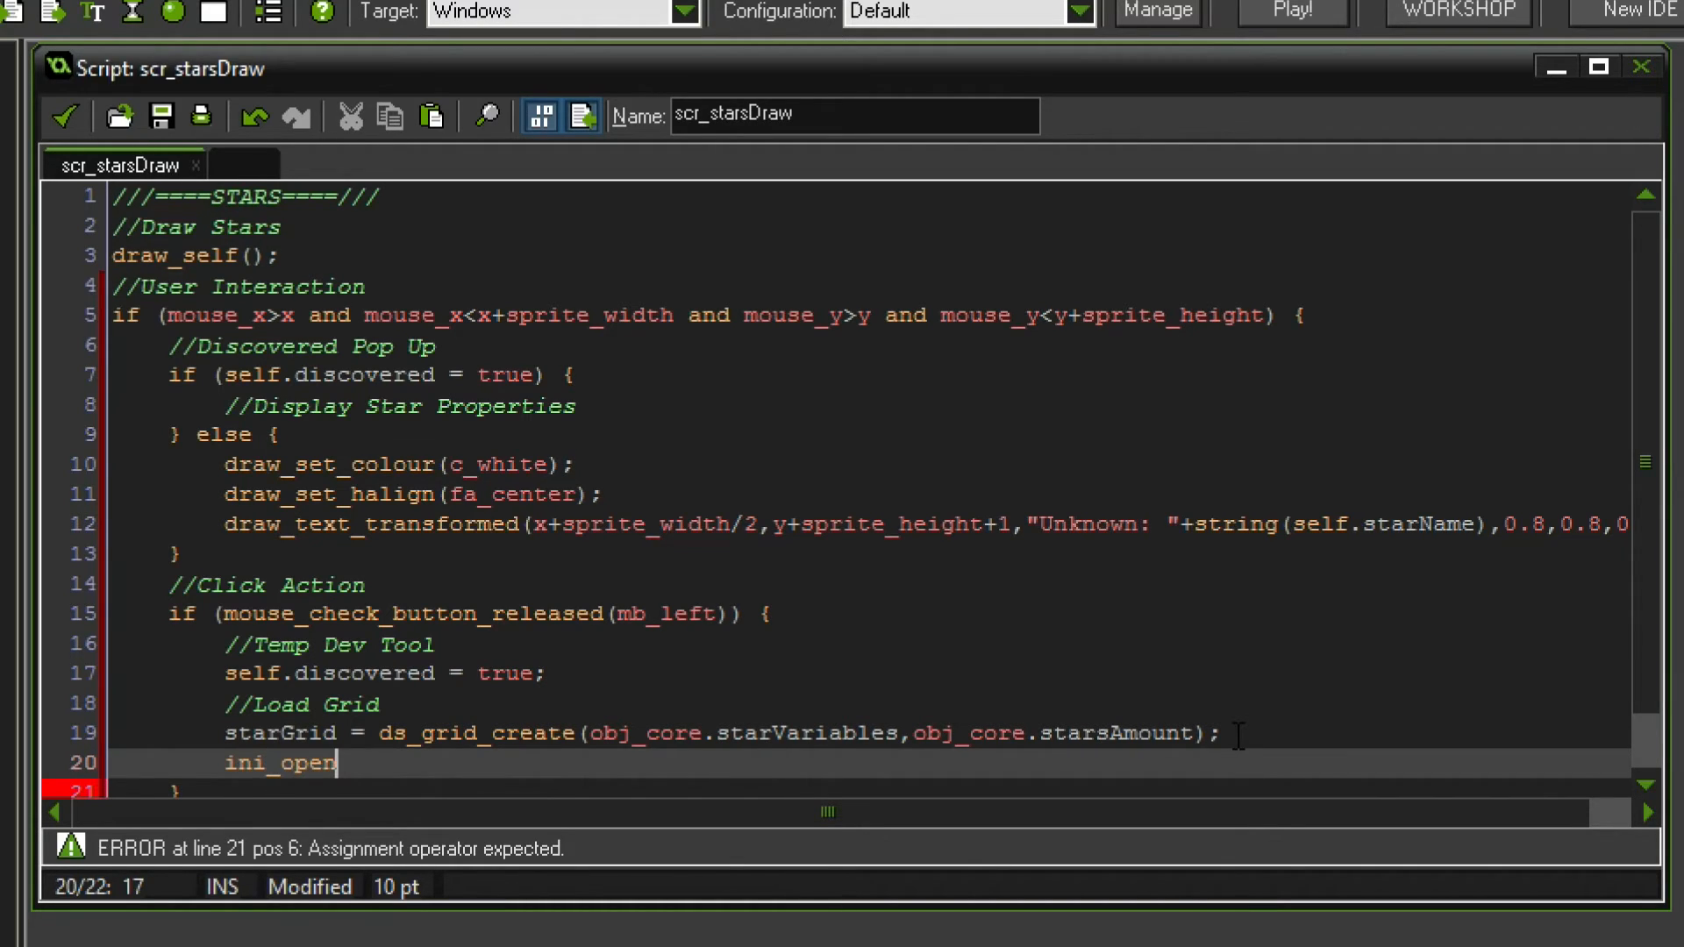
pyautogui.write('("S')
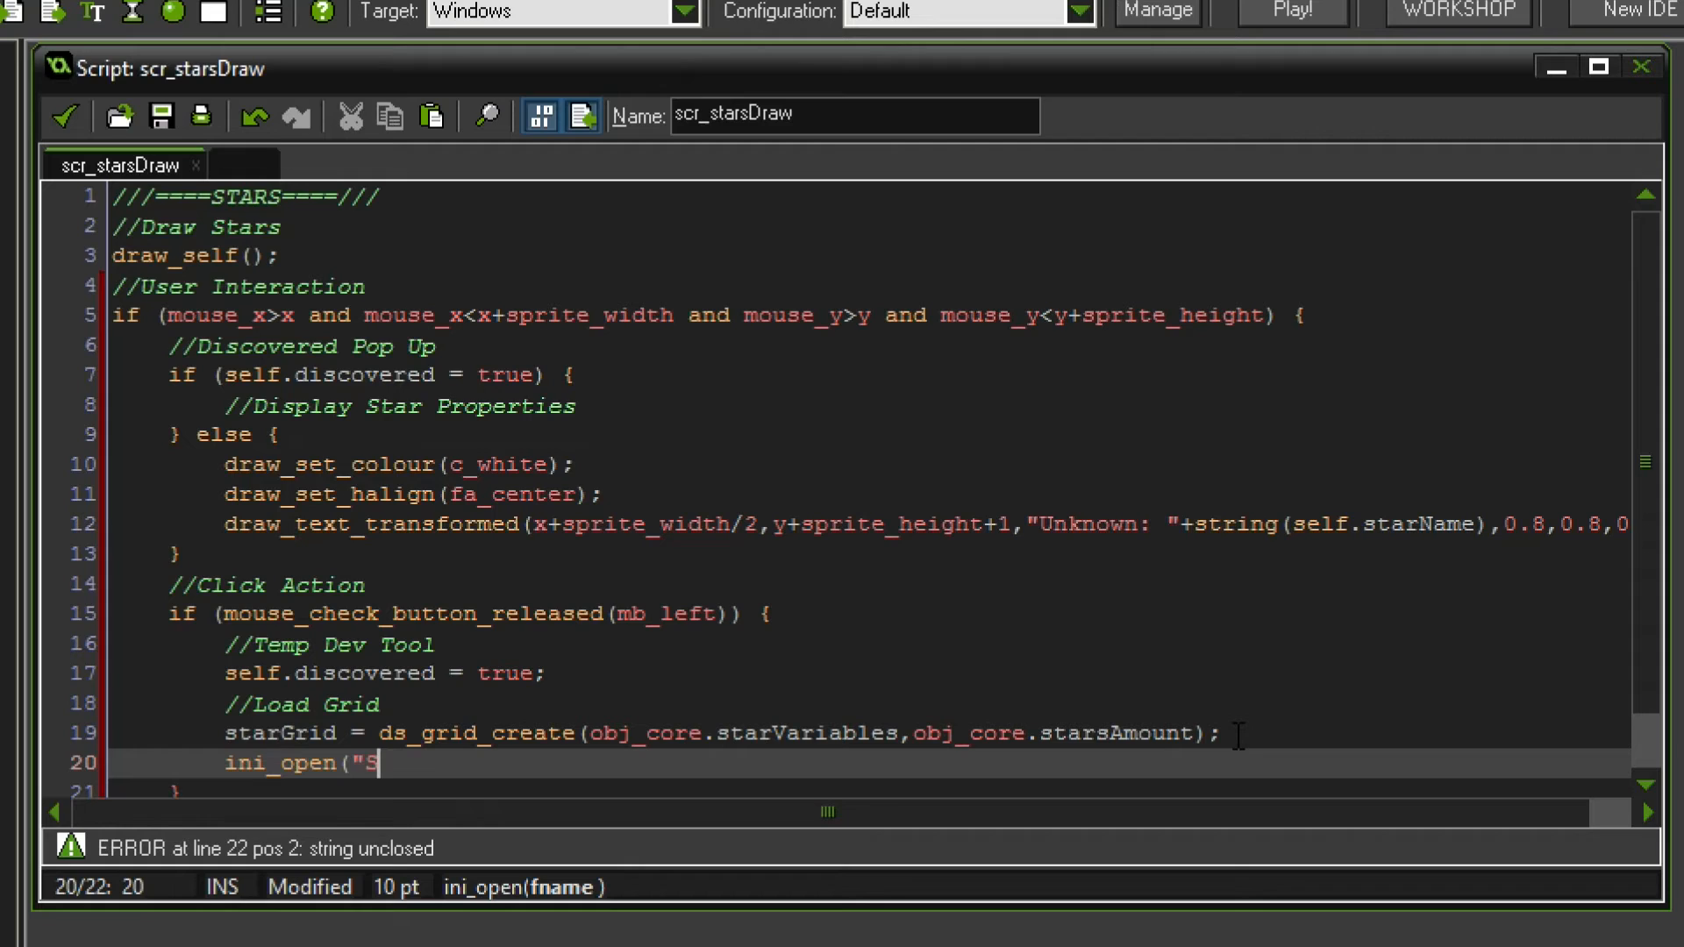
pyautogui.write('tar_G')
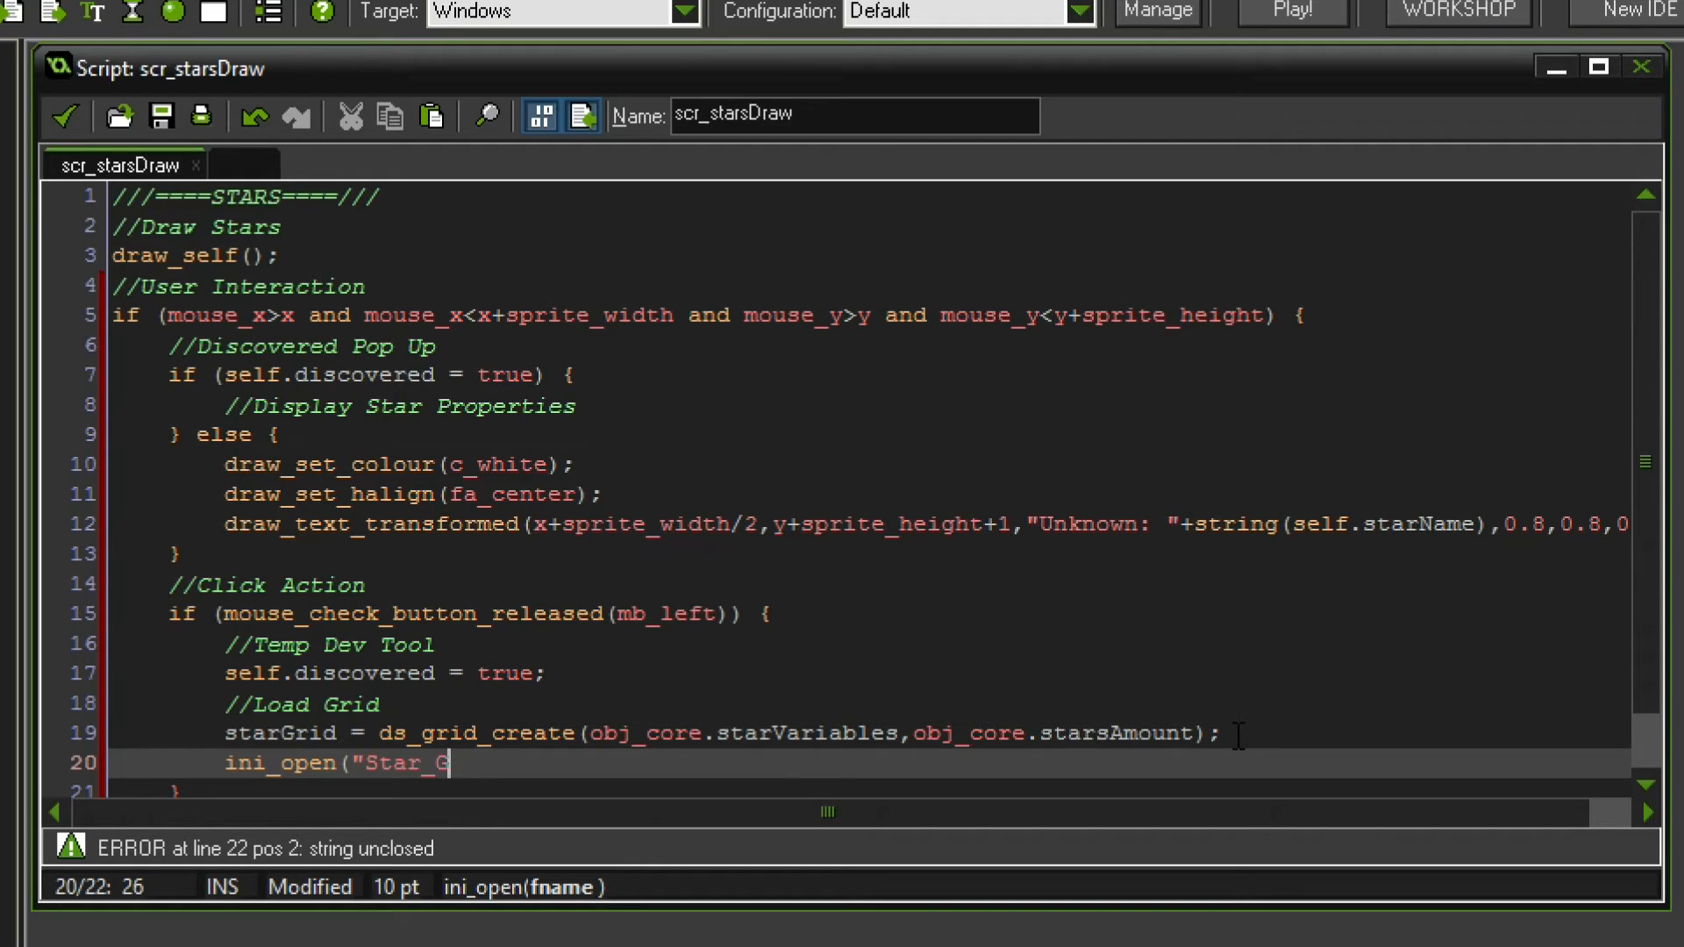
pyautogui.write('rid.ini"')
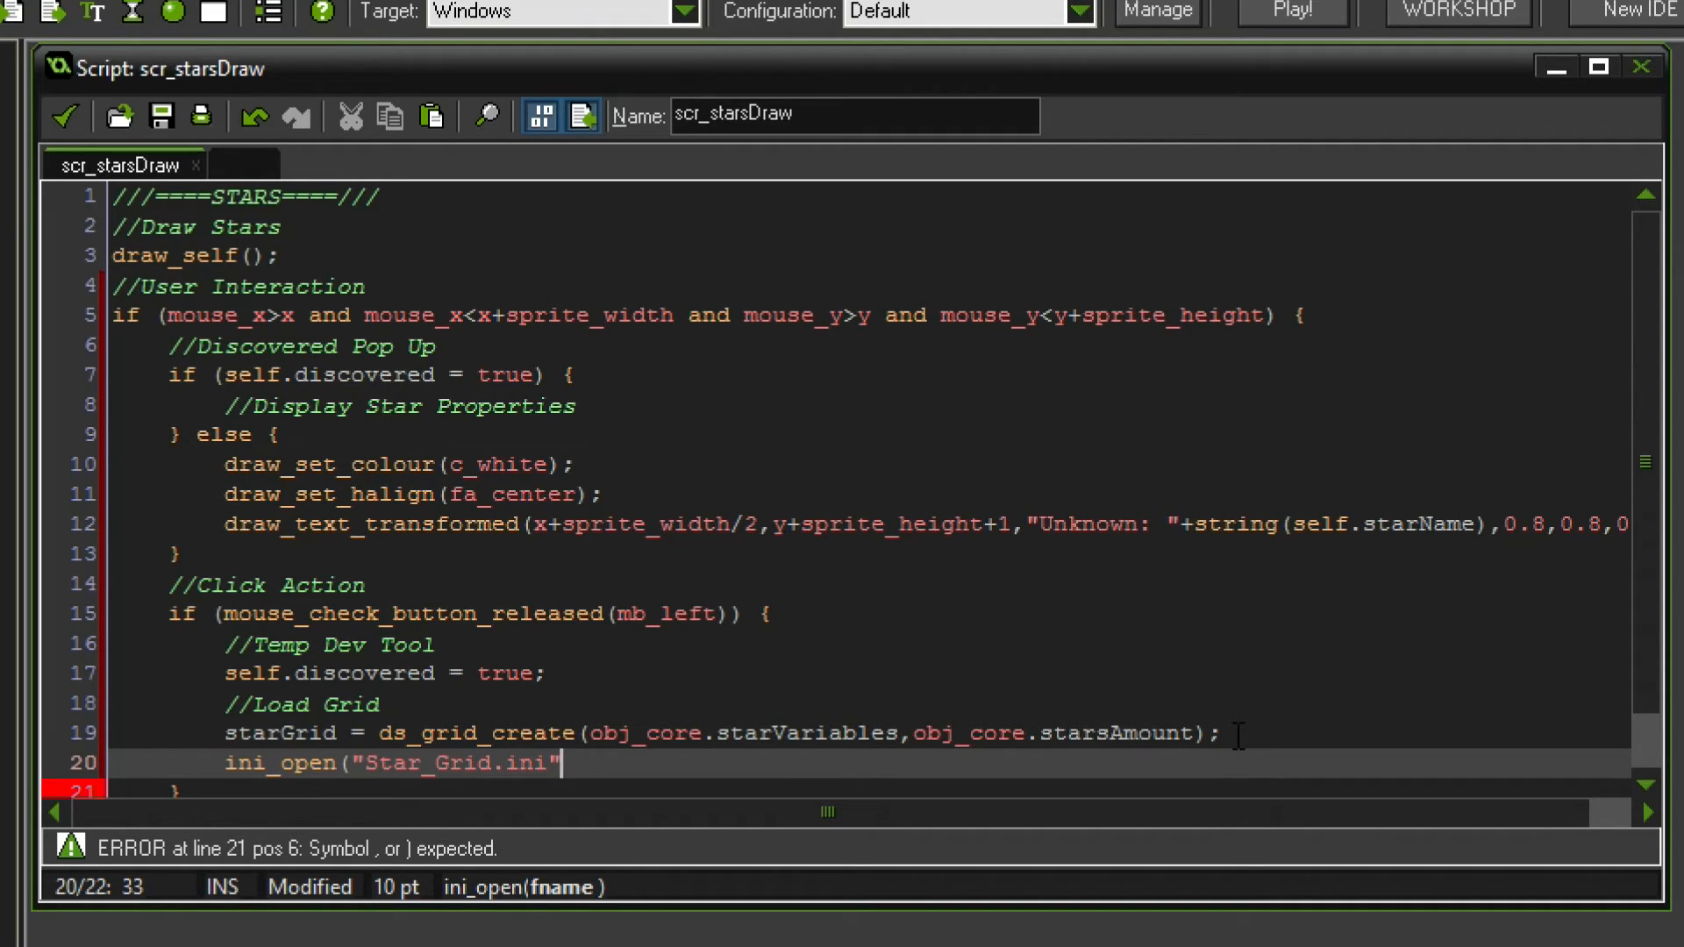
pyautogui.write(');')
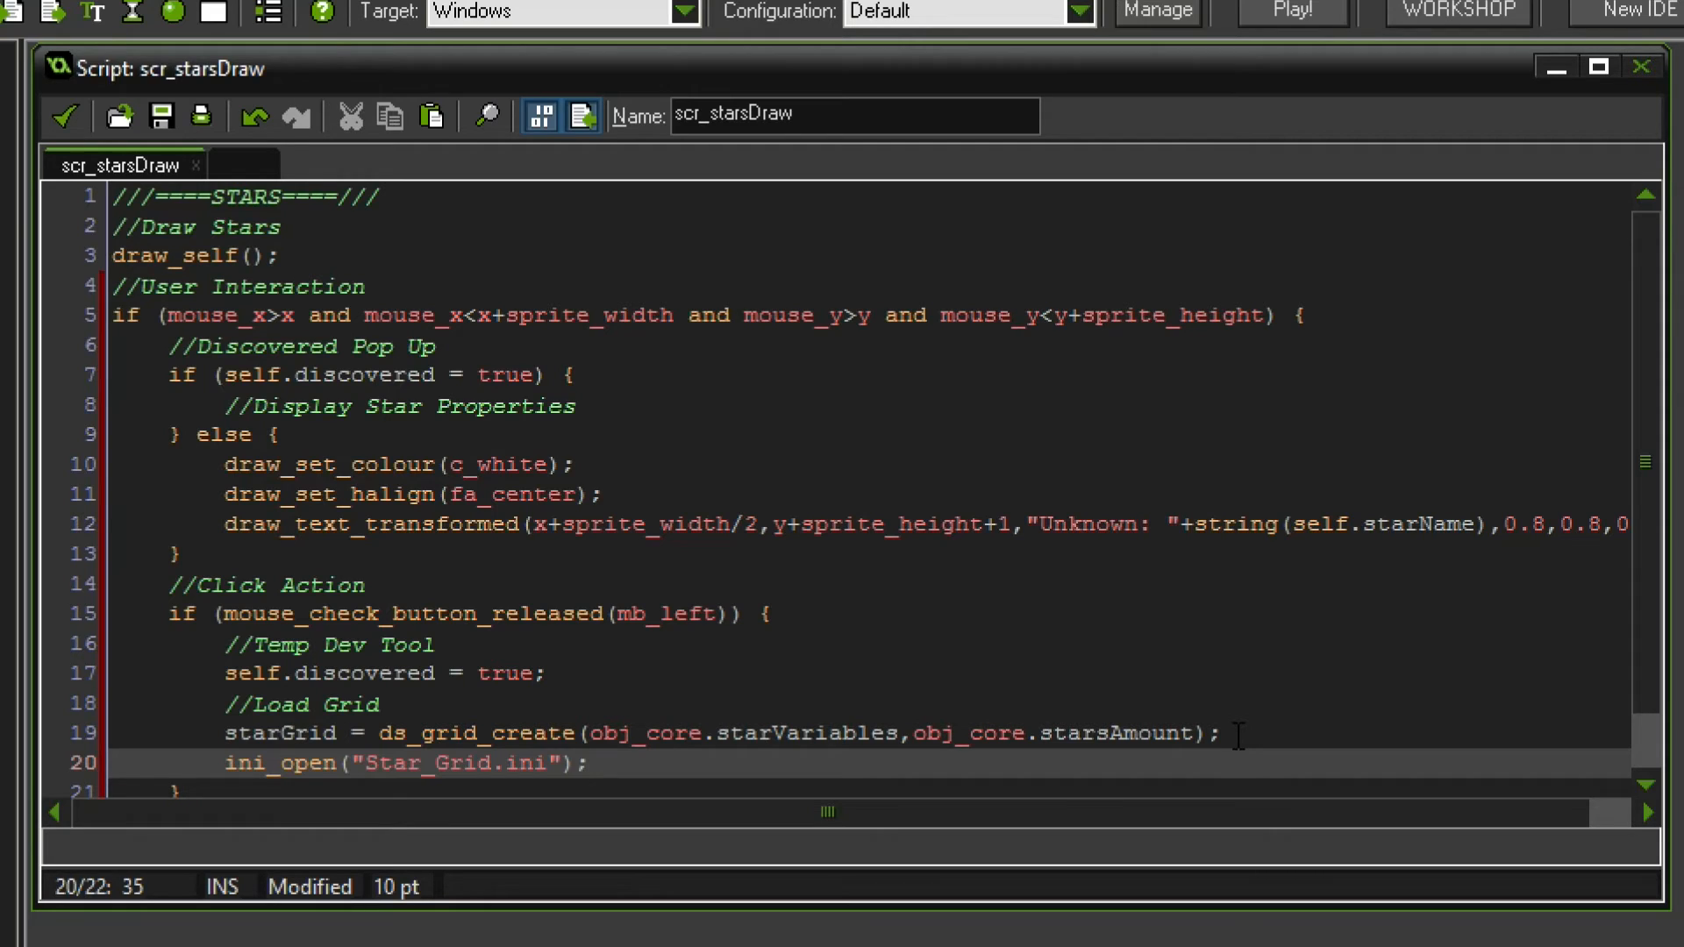
# - Read the "Star Grid"/"Grid" string into starGrid with ds_grid_read, then add ini_close();
pyautogui.write('ds_grid')
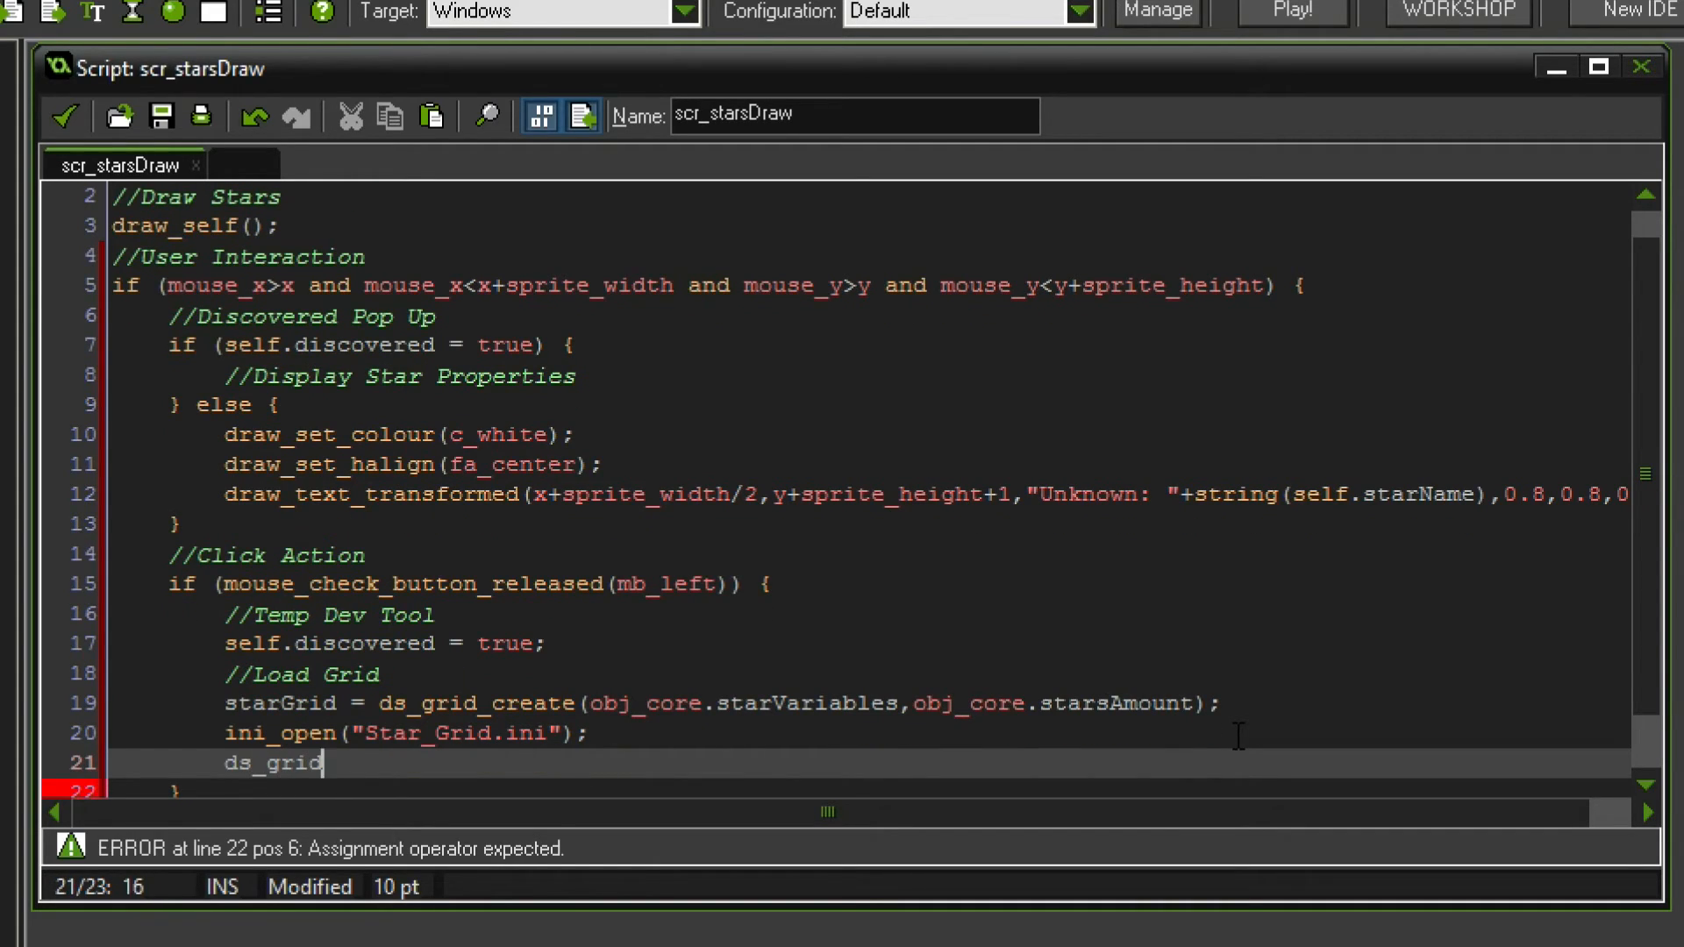
pyautogui.write('_read(')
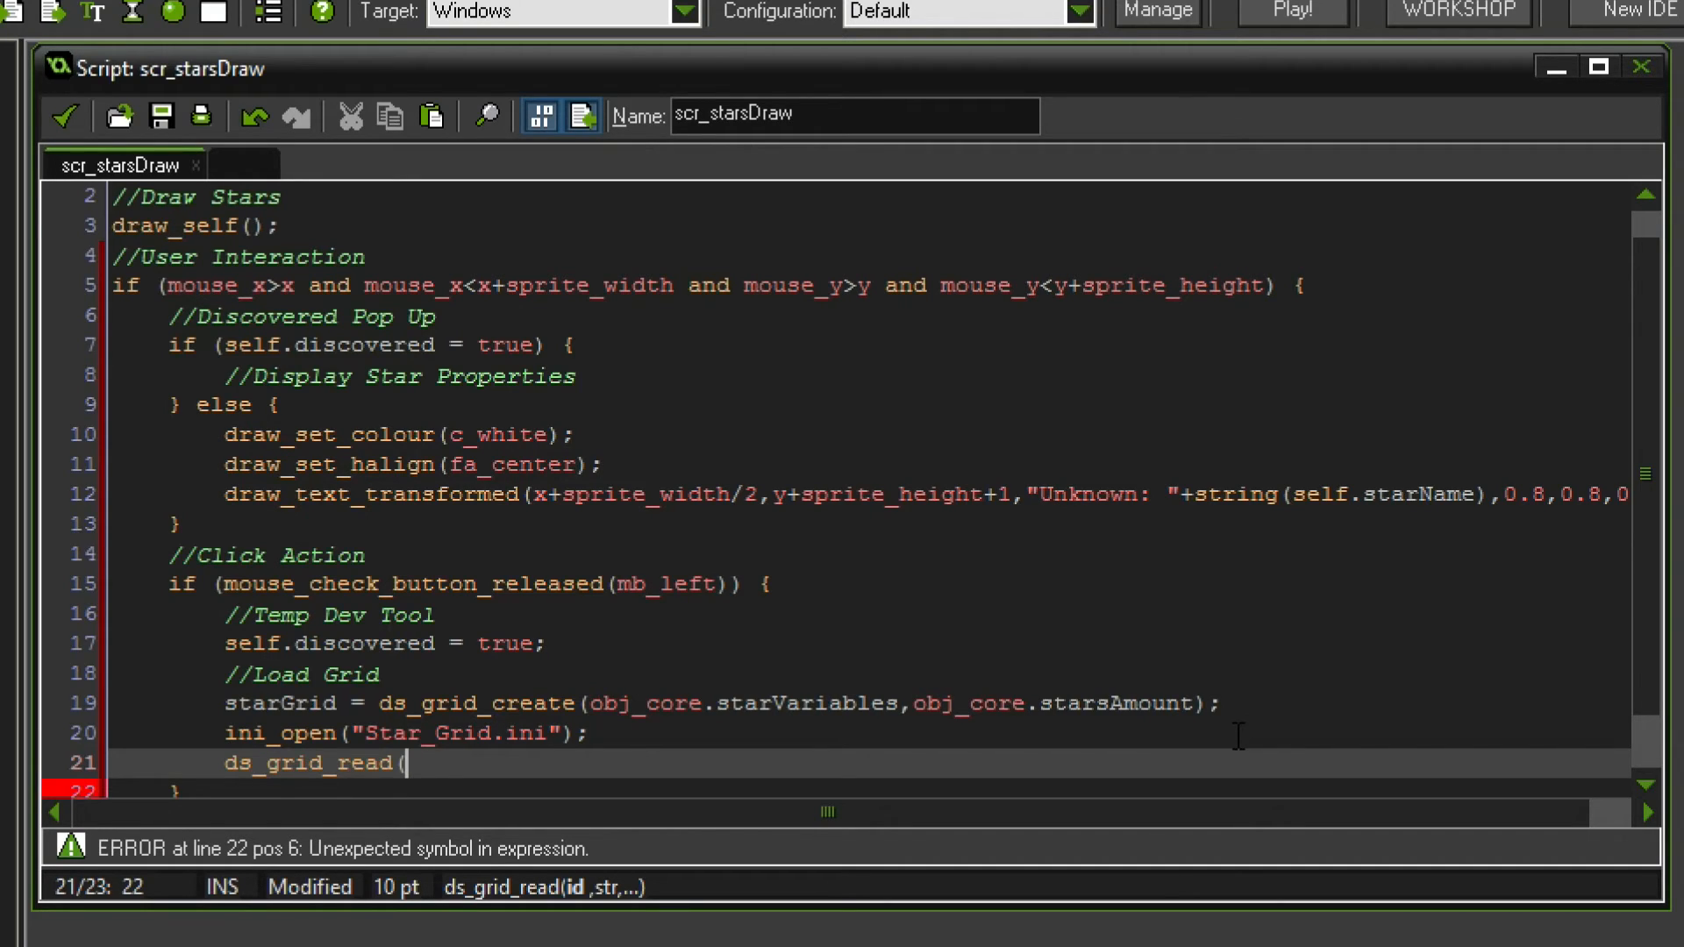
pyautogui.write('starGrid')
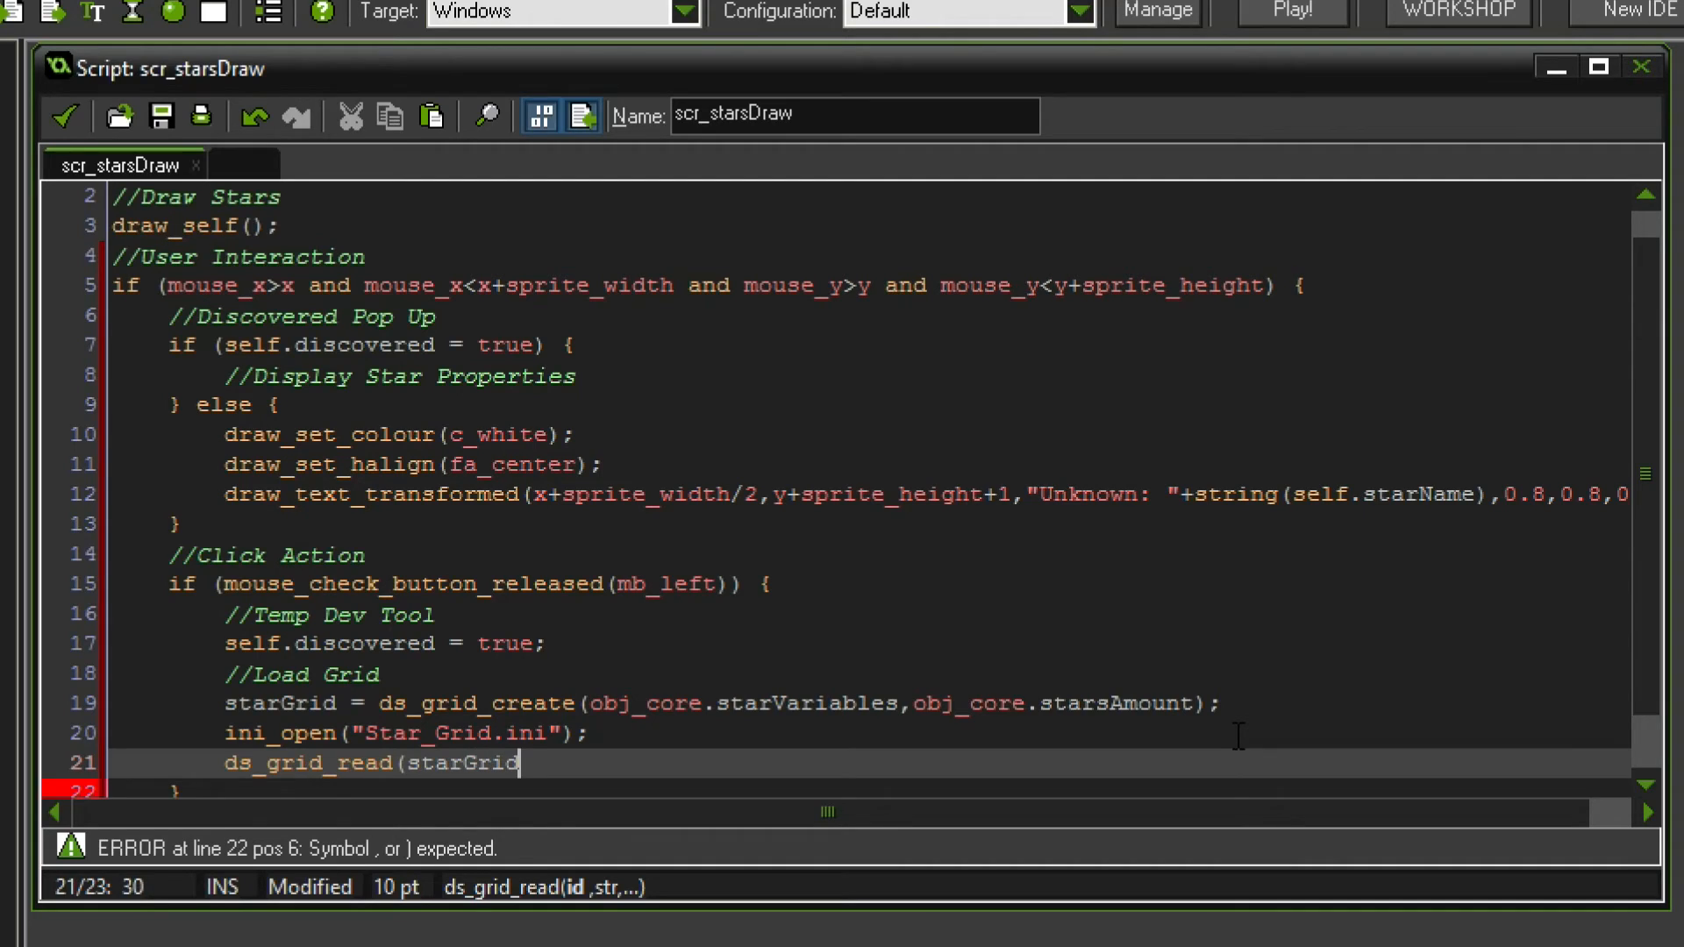
pyautogui.write(',ini_read_string')
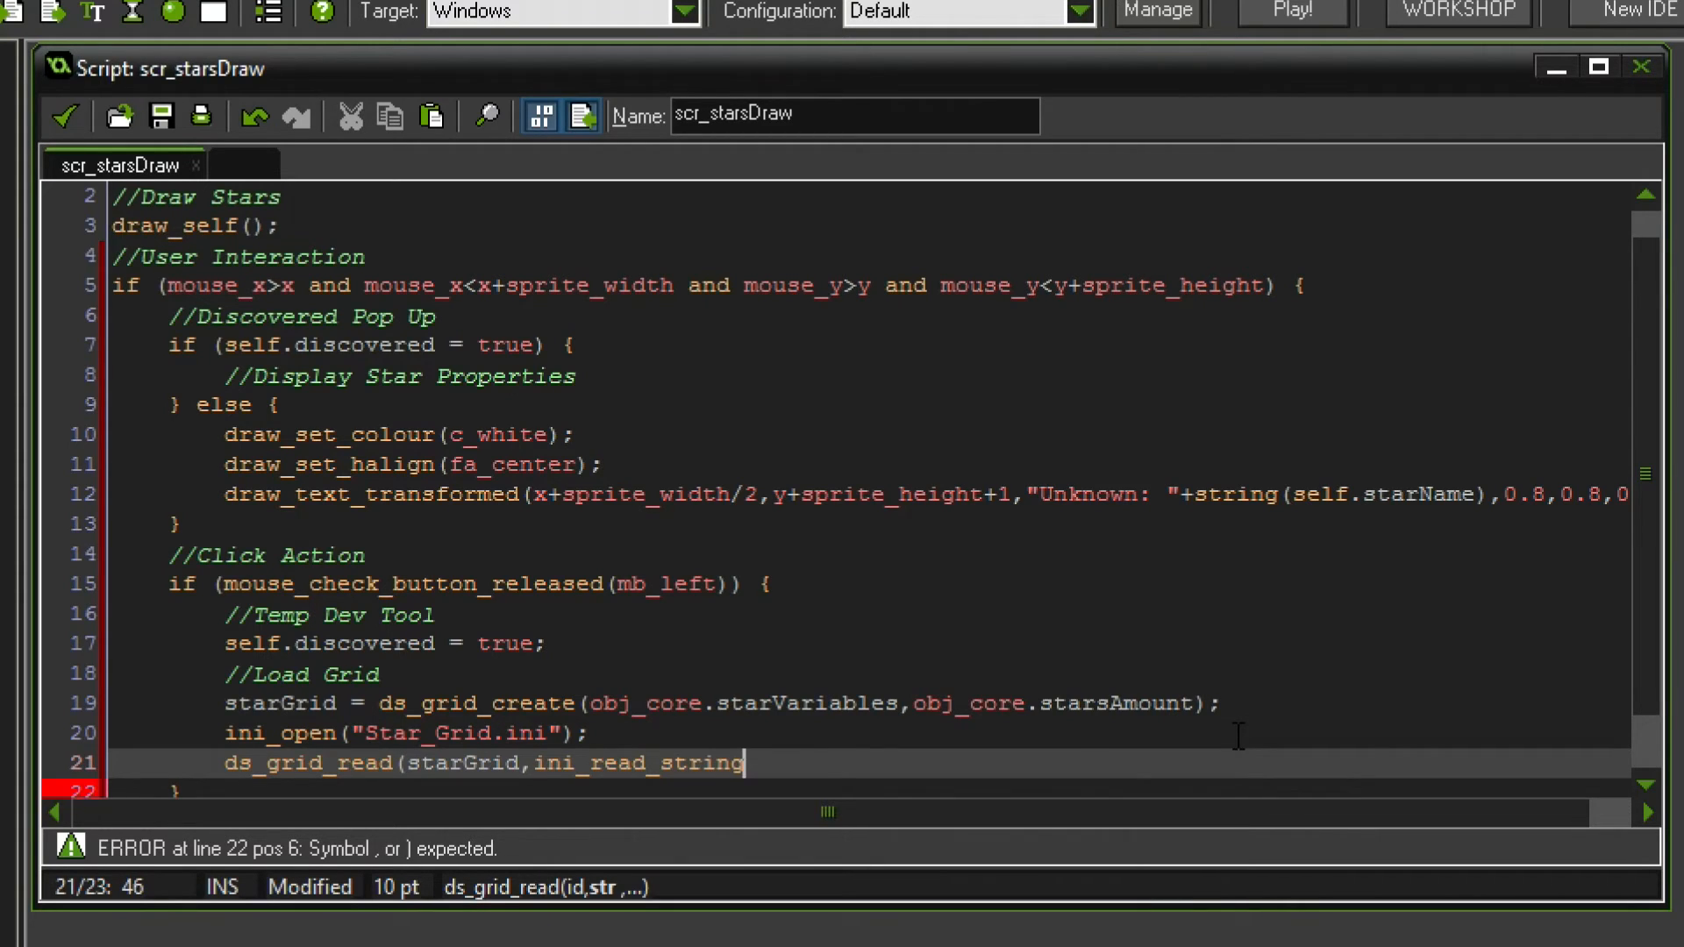
pyautogui.write('("Star')
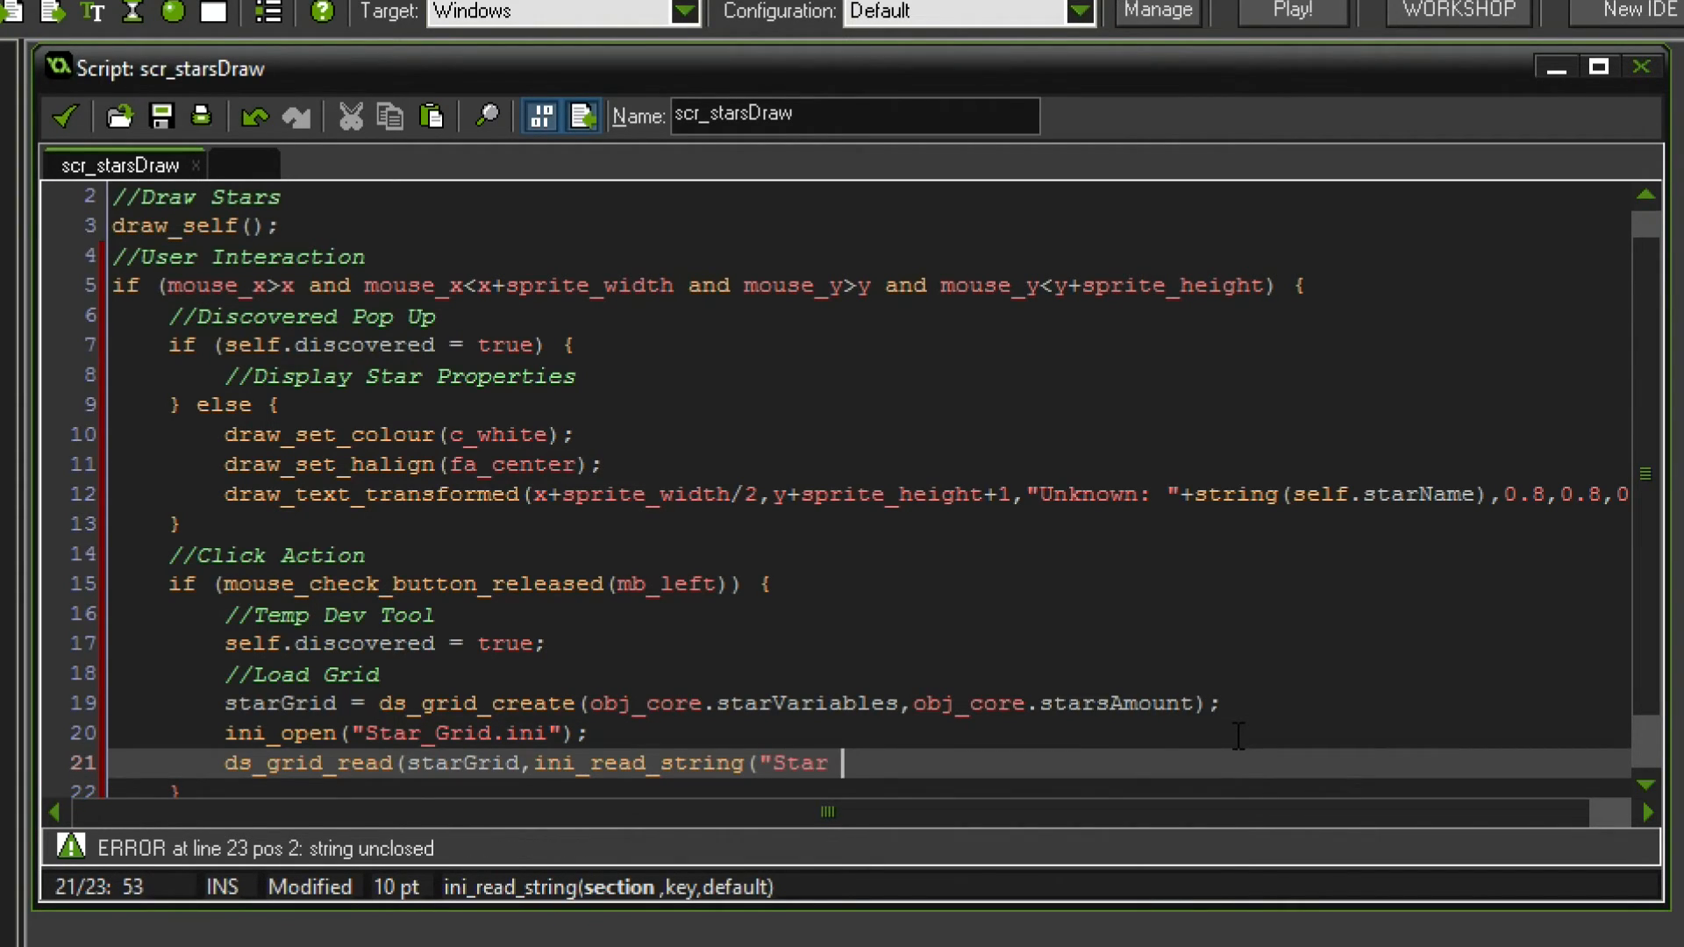
pyautogui.write('Grid","G')
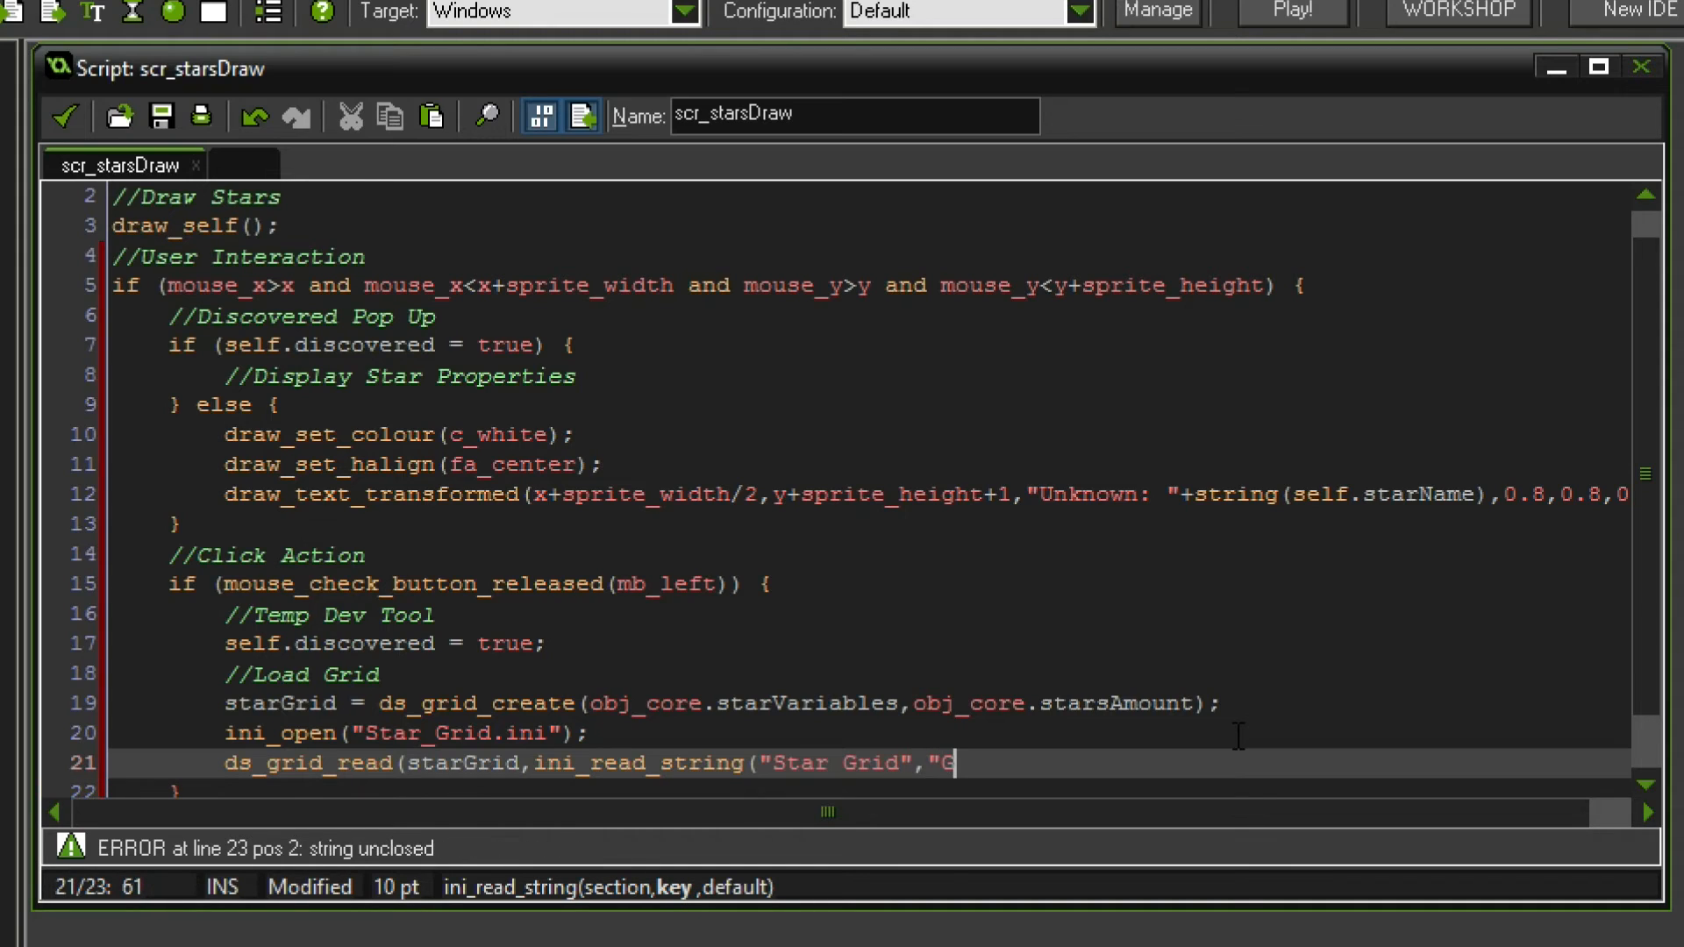
pyautogui.write('rid"')
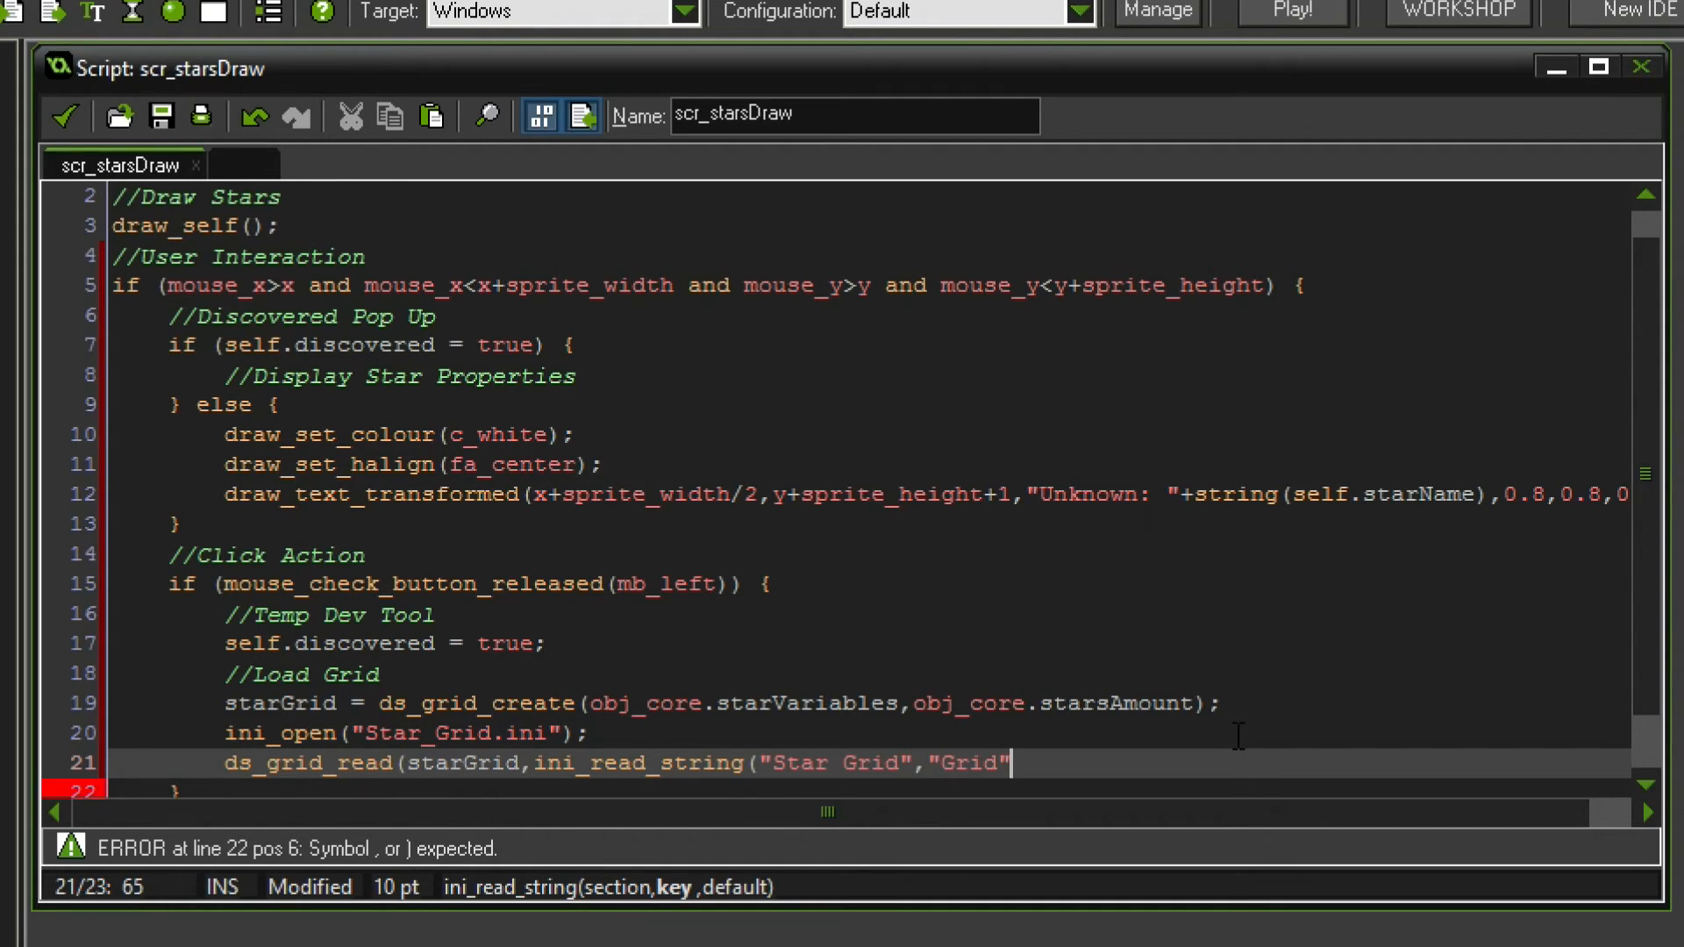
pyautogui.write(',"')
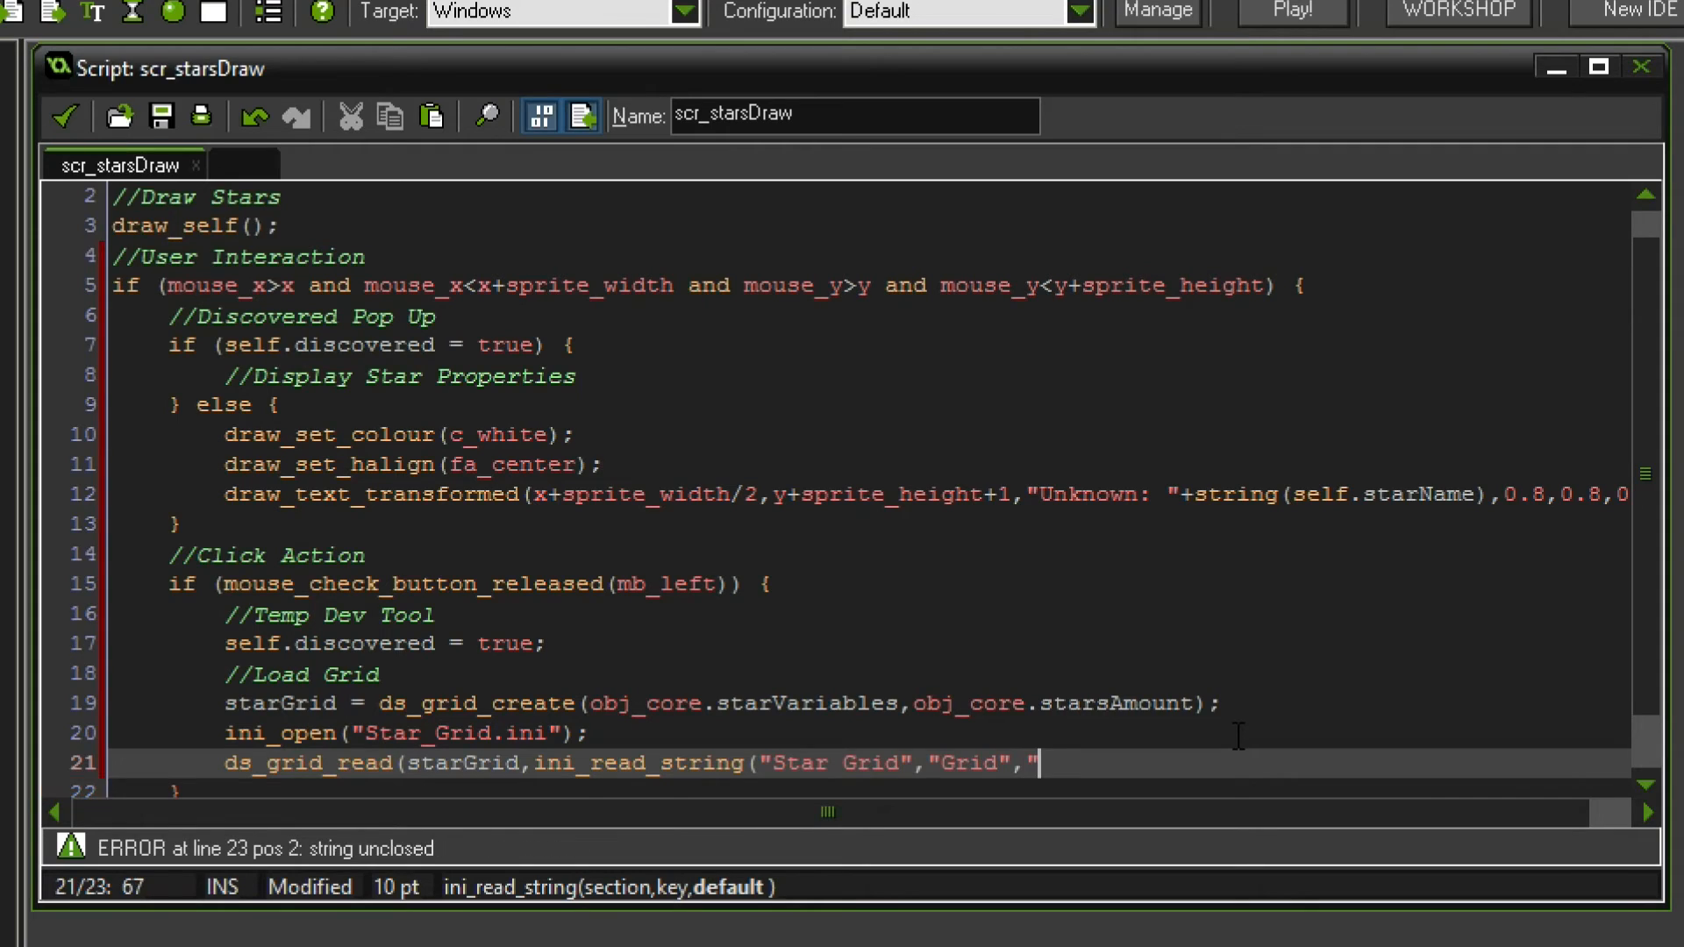
pyautogui.write('"));')
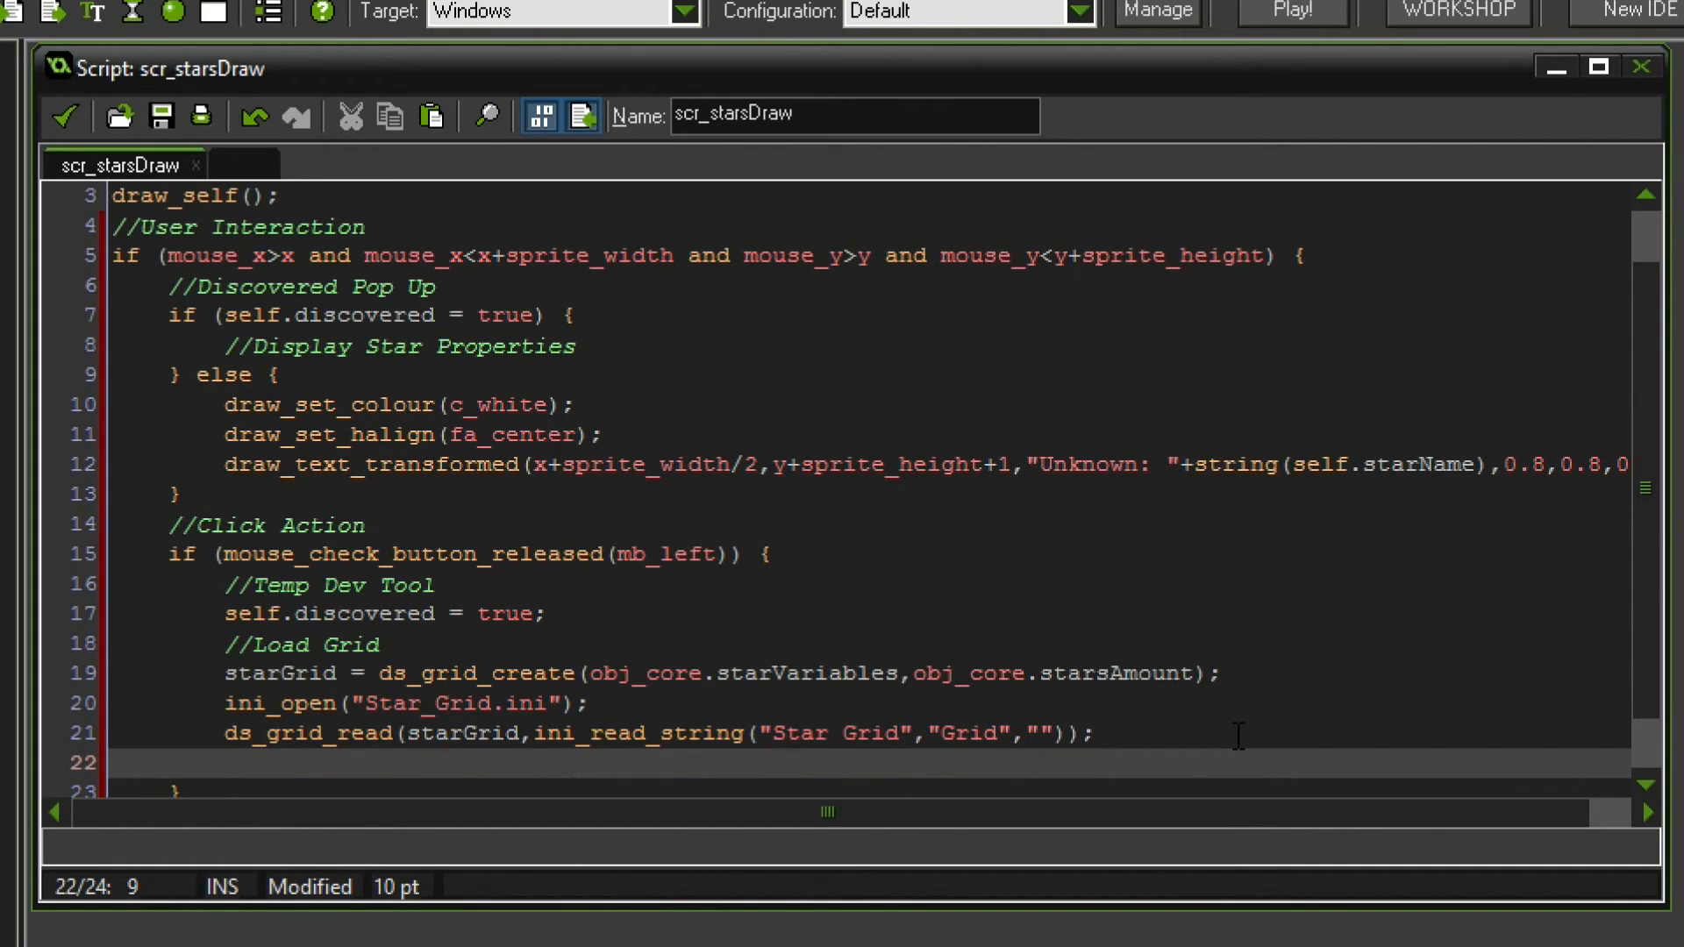
pyautogui.write('ini_')
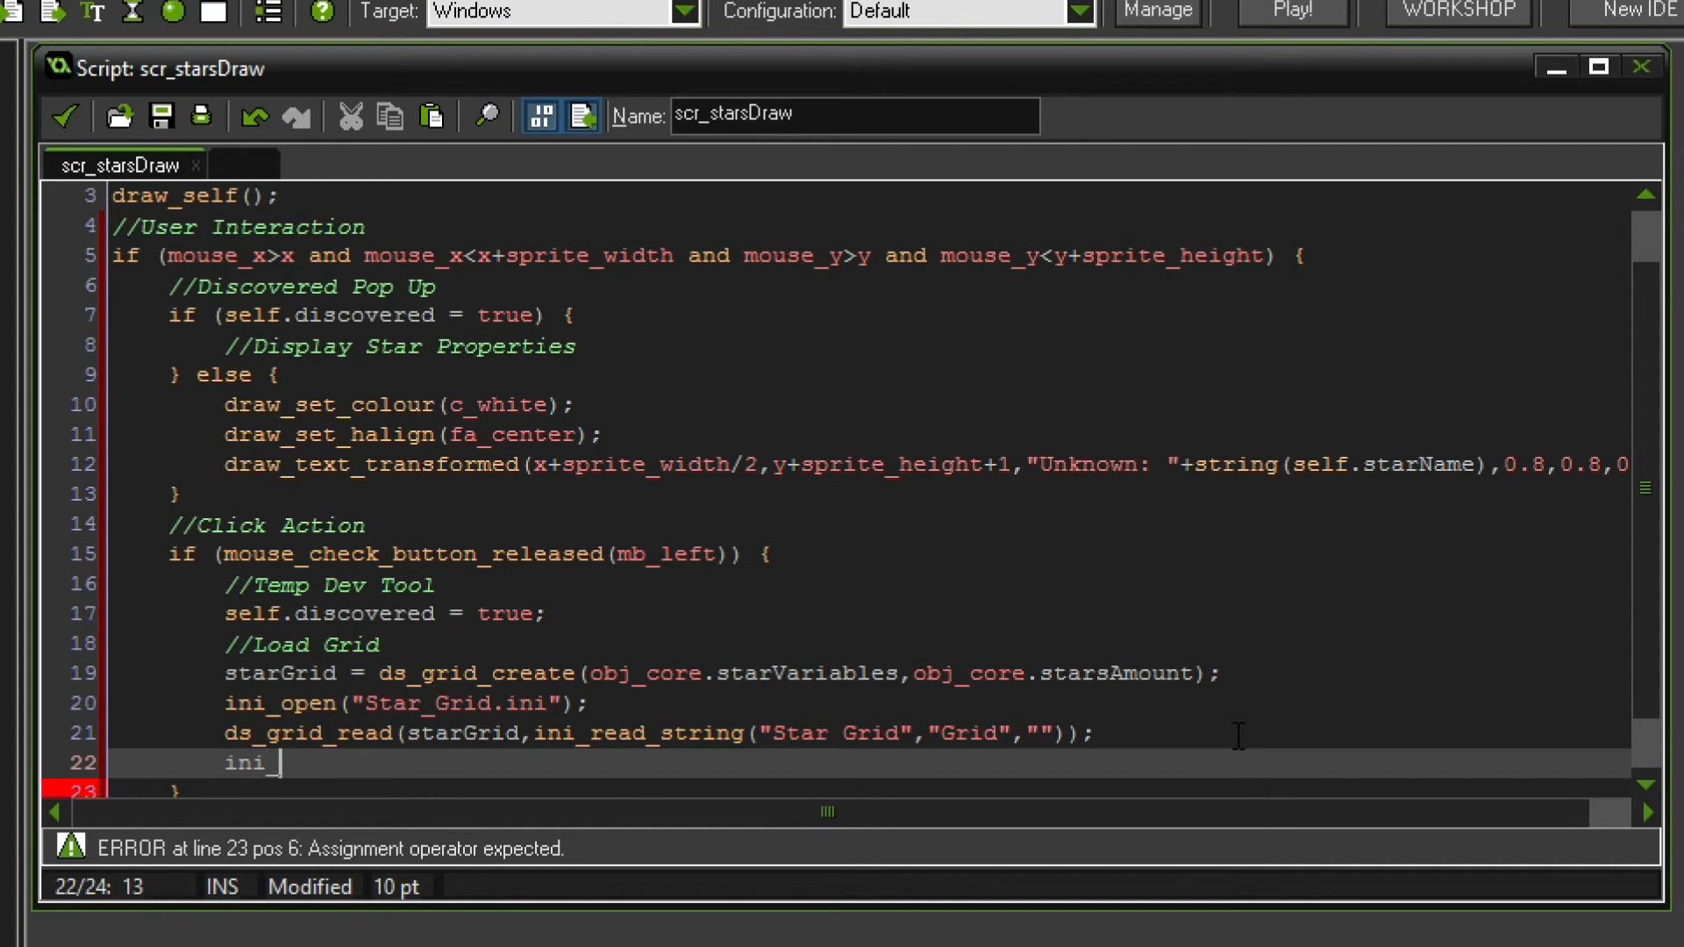
pyautogui.write('close();')
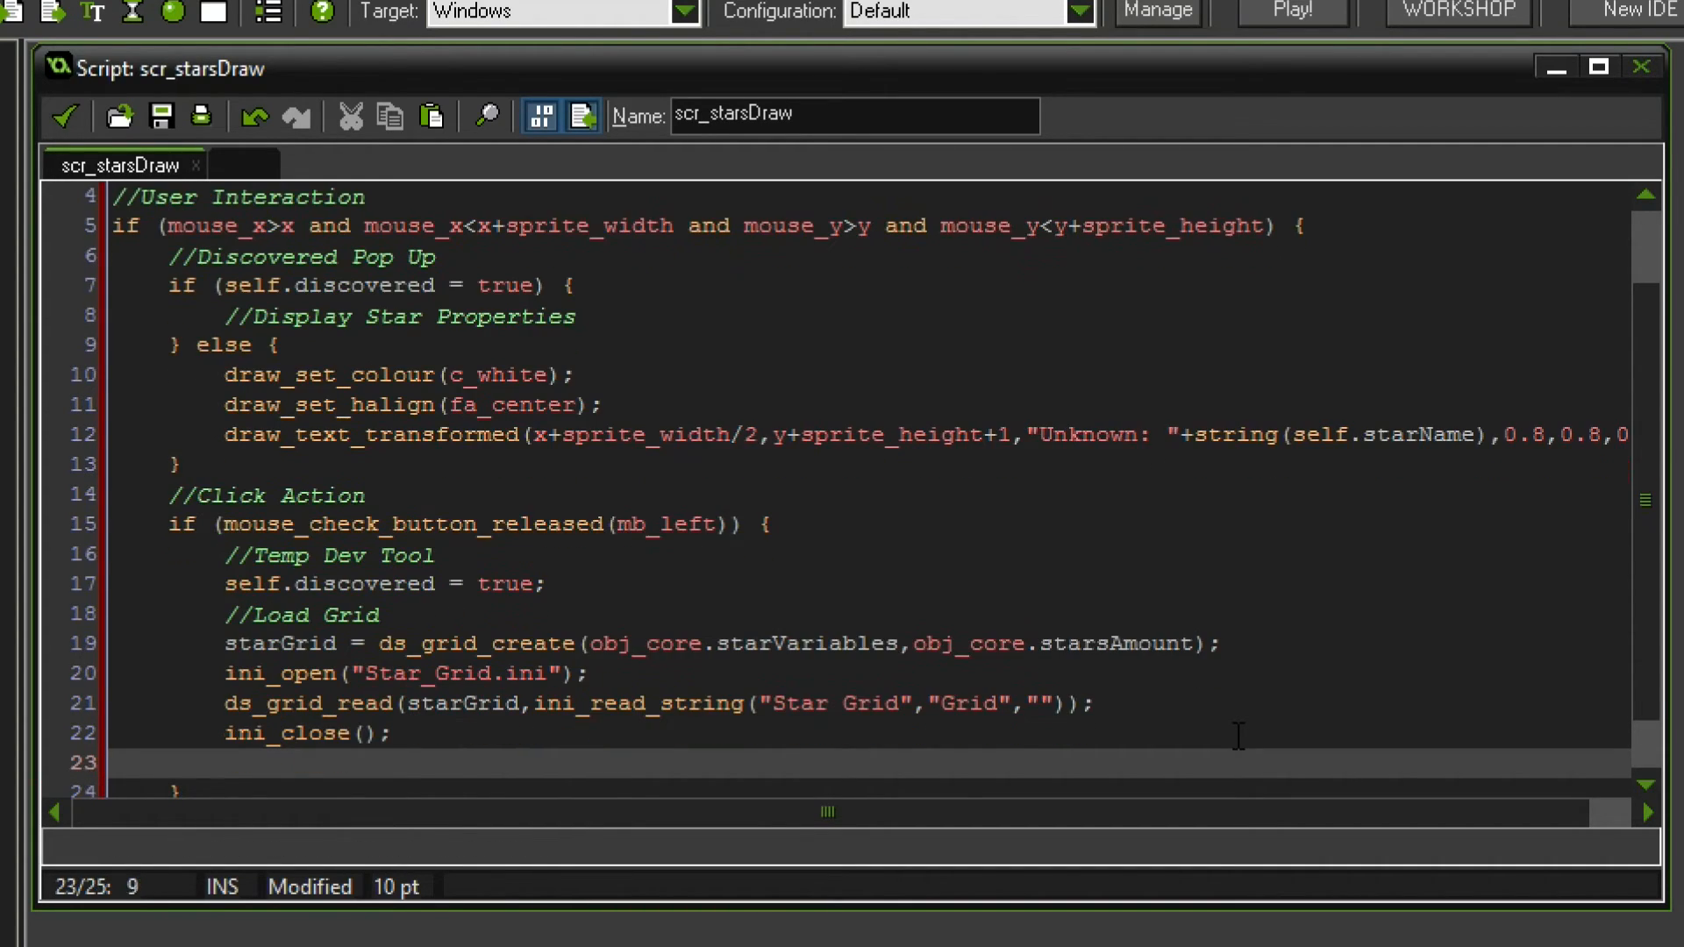
pyautogui.write('//')
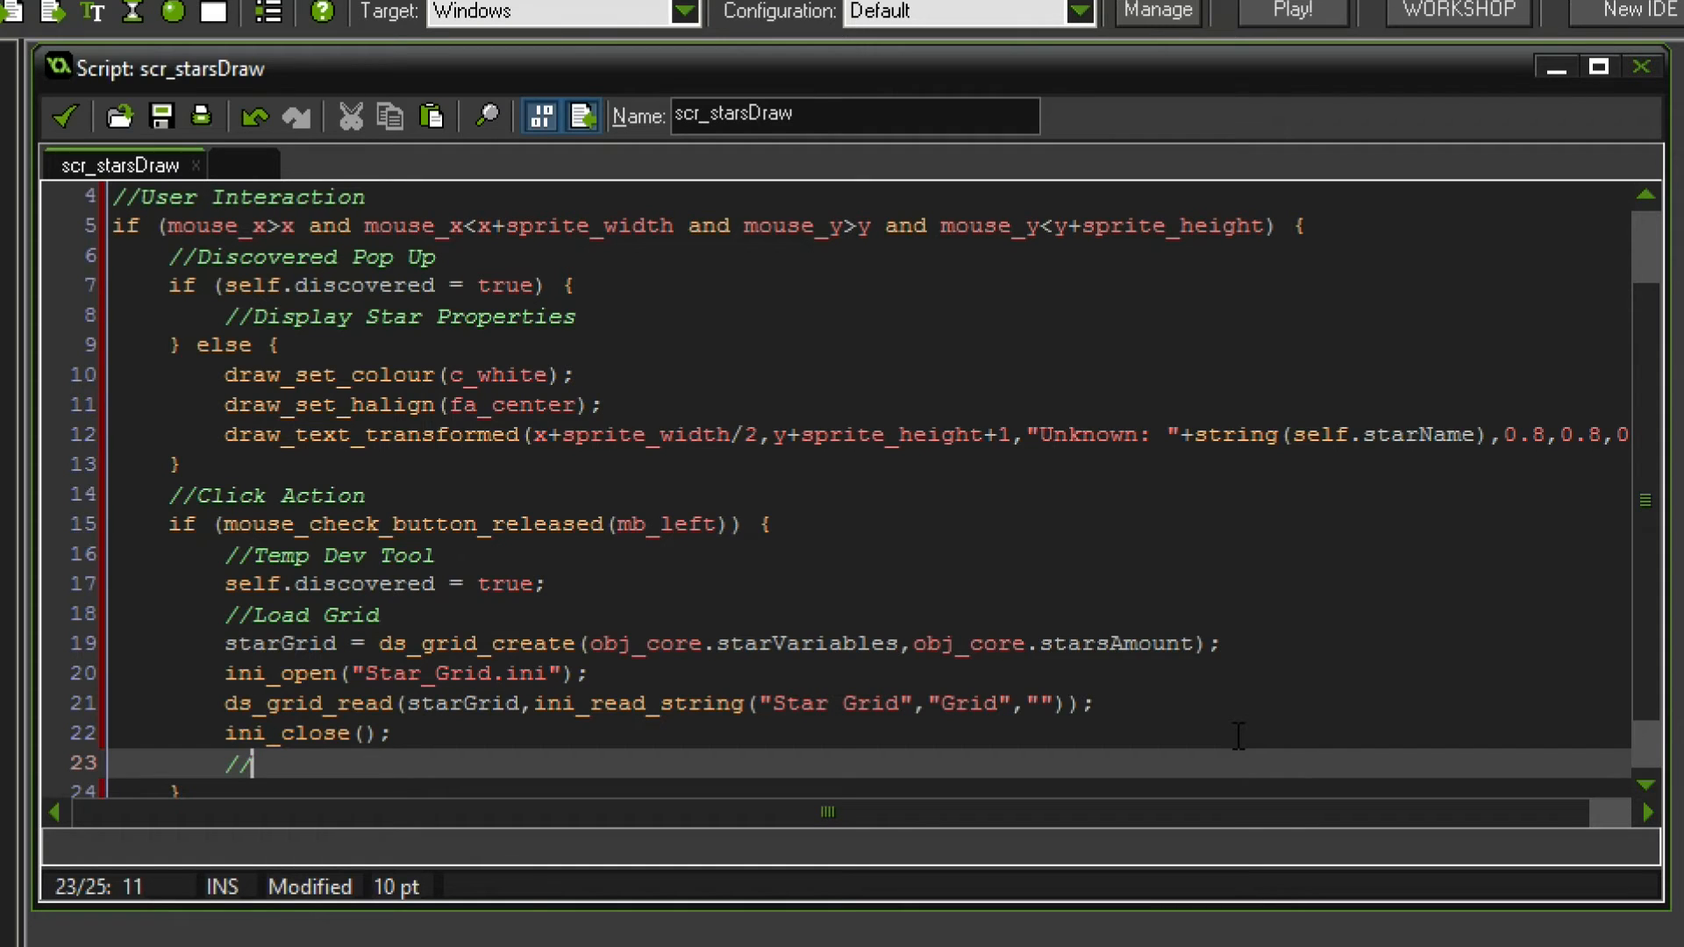
# - Add a Replace Values comment and begin ds_grid_set(starGrid, obj_core.discovered
pyautogui.write('Replace Values')
pyautogui.write('ds')
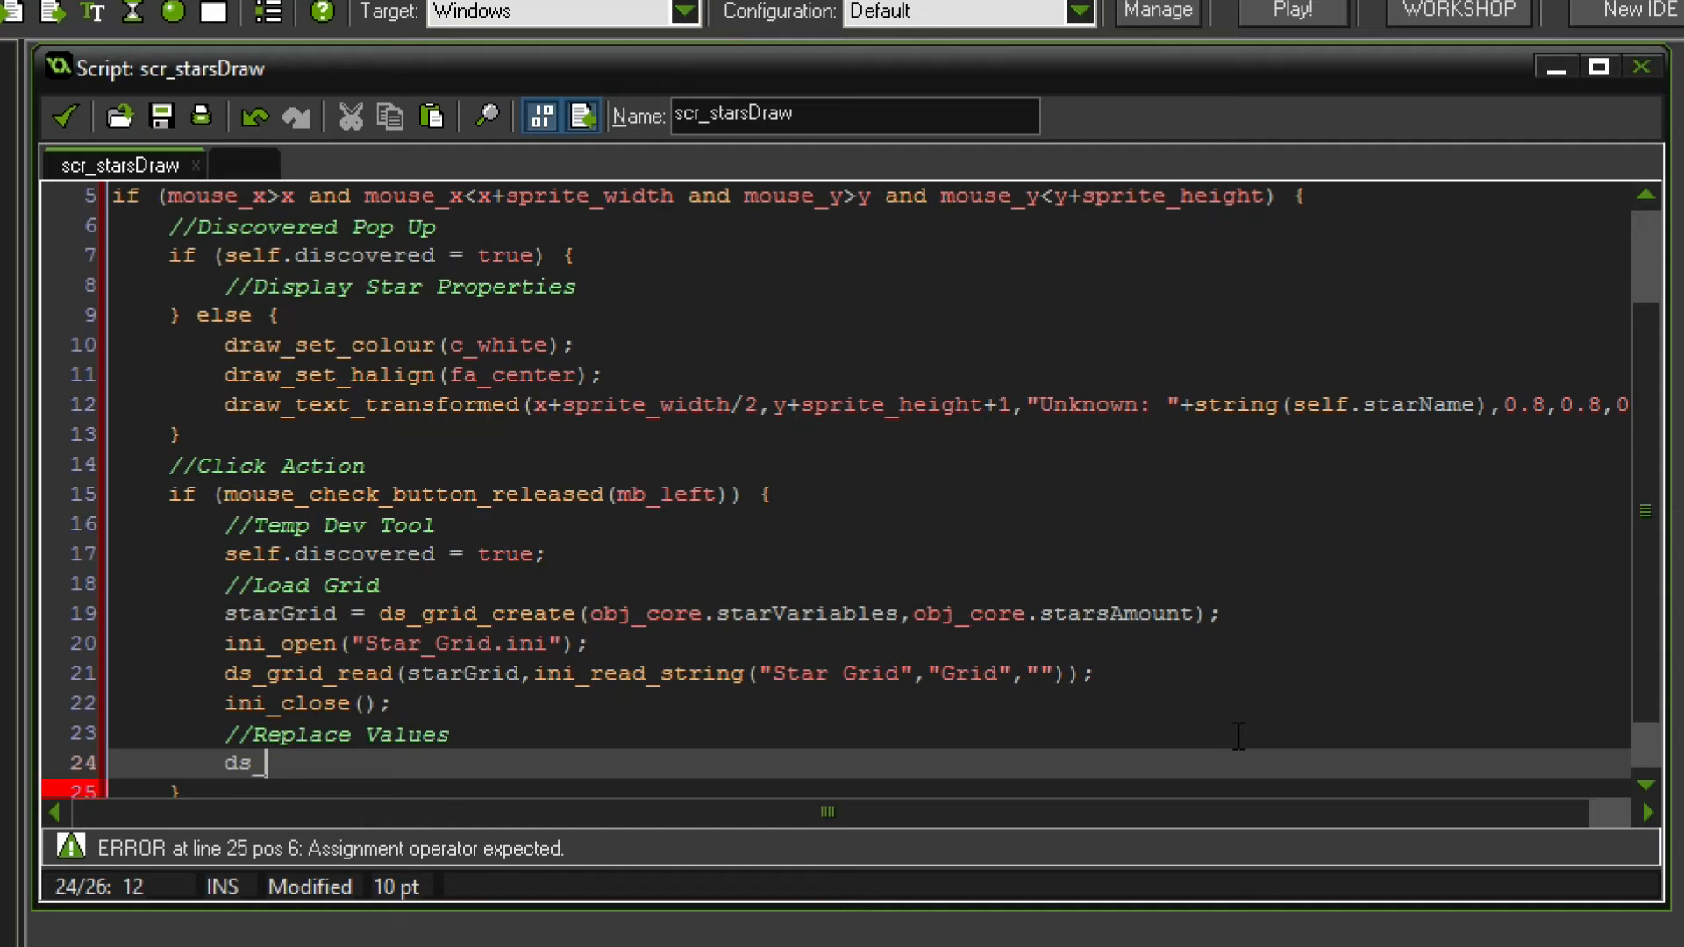
pyautogui.write('_grid_set(st')
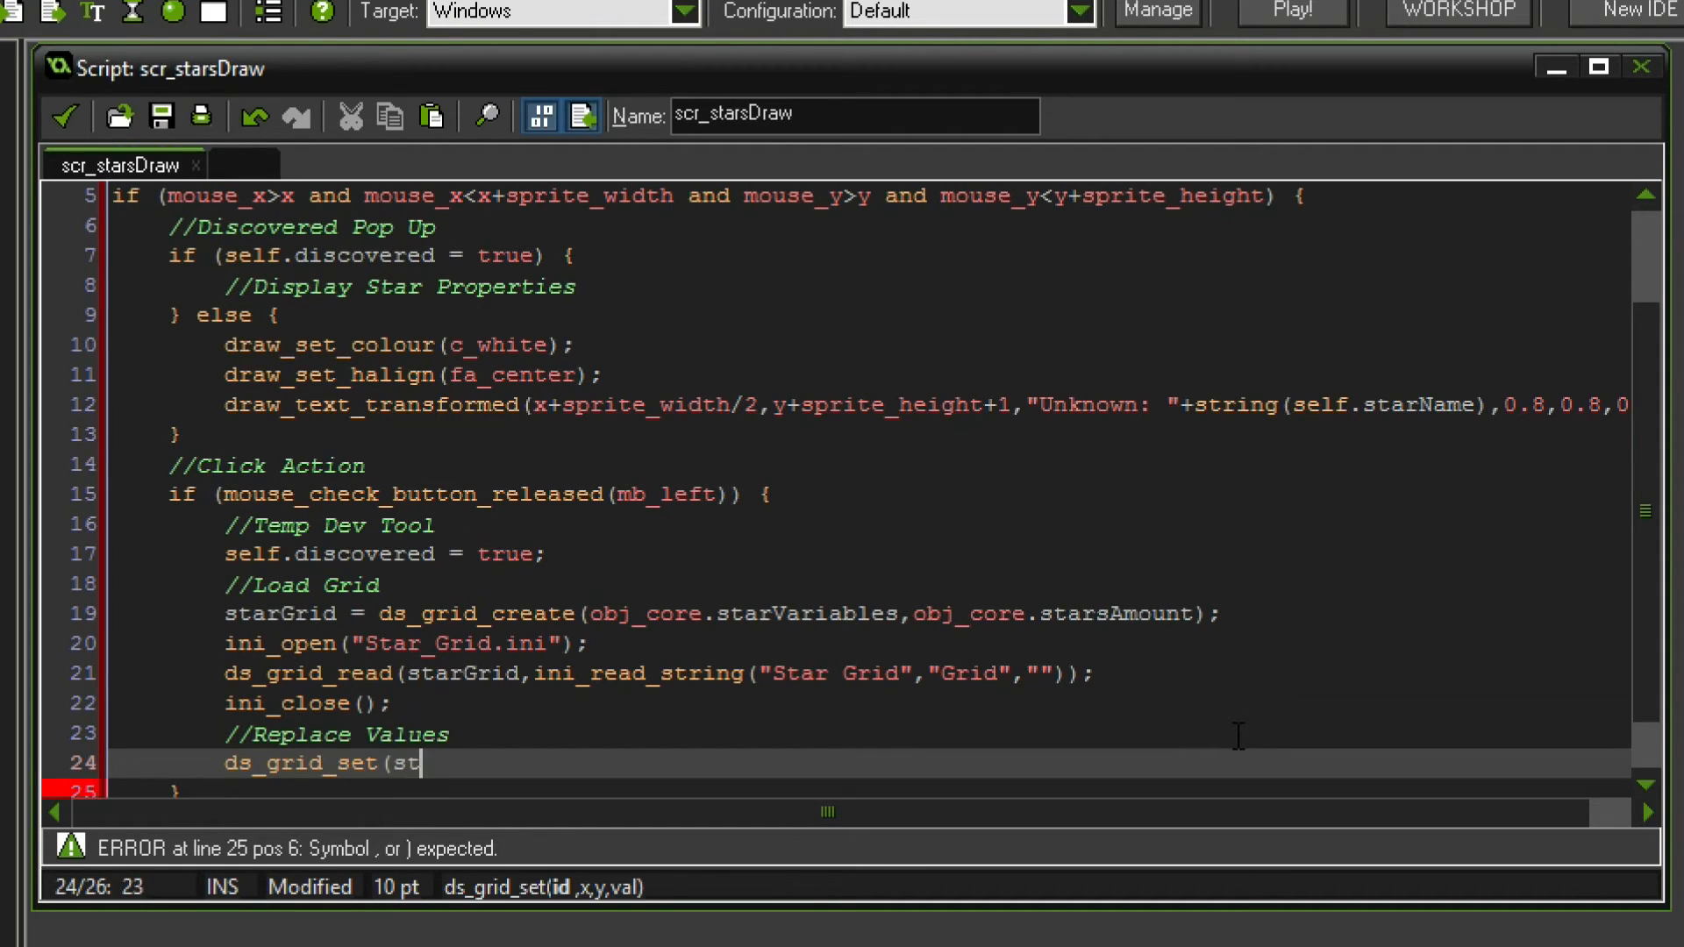
pyautogui.write('arGrid,')
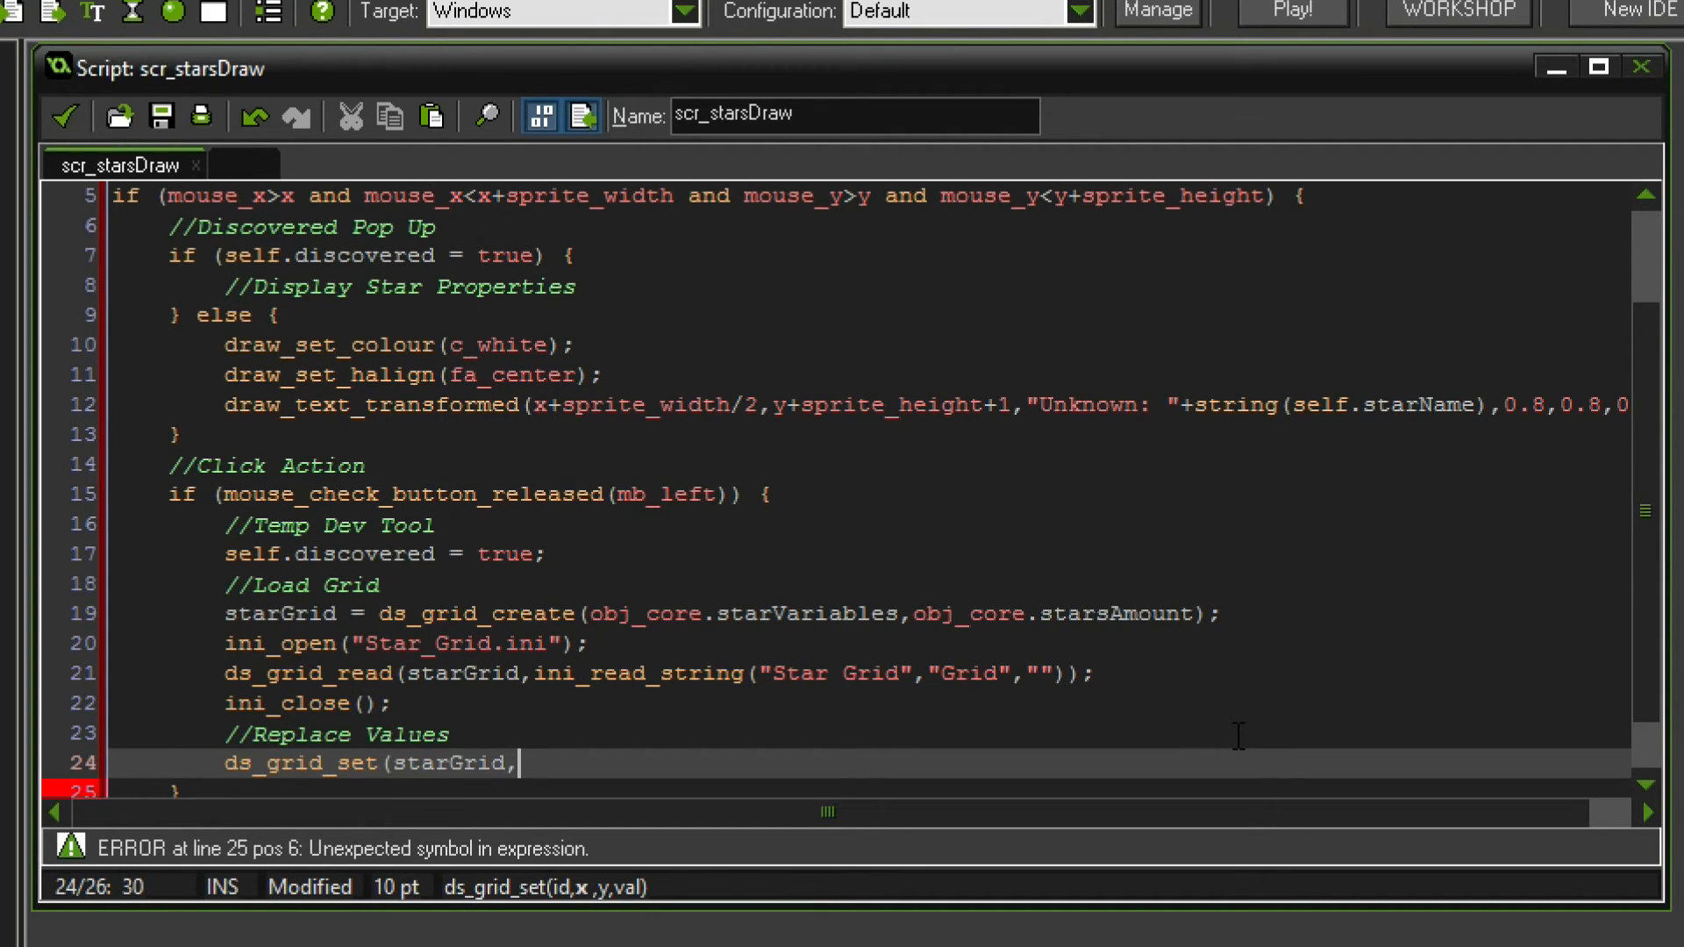
pyautogui.write('obj')
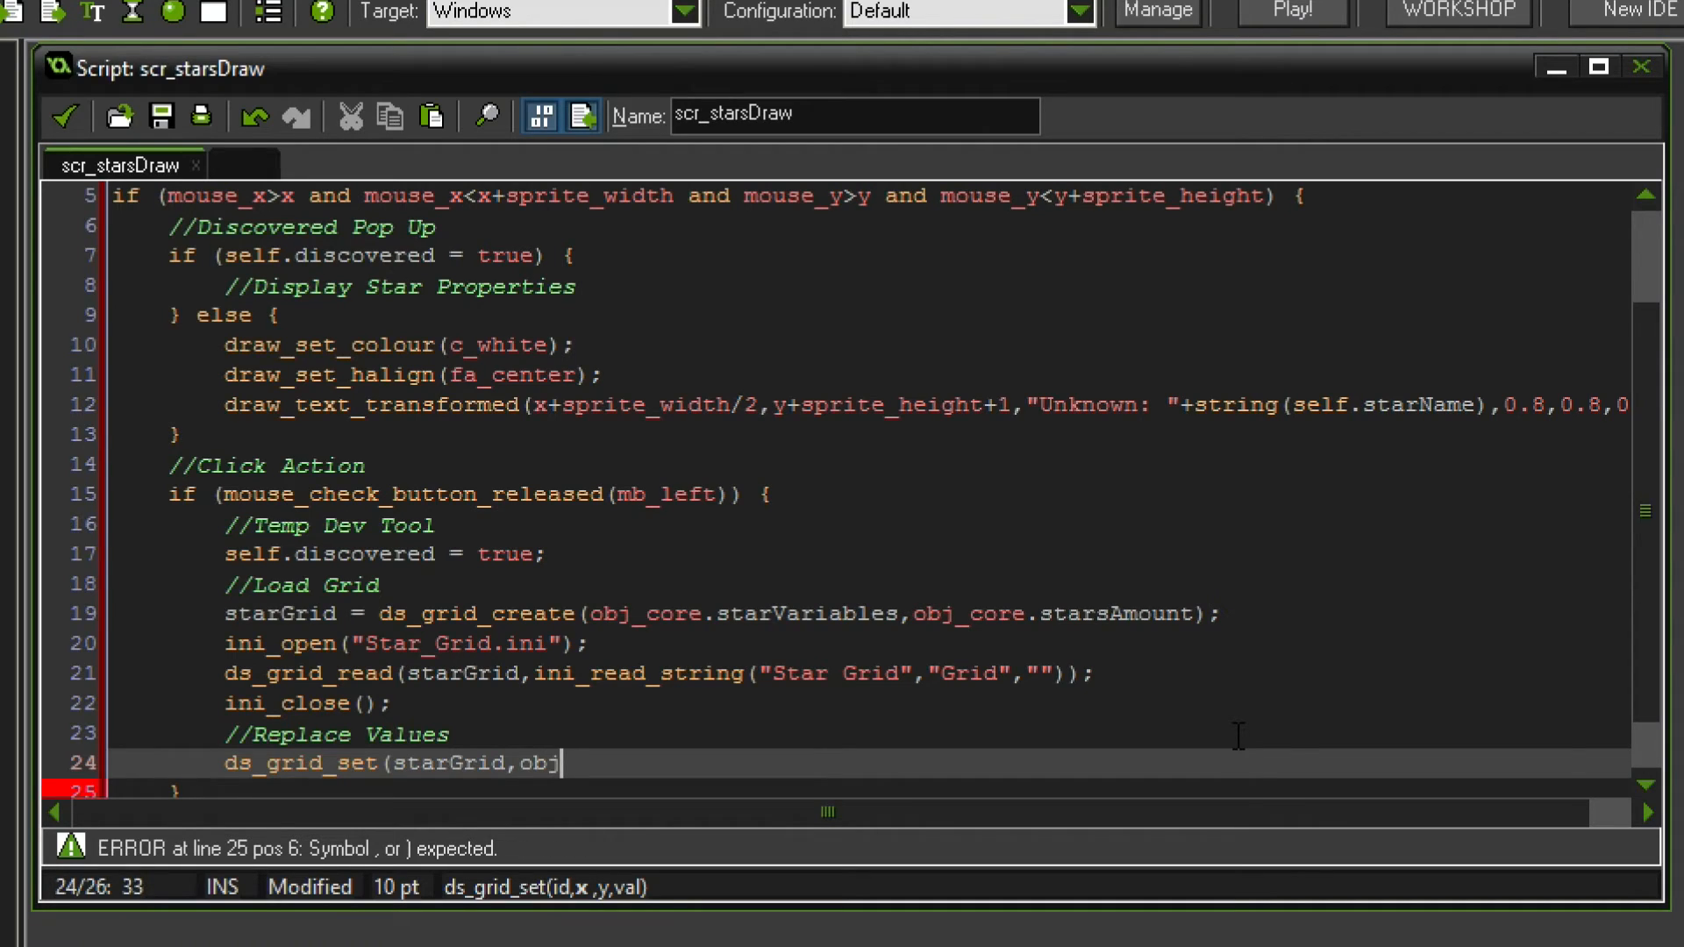
pyautogui.write('co')
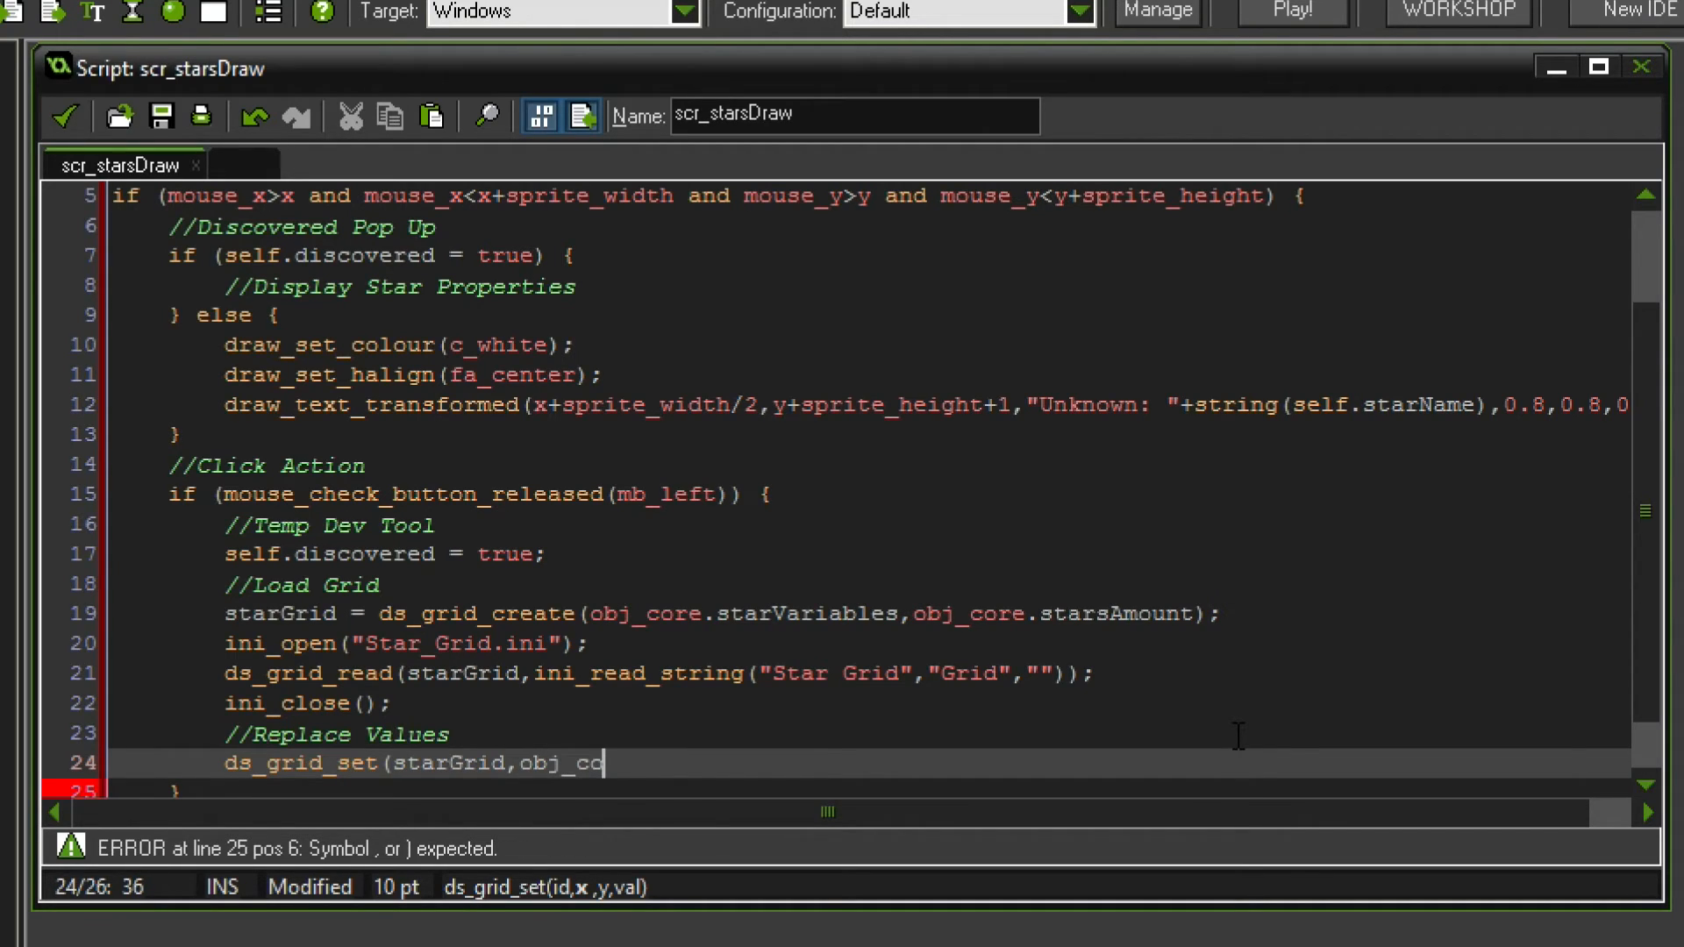
pyautogui.write('re.disc')
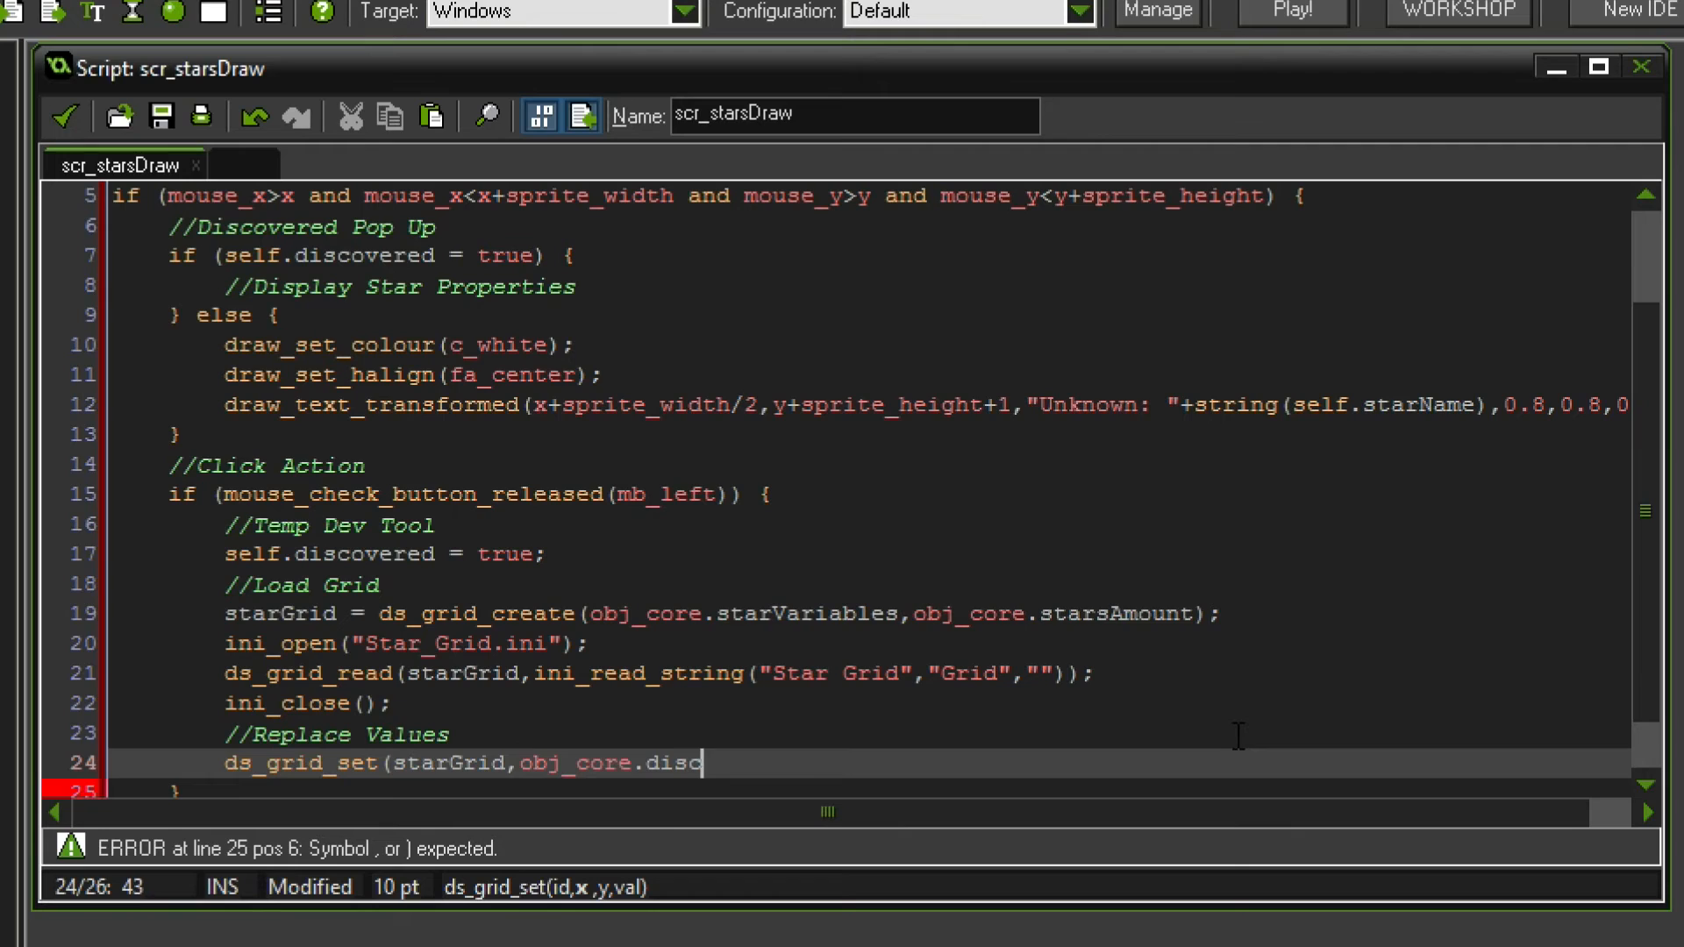
pyautogui.write('overed')
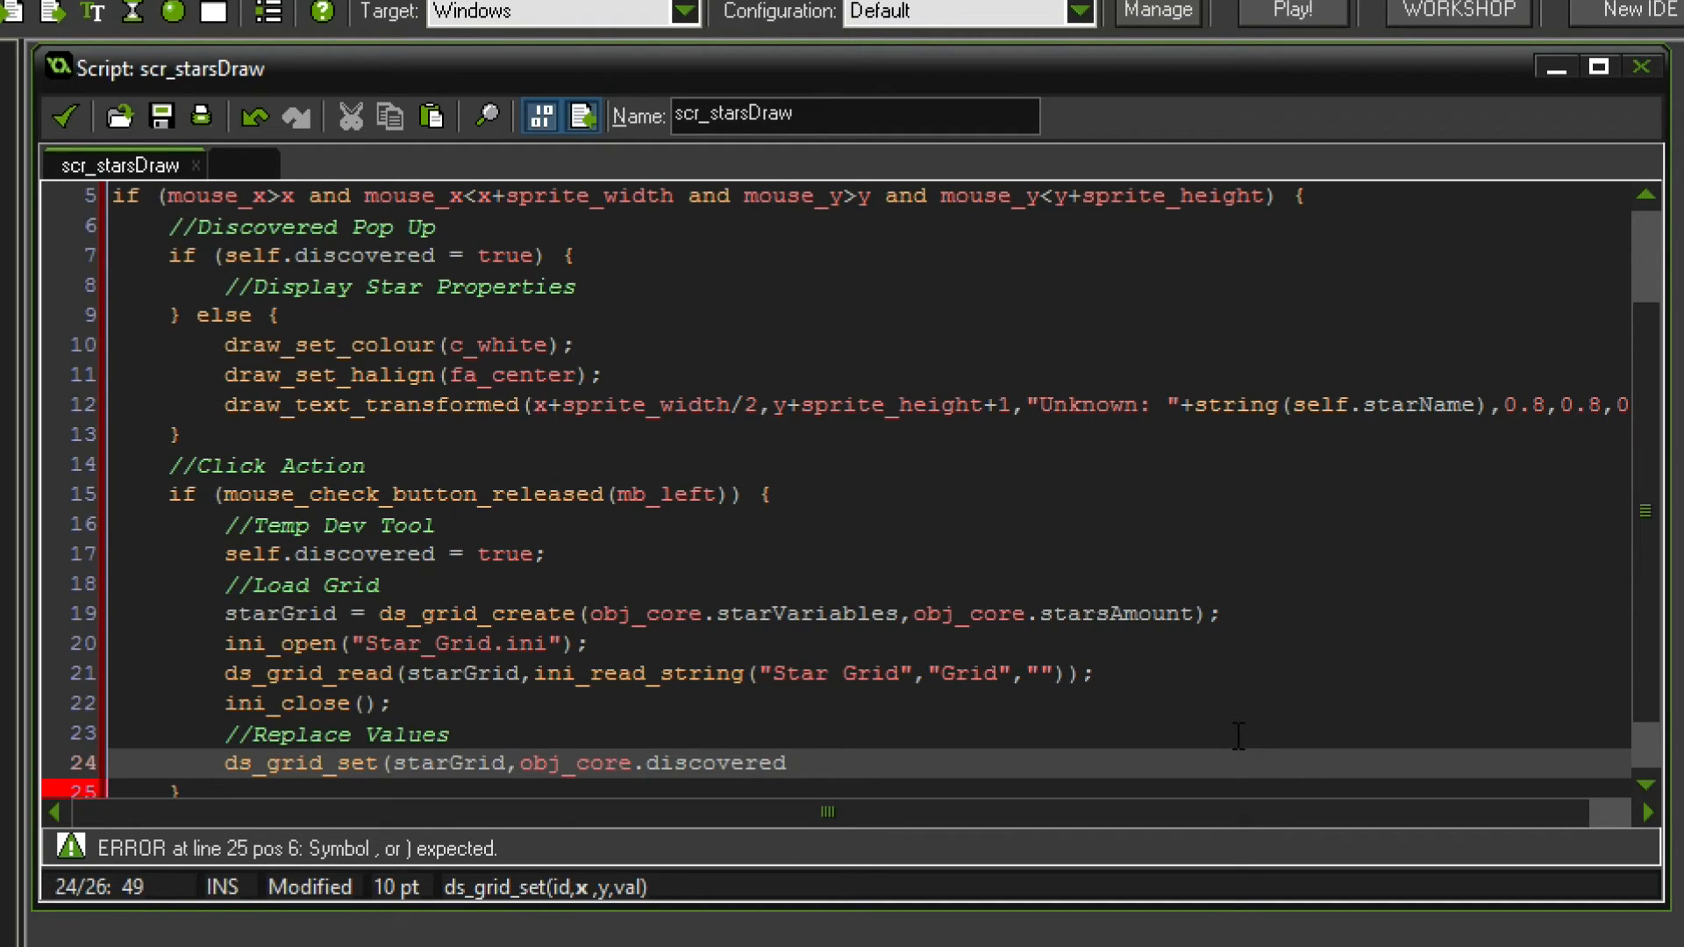
pyautogui.click(623, 762)
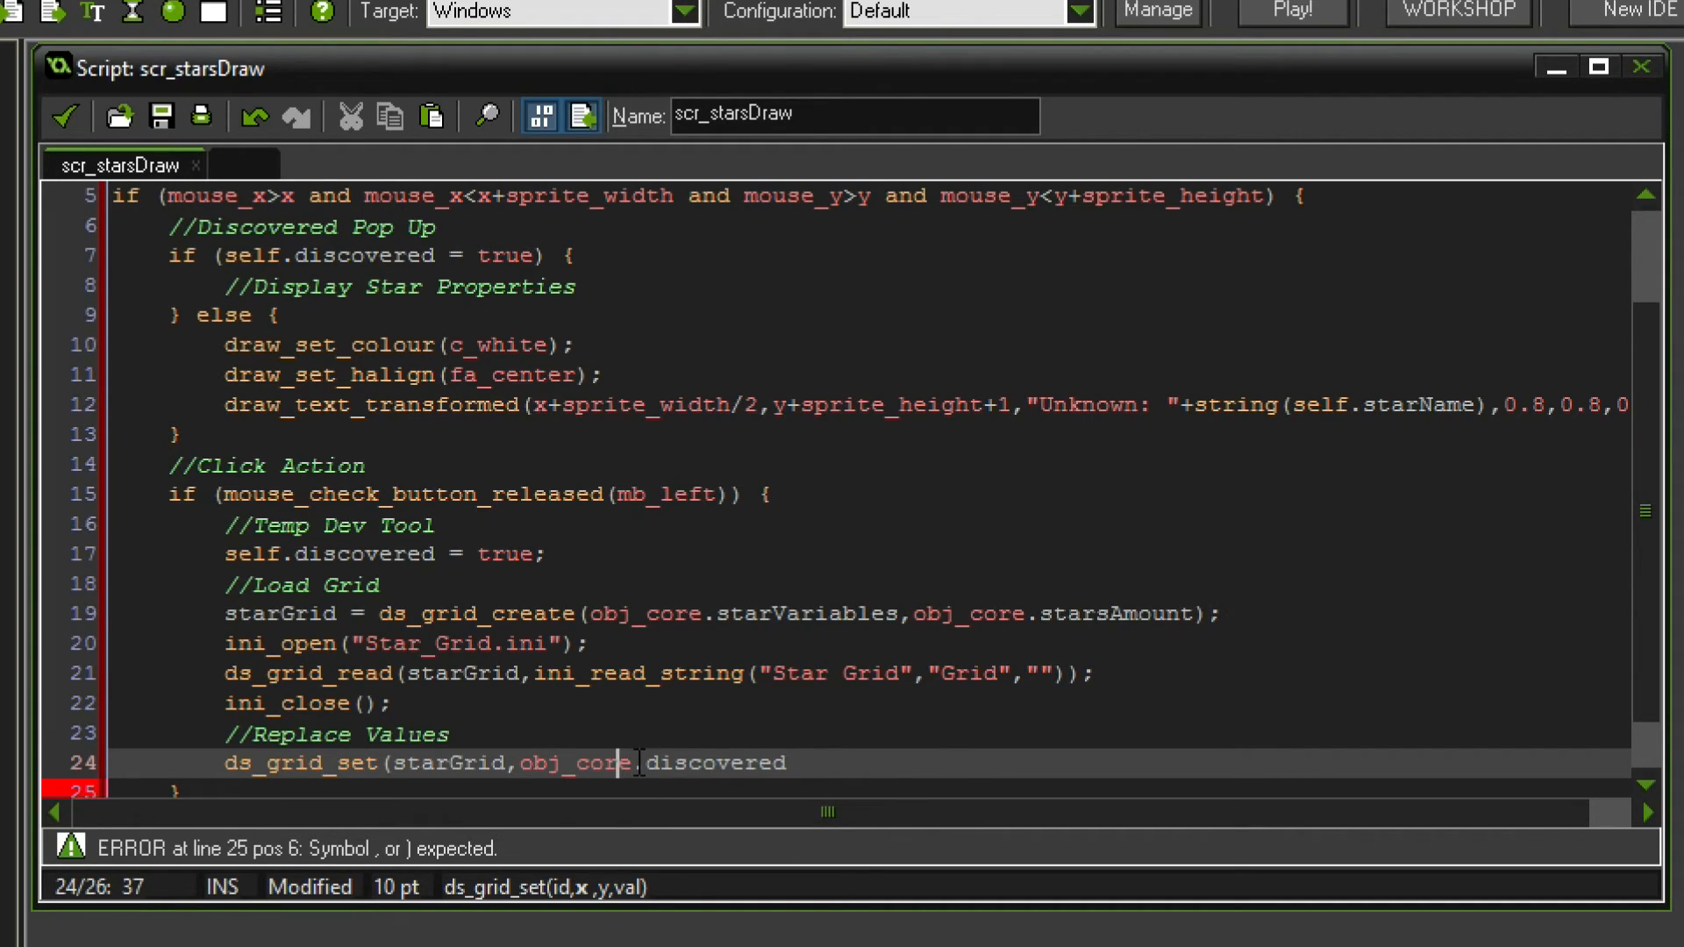
# - Finish the ds_grid_set call with self.starIndex and value 1
pyautogui.write('.')
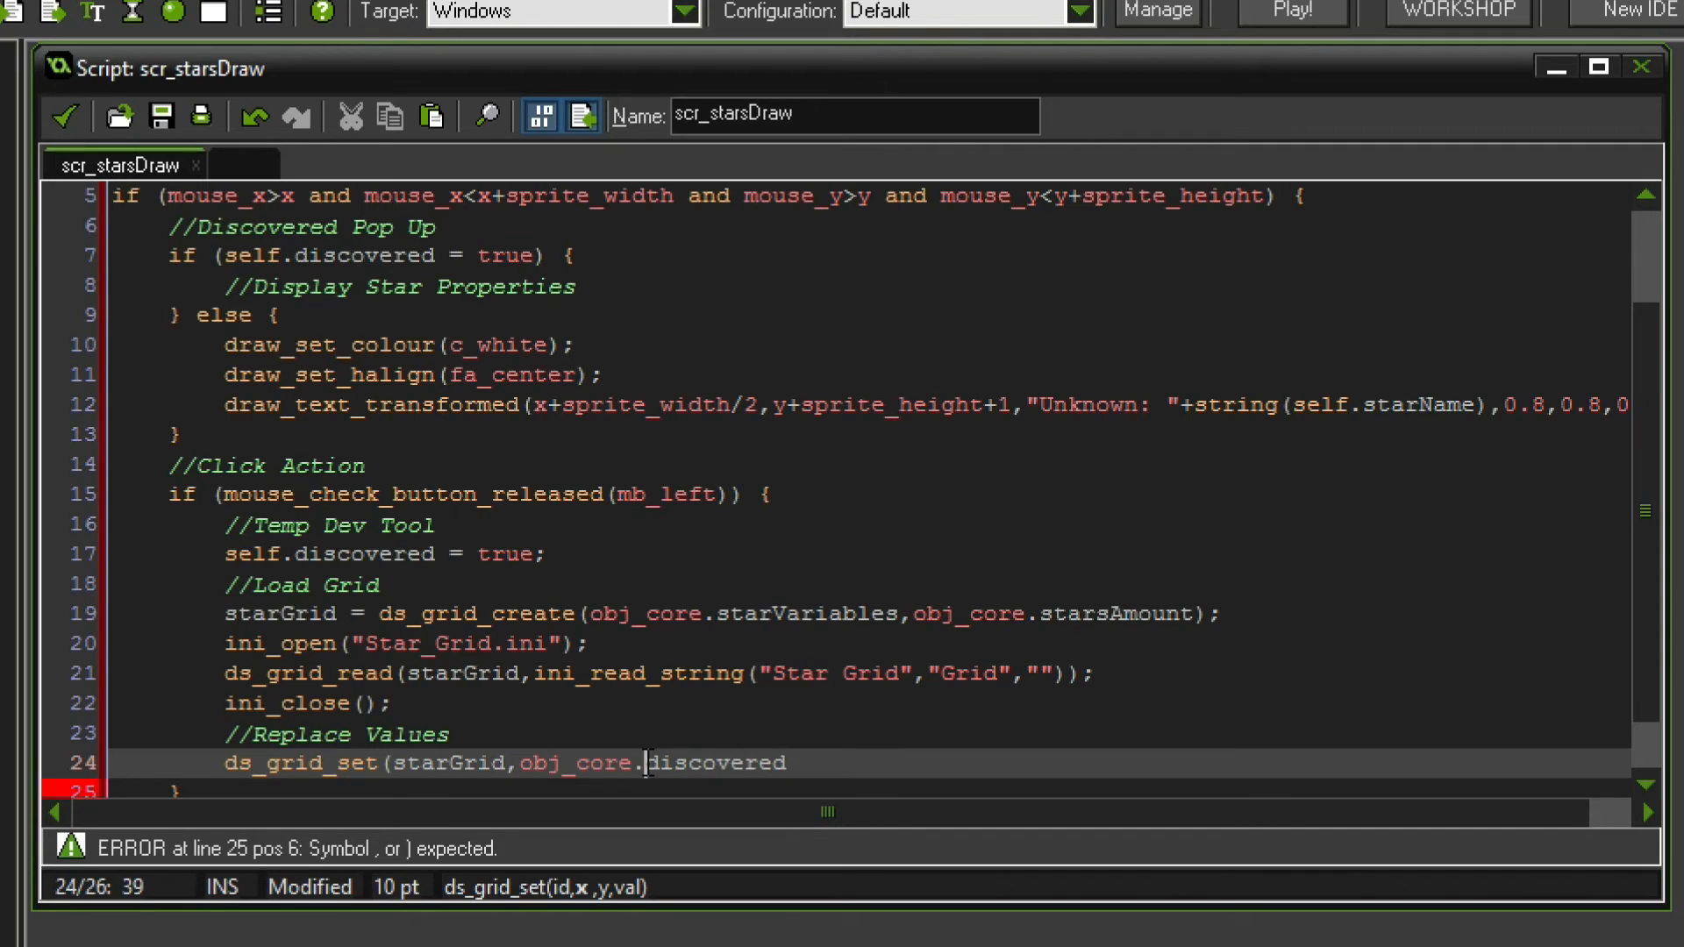
pyautogui.write('sta')
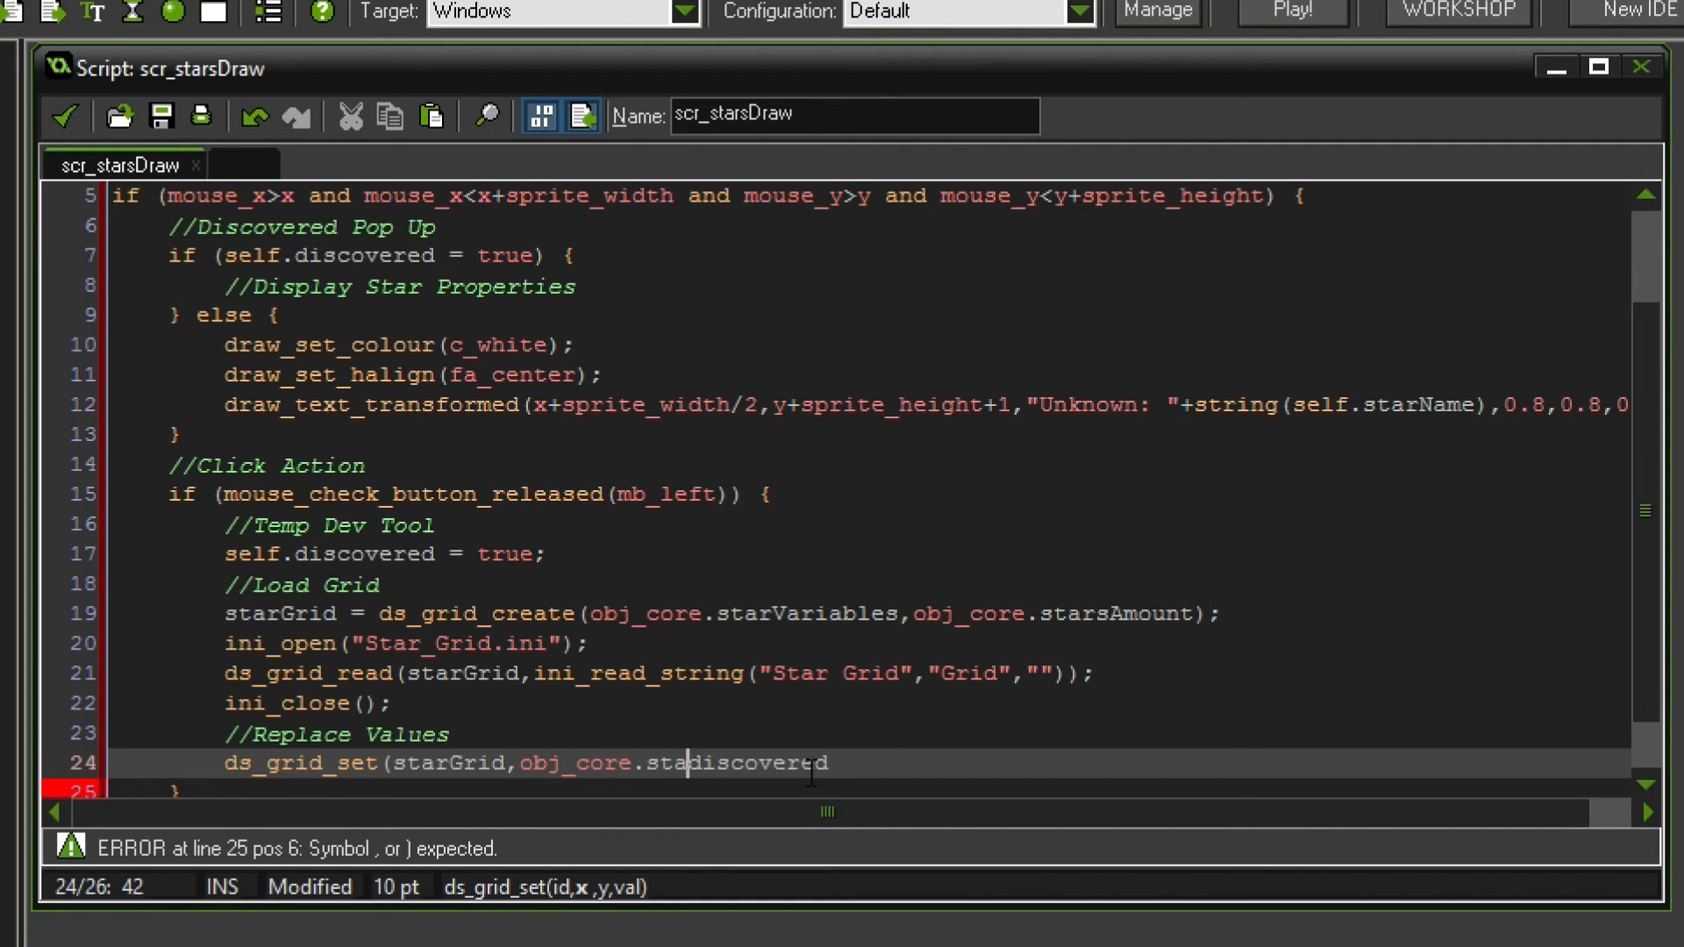
pyautogui.write('discovered')
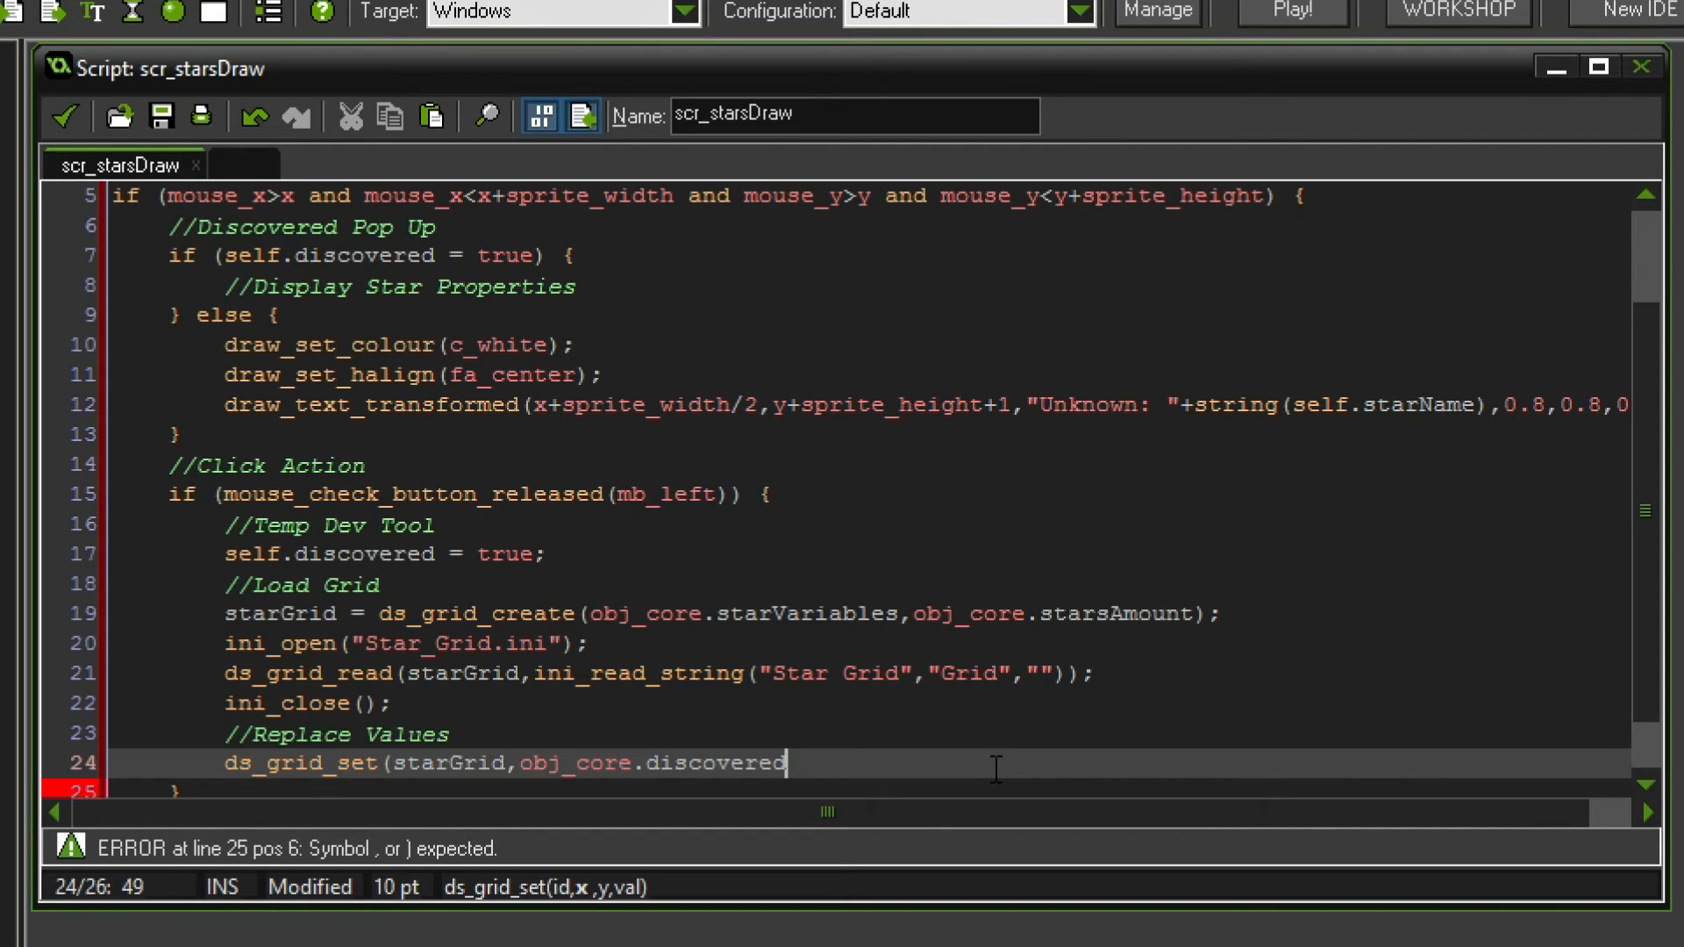
pyautogui.write(',s')
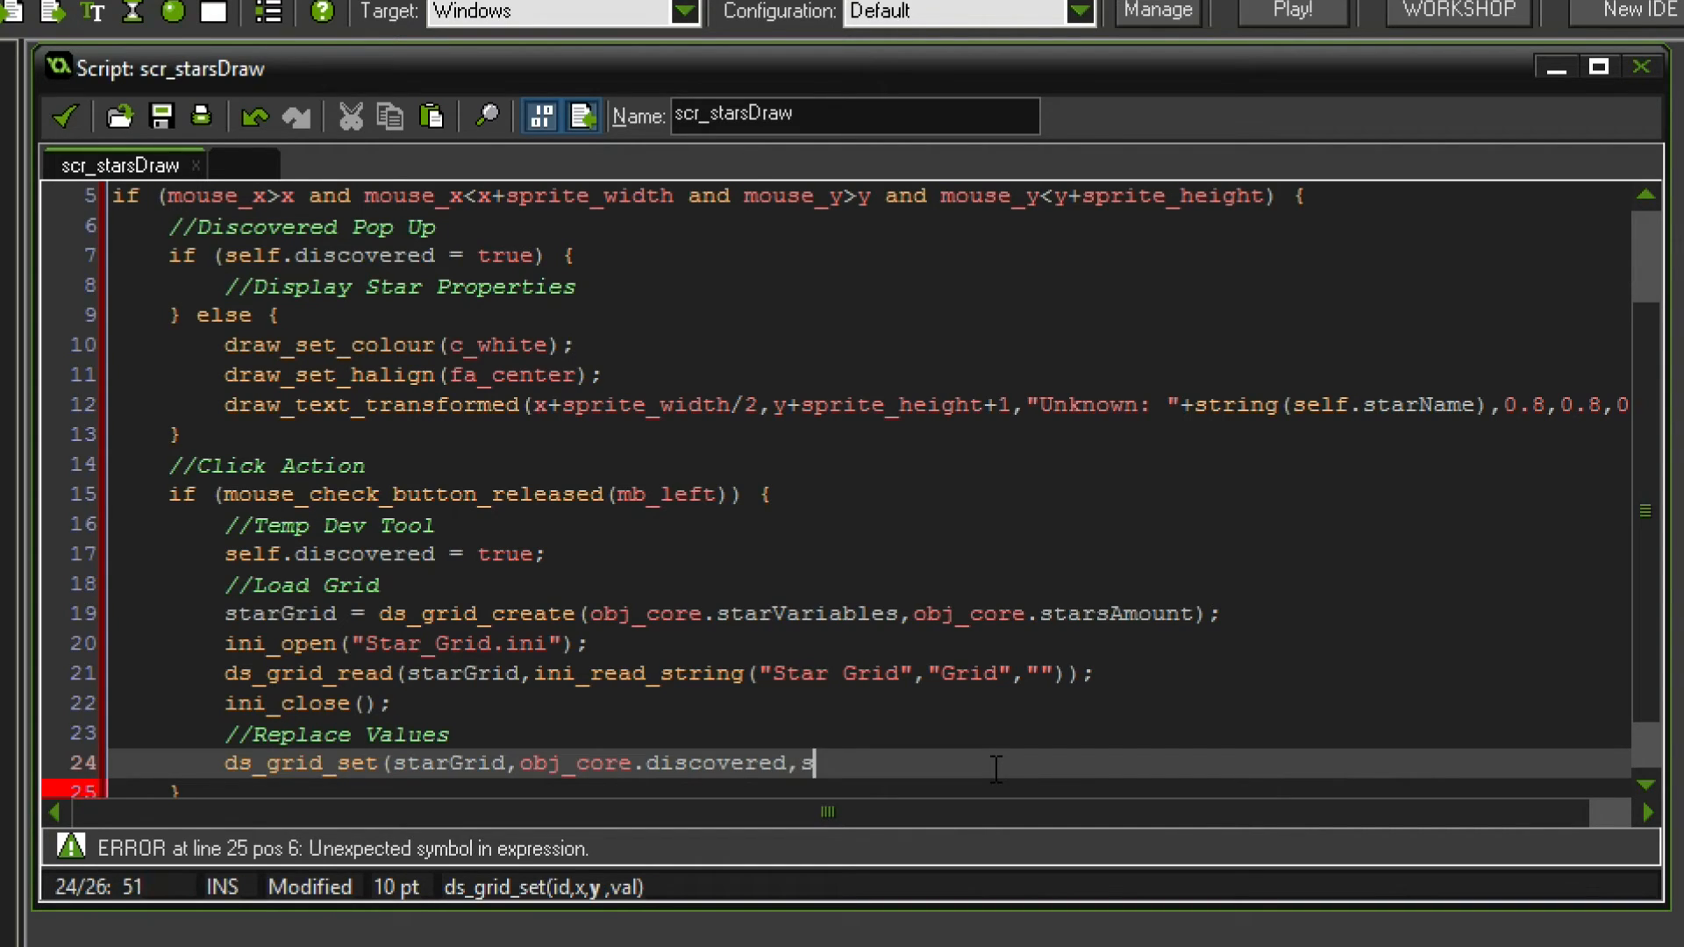
pyautogui.write('elf.st')
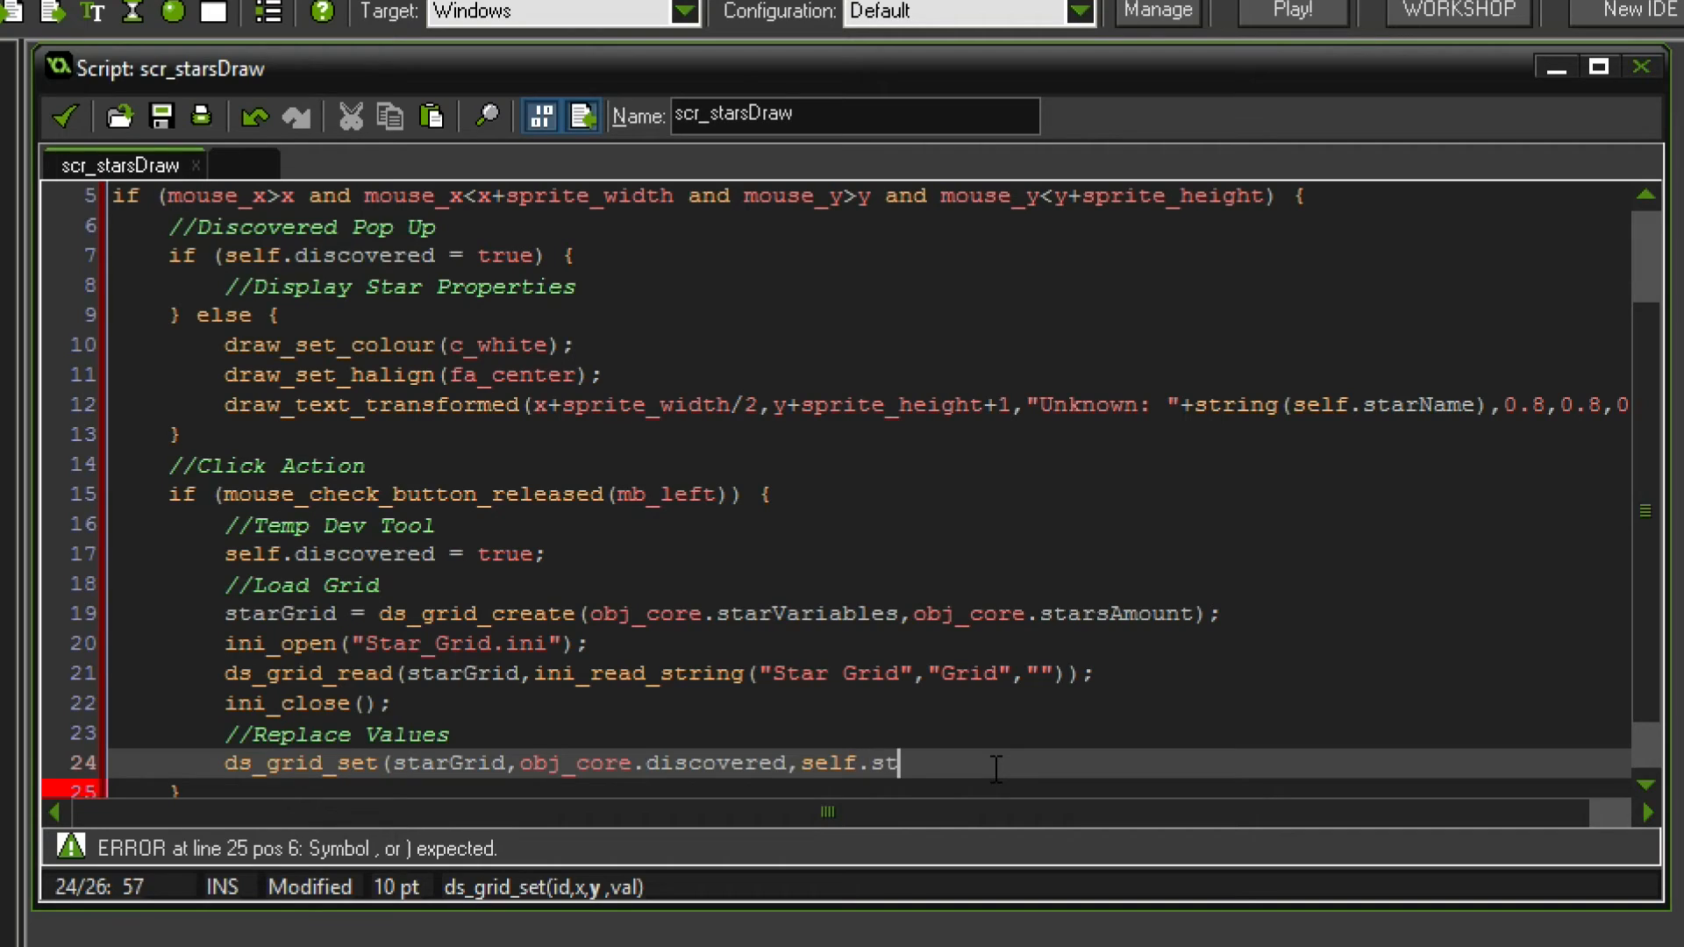
pyautogui.write('arIndex')
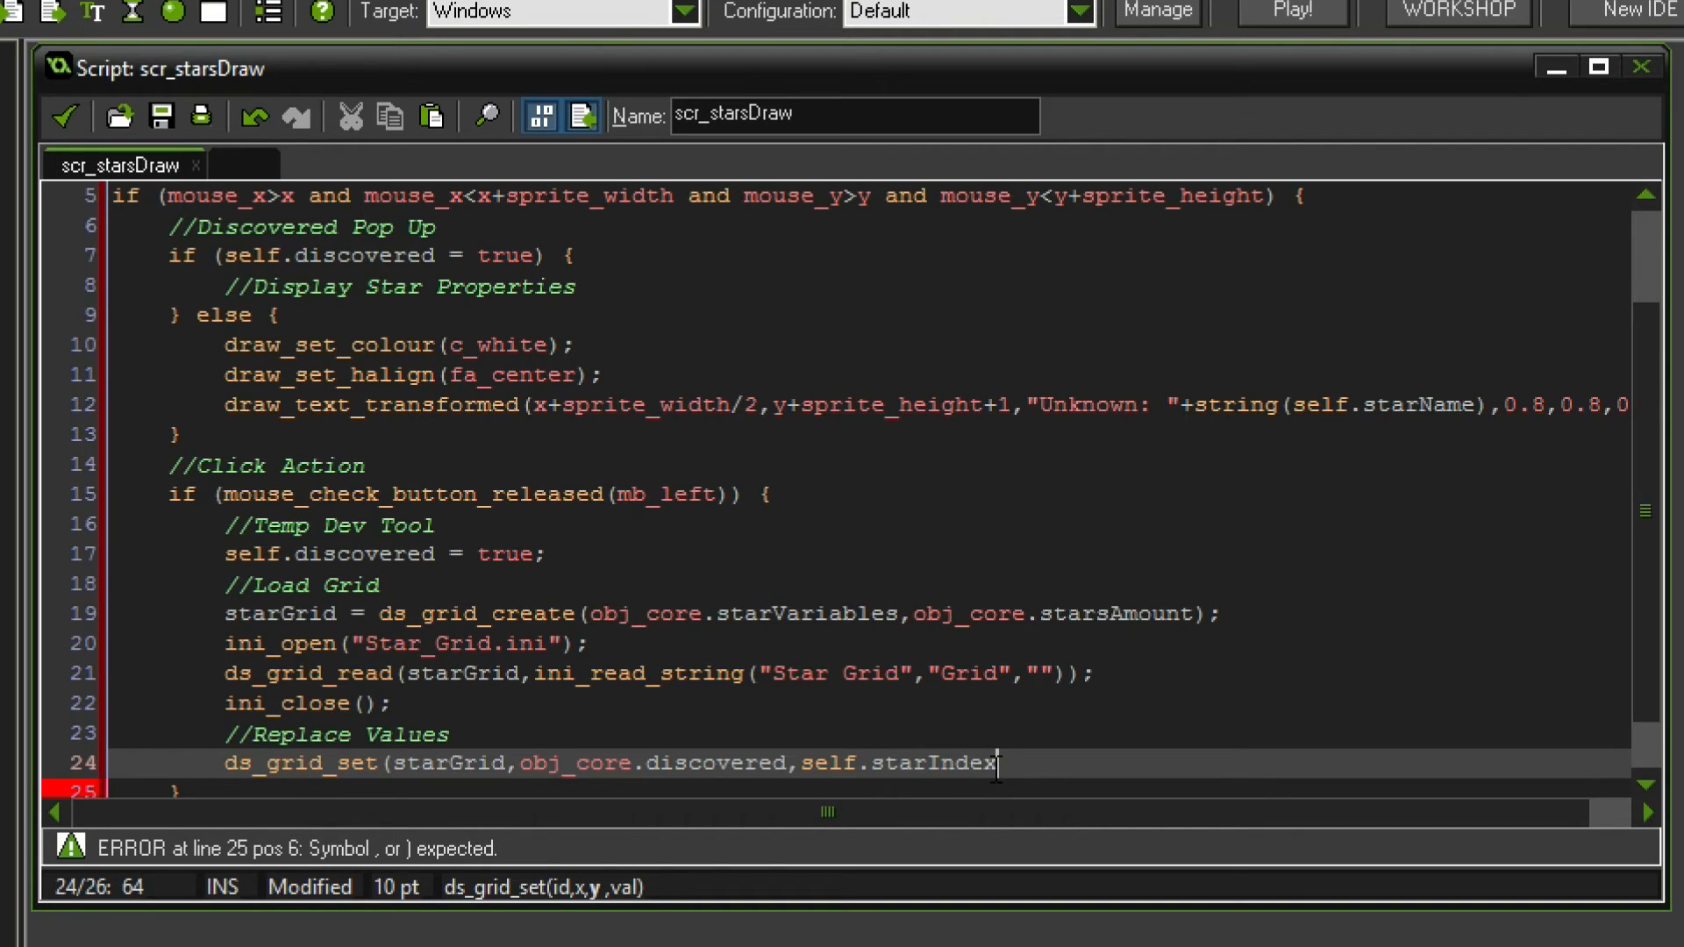
pyautogui.write(',')
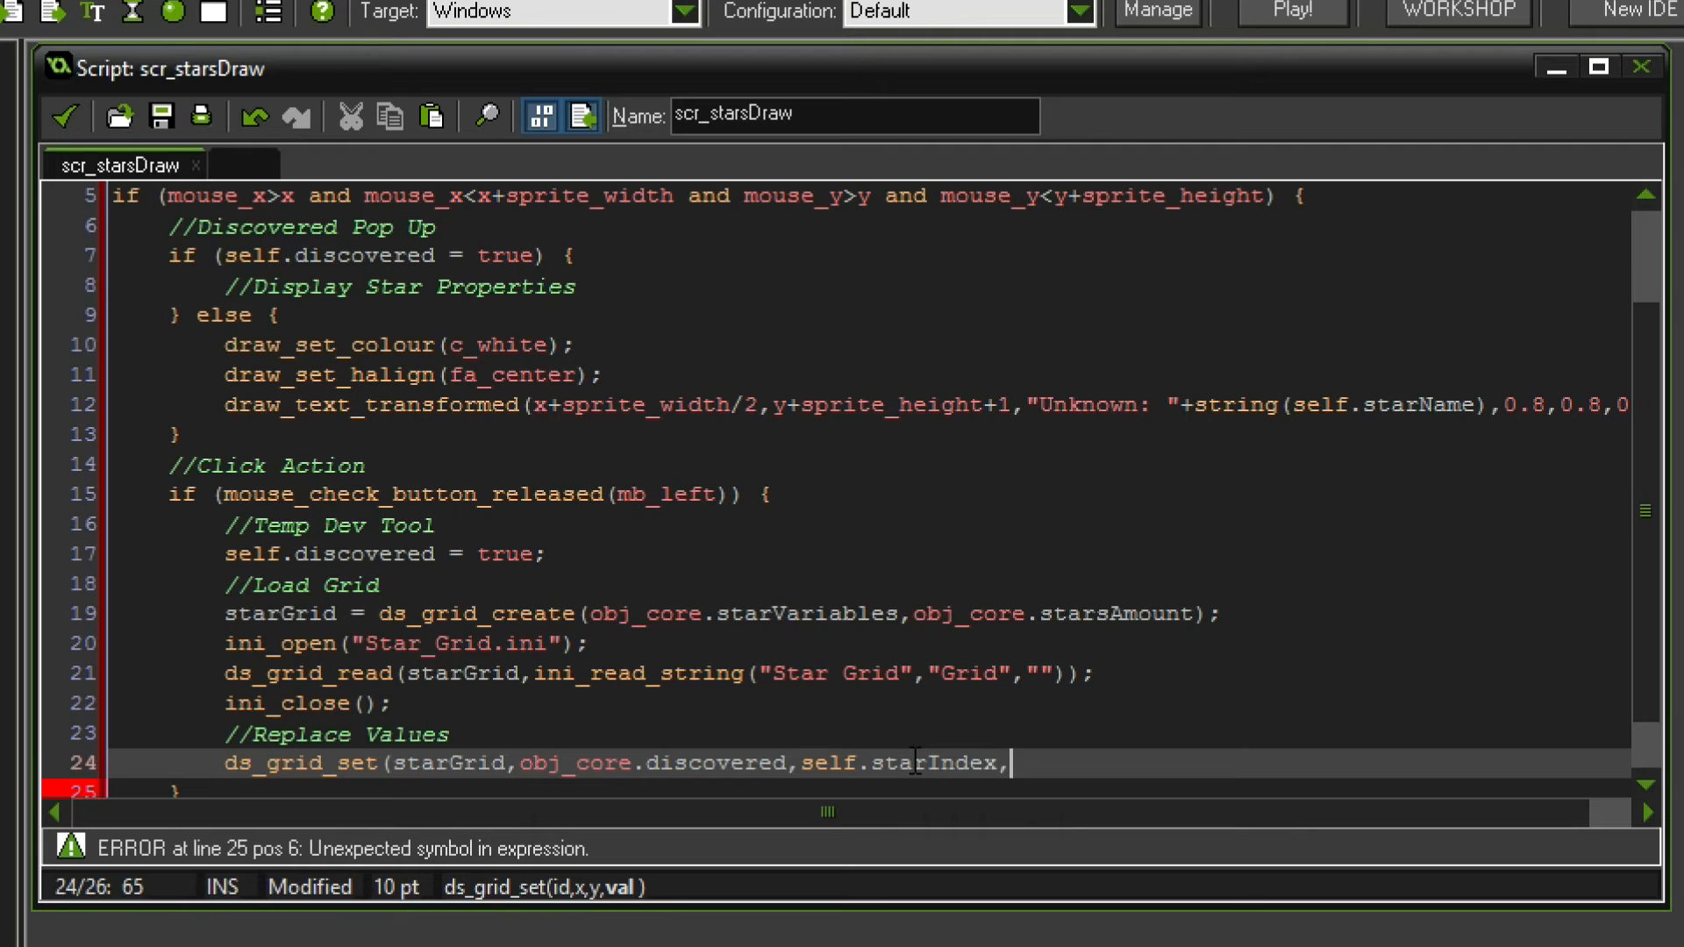
pyautogui.doubleClick(953, 763)
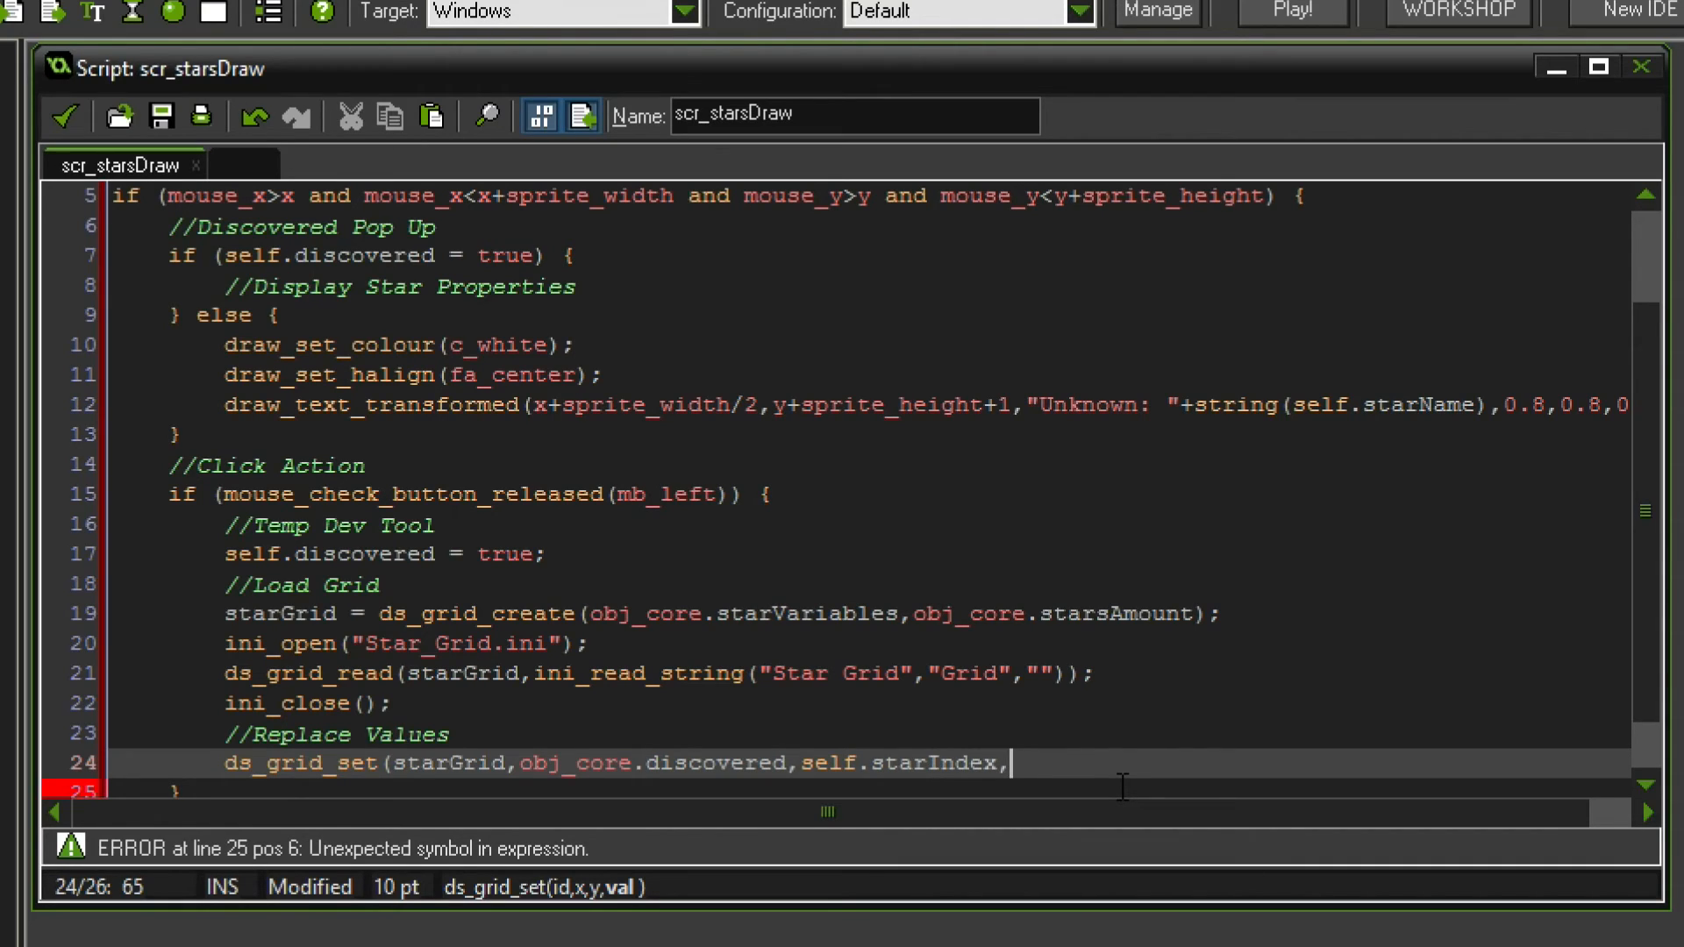
pyautogui.write('1);')
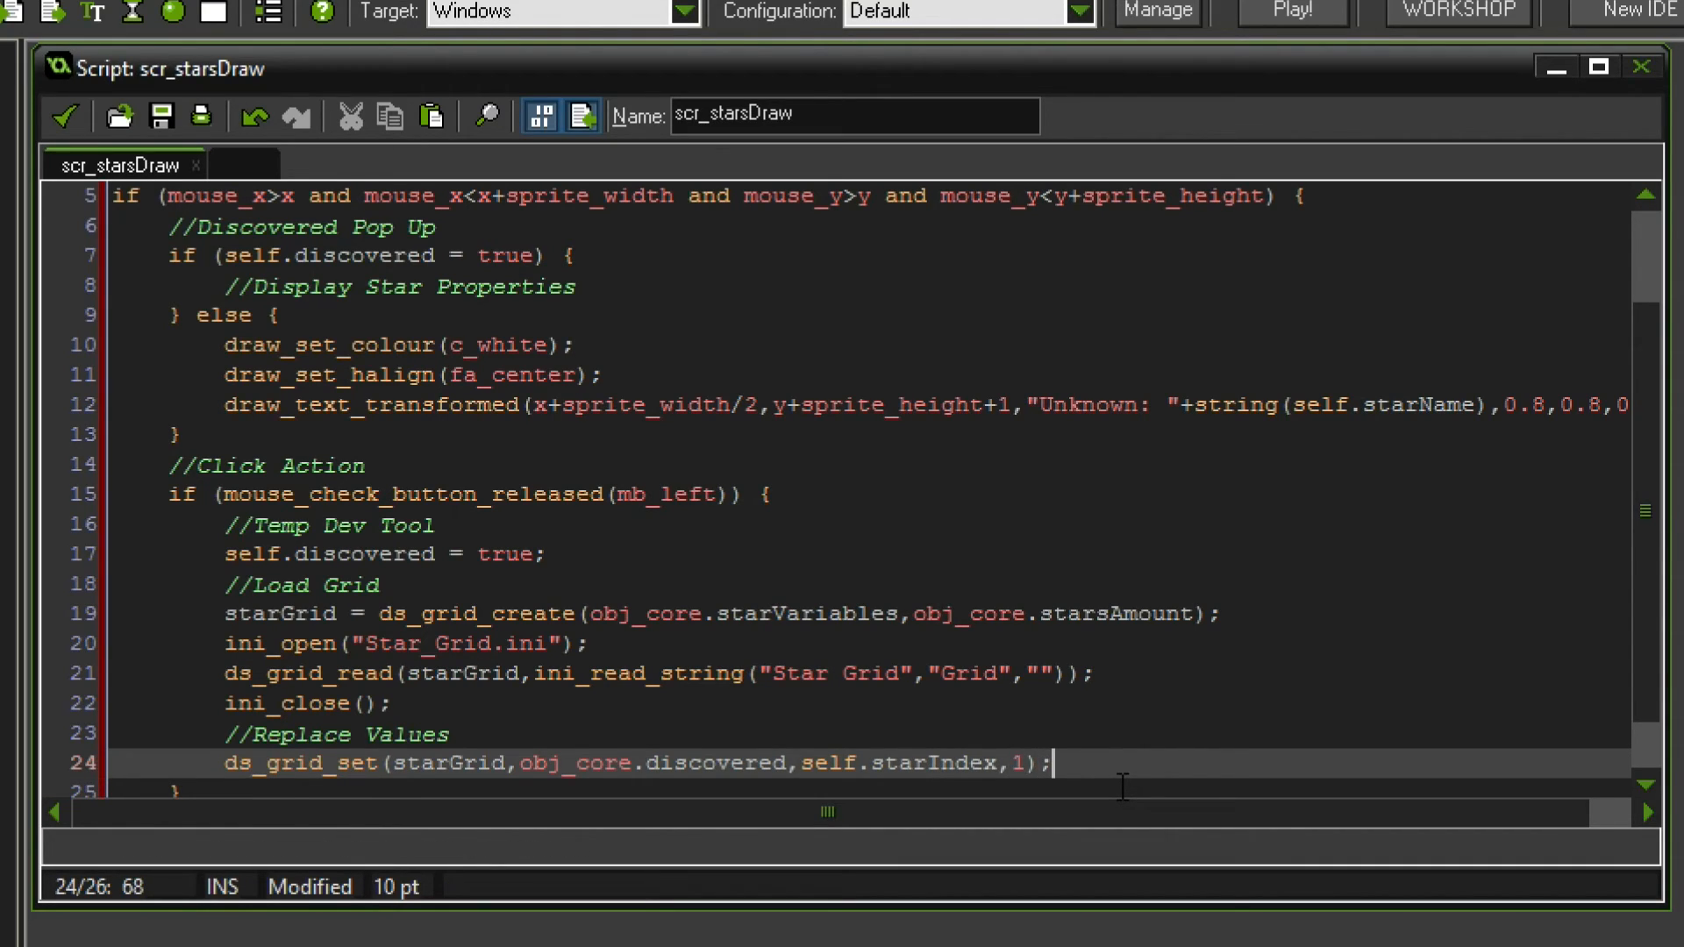
pyautogui.doubleClick(588, 763)
pyautogui.write('//Ur')
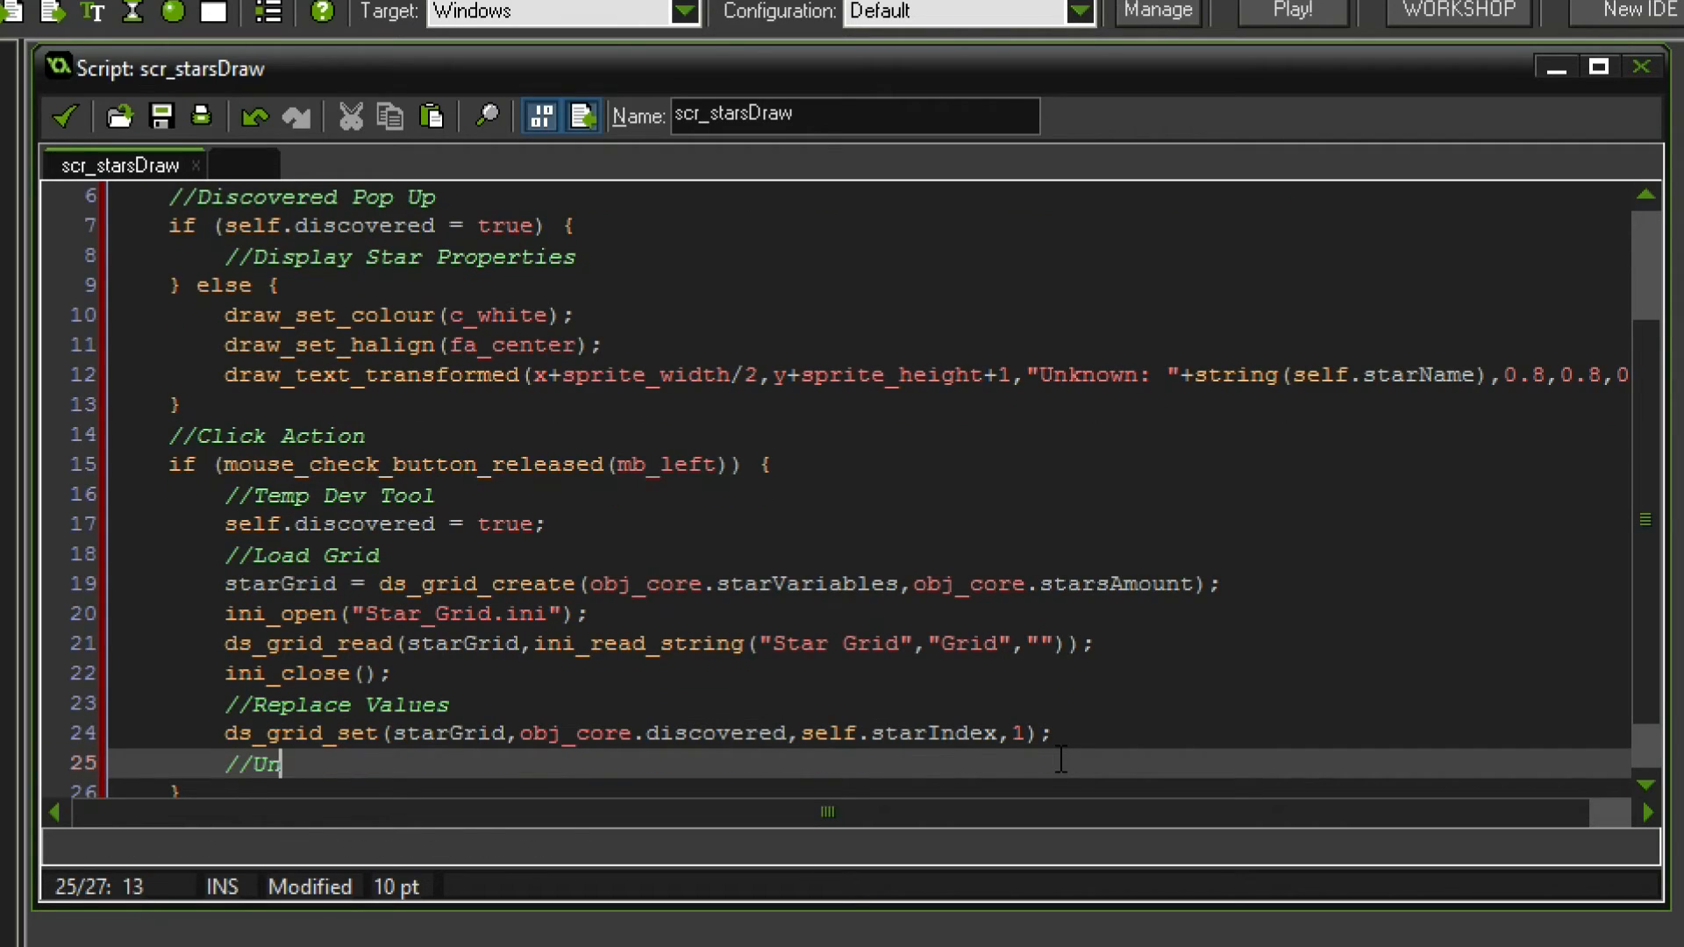
# - Under an Unload comment, open Star_Grid.ini and write ds_grid_write(starGrid) to "Star Grid"/"Grid"
pyautogui.write('load')
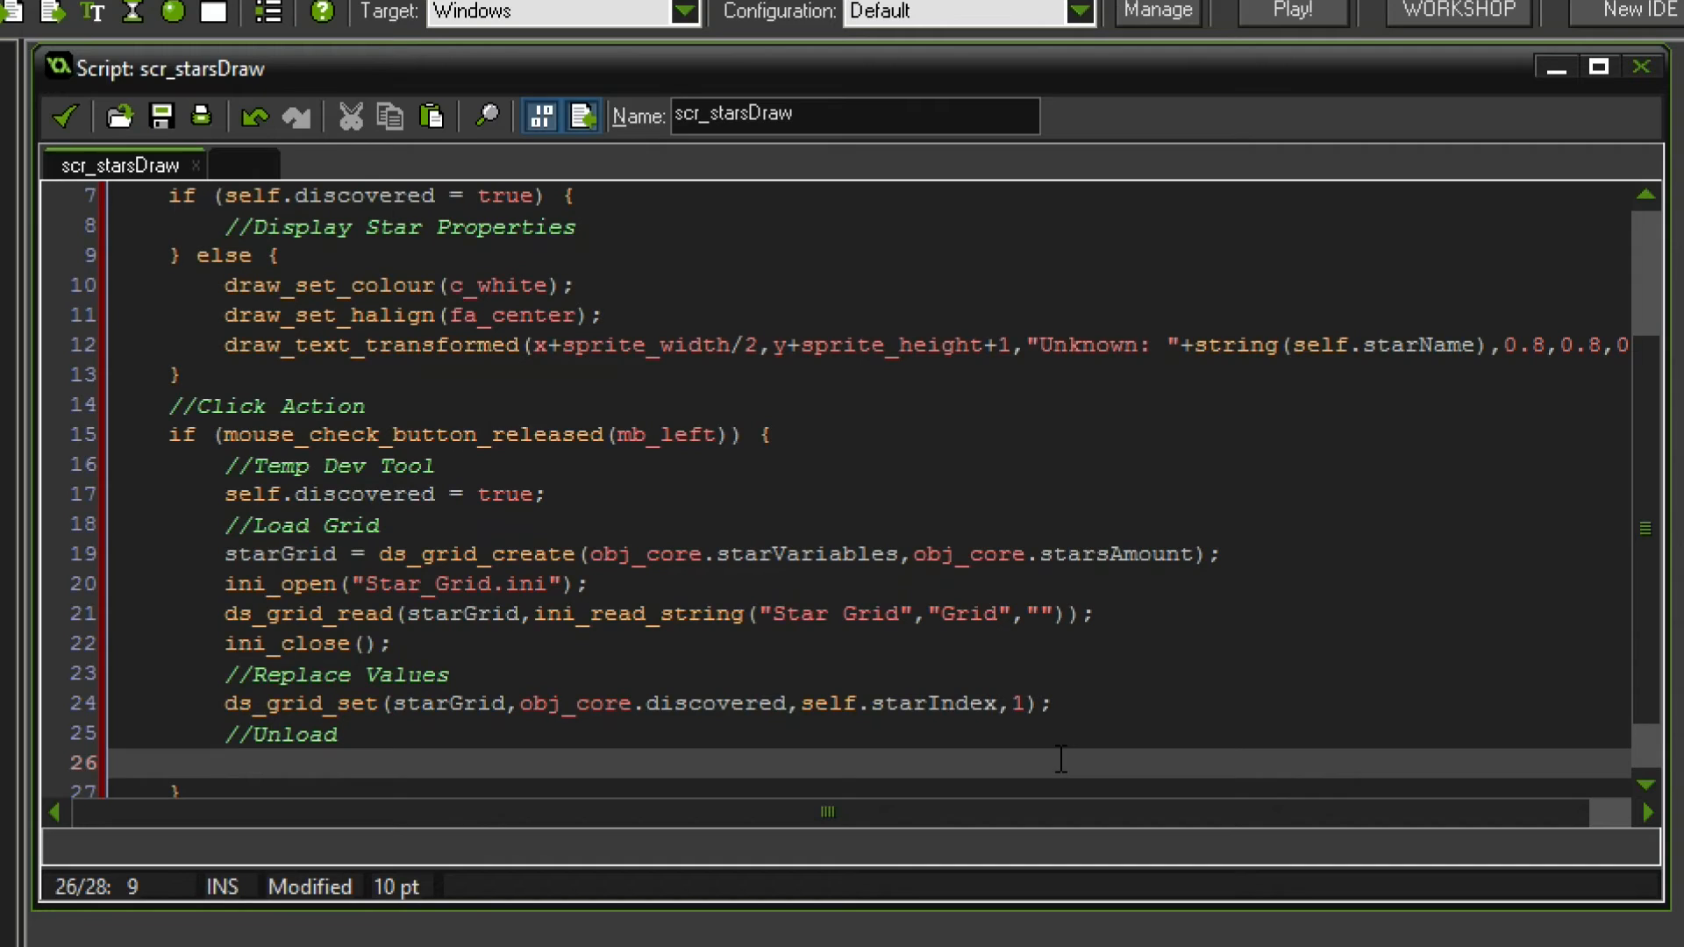
pyautogui.write('ini')
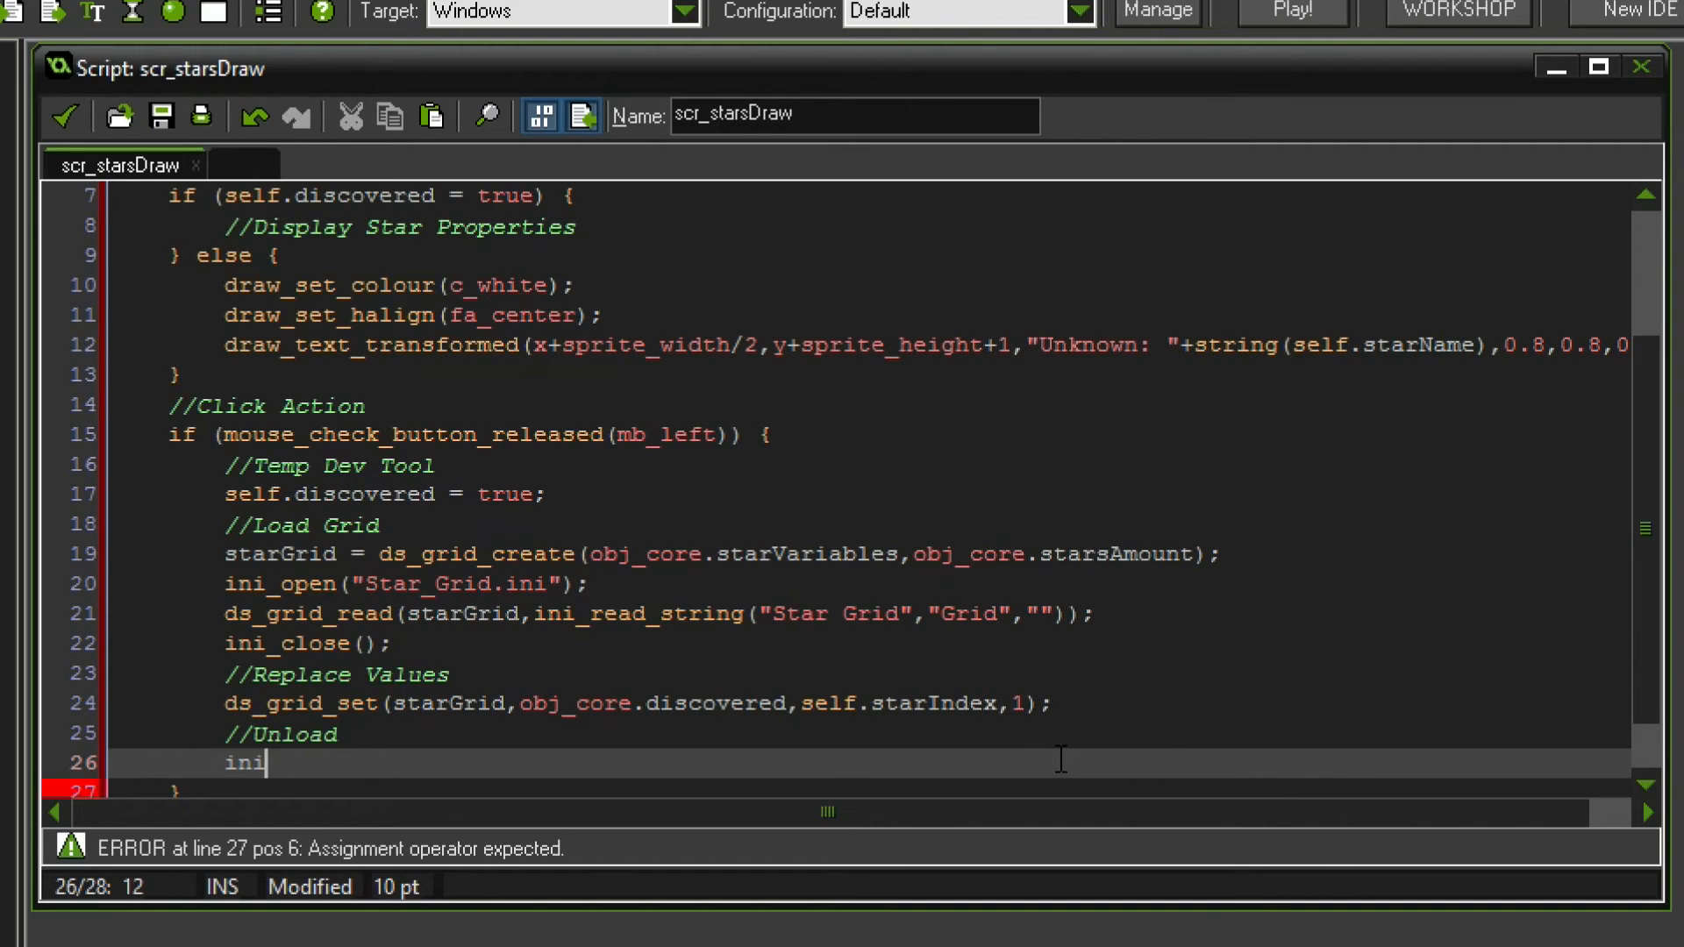
pyautogui.write('_open("S')
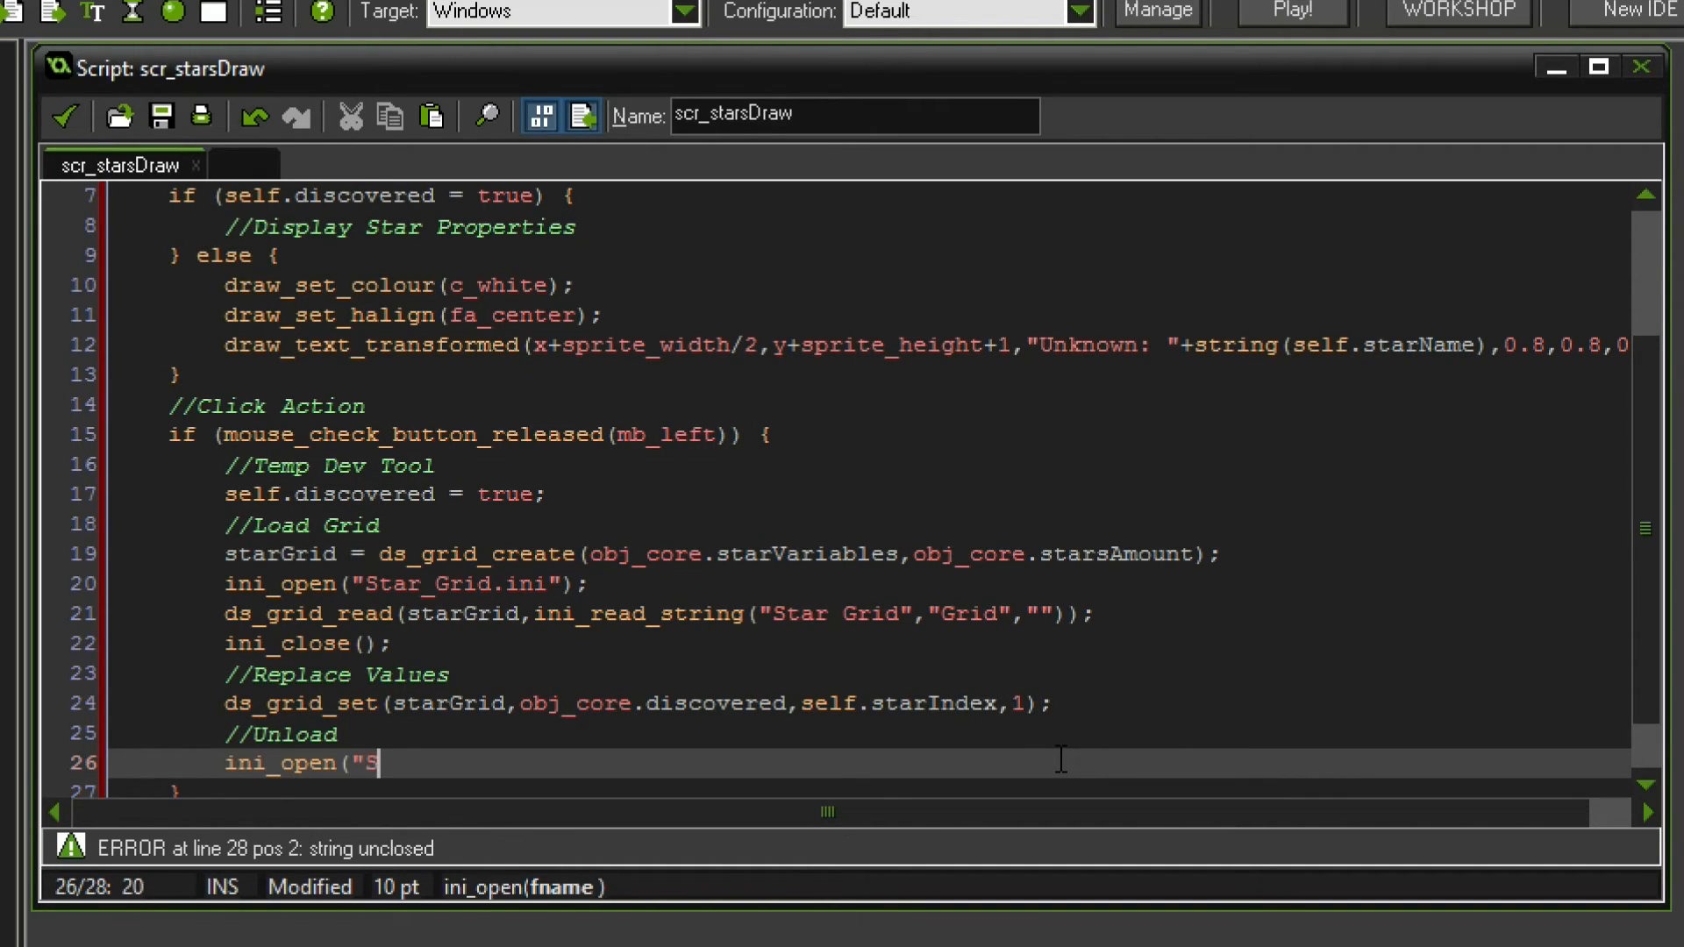
pyautogui.write('tar_Grid.ini");')
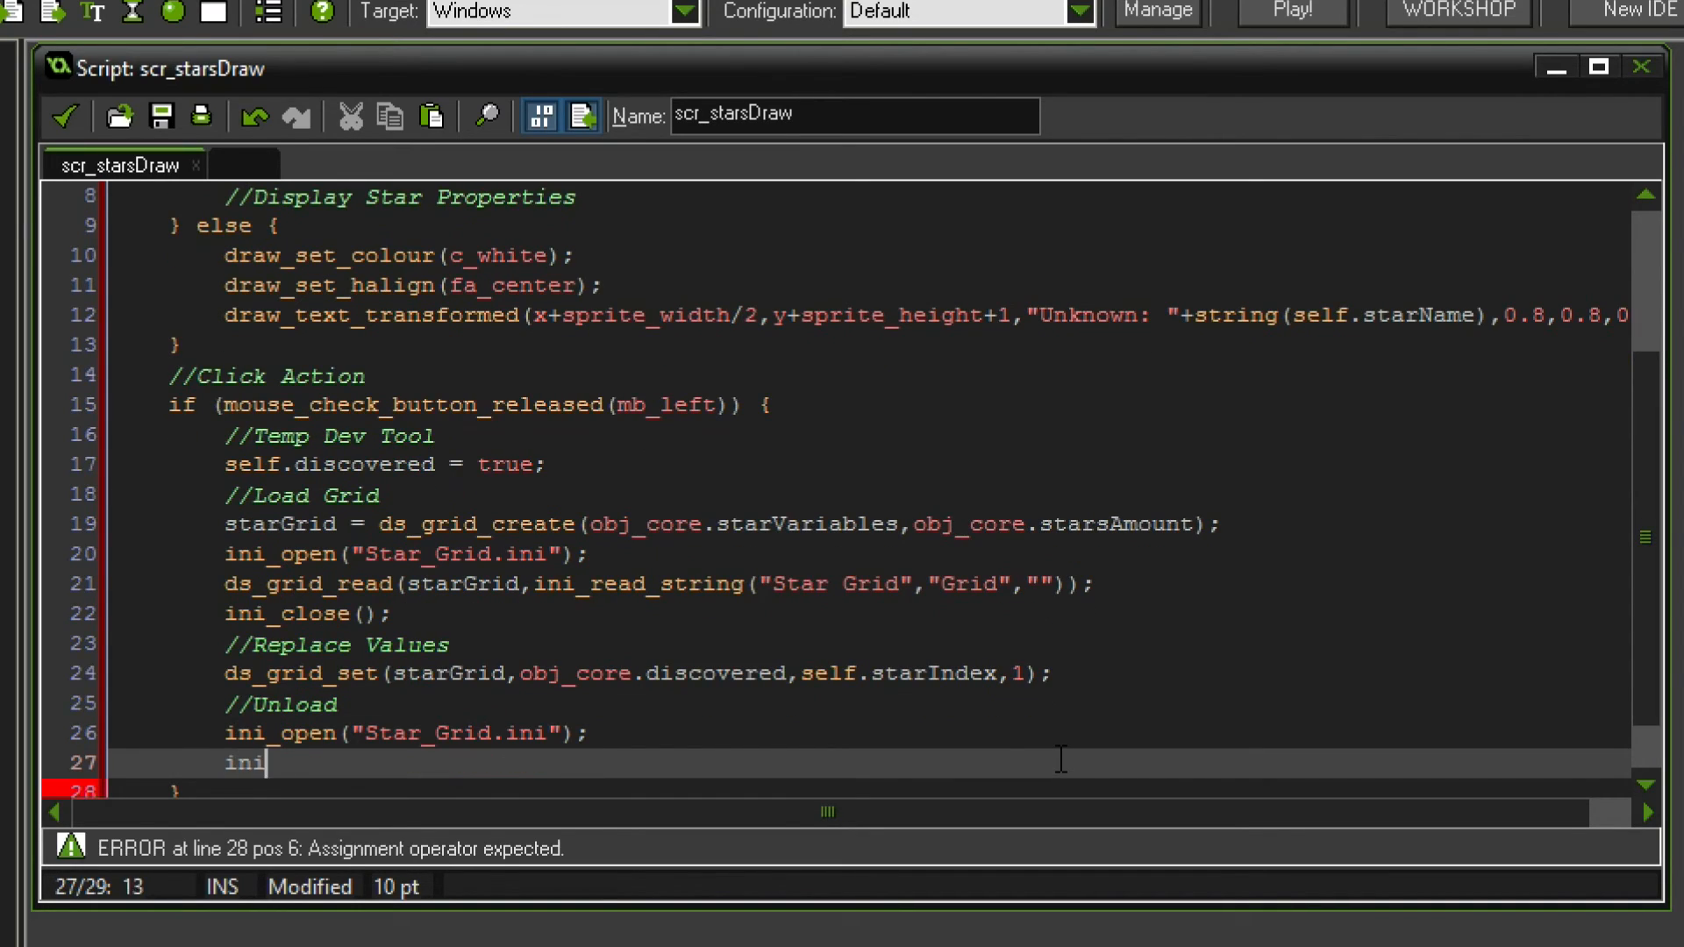
pyautogui.write('_write_string')
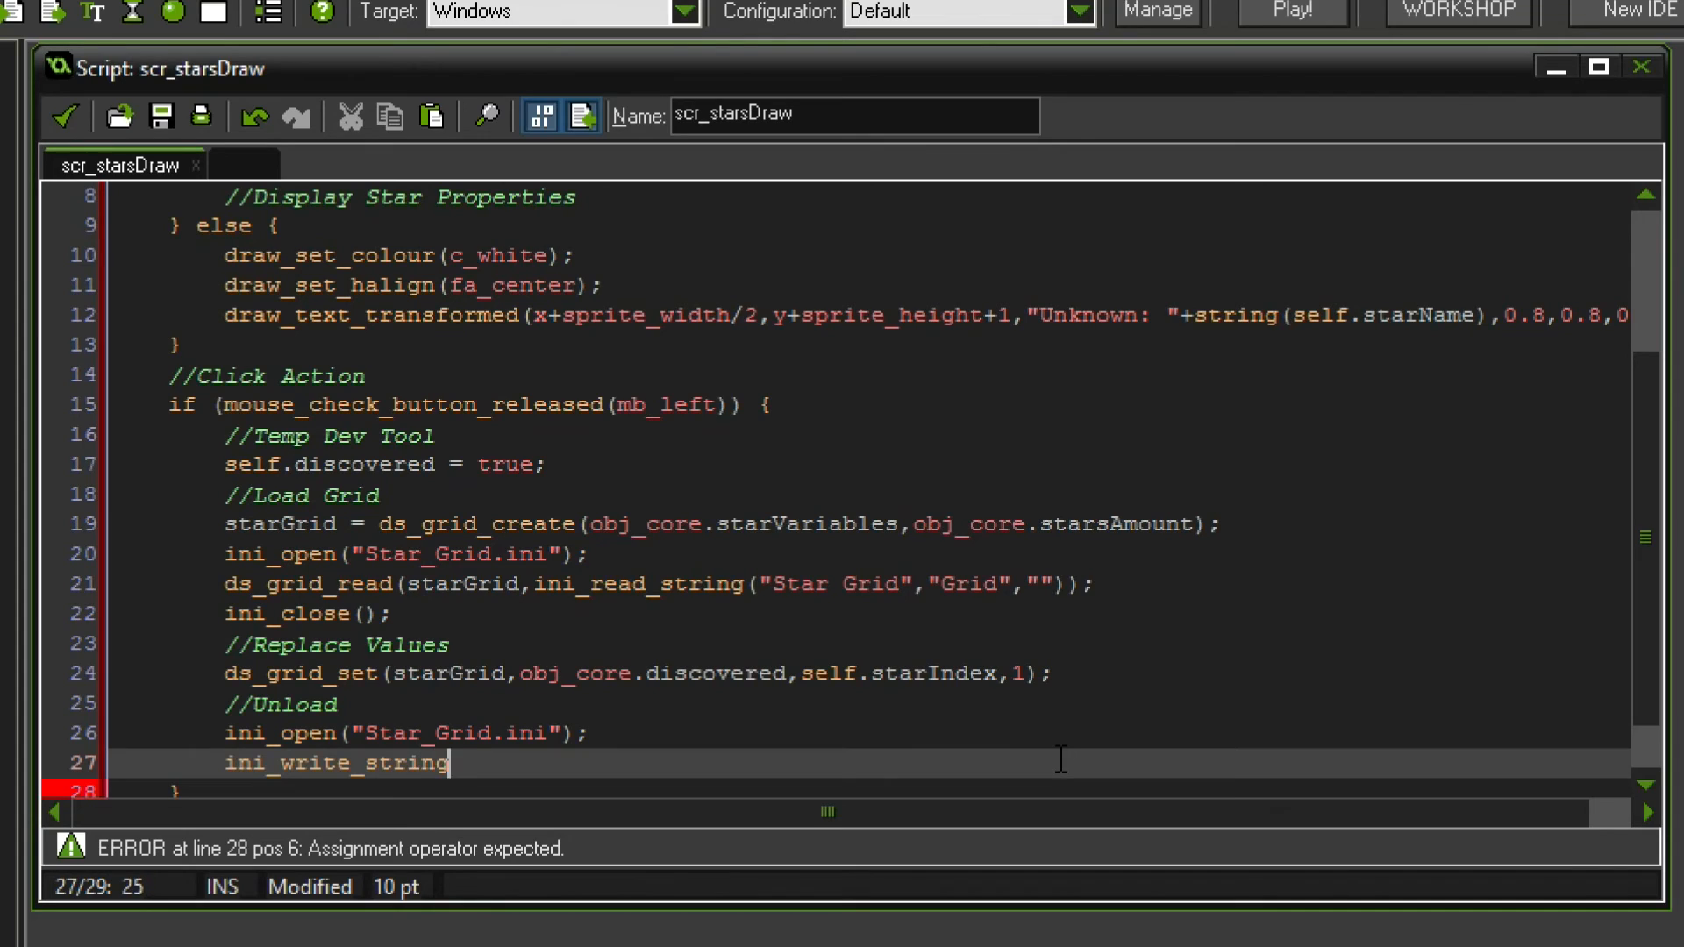
pyautogui.write('("Star Grid')
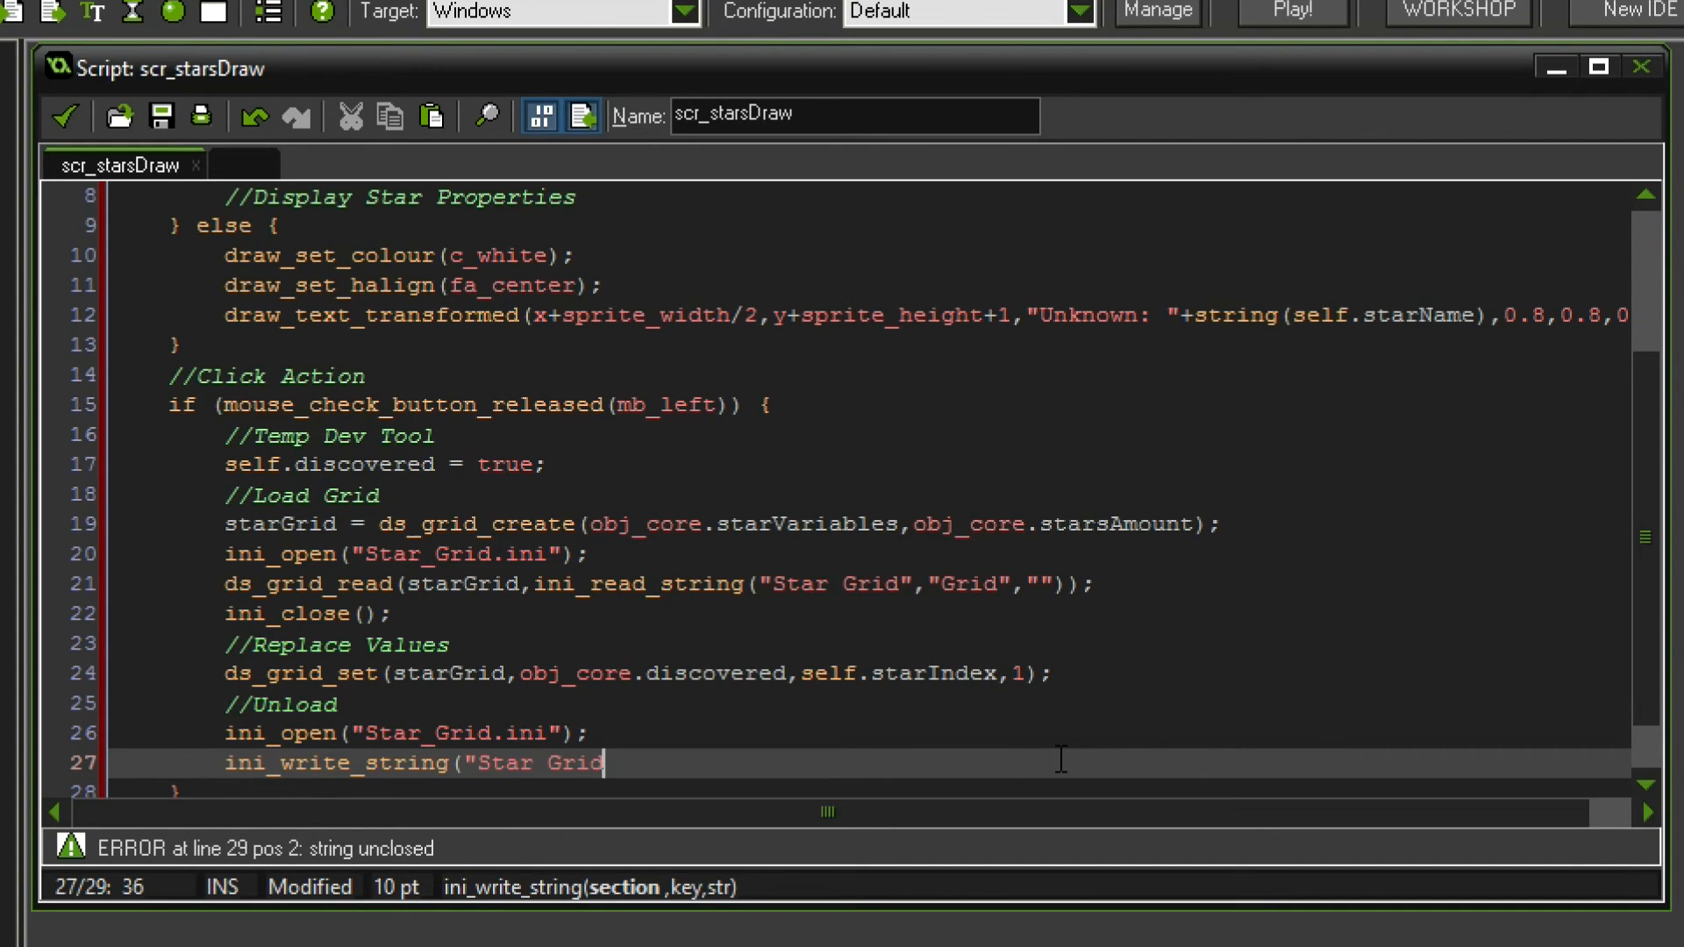
pyautogui.write('",')
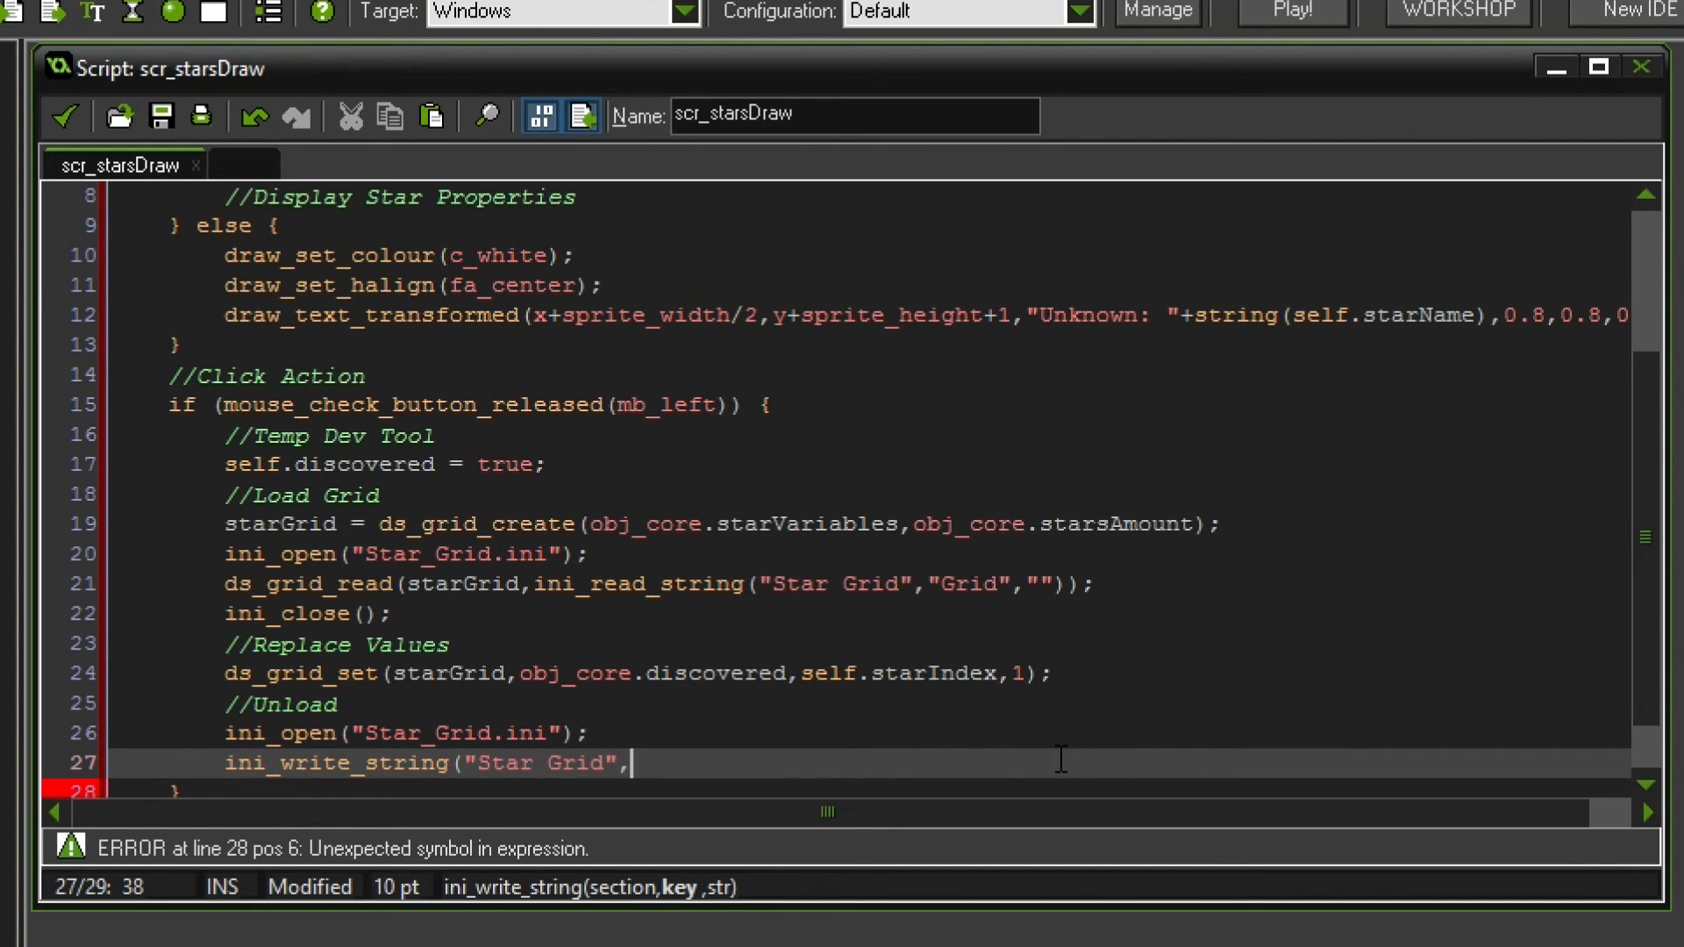
pyautogui.write('"Grid"')
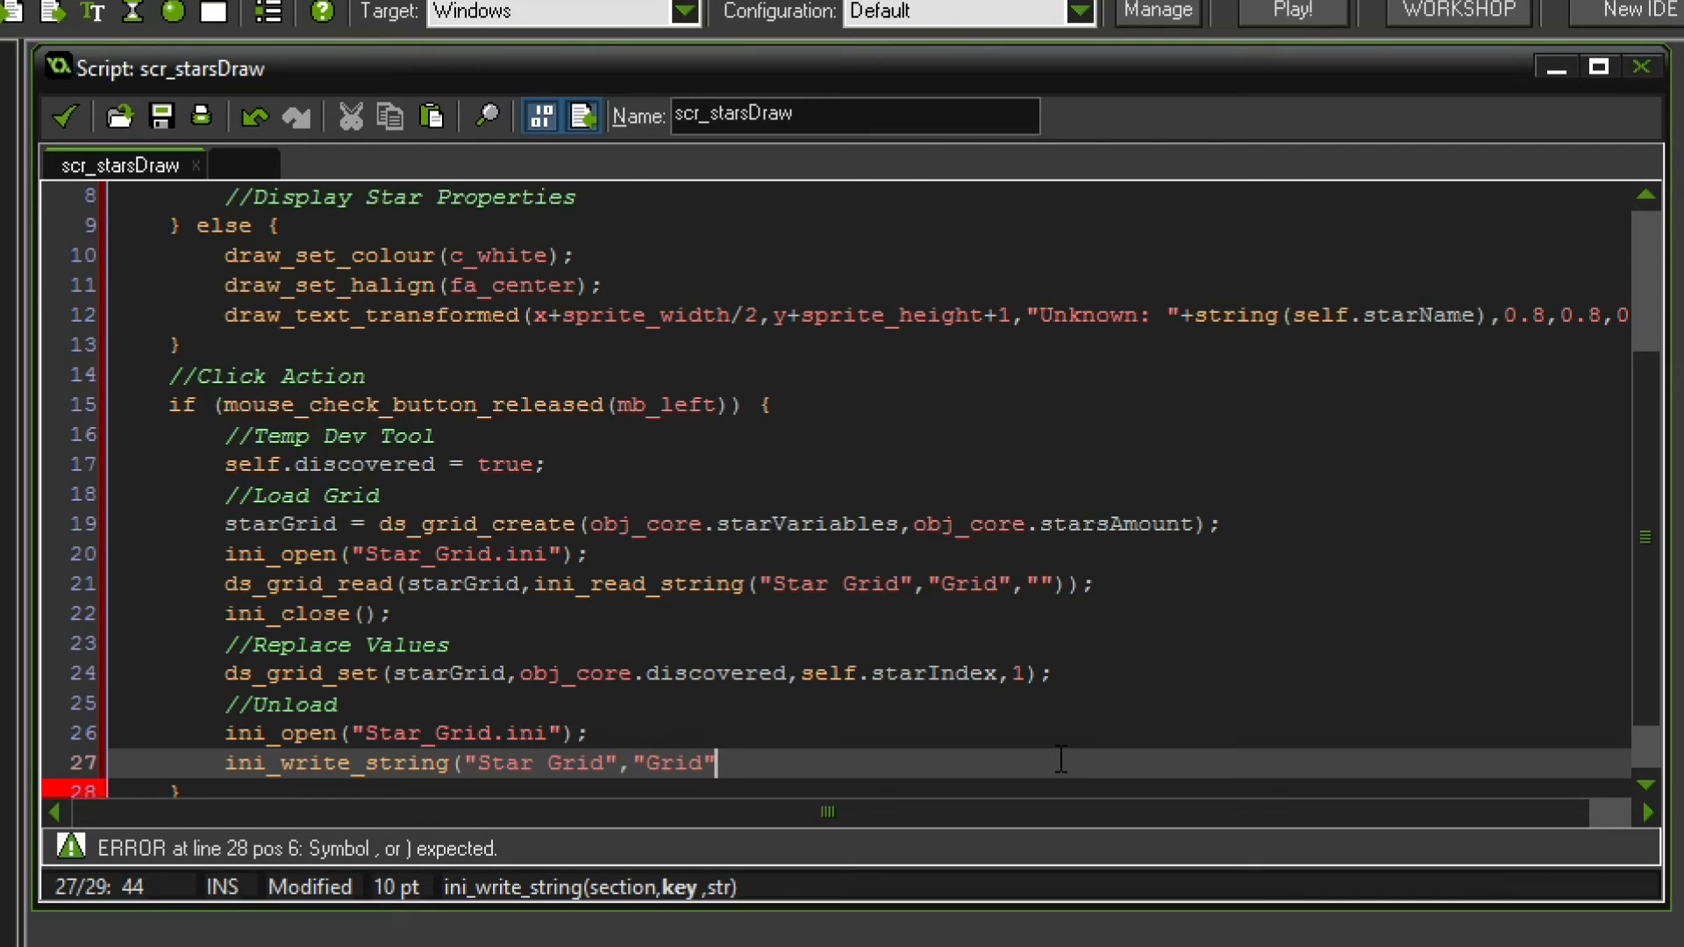
pyautogui.write(',ds_grid_')
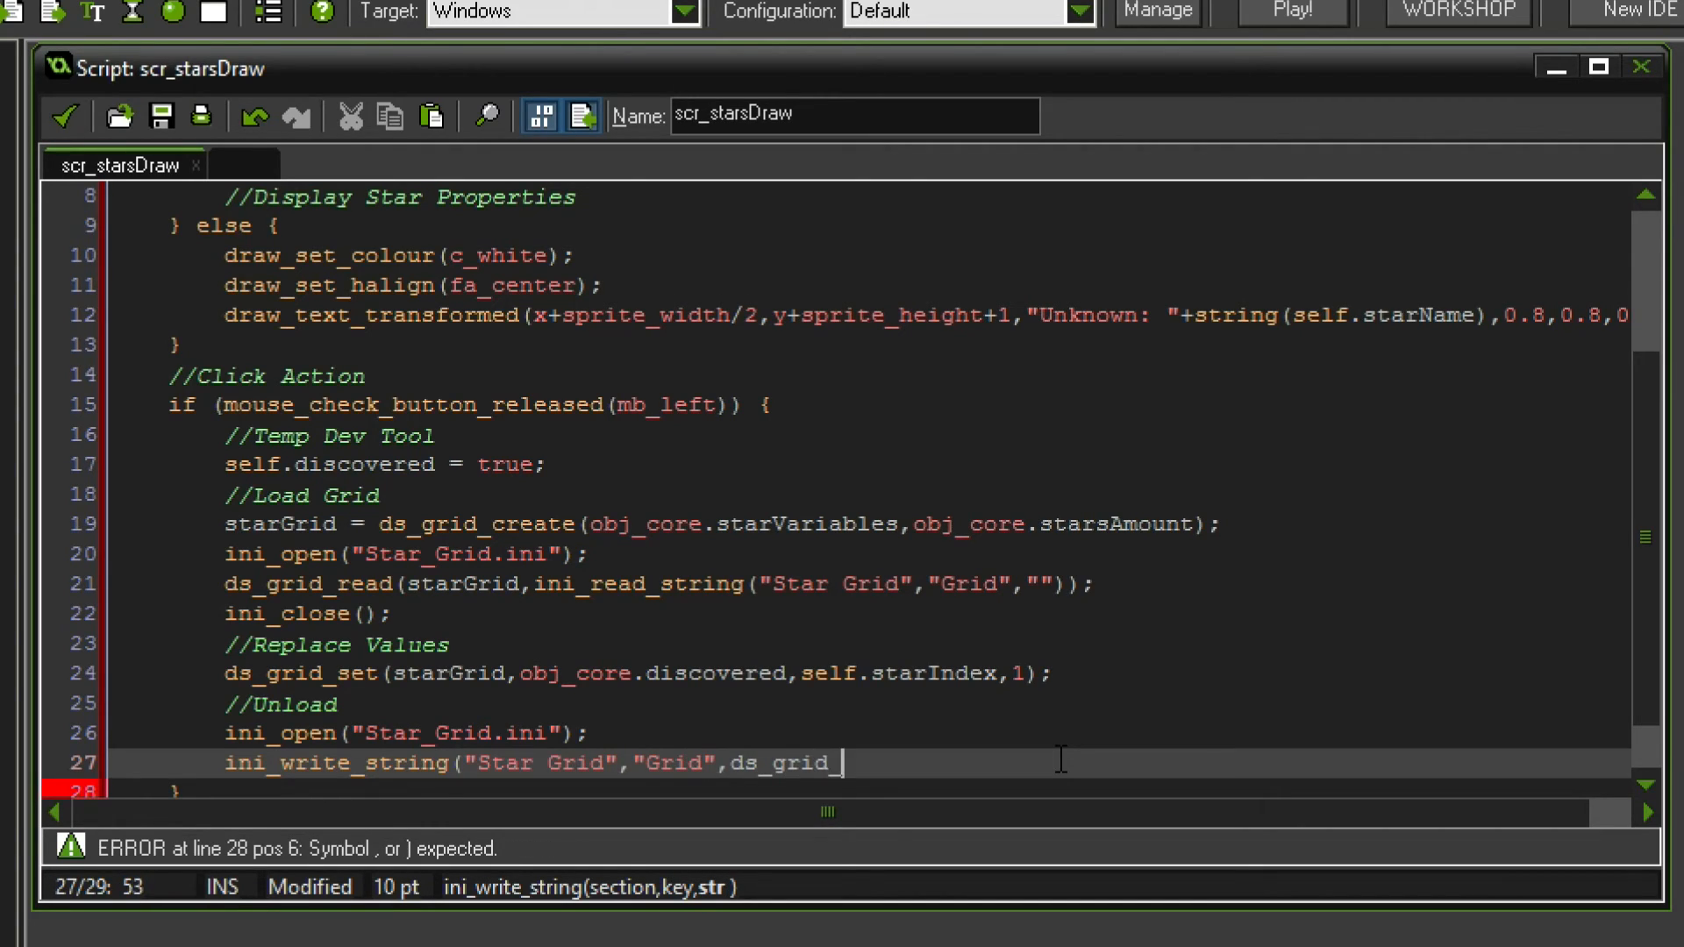
pyautogui.write('write(starGrid')
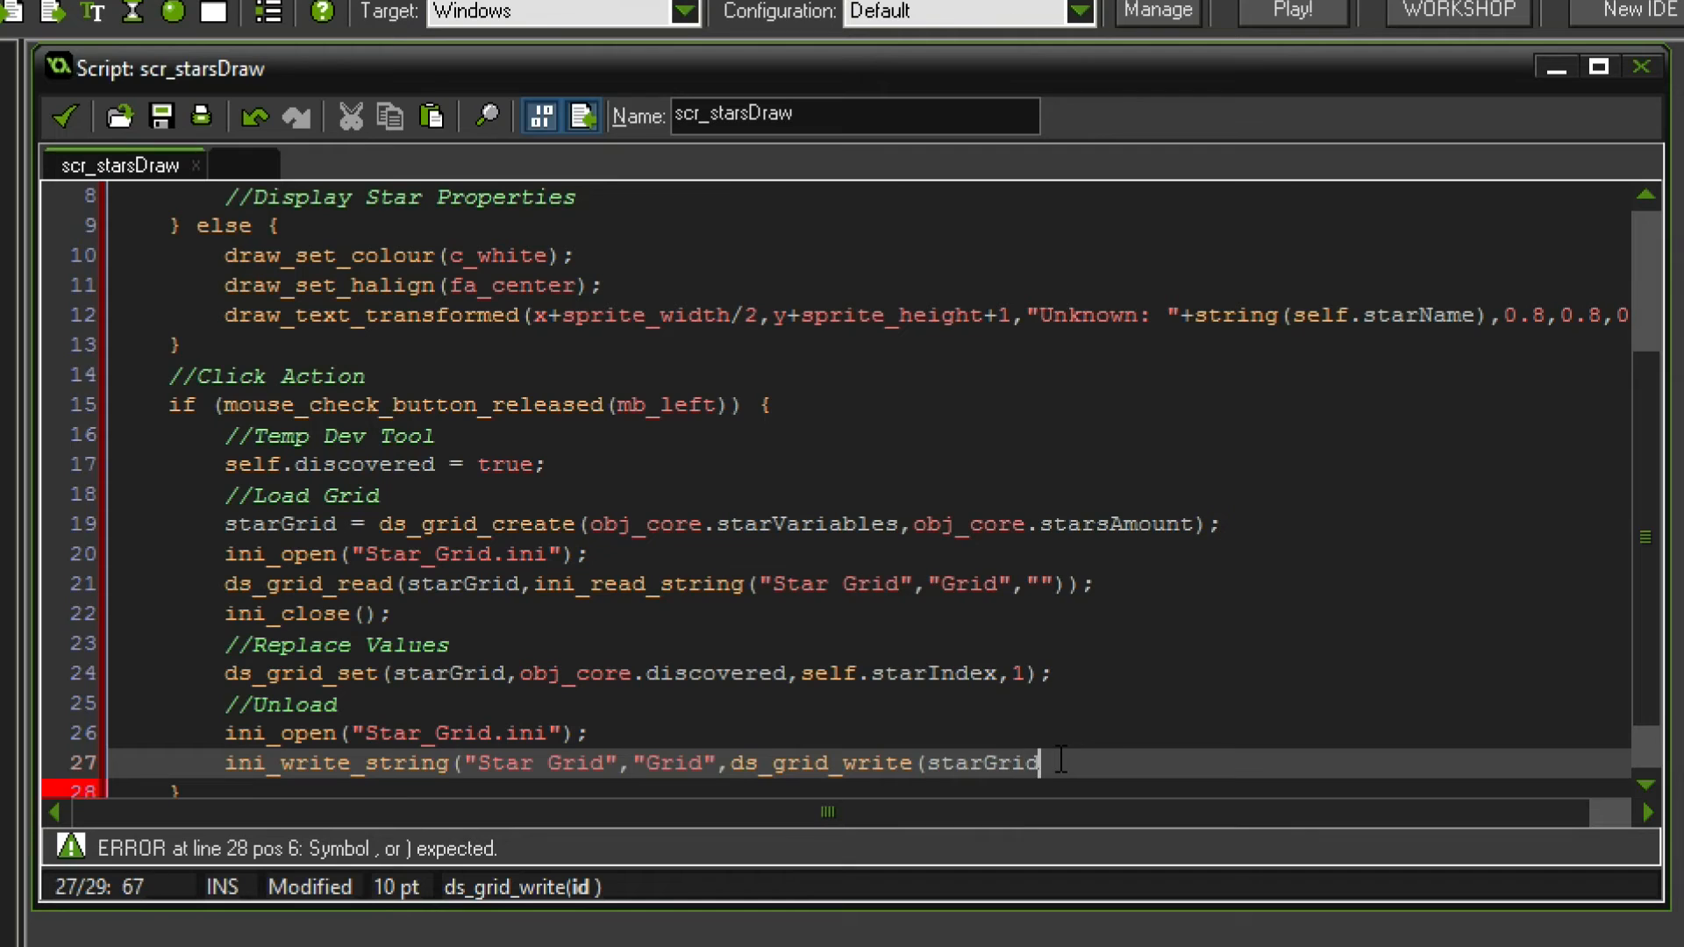
pyautogui.write(');')
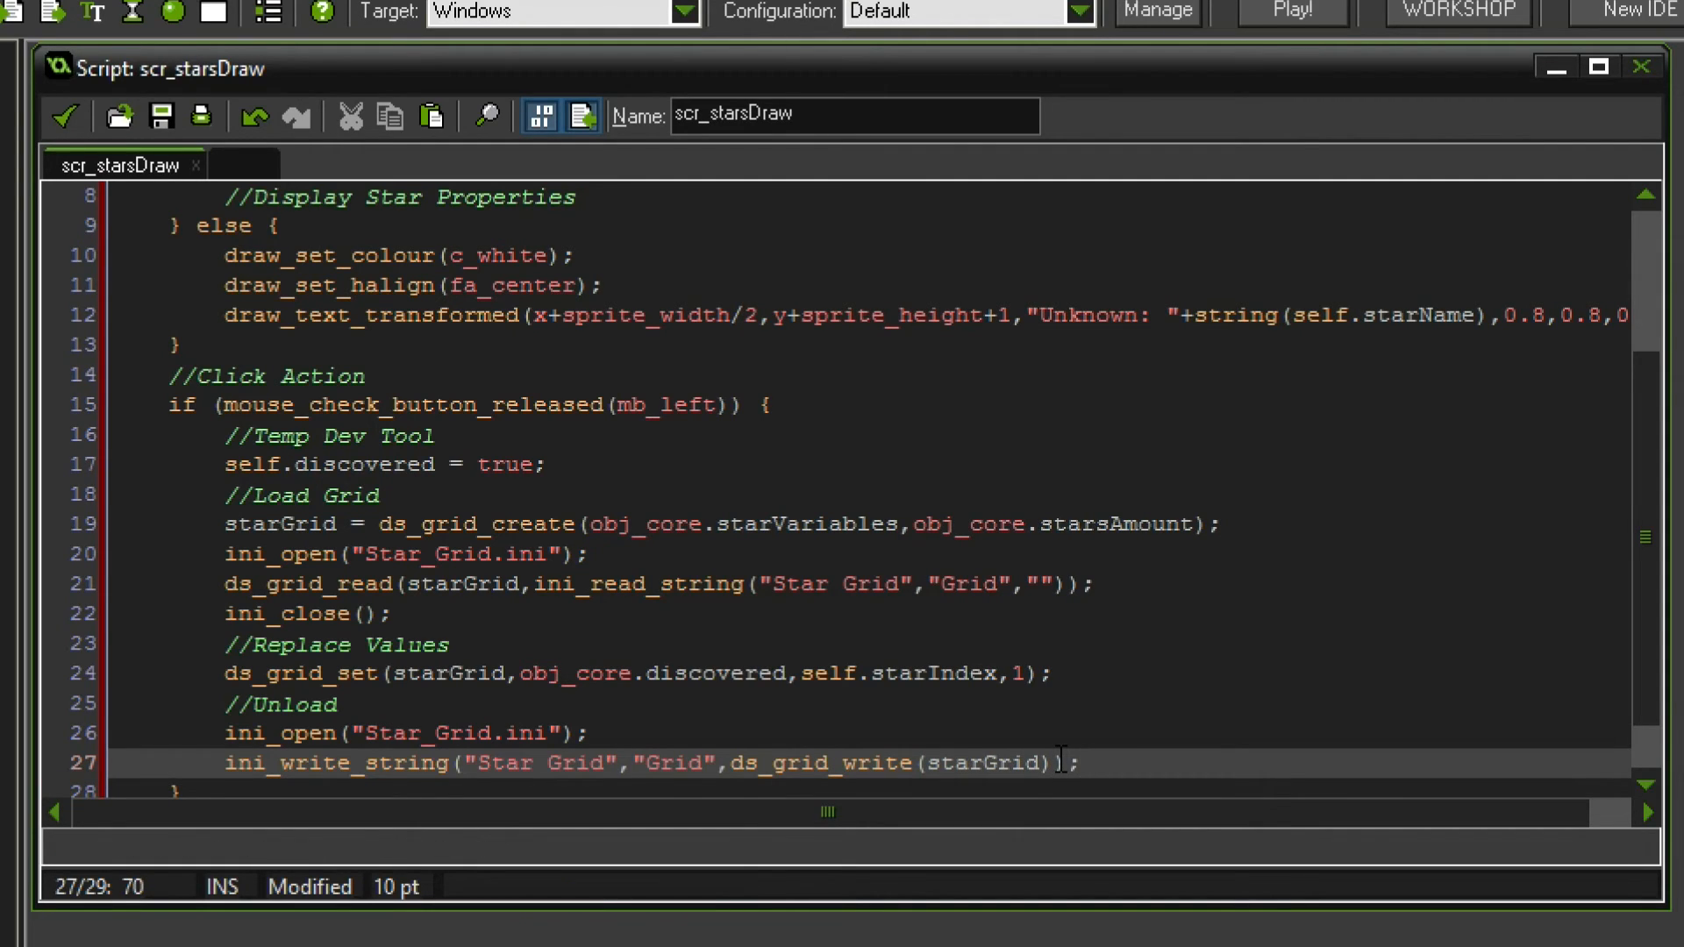
# - Add ini_close(); and ds_grid_destroy(starGrid); after the write
pyautogui.write('ini')
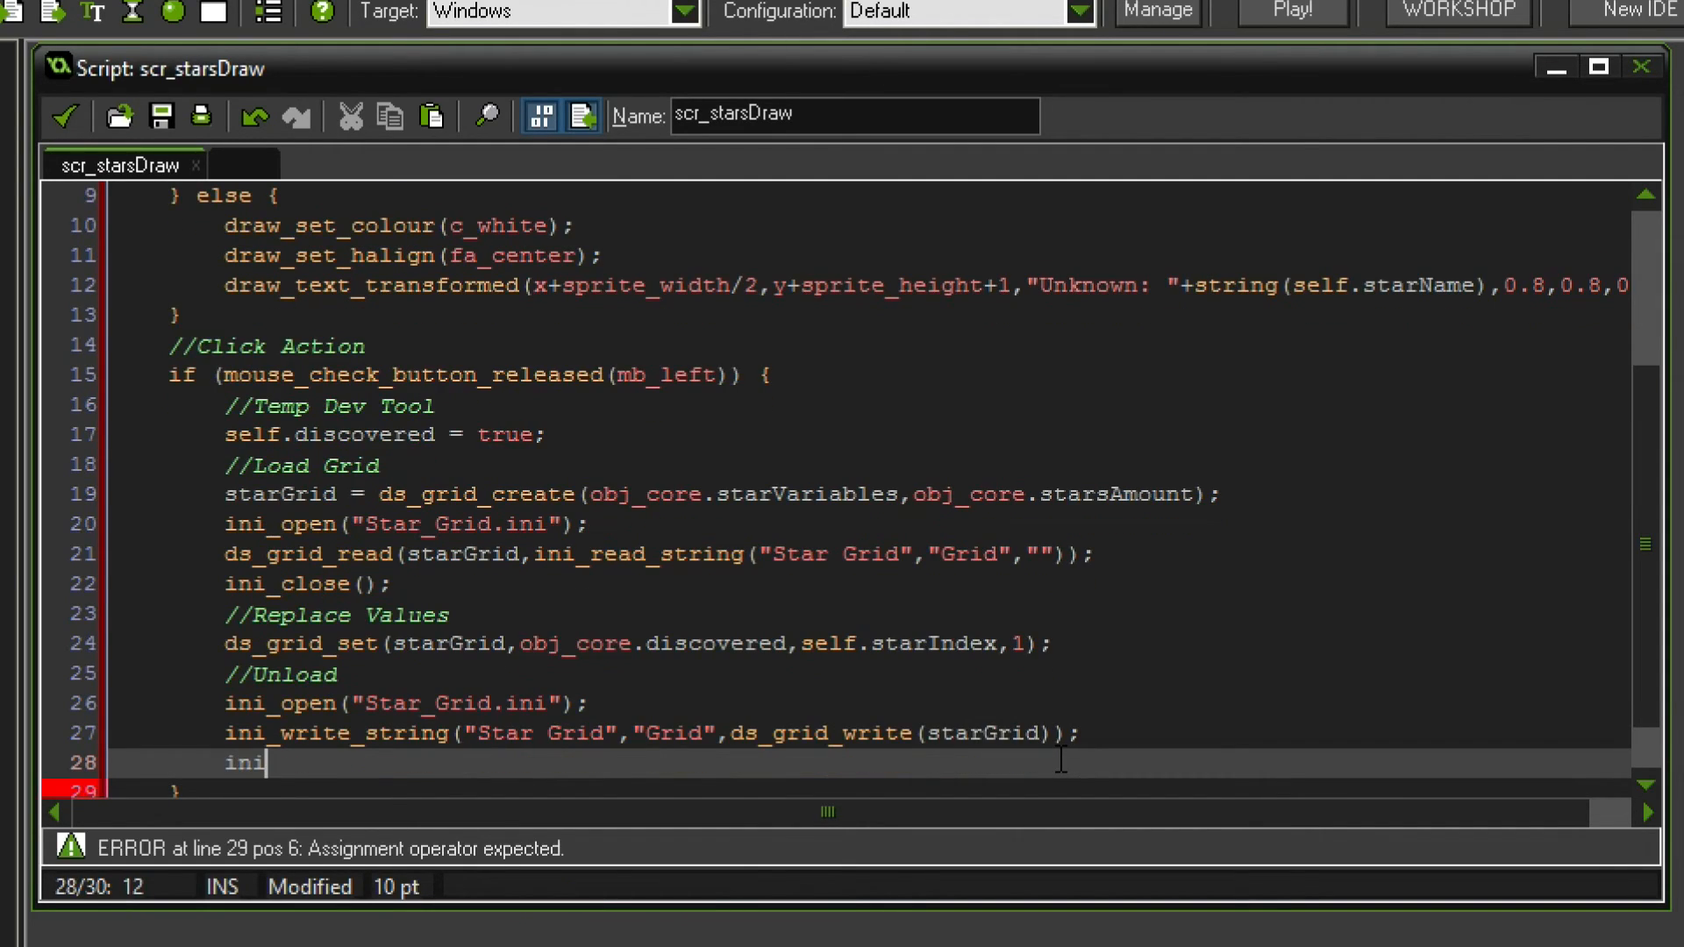
pyautogui.write('_close')
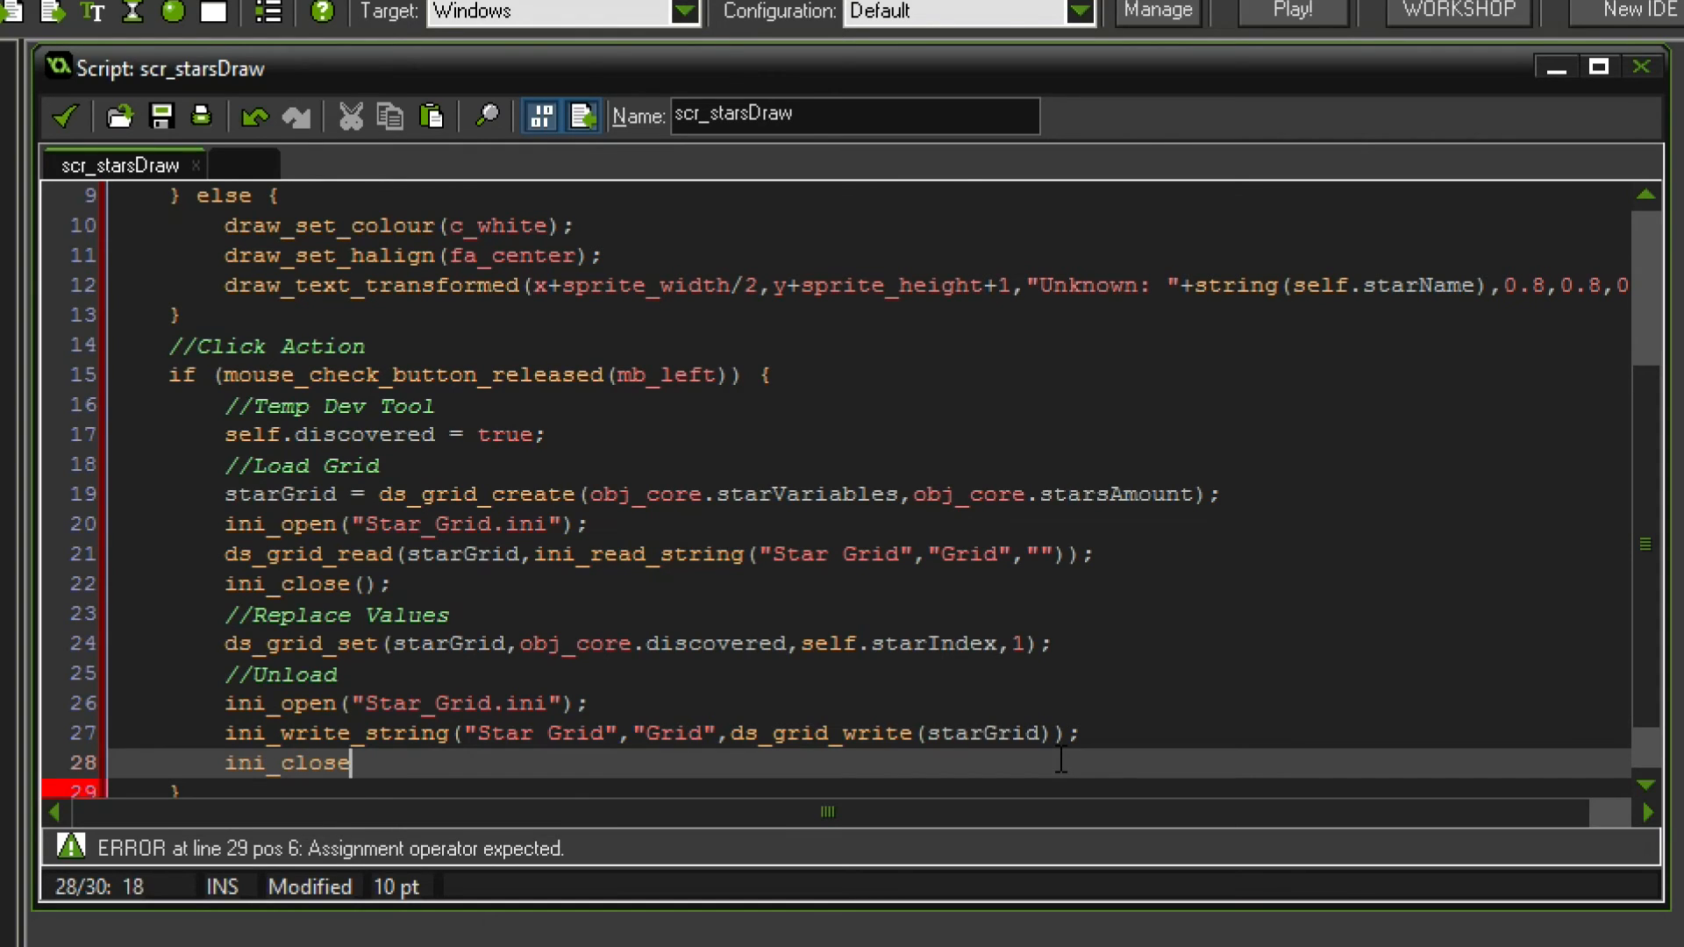
pyautogui.write('();')
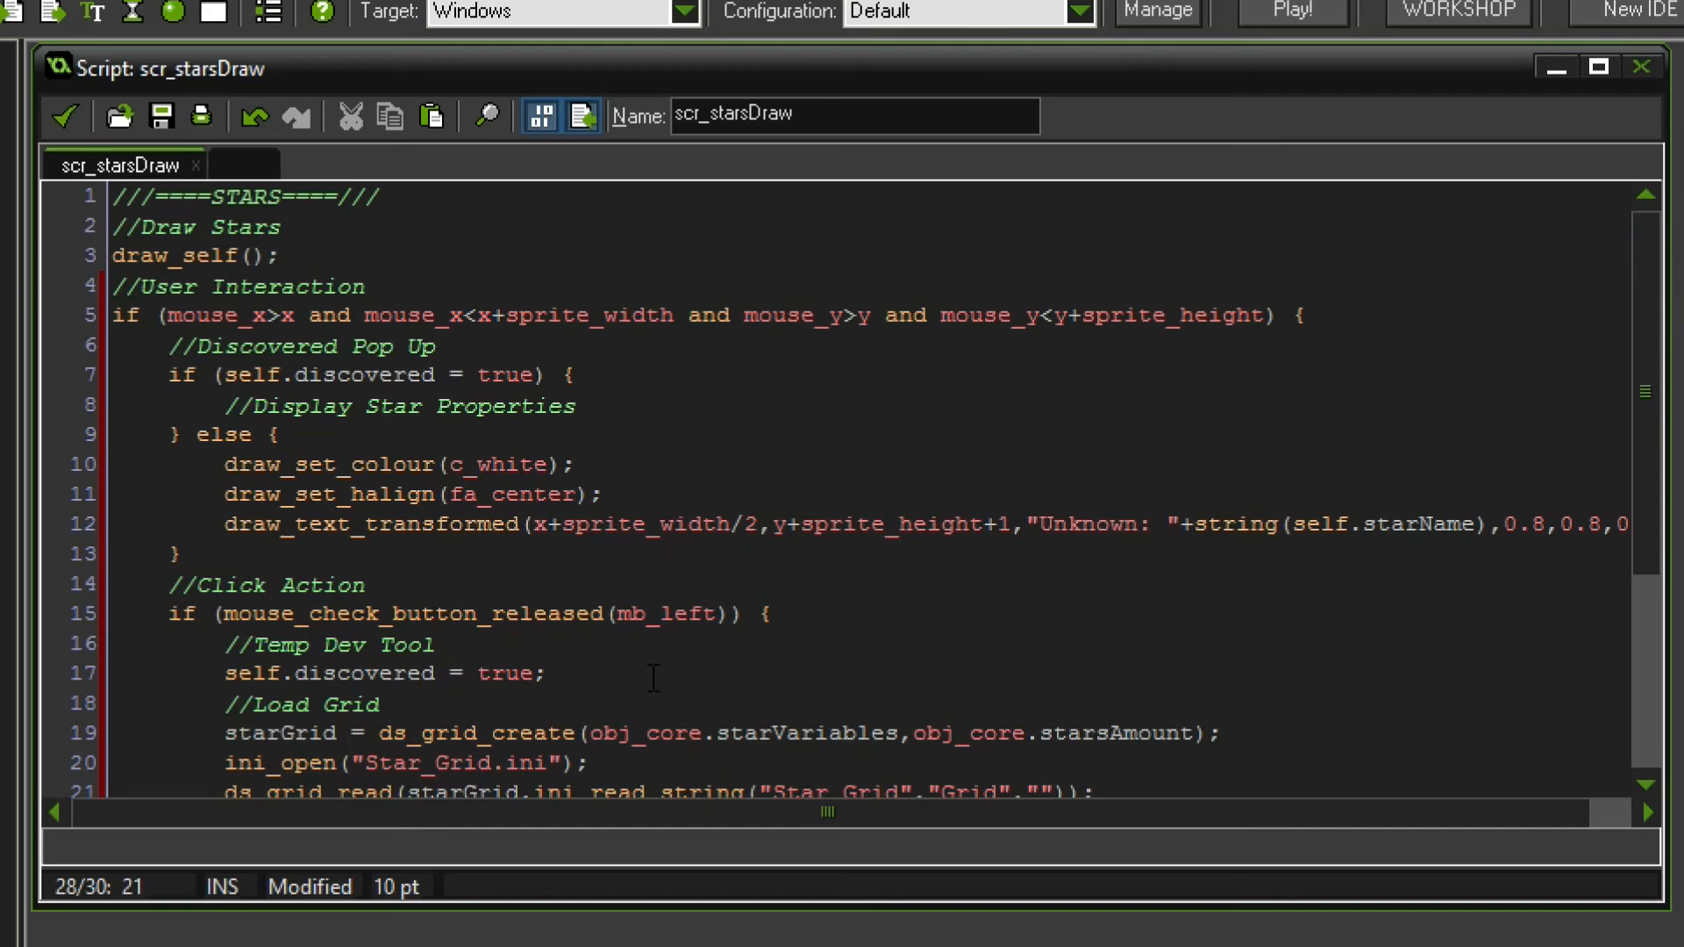
pyautogui.scroll(-3)
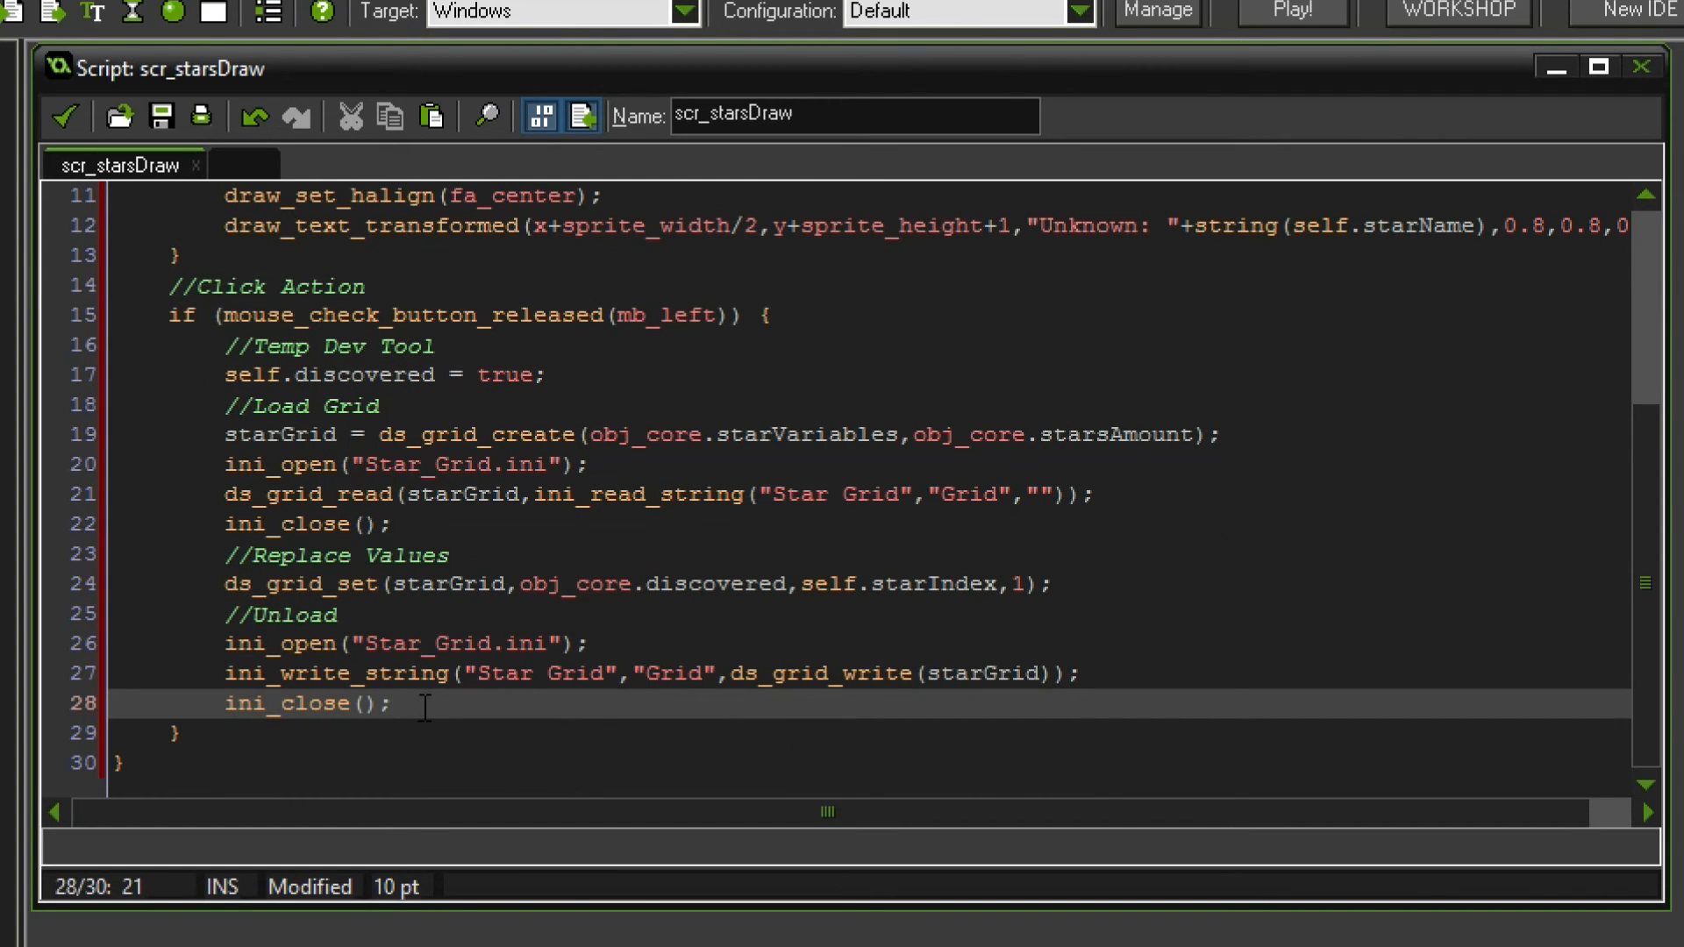
pyautogui.write('//')
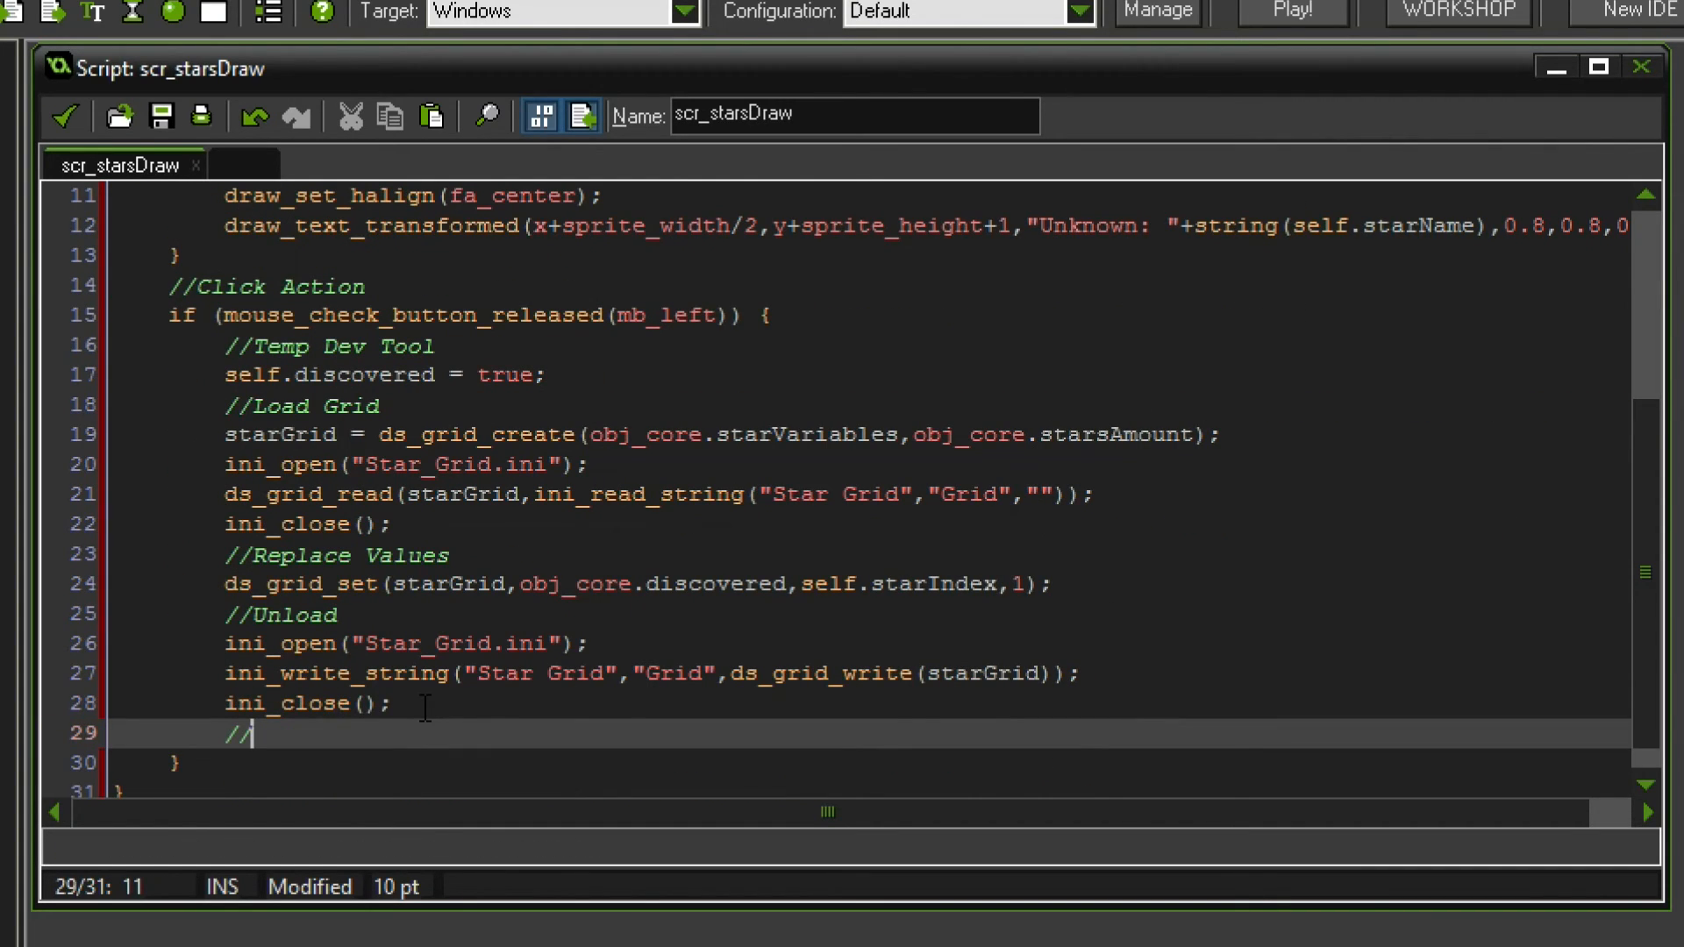
pyautogui.press('Backspace')
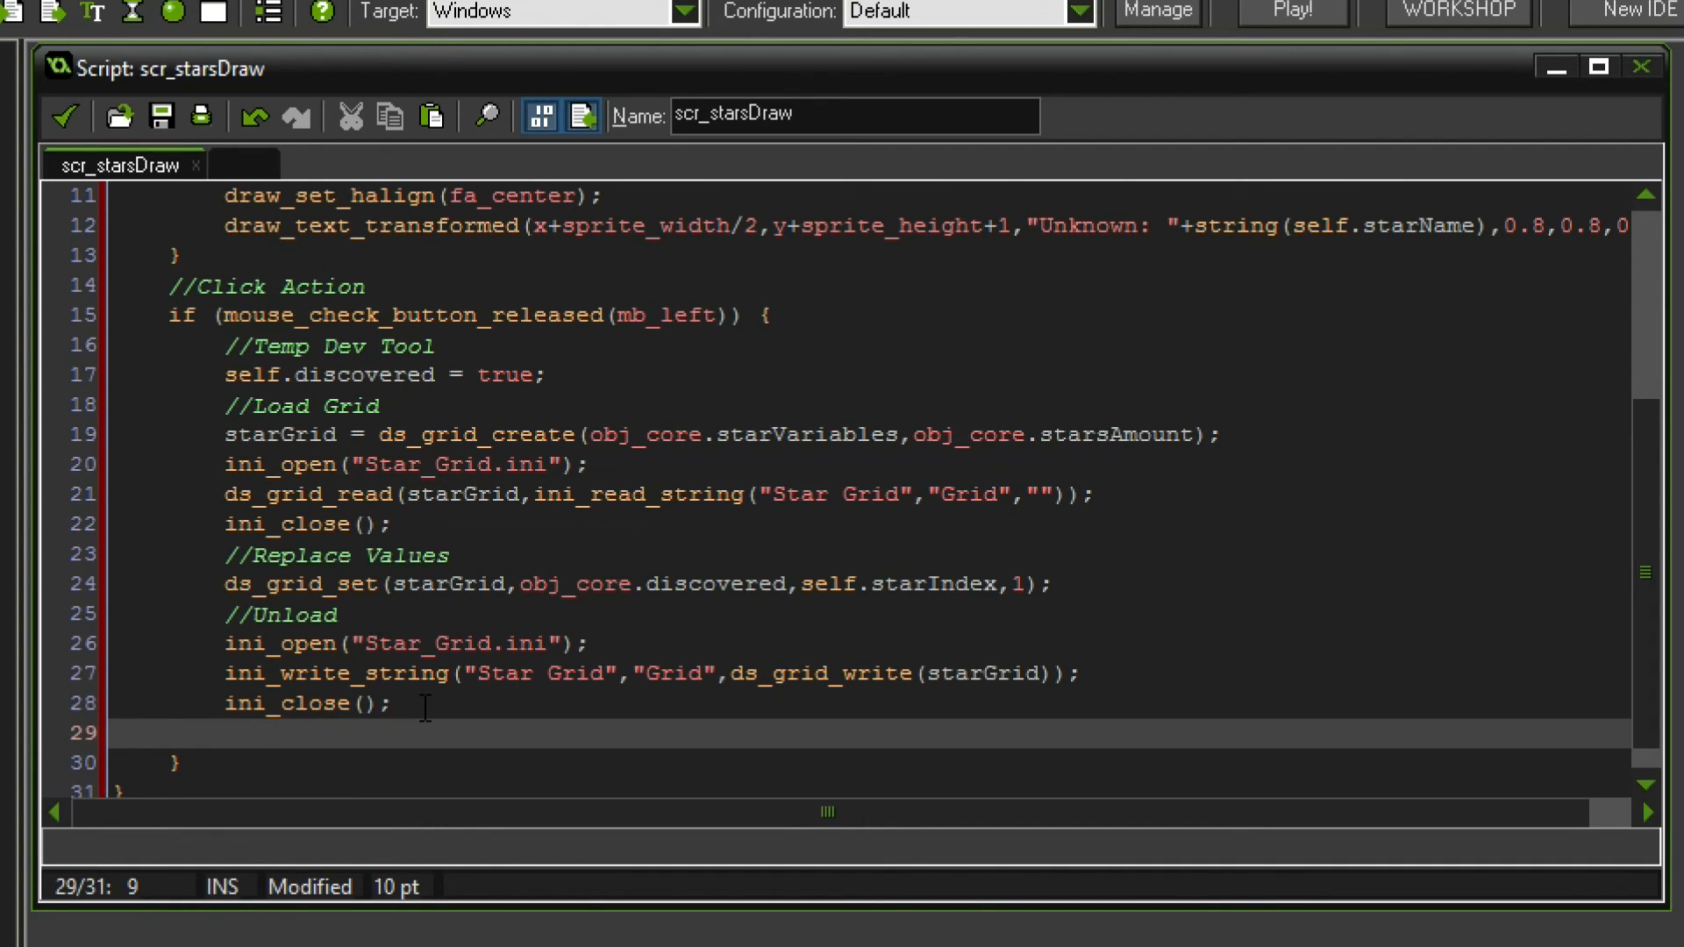
pyautogui.write('ds_grid_de')
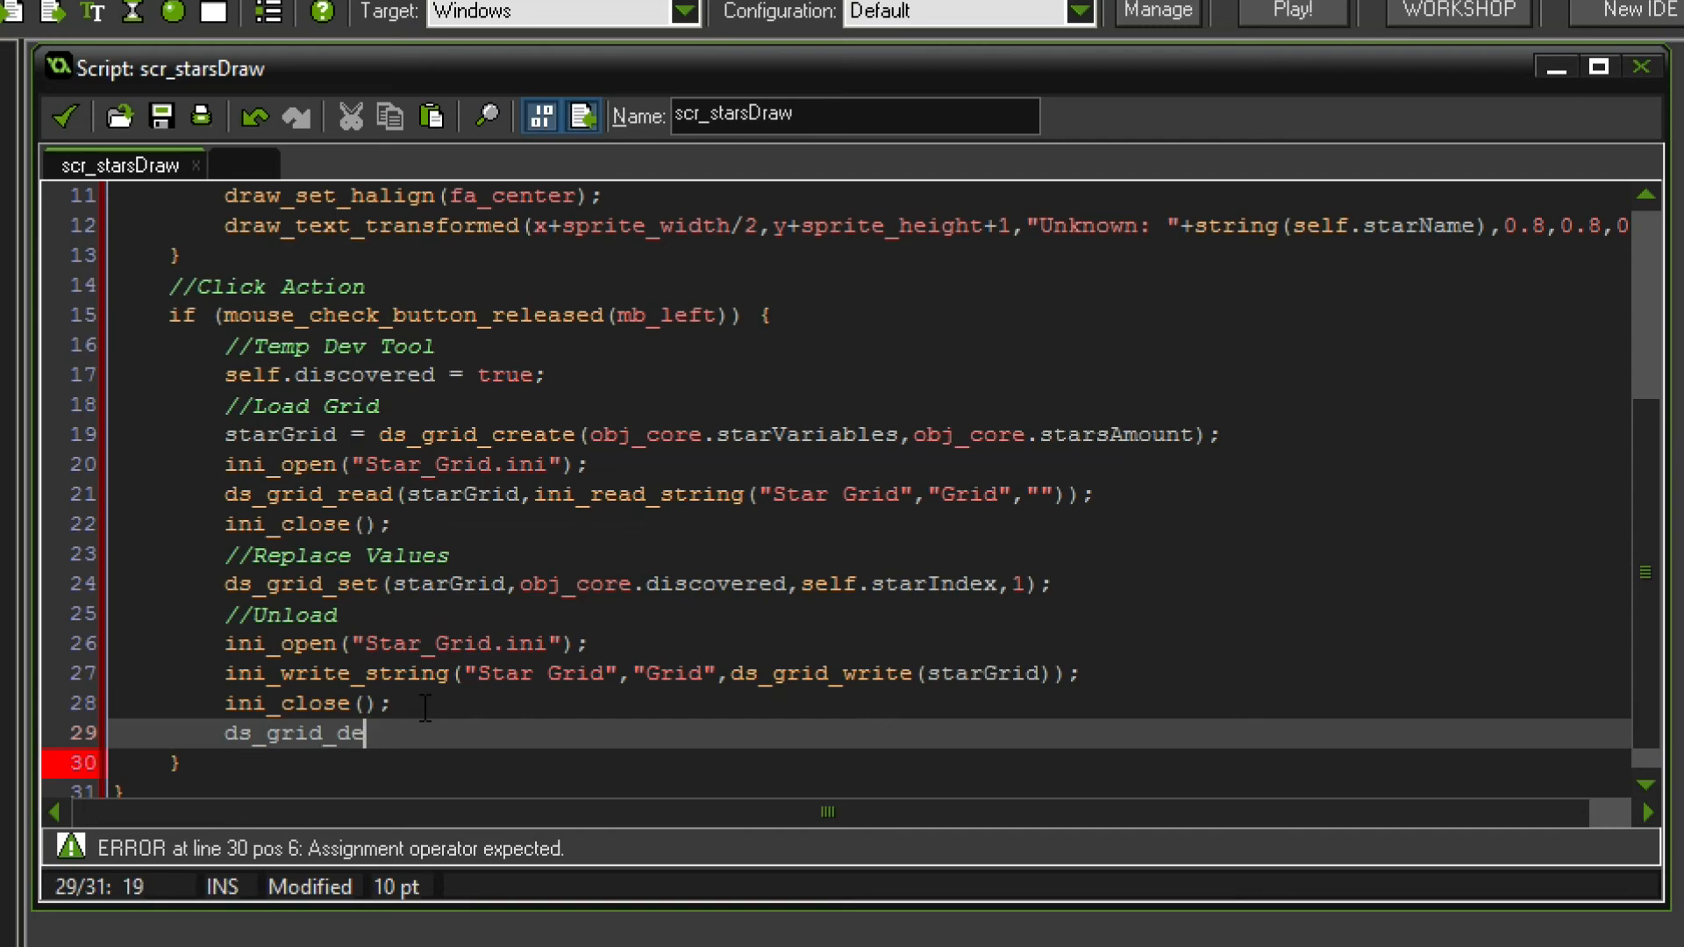
pyautogui.write('stroy(star')
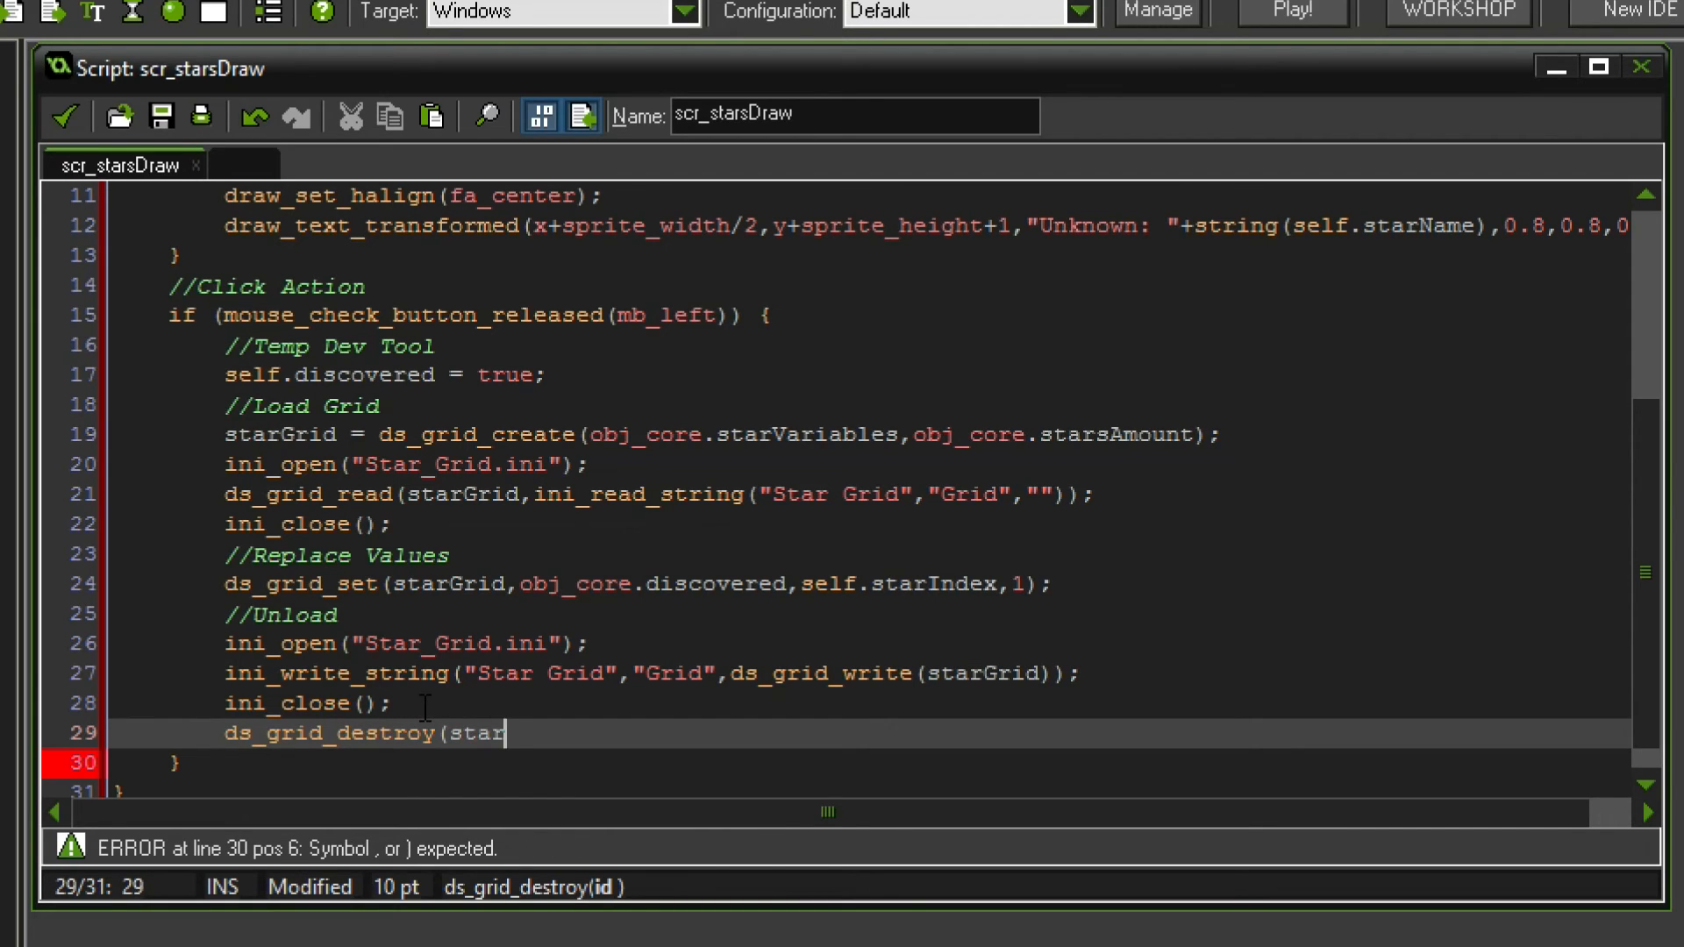
pyautogui.write('Grid);')
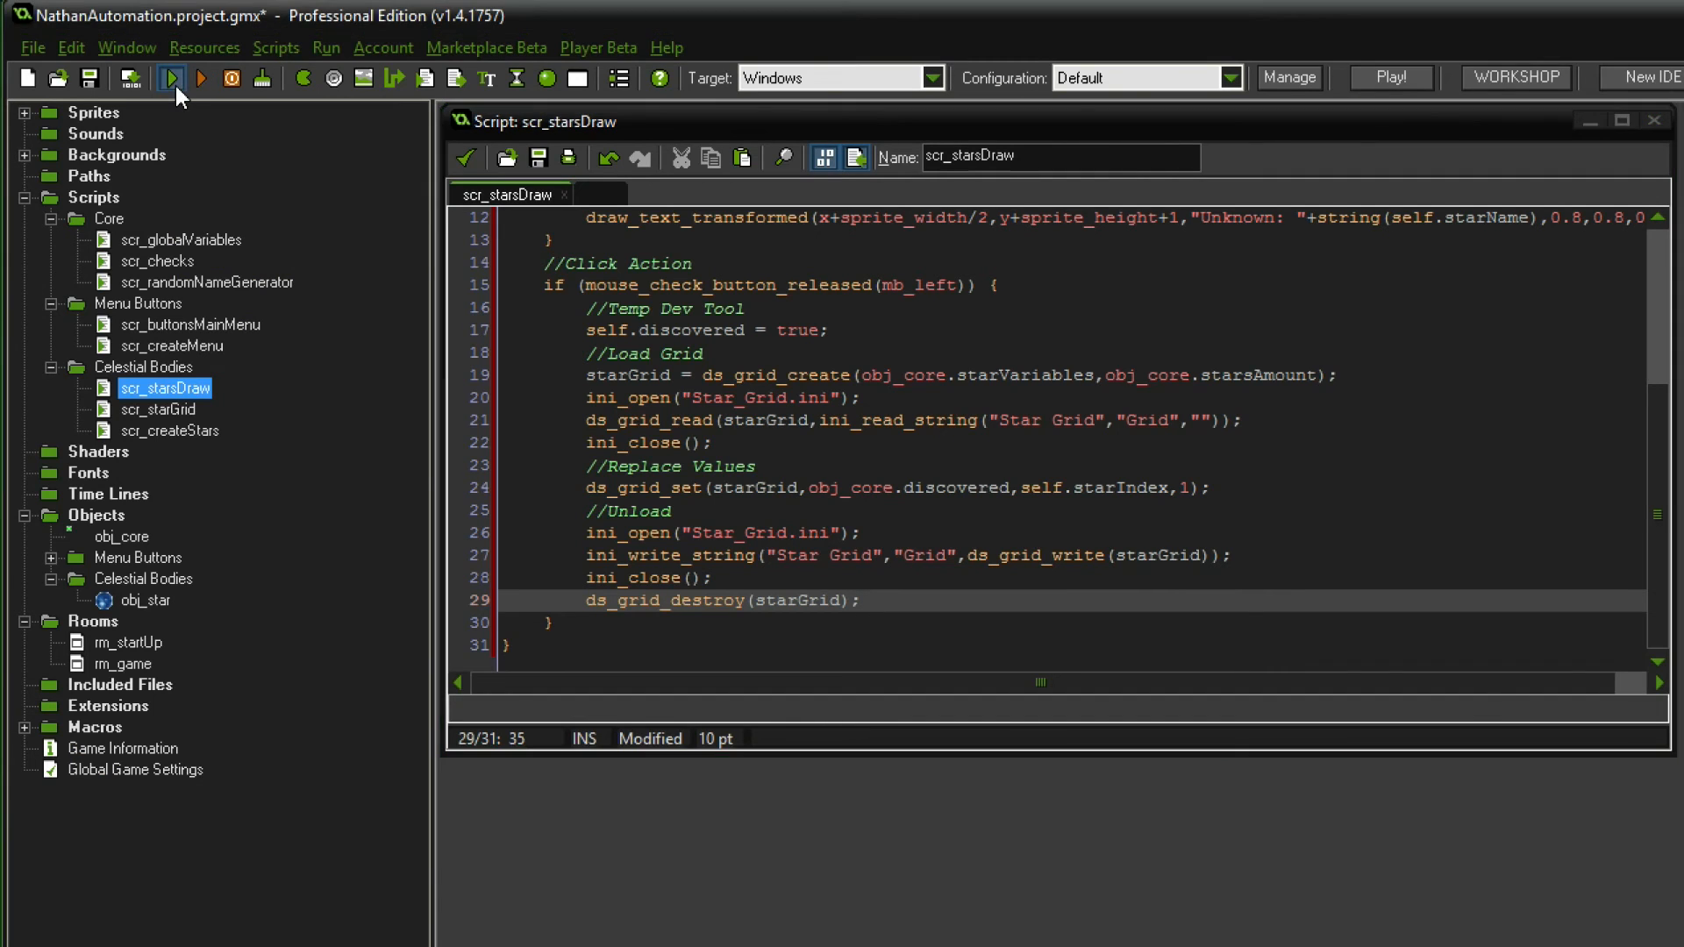
pyautogui.click(171, 77)
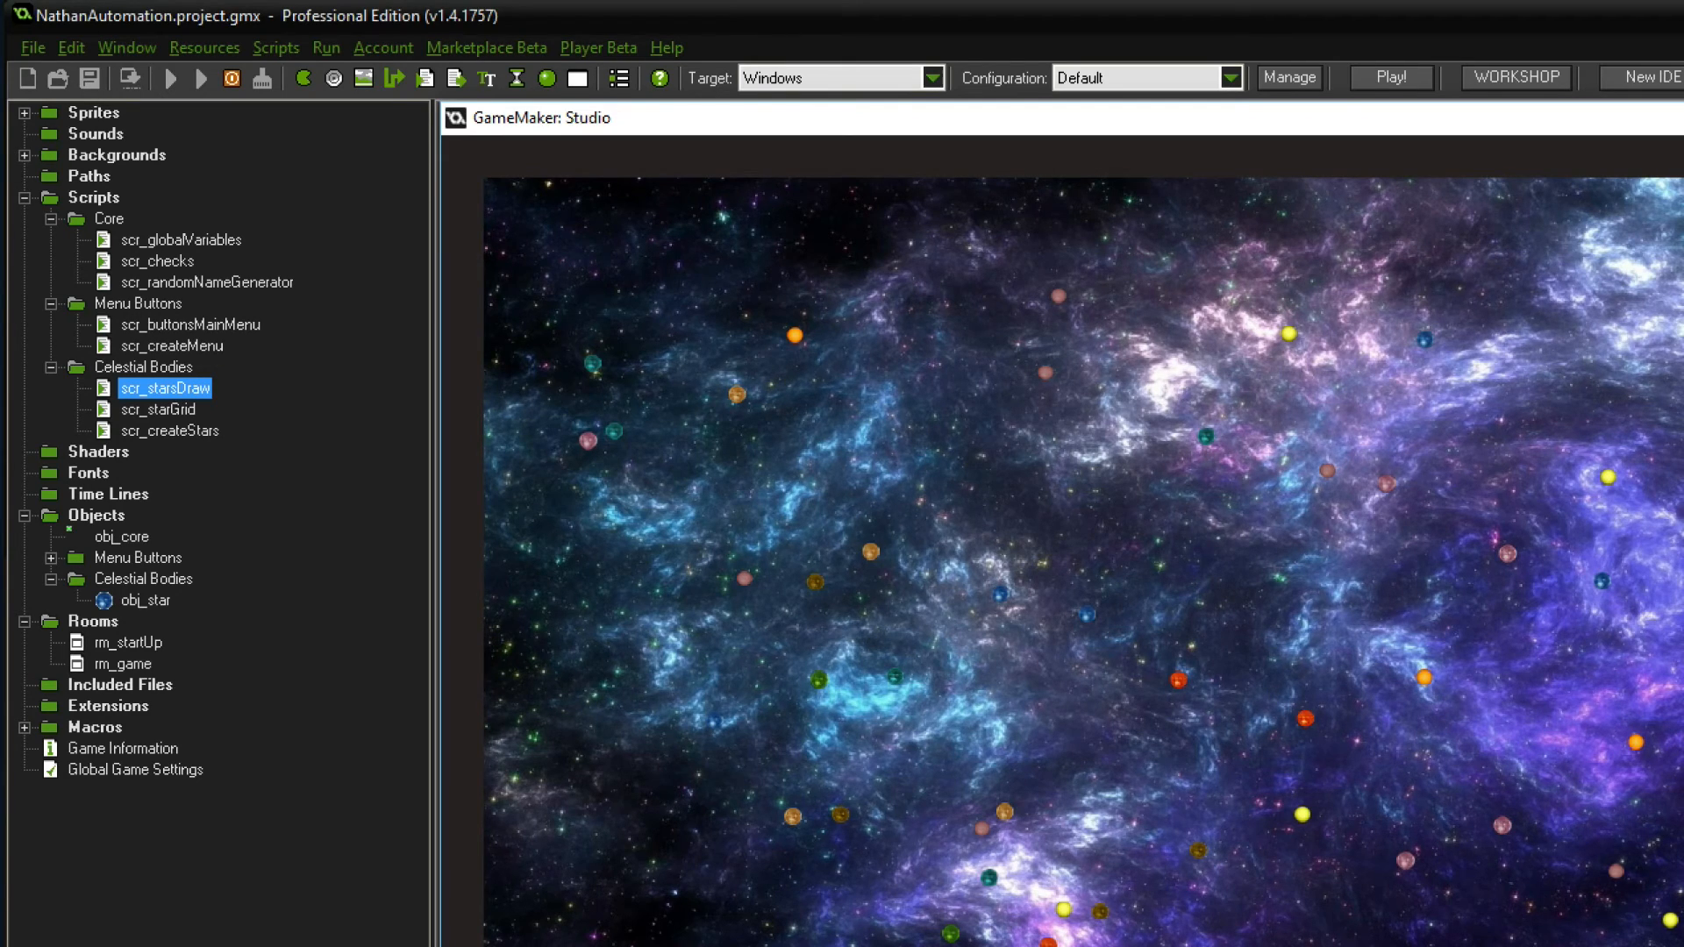
pyautogui.doubleClick(164, 387)
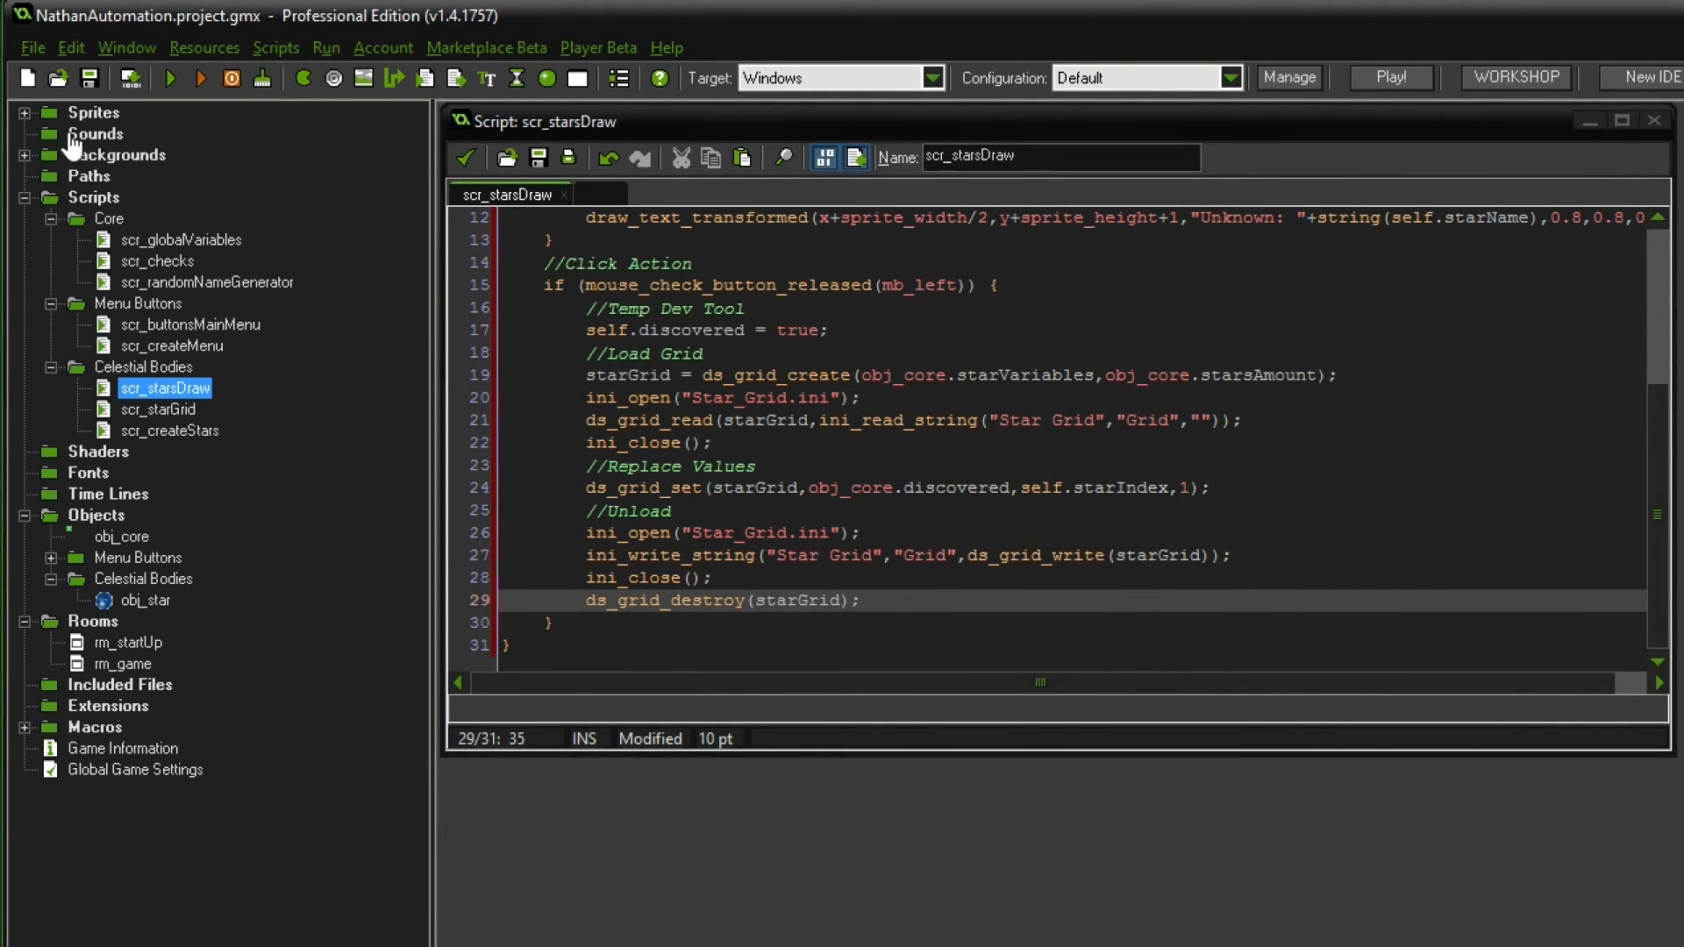
# - Open spr_stars from the Sprites folder in the sprite editor to view its 11 star subimages
pyautogui.click(94, 112)
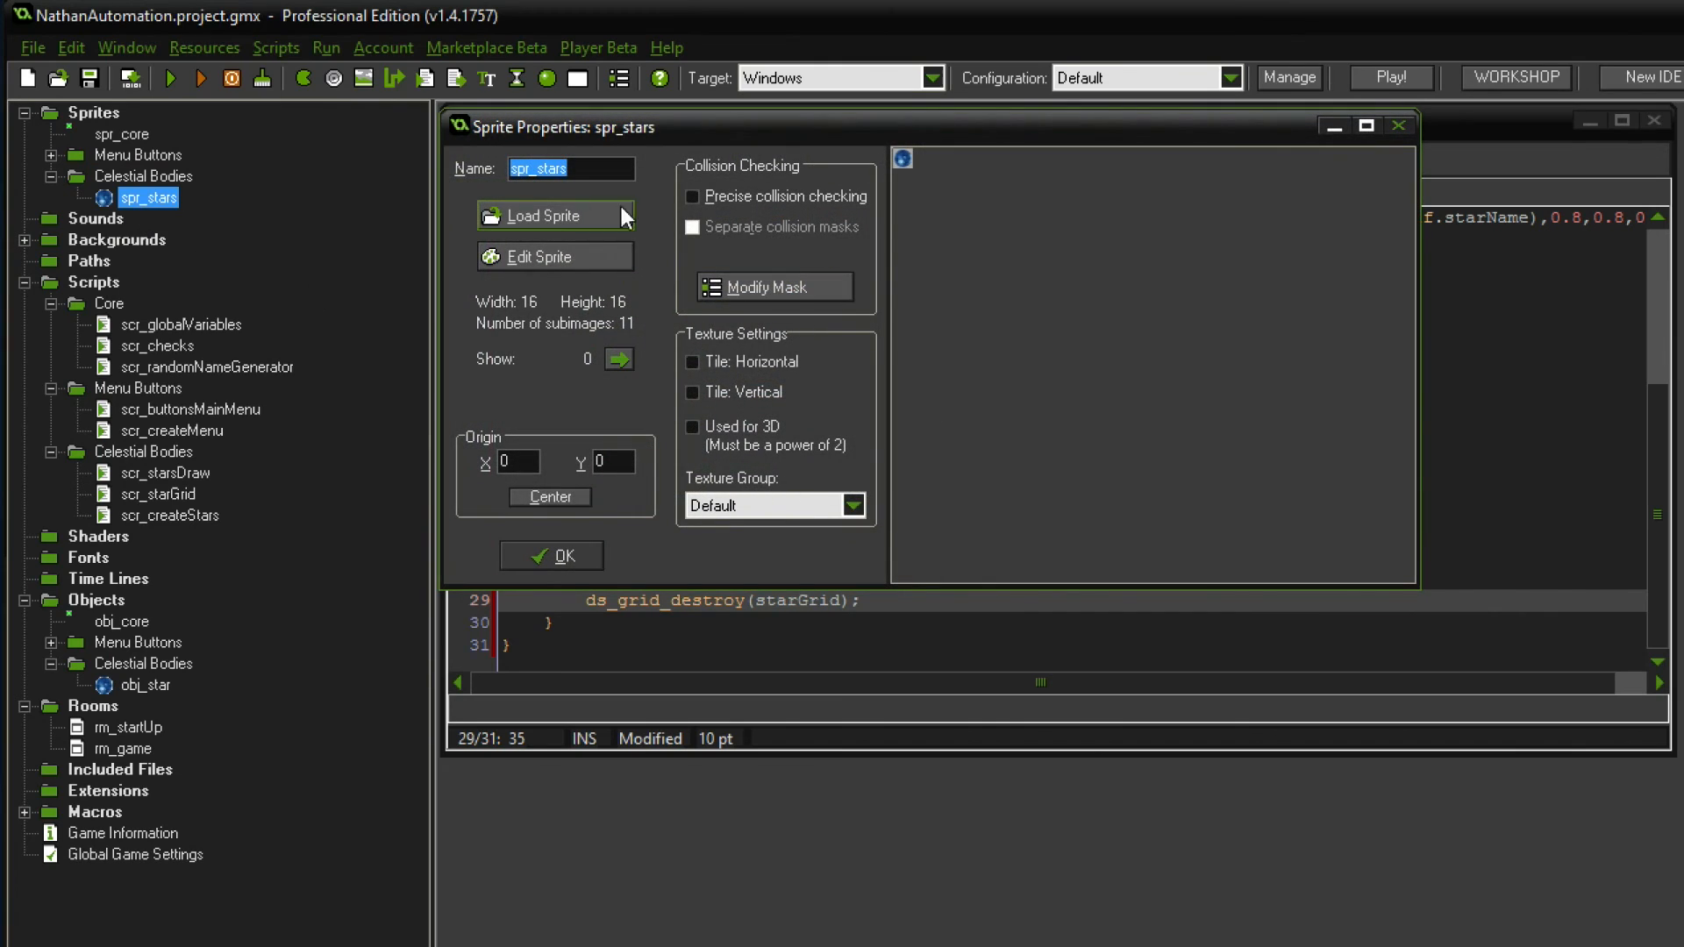
pyautogui.click(541, 257)
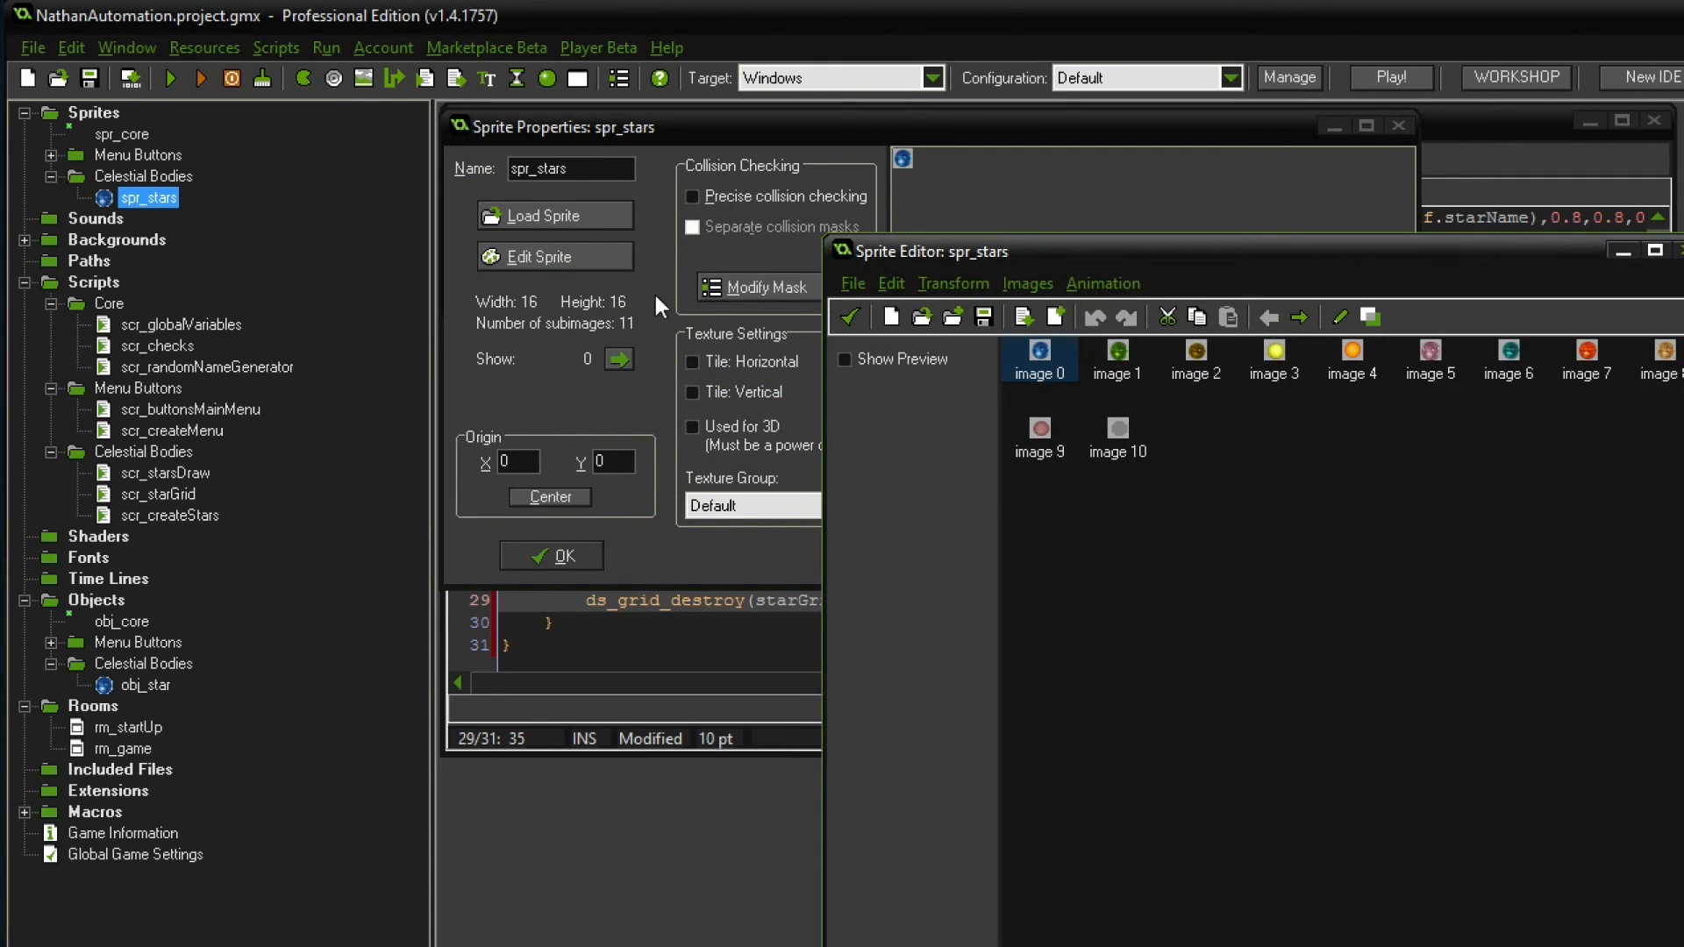
pyautogui.click(1115, 438)
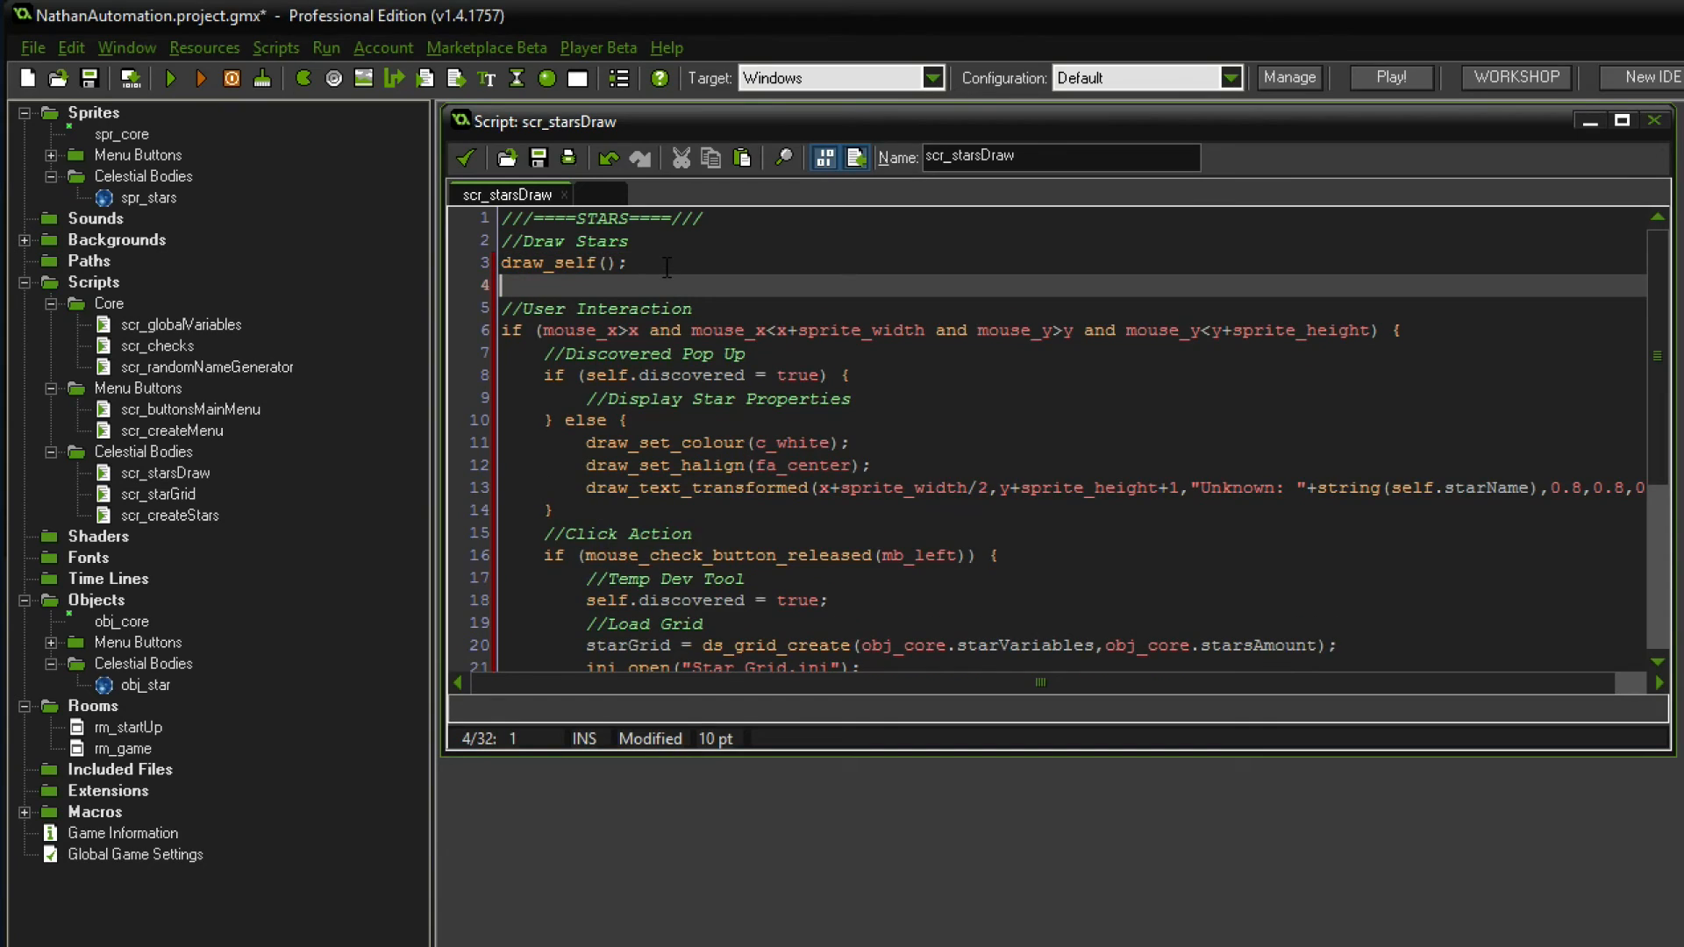
# - Type a //Discovered Status comment and an if (self.discovered = true) { block header
pyautogui.write('//if')
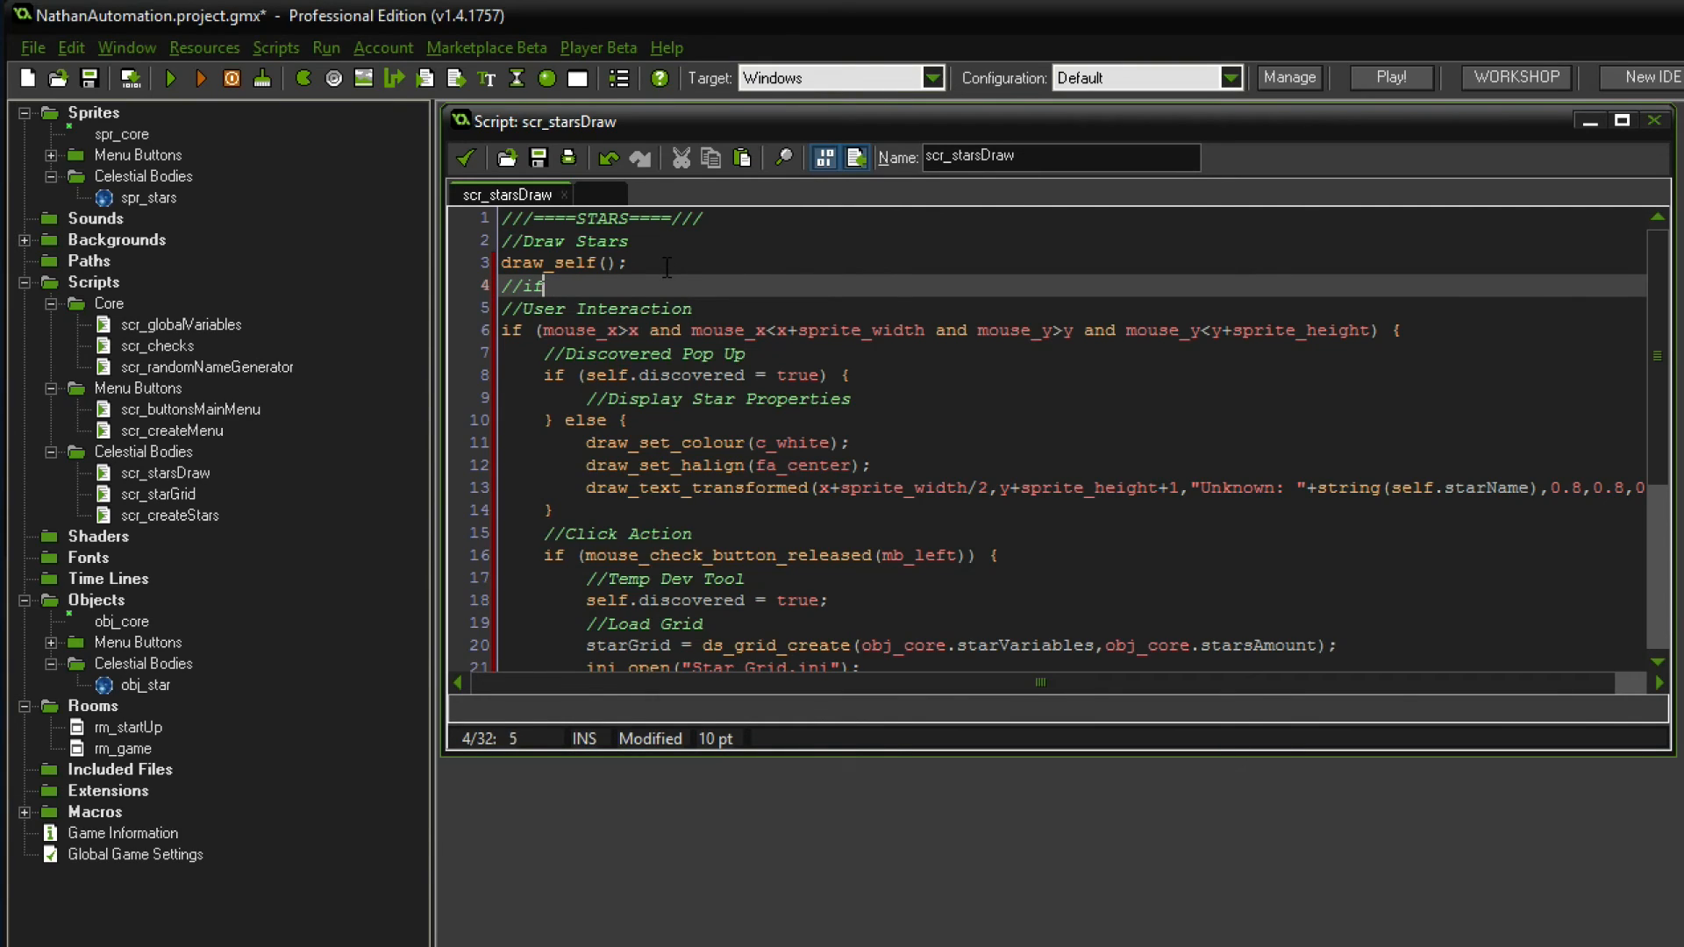
pyautogui.write('Dis')
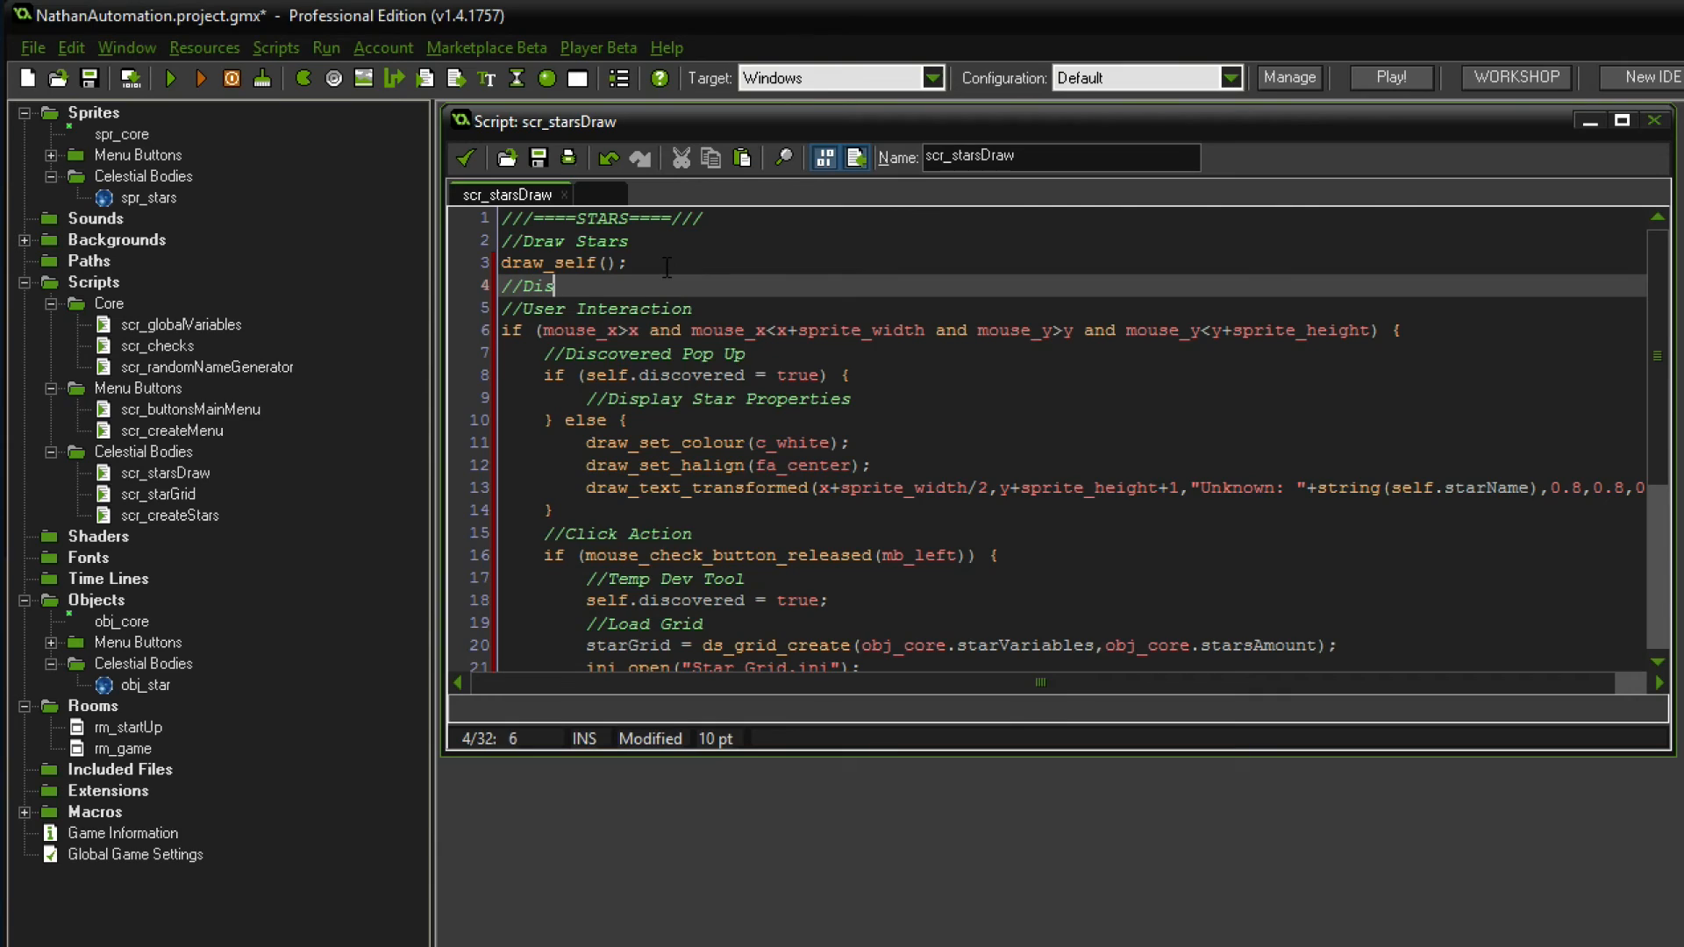
pyautogui.write('covered Status')
pyautogui.write('if (self.discro')
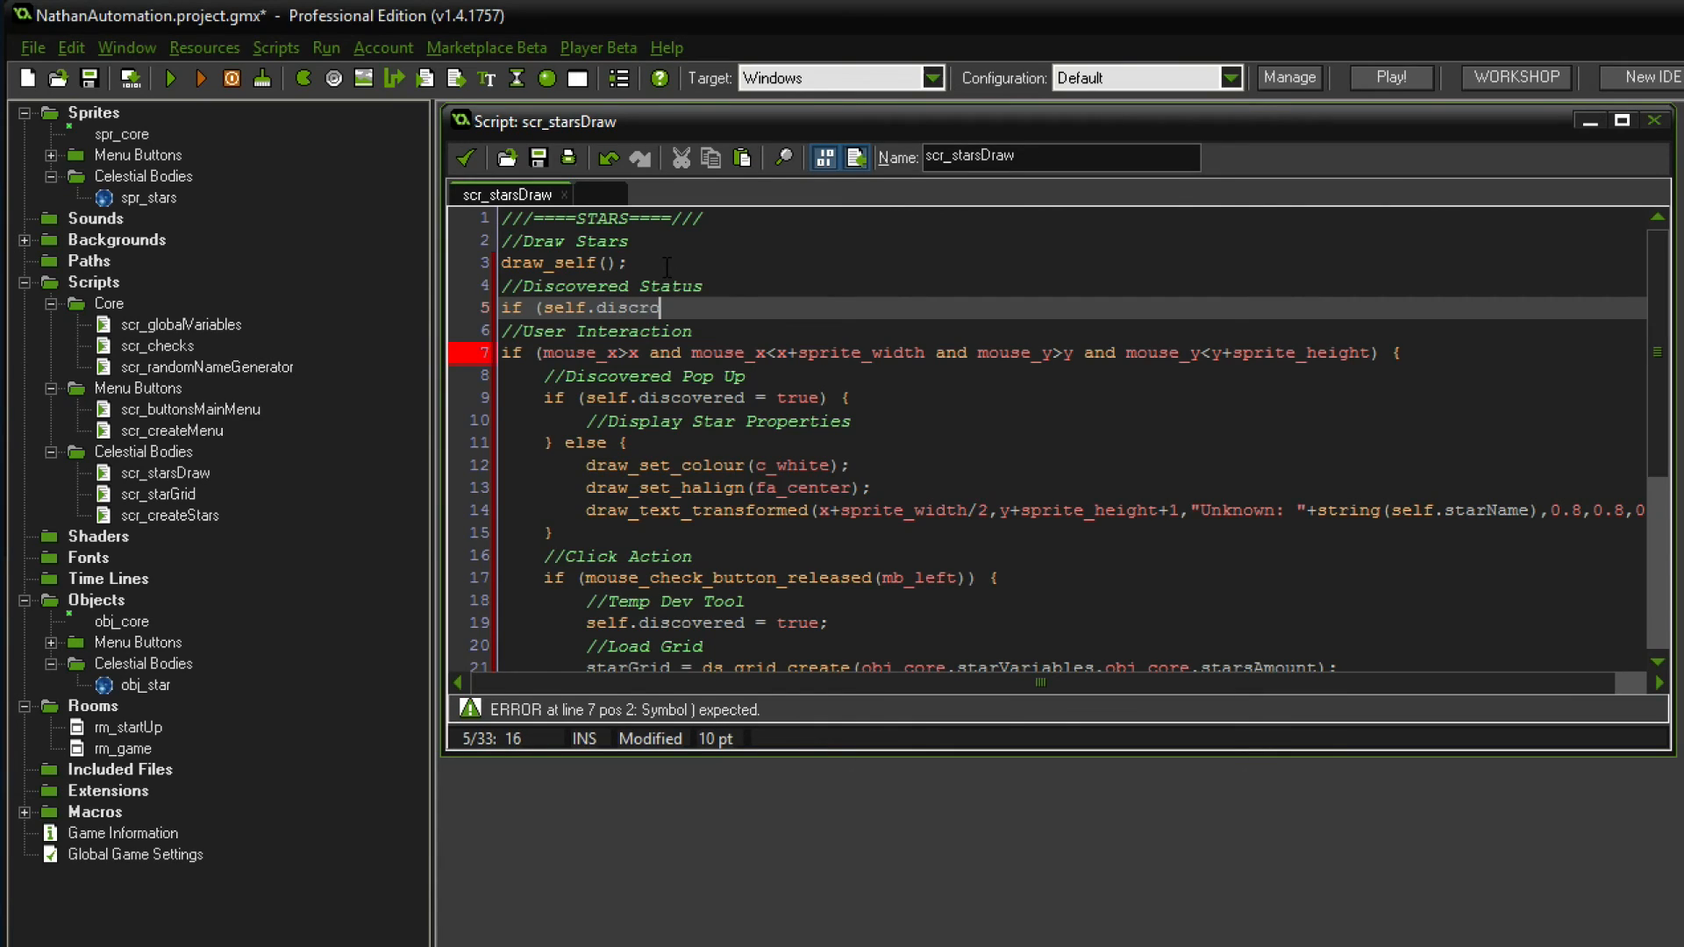
pyautogui.press('BackSpace')
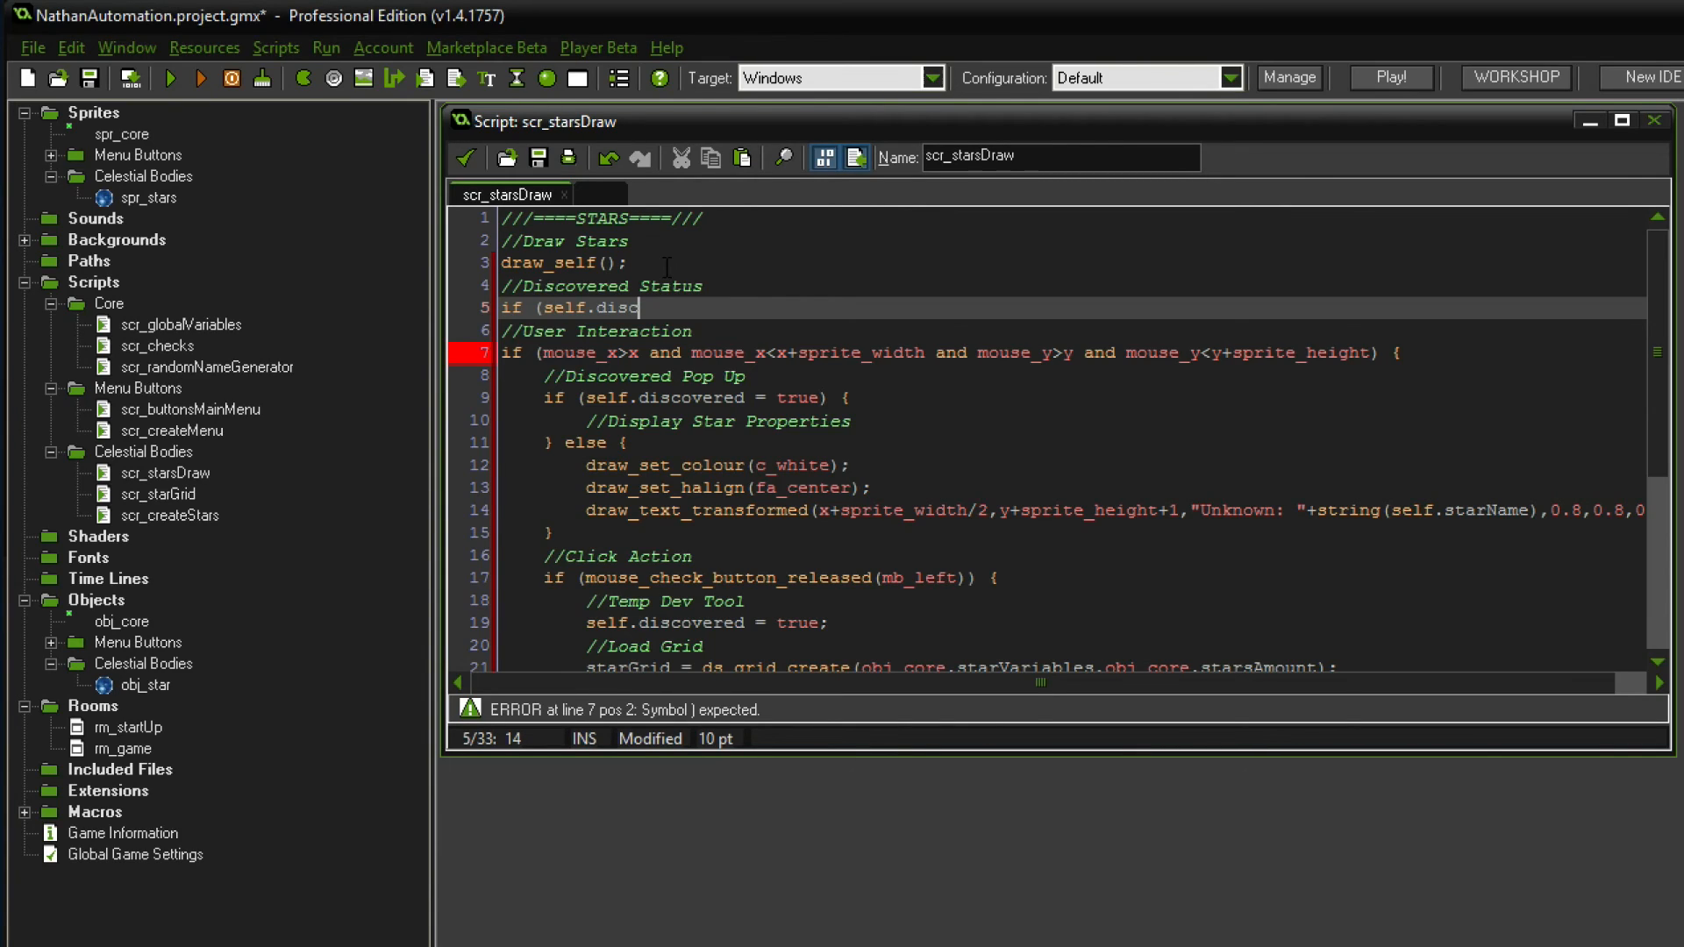
pyautogui.write('overed')
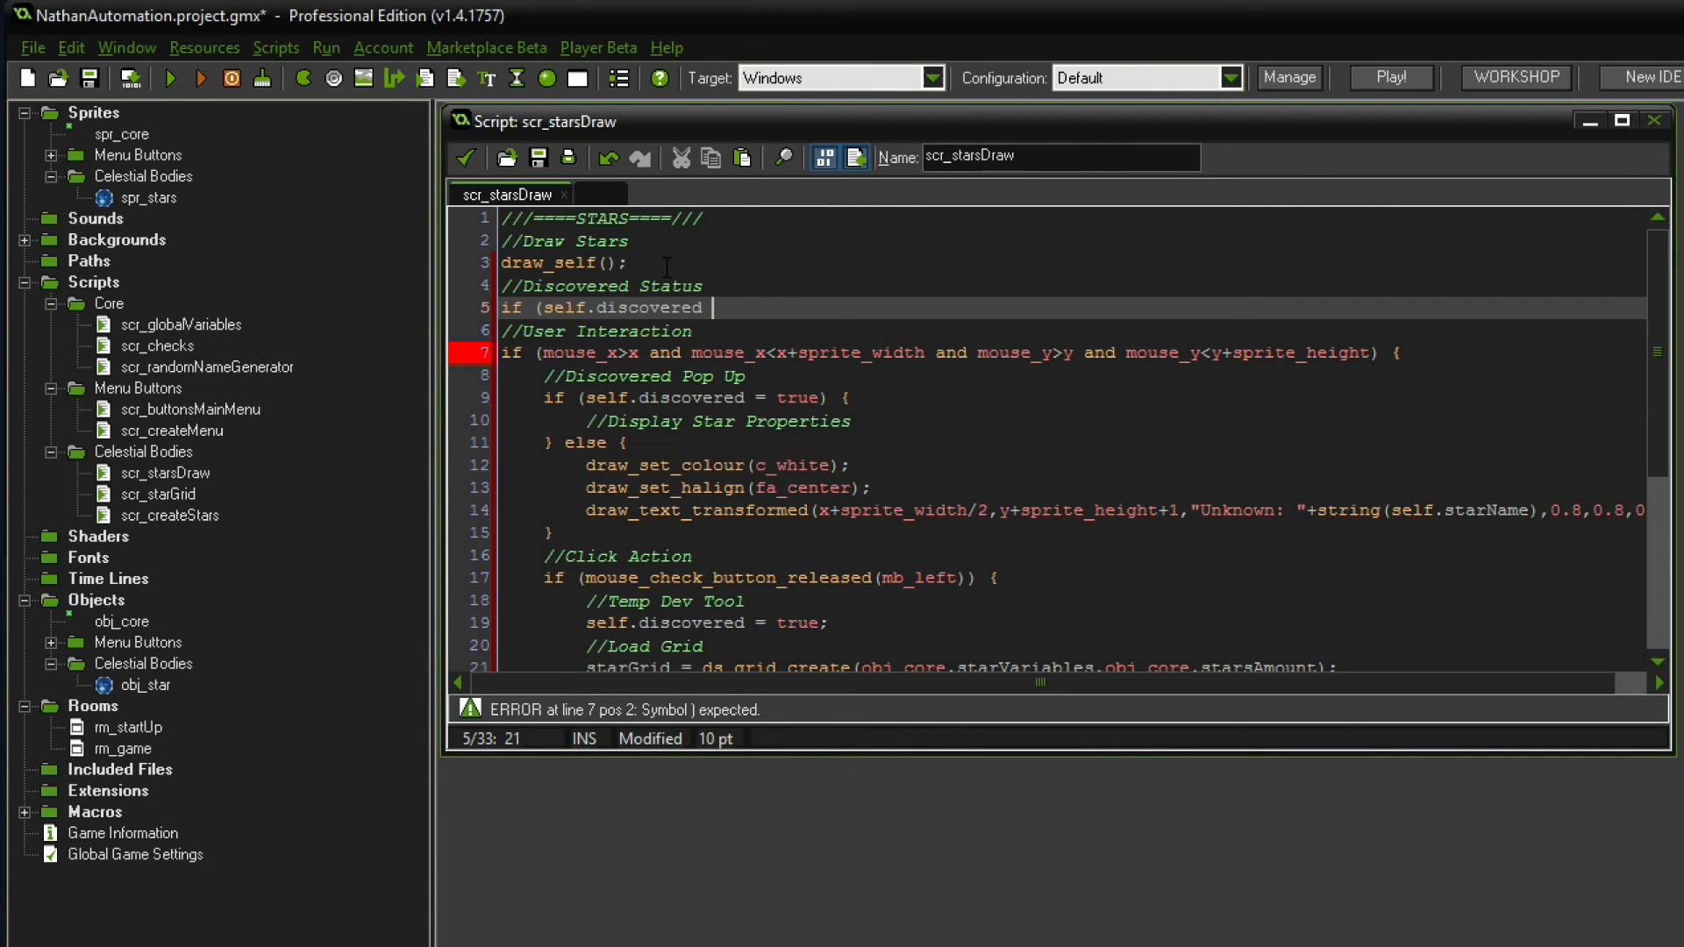
pyautogui.write('= true) {')
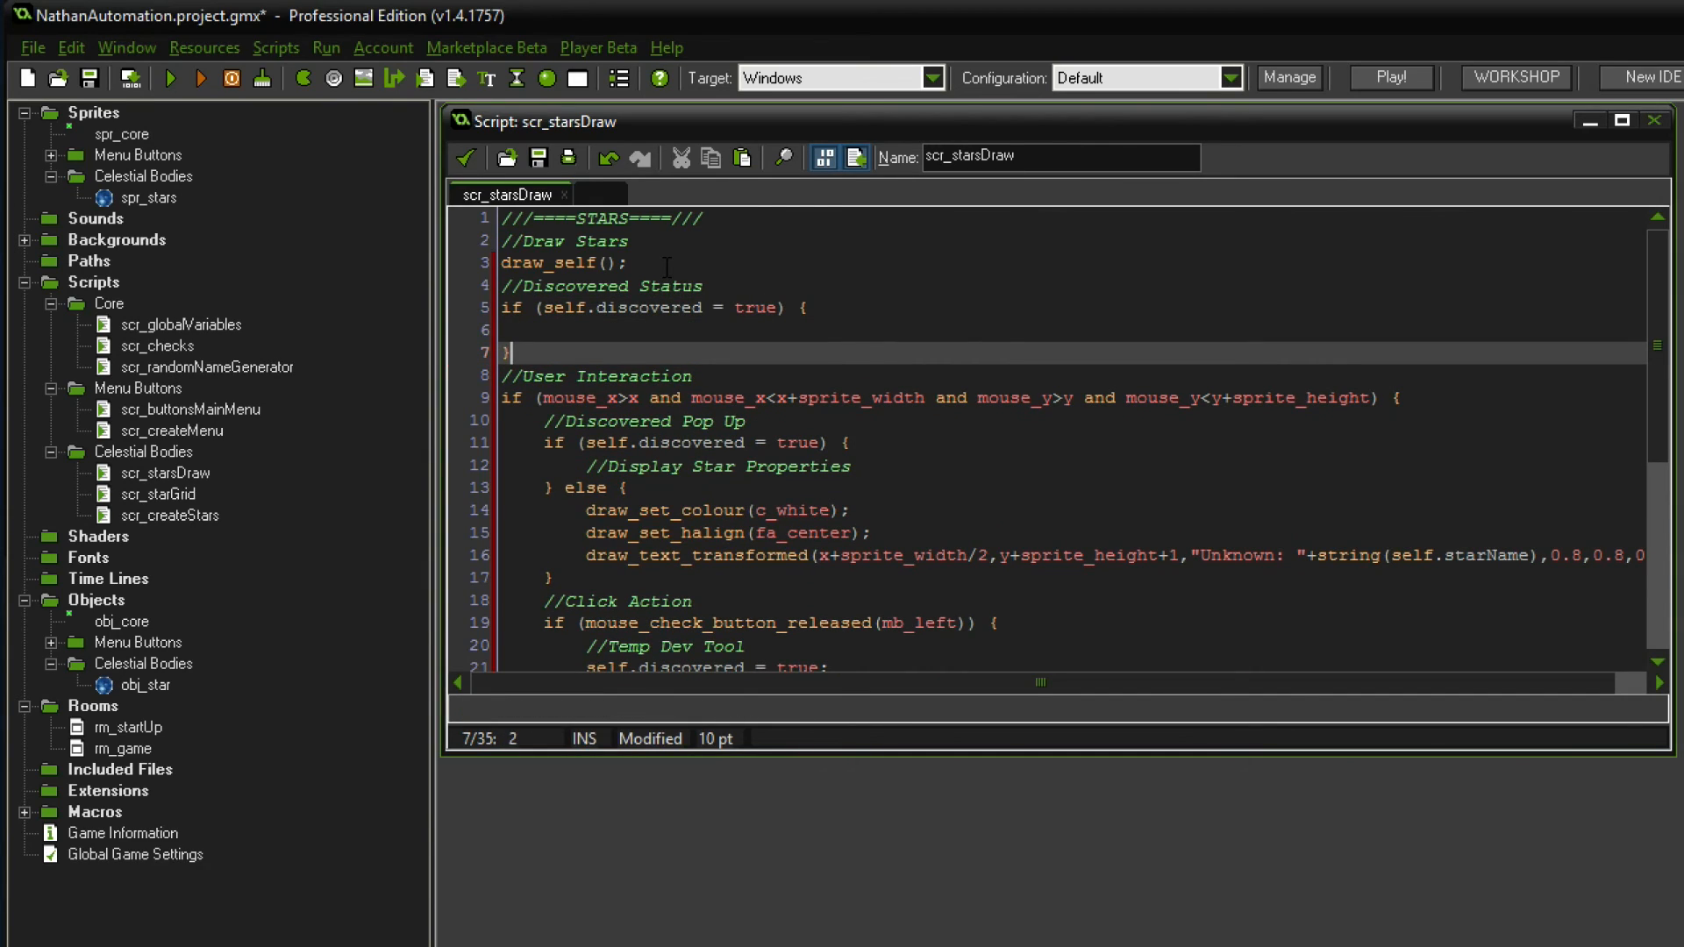
# - Set image_index = self.imageIndex, draw colour c_white and horizontal alignment fa_center
pyautogui.write('image_ind')
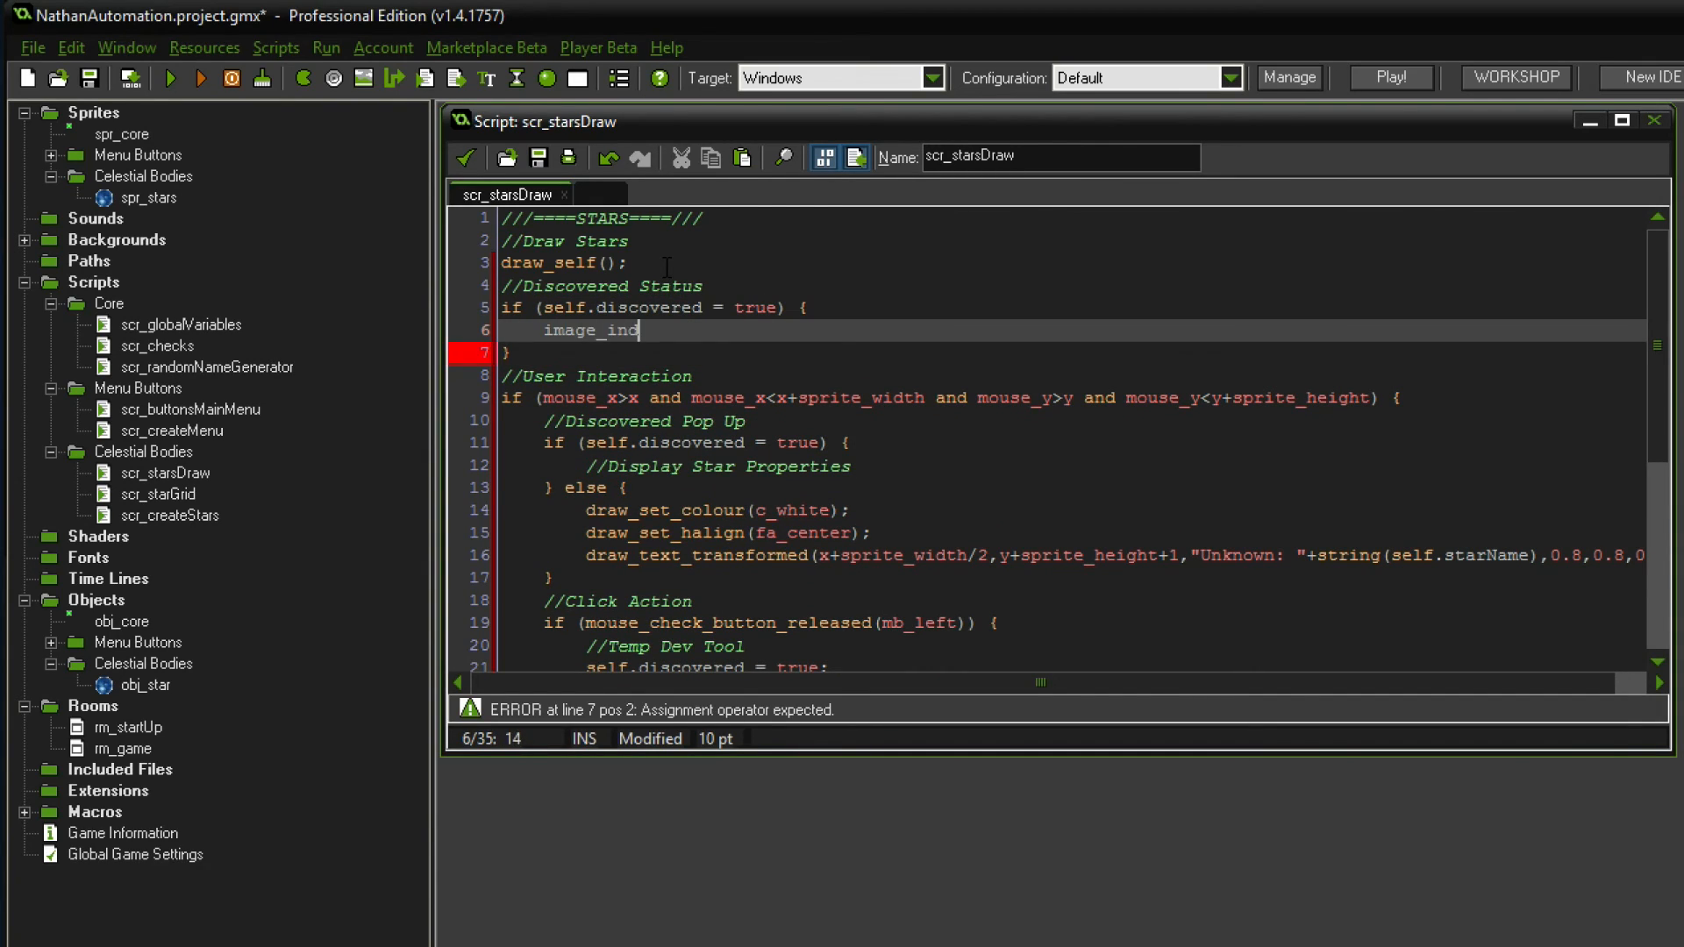
pyautogui.write('ex = s')
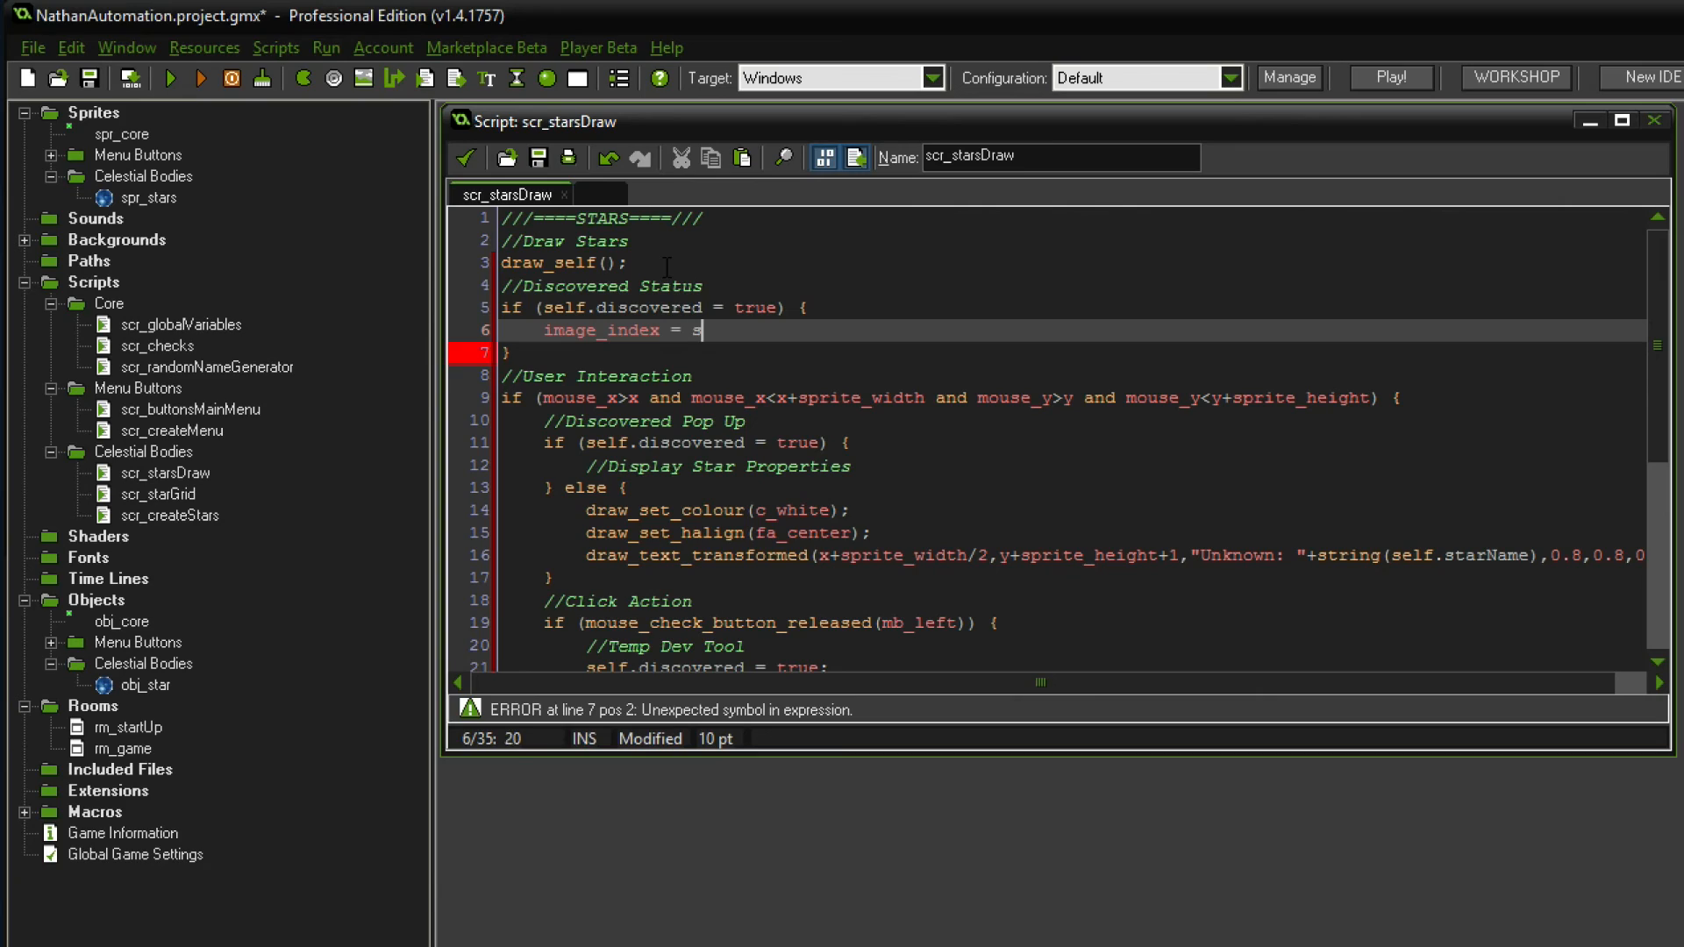
pyautogui.write('elf.imageIndex;')
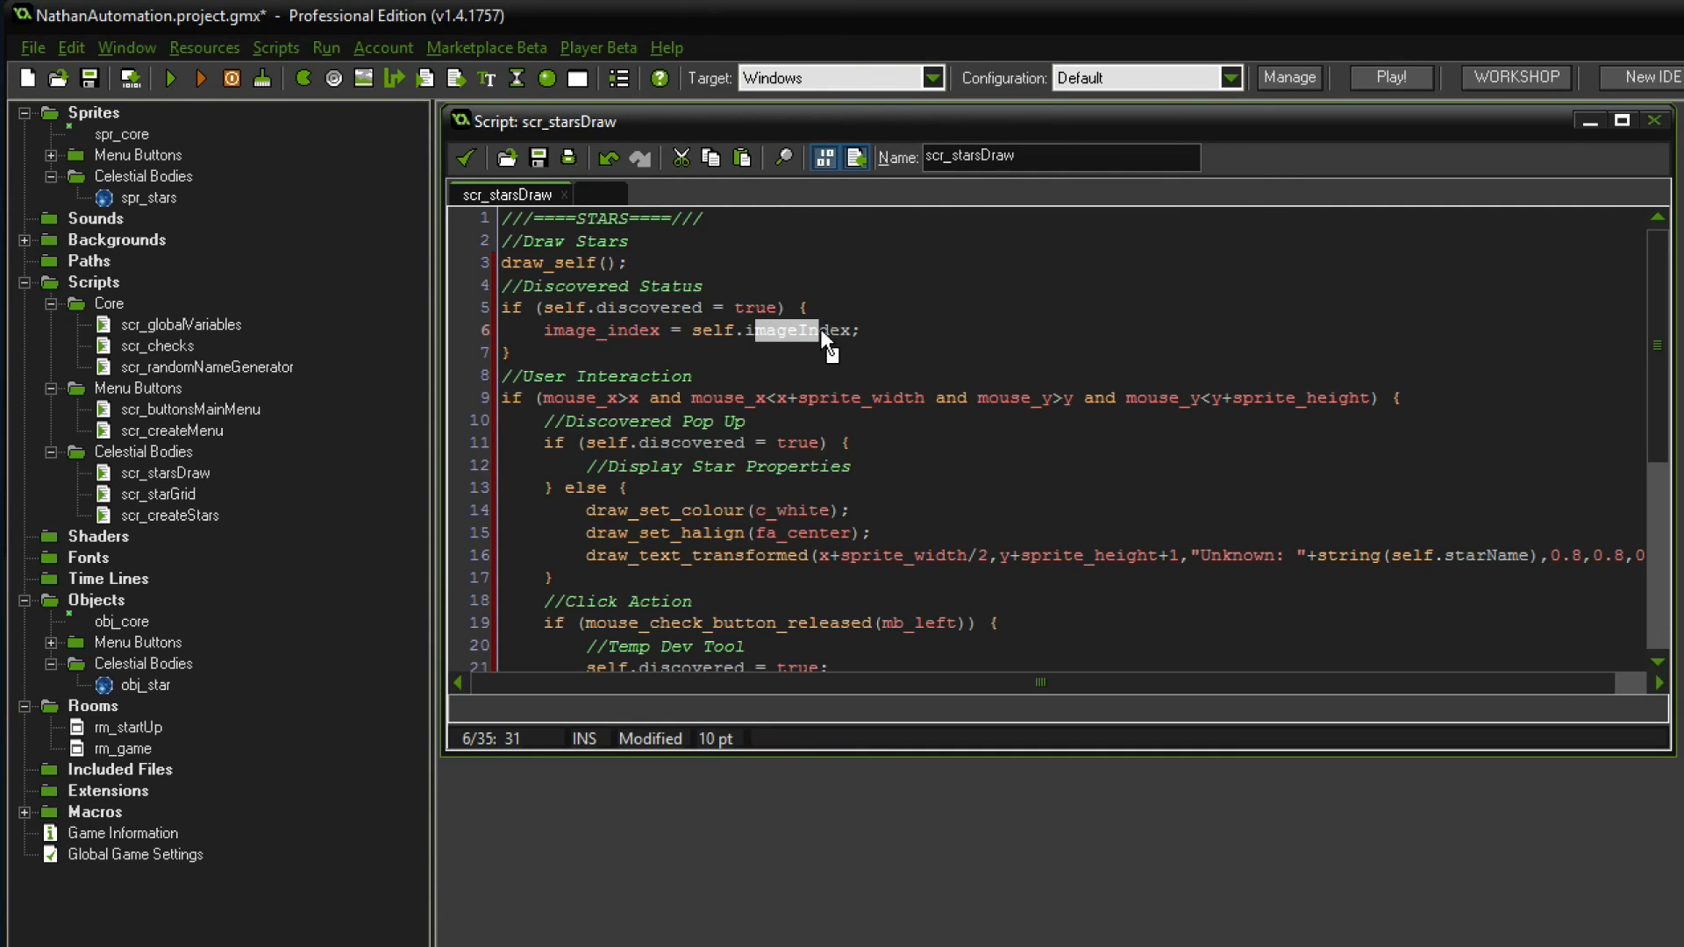
pyautogui.click(862, 330)
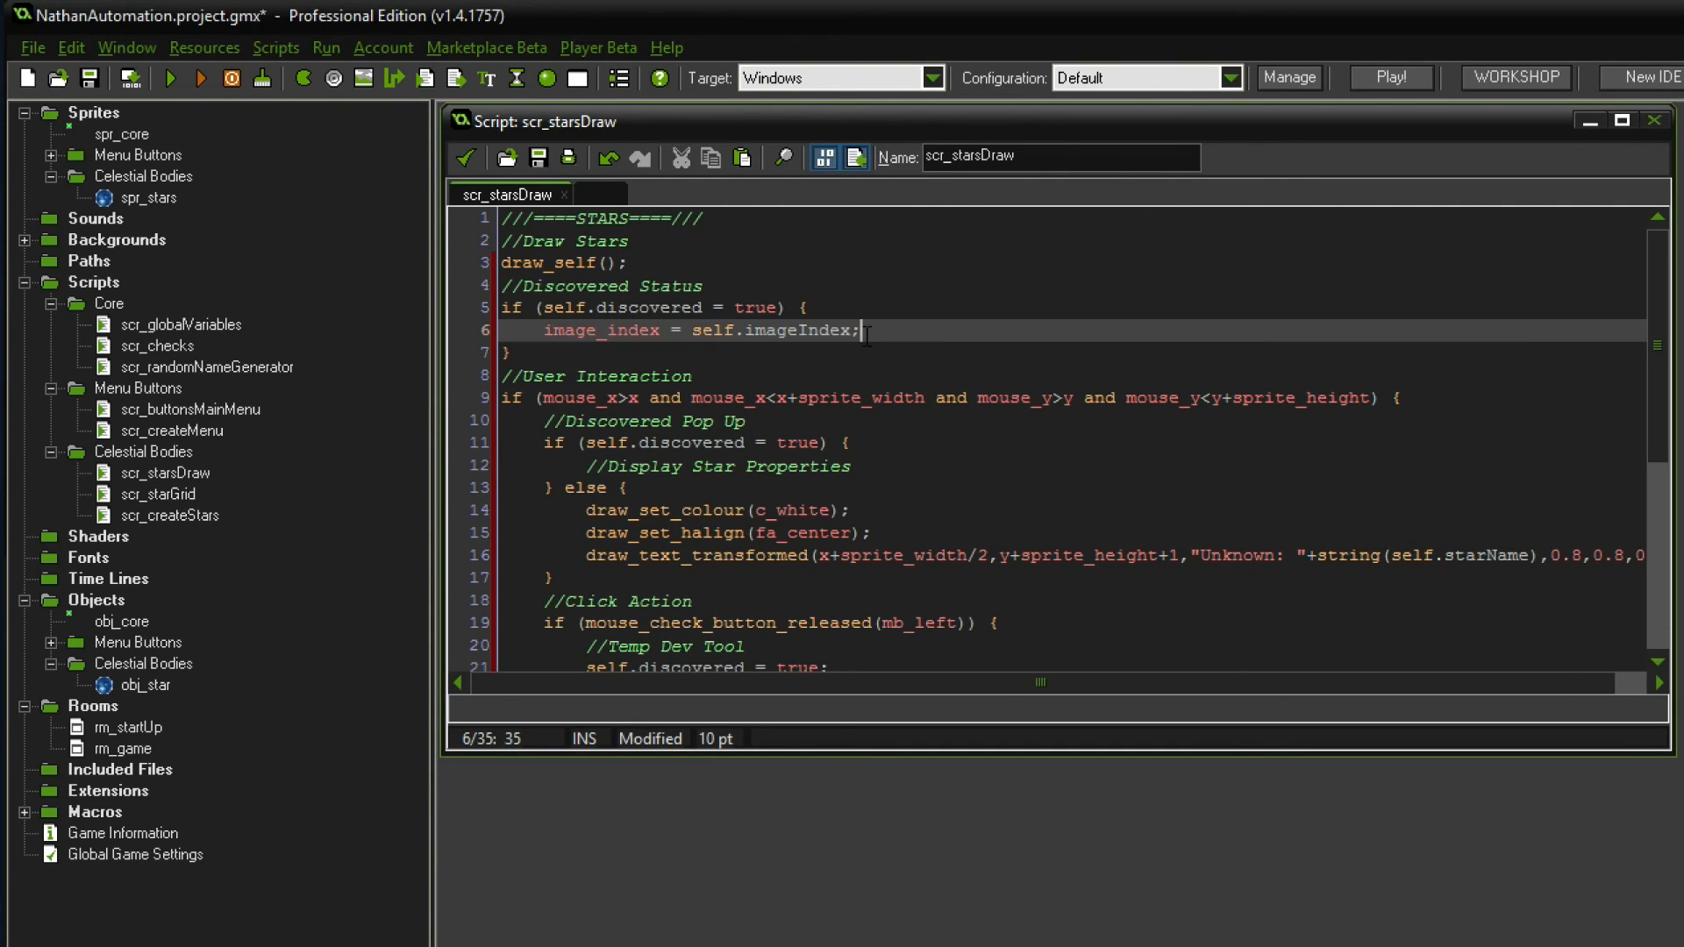
pyautogui.write('draw')
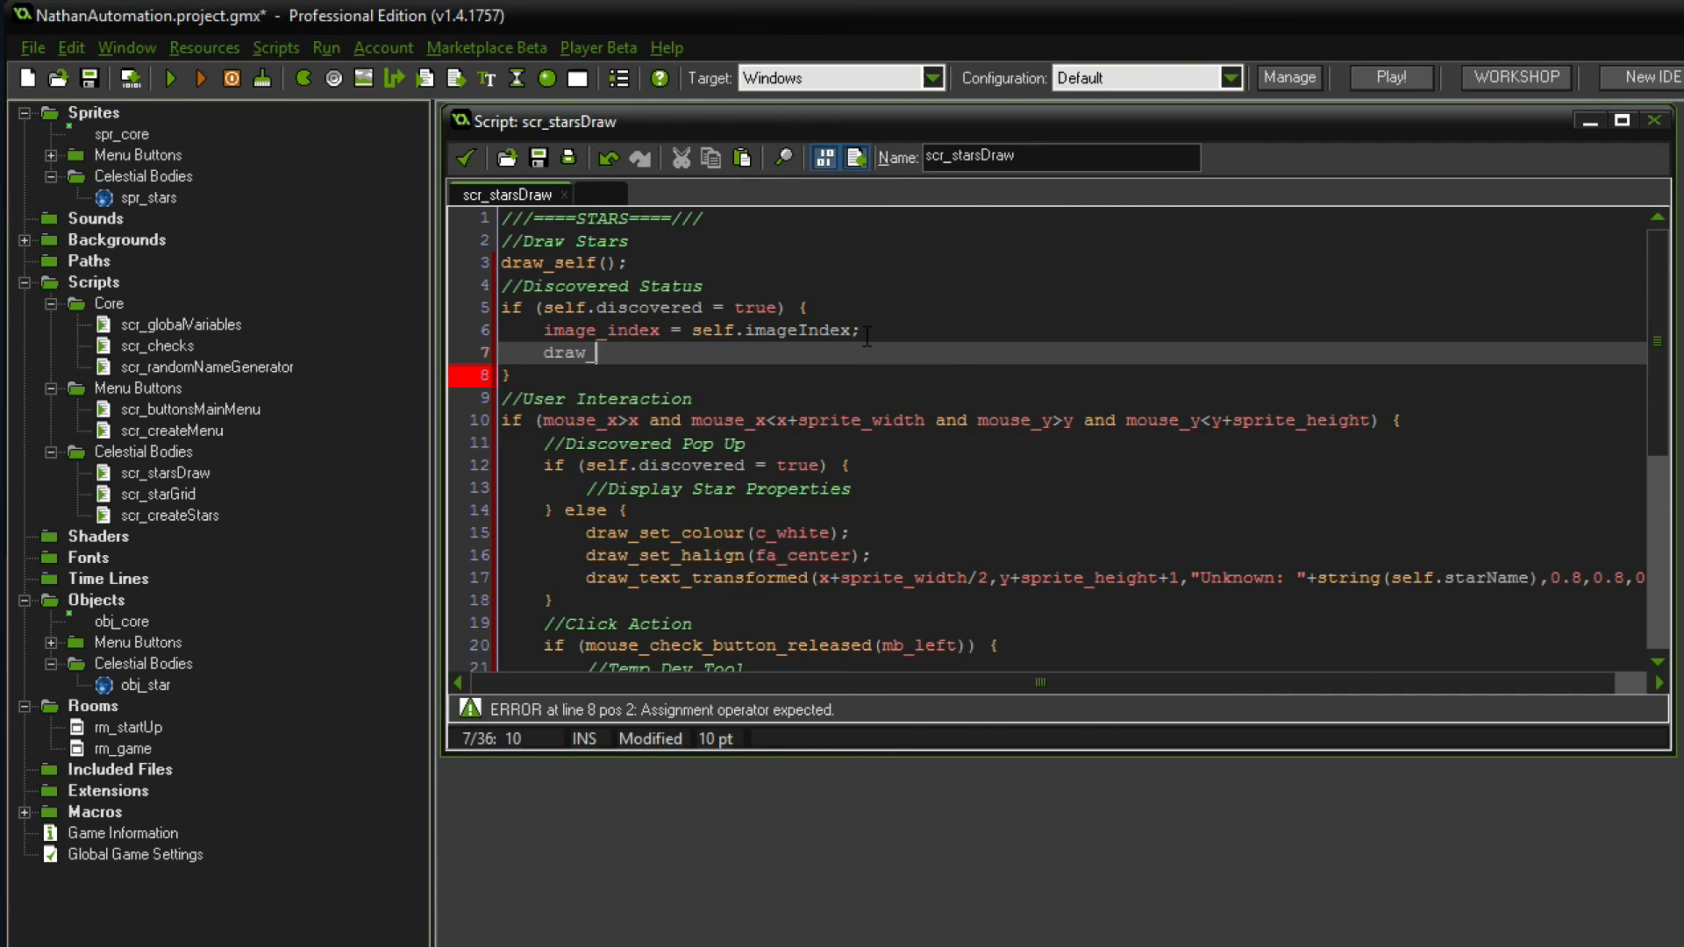
pyautogui.write('_set_colour(c')
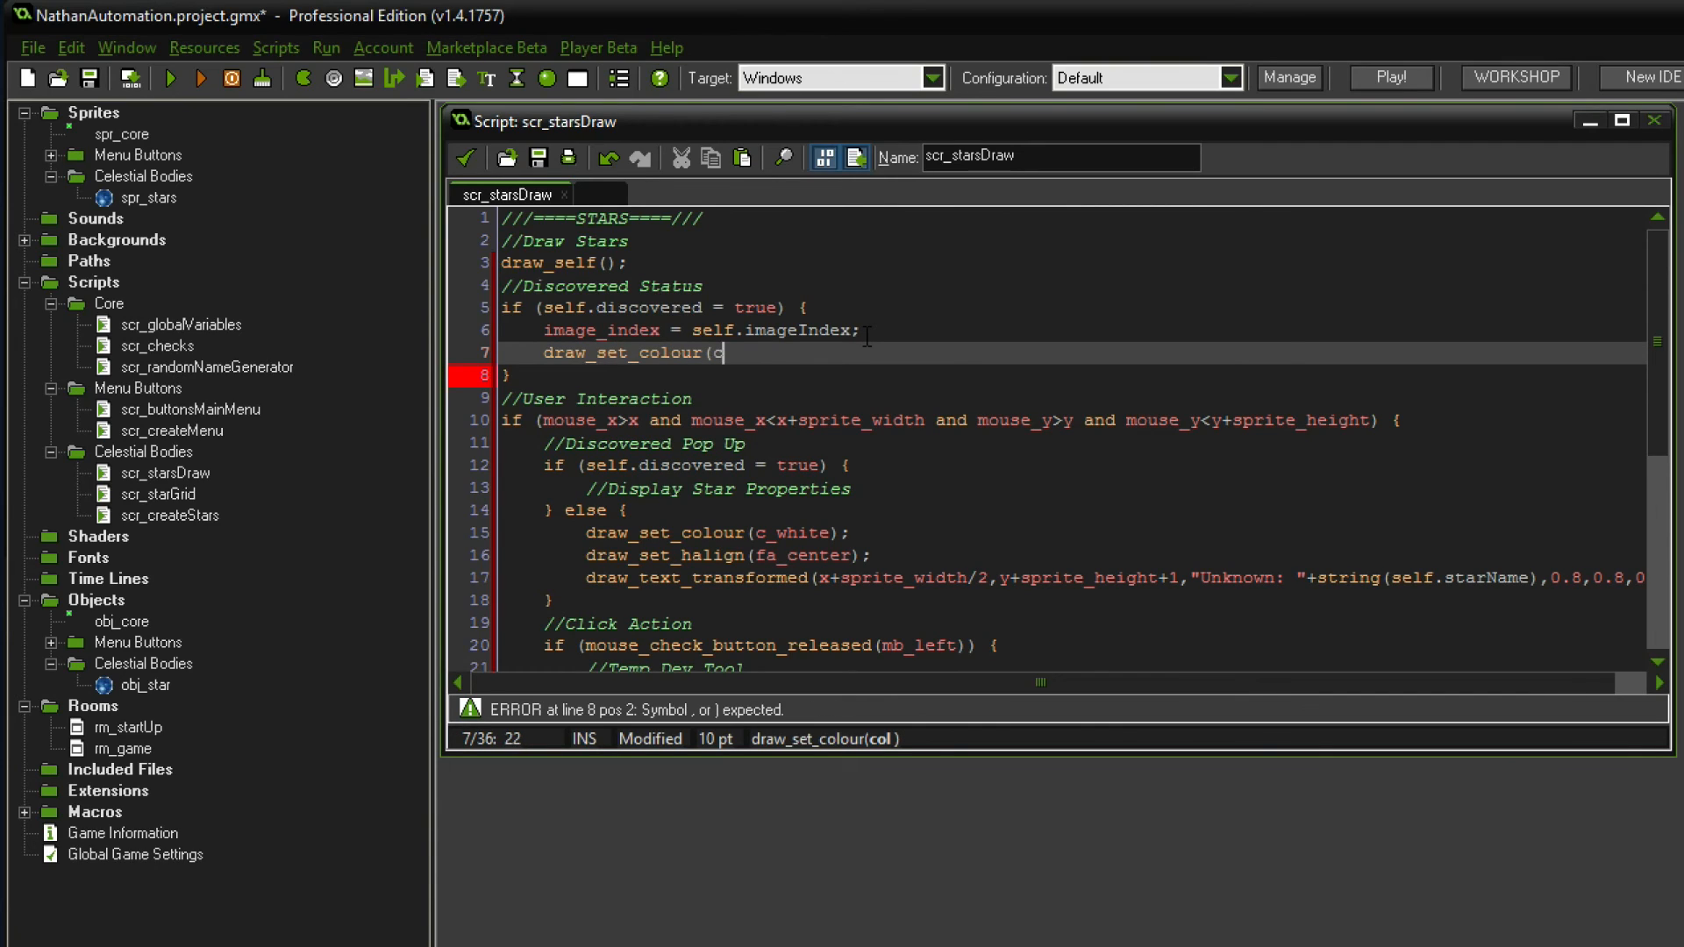
pyautogui.write('_white);')
pyautogui.write('d')
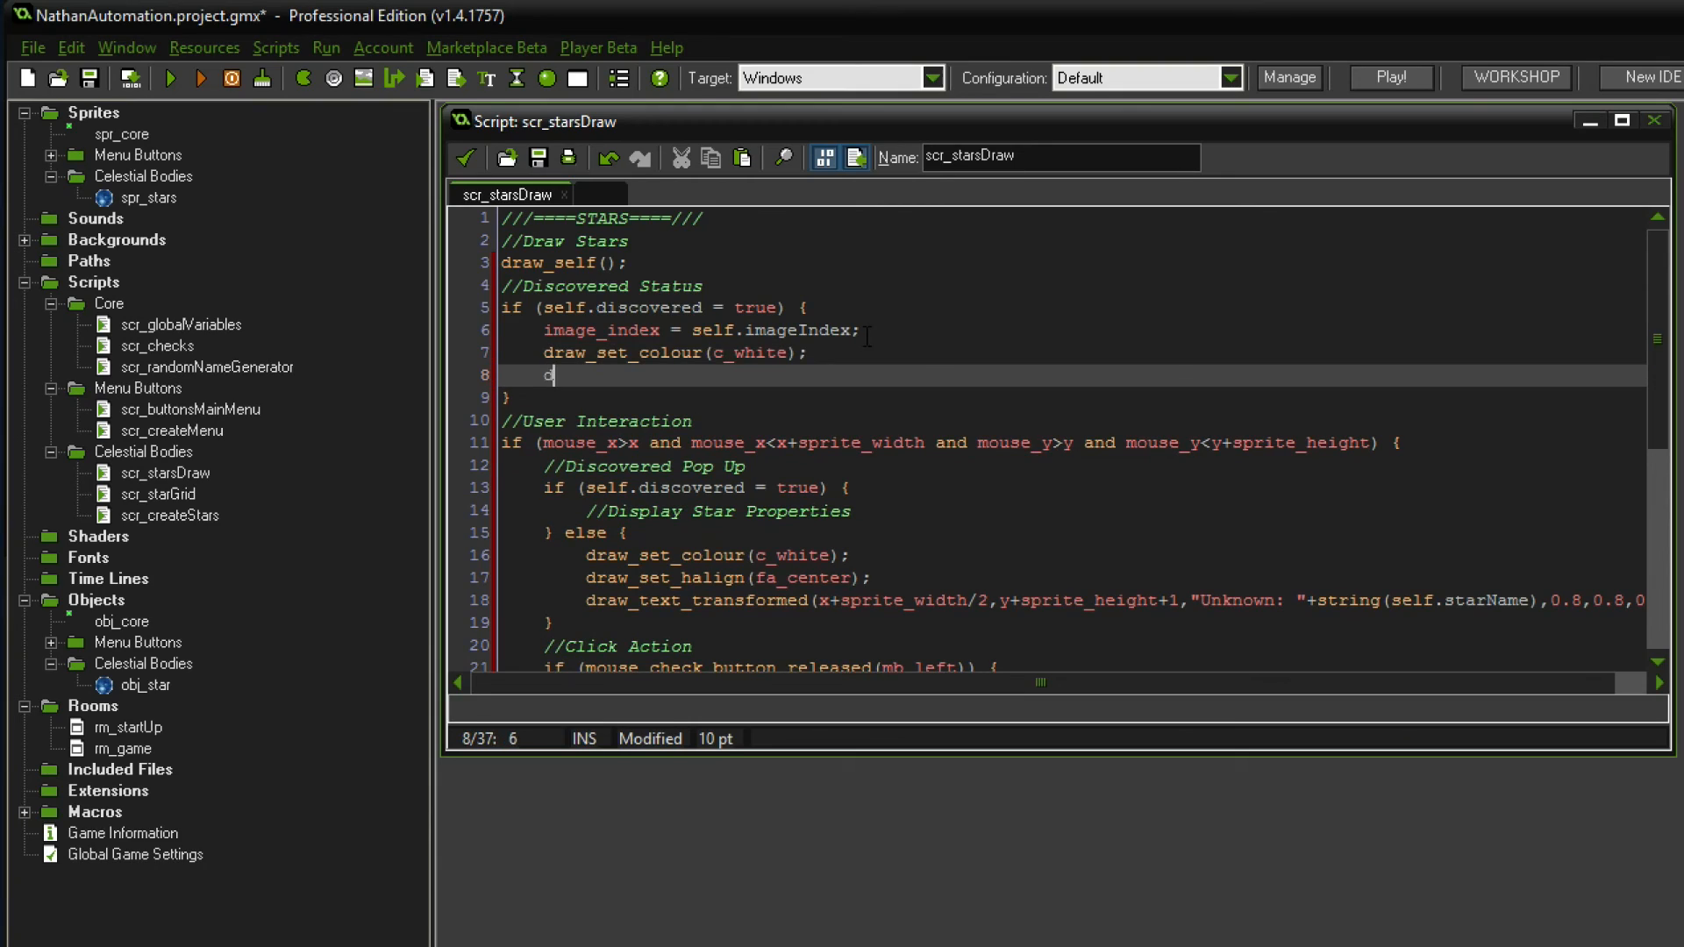
pyautogui.write('raw_set')
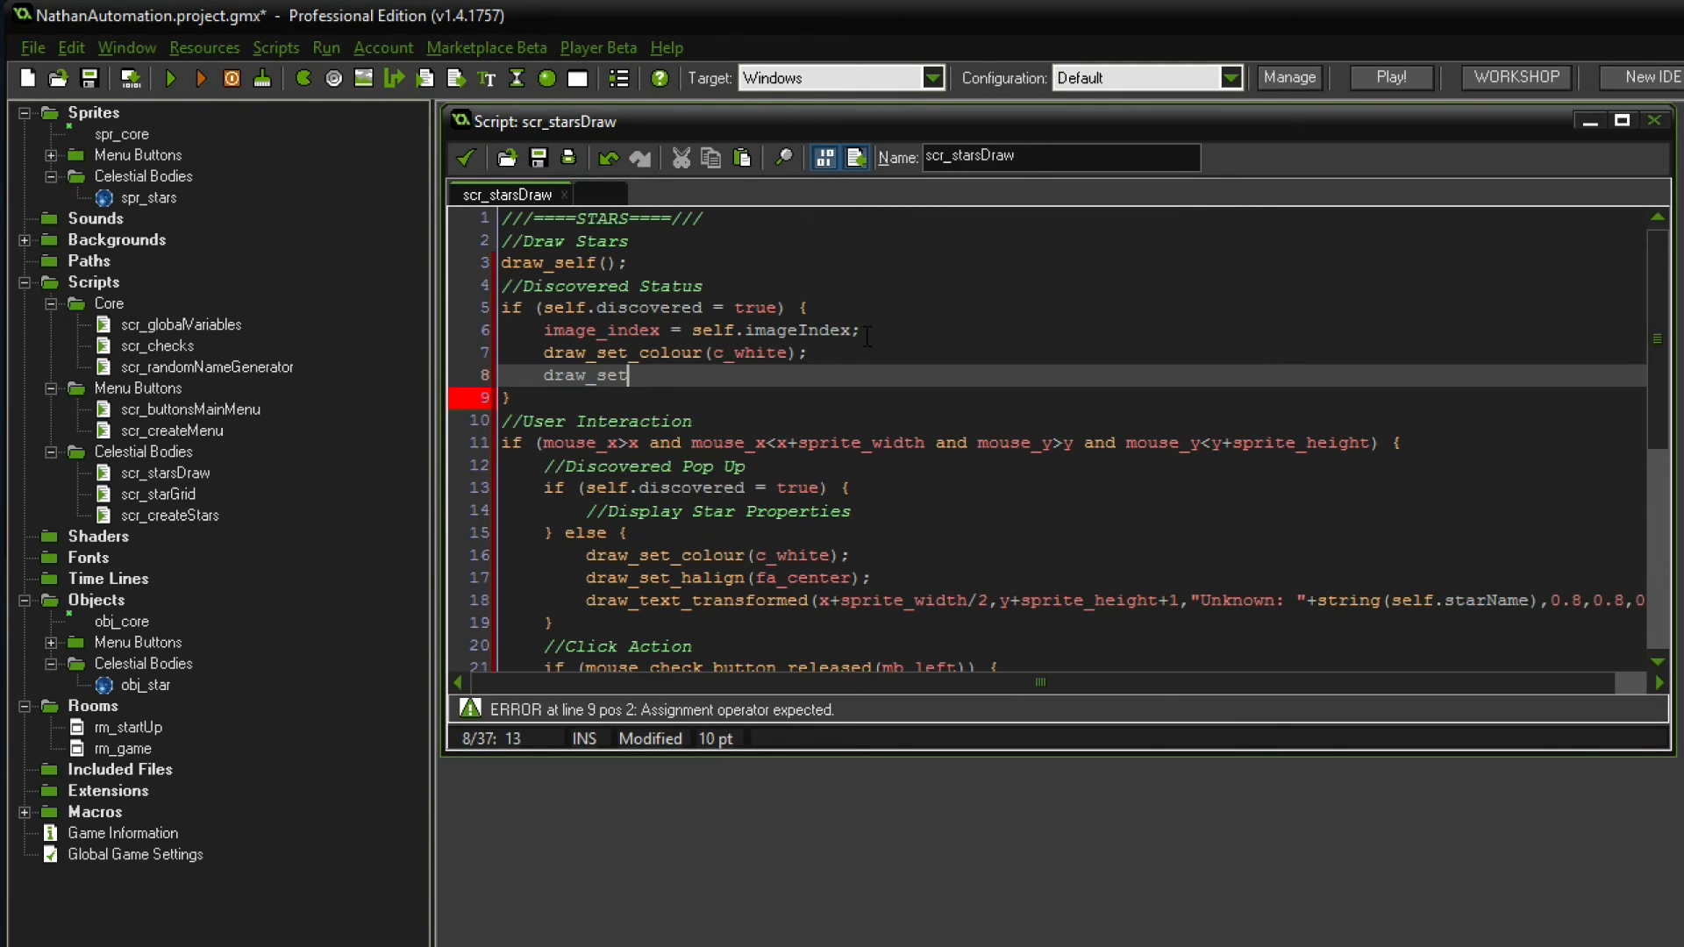
pyautogui.write('_halign(')
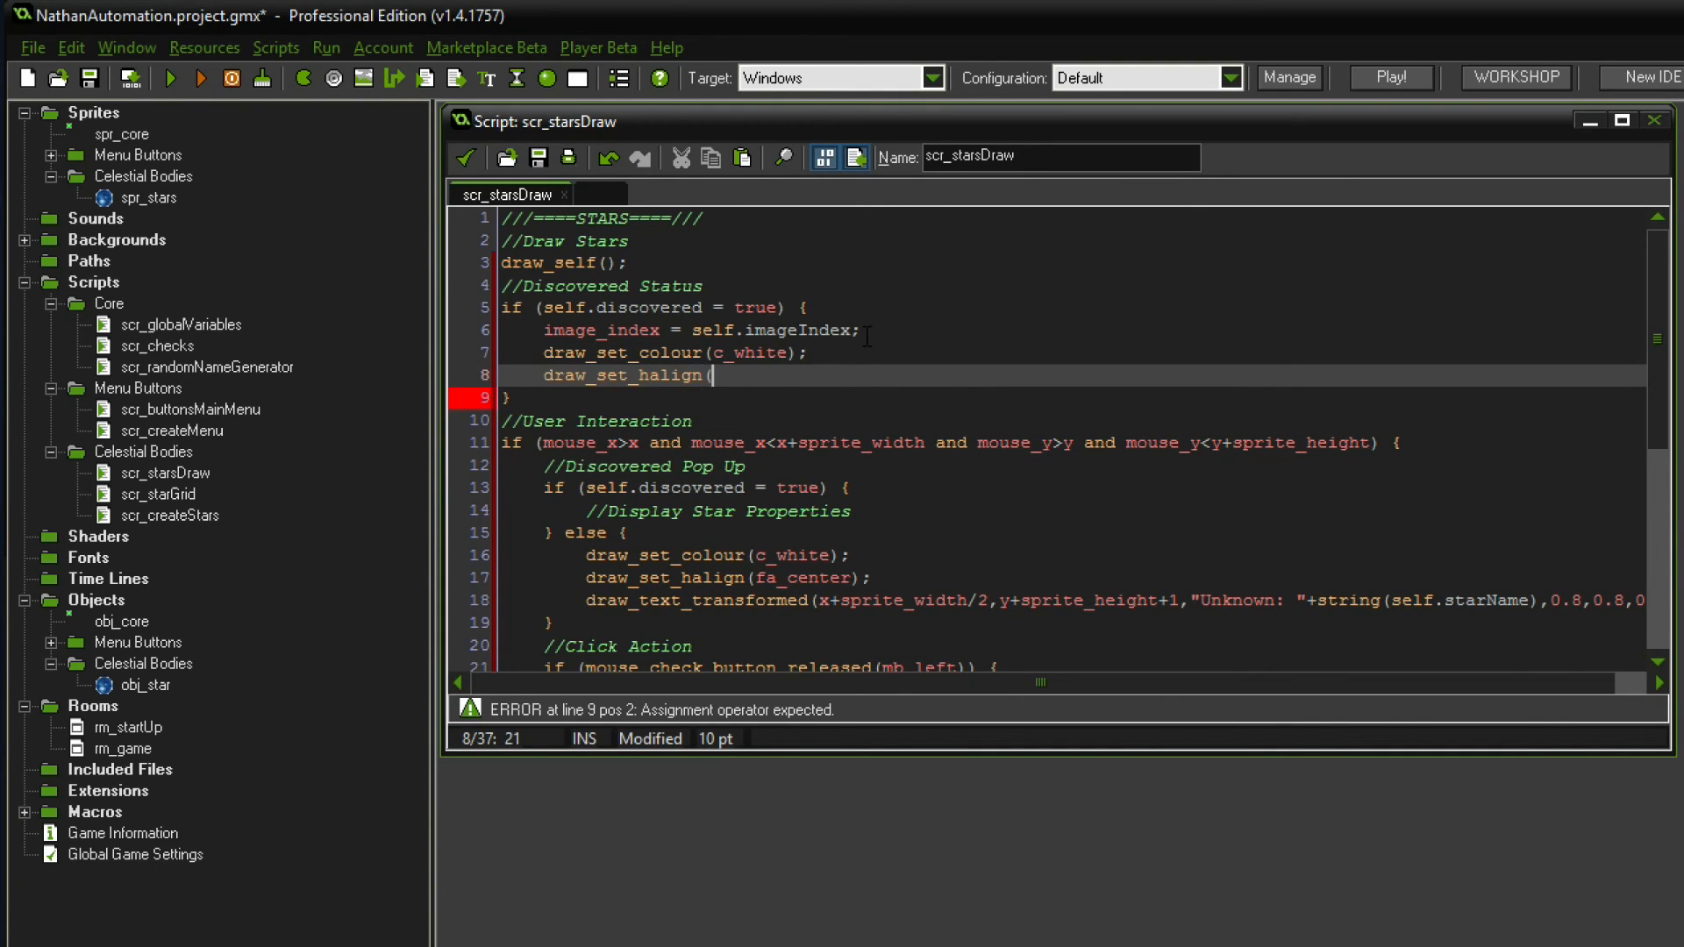
pyautogui.write('fa_center);')
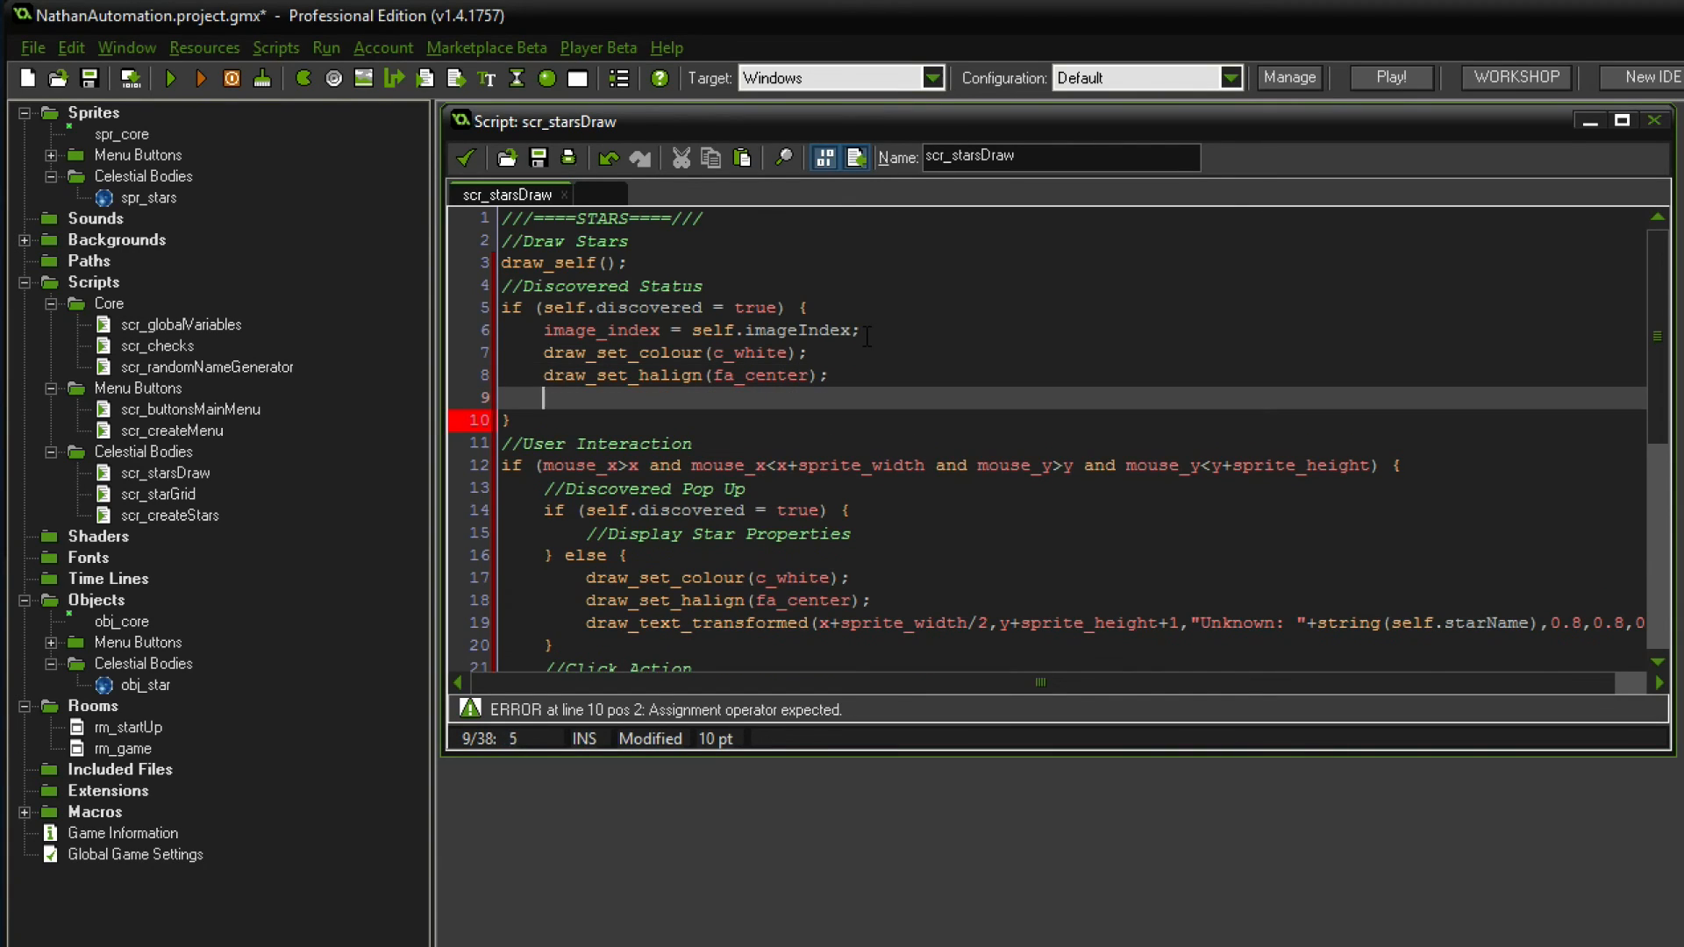
# - Begin draw_text_transformed at x+sprite_width/2 to draw the star name label
pyautogui.write('draw_text')
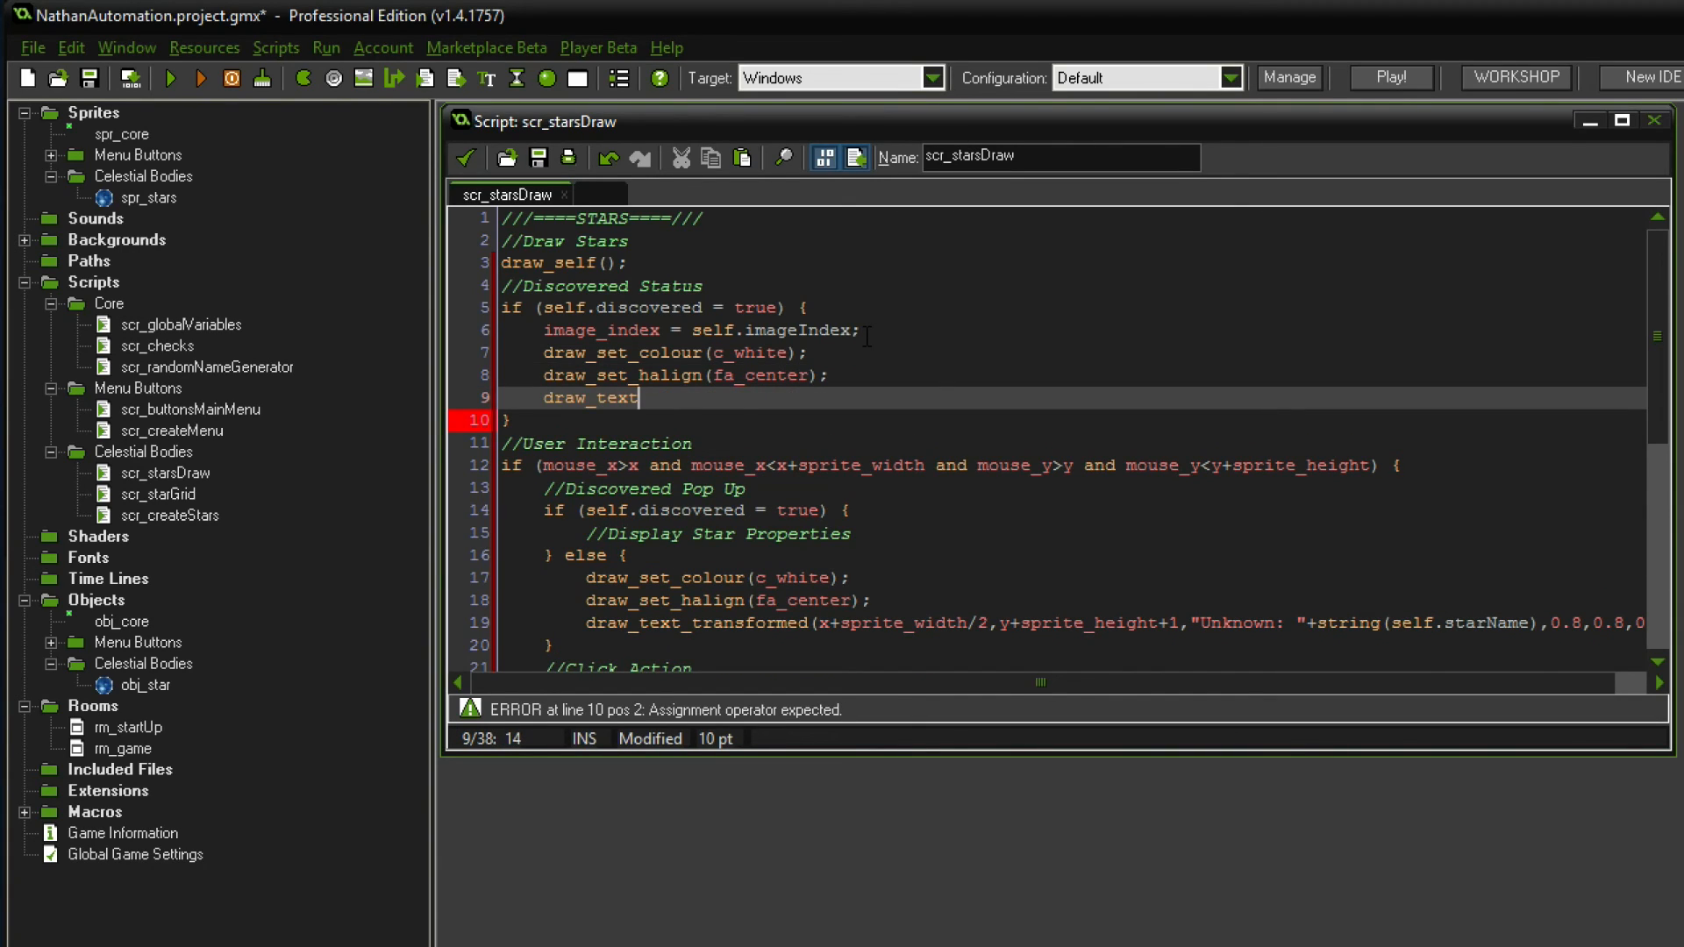
pyautogui.write('_transfo')
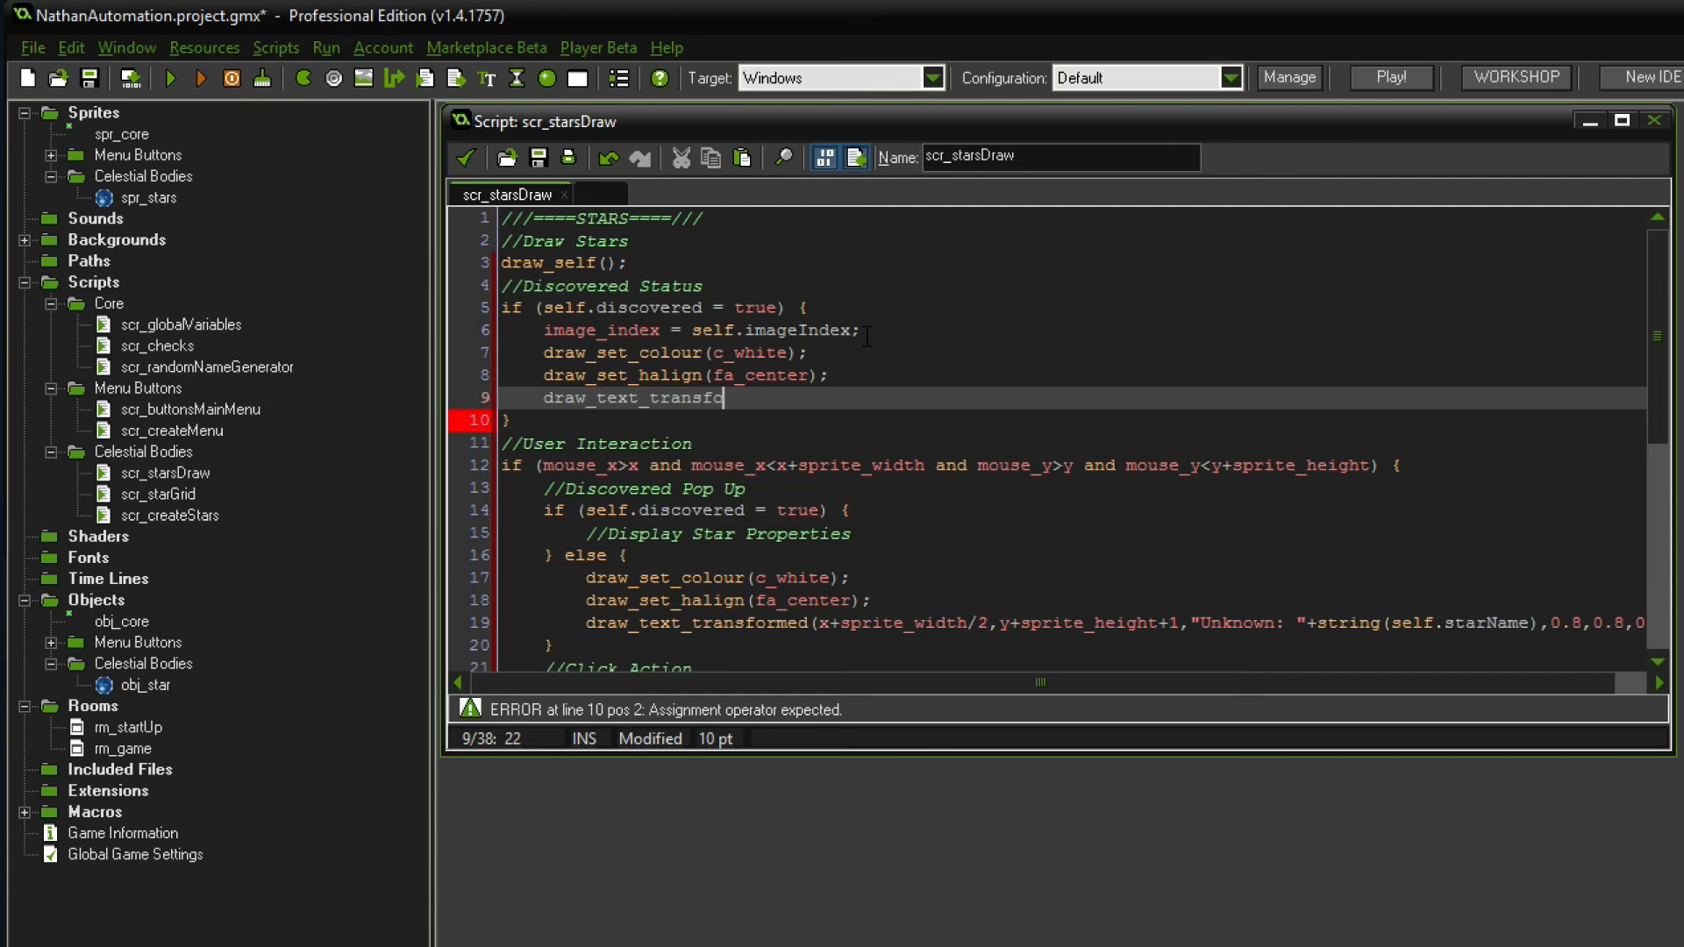
pyautogui.write('rmed(x+s')
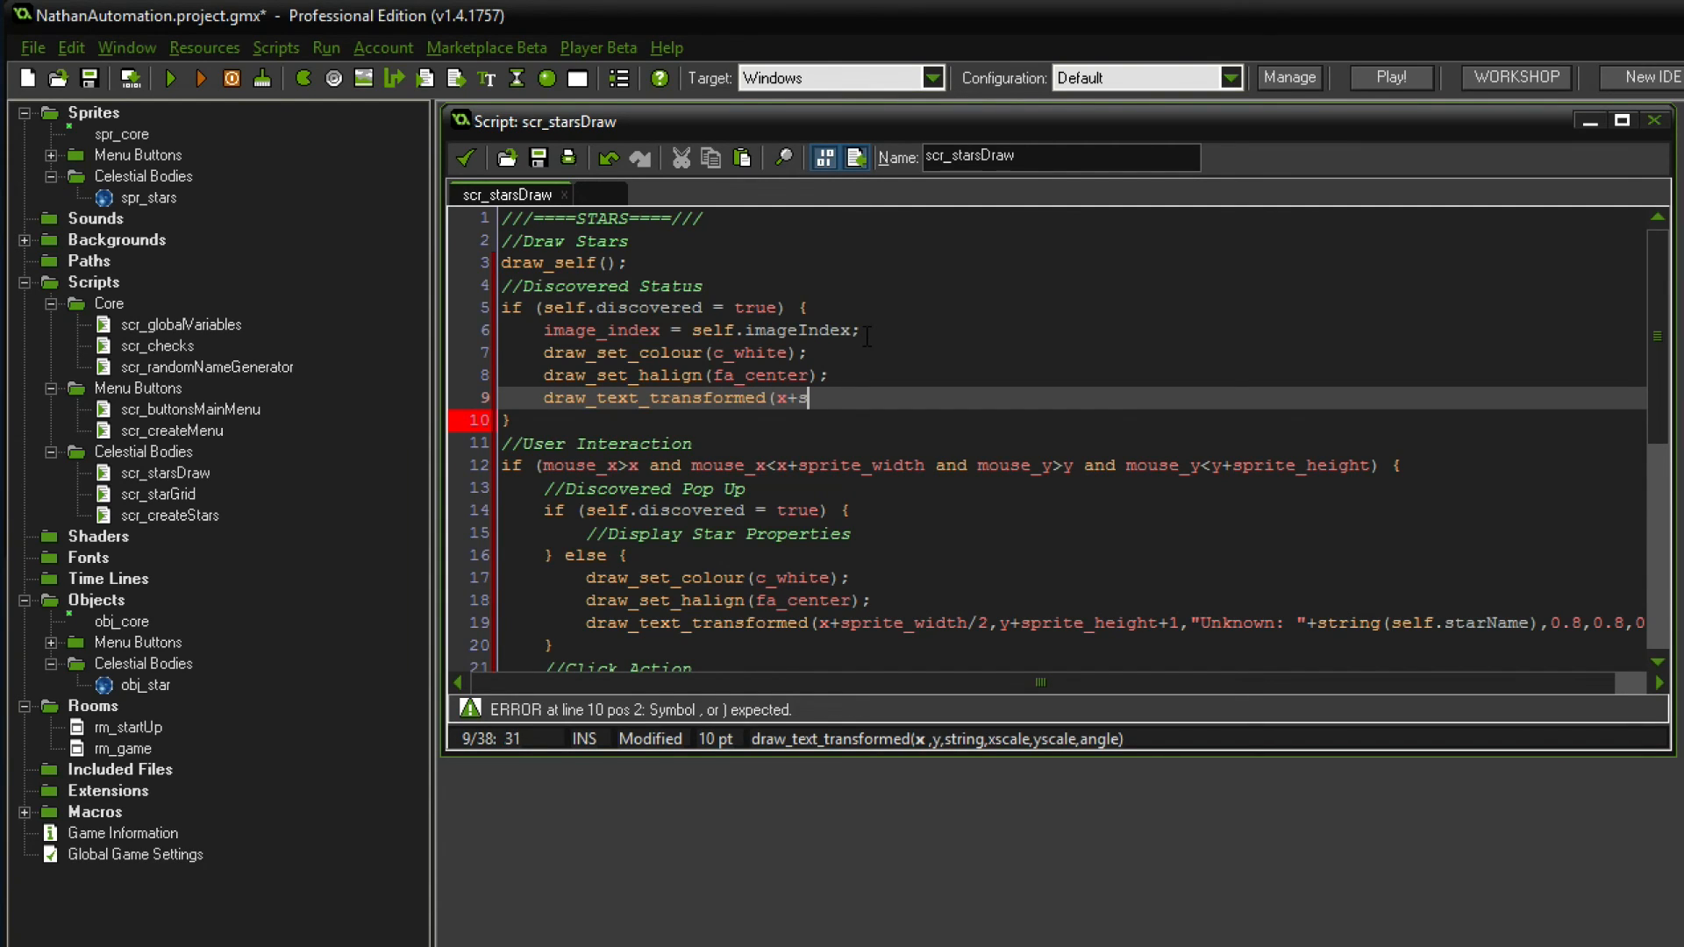
pyautogui.write('prite_width/2,y+sprite_height+1,"Unknown: "+string(self.starName),0.8,0.8,0);')
pyautogui.click(1071, 420)
pyautogui.write(' else {')
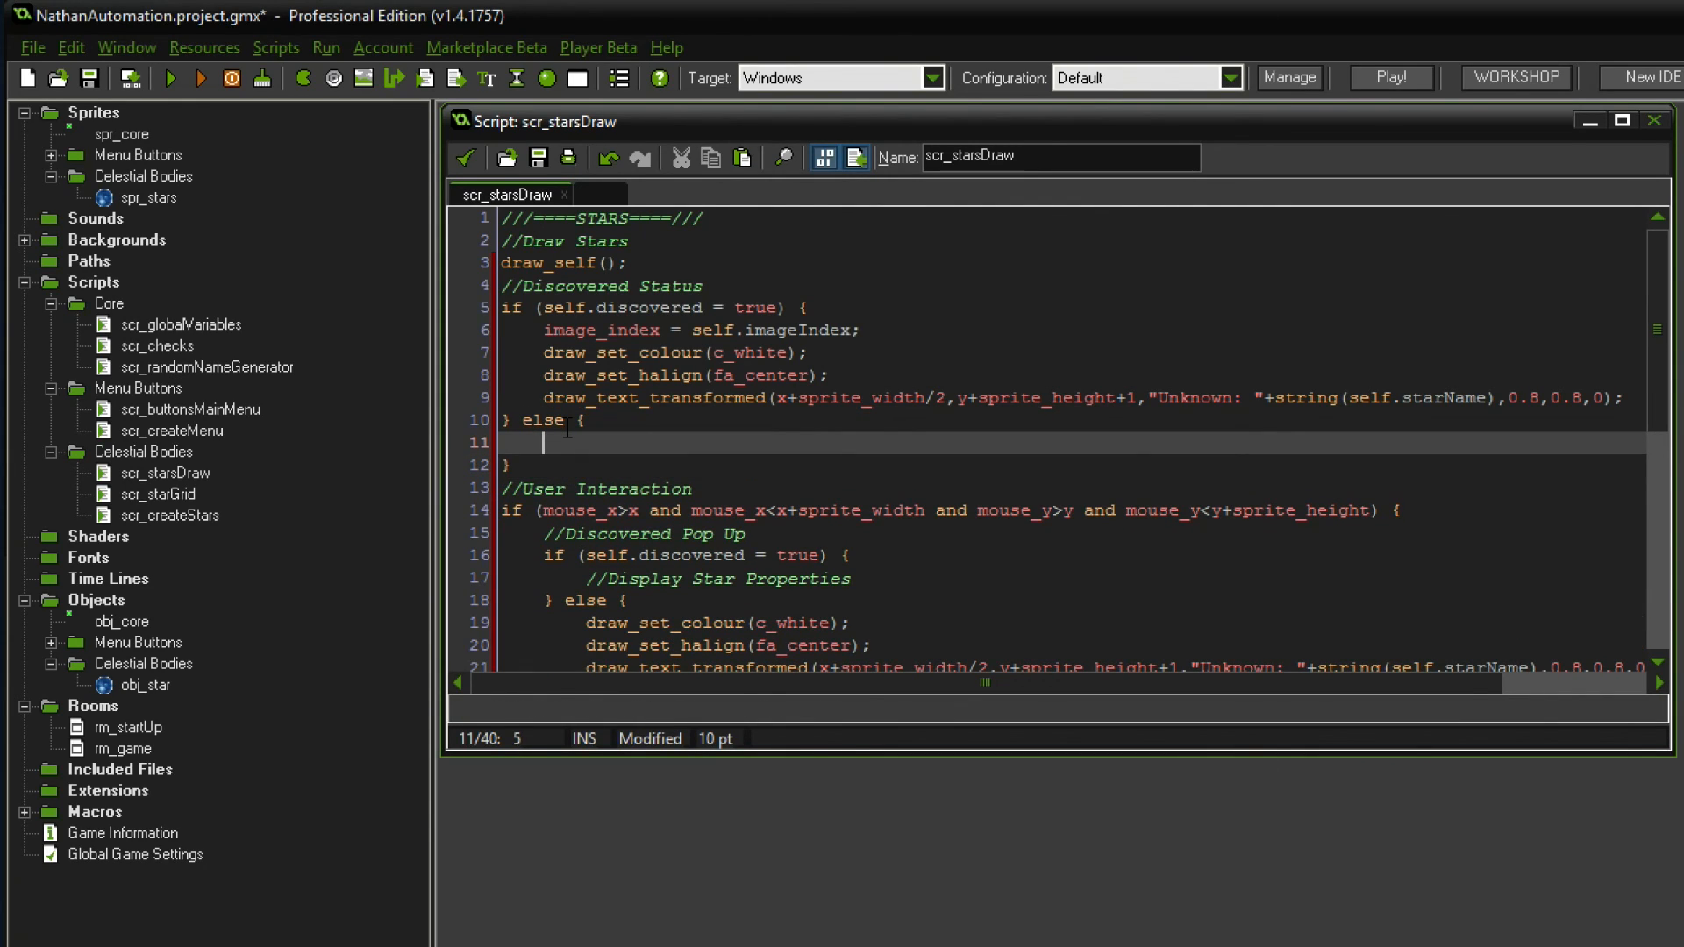
# - Type image_index = obj_core.starSpritesTotal; in the else branch
pyautogui.write('image_index =')
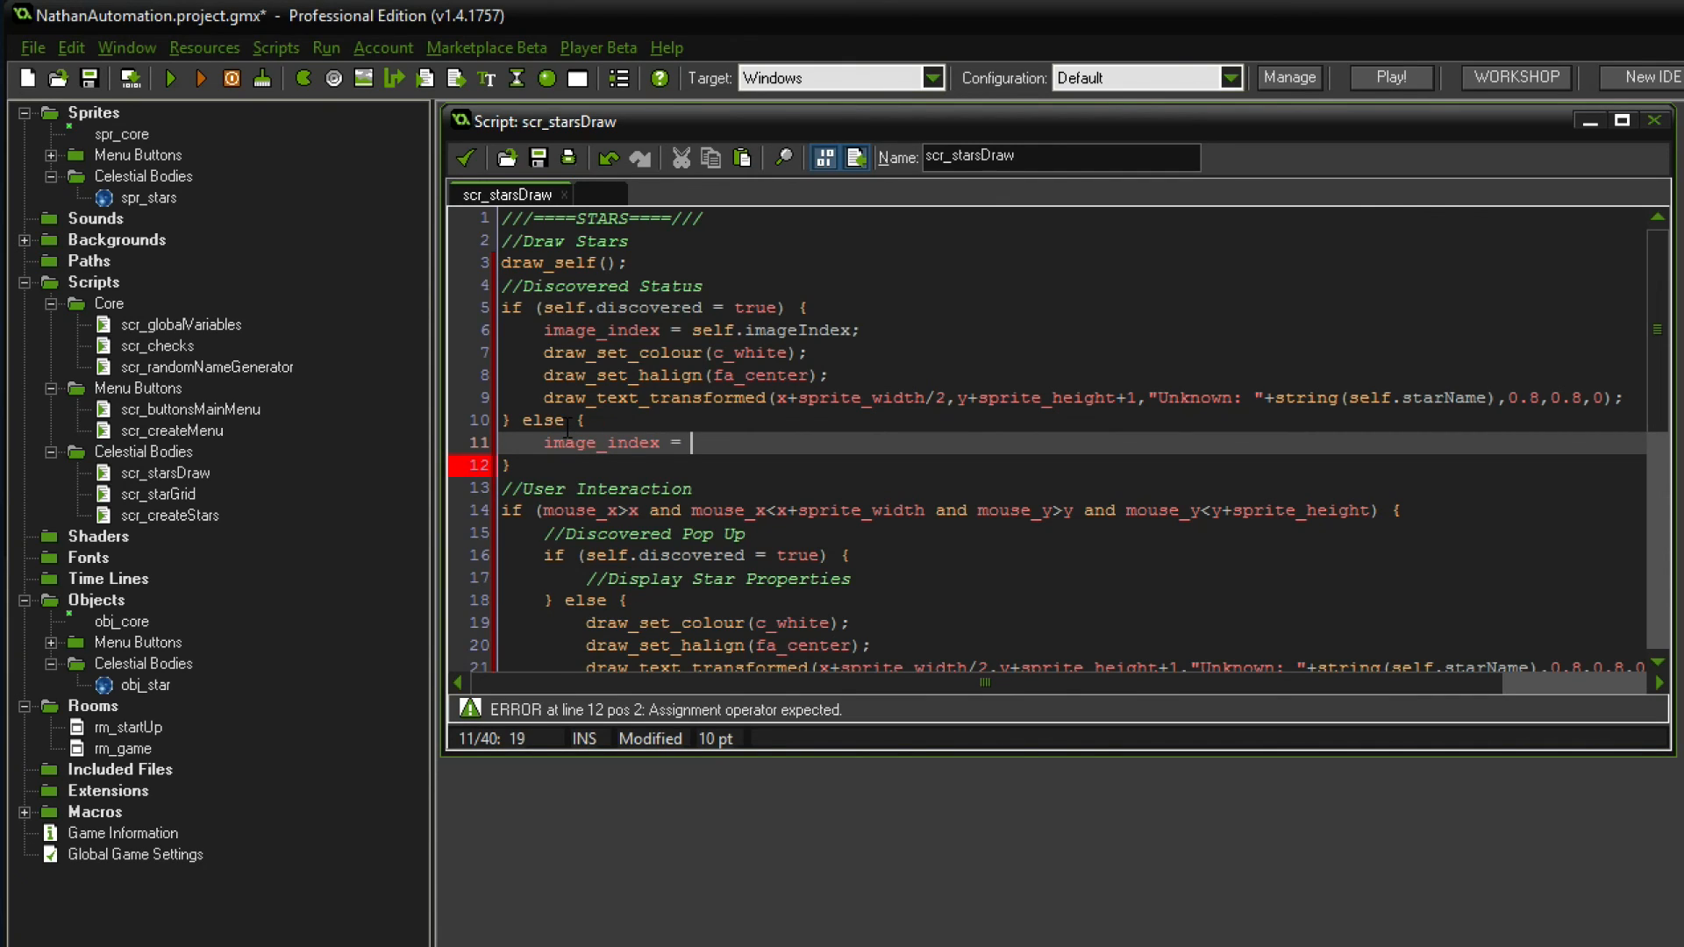
pyautogui.write('obj_c')
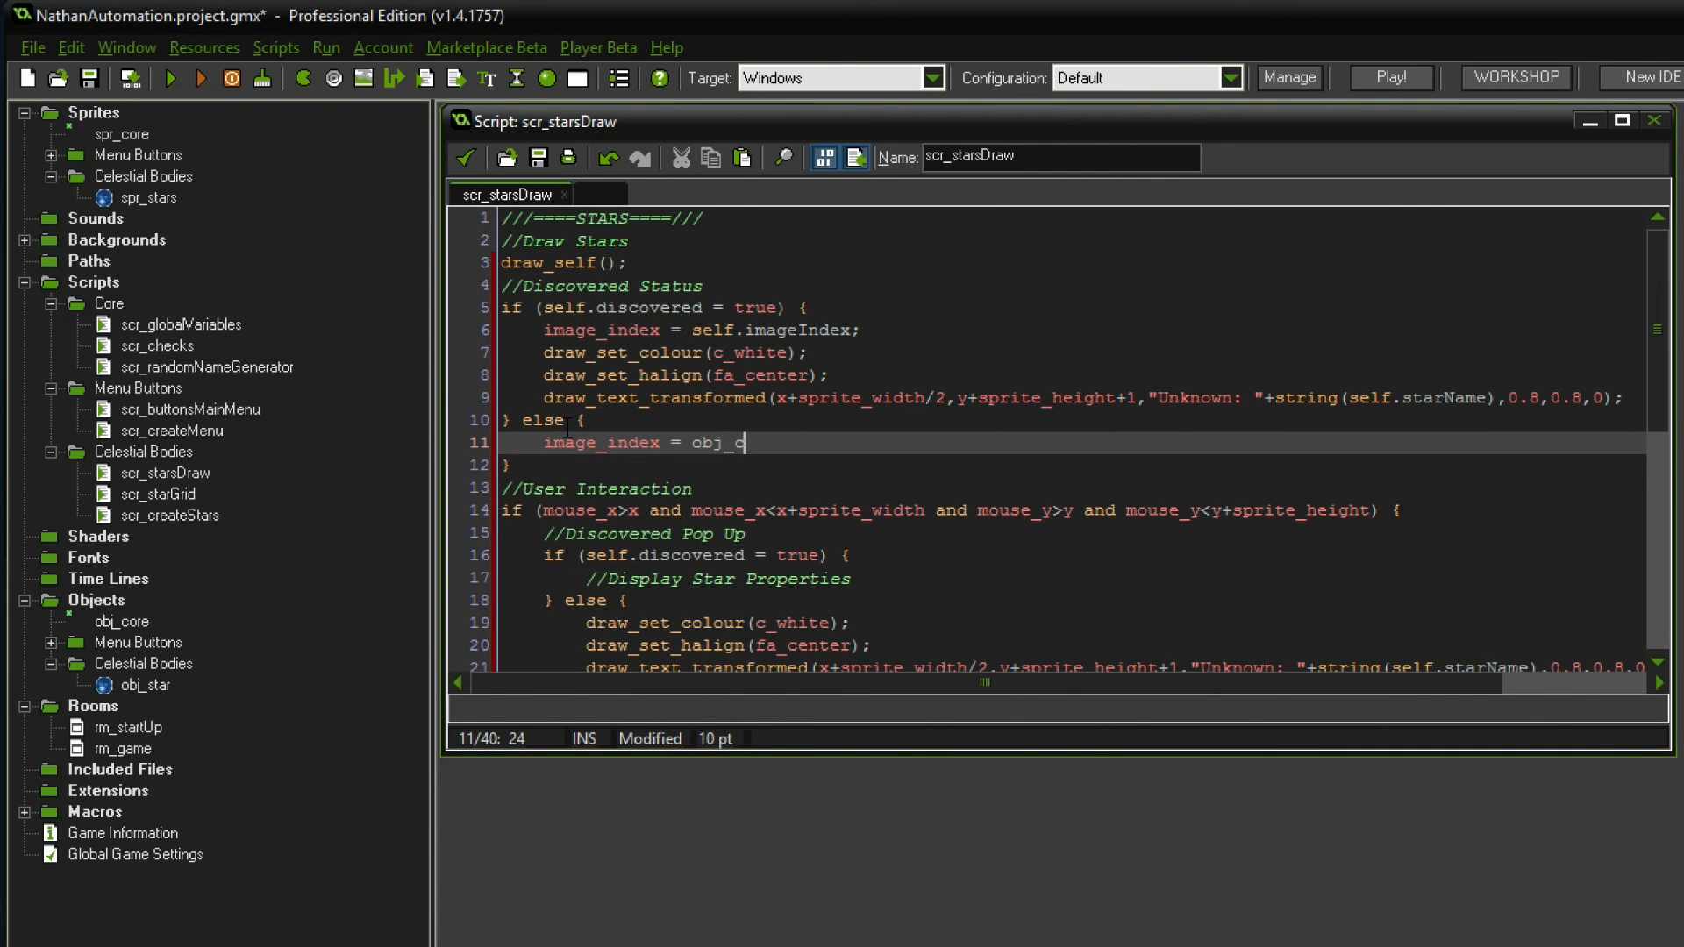
pyautogui.write('ore.')
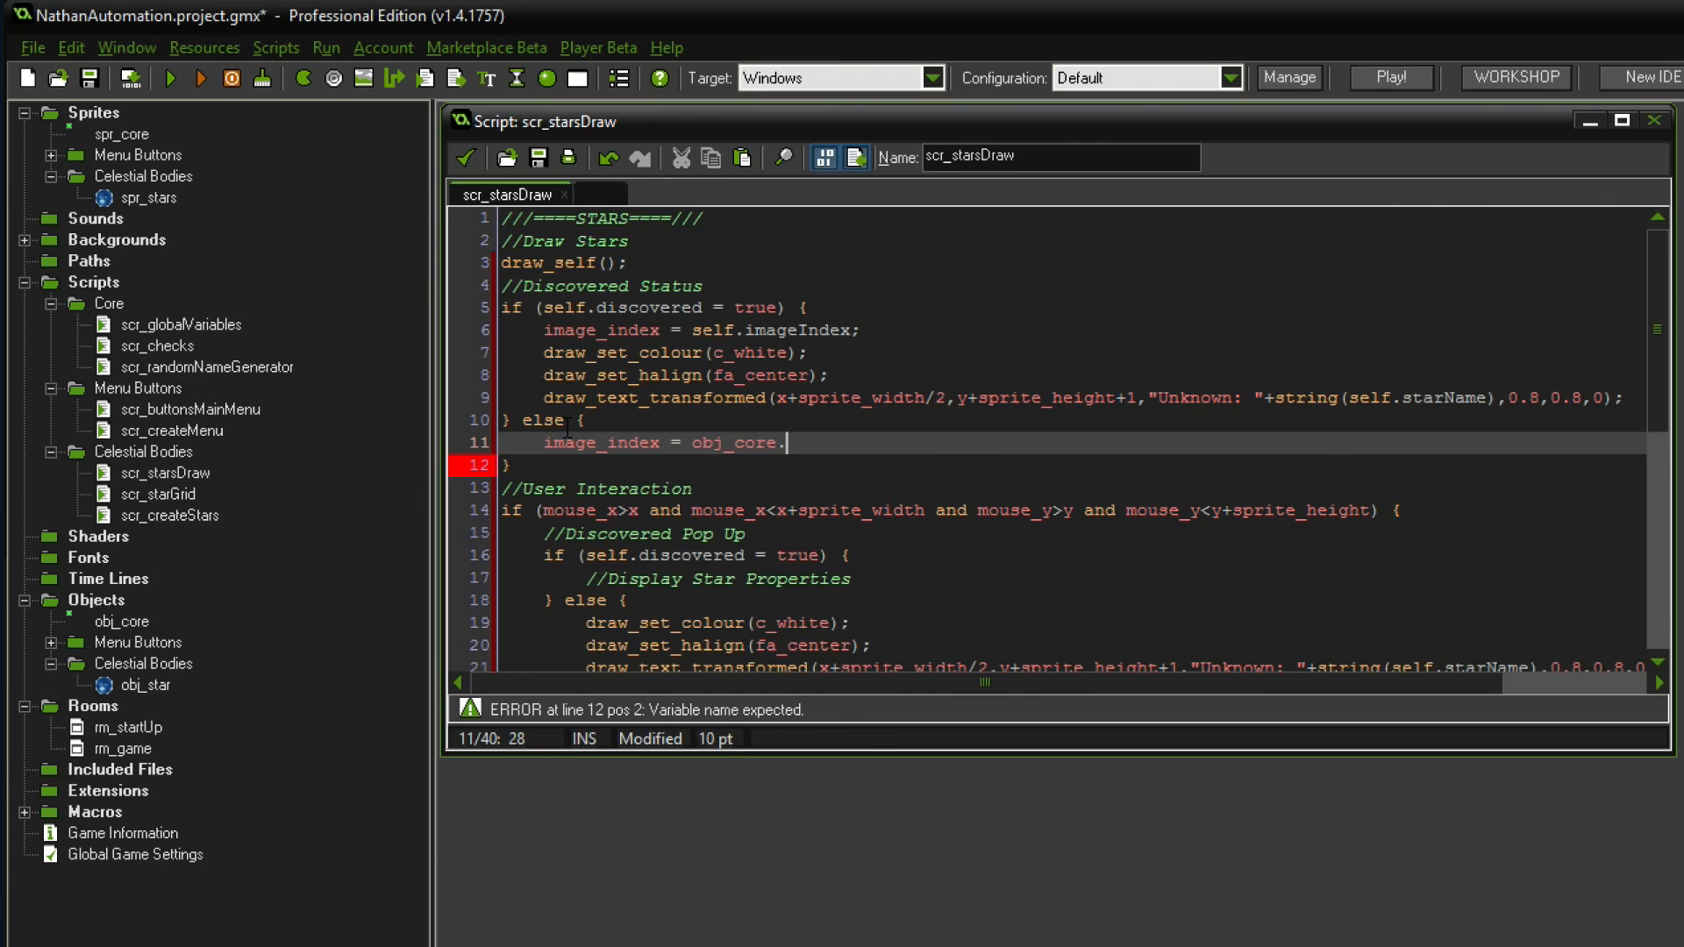
pyautogui.write('star')
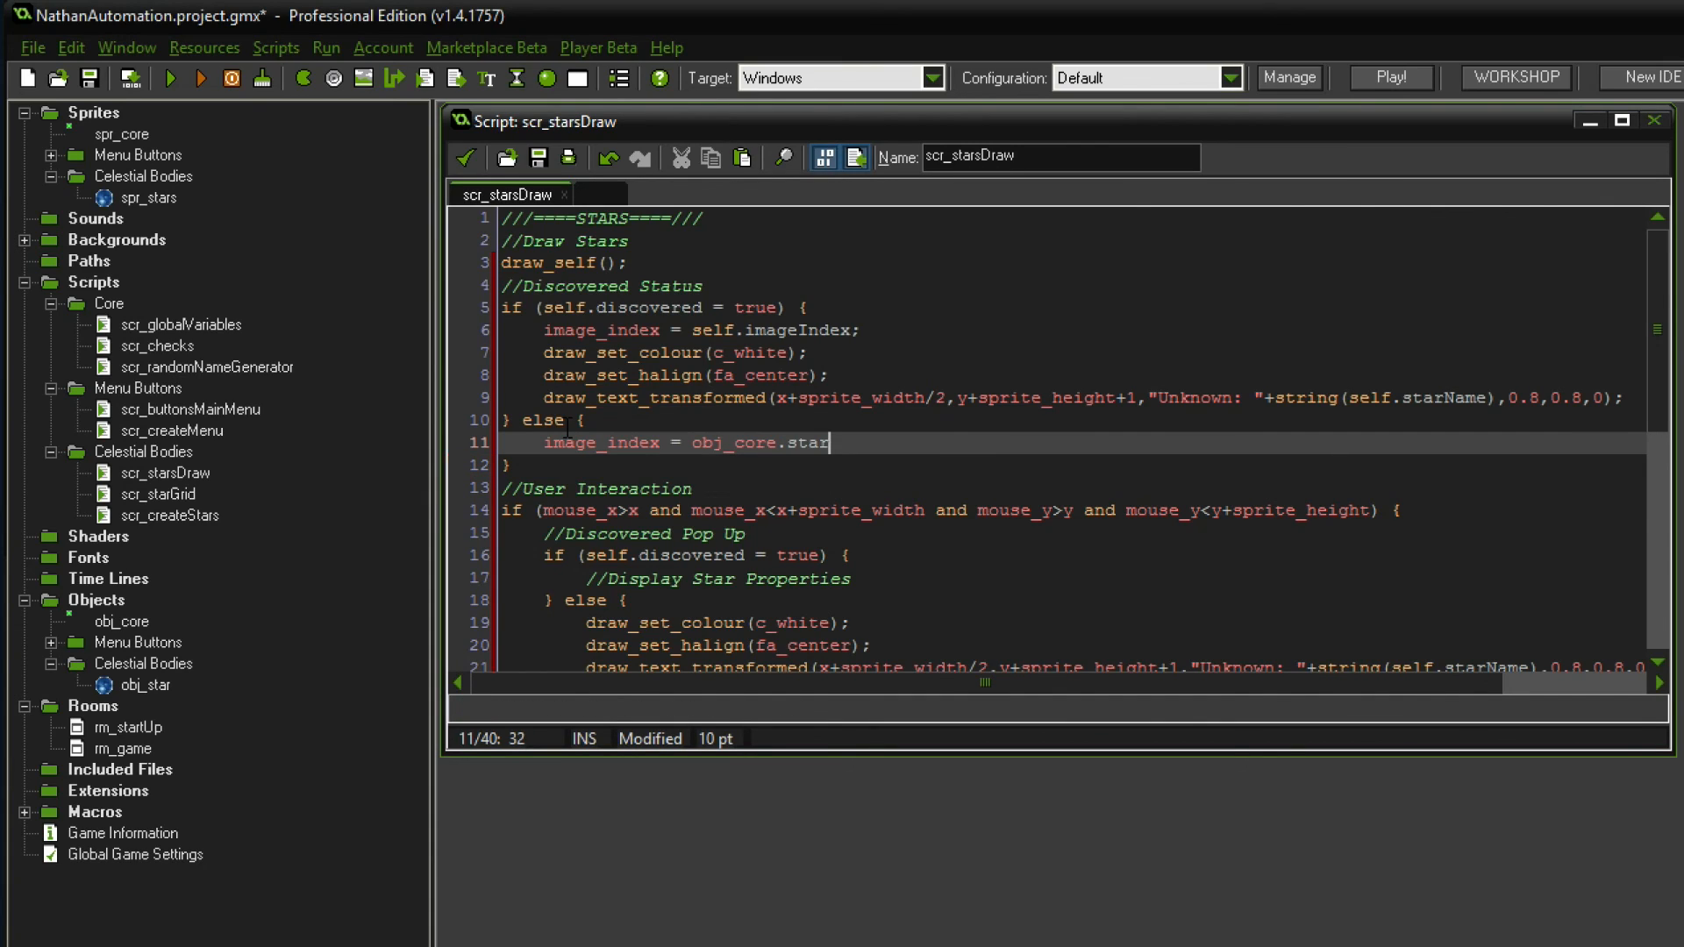
pyautogui.write('tprites')
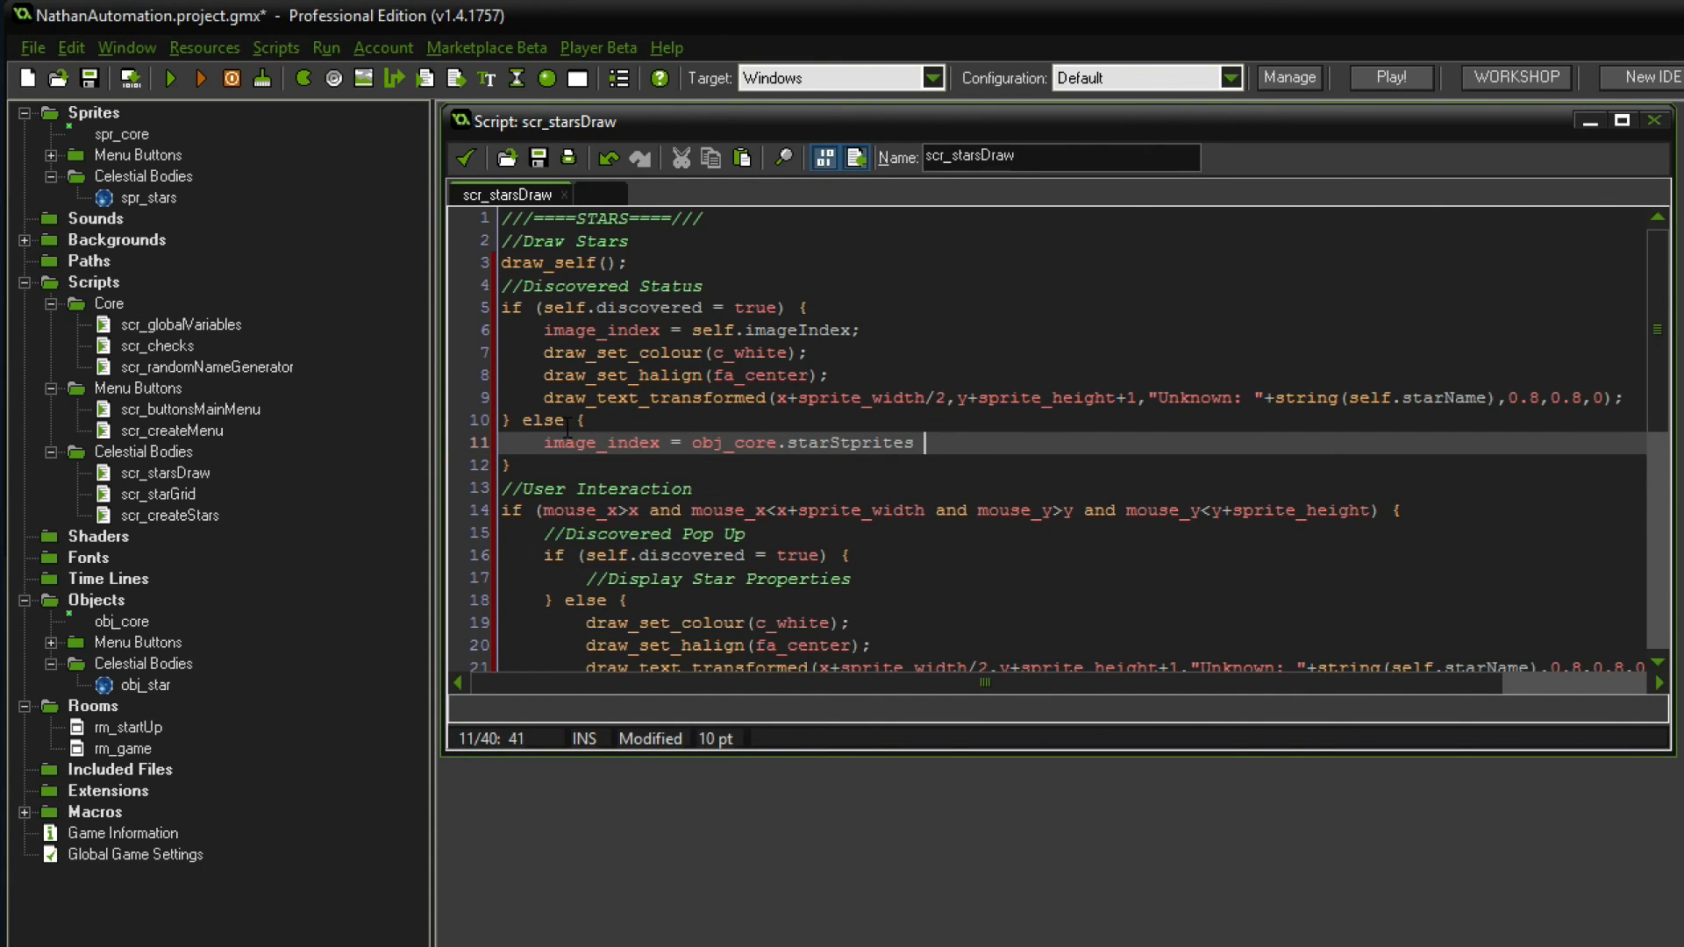
pyautogui.write('Total;')
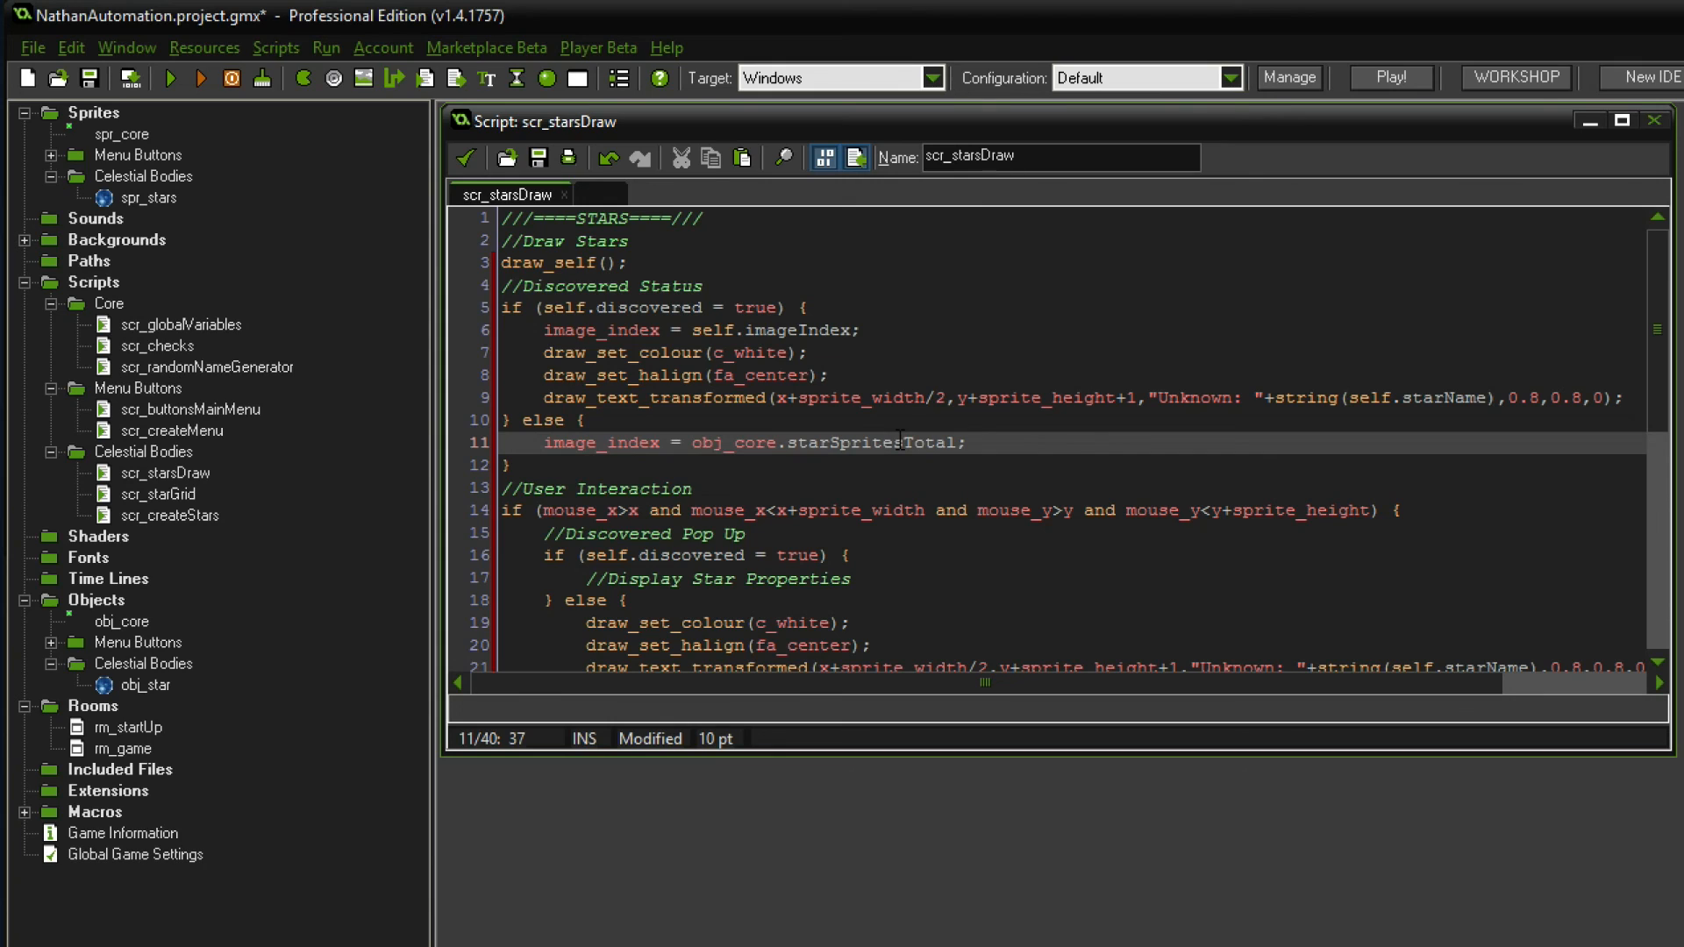
pyautogui.doubleClick(152, 197)
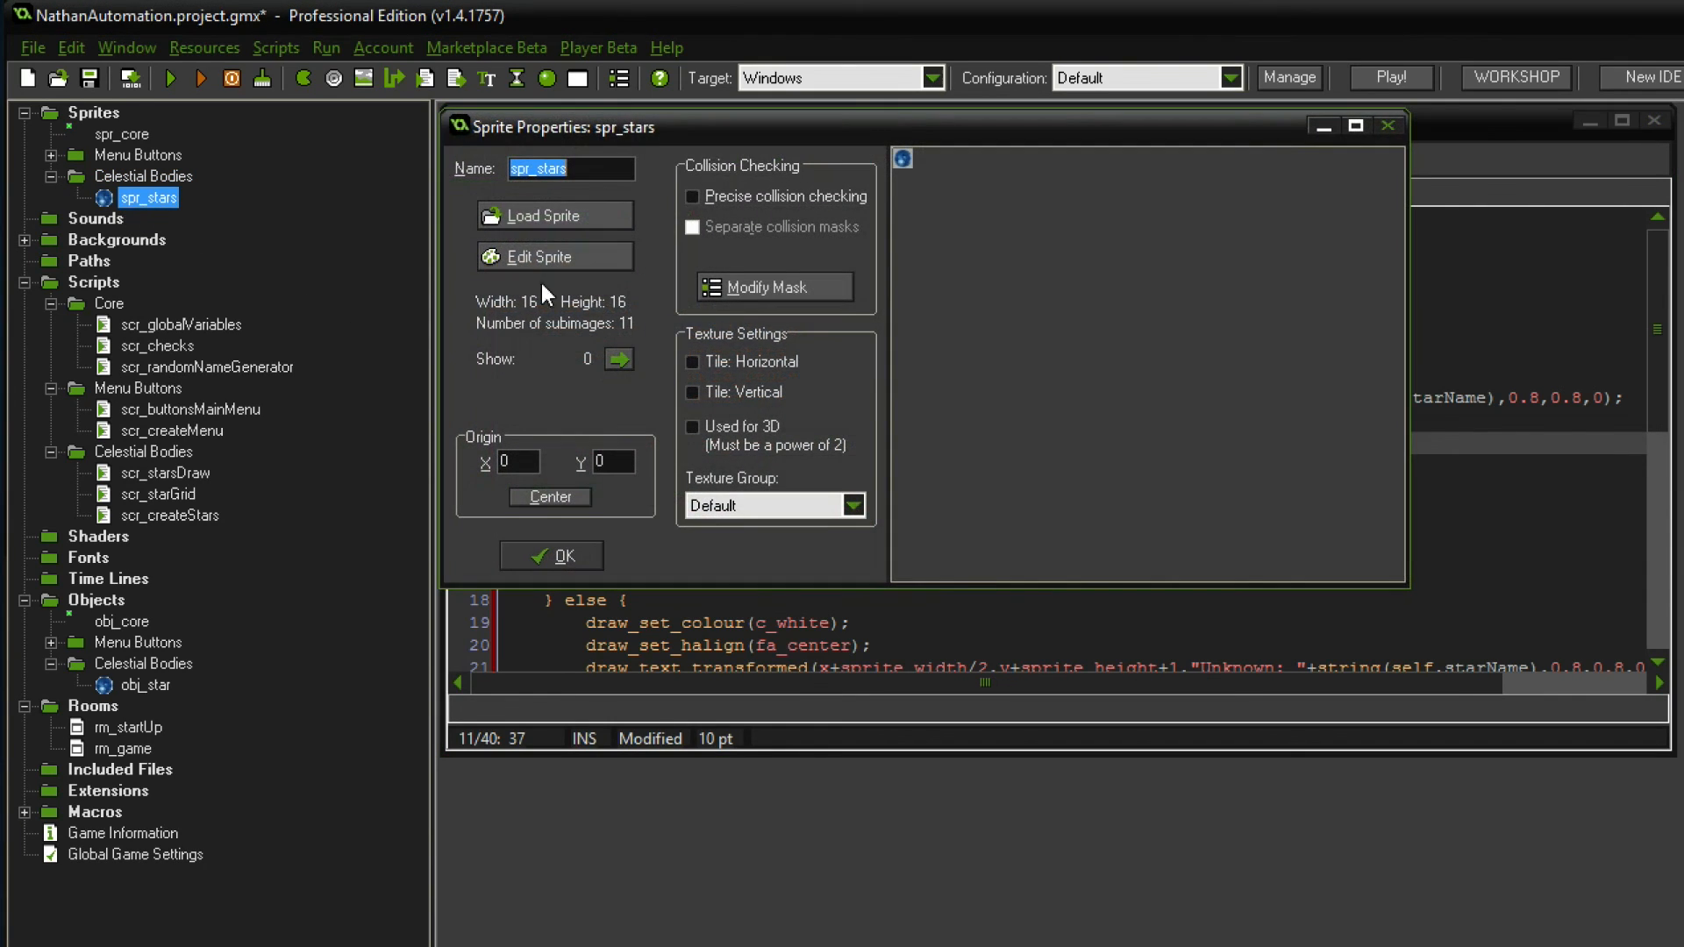
pyautogui.click(542, 257)
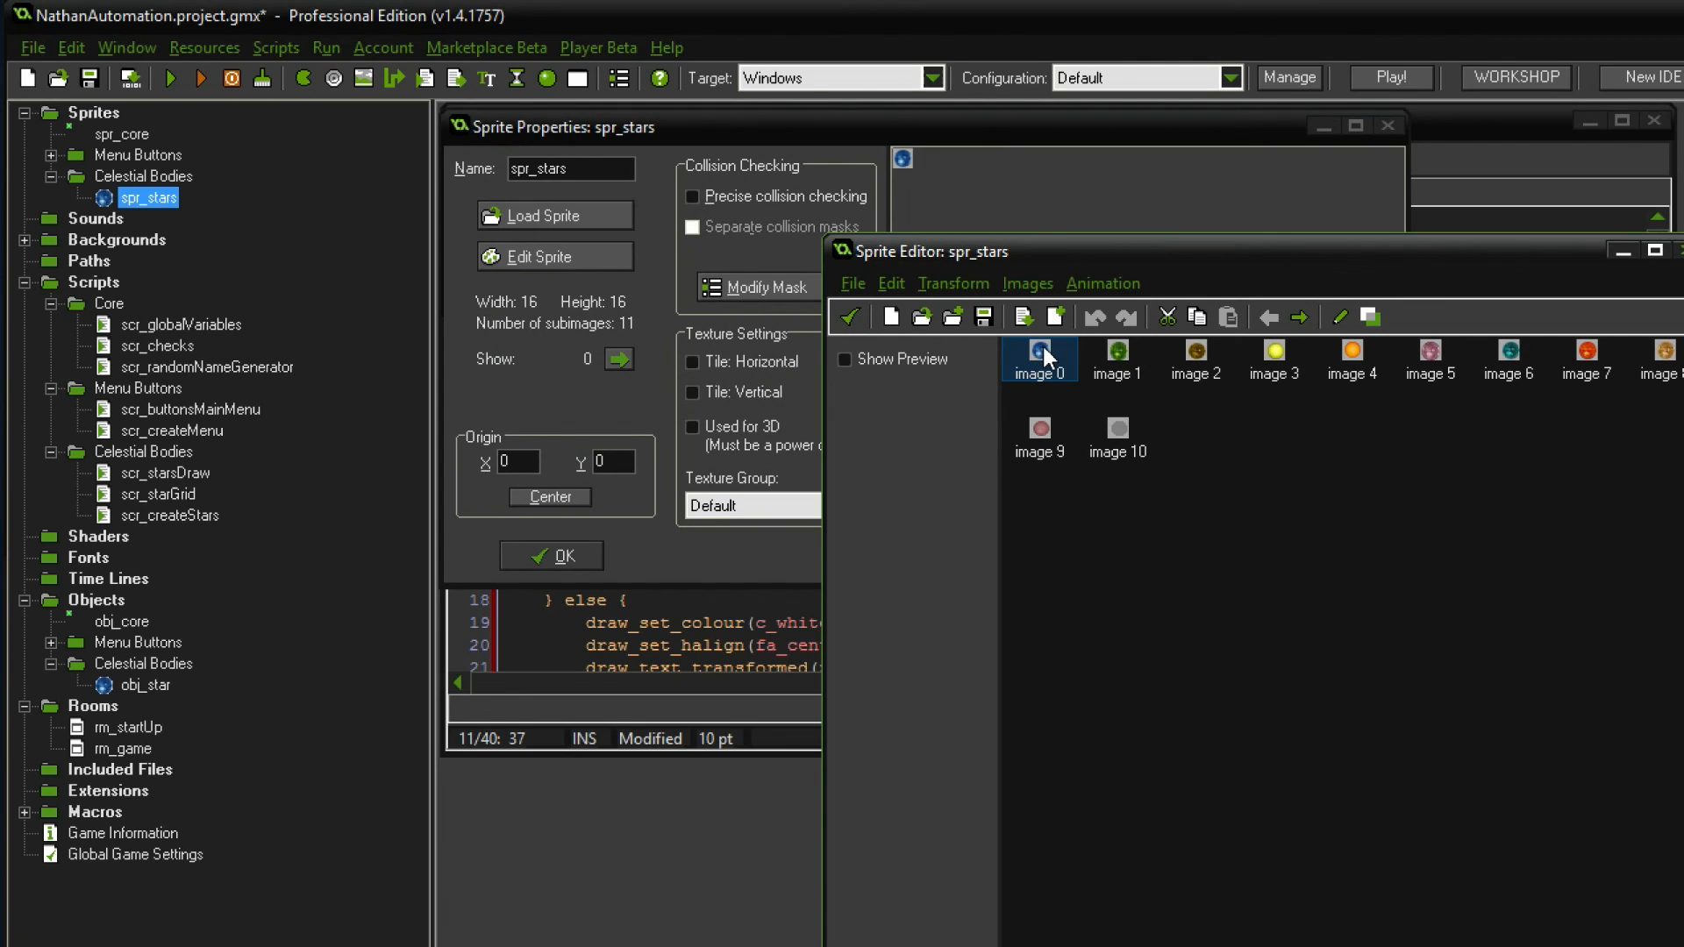
pyautogui.moveTo(1503, 362)
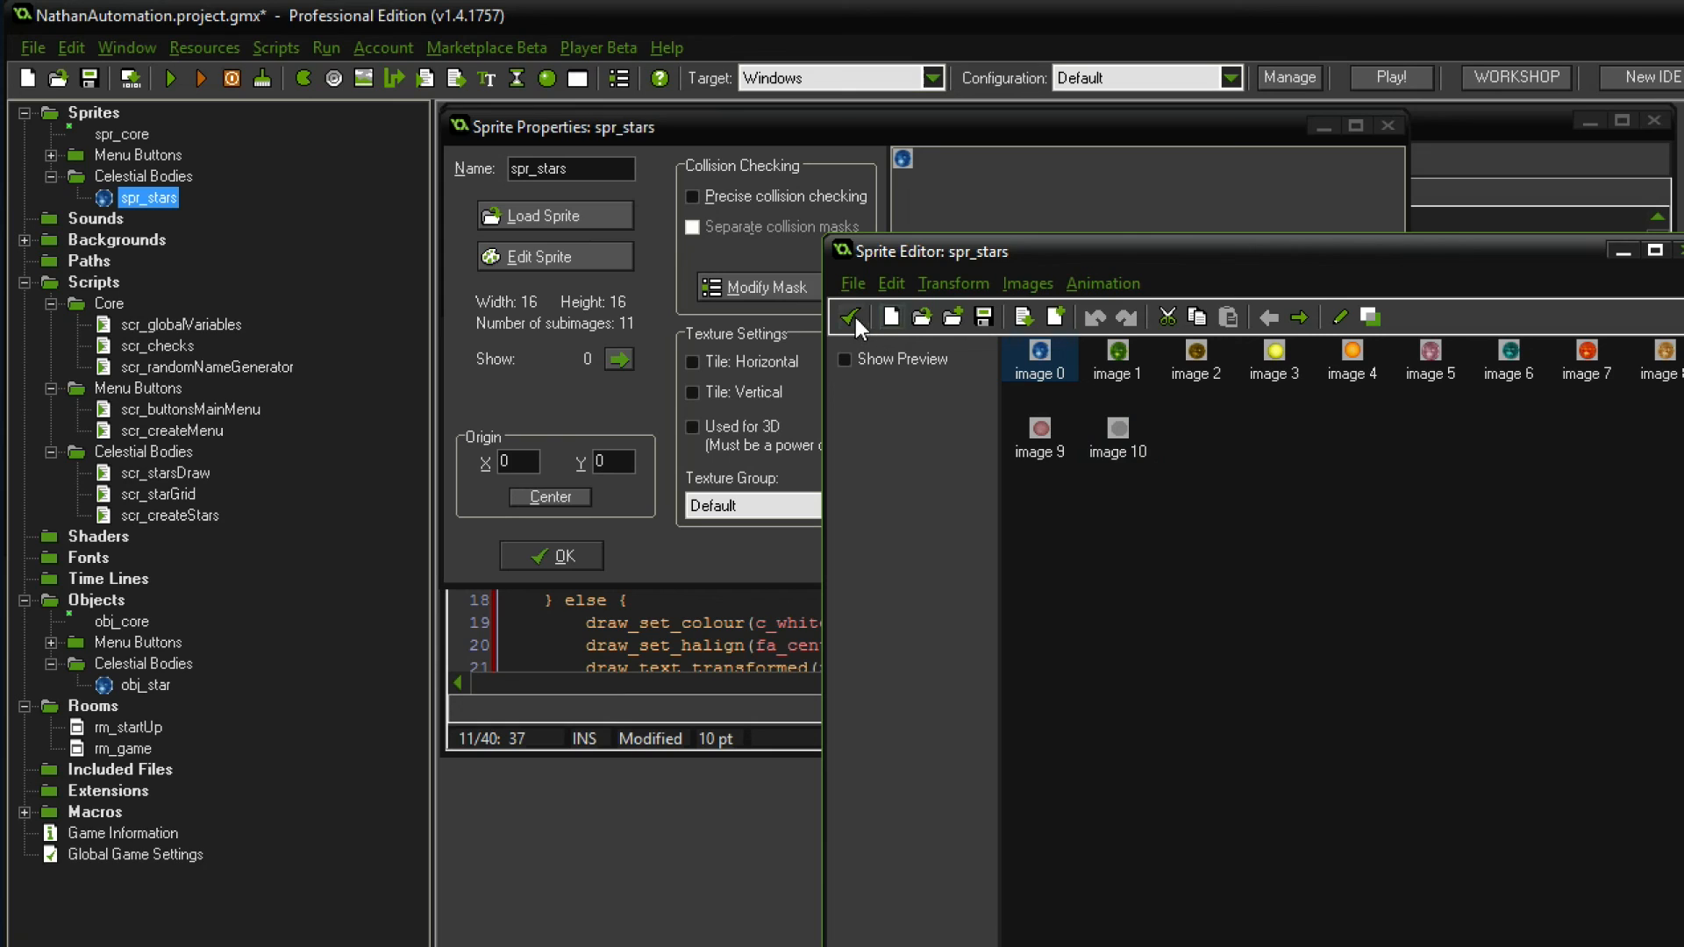
pyautogui.click(852, 316)
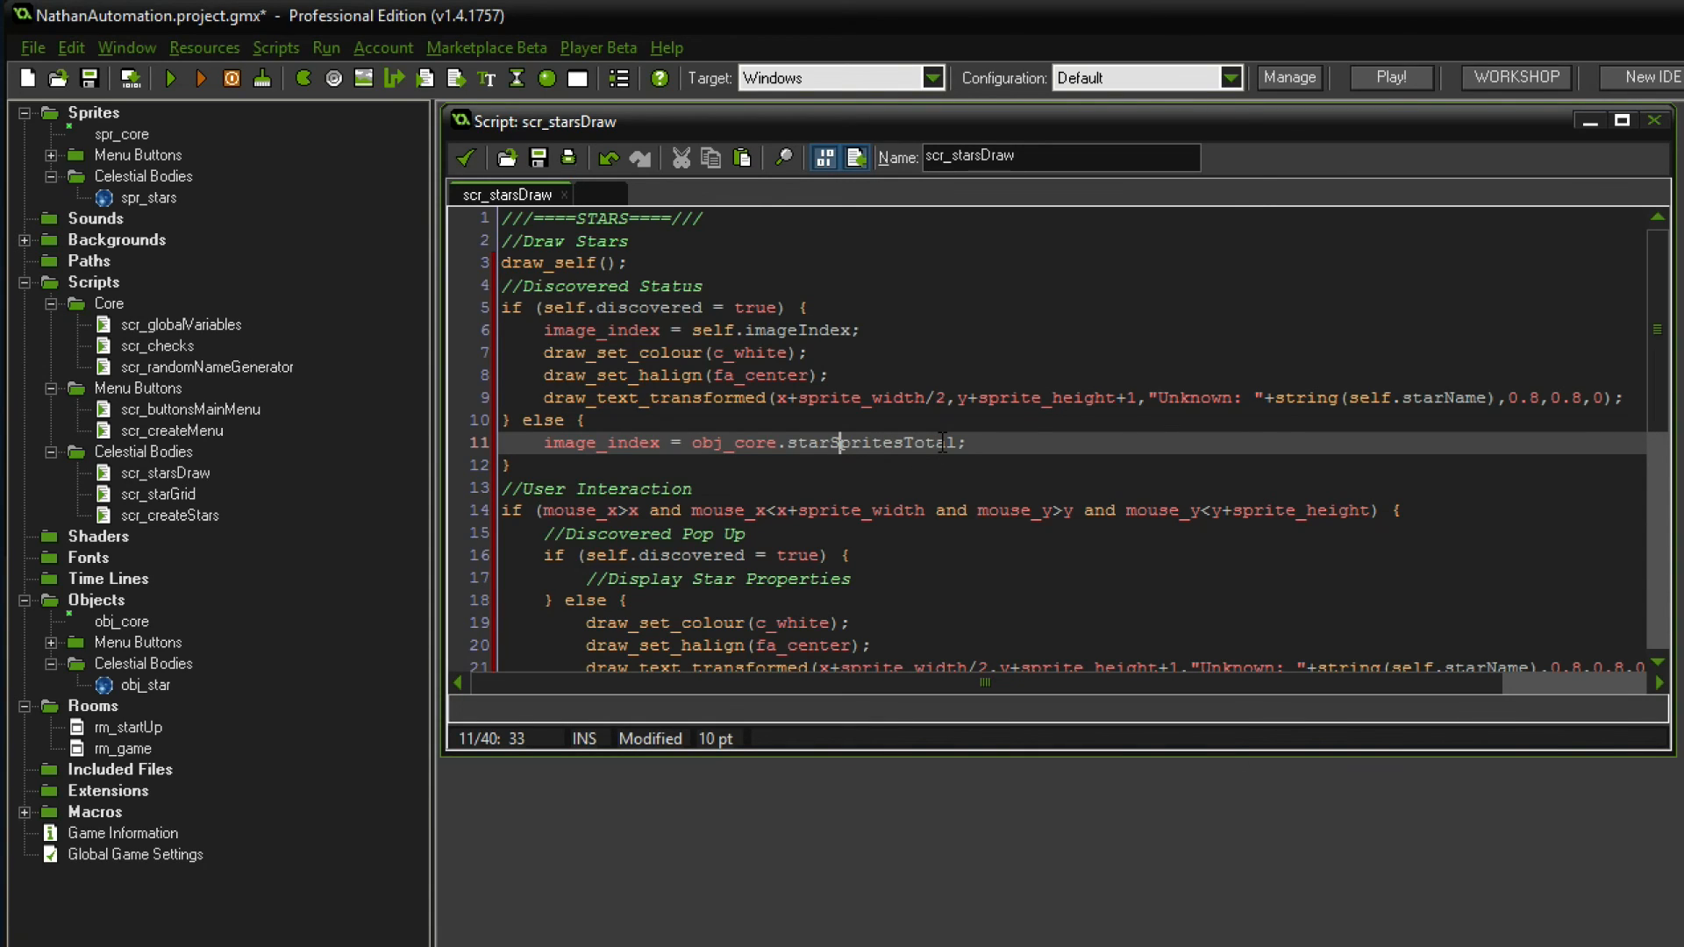
pyautogui.click(967, 443)
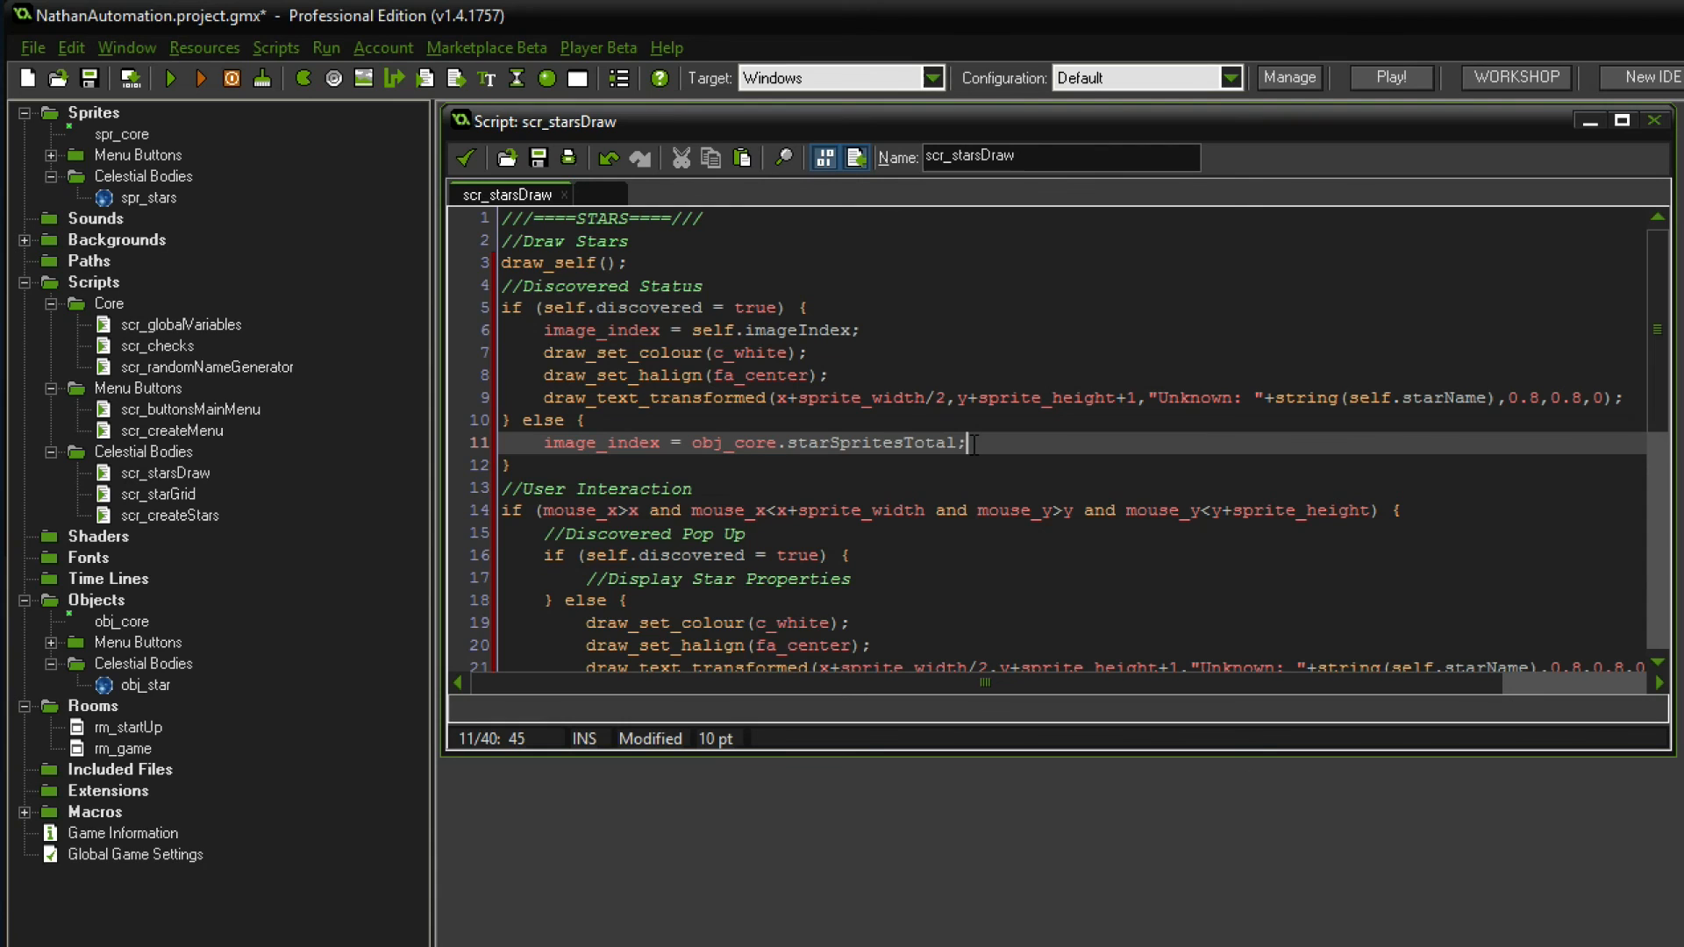
pyautogui.click(1389, 77)
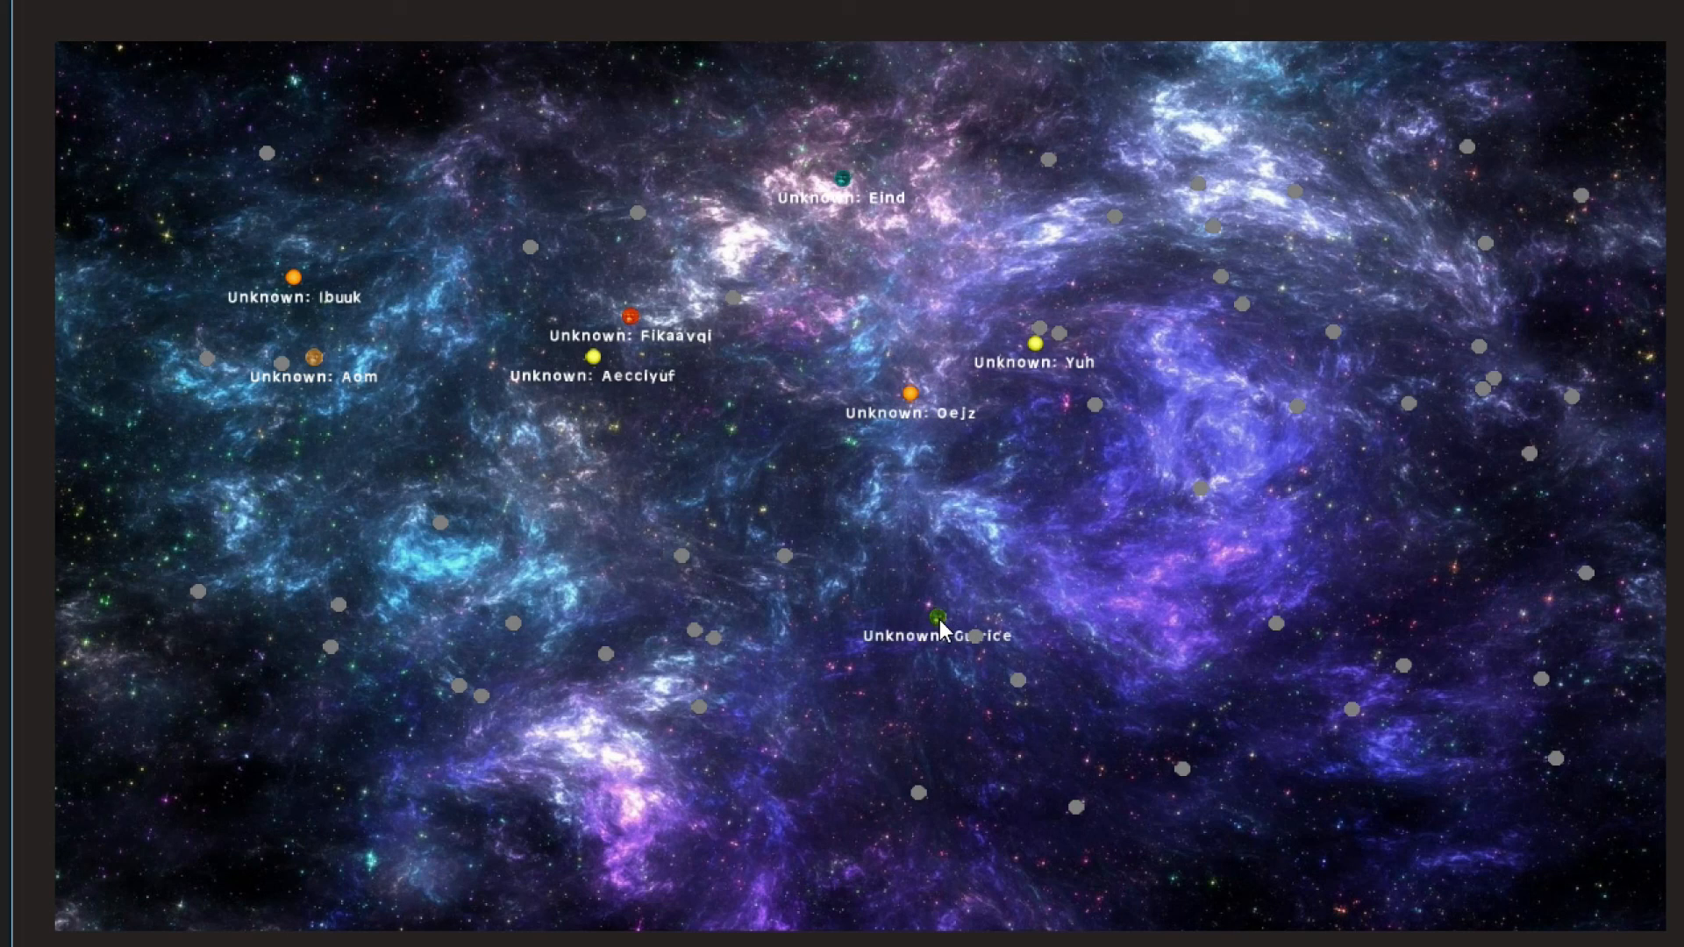
pyautogui.moveTo(685, 716)
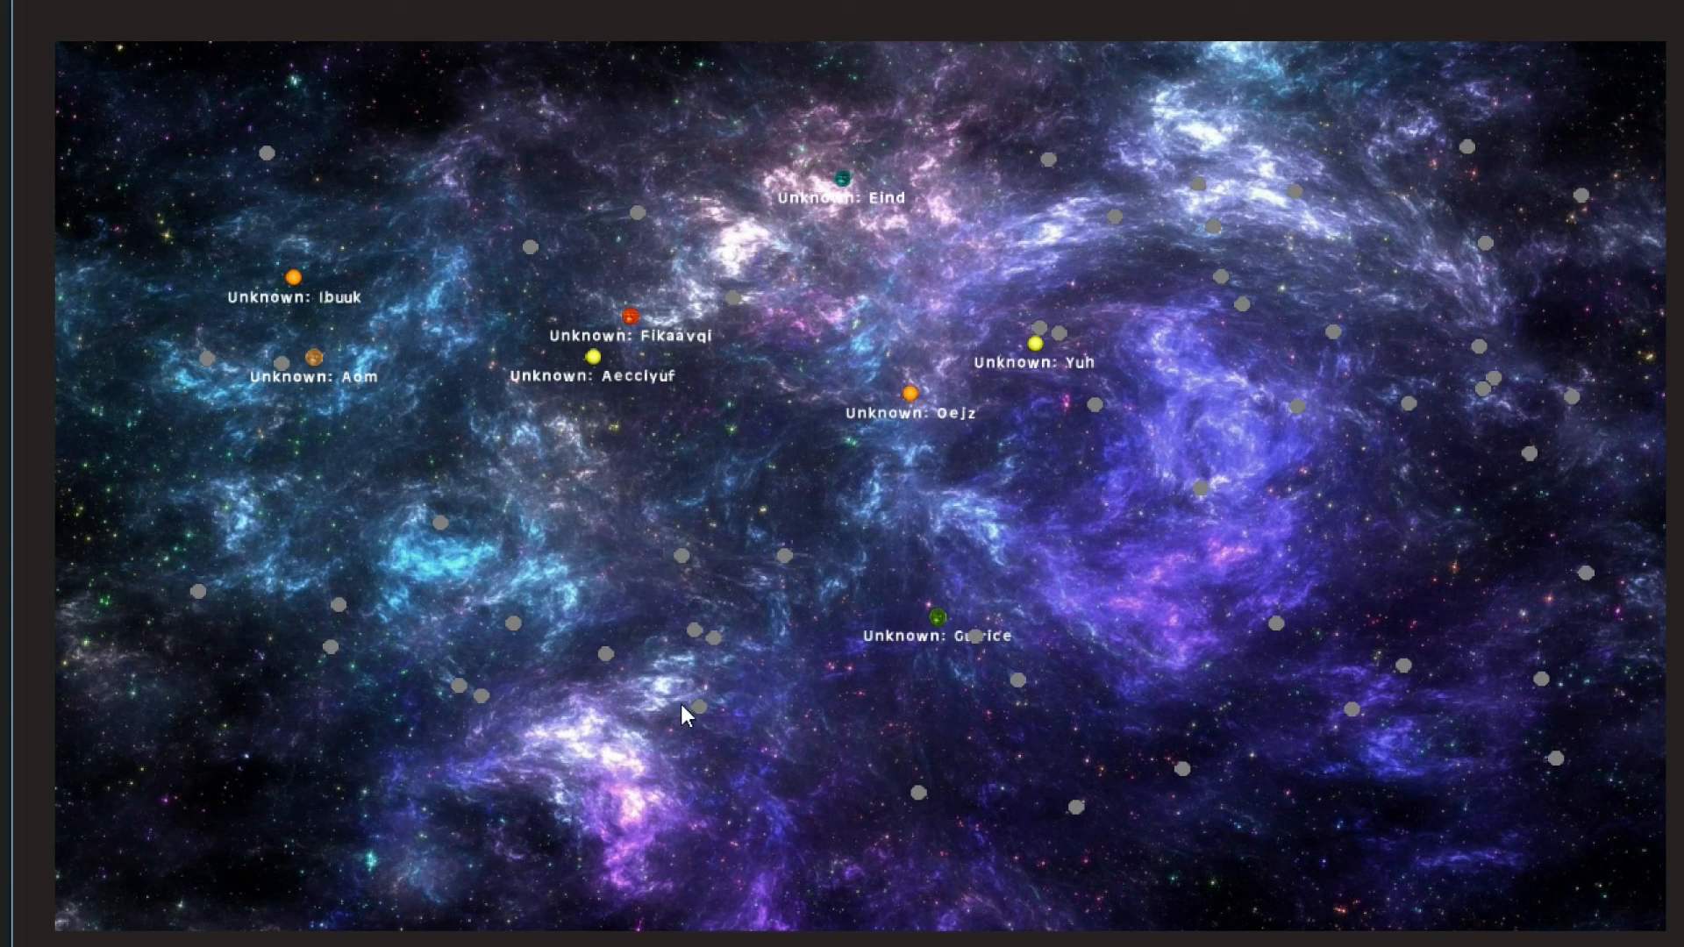
pyautogui.moveTo(966, 175)
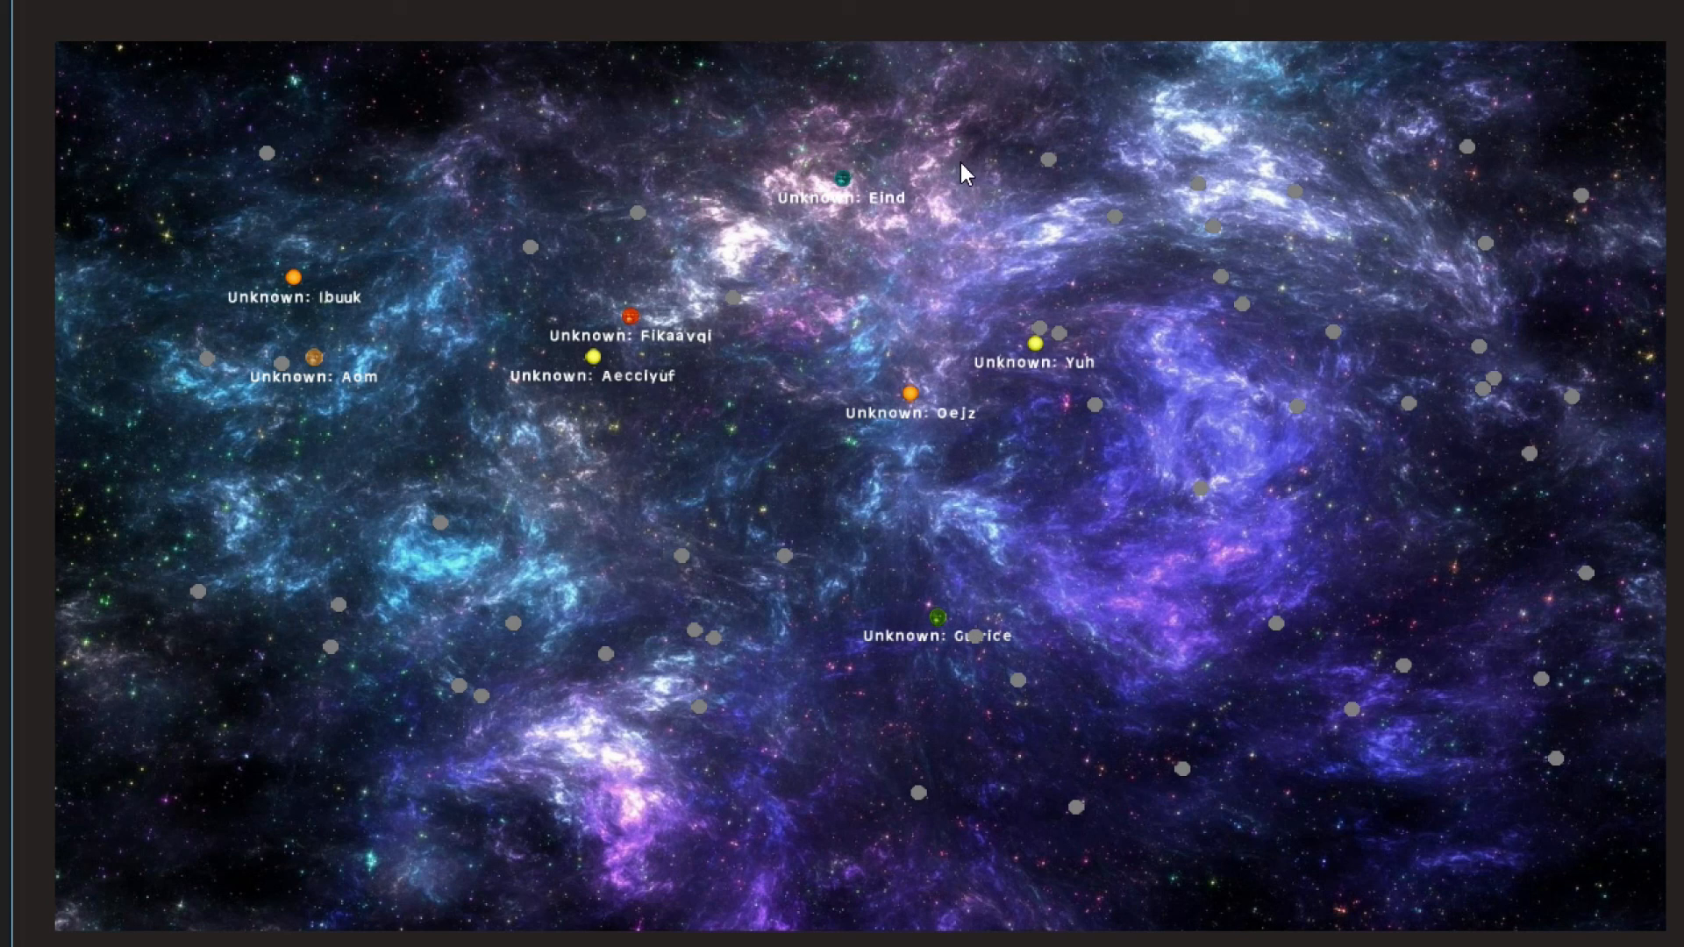
pyautogui.moveTo(717, 207)
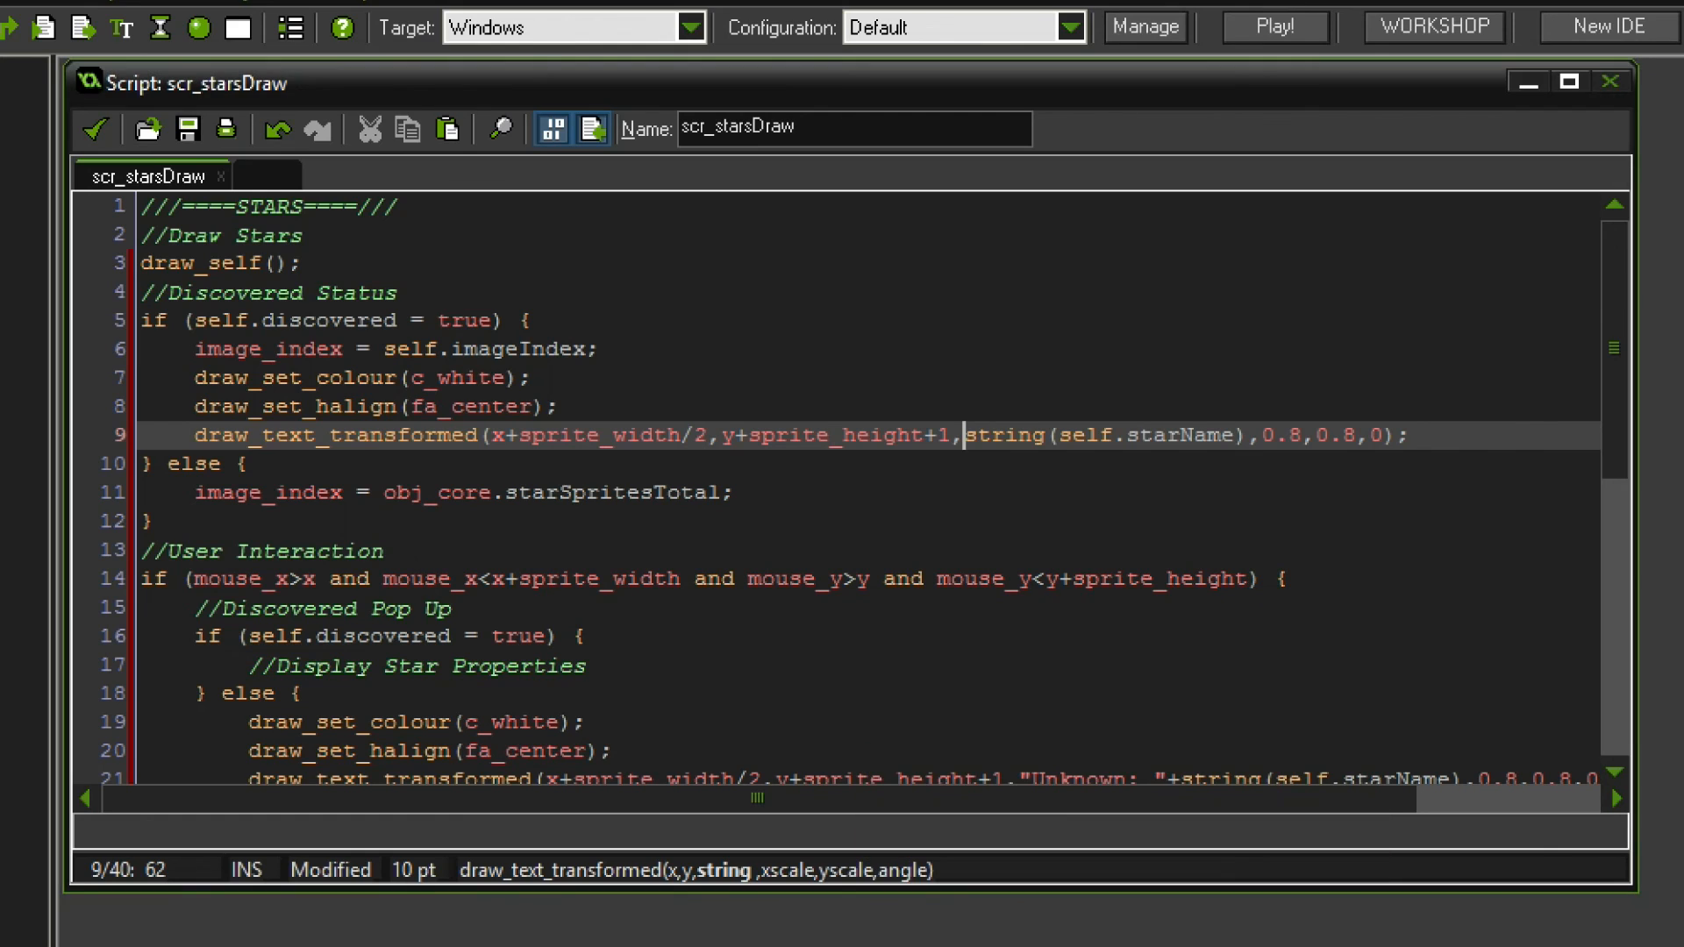
# - Run the game again to test the star field
pyautogui.click(1274, 28)
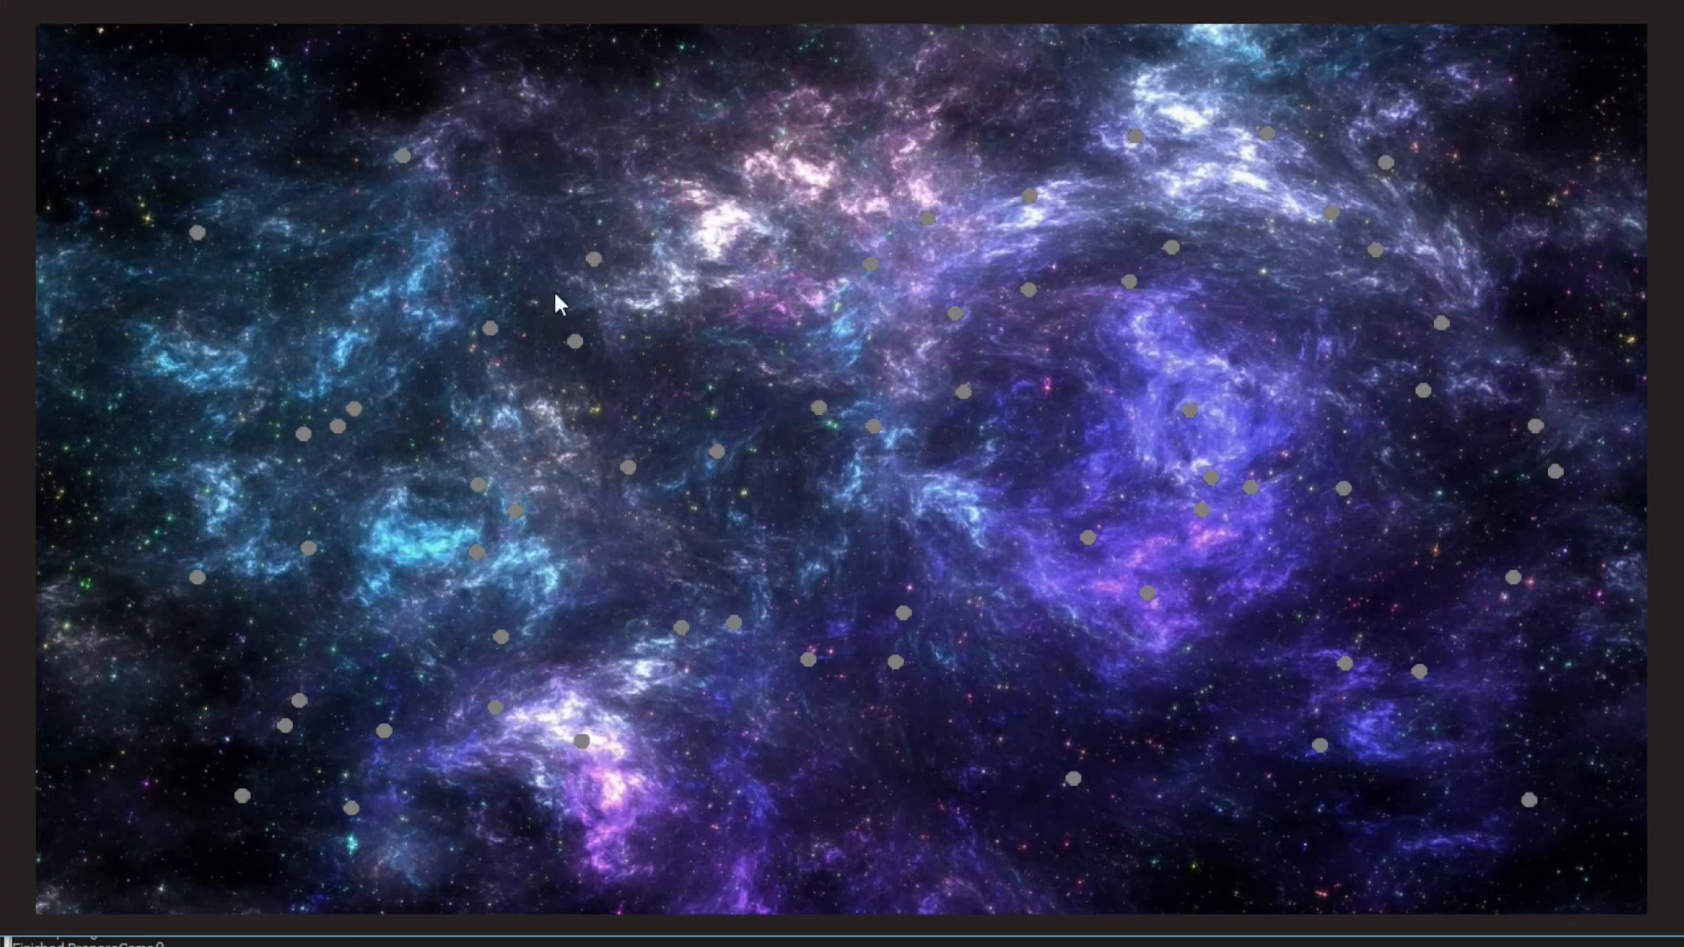